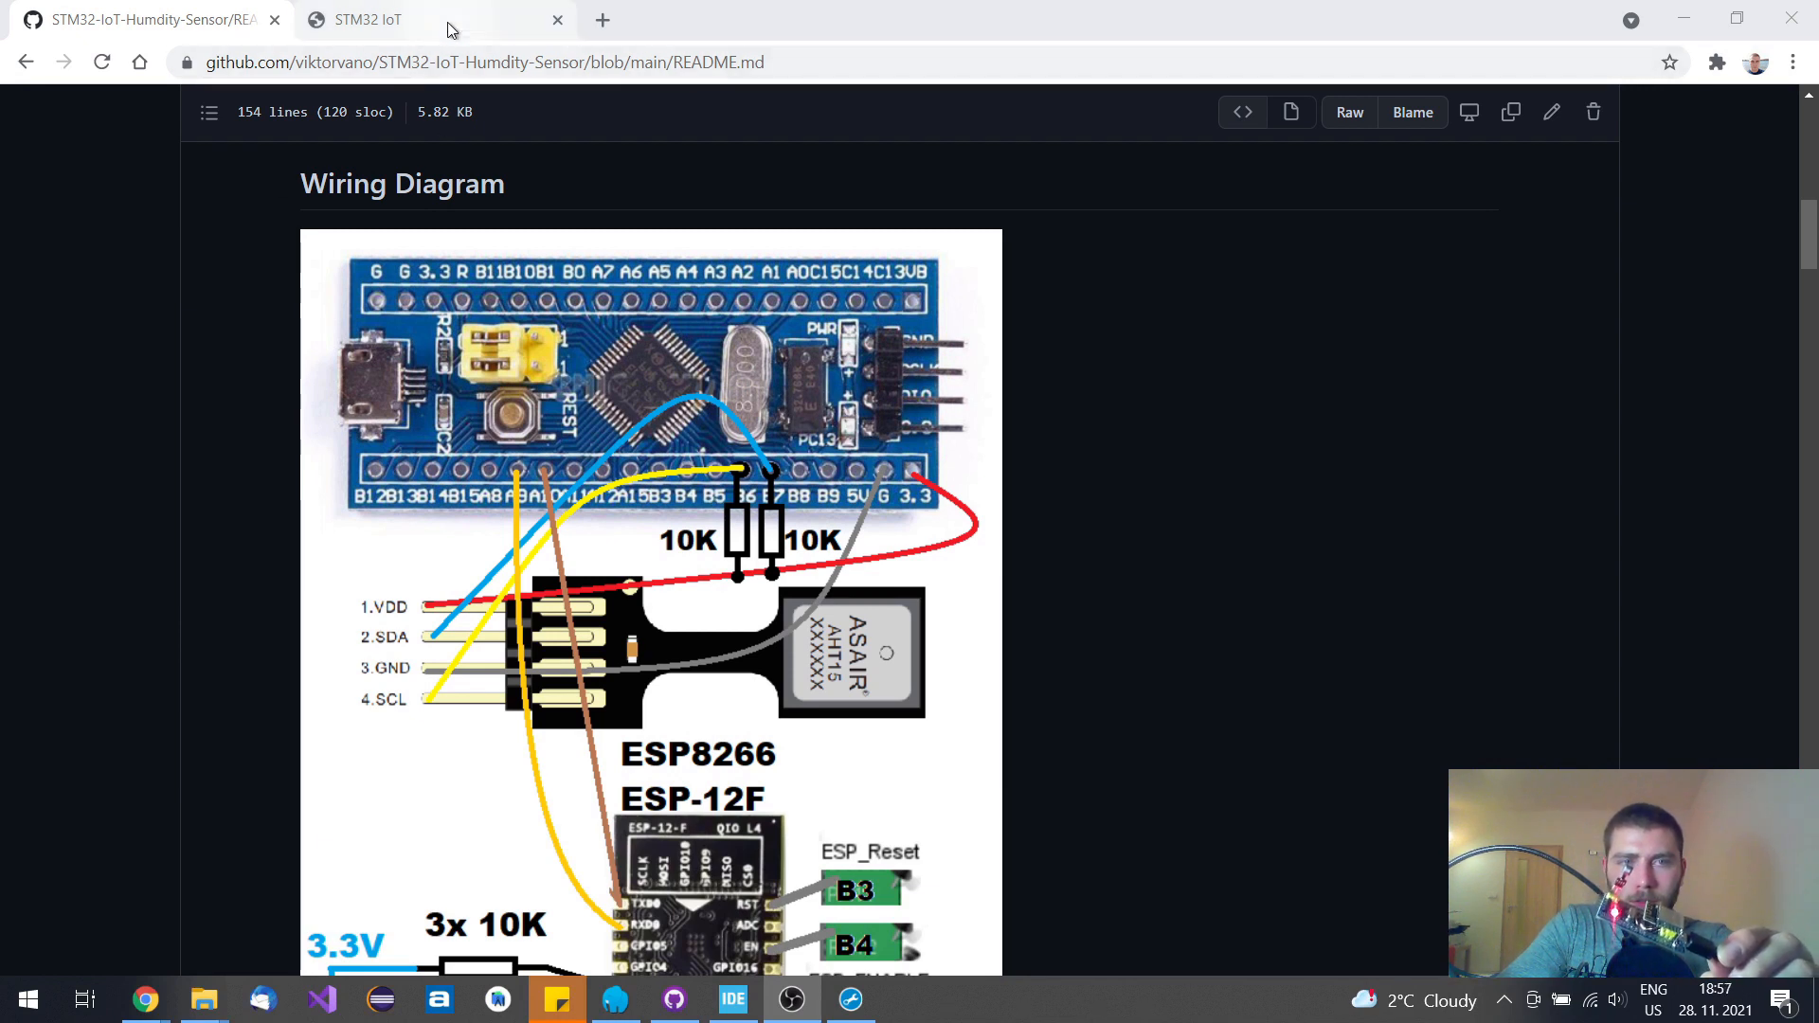
Switch to the STM32 IoT tab at viktorvano.ddns.net reading Humidity: 55%
{"action": "left_click", "coordinate": [388, 20]}
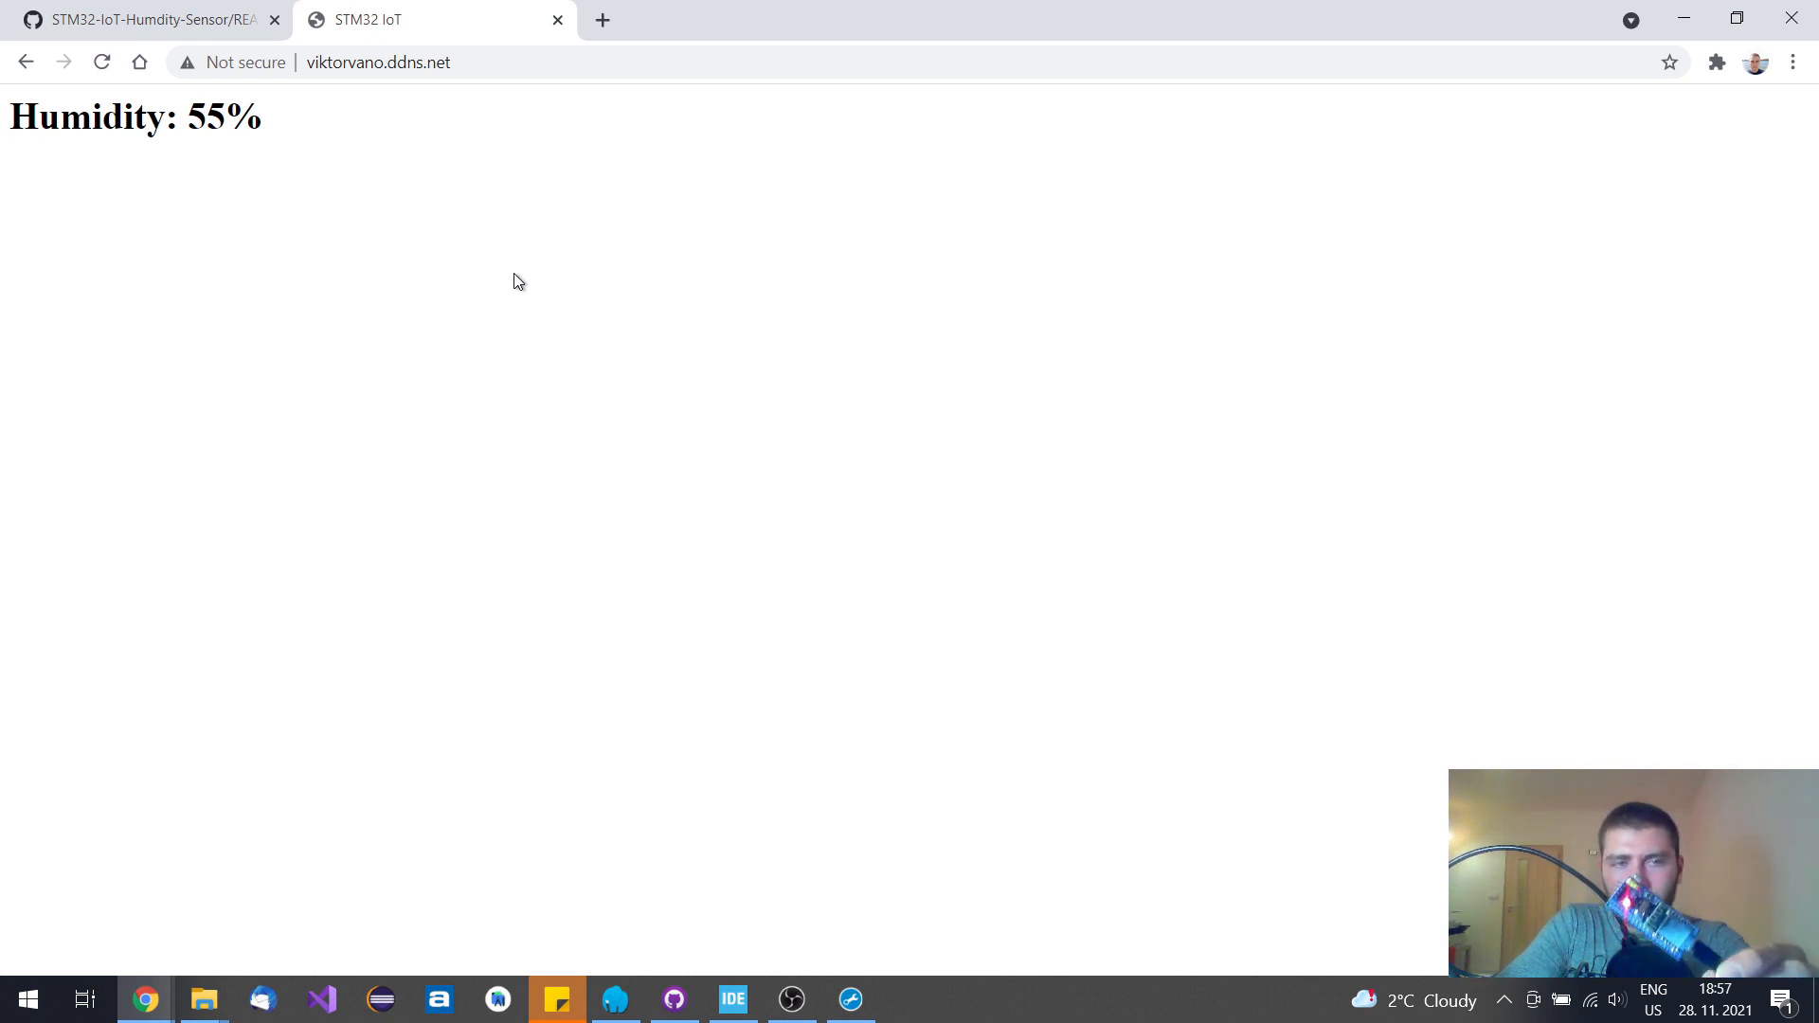
{"action": "mouse_move", "coordinate": [240, 160]}
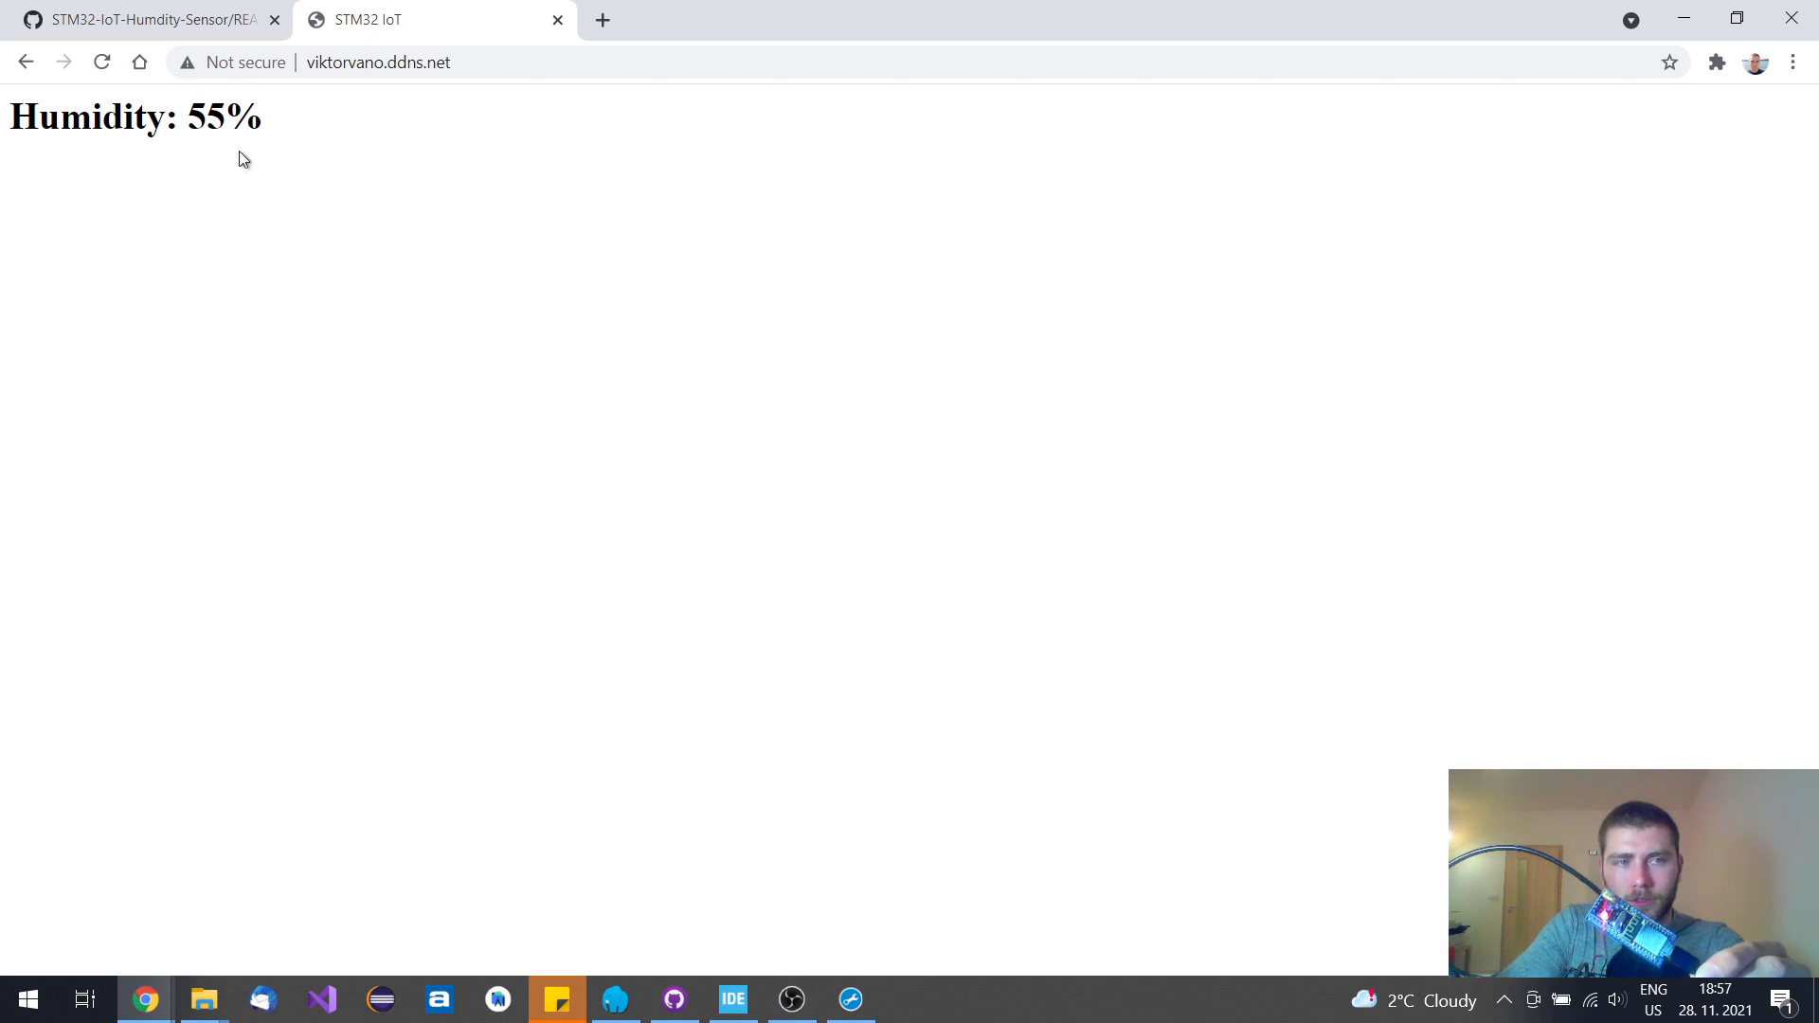
{"action": "mouse_move", "coordinate": [427, 207]}
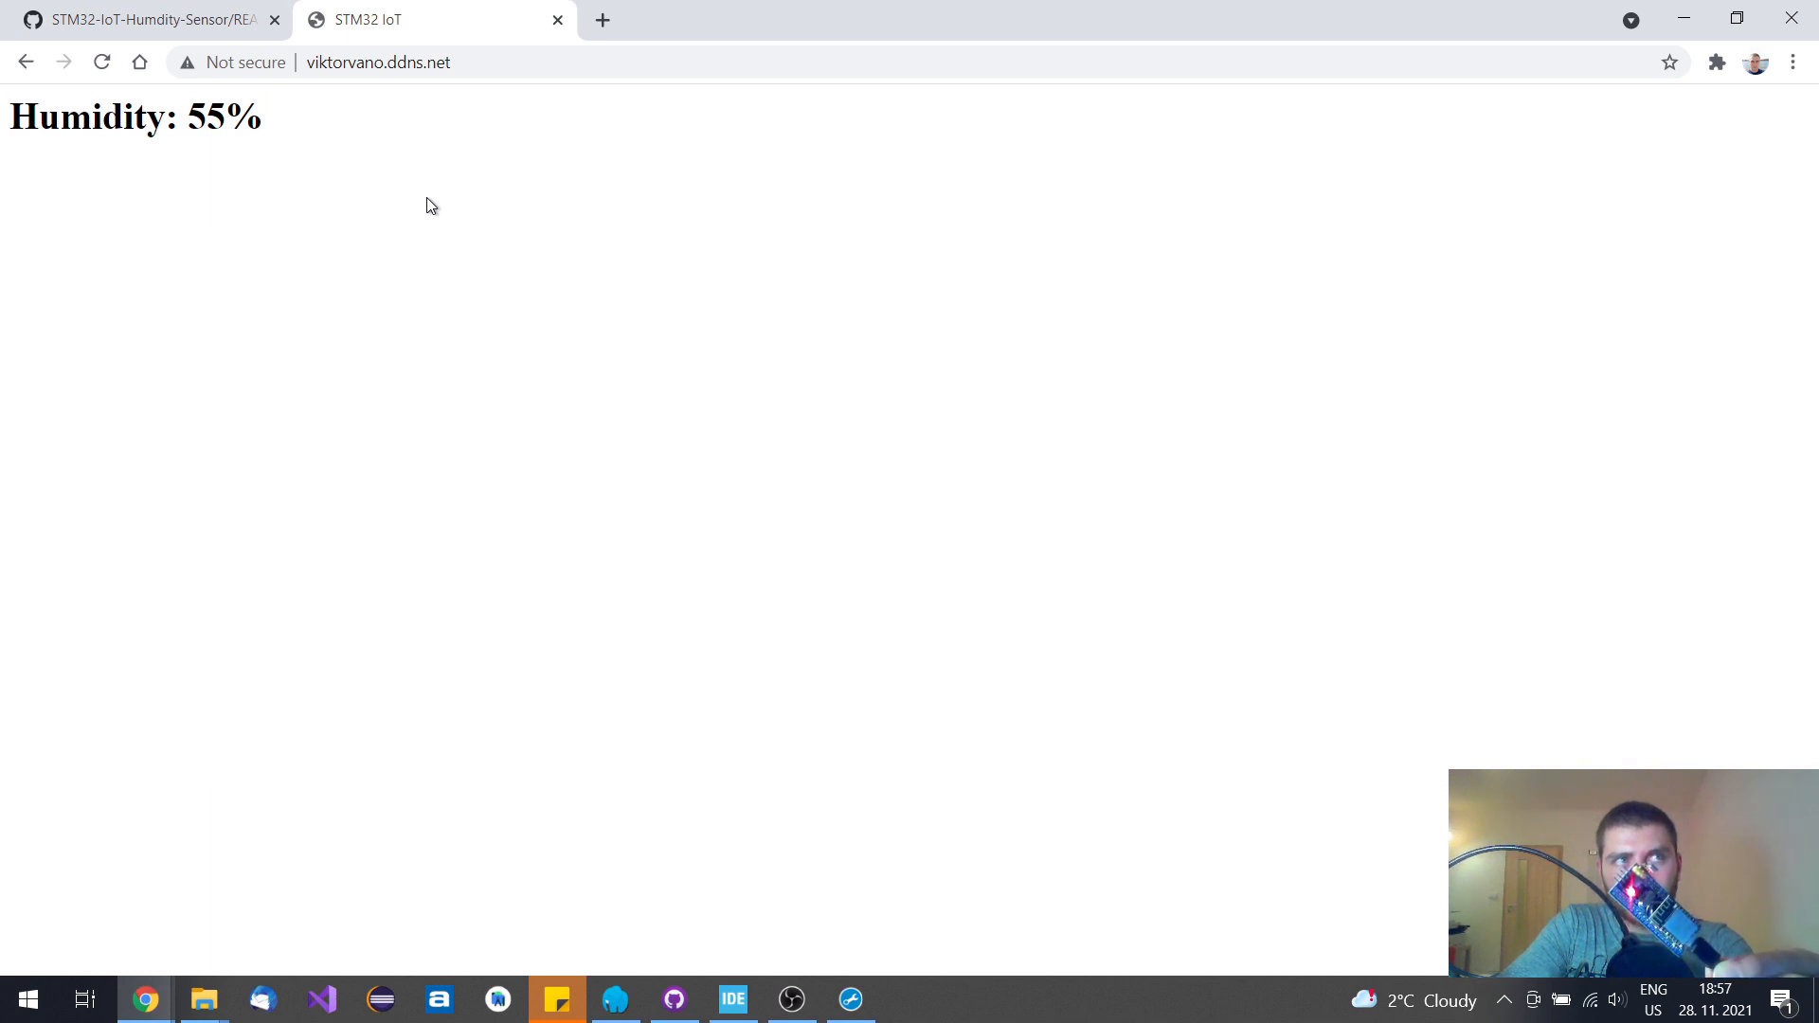
{"action": "mouse_move", "coordinate": [360, 141]}
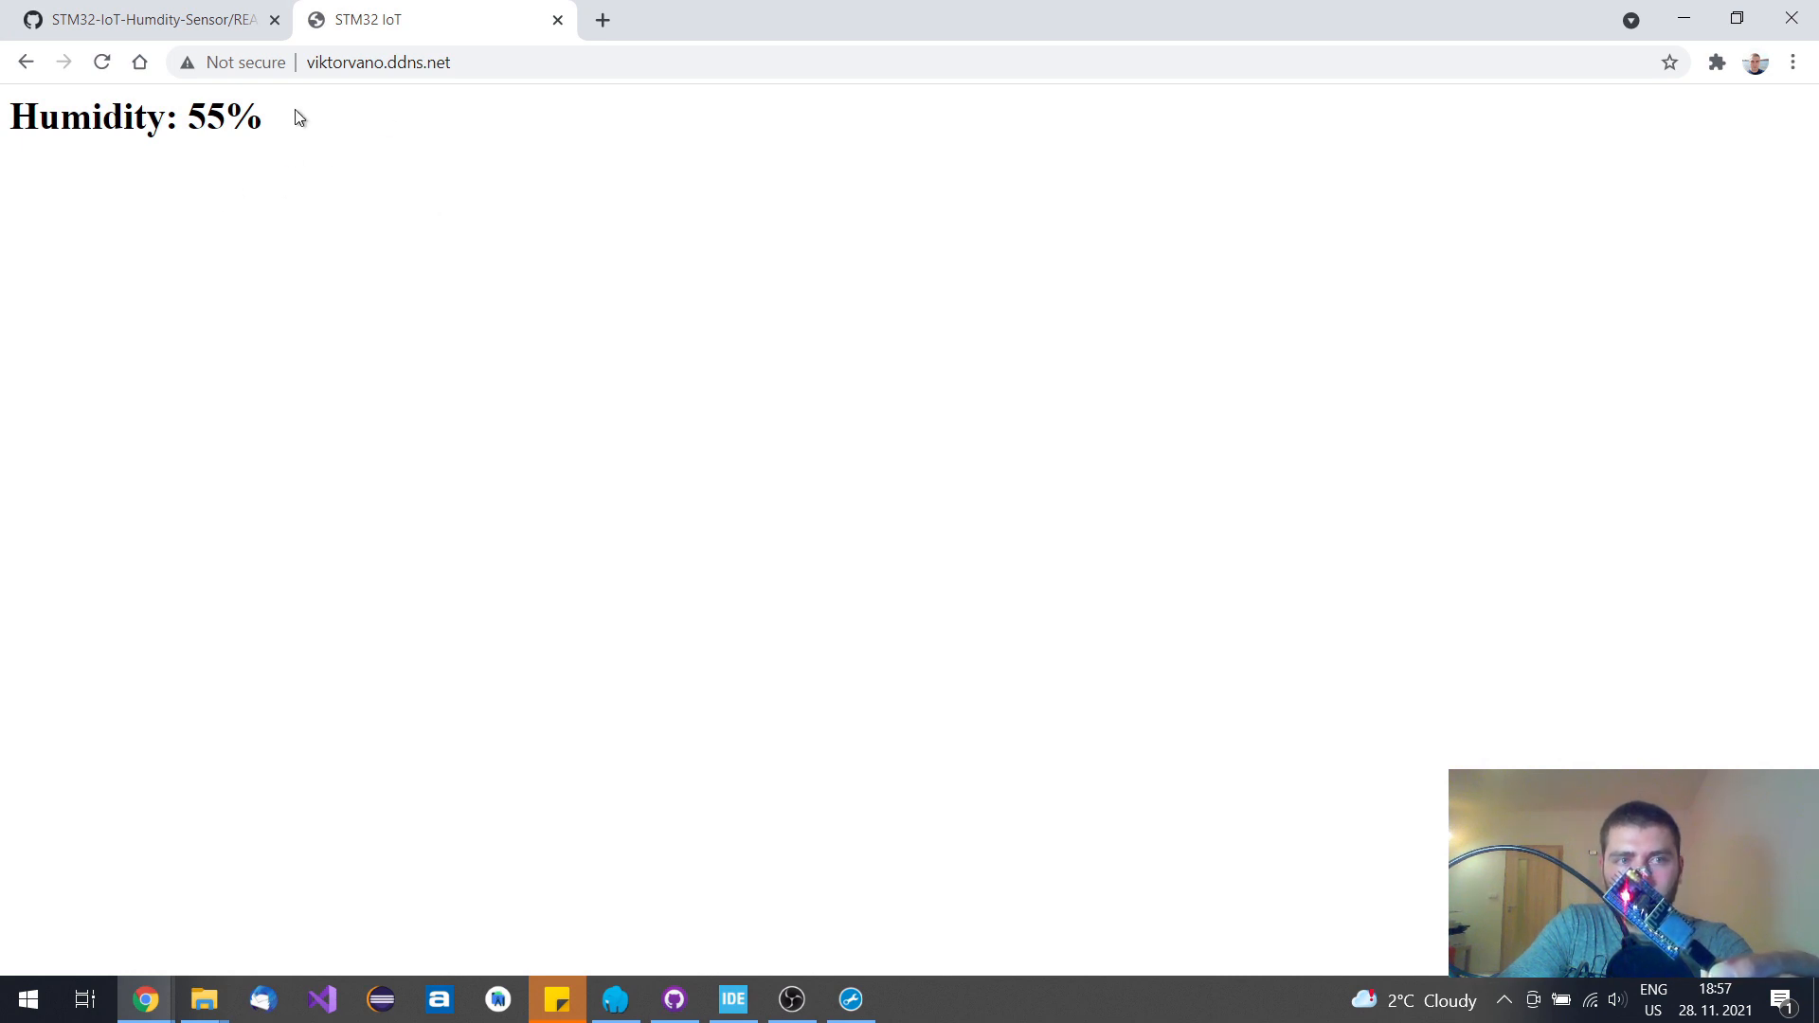
{"action": "mouse_move", "coordinate": [352, 215]}
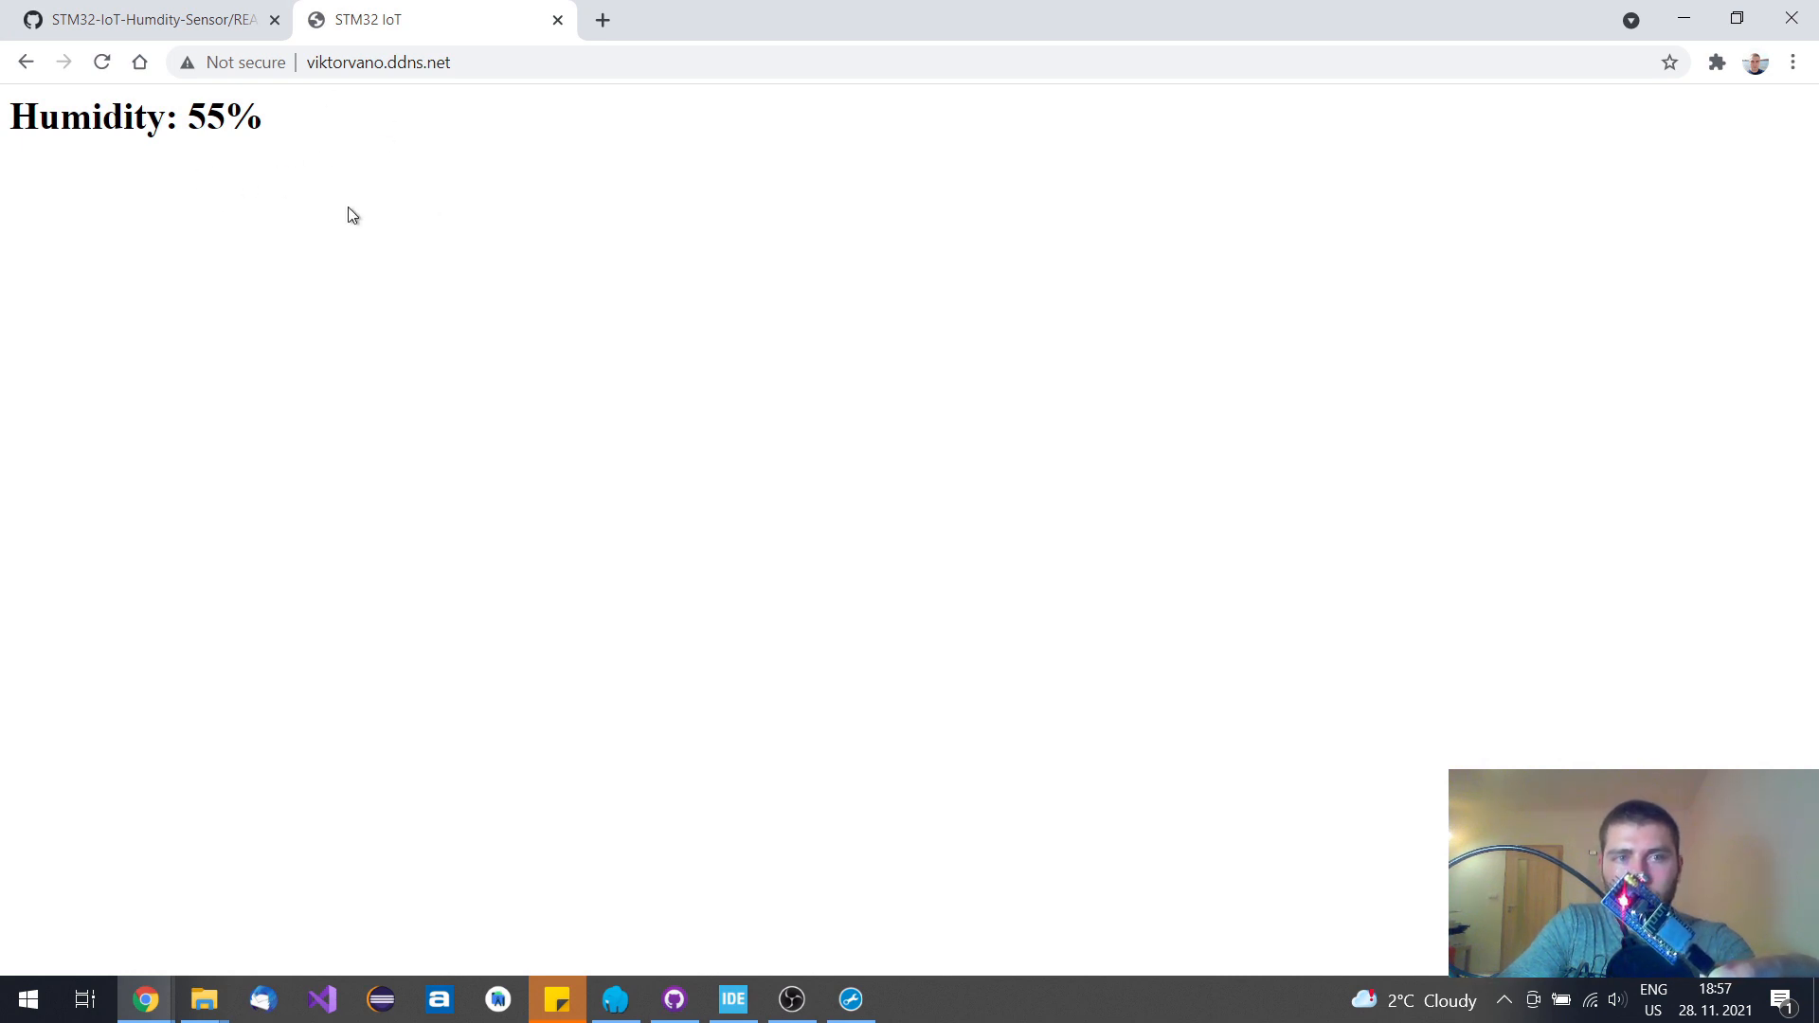
{"action": "mouse_move", "coordinate": [300, 216]}
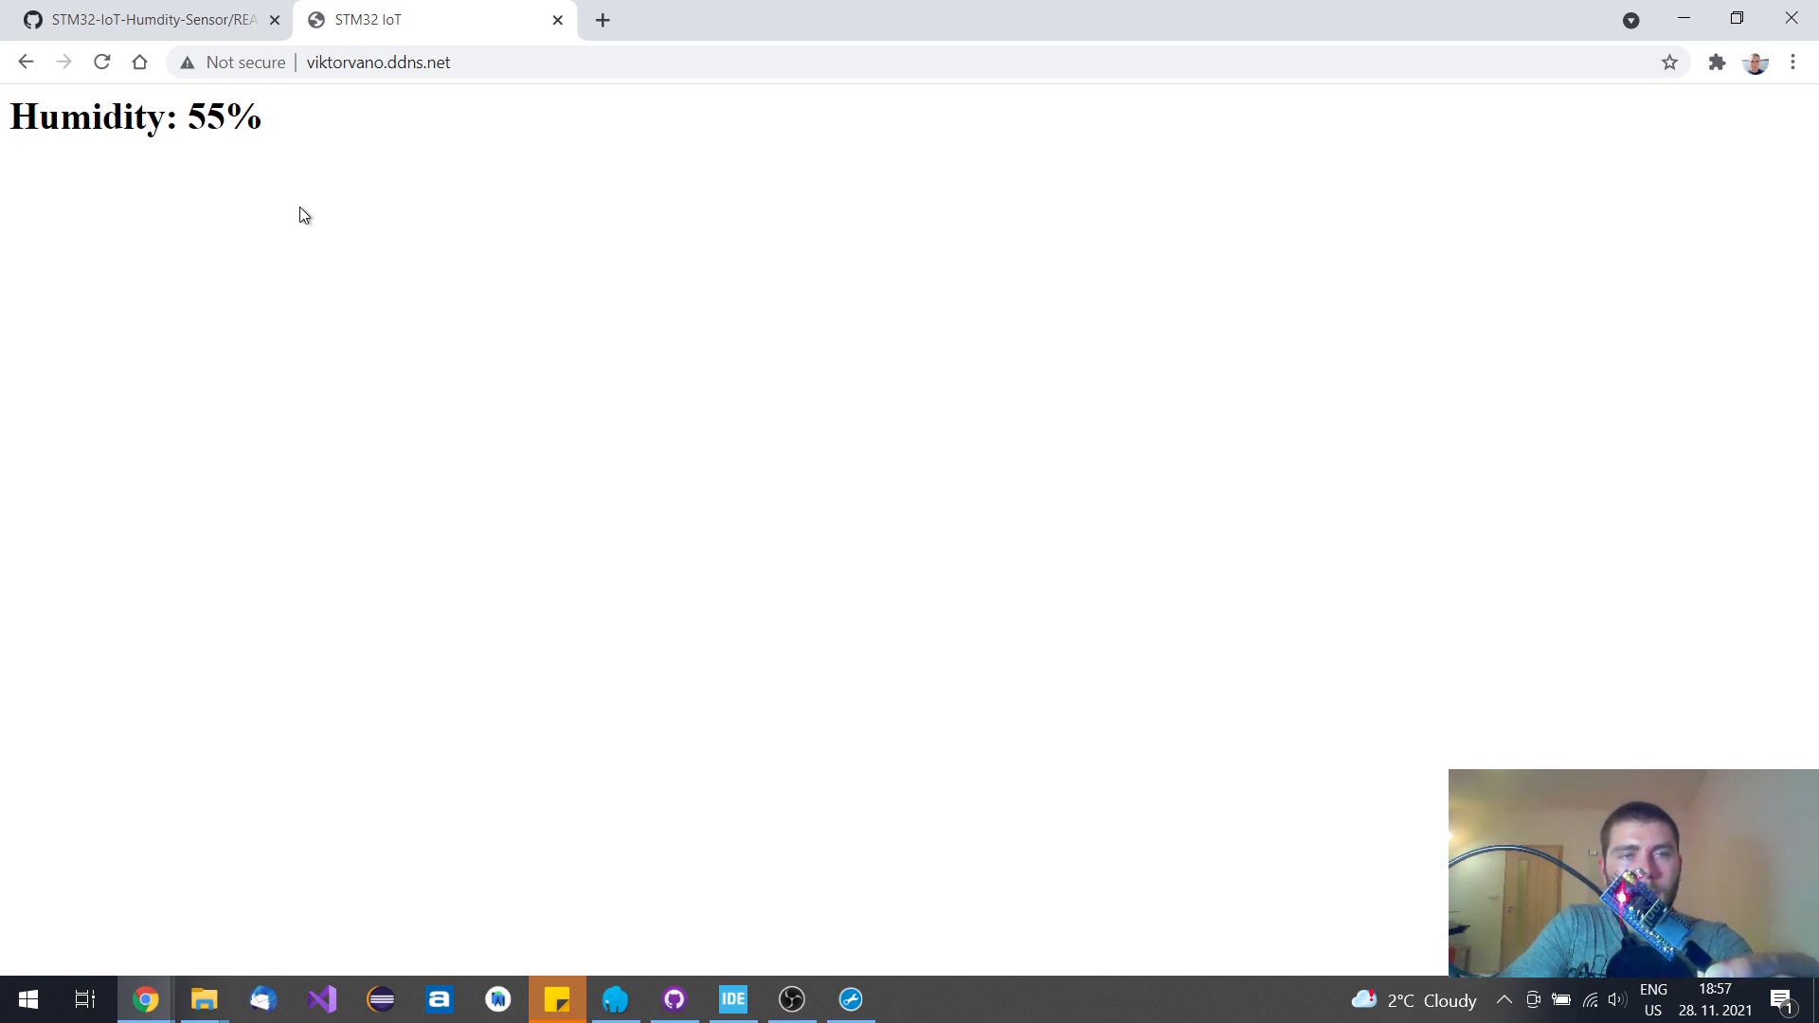
{"action": "mouse_move", "coordinate": [149, 174]}
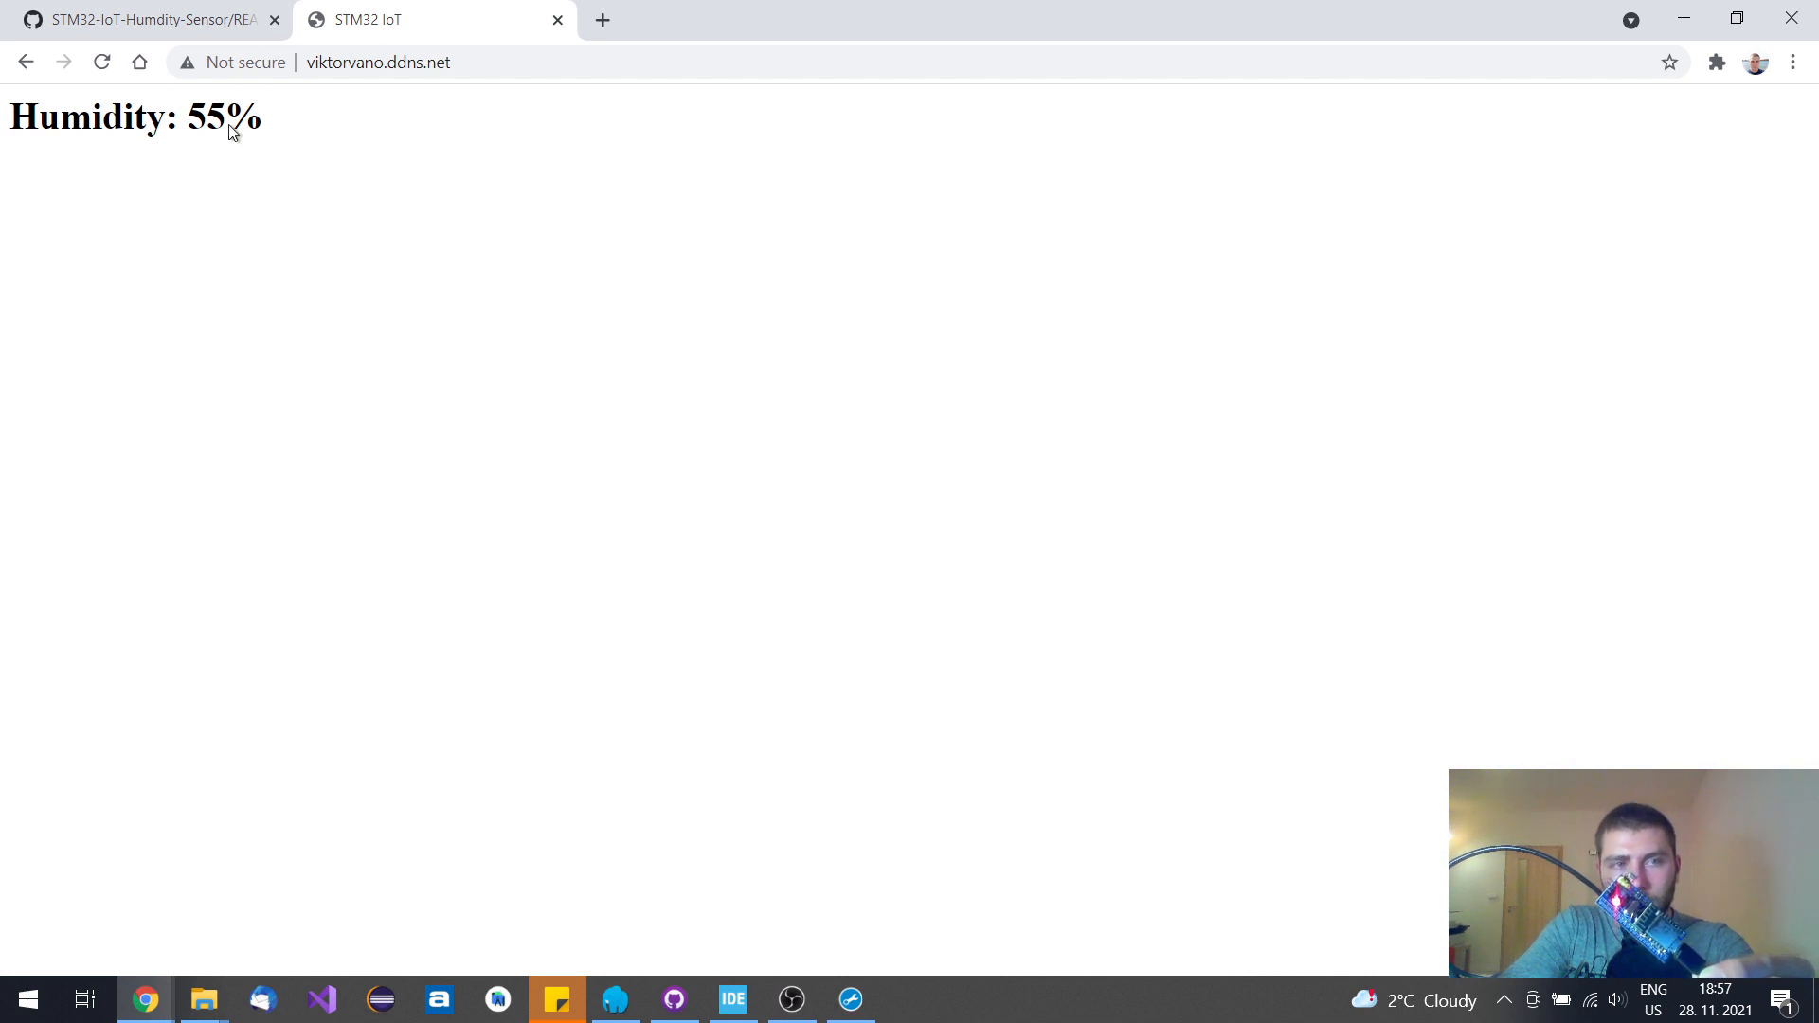
{"action": "mouse_move", "coordinate": [275, 179]}
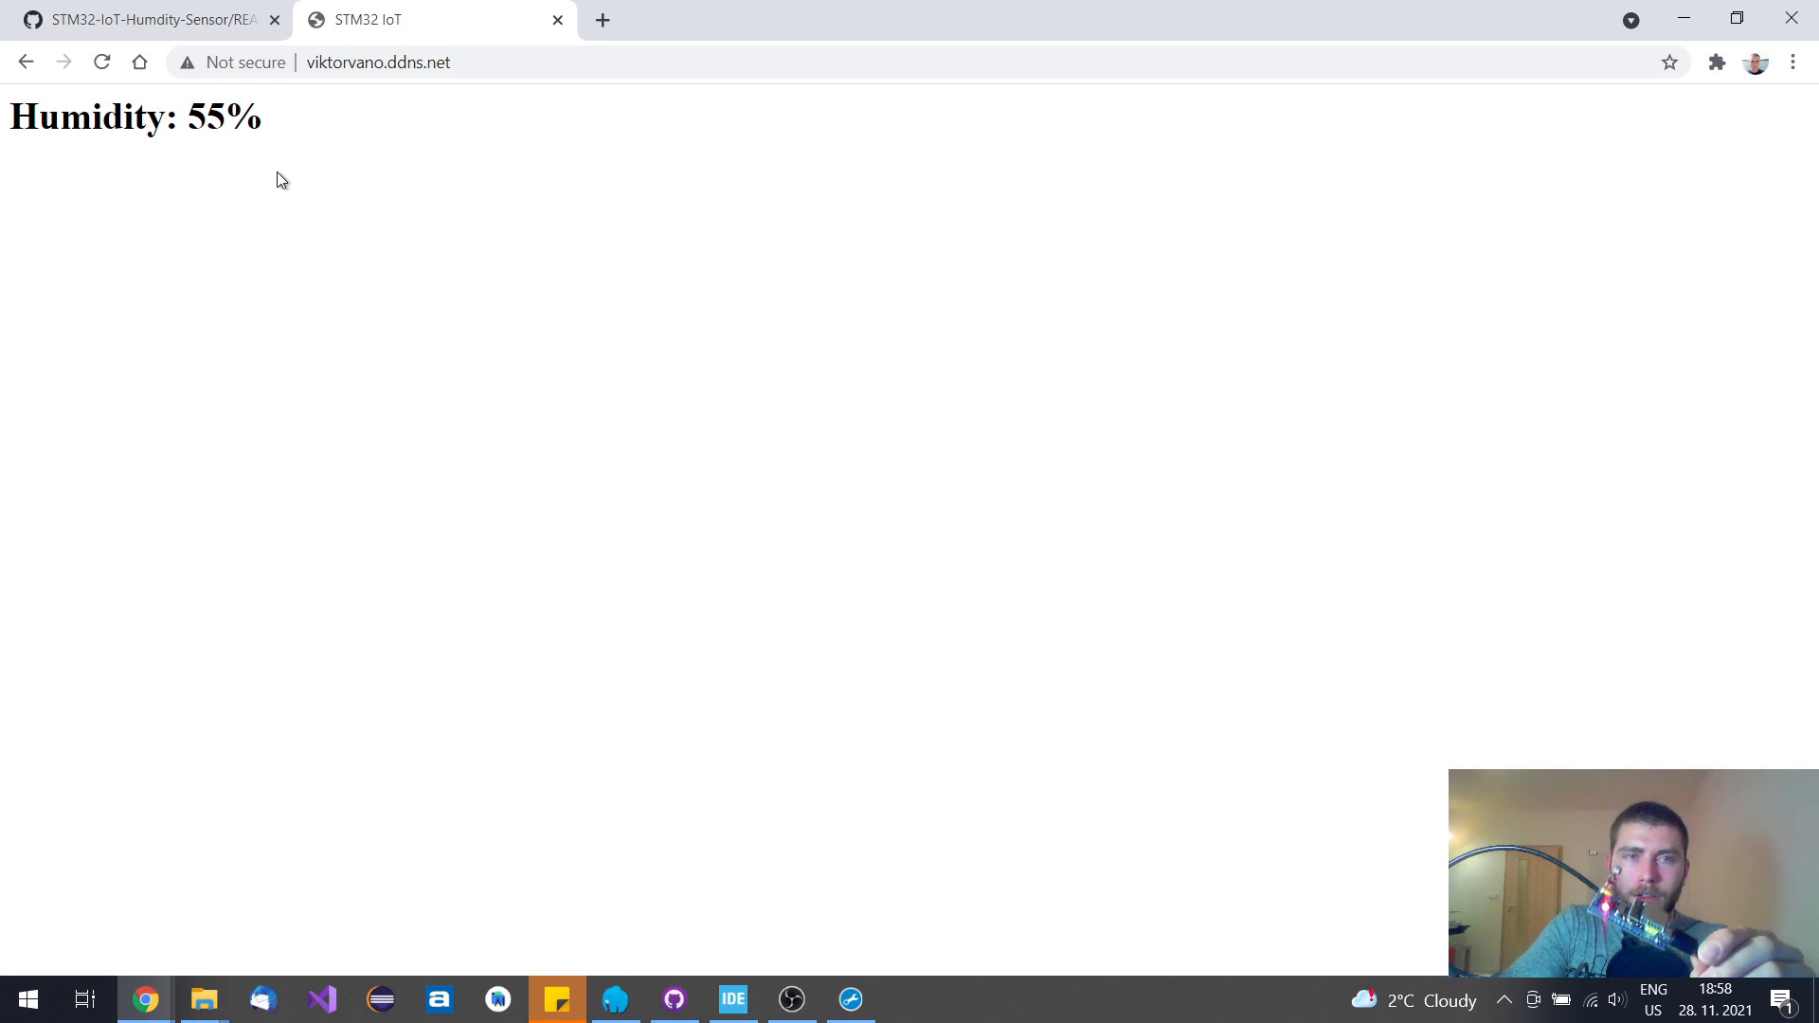
{"action": "mouse_move", "coordinate": [286, 91]}
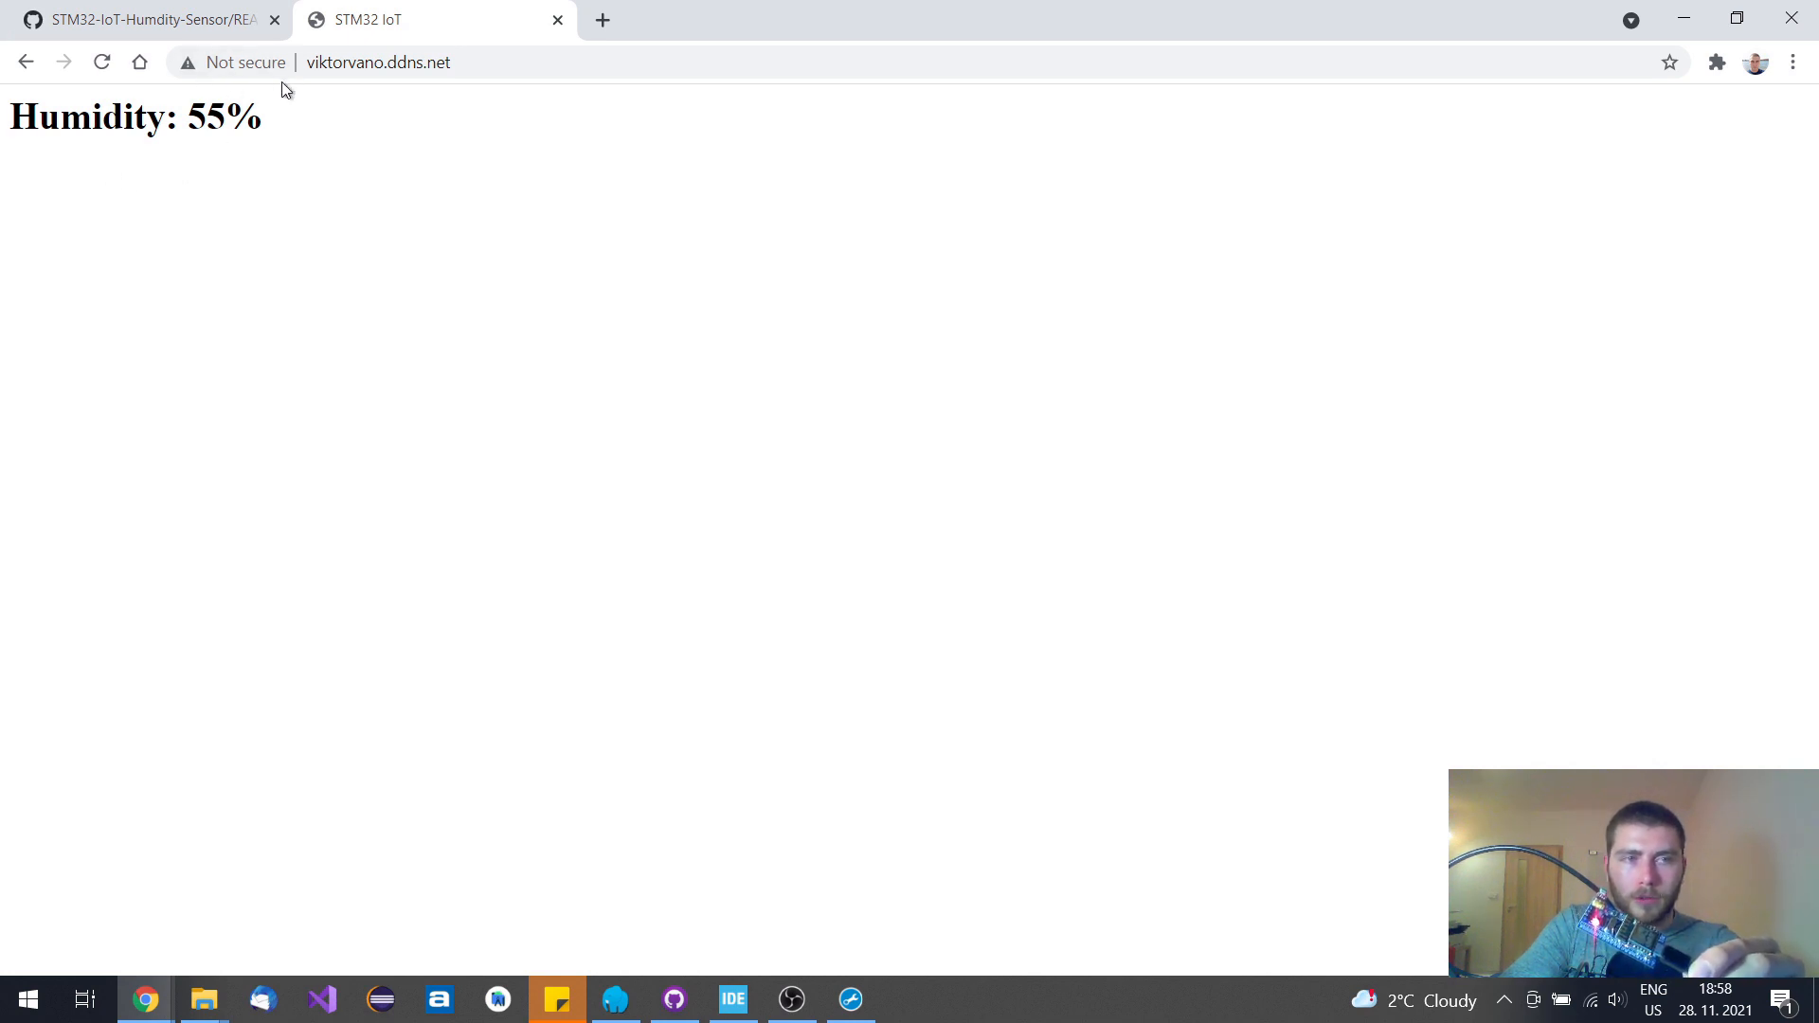
{"action": "mouse_move", "coordinate": [233, 174]}
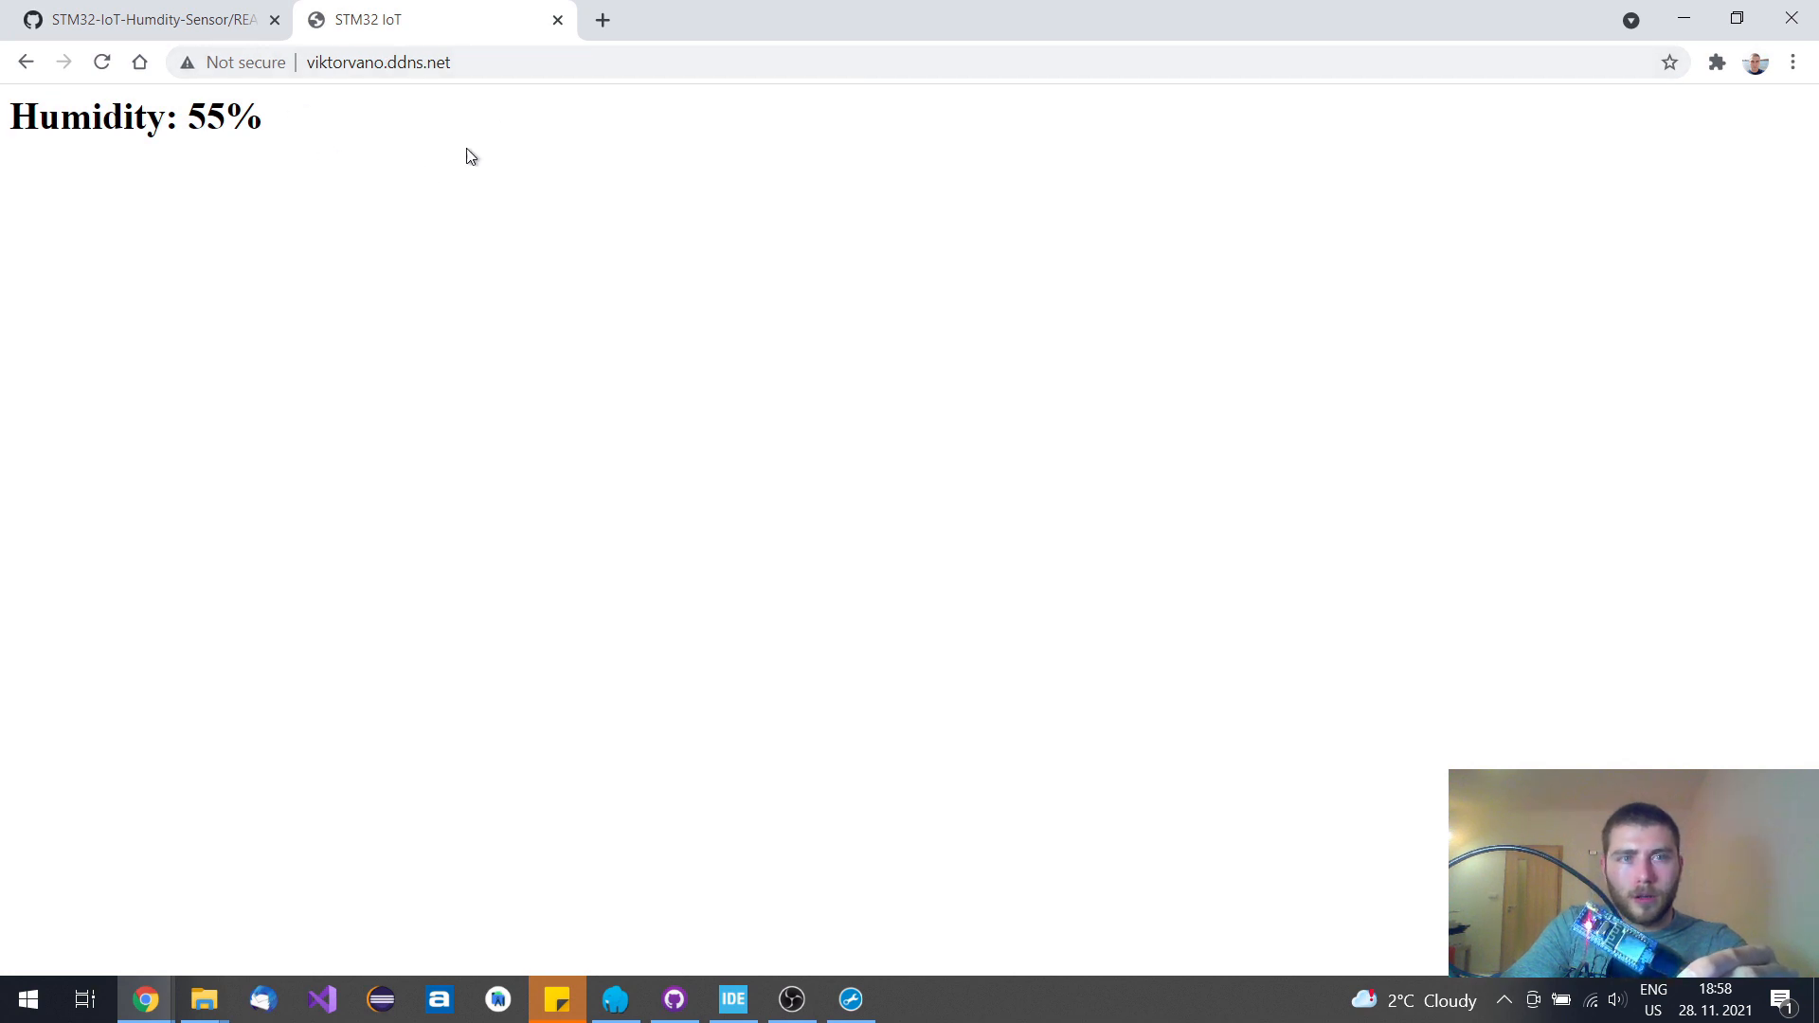
{"action": "mouse_move", "coordinate": [440, 129]}
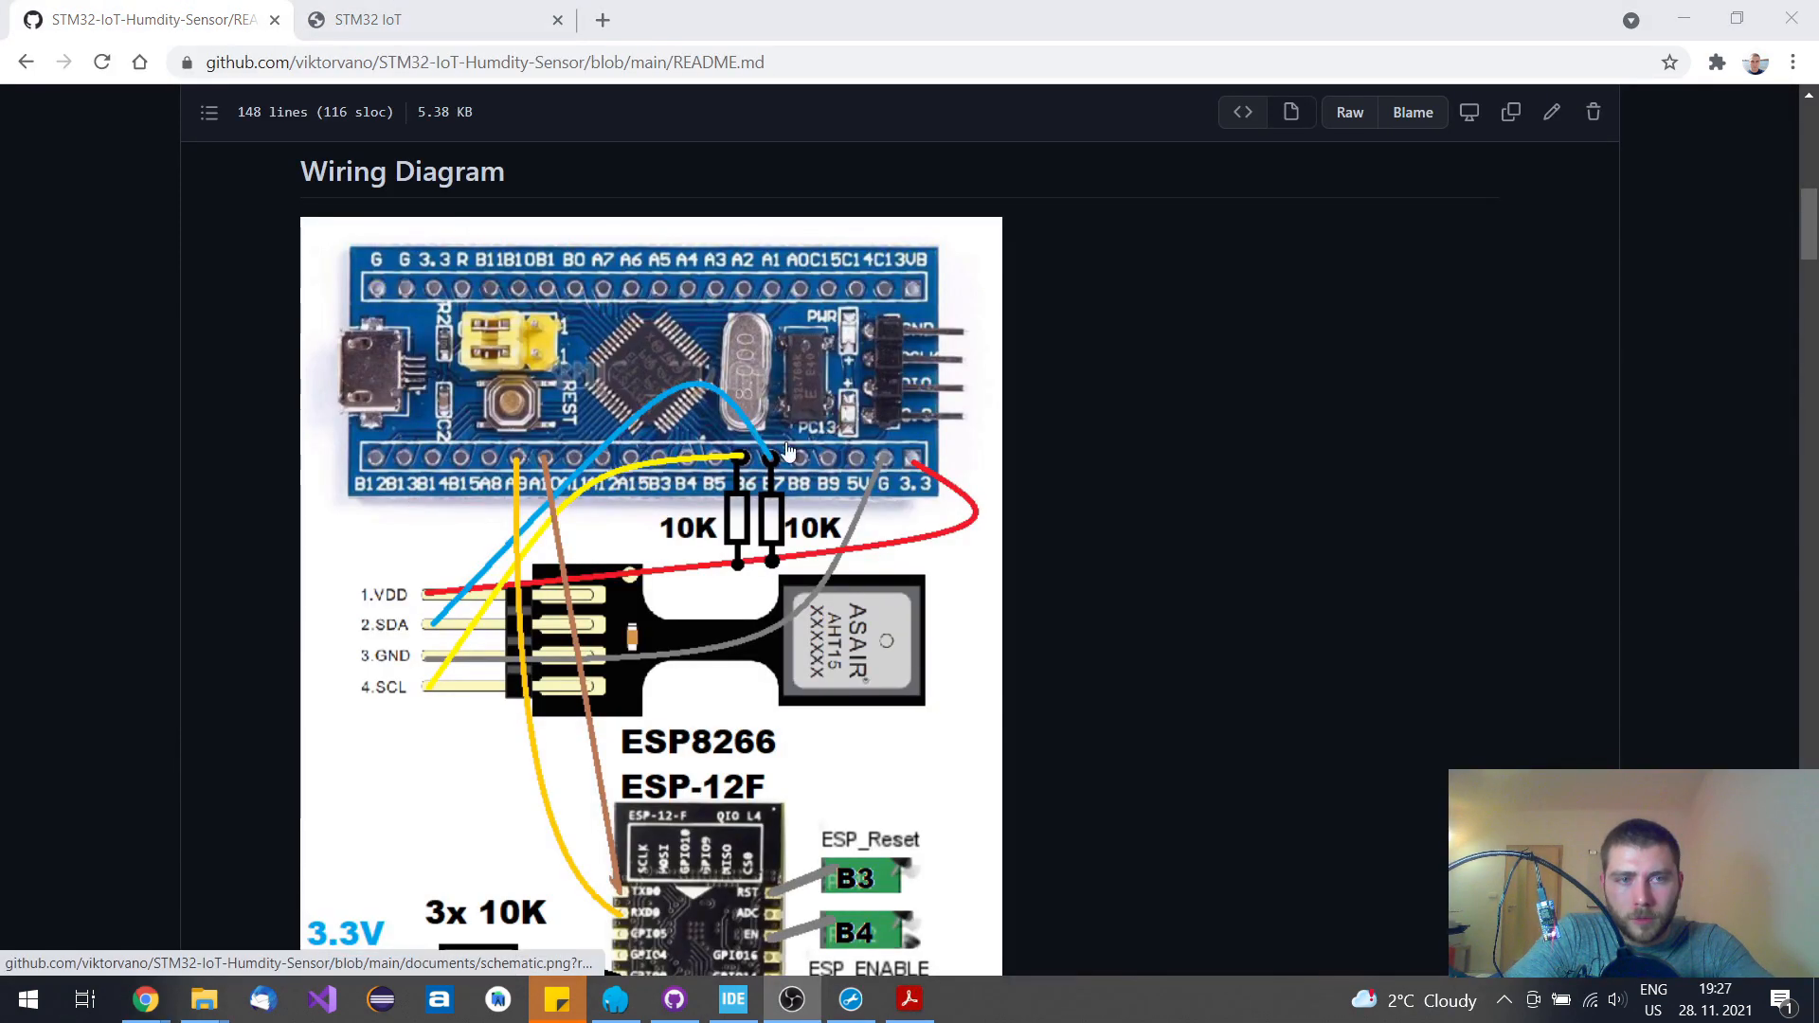
{"action": "mouse_move", "coordinate": [1115, 383]}
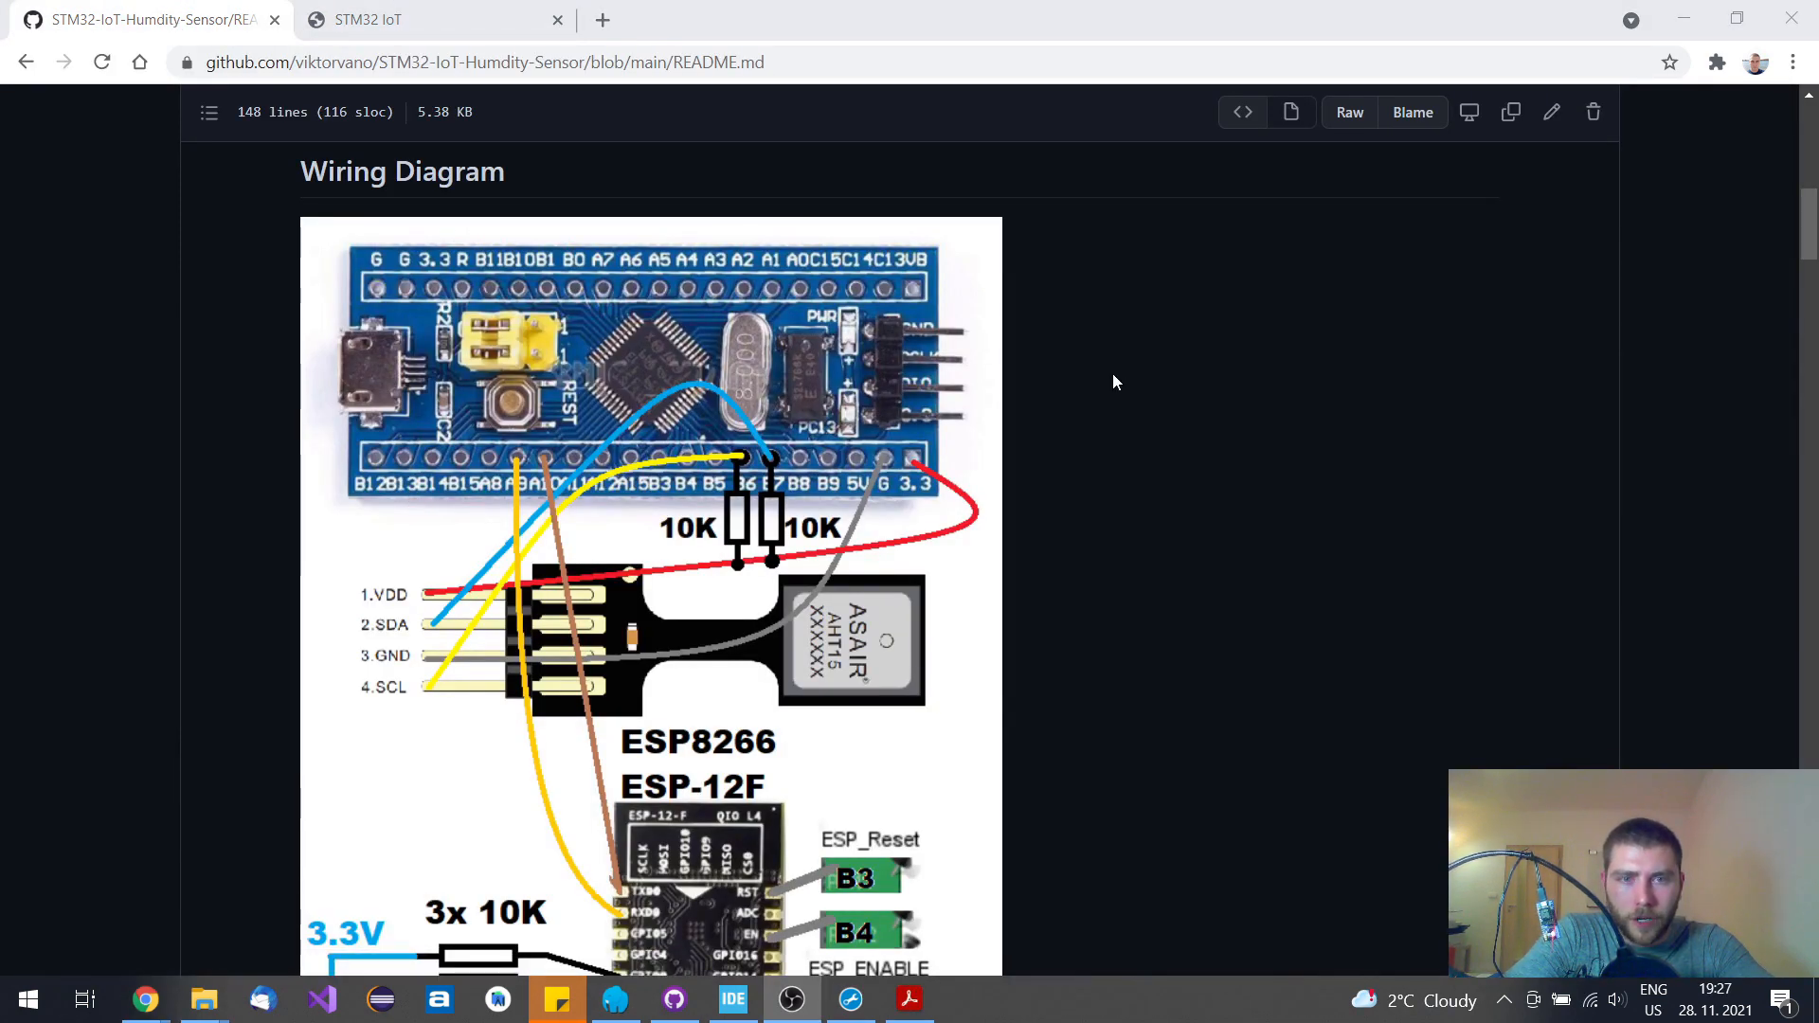
{"action": "mouse_move", "coordinate": [830, 650]}
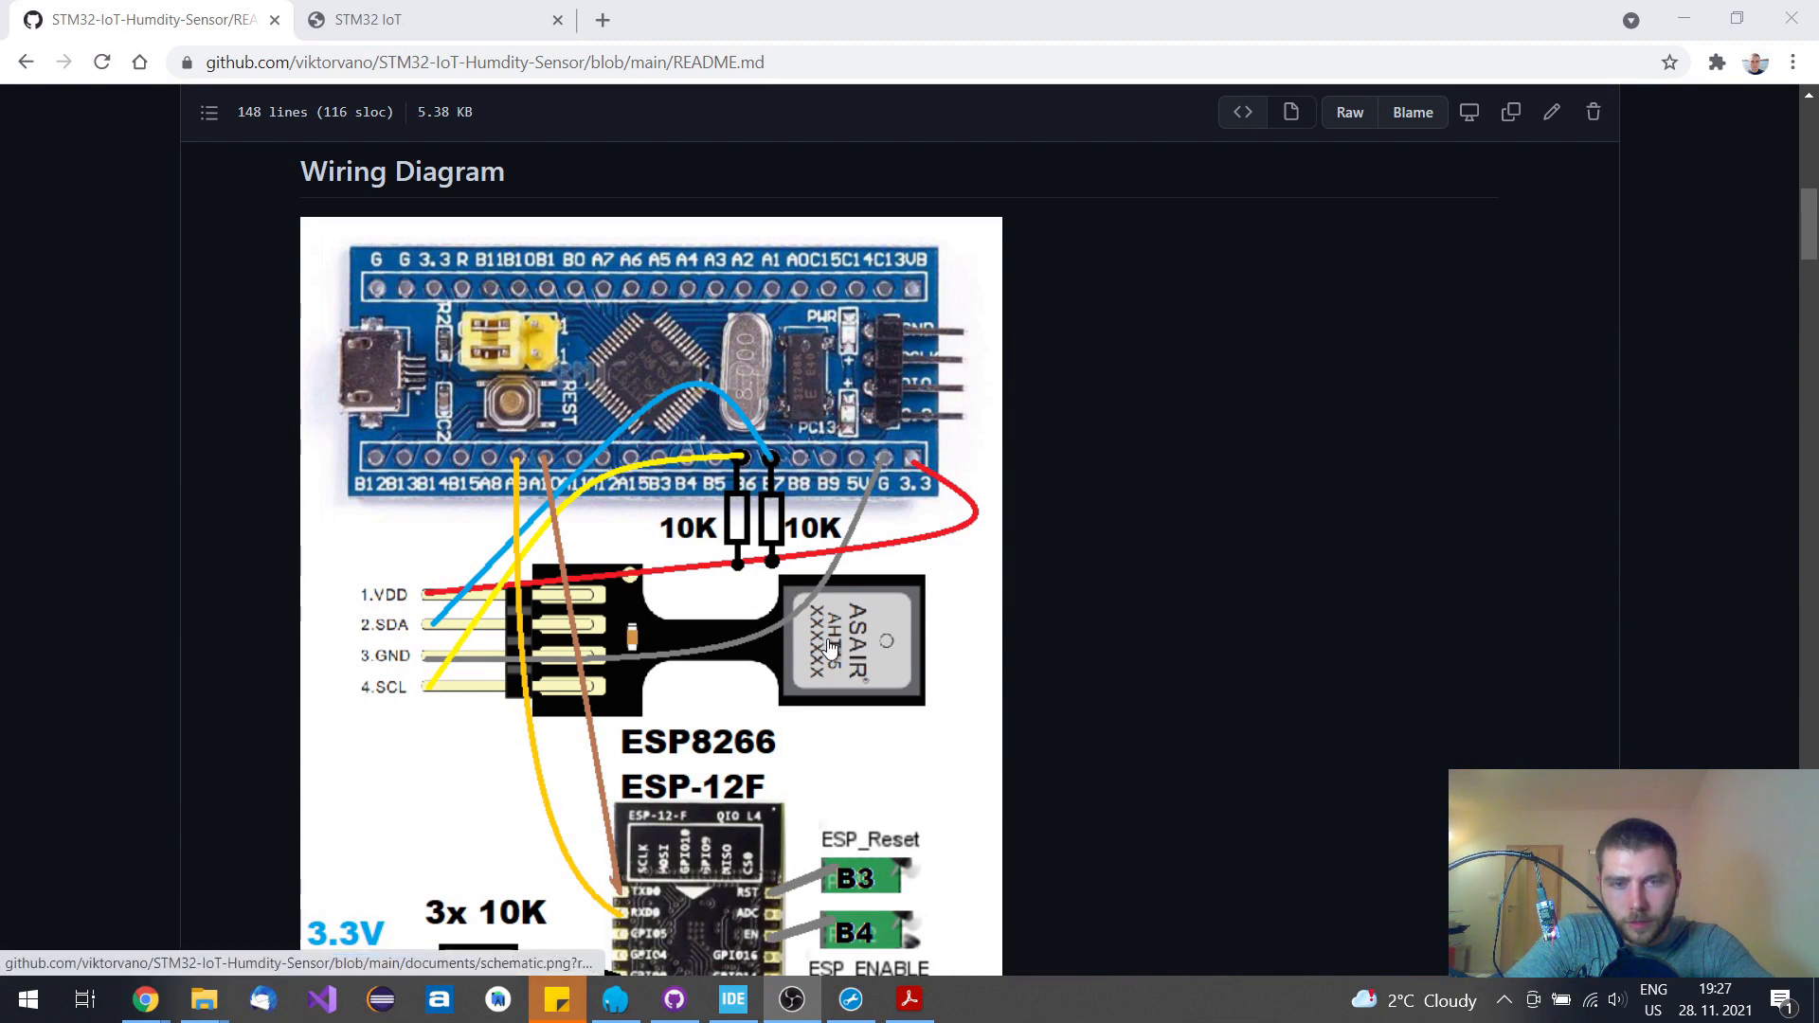
{"action": "mouse_move", "coordinate": [823, 645]}
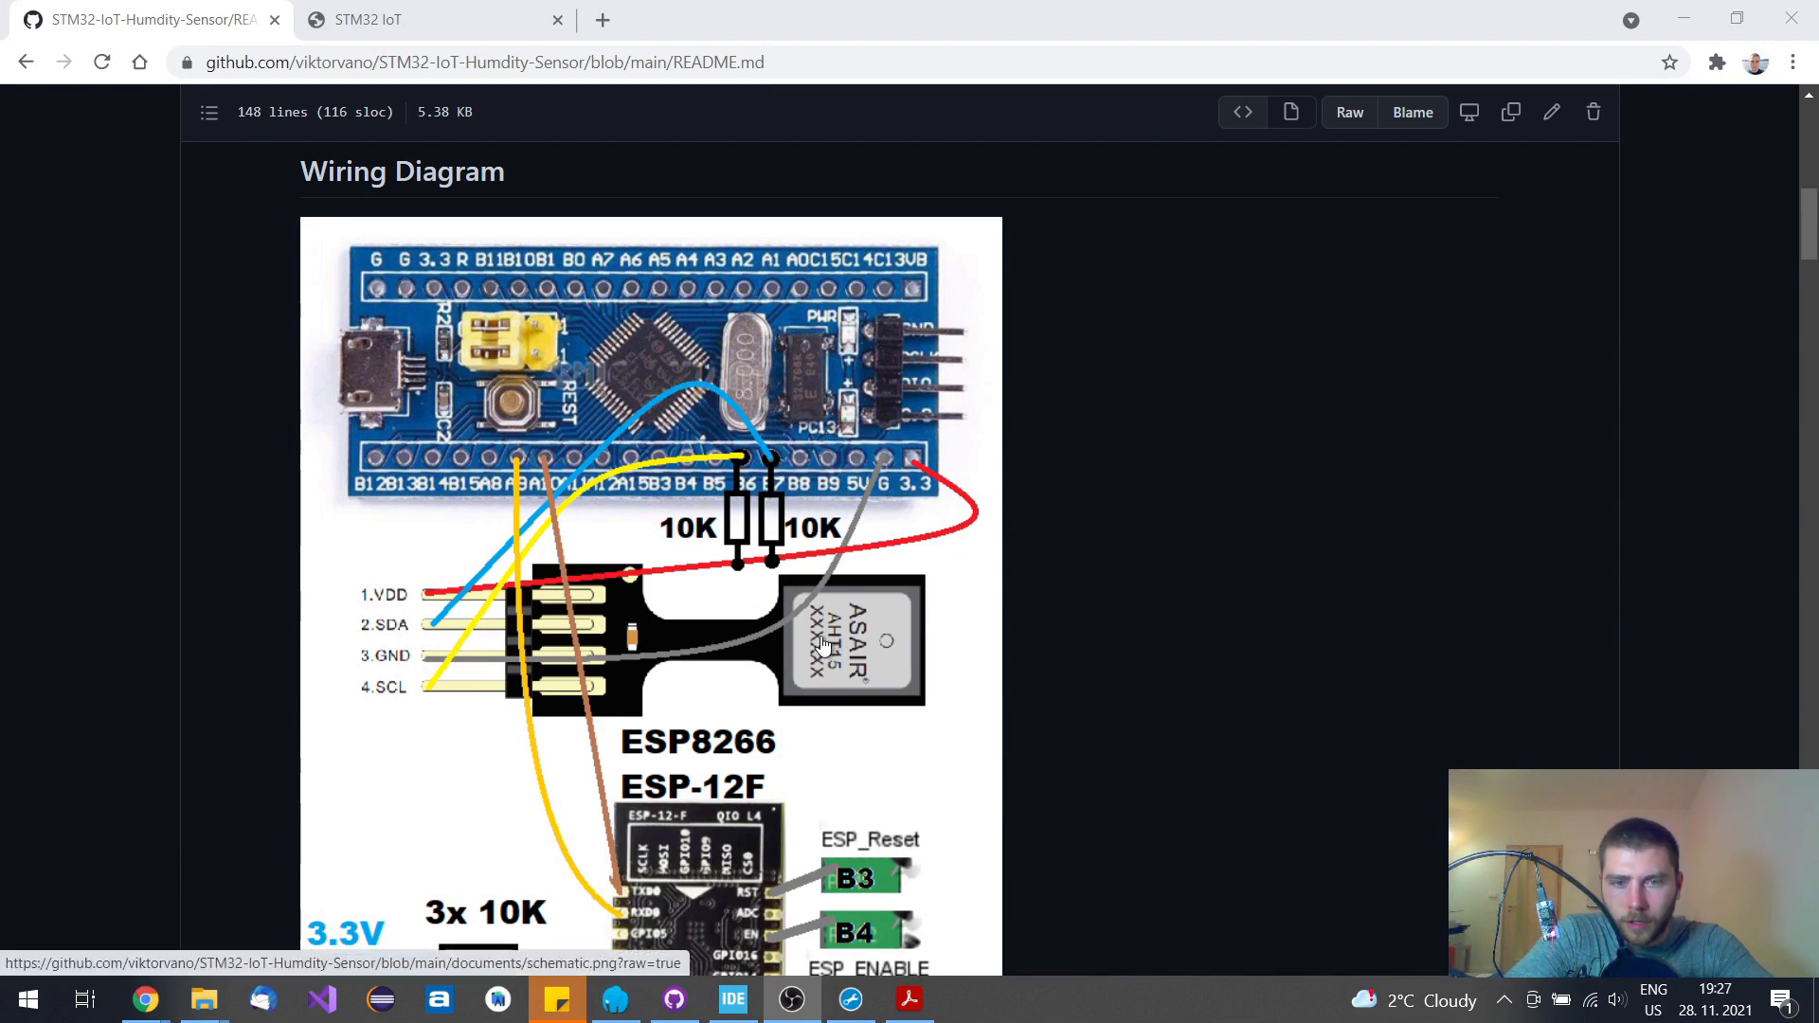
{"action": "mouse_move", "coordinate": [435, 611]}
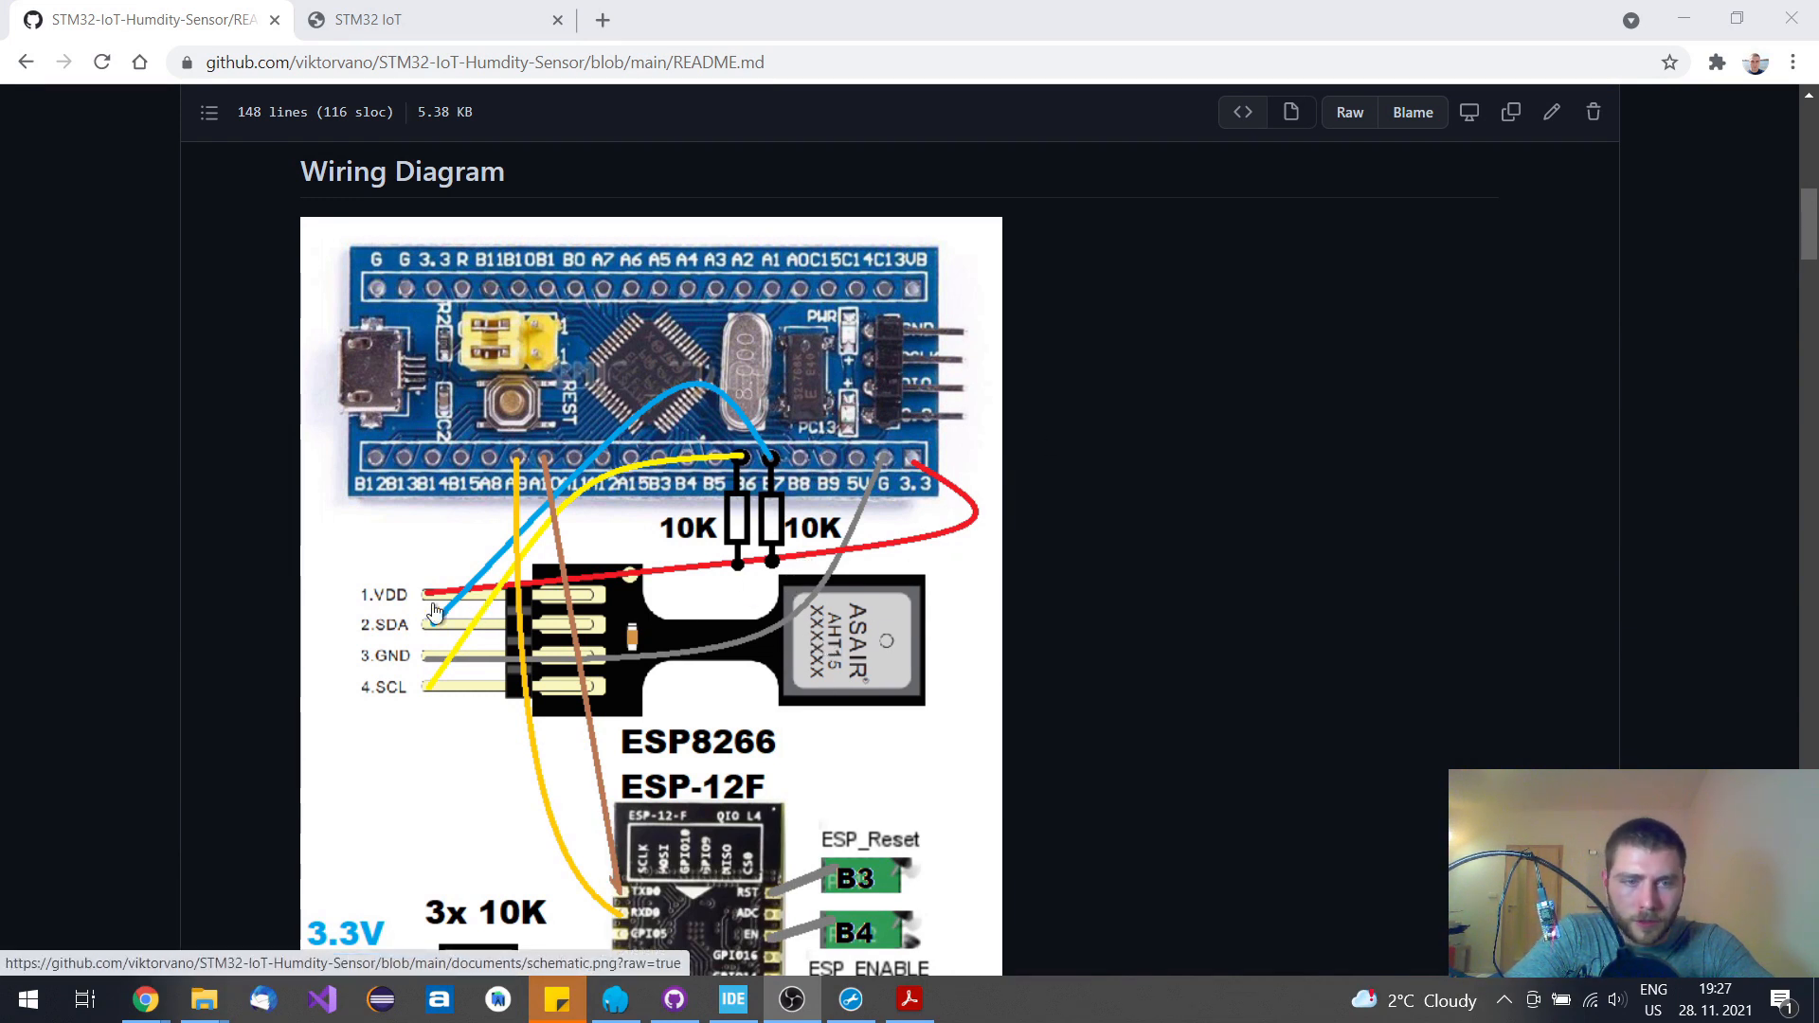
{"action": "mouse_move", "coordinate": [555, 691]}
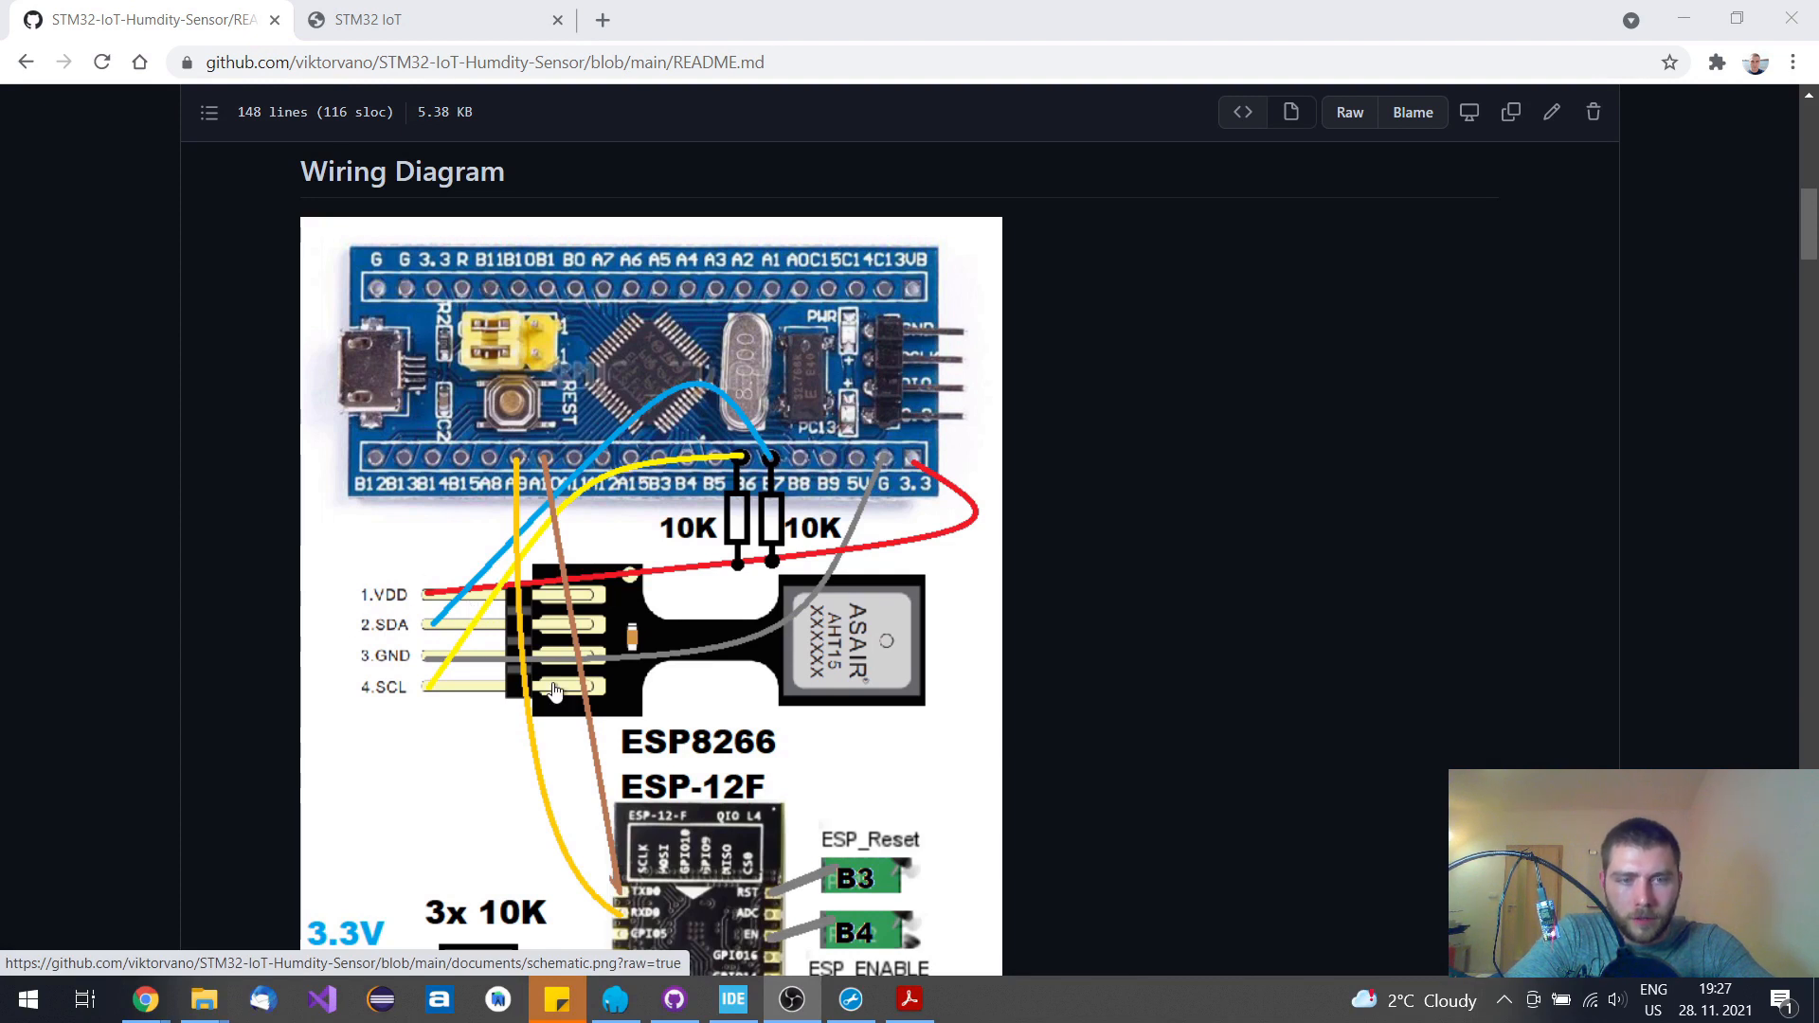
{"action": "mouse_move", "coordinate": [502, 594]}
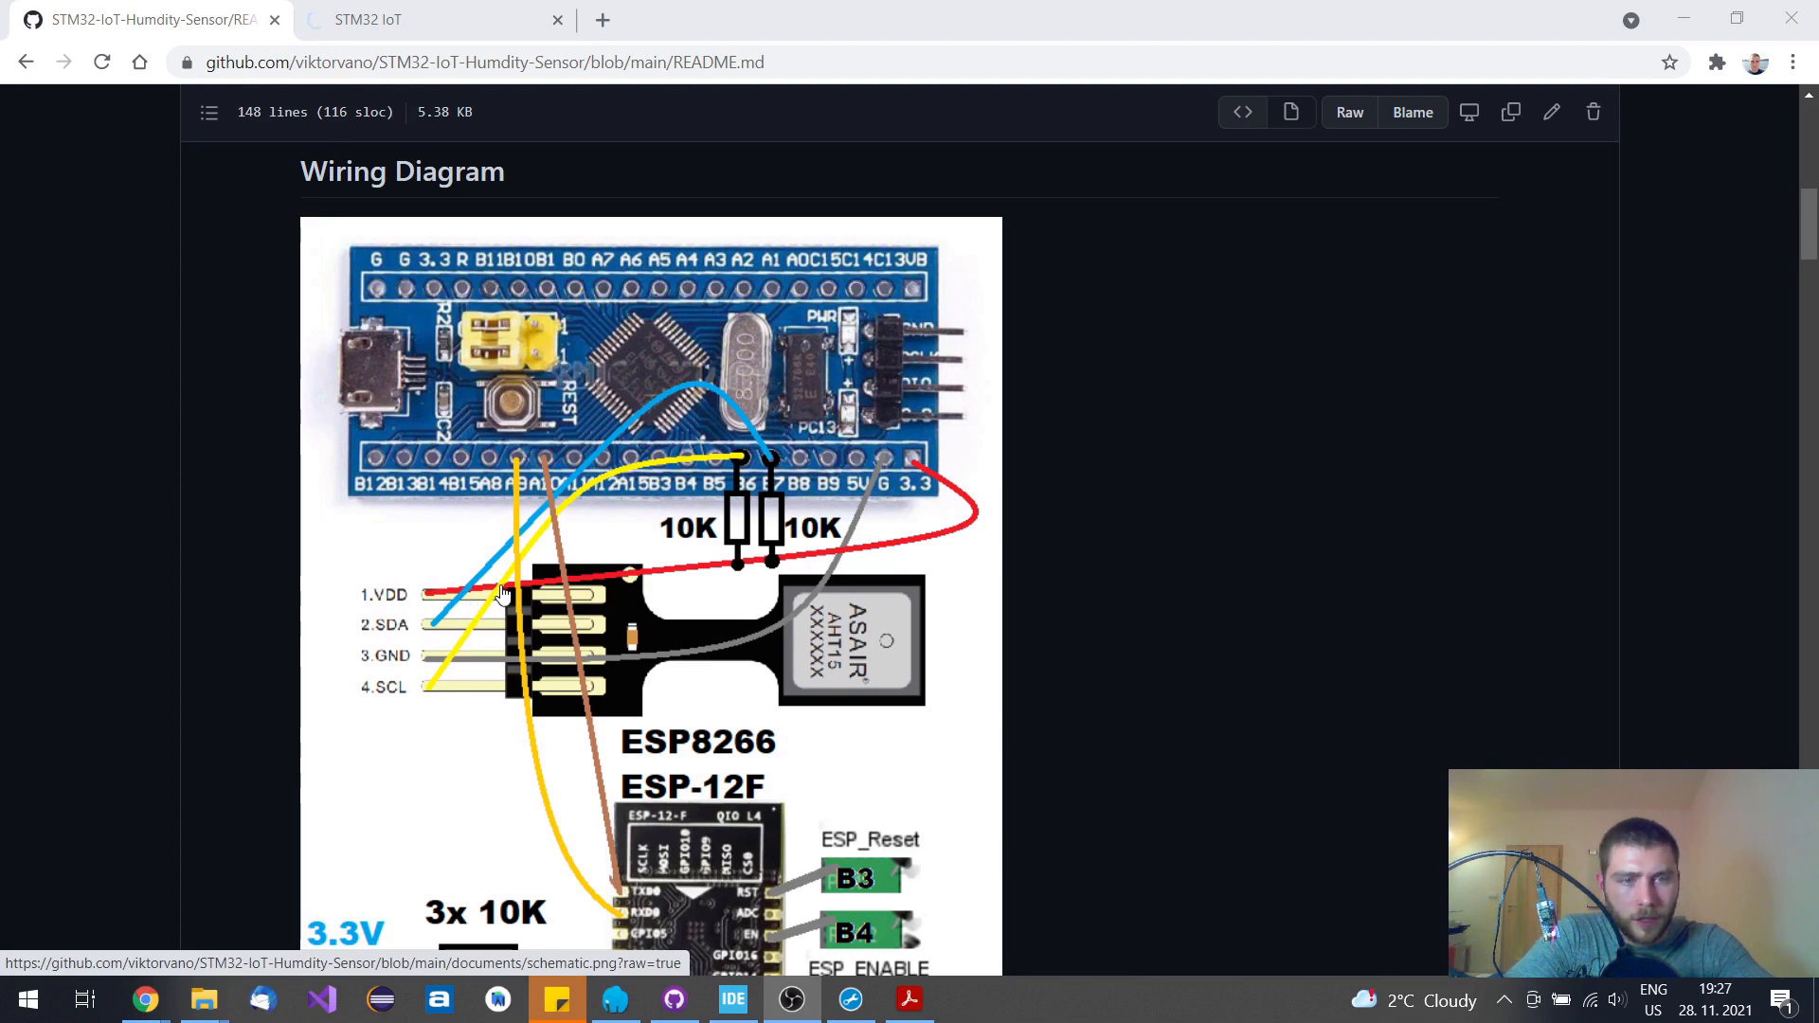
{"action": "mouse_move", "coordinate": [403, 686]}
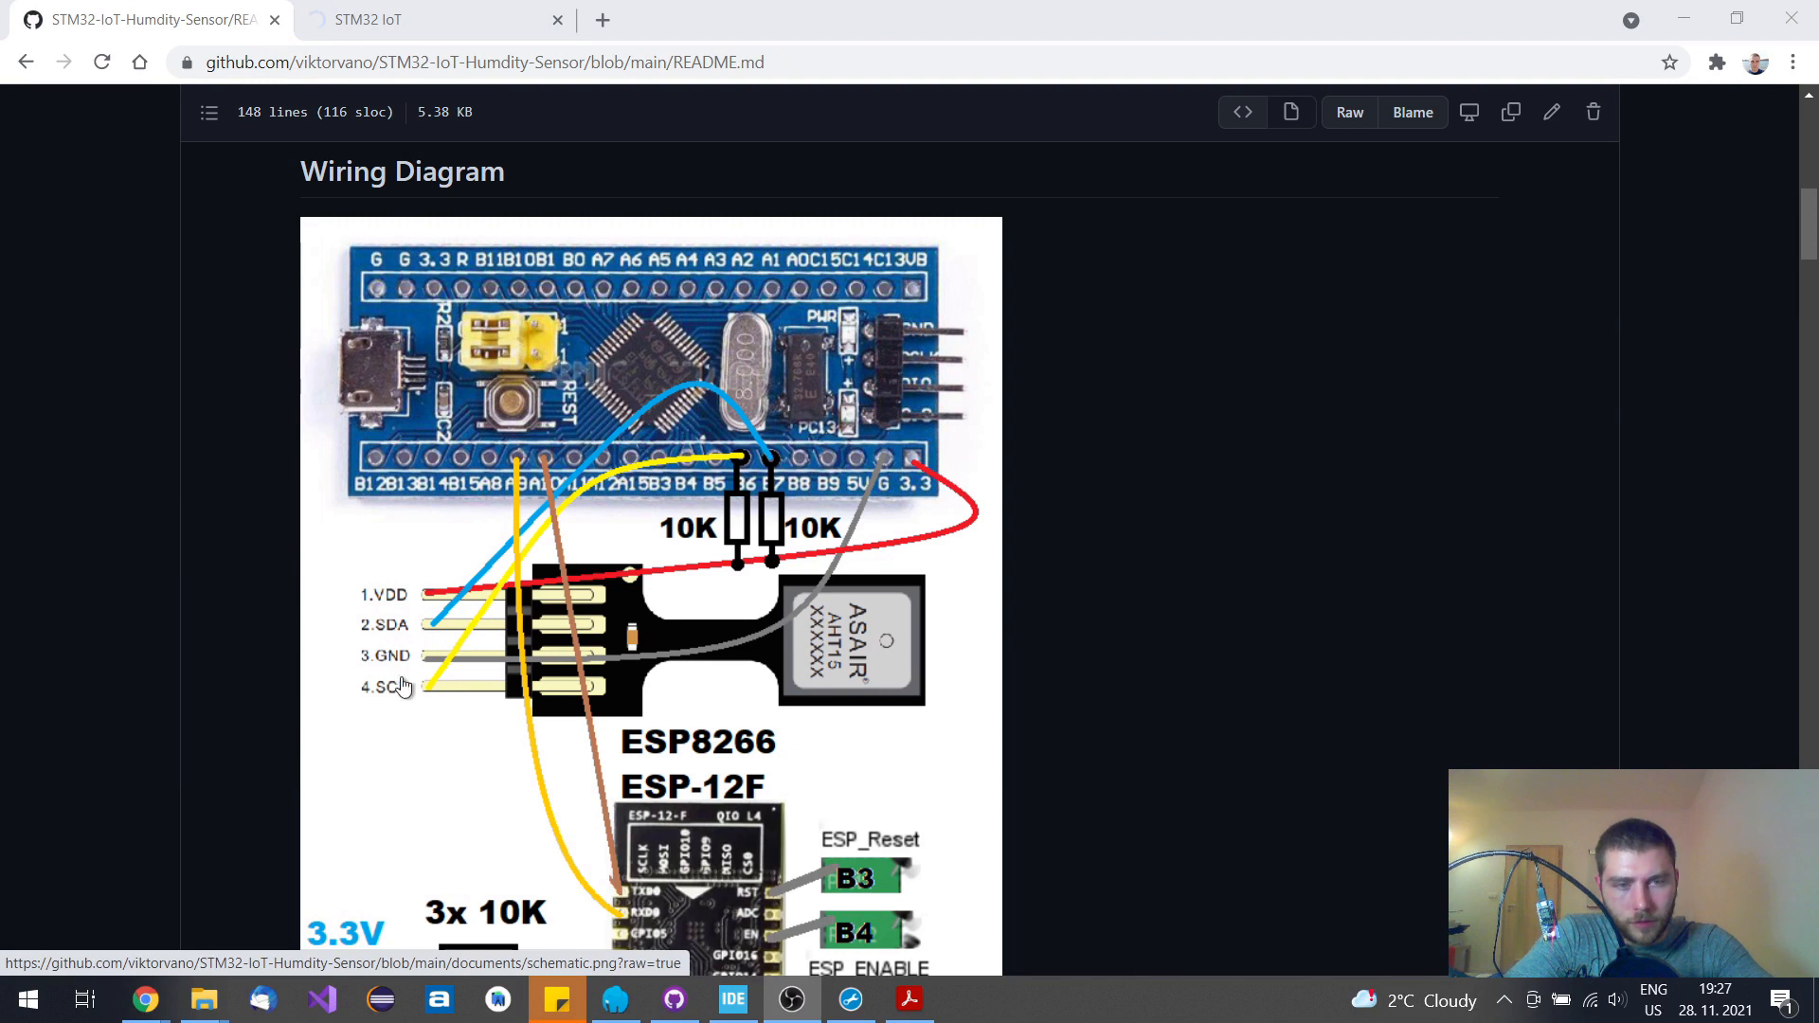
{"action": "mouse_move", "coordinate": [741, 570]}
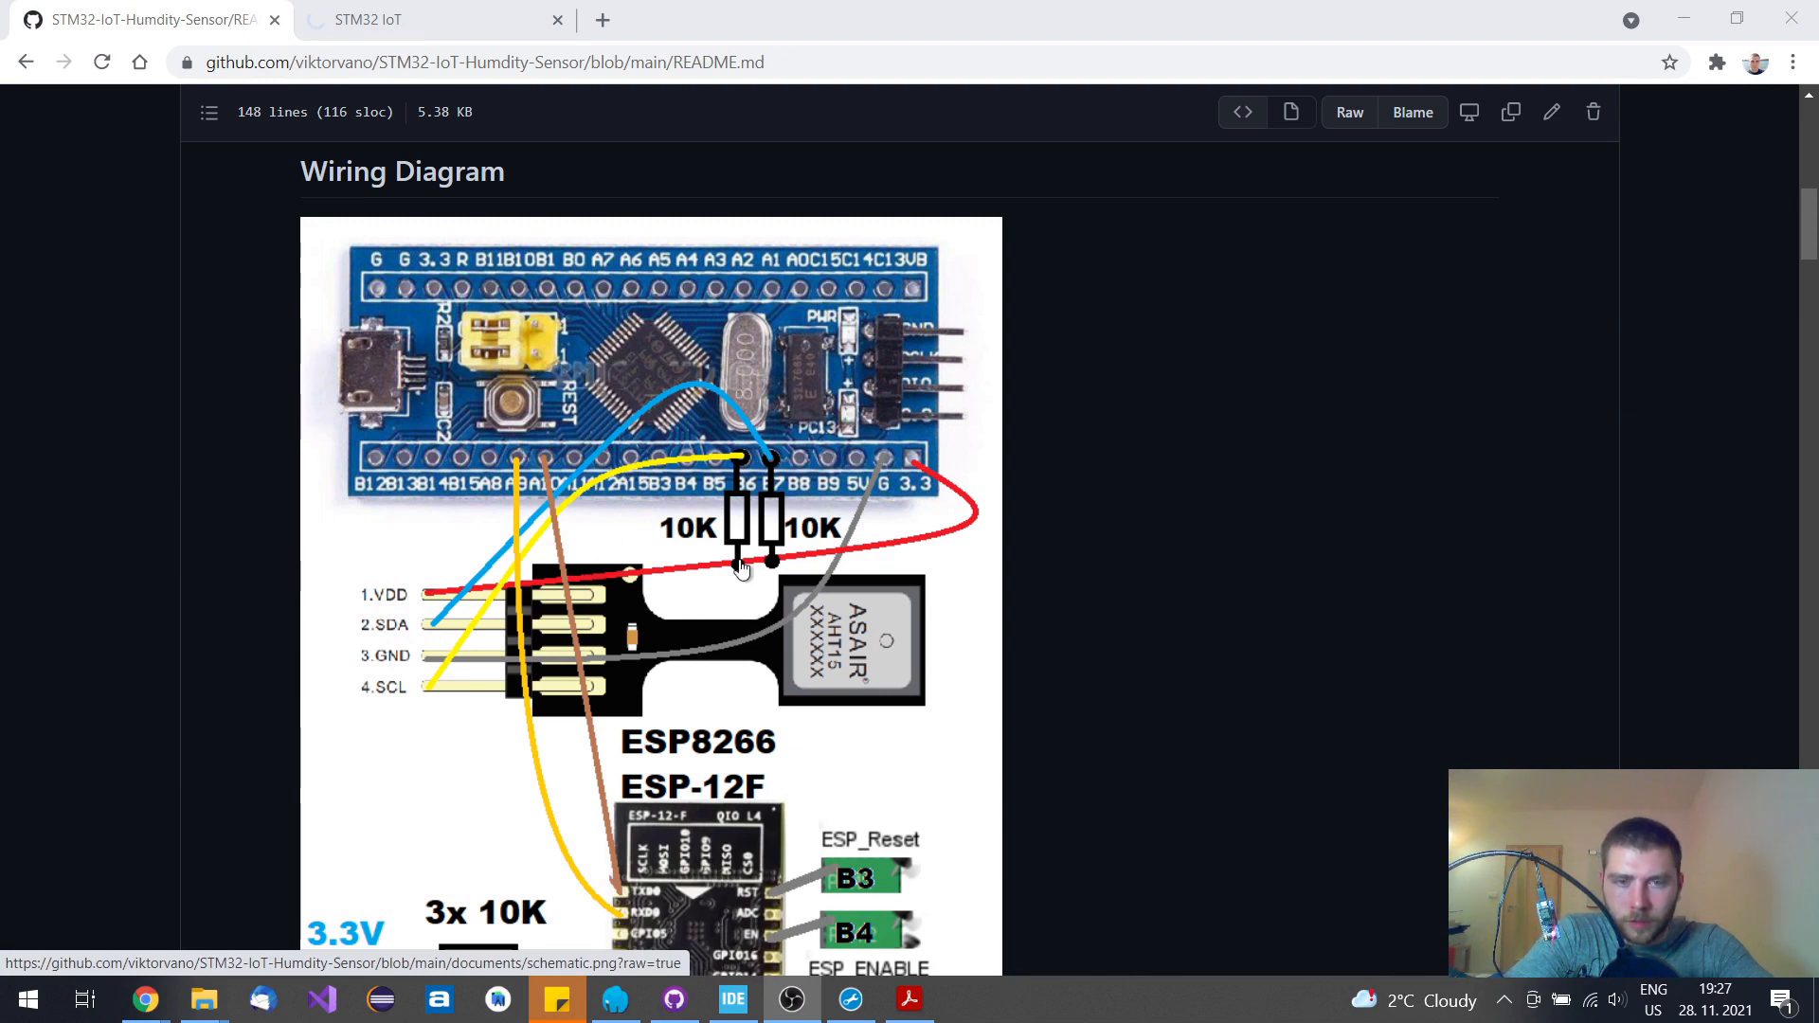
{"action": "mouse_move", "coordinate": [729, 544]}
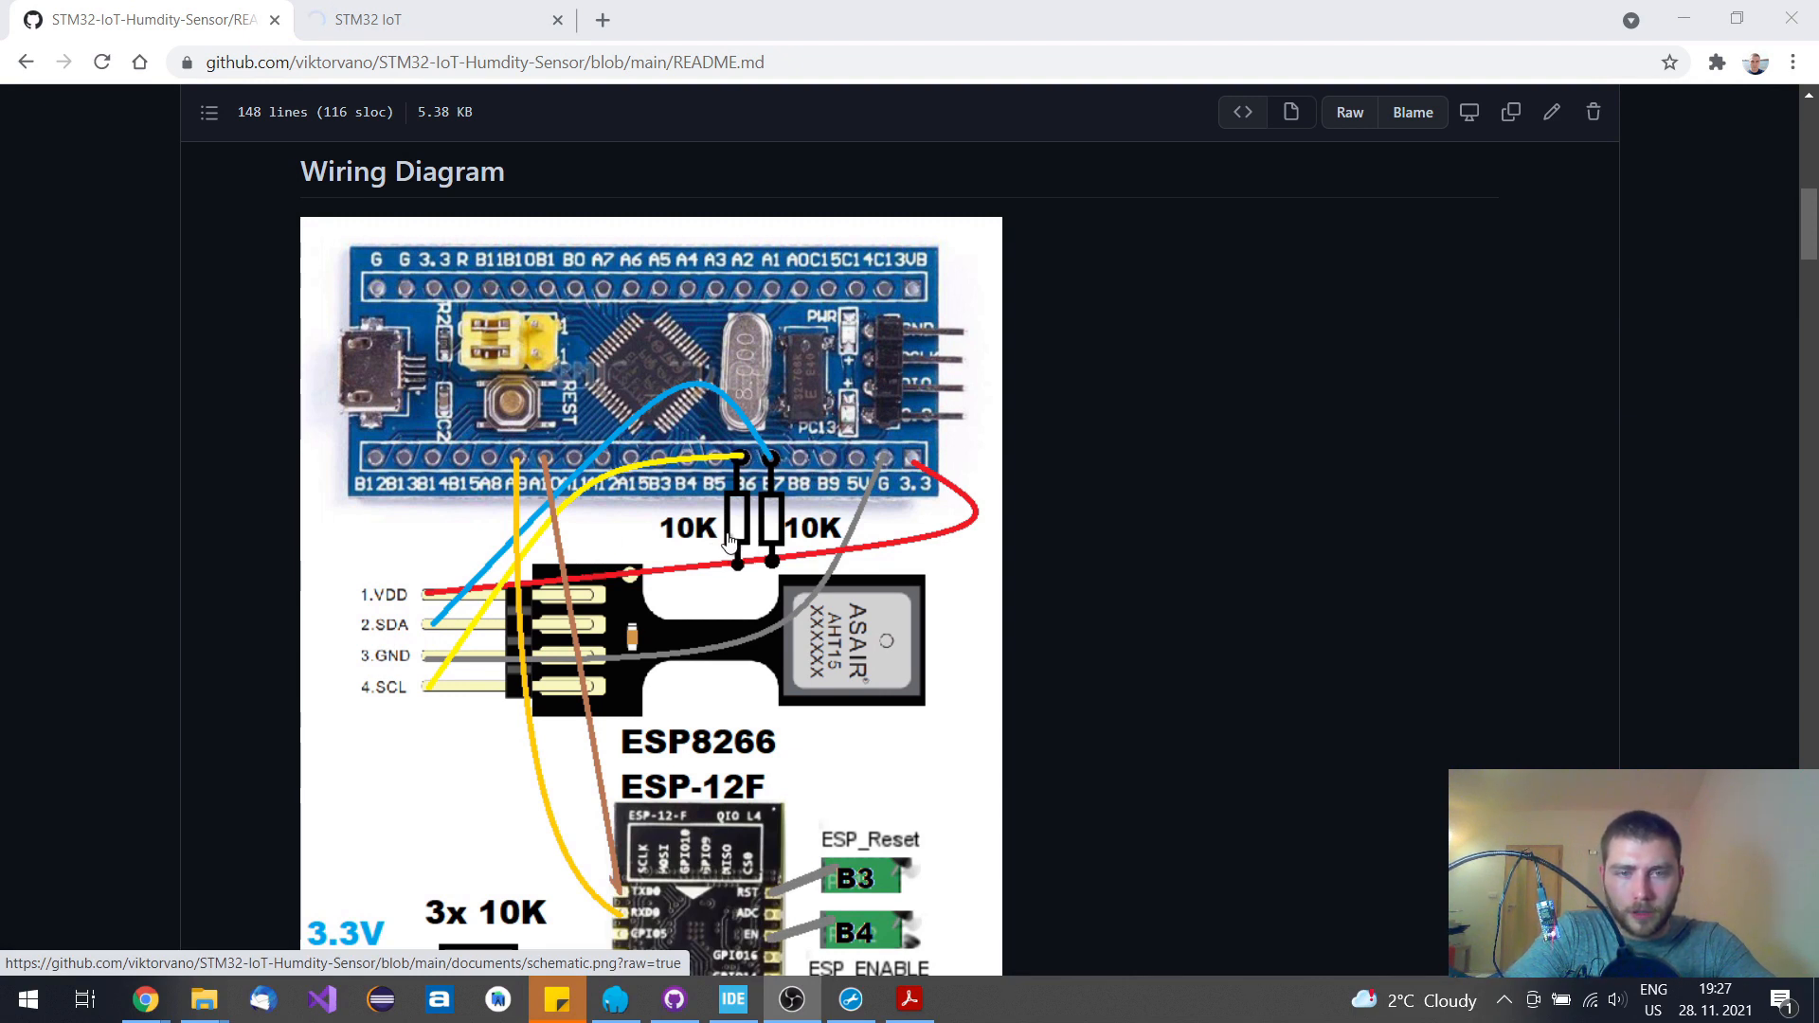
{"action": "mouse_move", "coordinate": [771, 534]}
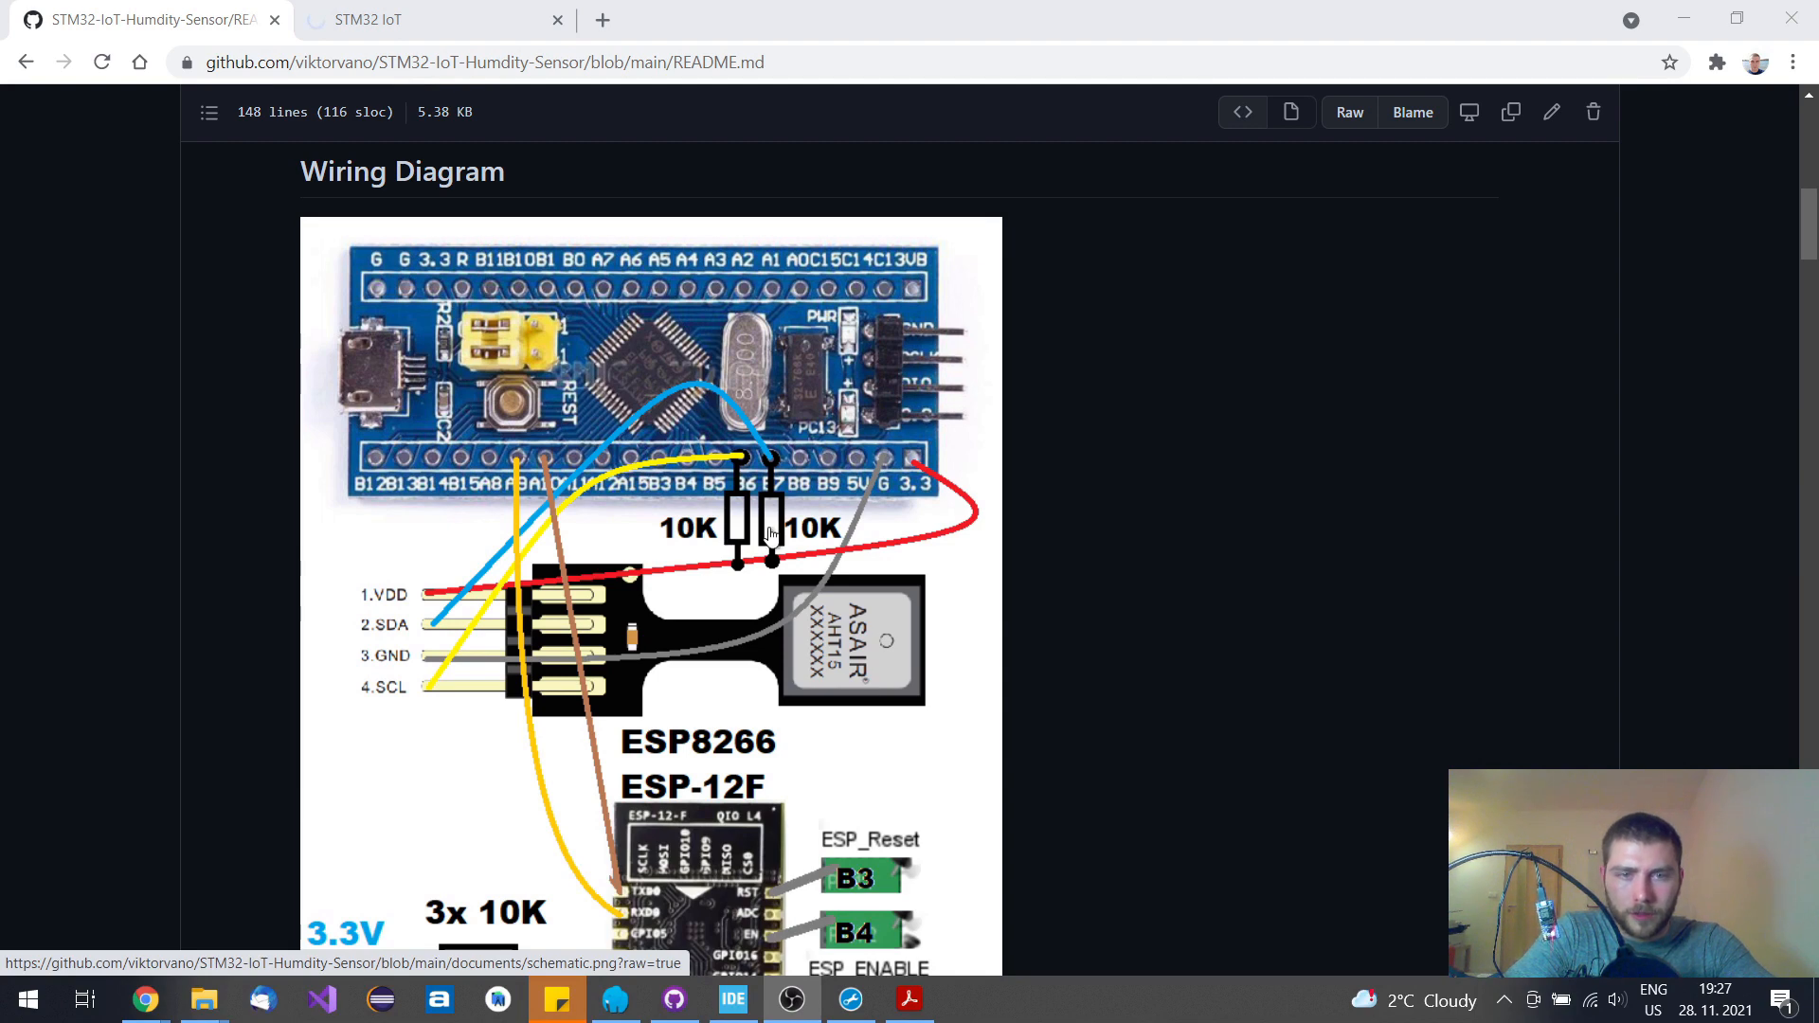
Scroll the README to the wiring schematic of the STM32, AHT15 and ESP-12F
{"action": "scroll", "scroll_direction": "down", "scroll_amount": 3}
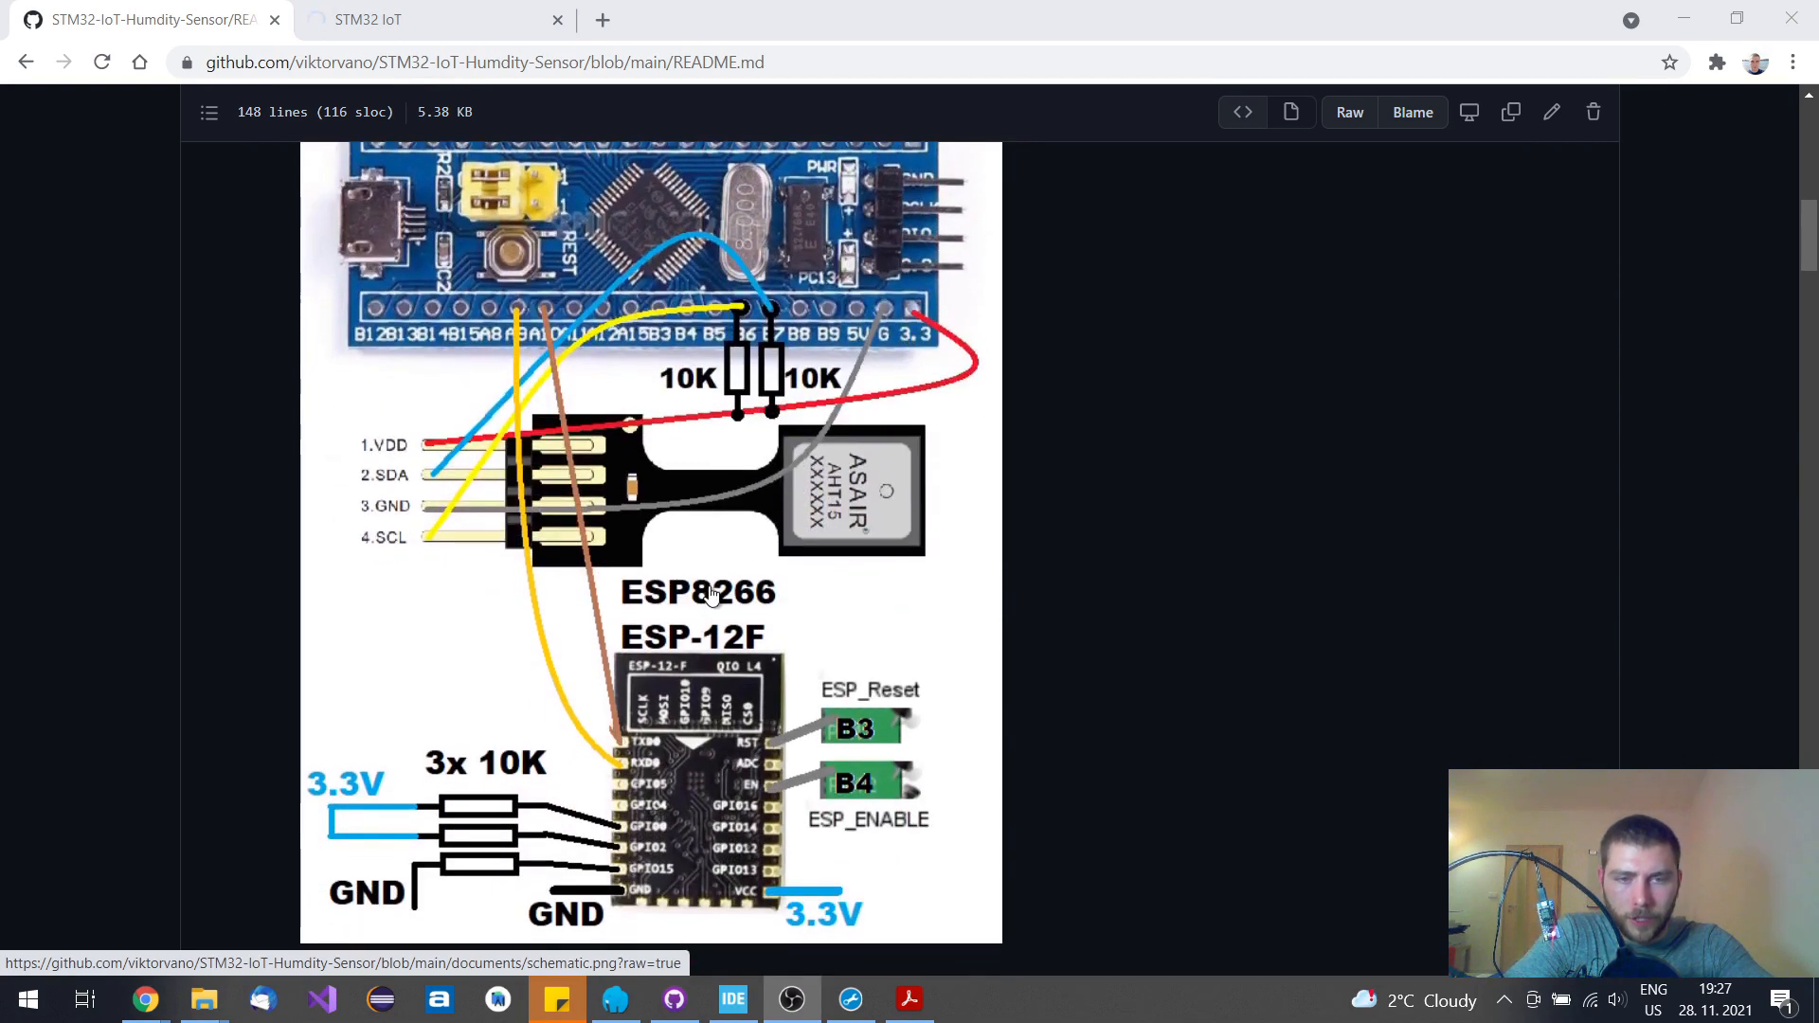
{"action": "mouse_move", "coordinate": [578, 702]}
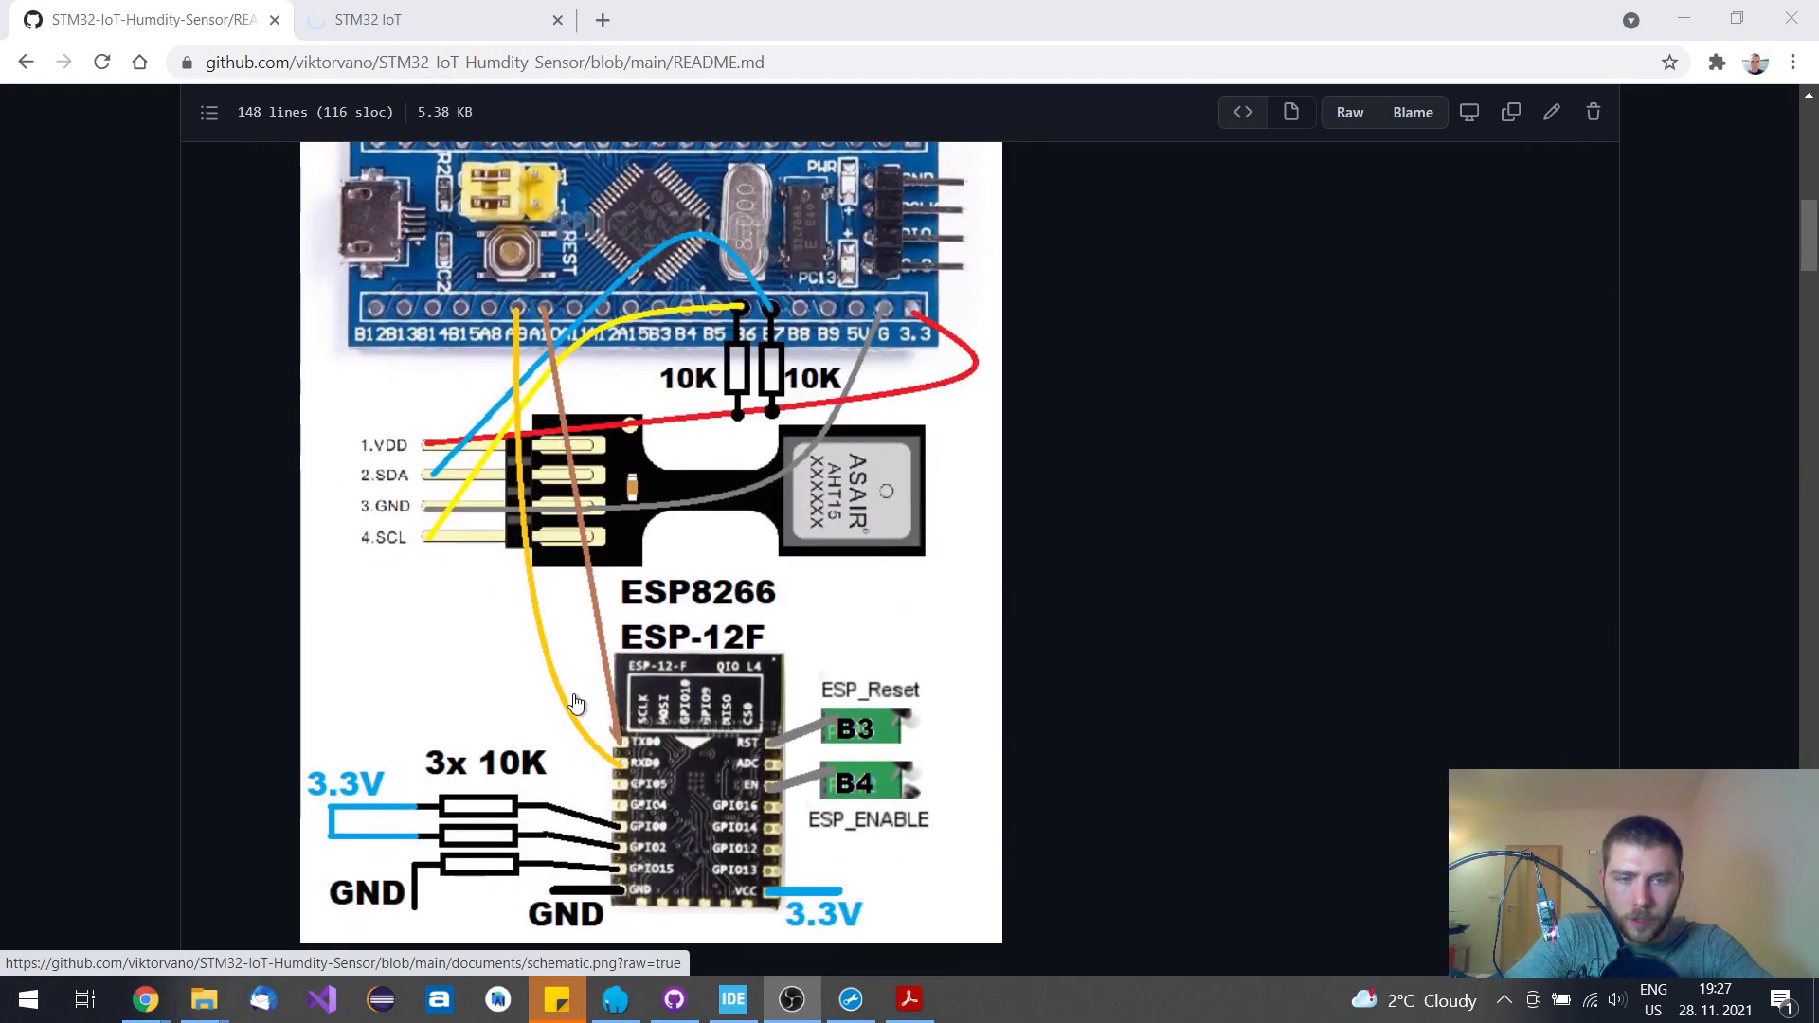
{"action": "mouse_move", "coordinate": [693, 802]}
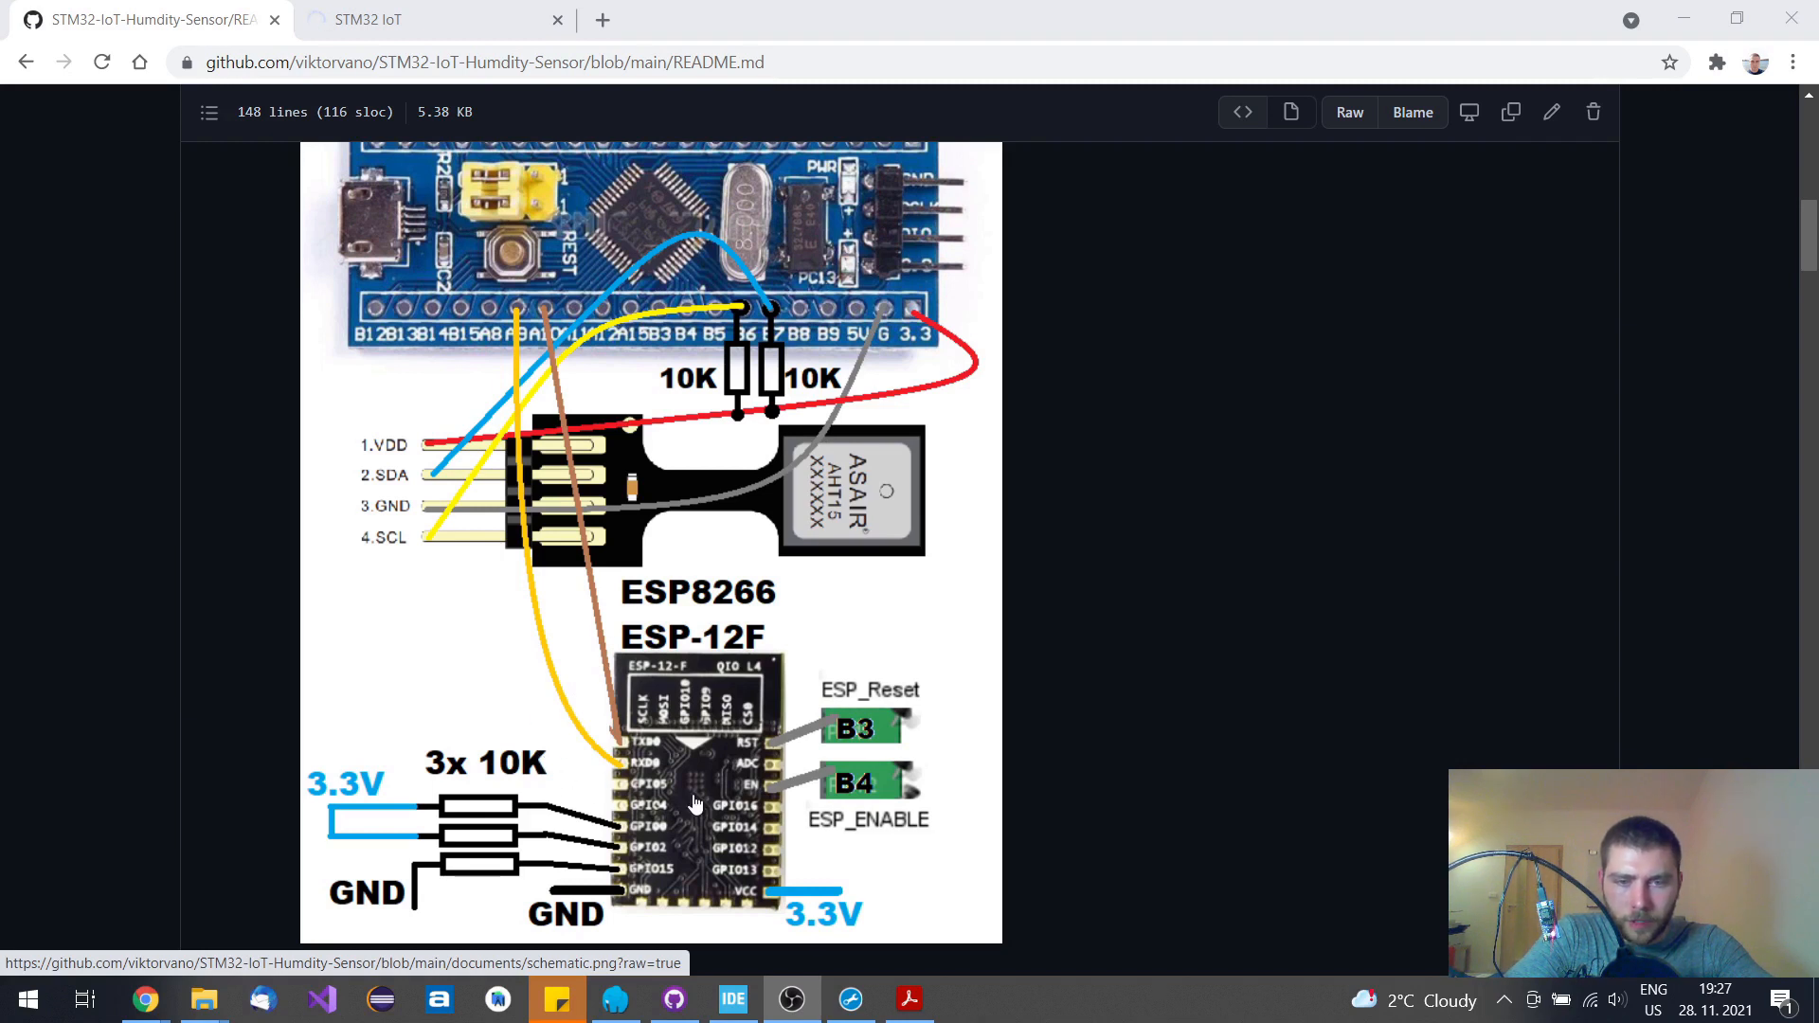
{"action": "mouse_move", "coordinate": [916, 677]}
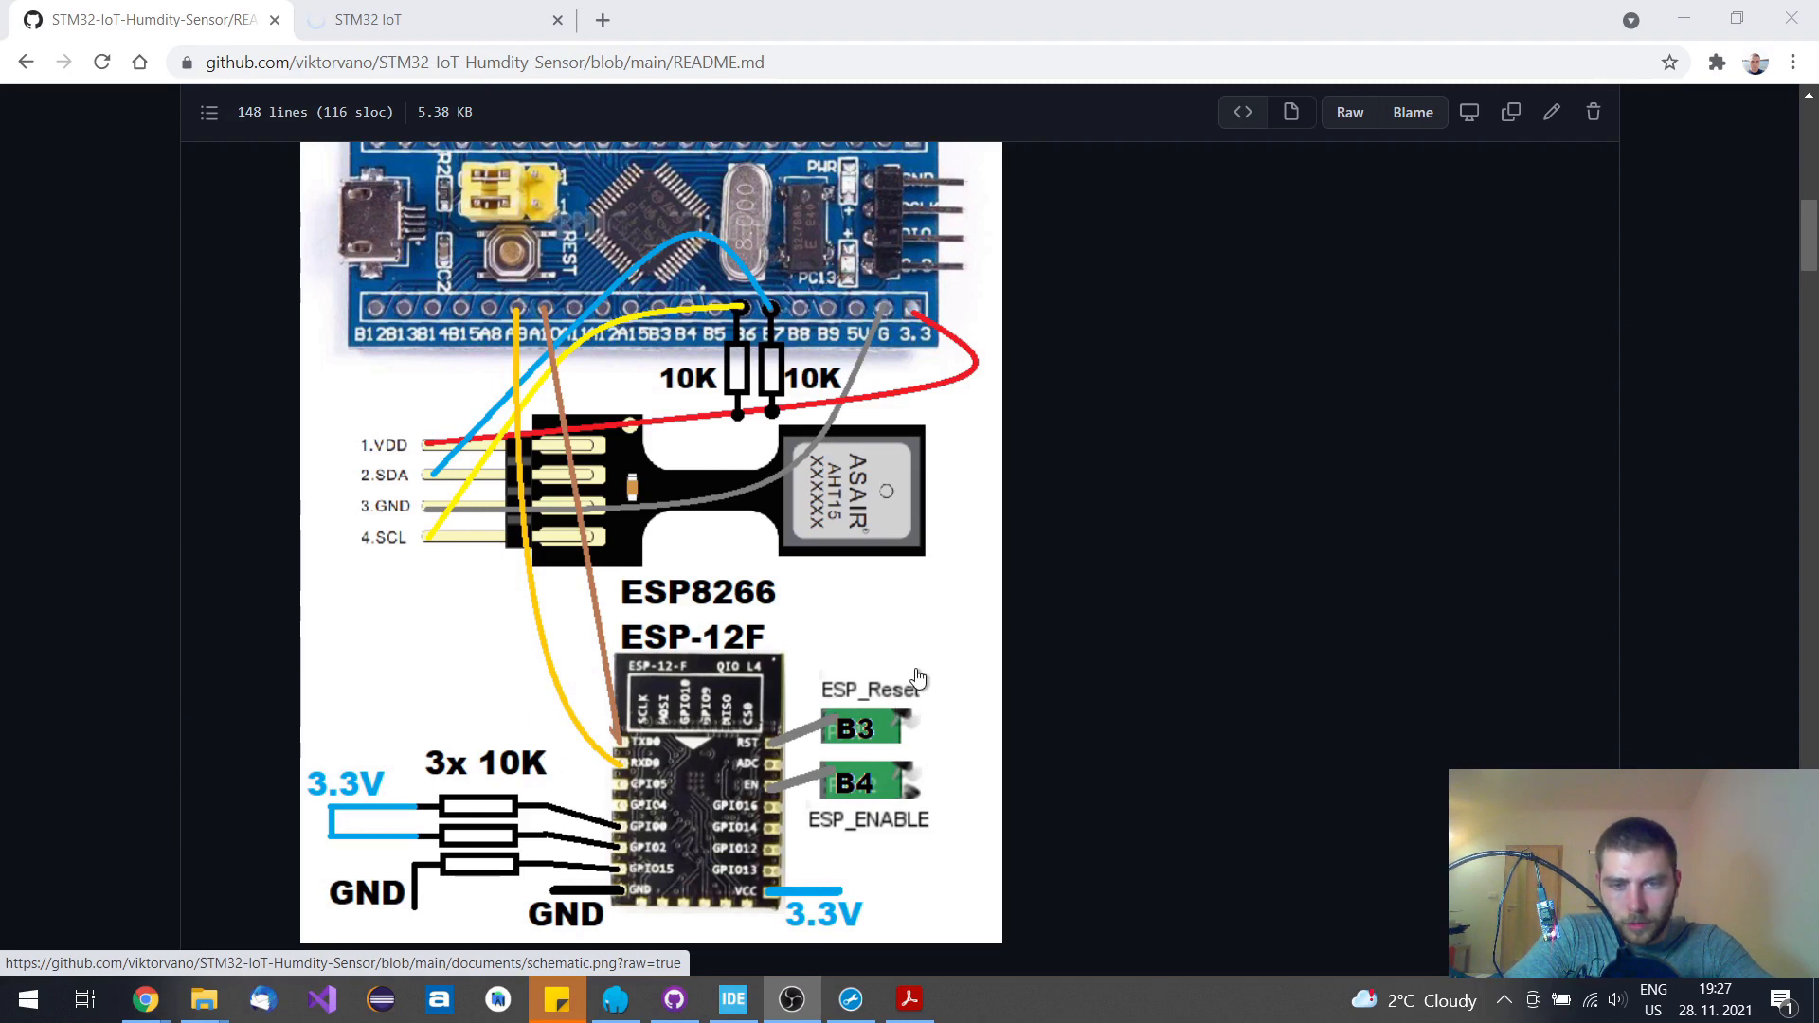
{"action": "mouse_move", "coordinate": [853, 784]}
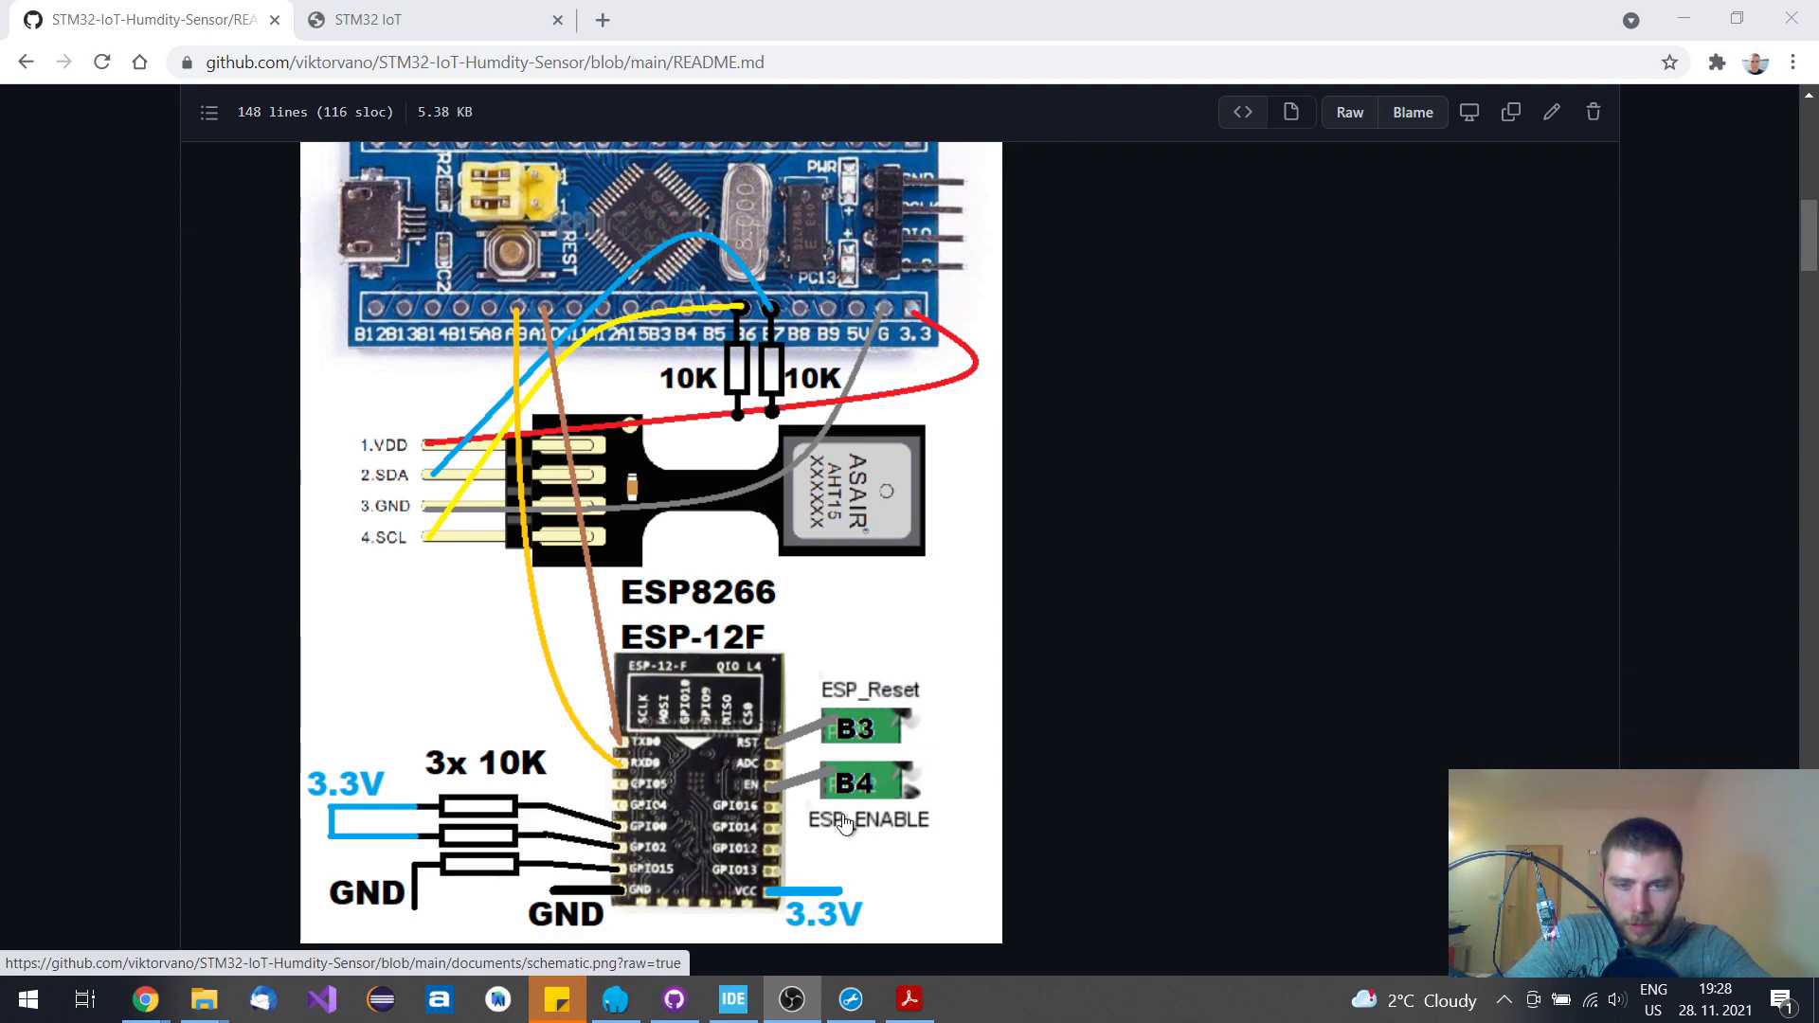
{"action": "mouse_move", "coordinate": [613, 806]}
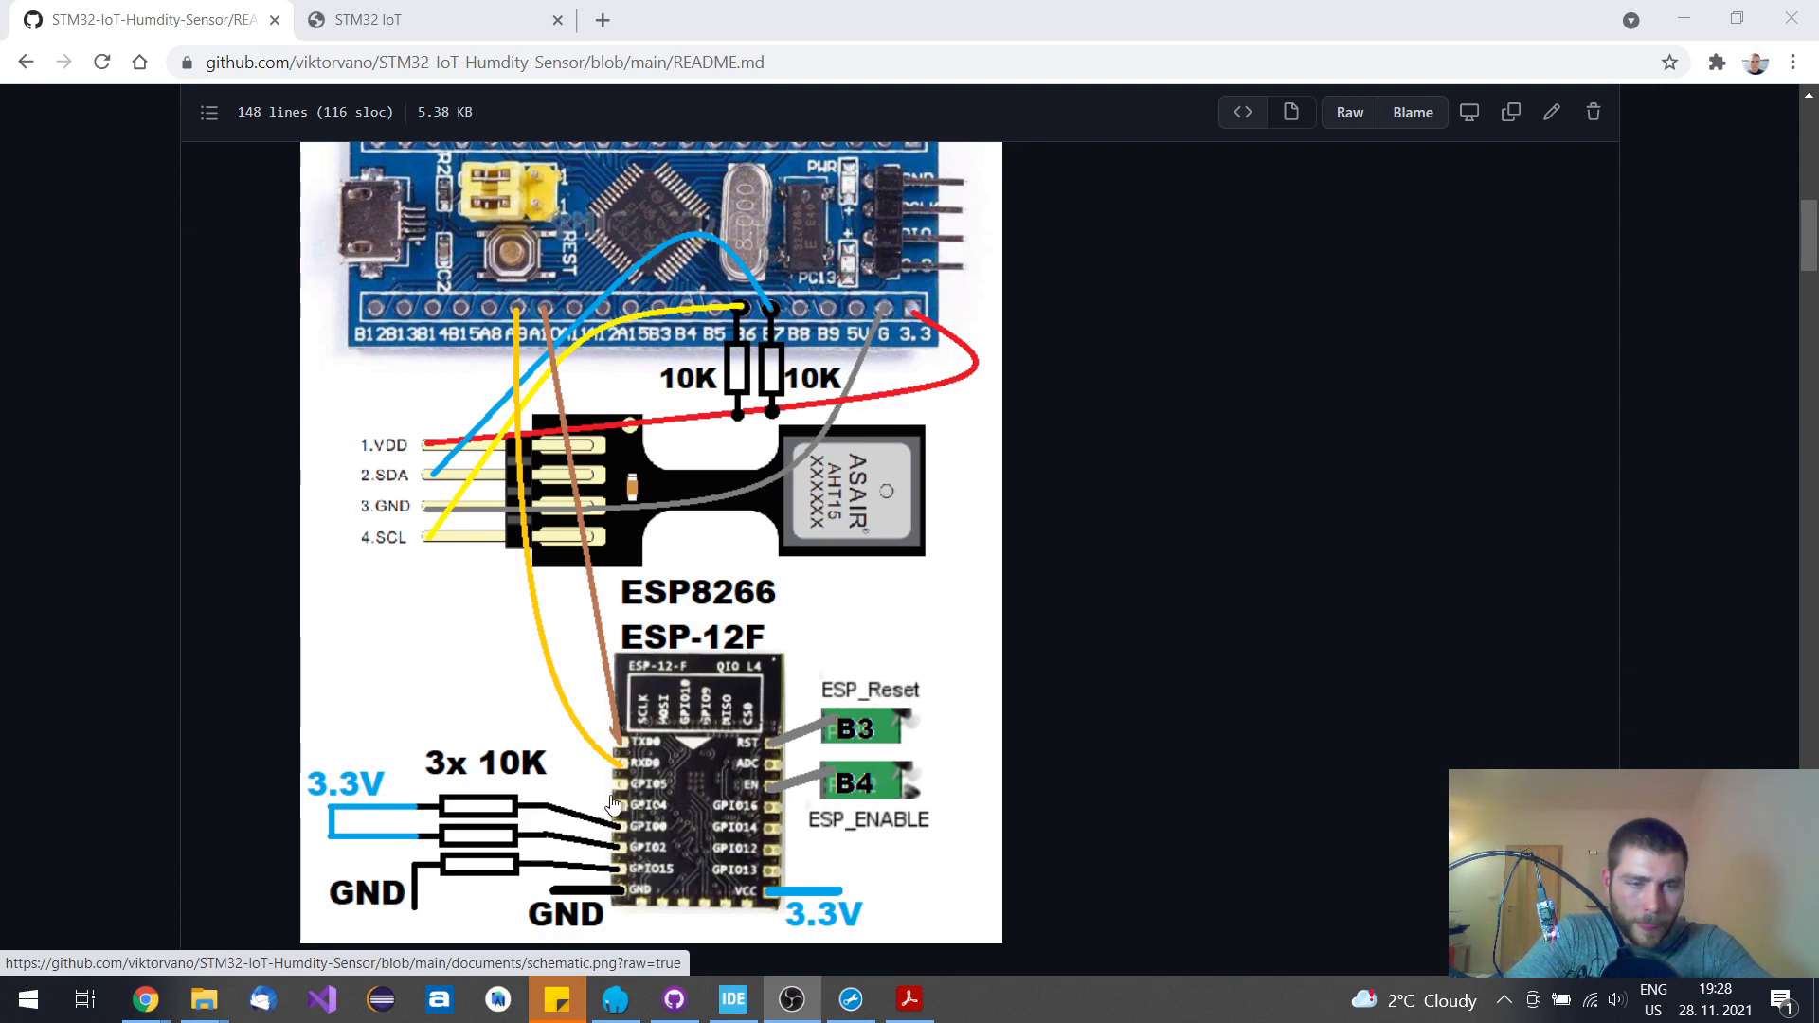
{"action": "mouse_move", "coordinate": [366, 807]}
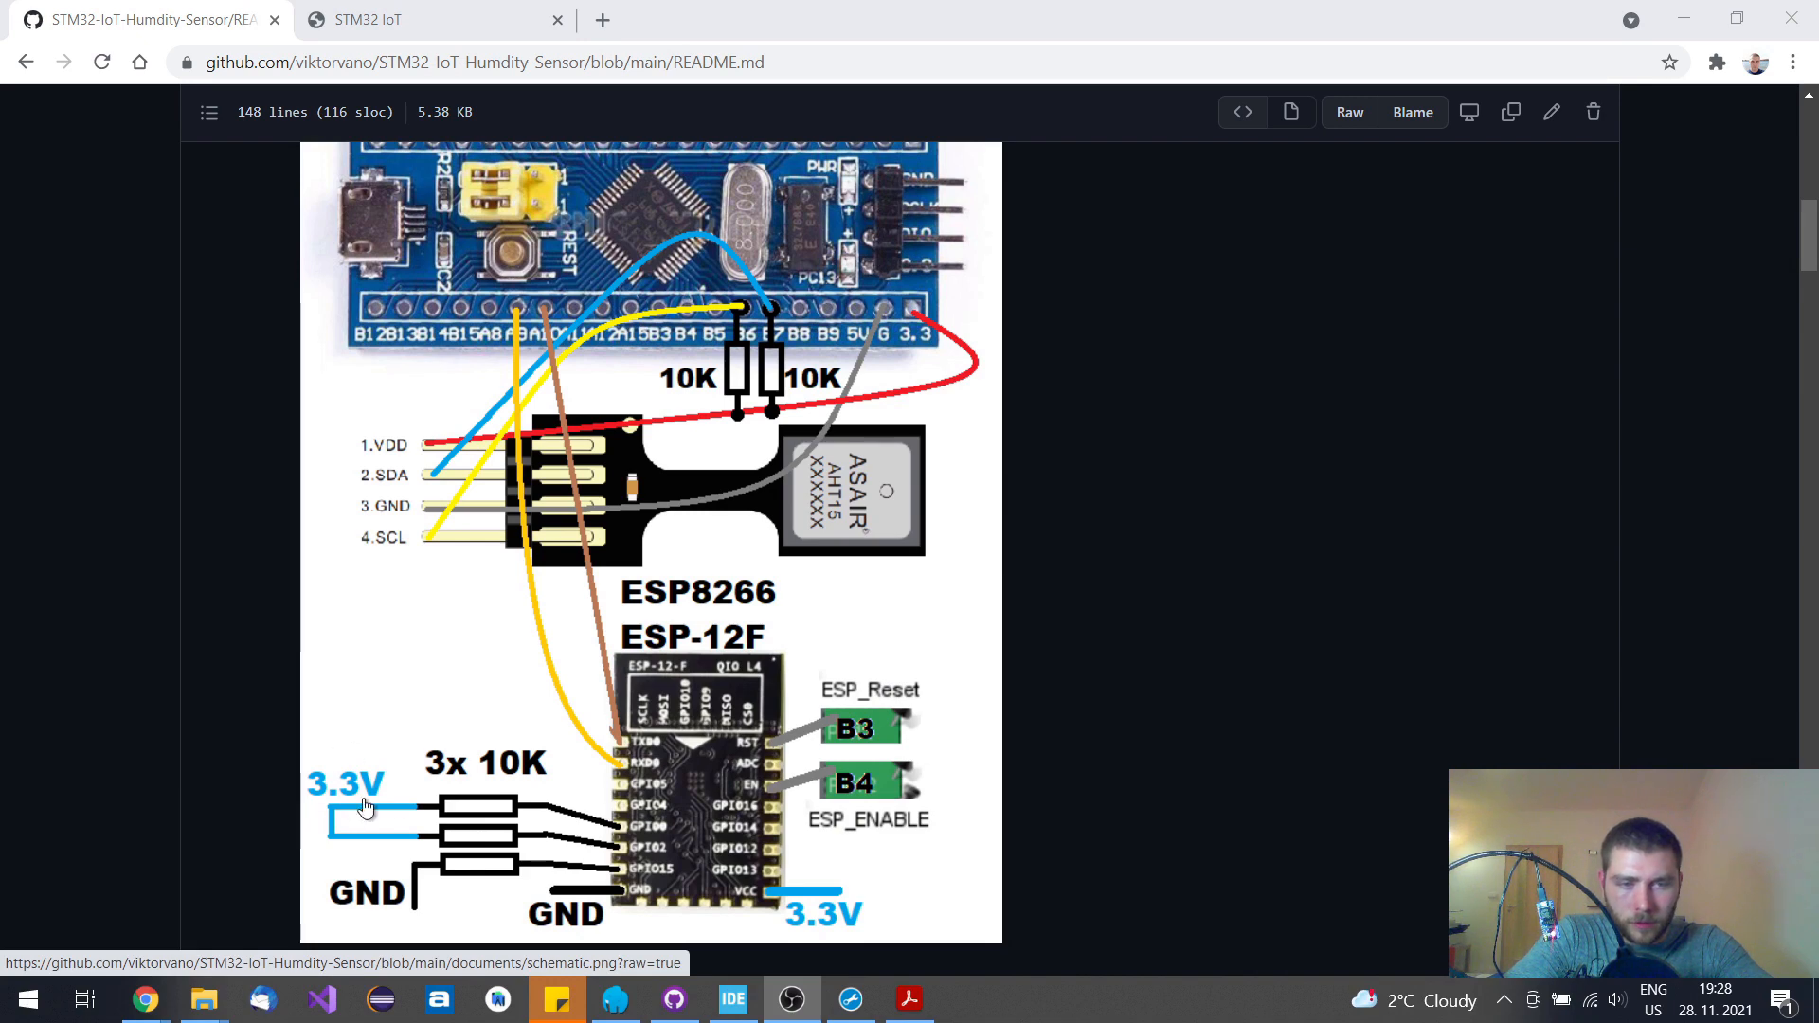
{"action": "mouse_move", "coordinate": [543, 740]}
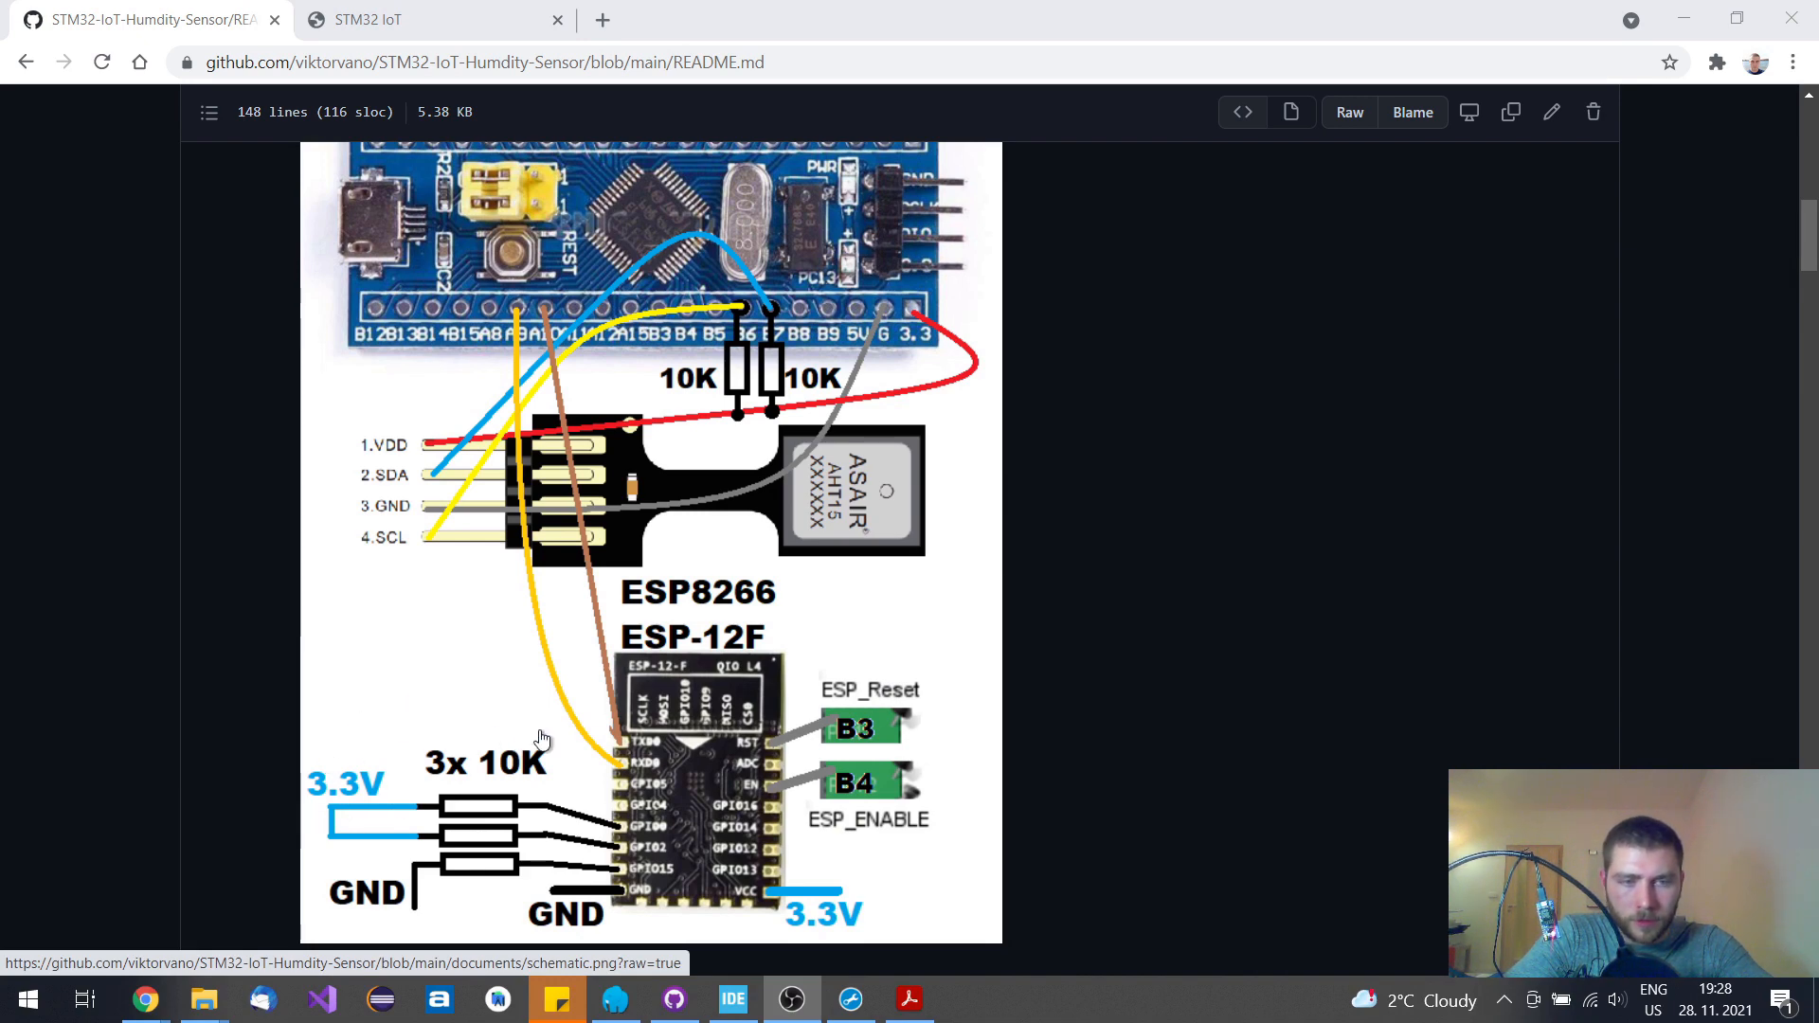
Scroll to the Screenshots section with web page captures reading 51% and 49% humidity
{"action": "scroll", "scroll_direction": "down", "scroll_amount": 3}
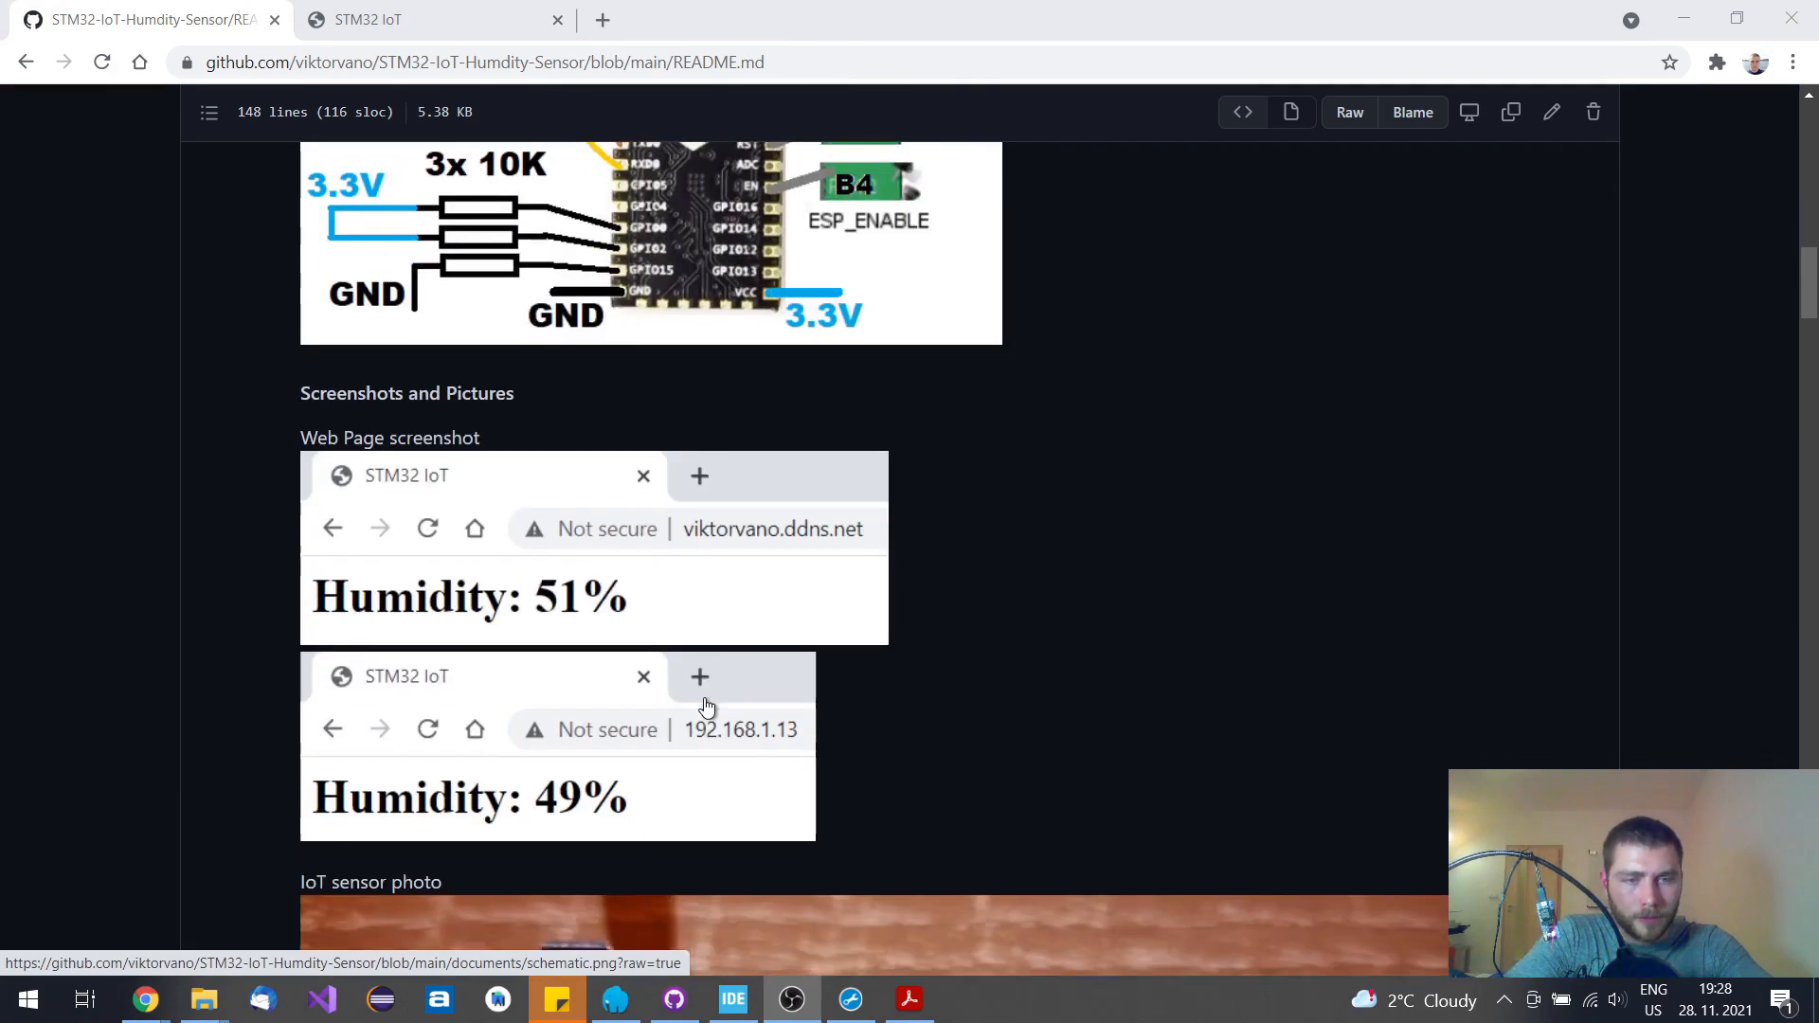
{"action": "scroll", "scroll_direction": "down", "scroll_amount": 3}
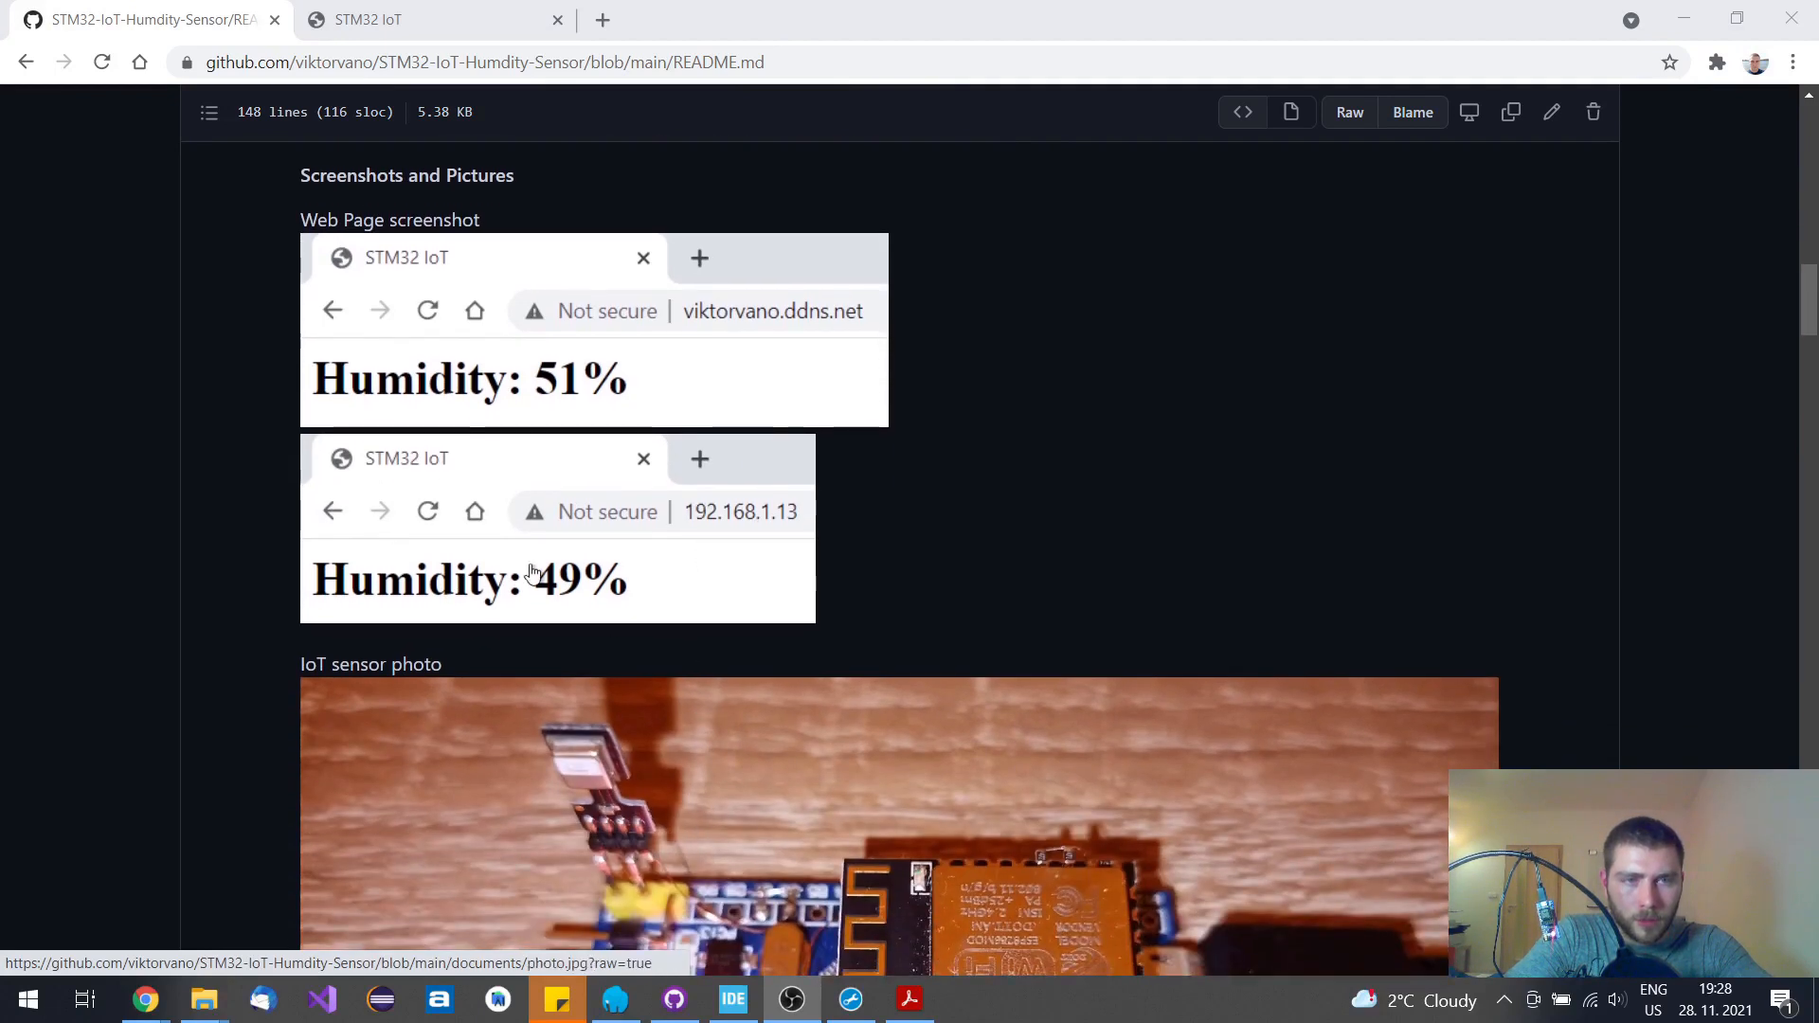
{"action": "mouse_move", "coordinate": [789, 303]}
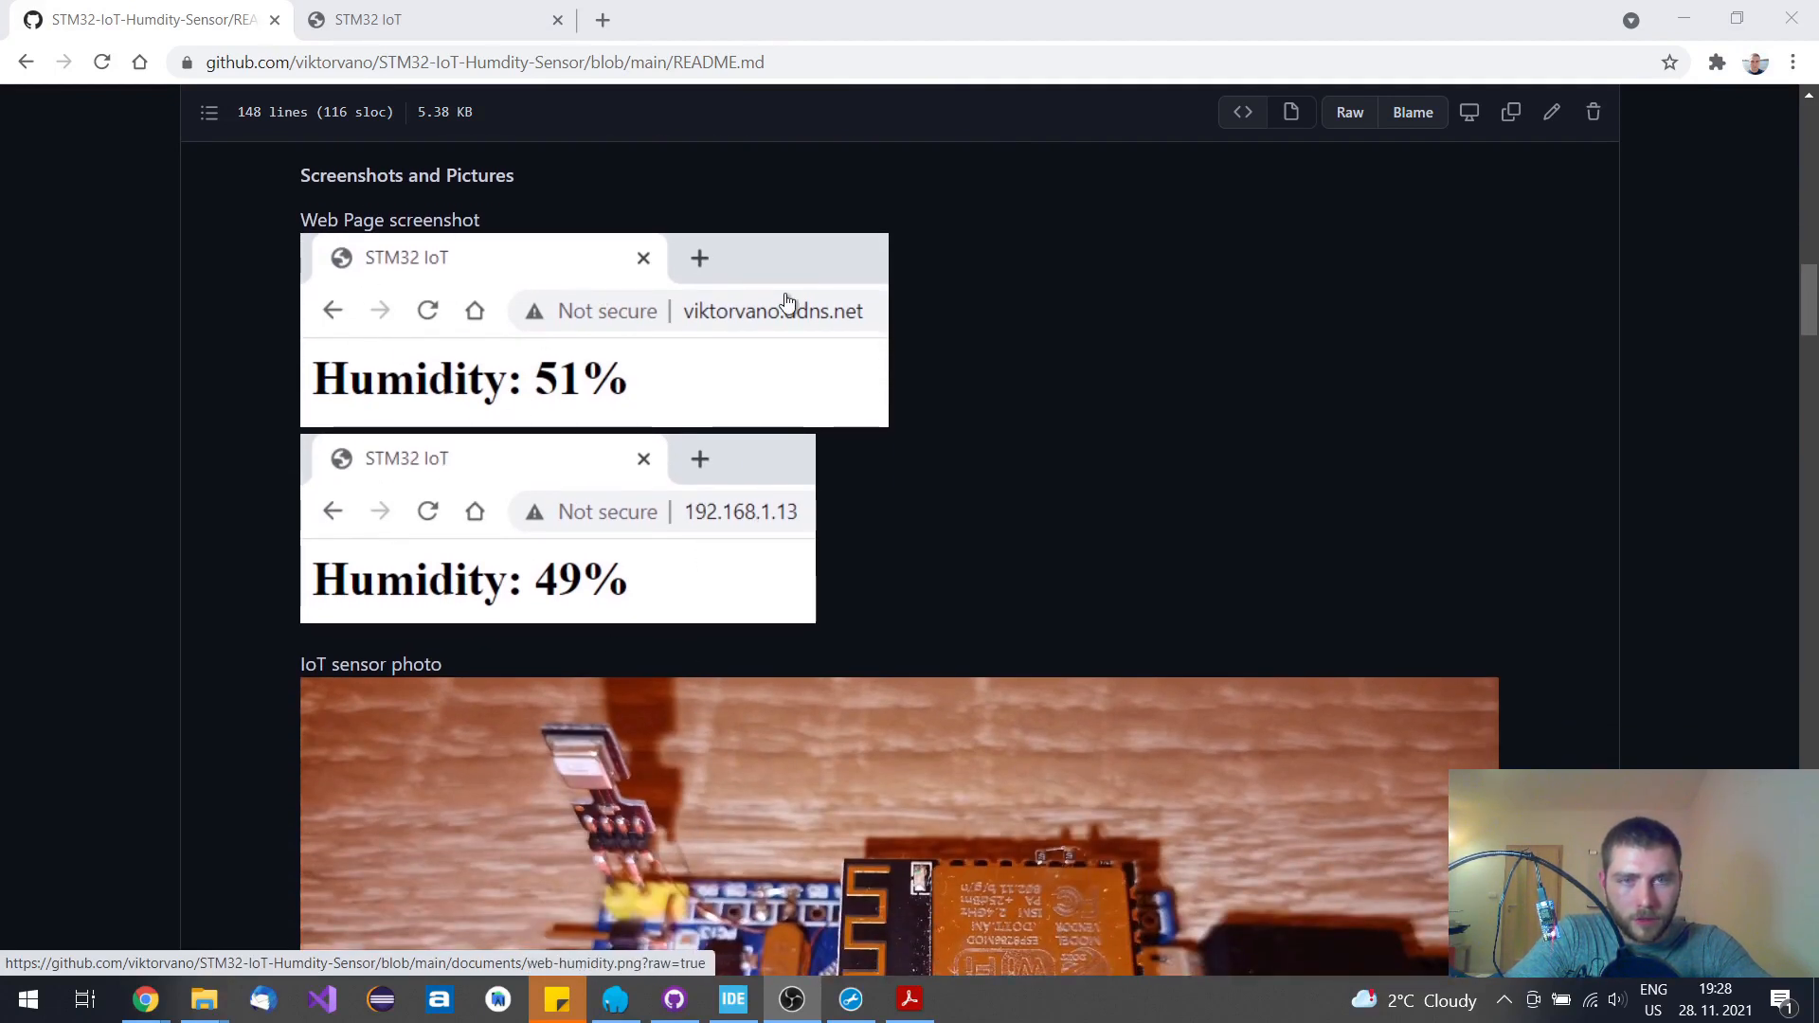
{"action": "mouse_move", "coordinate": [820, 313]}
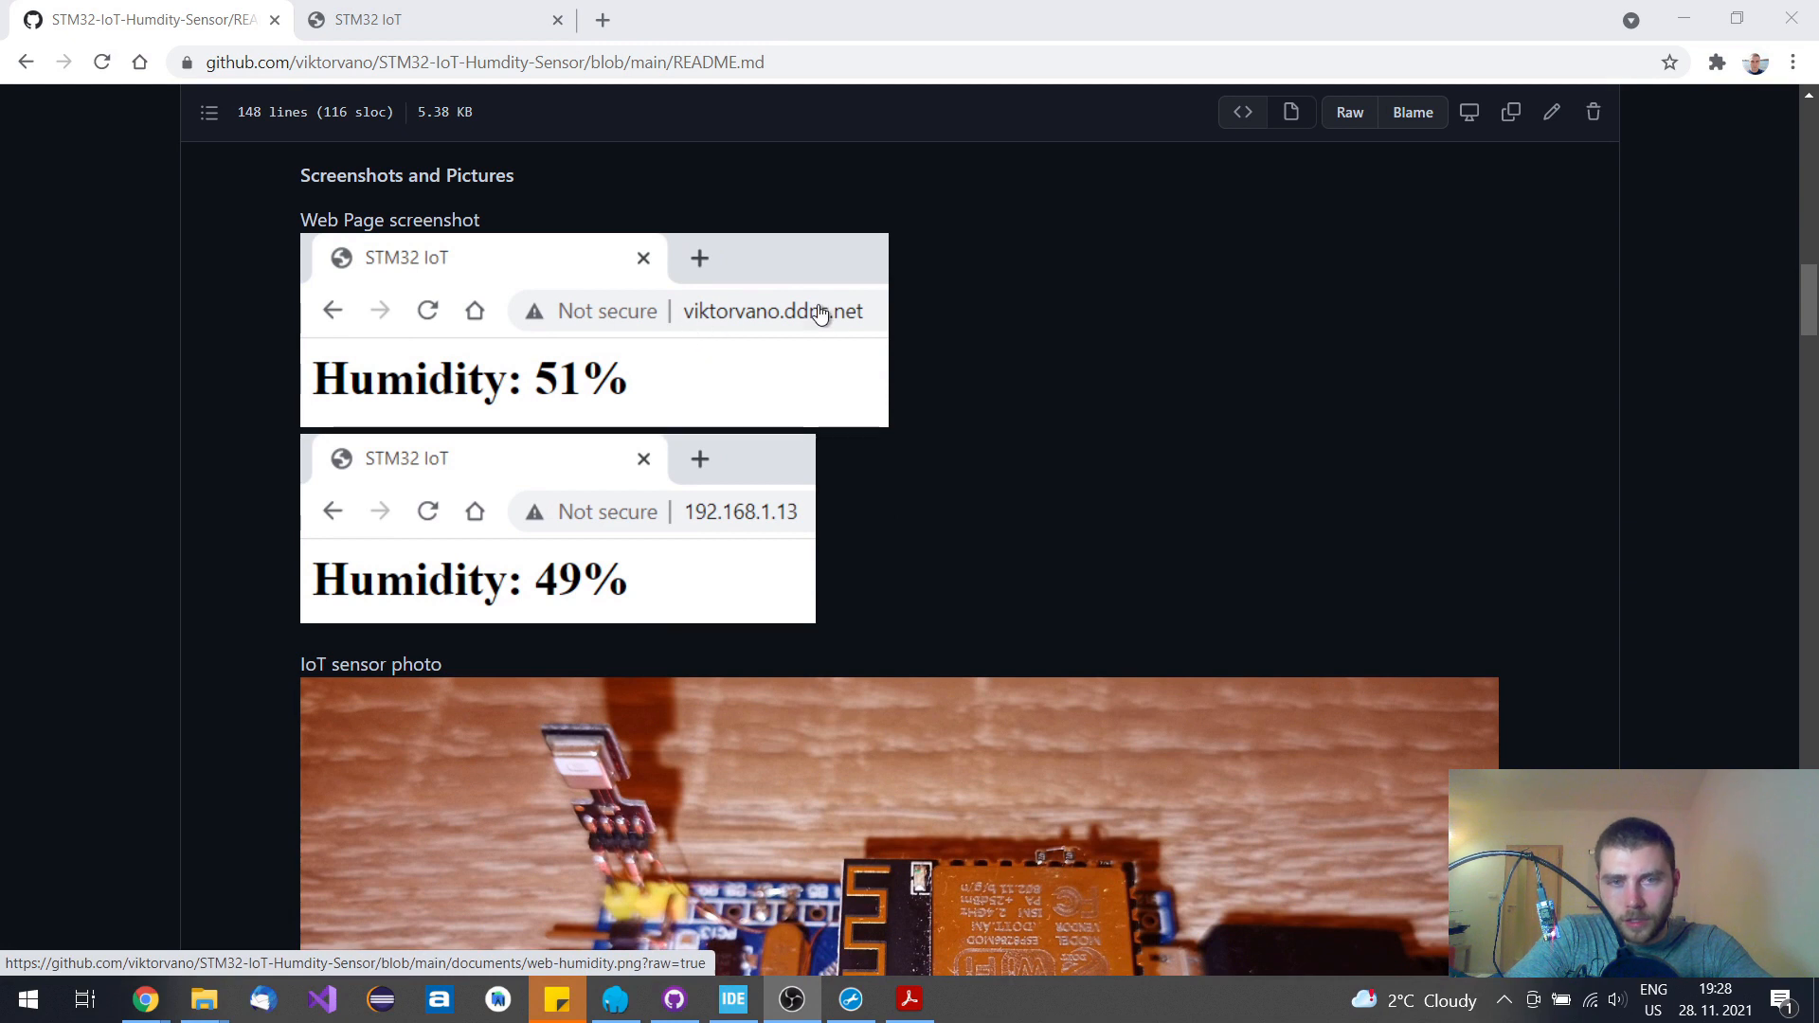
{"action": "mouse_move", "coordinate": [816, 351]}
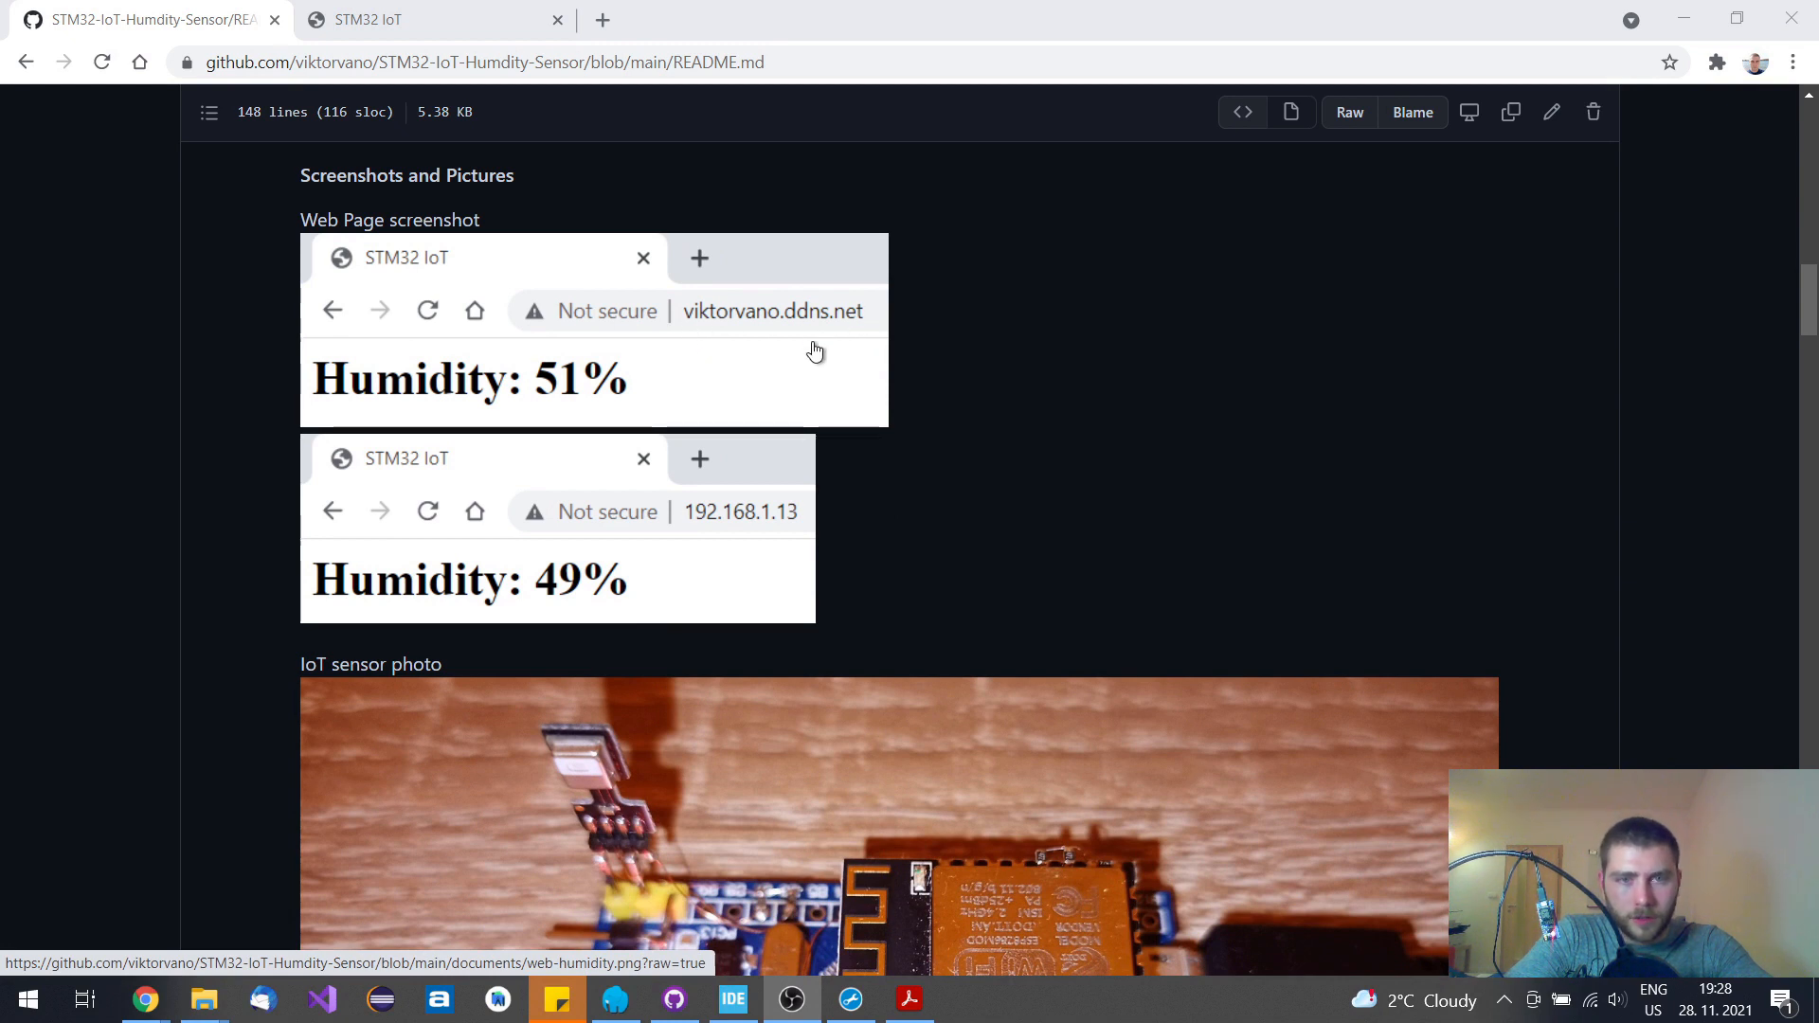
{"action": "mouse_move", "coordinate": [620, 516]}
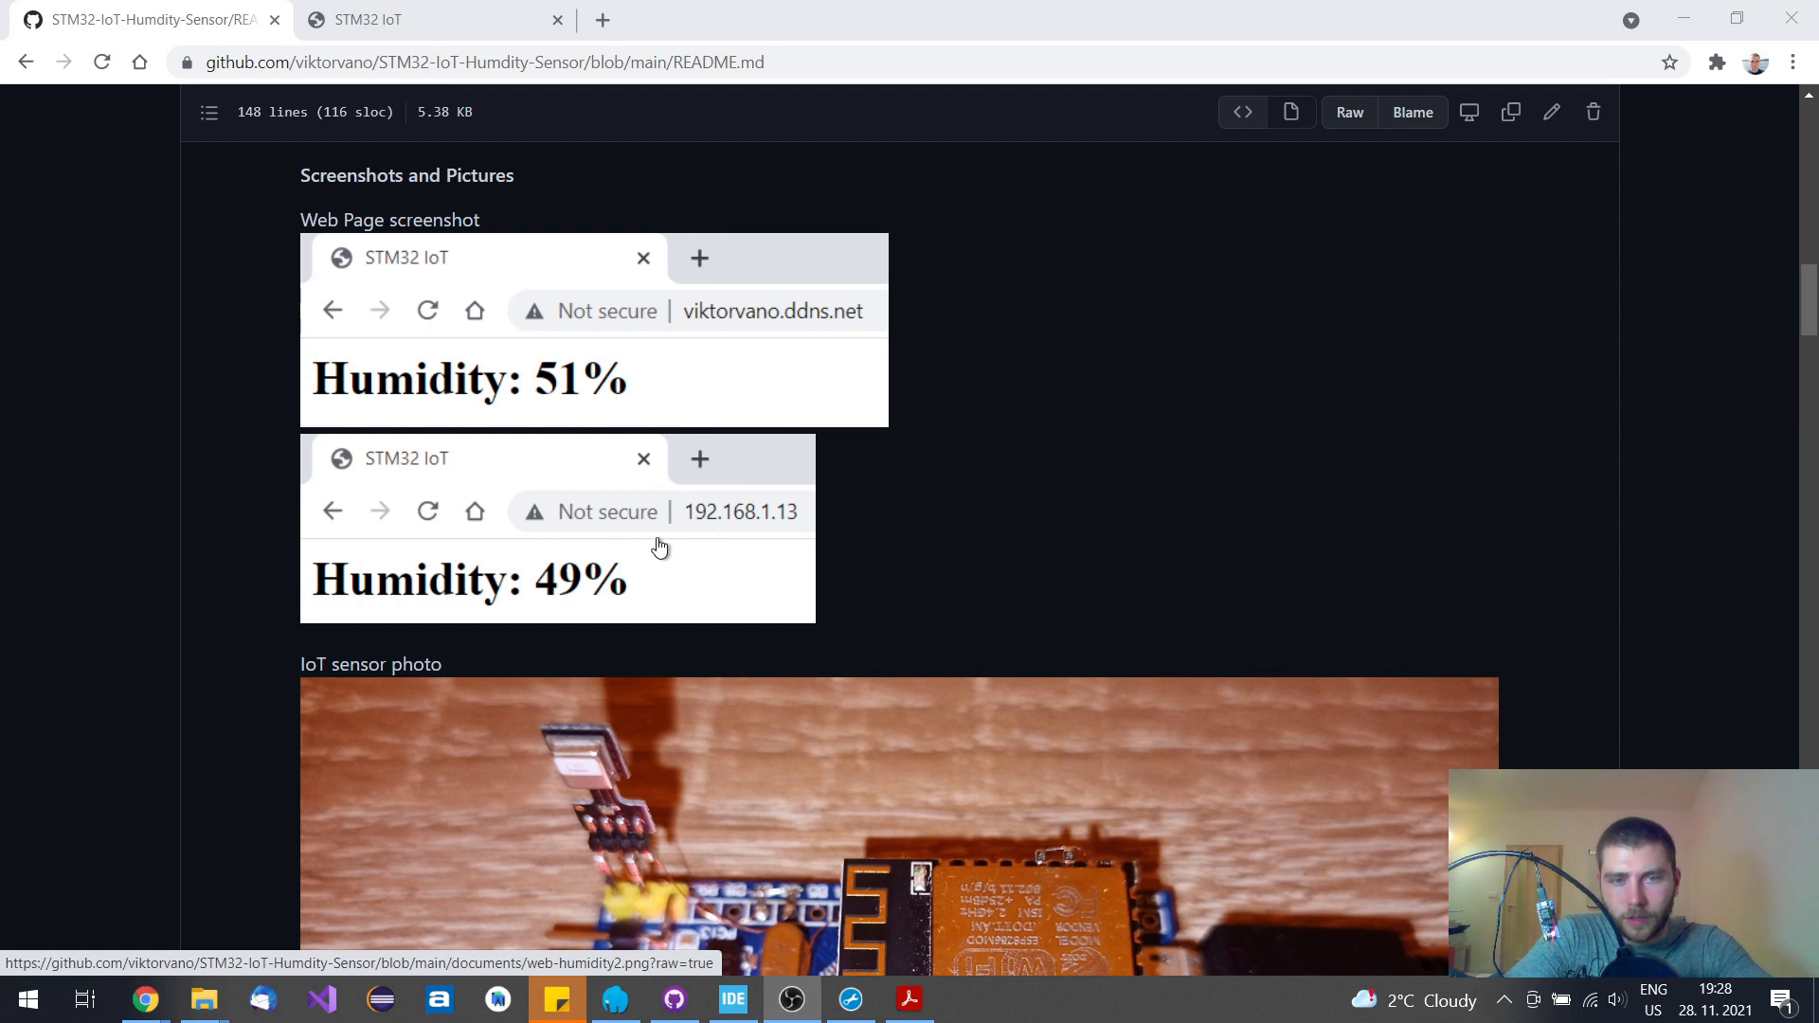
{"action": "mouse_move", "coordinate": [708, 575]}
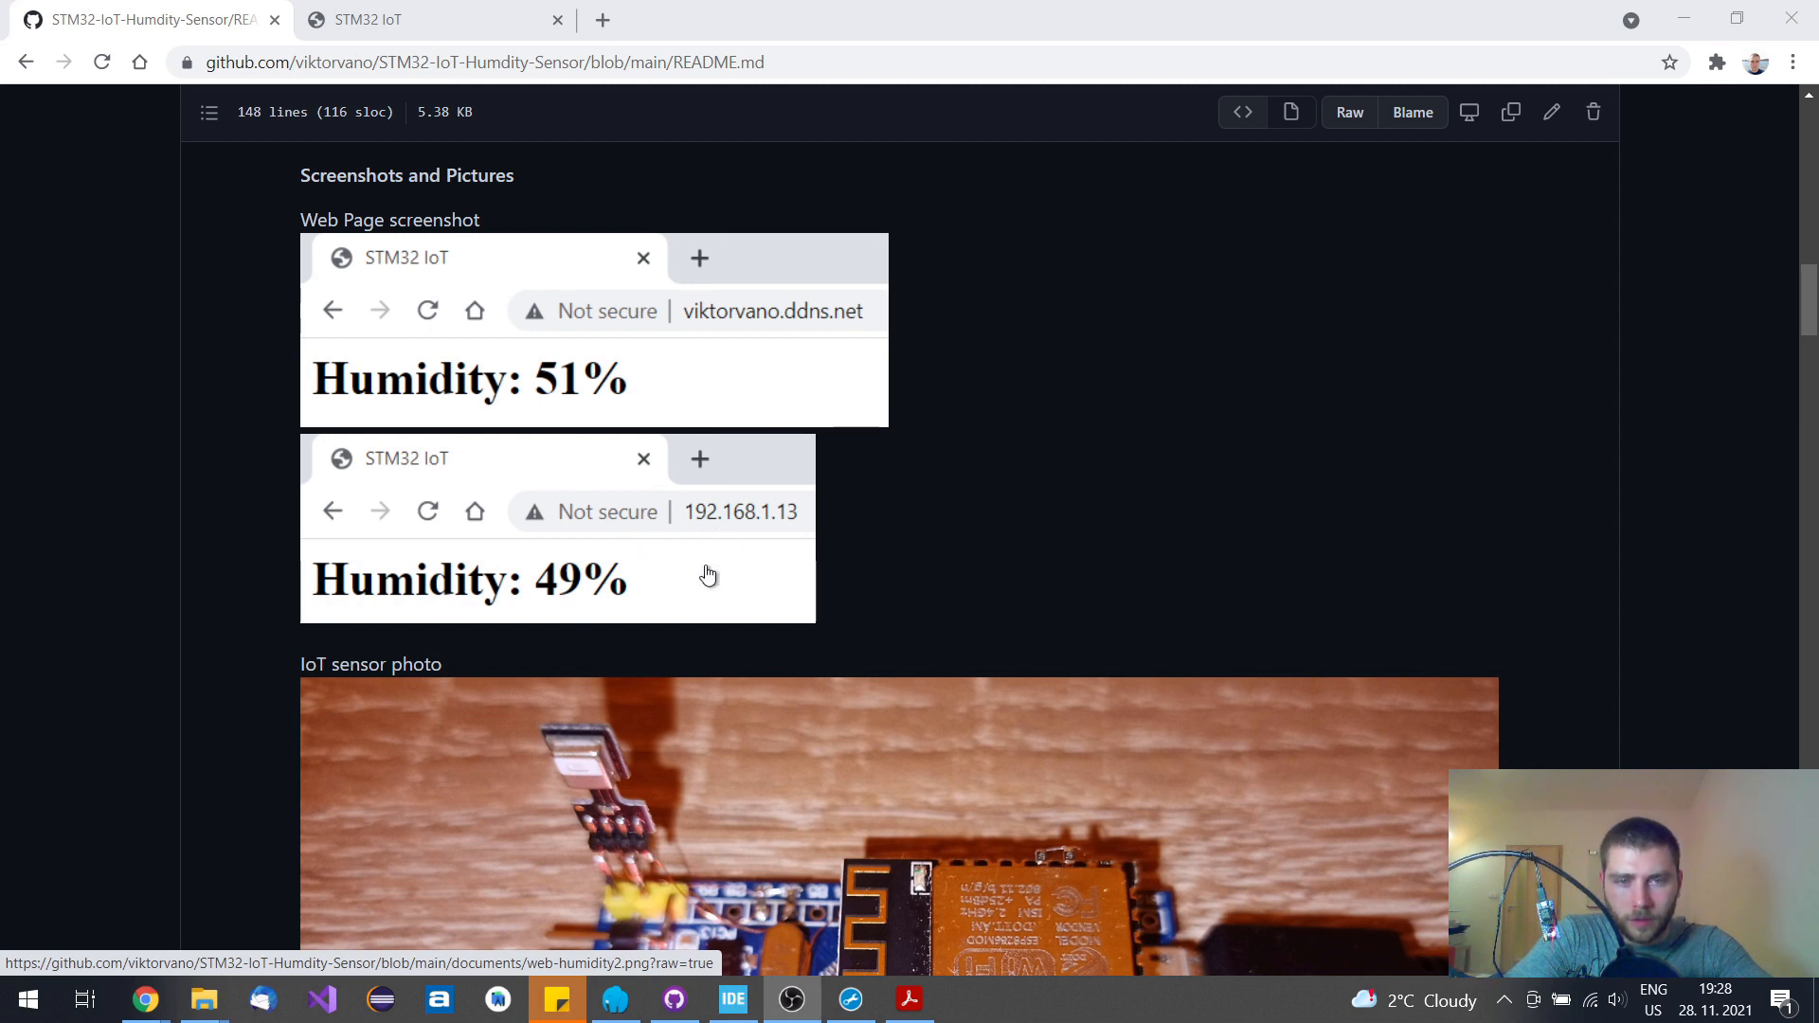
{"action": "mouse_move", "coordinate": [689, 548]}
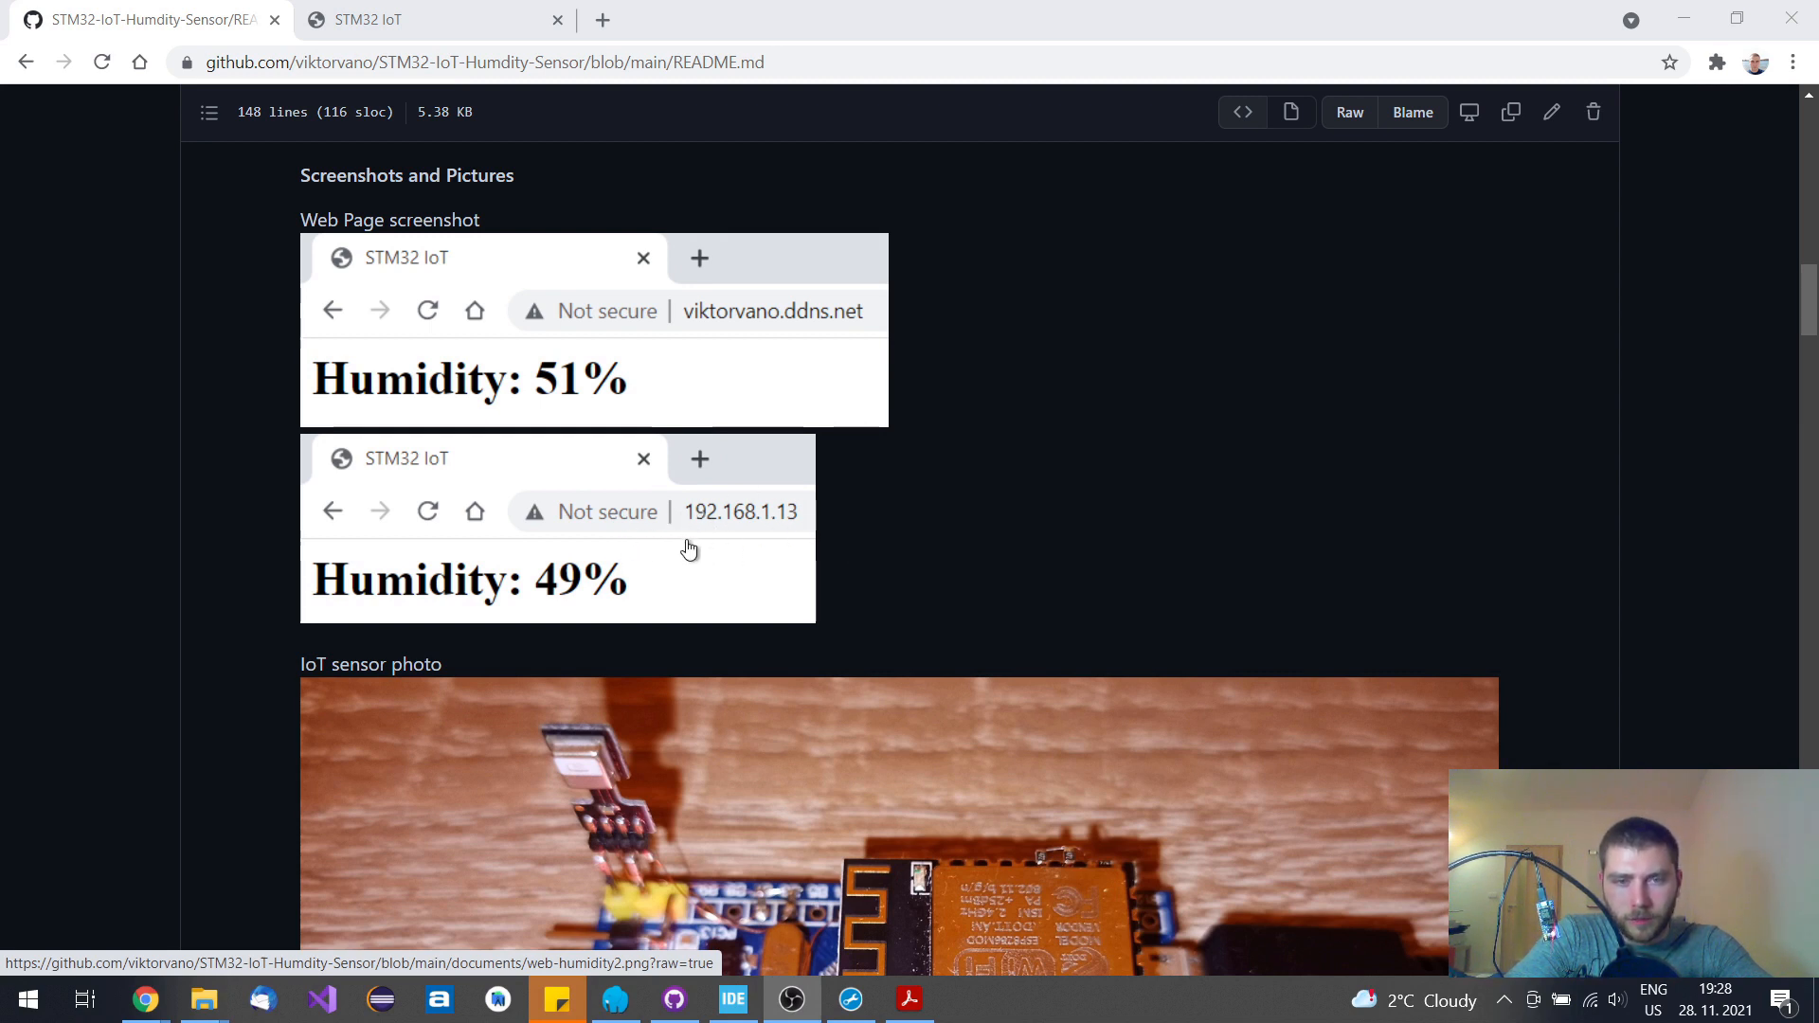
{"action": "mouse_move", "coordinate": [852, 572]}
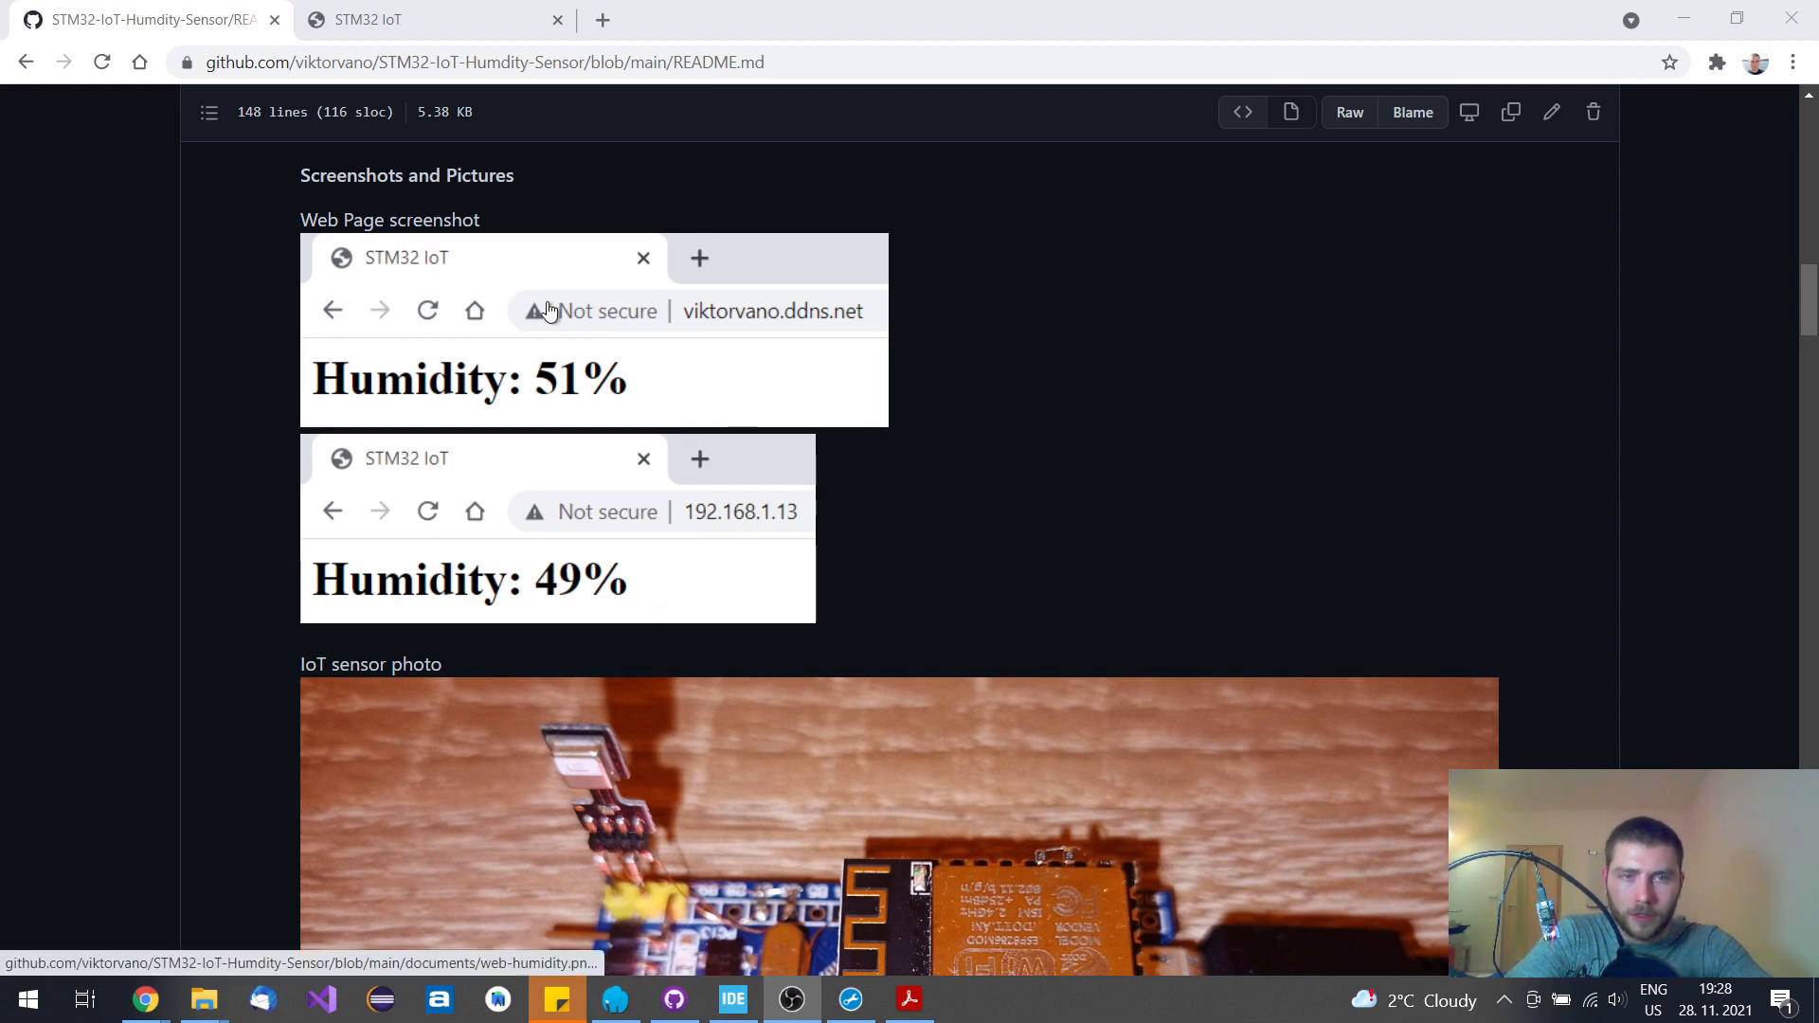
{"action": "mouse_move", "coordinate": [733, 319]}
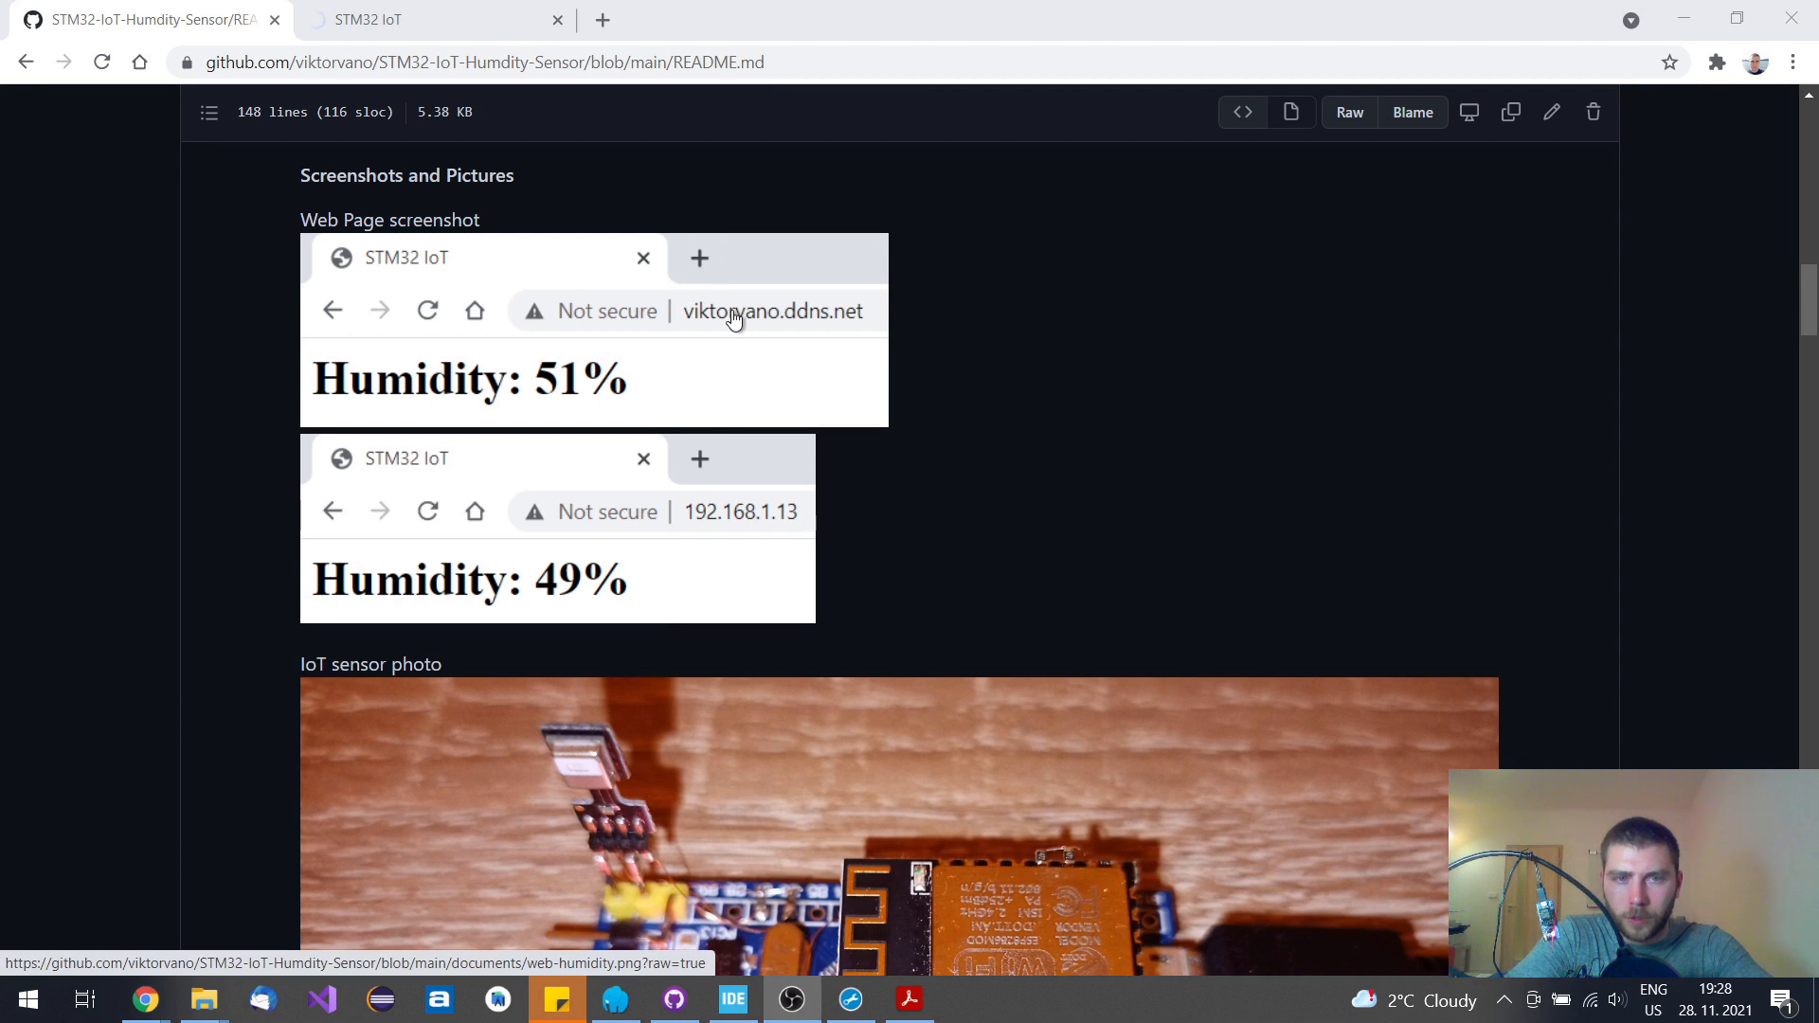
{"action": "mouse_move", "coordinate": [697, 336]}
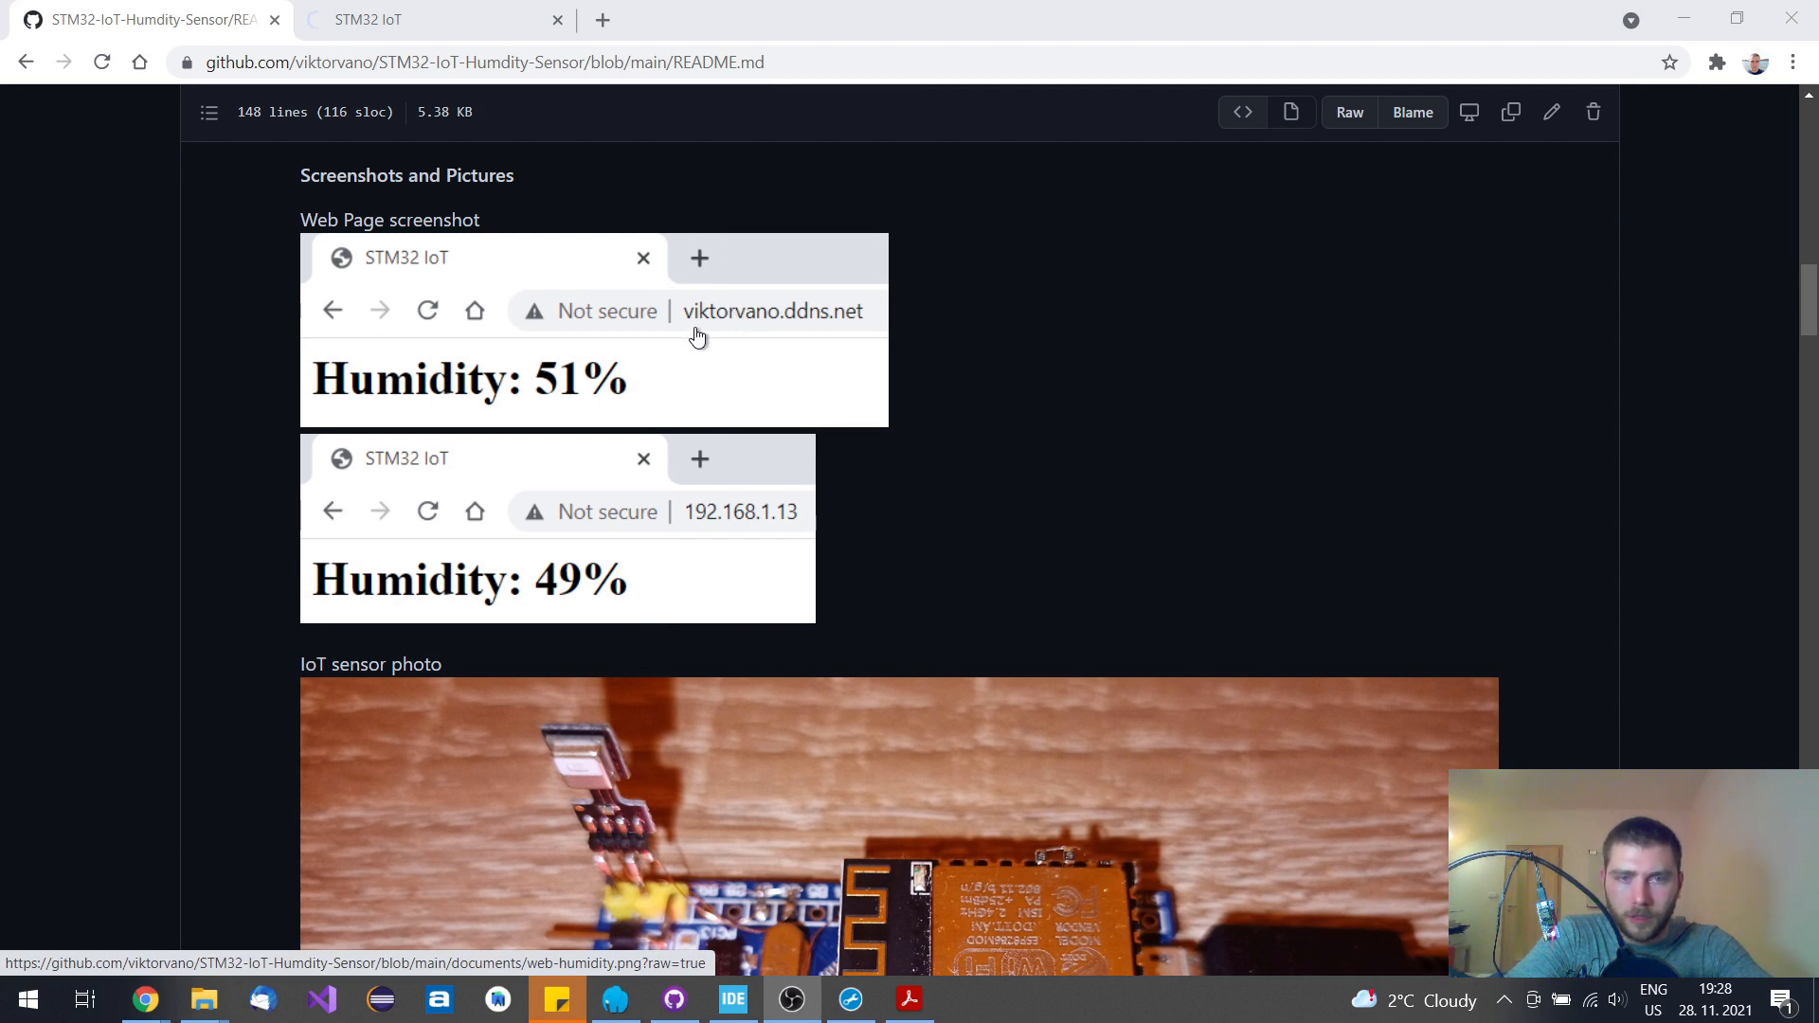
{"action": "mouse_move", "coordinate": [795, 521]}
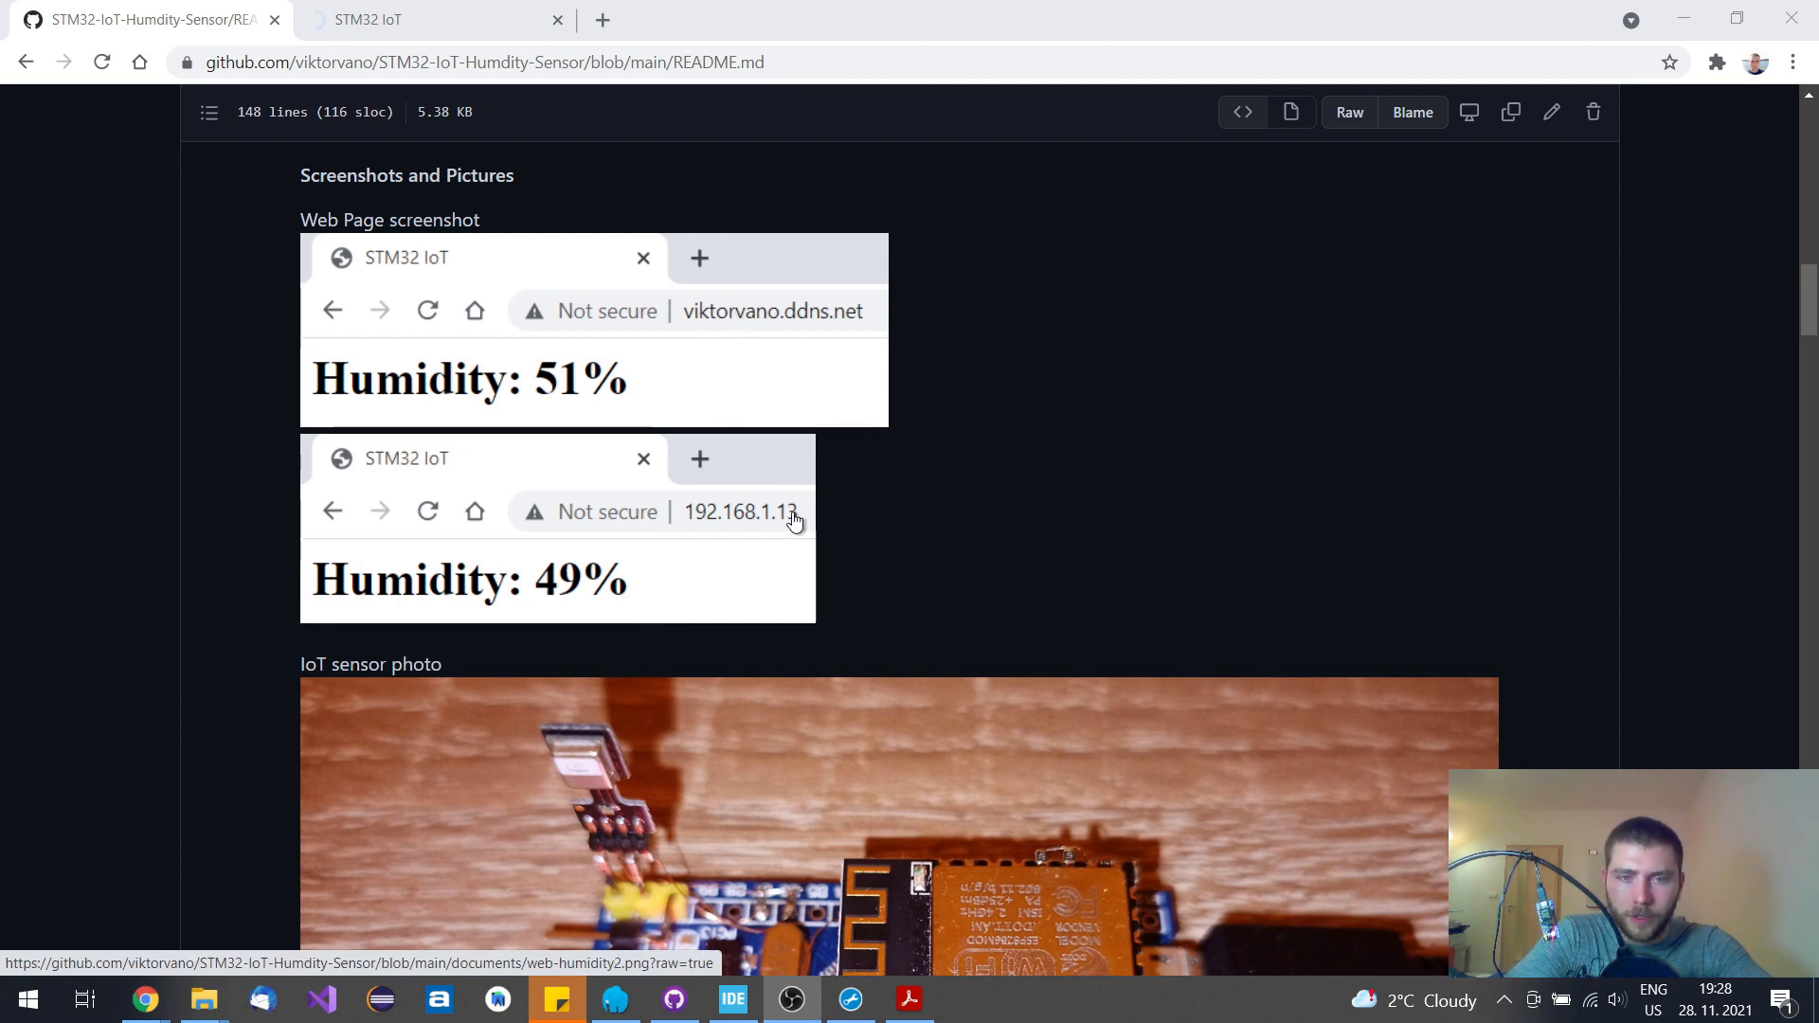
{"action": "mouse_move", "coordinate": [907, 518]}
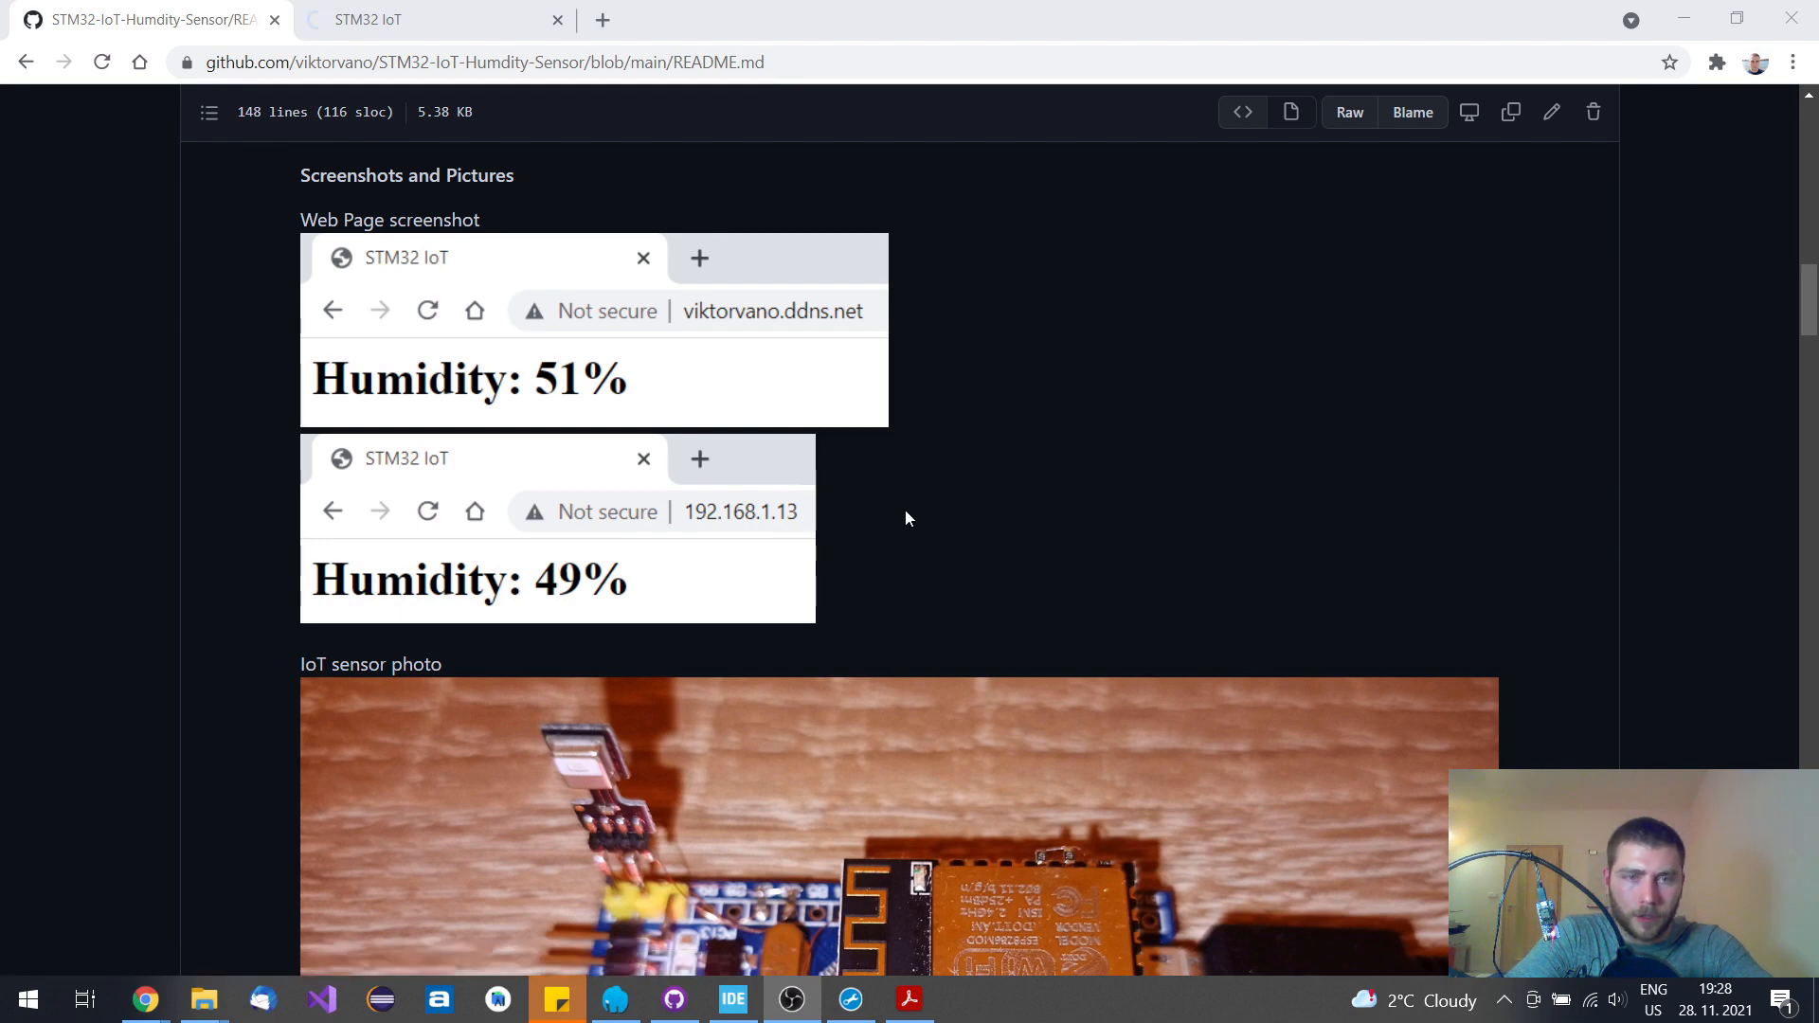
Scroll to the photo of the assembled IoT sensor board with Wi-Fi module
{"action": "scroll", "scroll_direction": "down", "scroll_amount": 3}
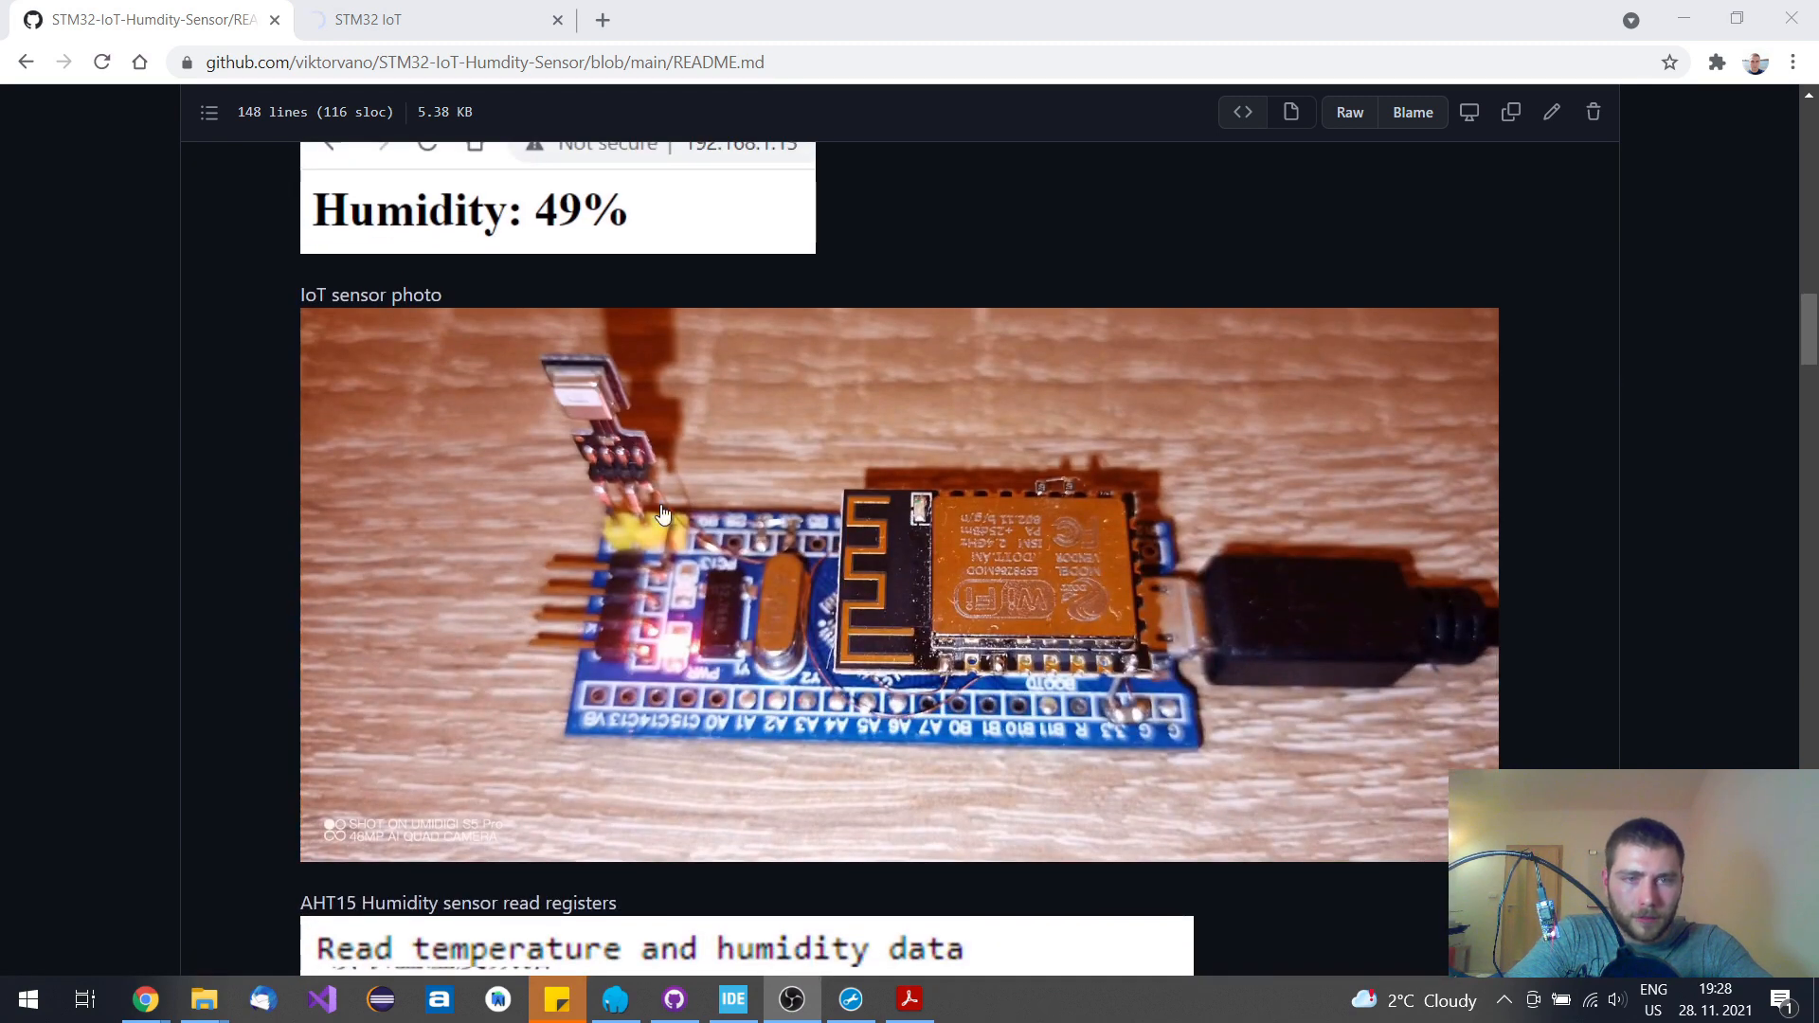
{"action": "mouse_move", "coordinate": [897, 493]}
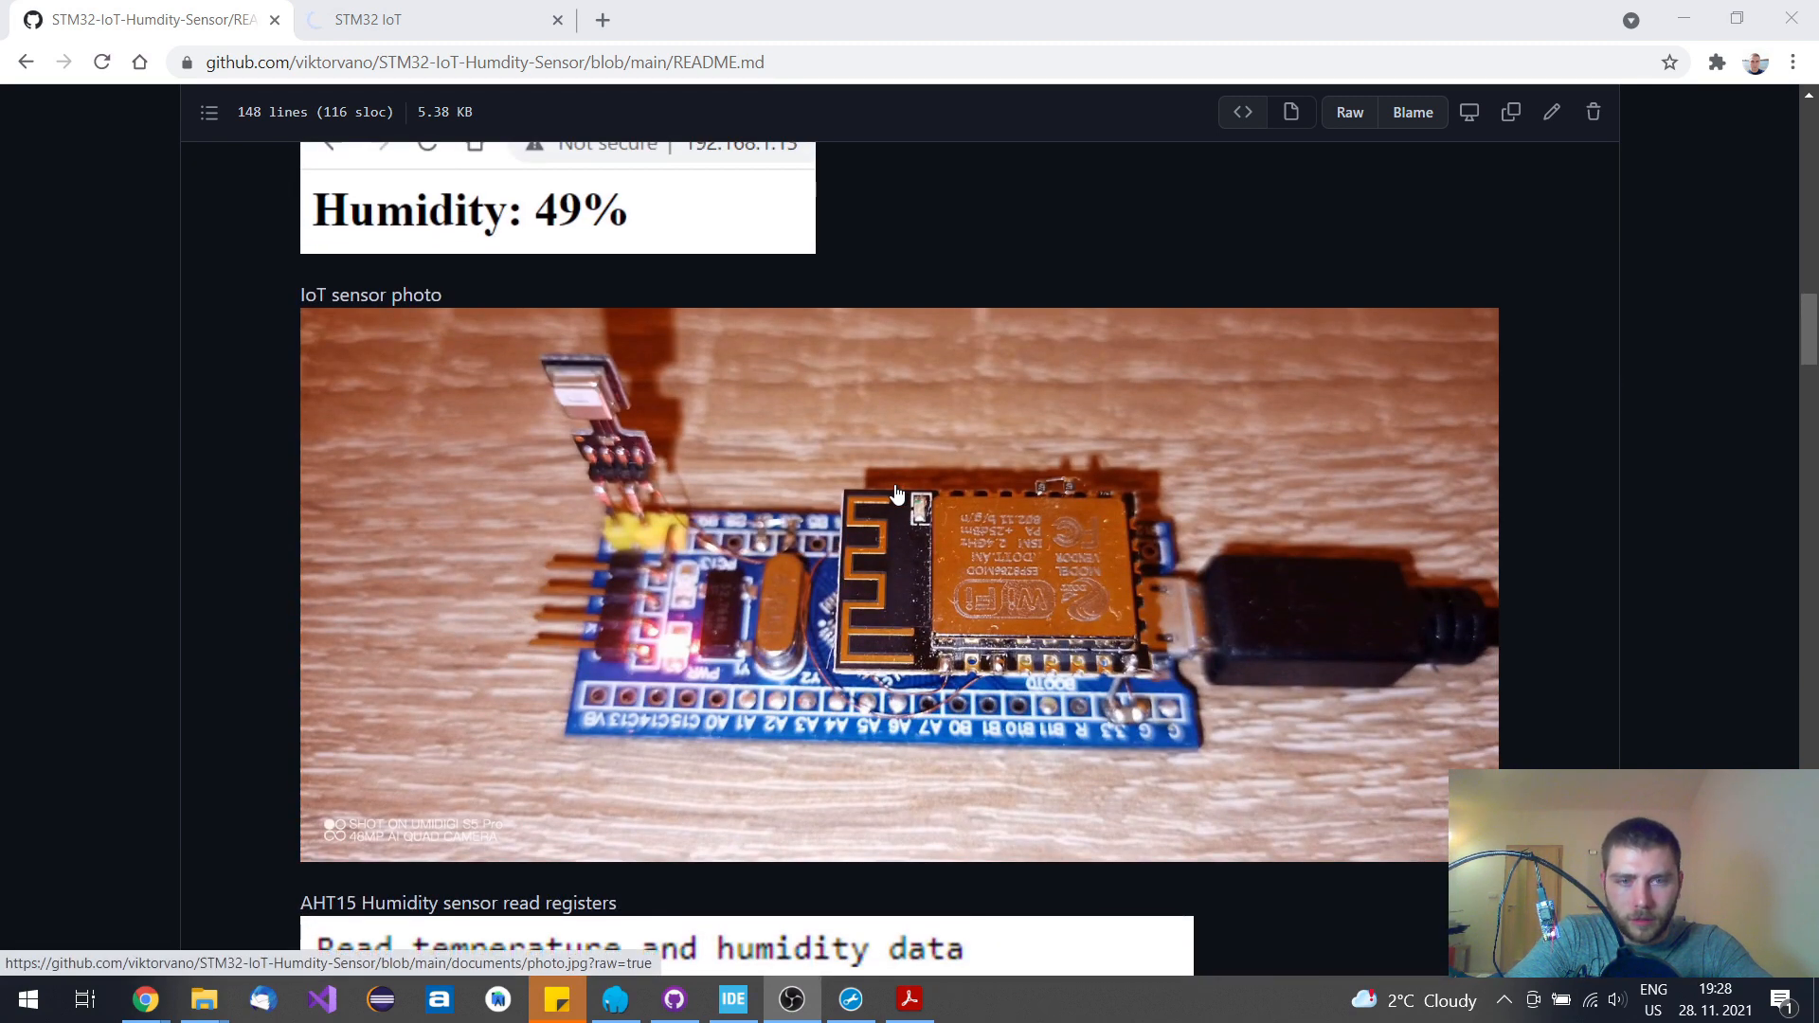
{"action": "mouse_move", "coordinate": [833, 461]}
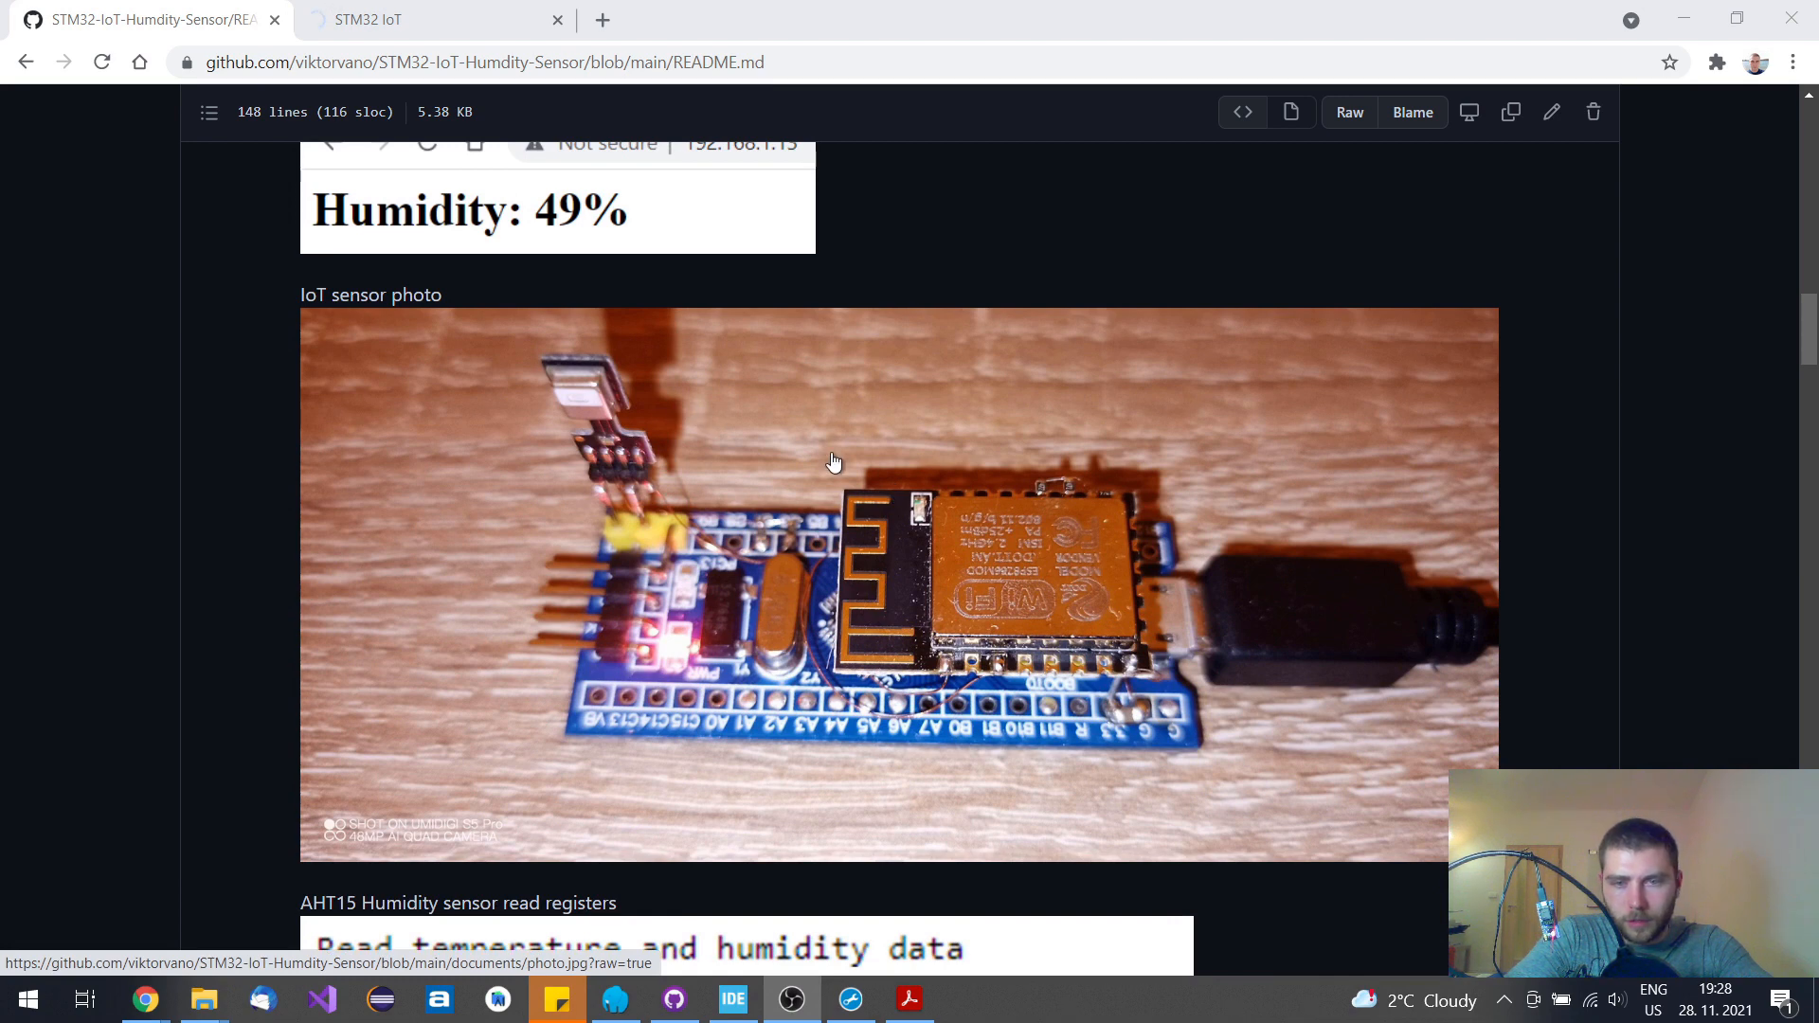
{"action": "mouse_move", "coordinate": [671, 585]}
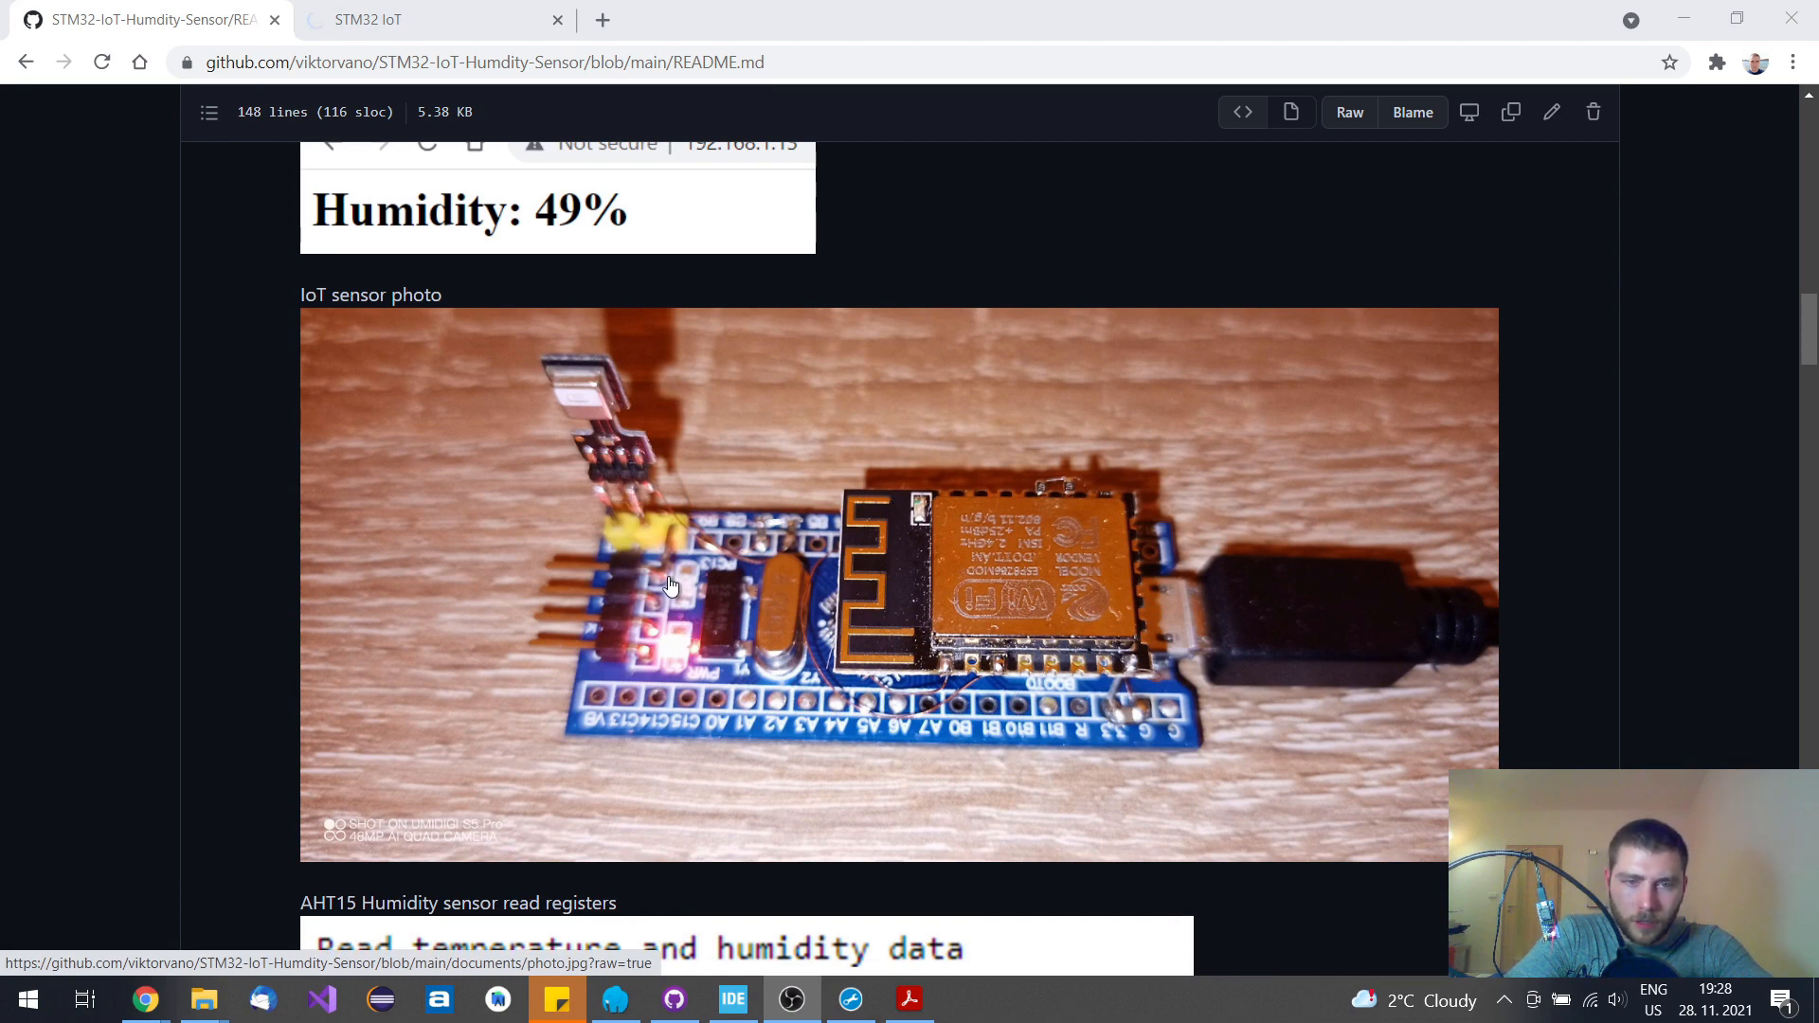
{"action": "mouse_move", "coordinate": [687, 578]}
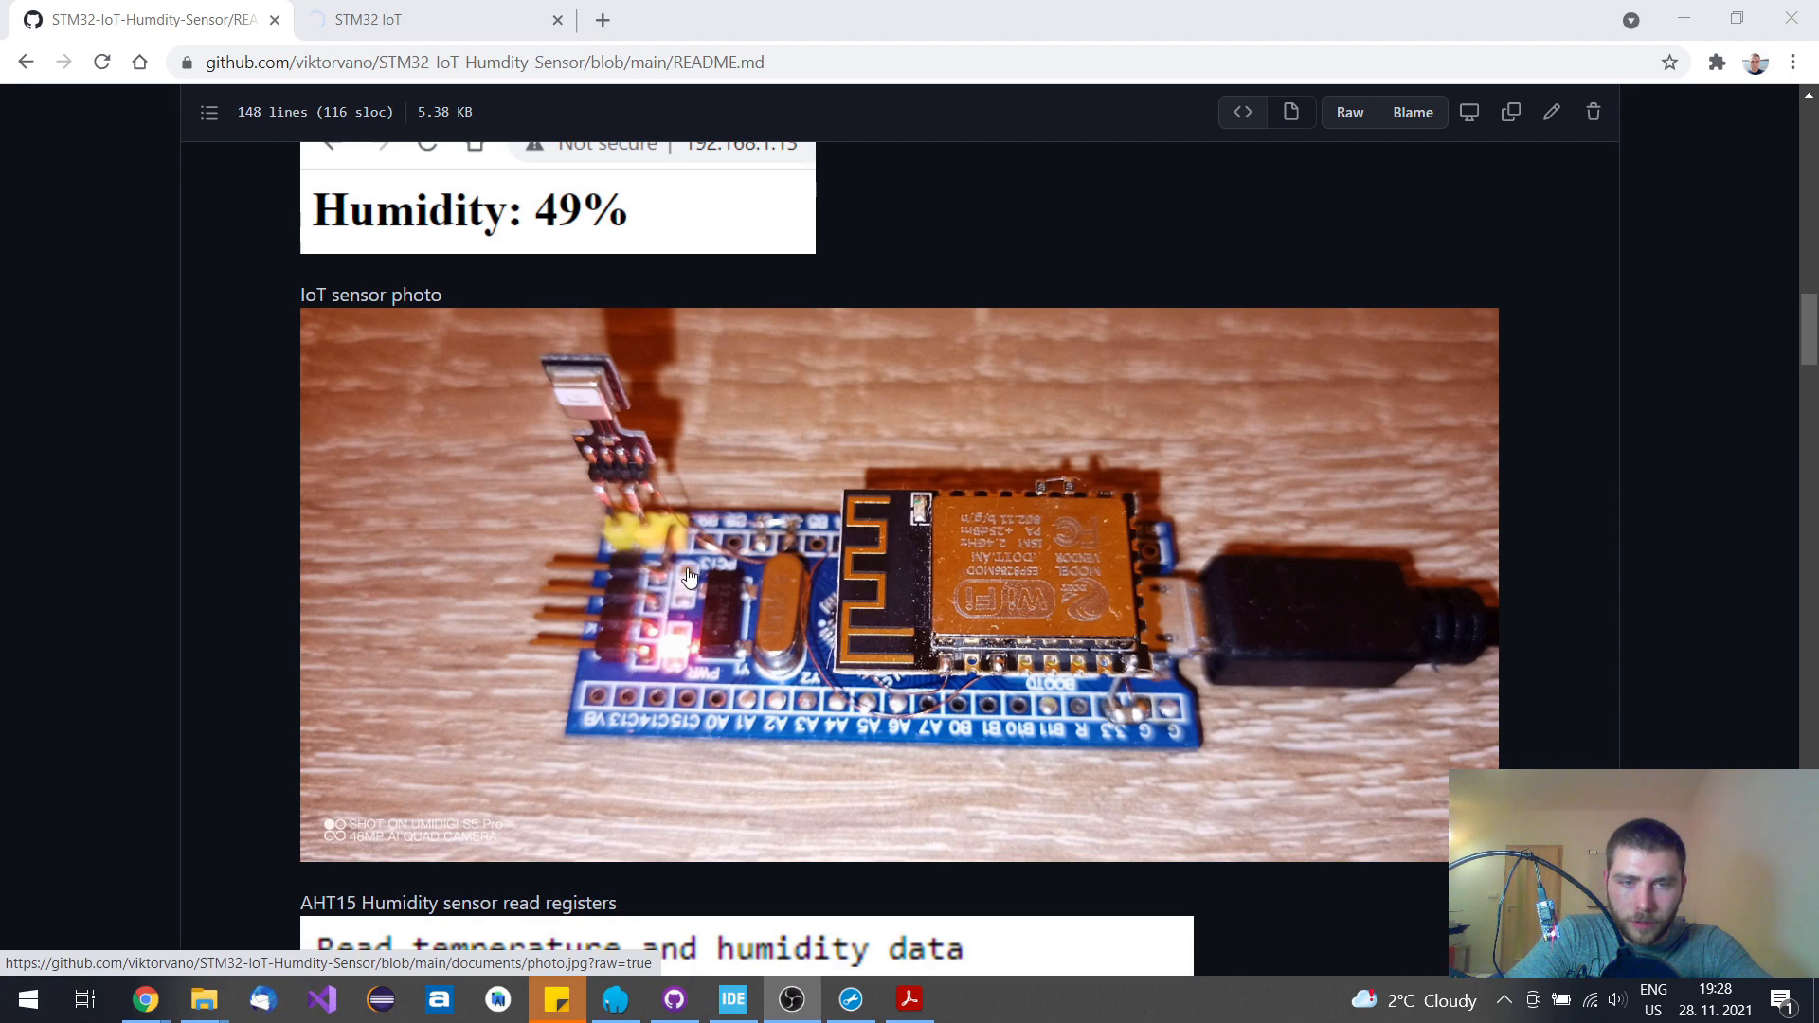
{"action": "mouse_move", "coordinate": [591, 427]}
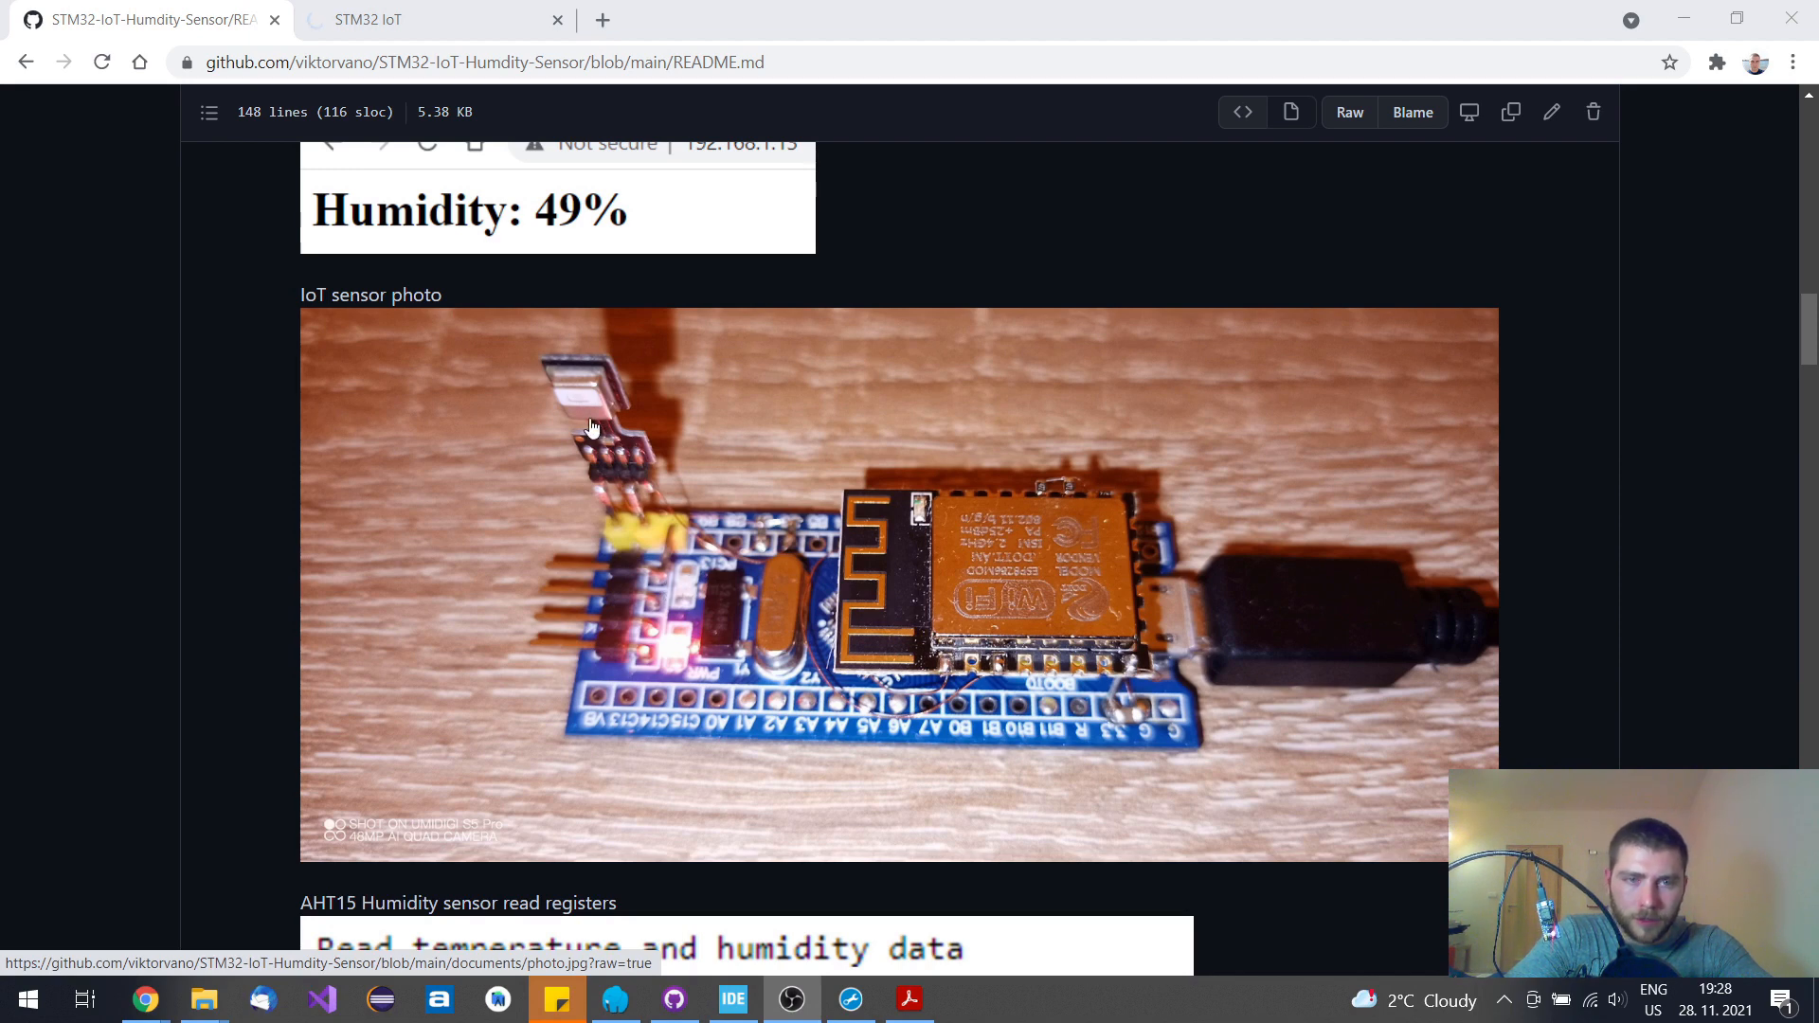
{"action": "mouse_move", "coordinate": [816, 616]}
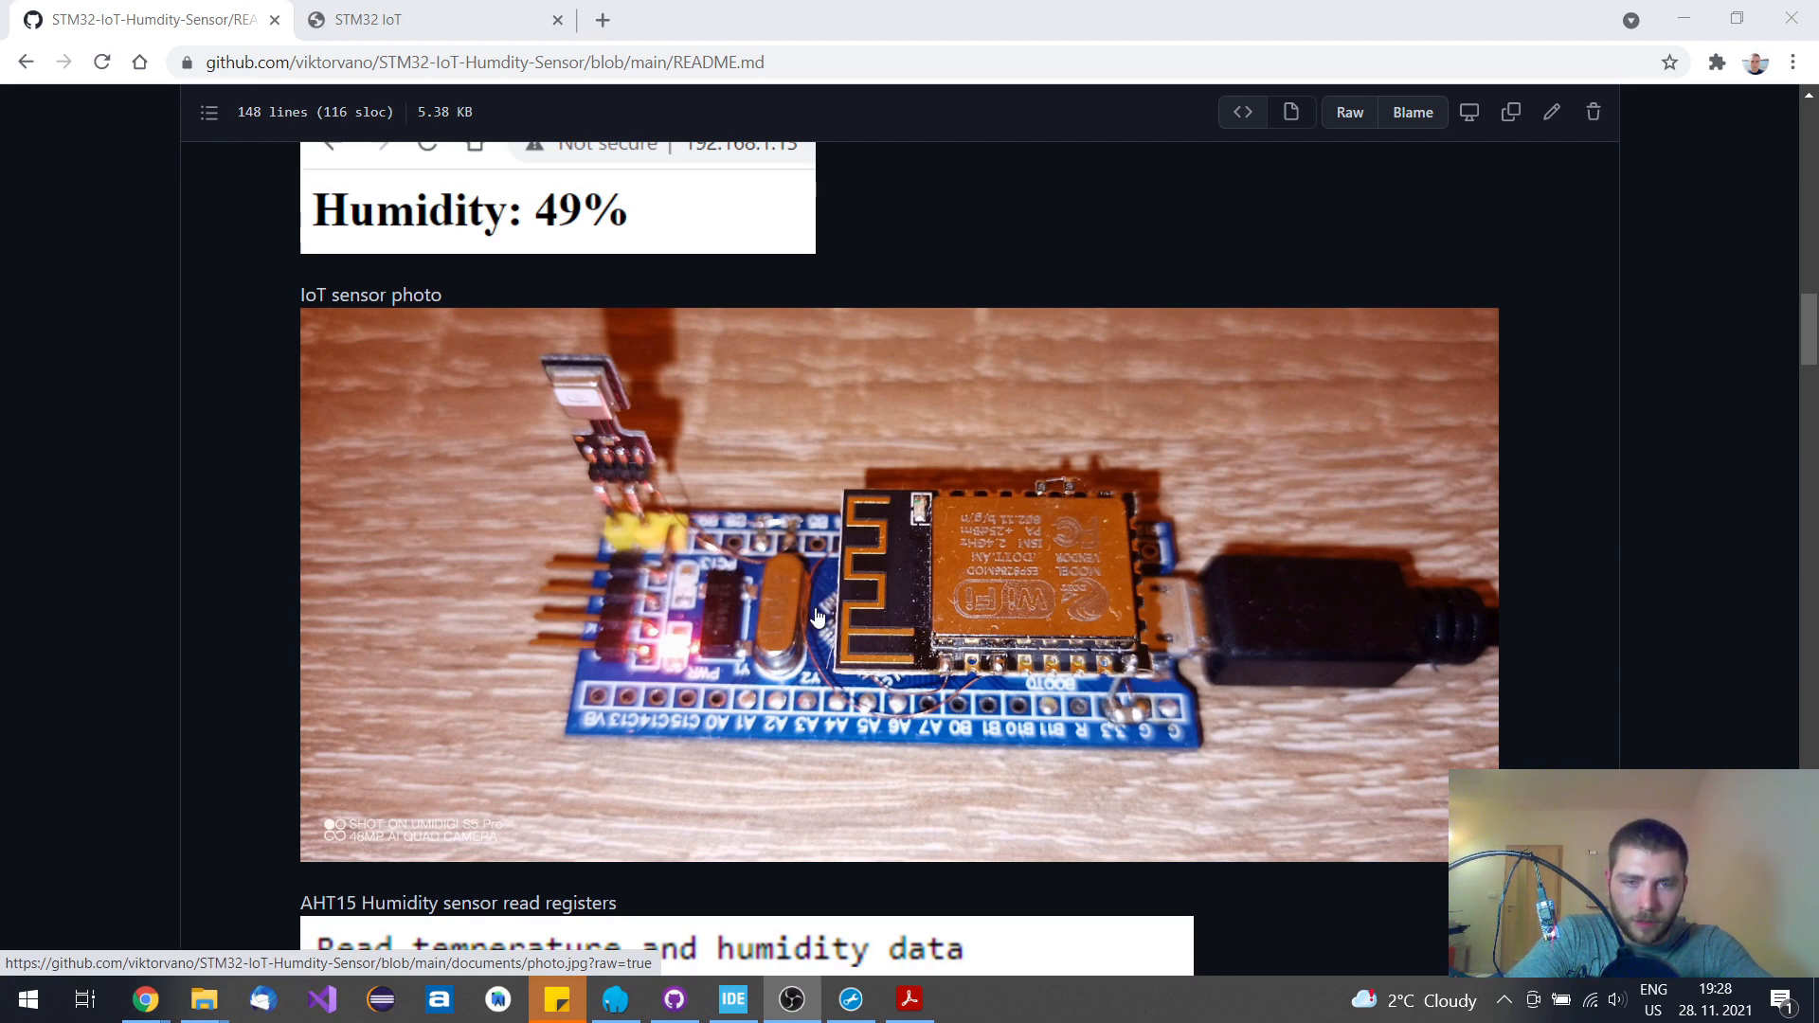
{"action": "mouse_move", "coordinate": [600, 376]}
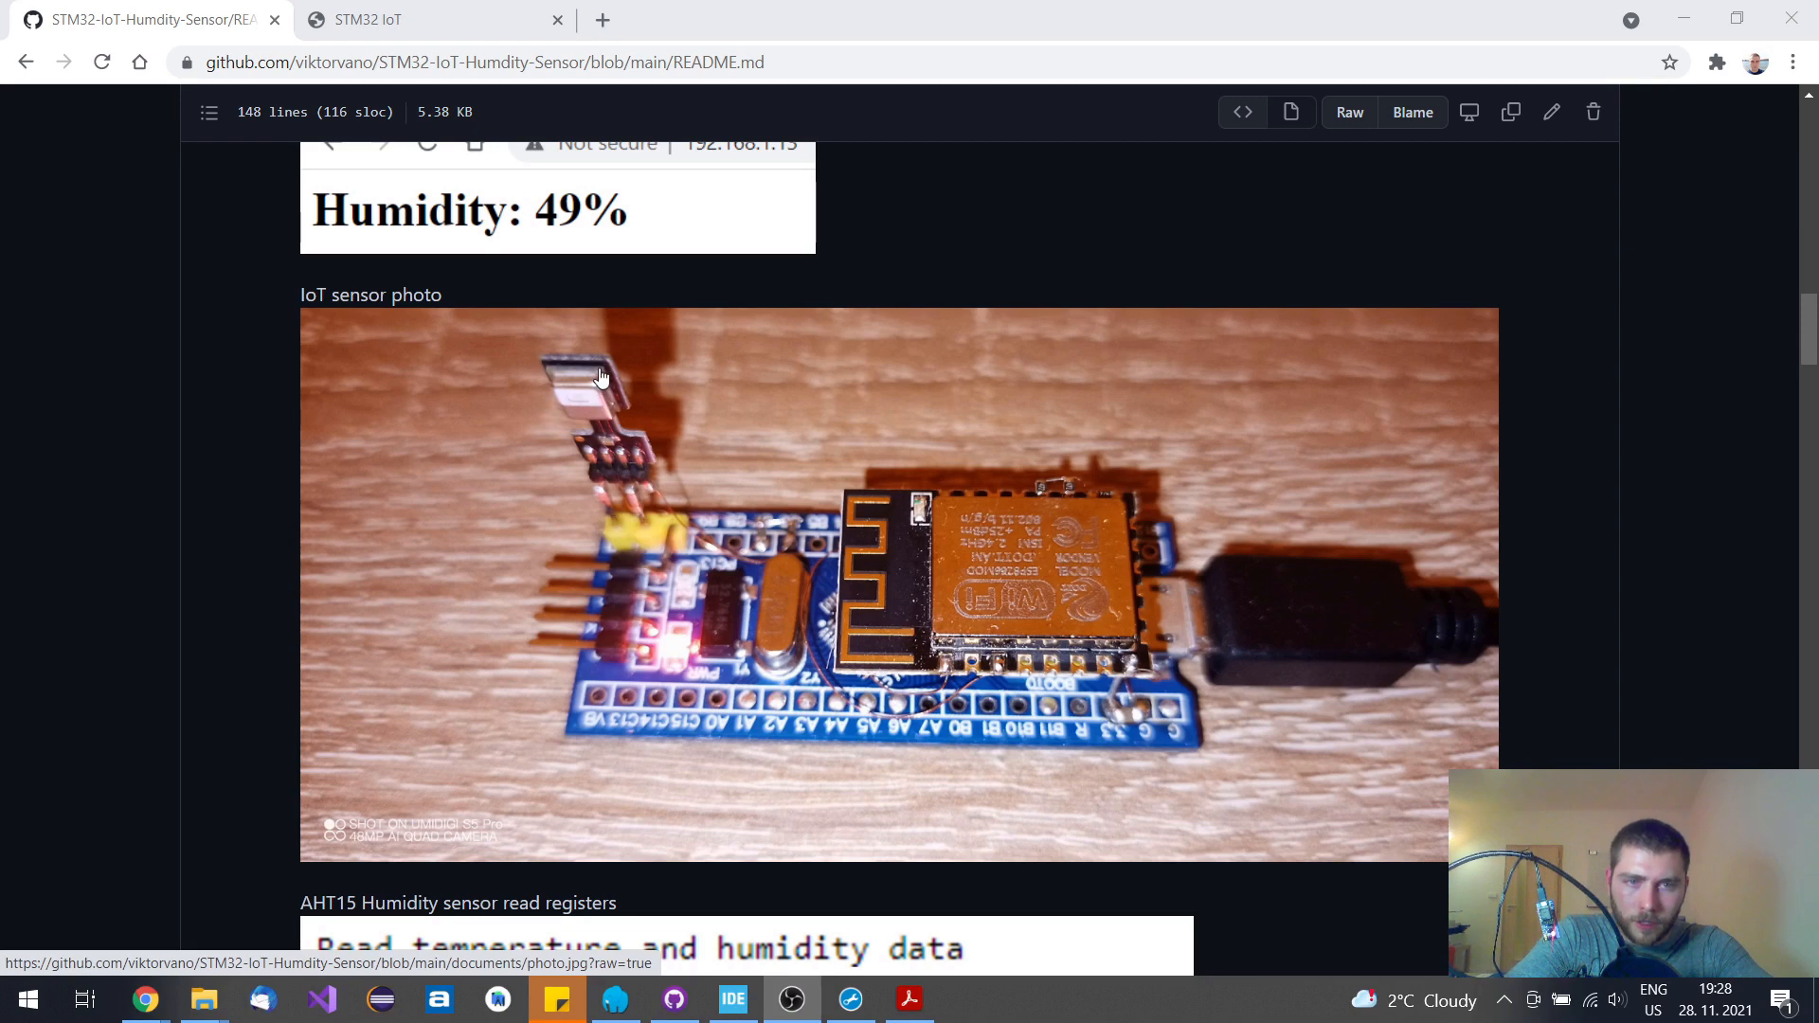
{"action": "mouse_move", "coordinate": [599, 465]}
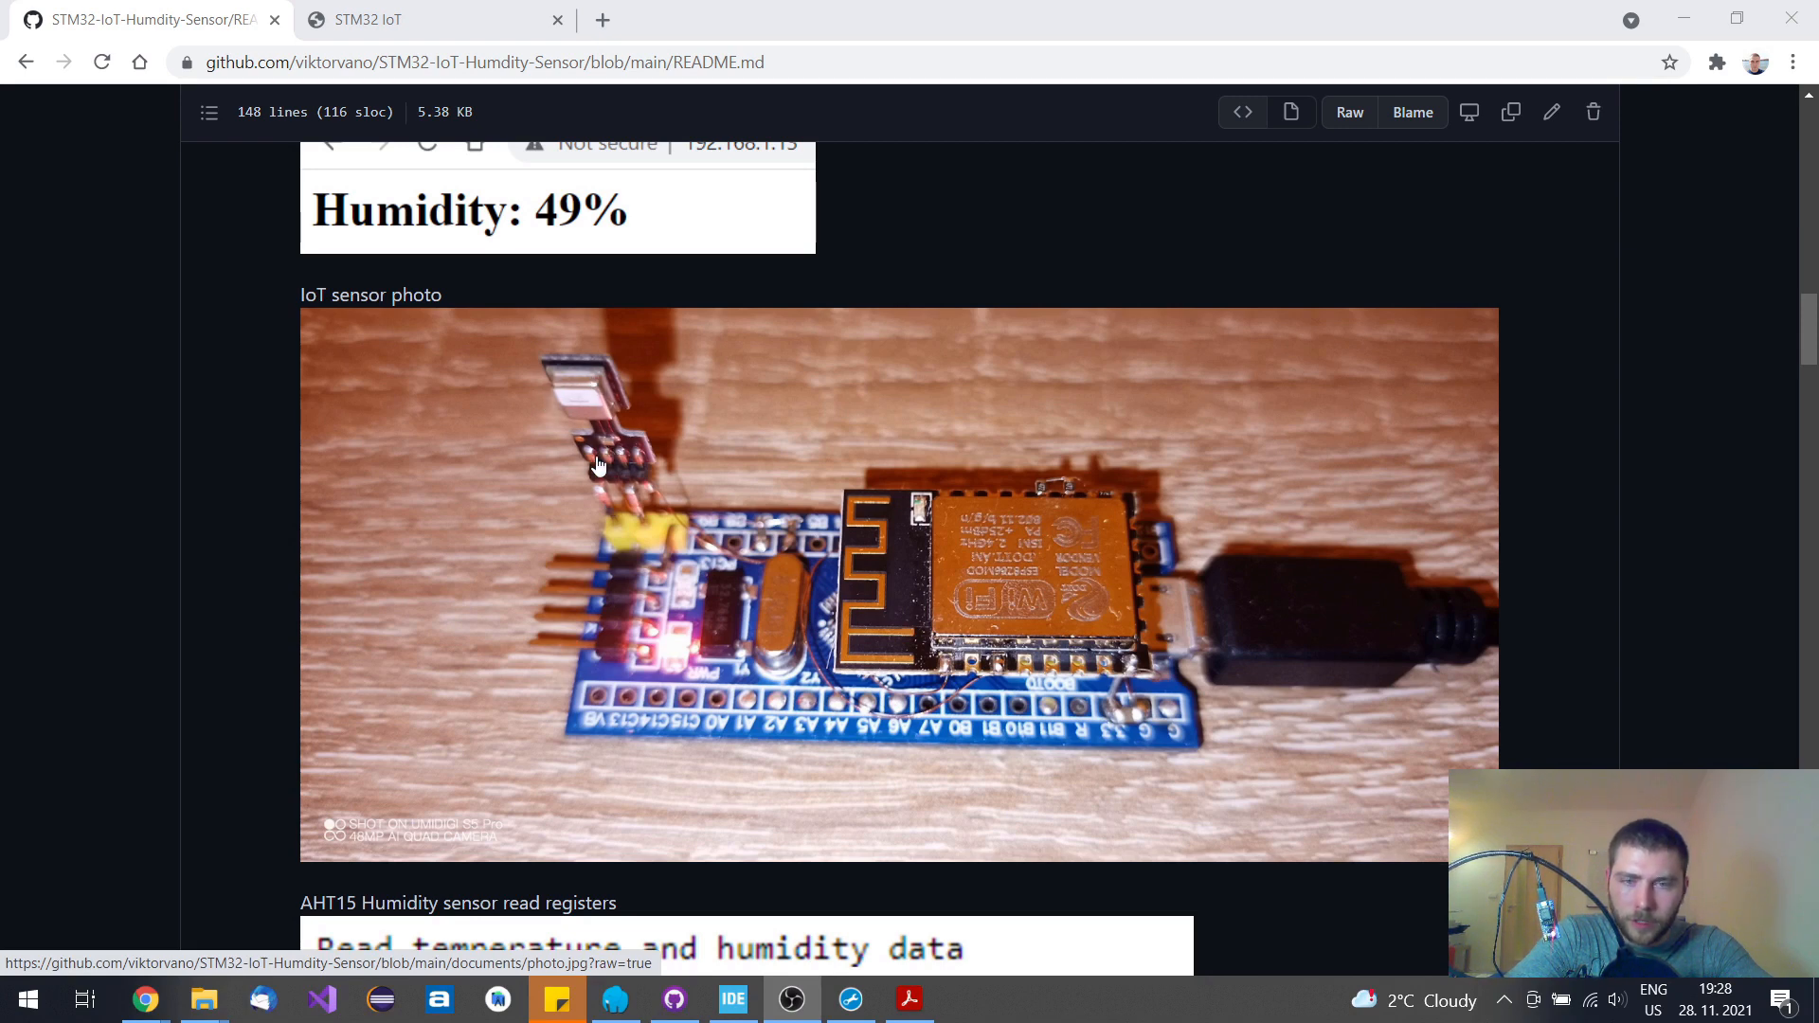
{"action": "mouse_move", "coordinate": [954, 520]}
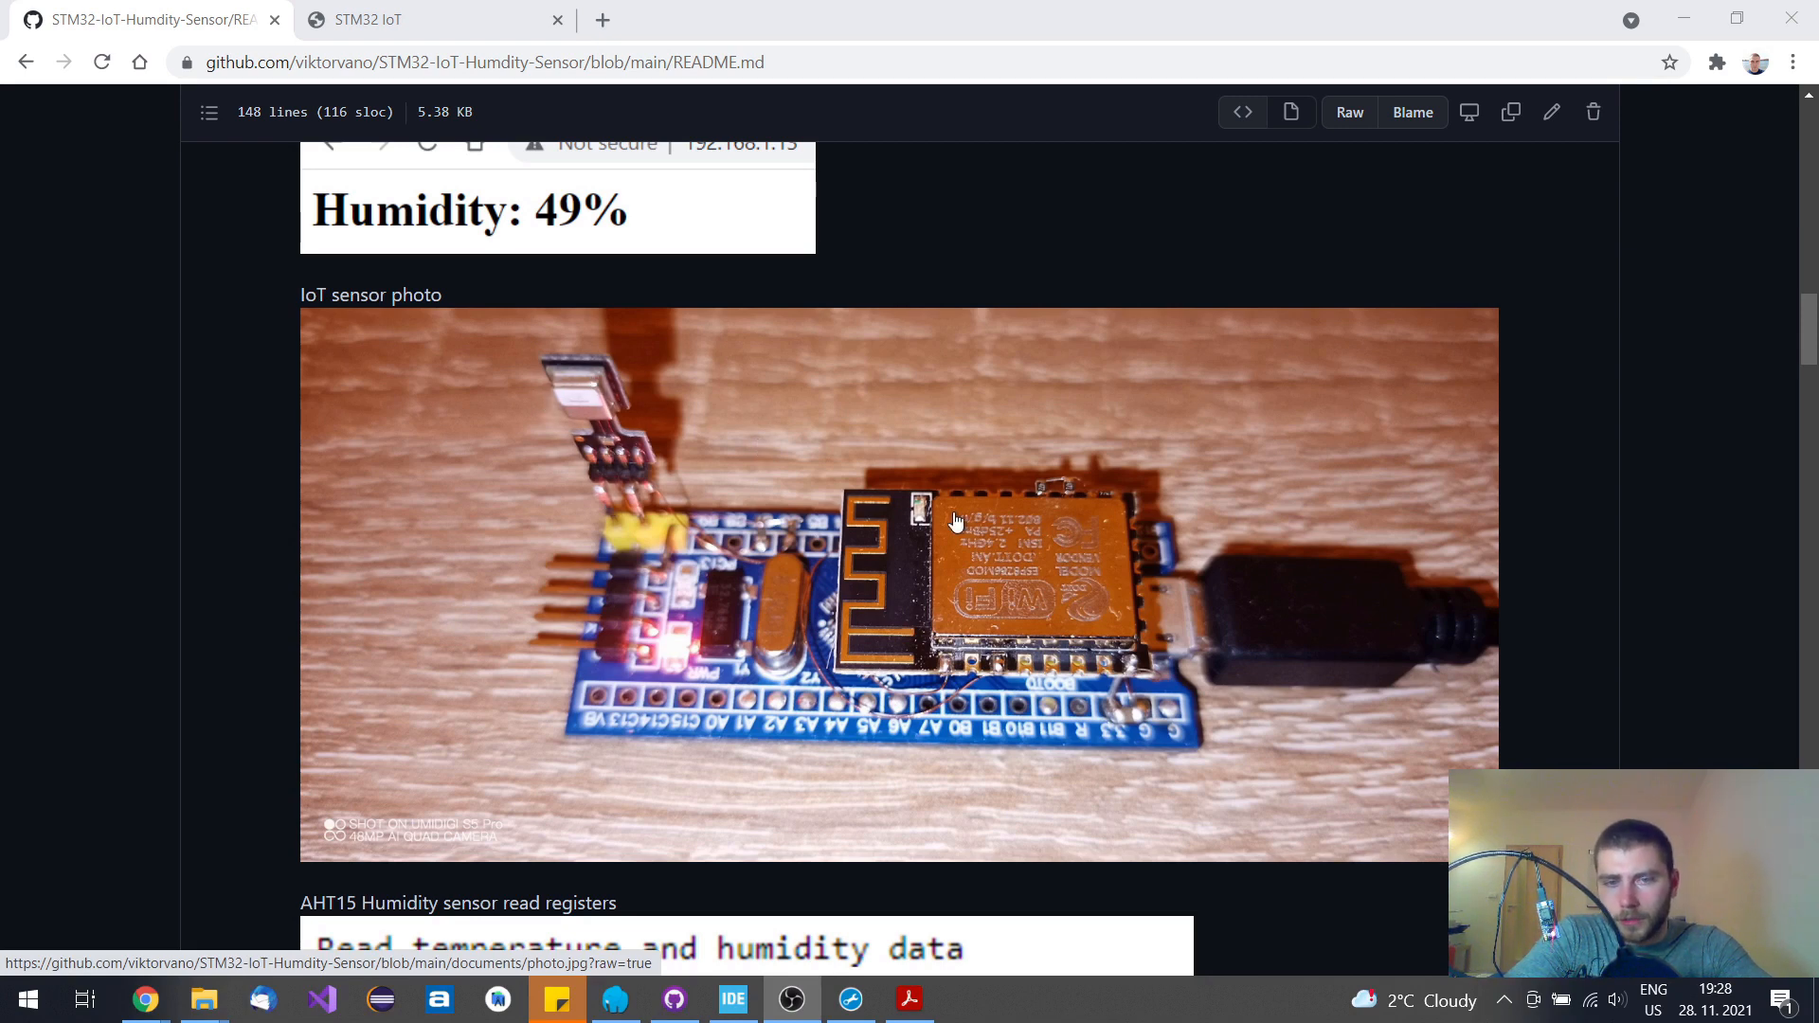
{"action": "mouse_move", "coordinate": [911, 531]}
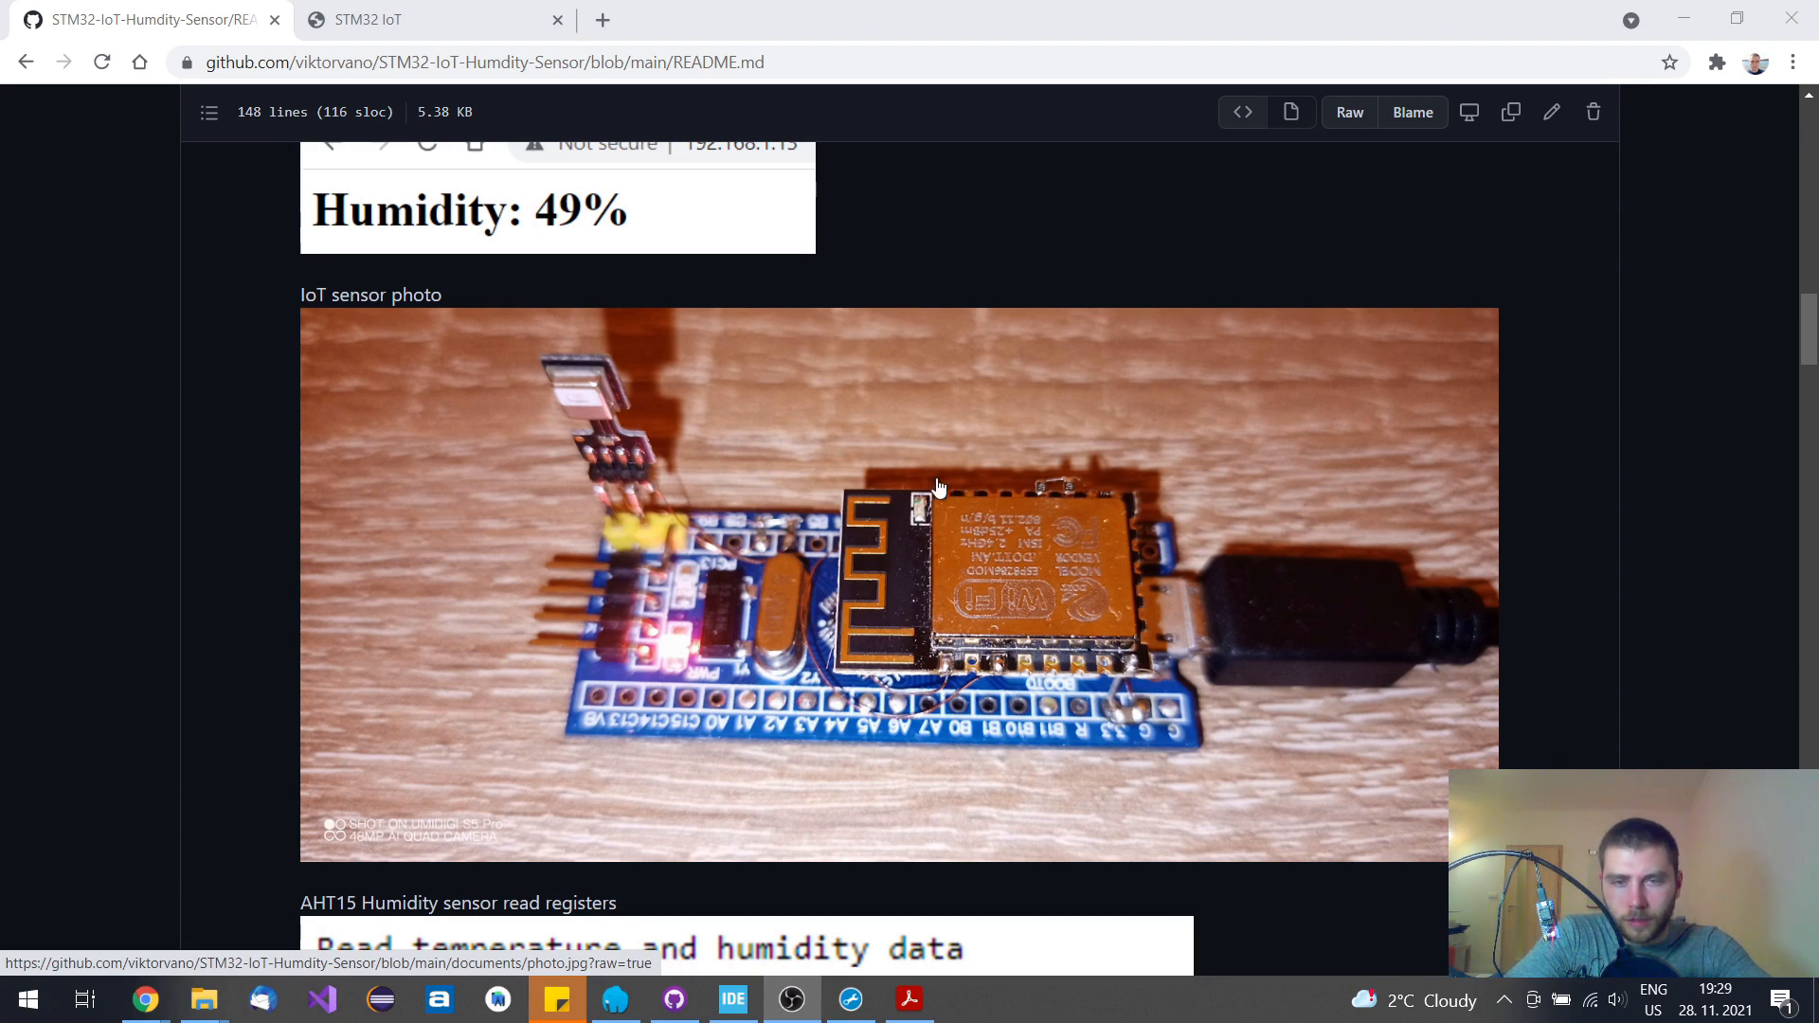
{"action": "mouse_move", "coordinate": [897, 541]}
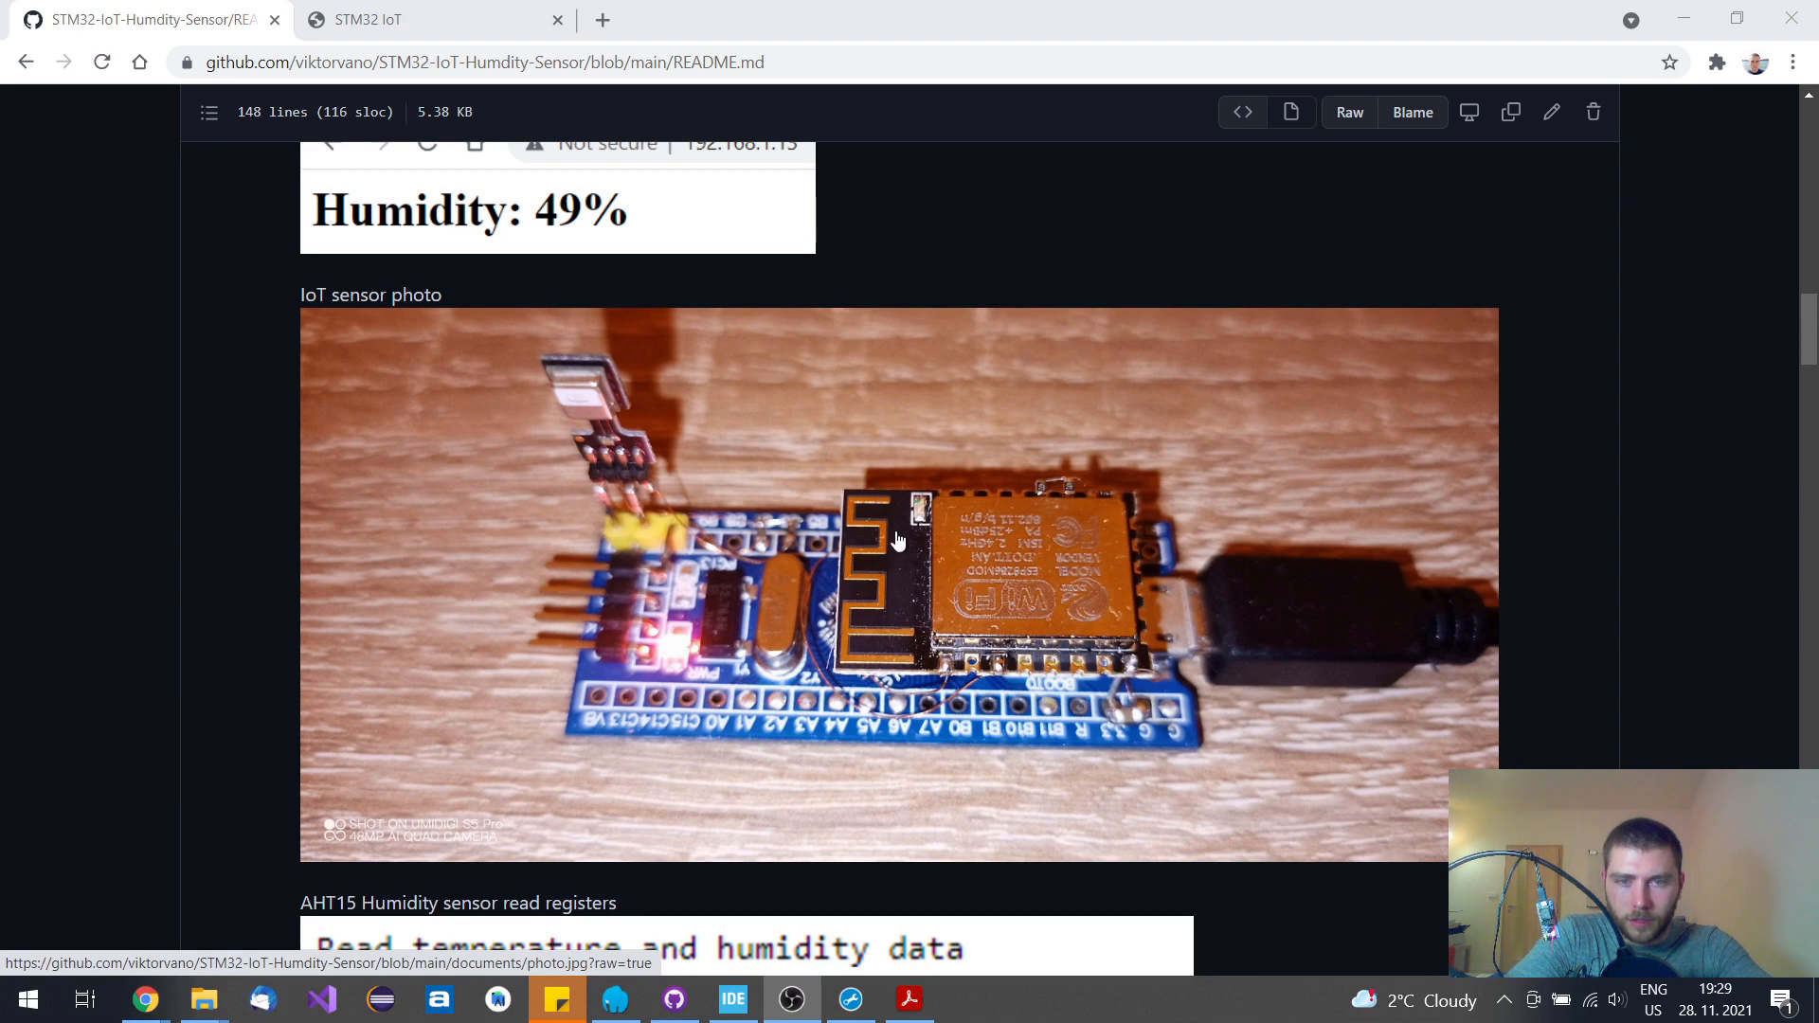
{"action": "mouse_move", "coordinate": [1024, 513]}
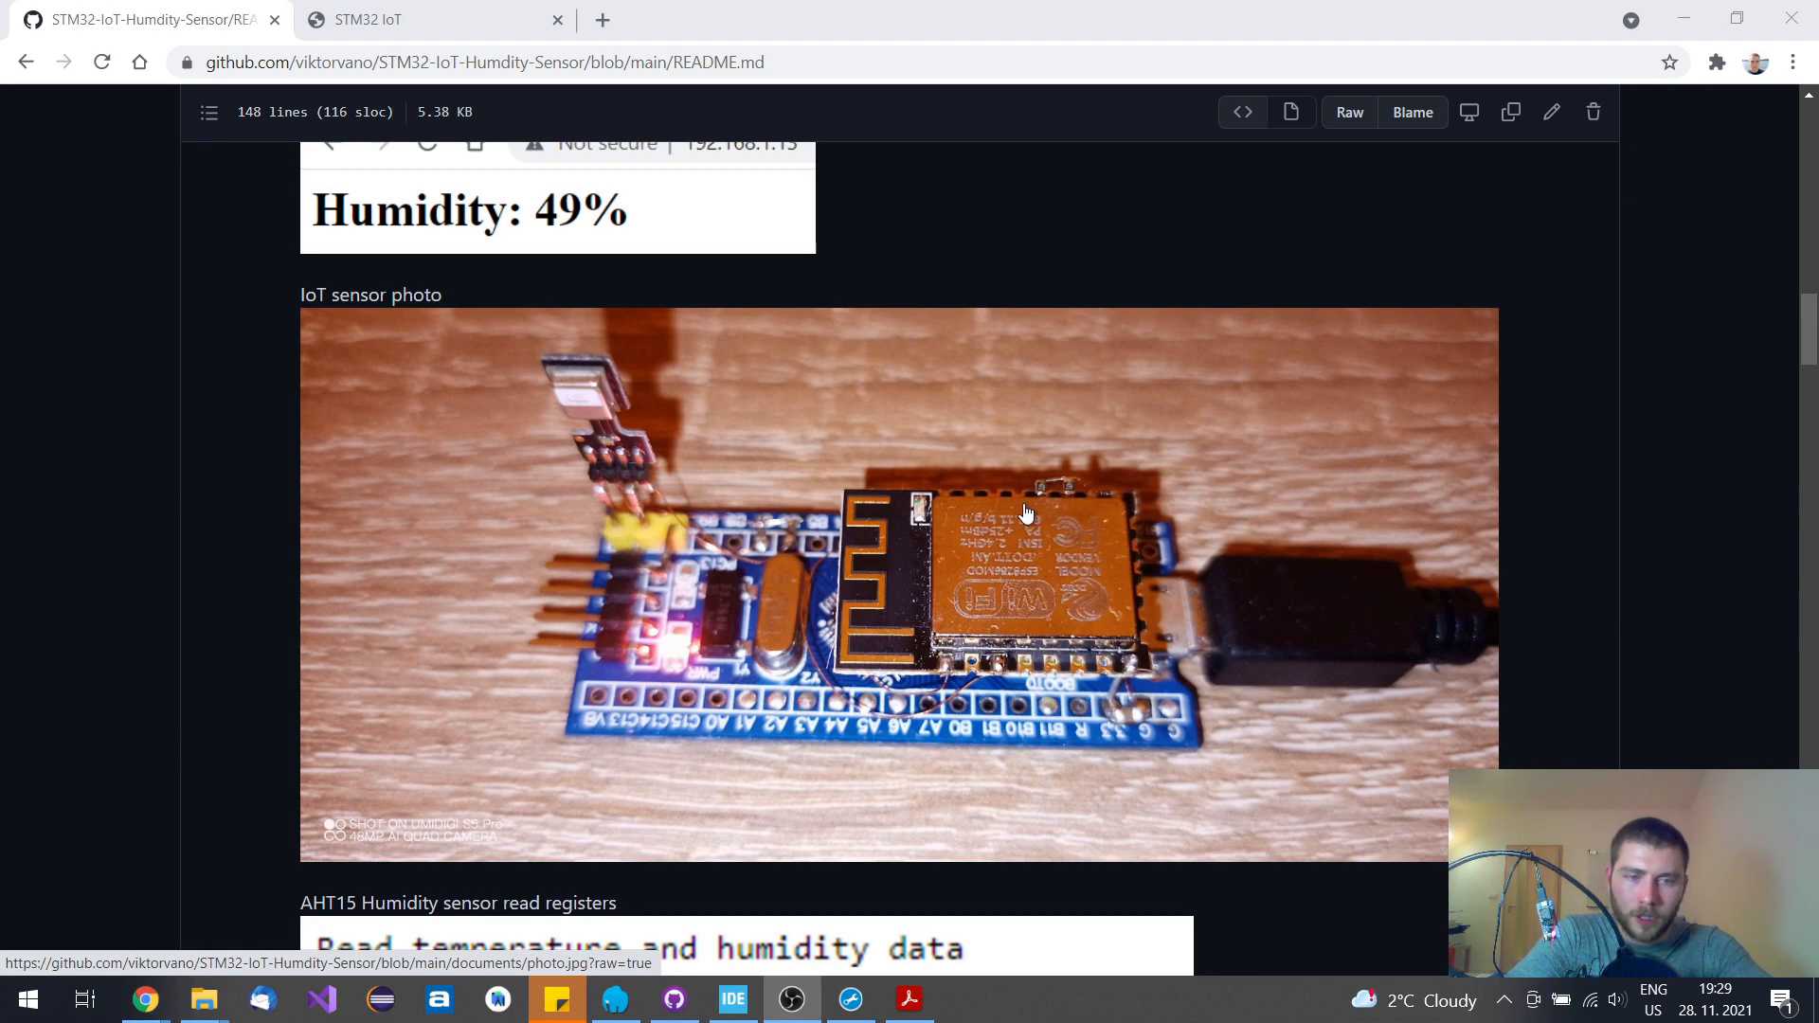
Switch to Acrobat Reader showing the AHT15 datasheet's read-data diagram and conversion formulas
{"action": "scroll", "scroll_direction": "down", "scroll_amount": 3}
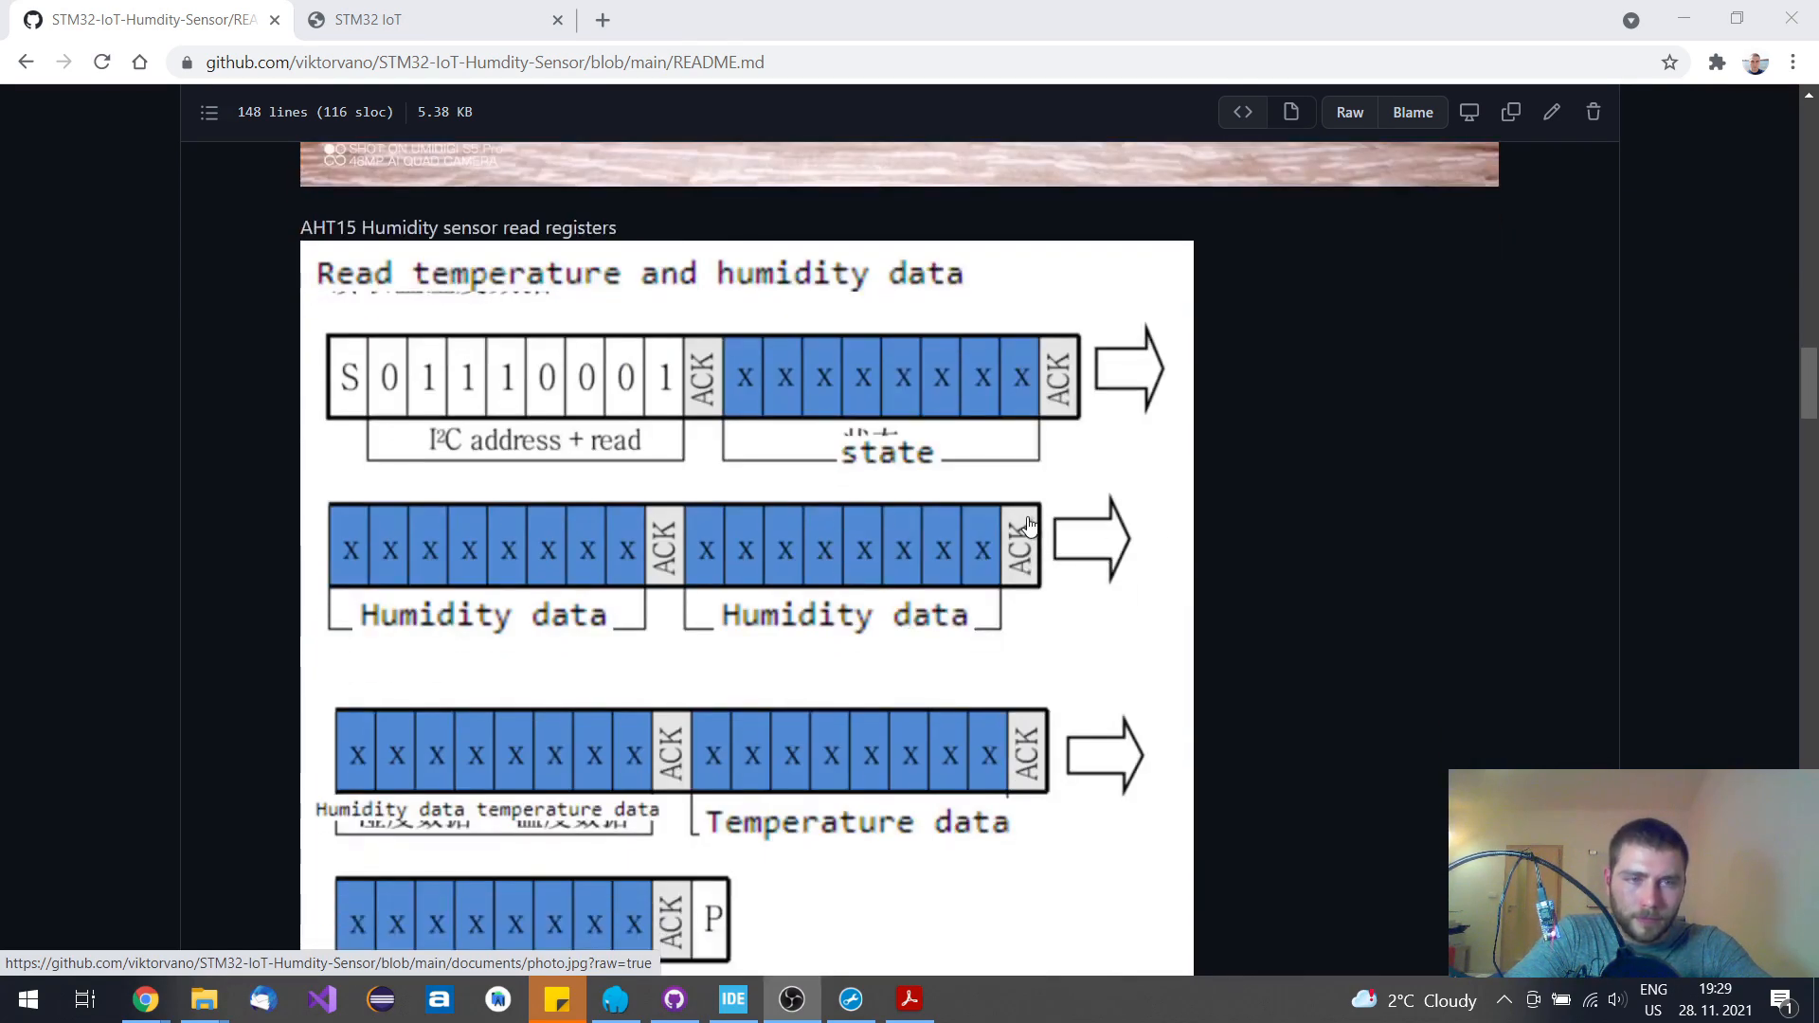
{"action": "scroll", "scroll_direction": "up", "scroll_amount": 3}
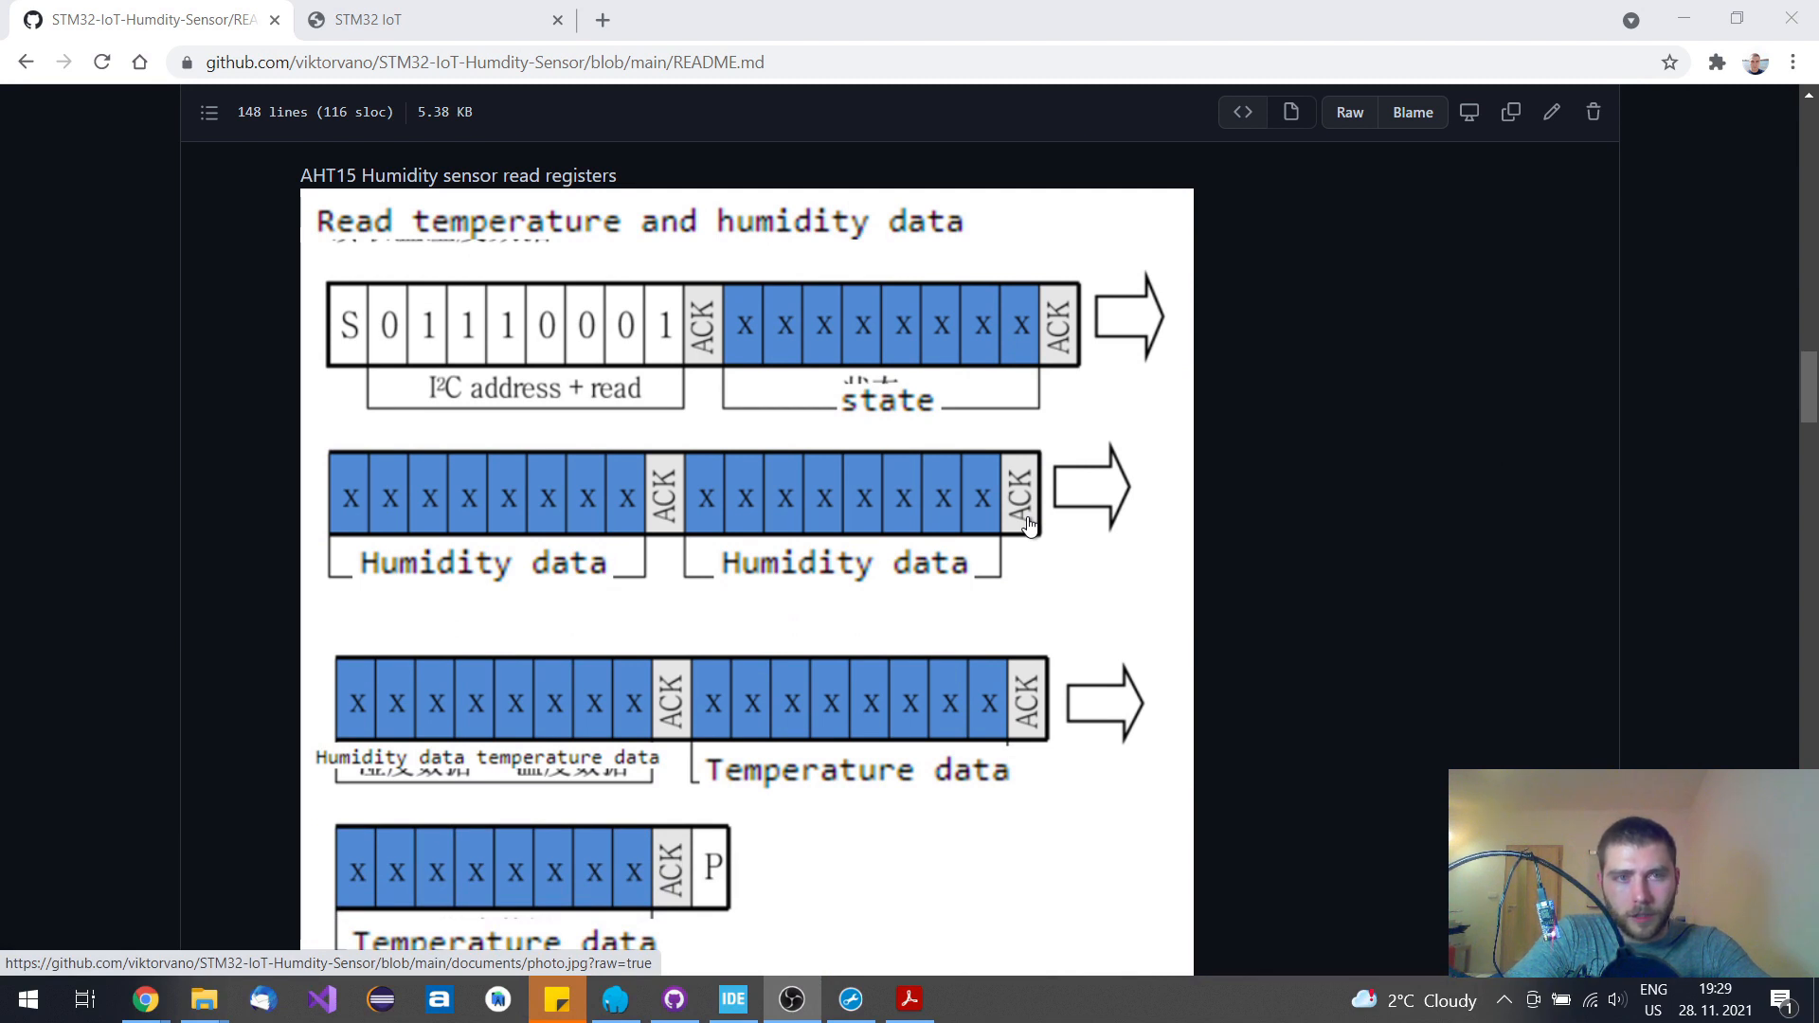
{"action": "mouse_move", "coordinate": [764, 714]}
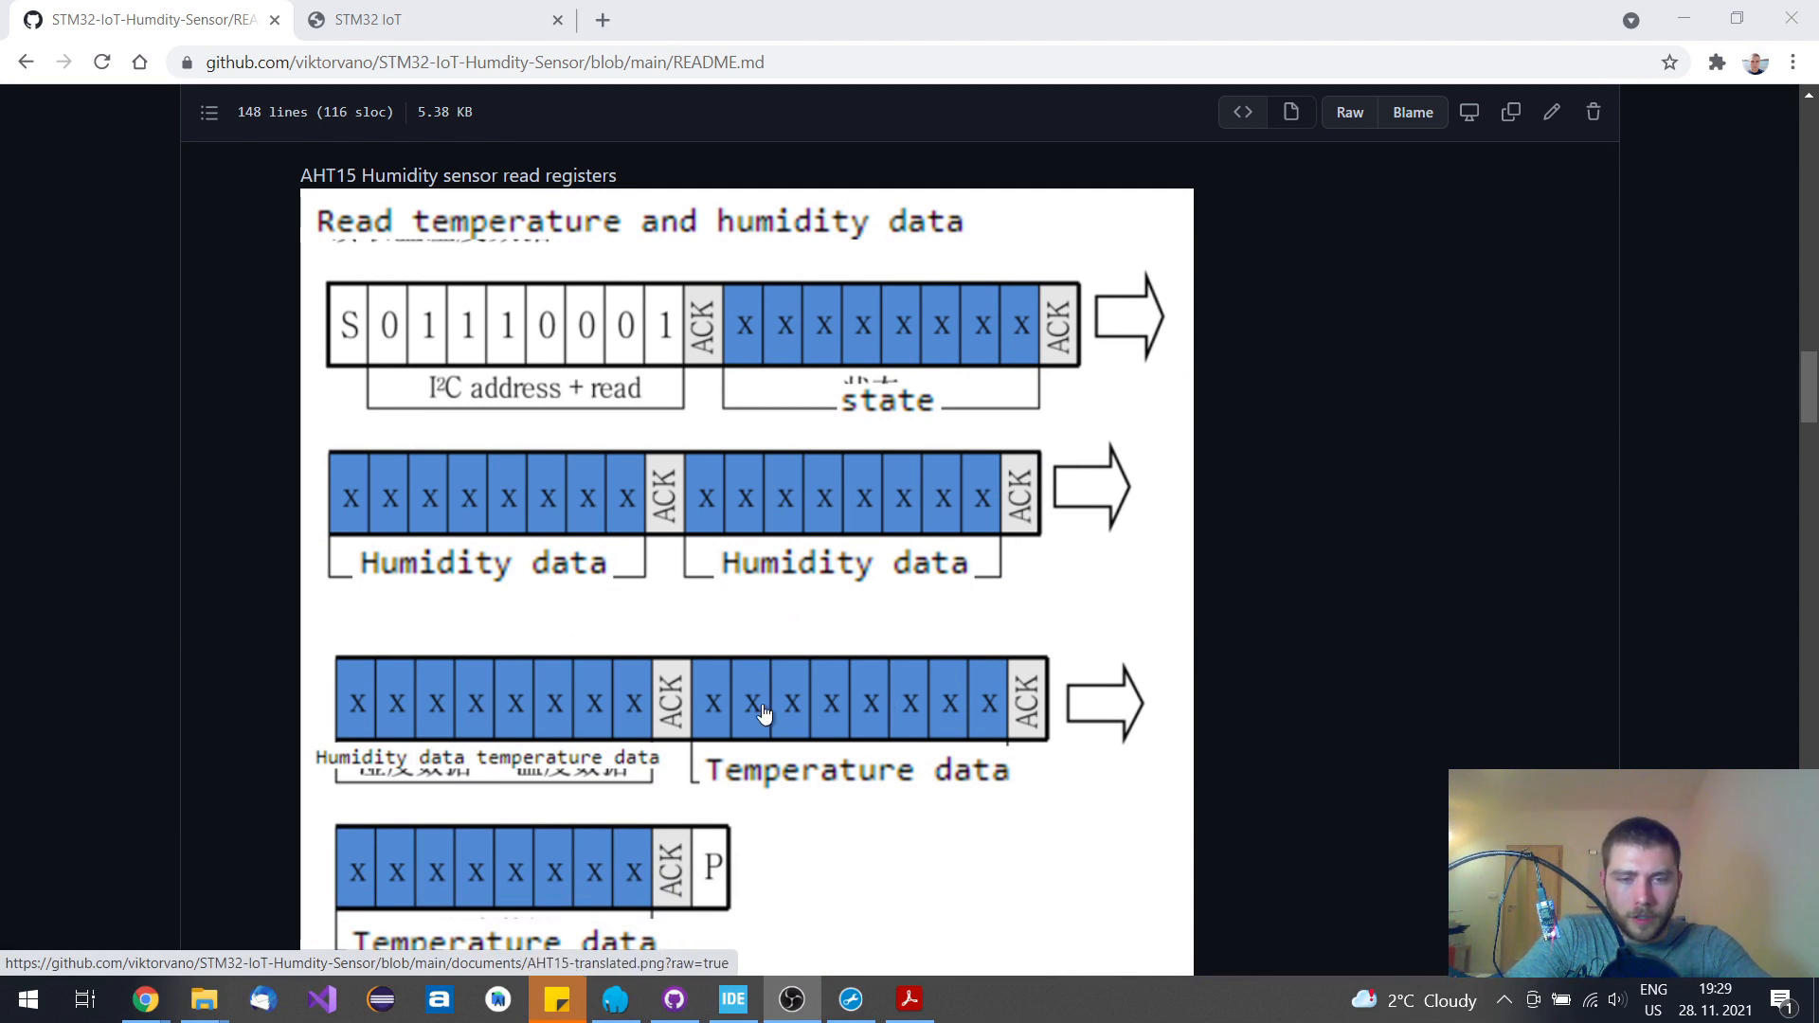
{"action": "scroll", "scroll_direction": "up", "scroll_amount": 3}
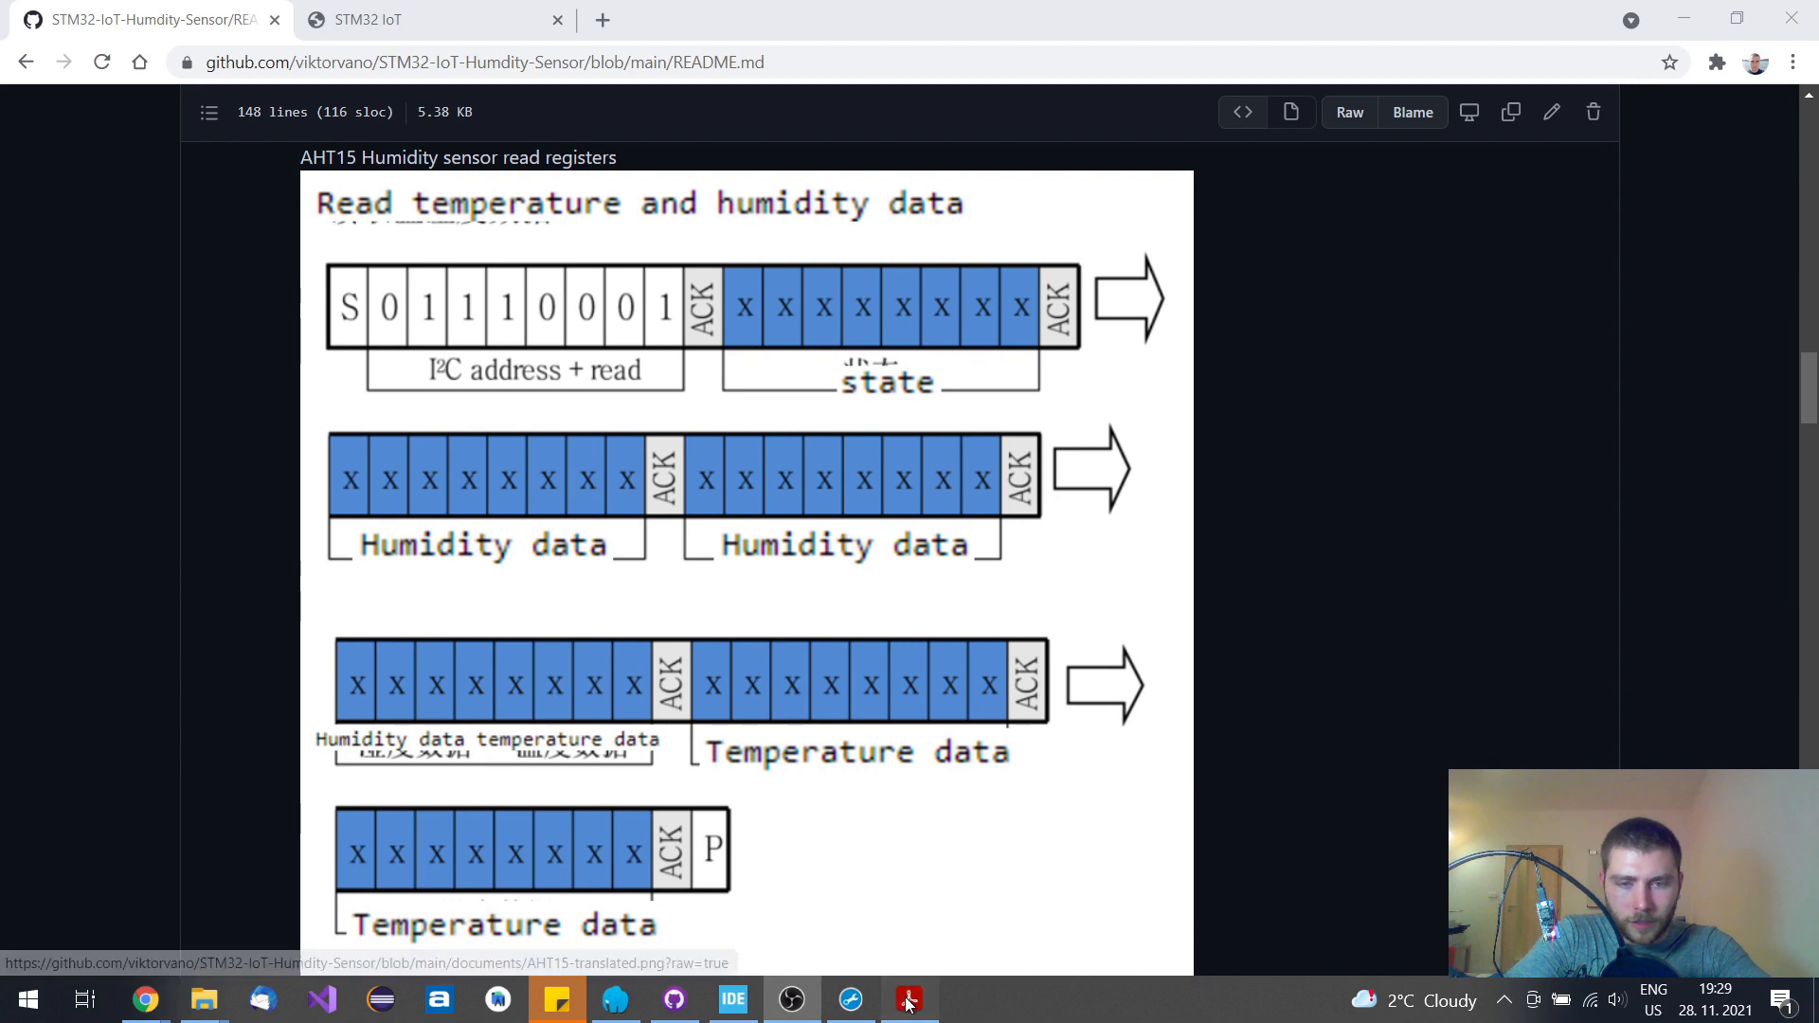
{"action": "left_click", "coordinate": [910, 999]}
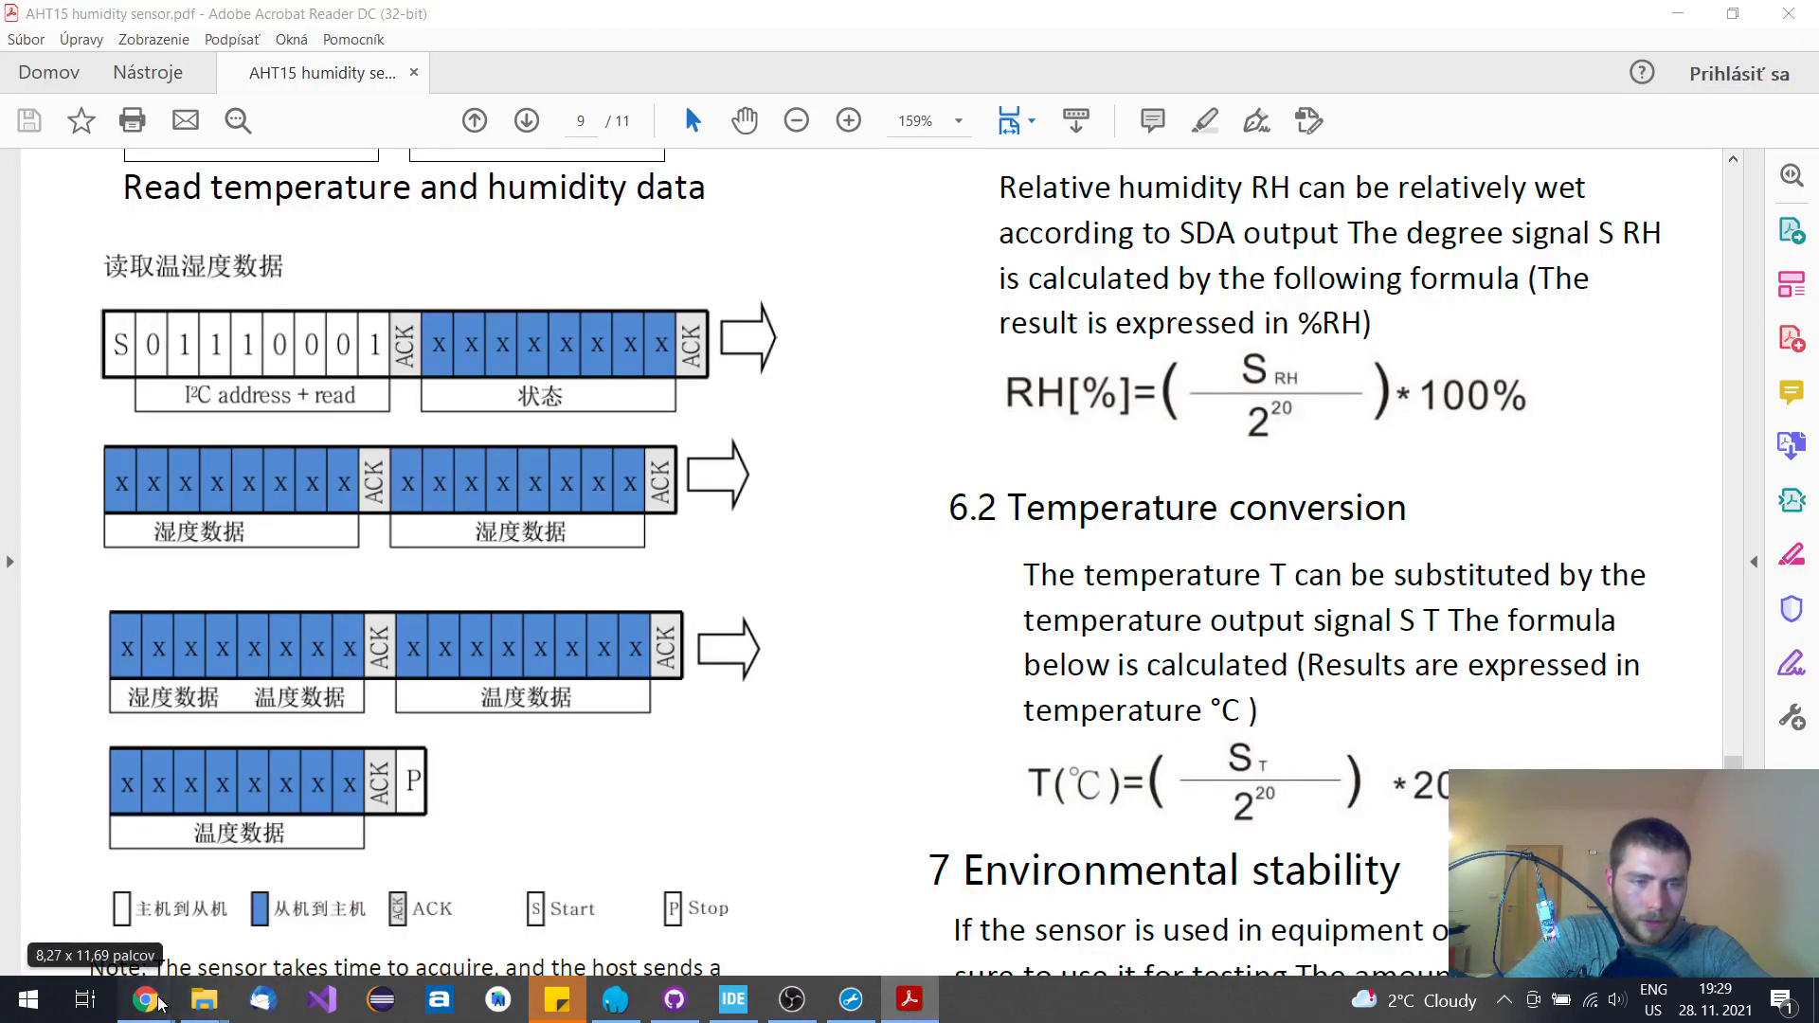
Return to the README in Chrome and scroll to the WiFi Credentials section and main.c snippet
{"action": "left_click", "coordinate": [144, 998]}
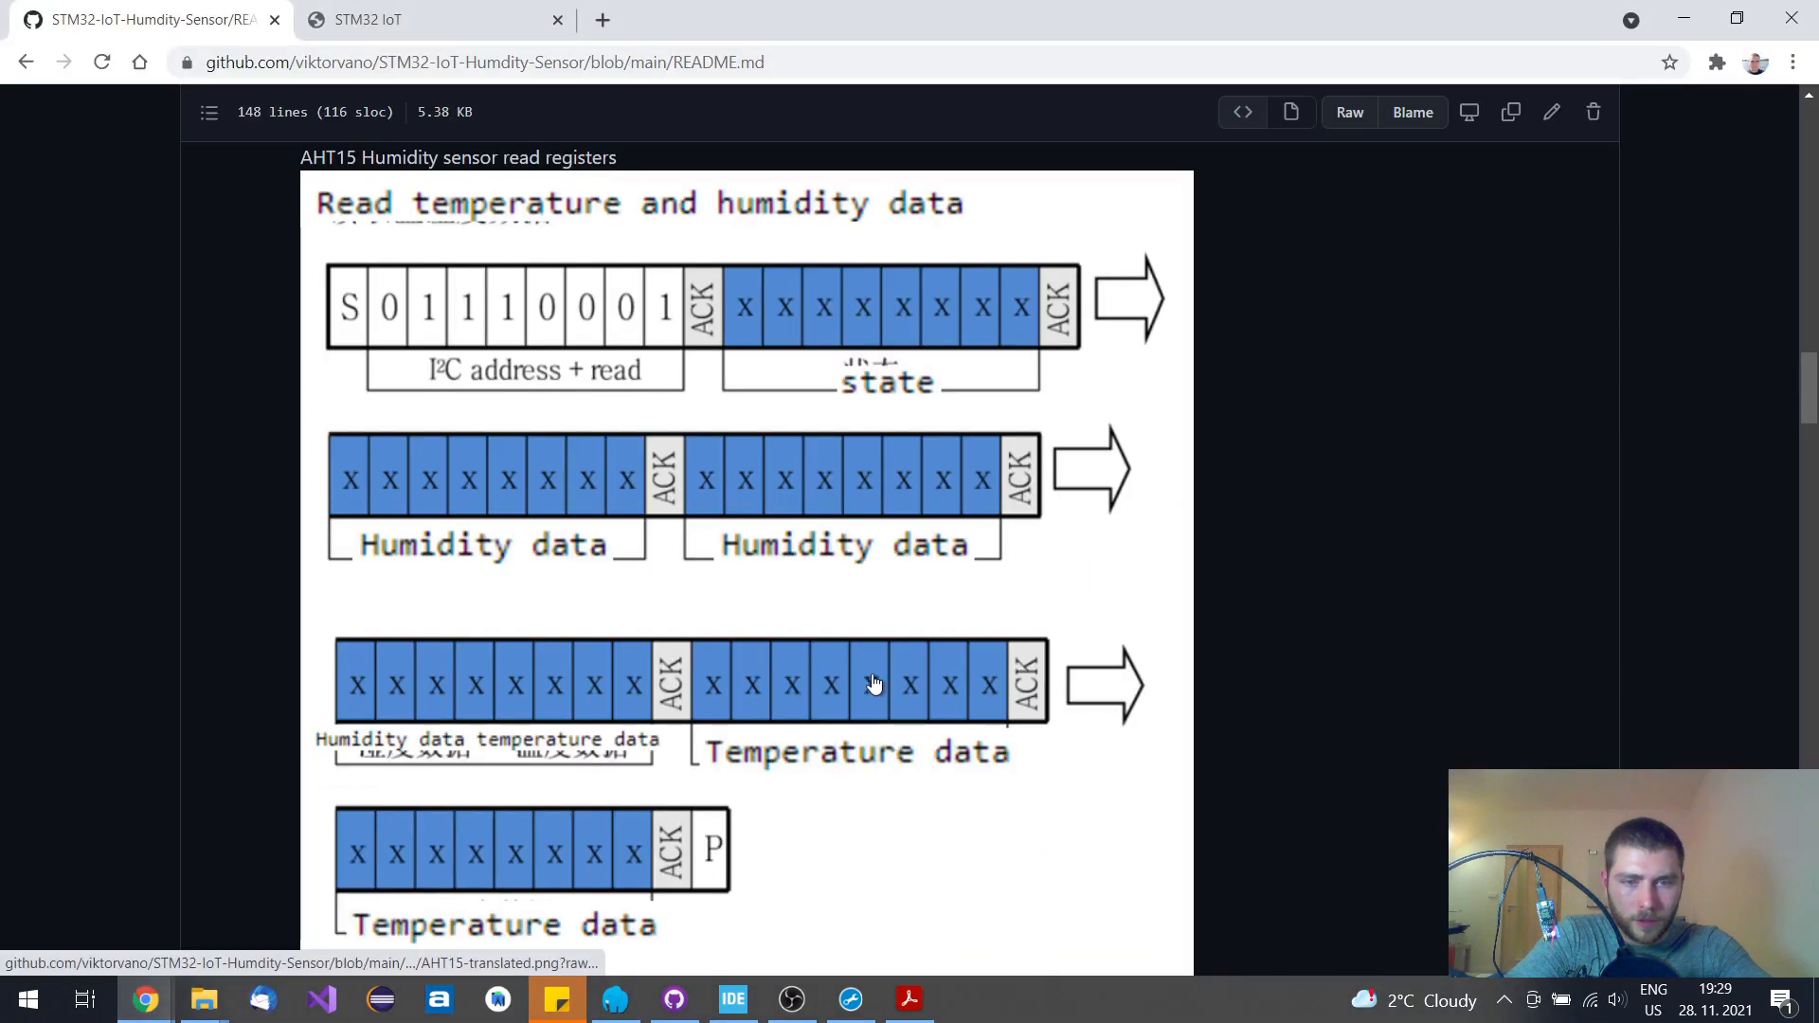
{"action": "scroll", "scroll_direction": "down", "scroll_amount": 3}
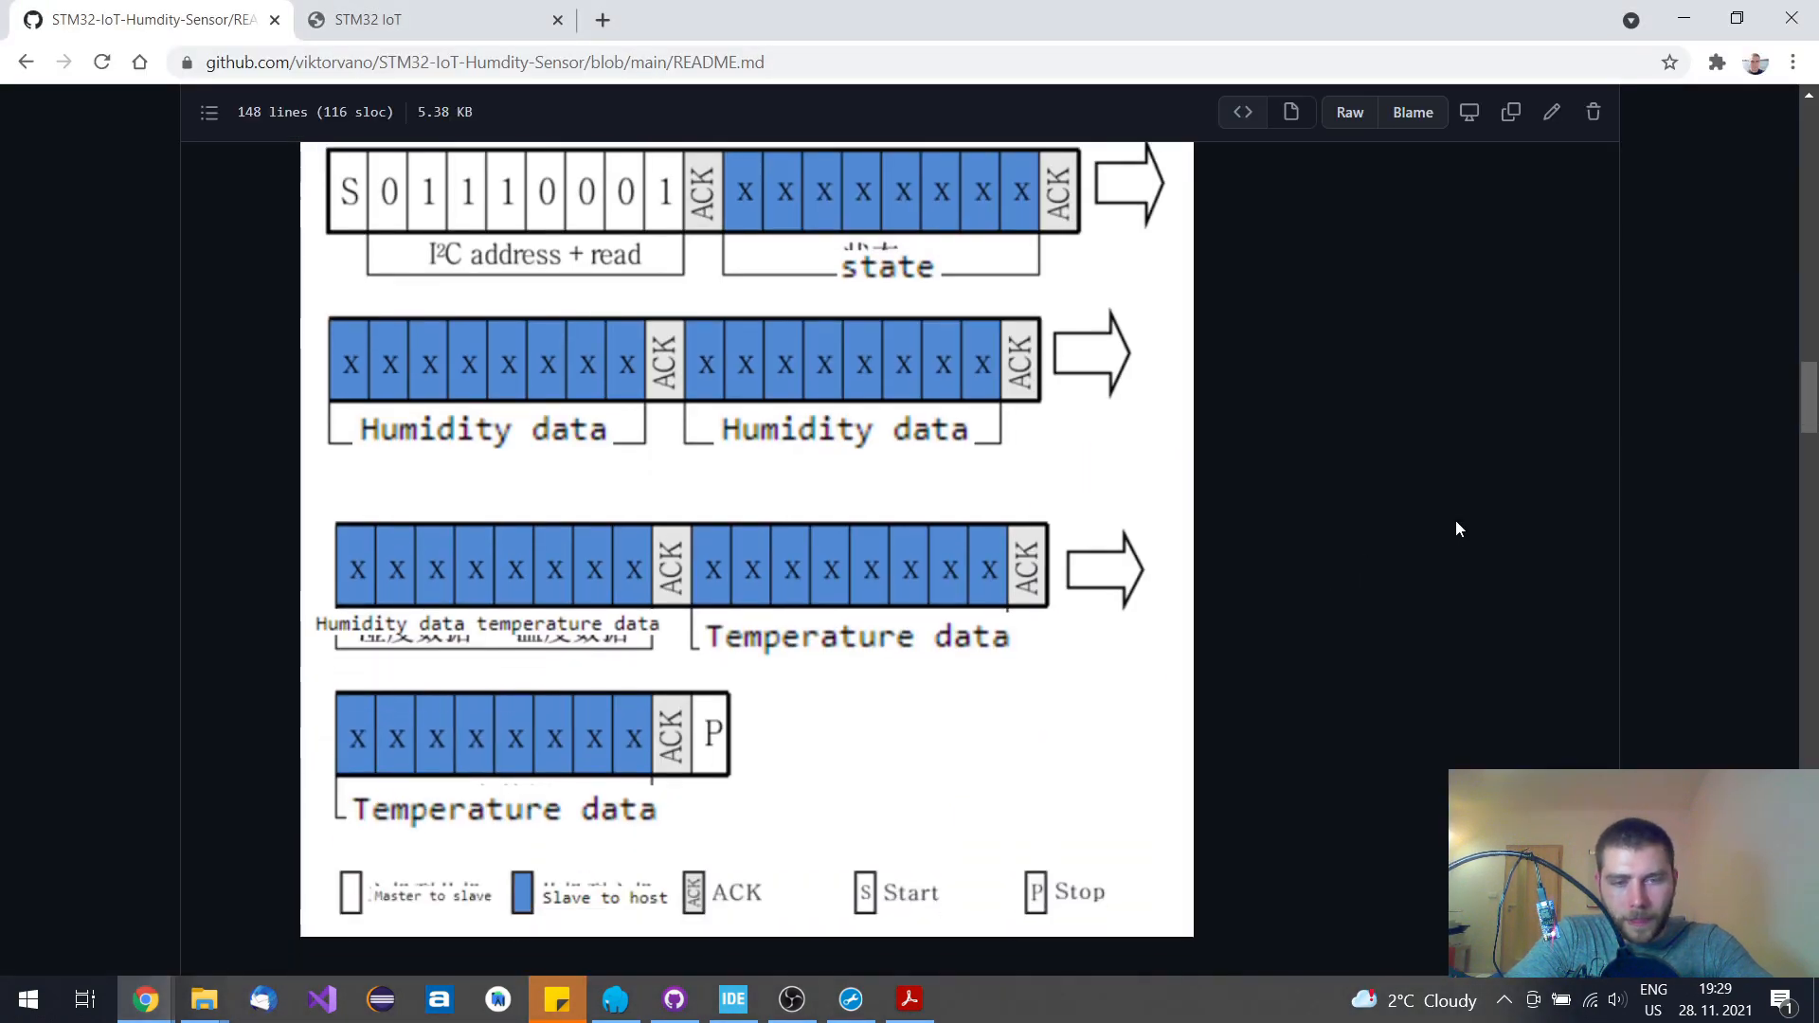
{"action": "scroll", "scroll_direction": "up", "scroll_amount": 3}
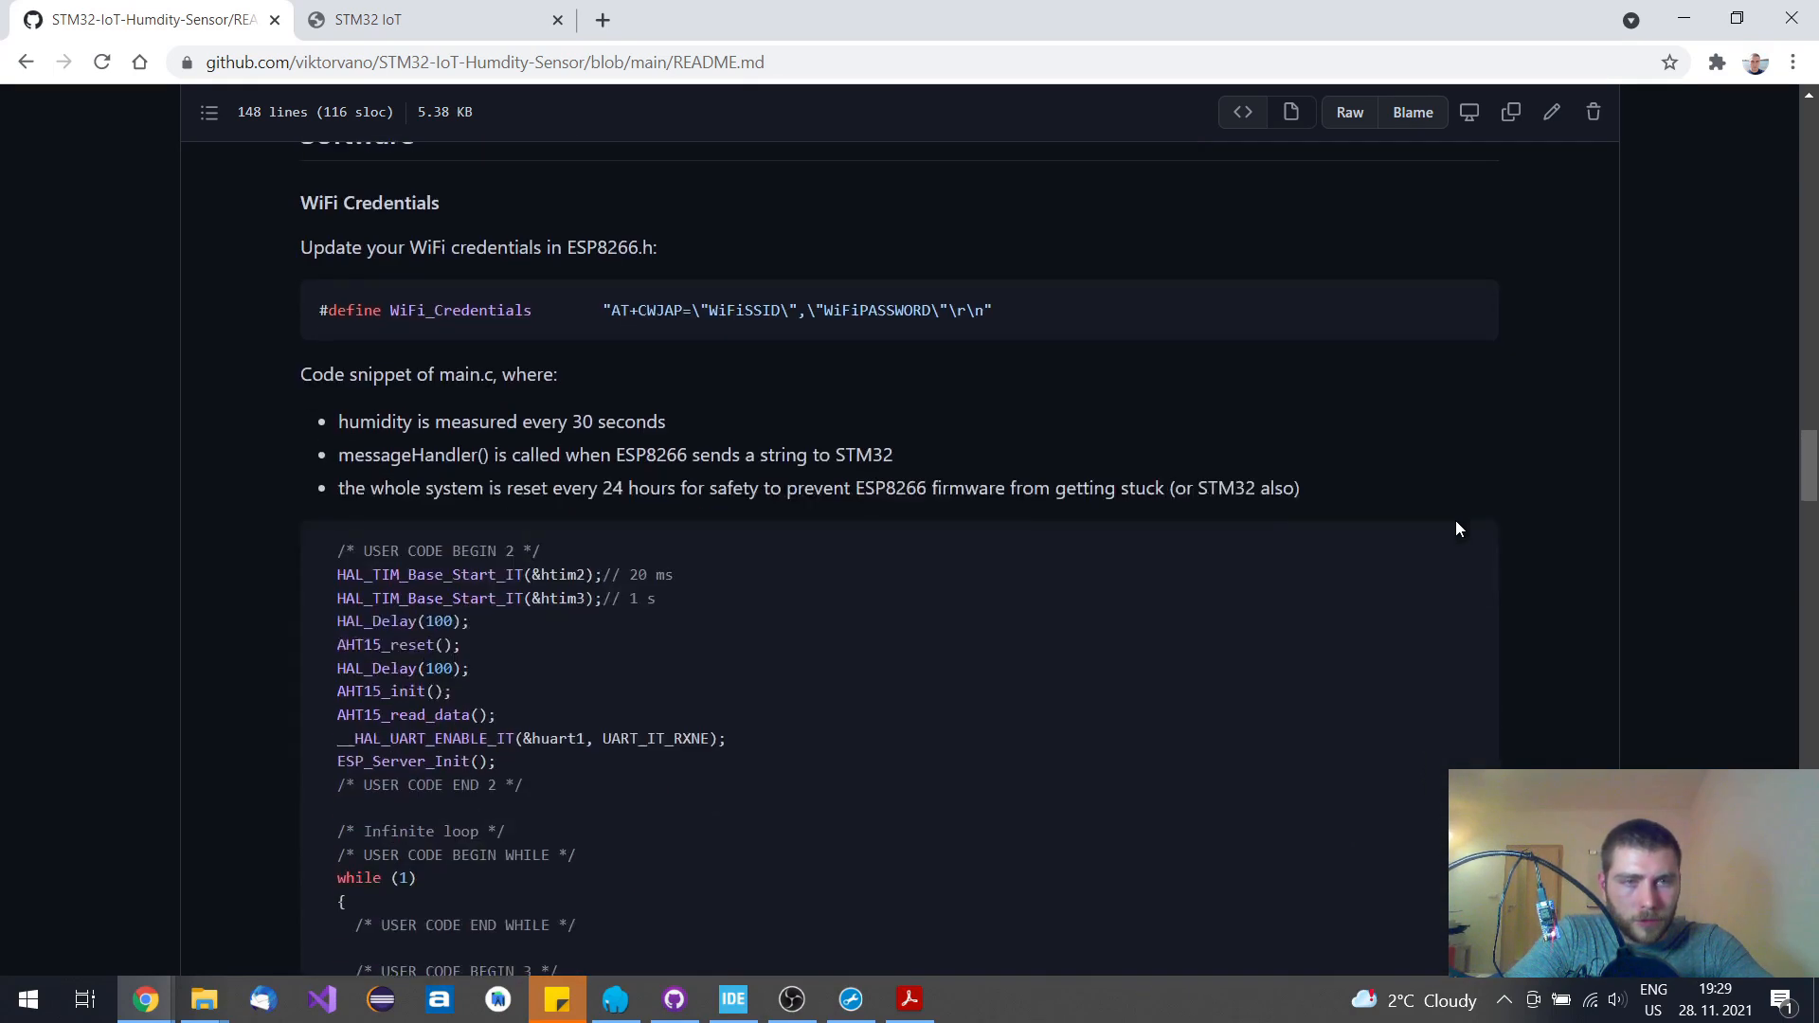
{"action": "scroll", "scroll_direction": "up", "scroll_amount": 3}
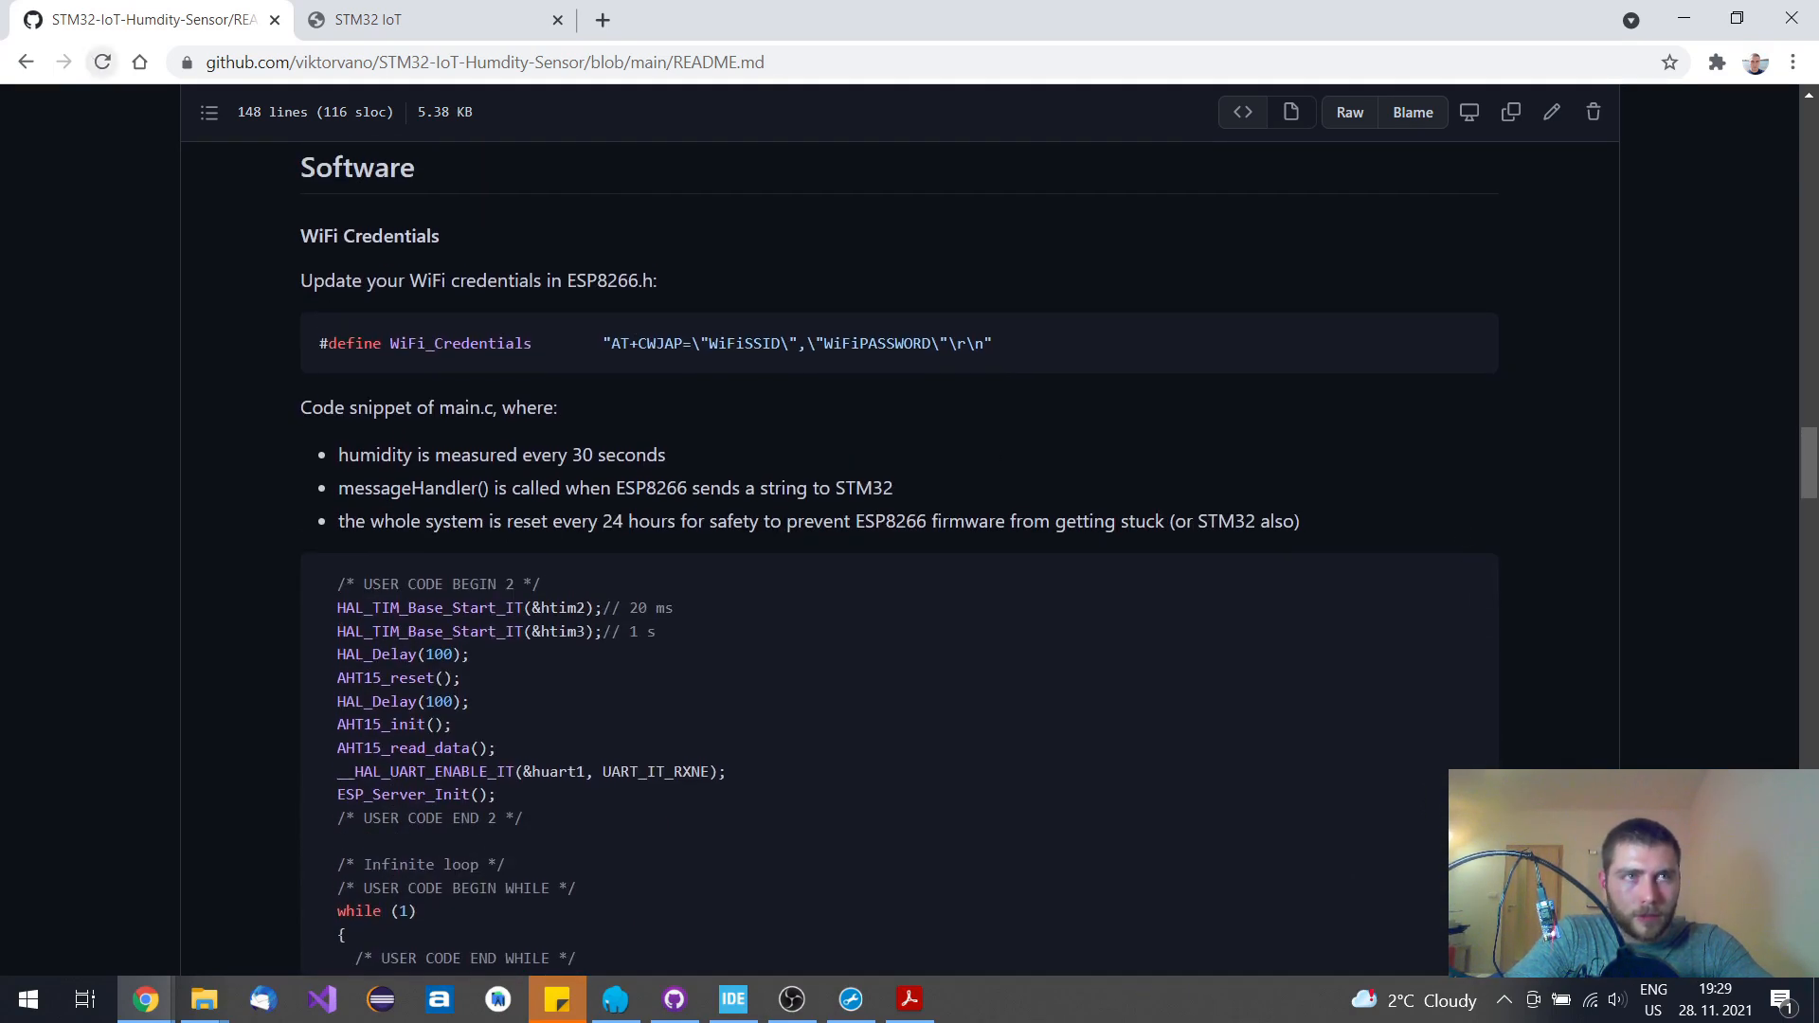
{"action": "scroll", "scroll_direction": "up", "scroll_amount": 3}
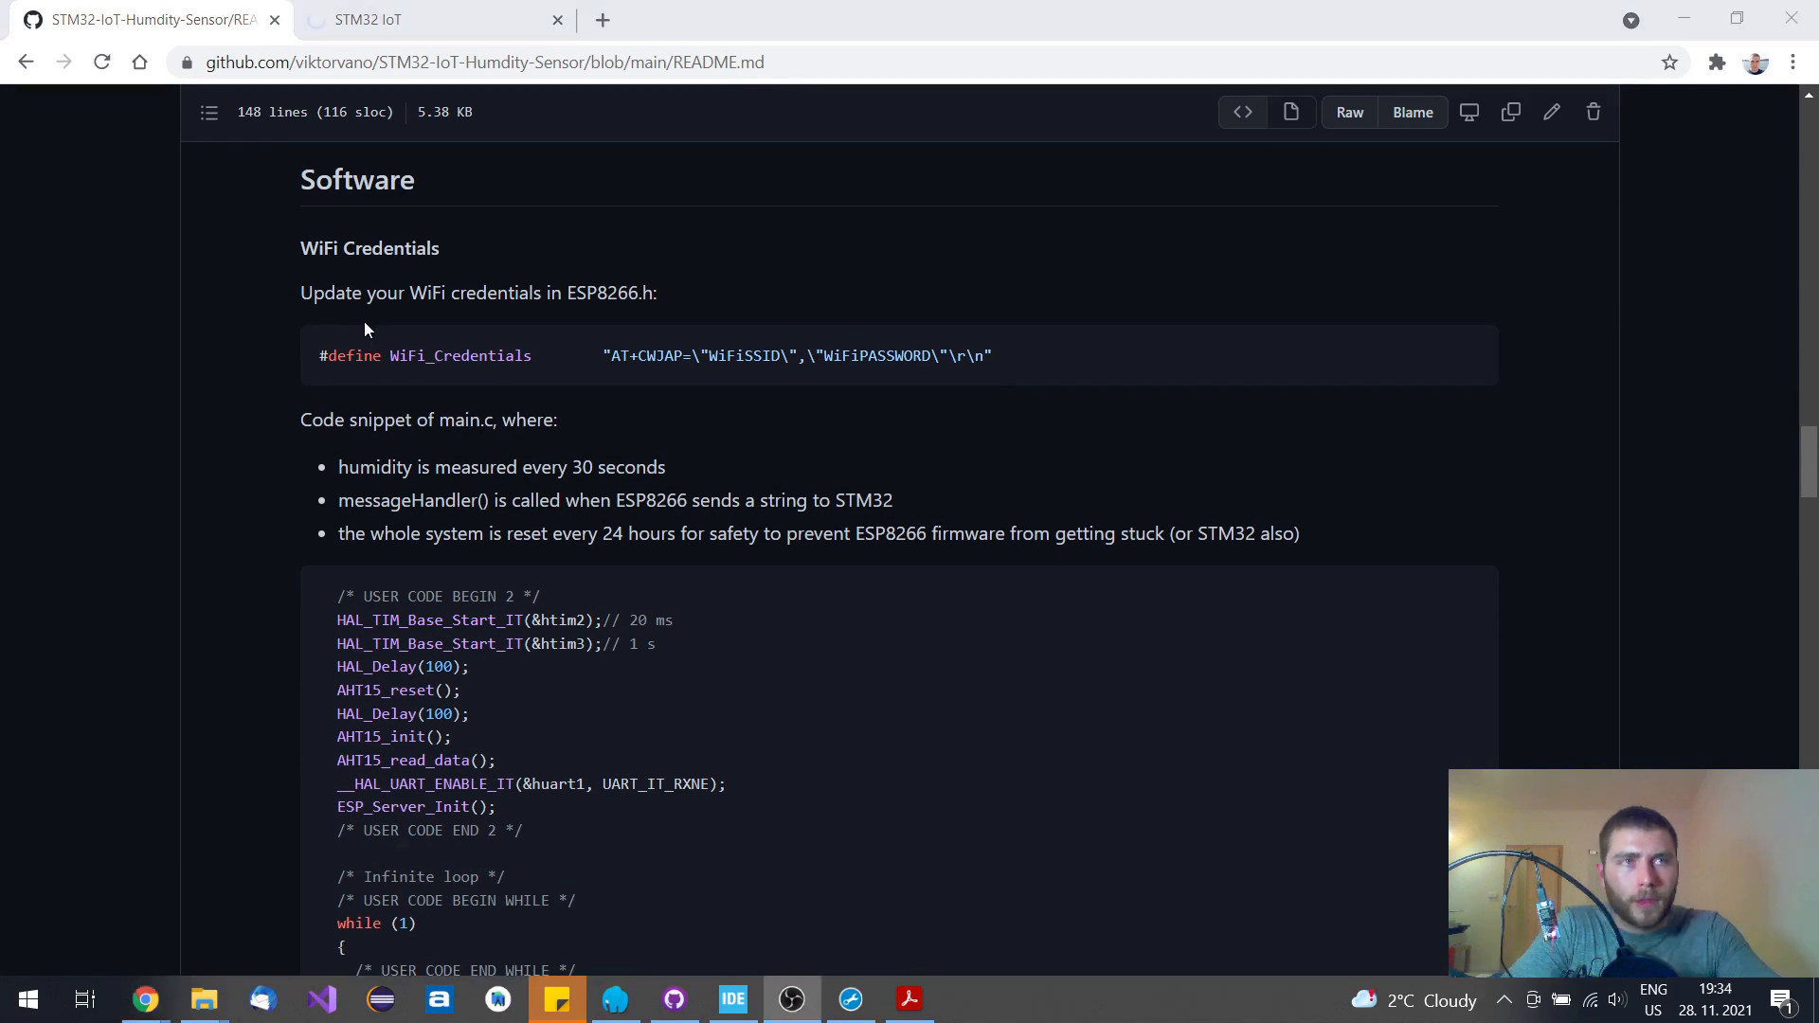
{"action": "mouse_move", "coordinate": [1018, 493]}
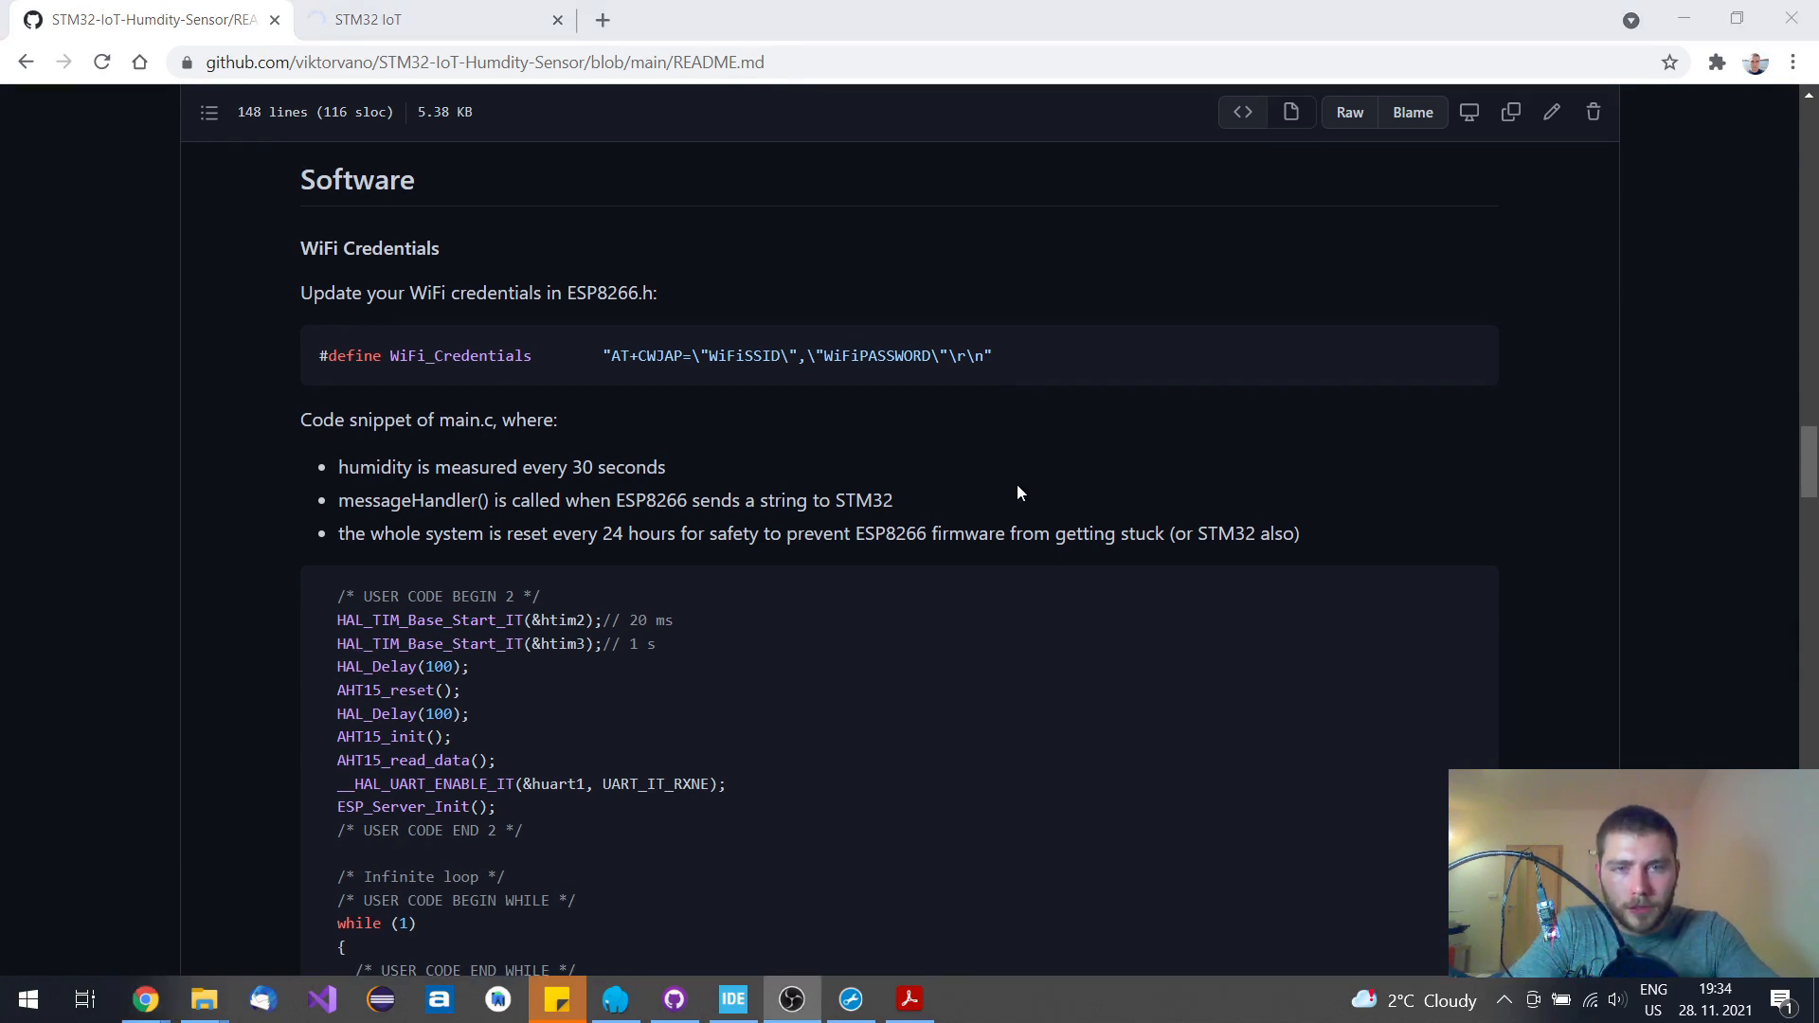
{"action": "mouse_move", "coordinate": [663, 349]}
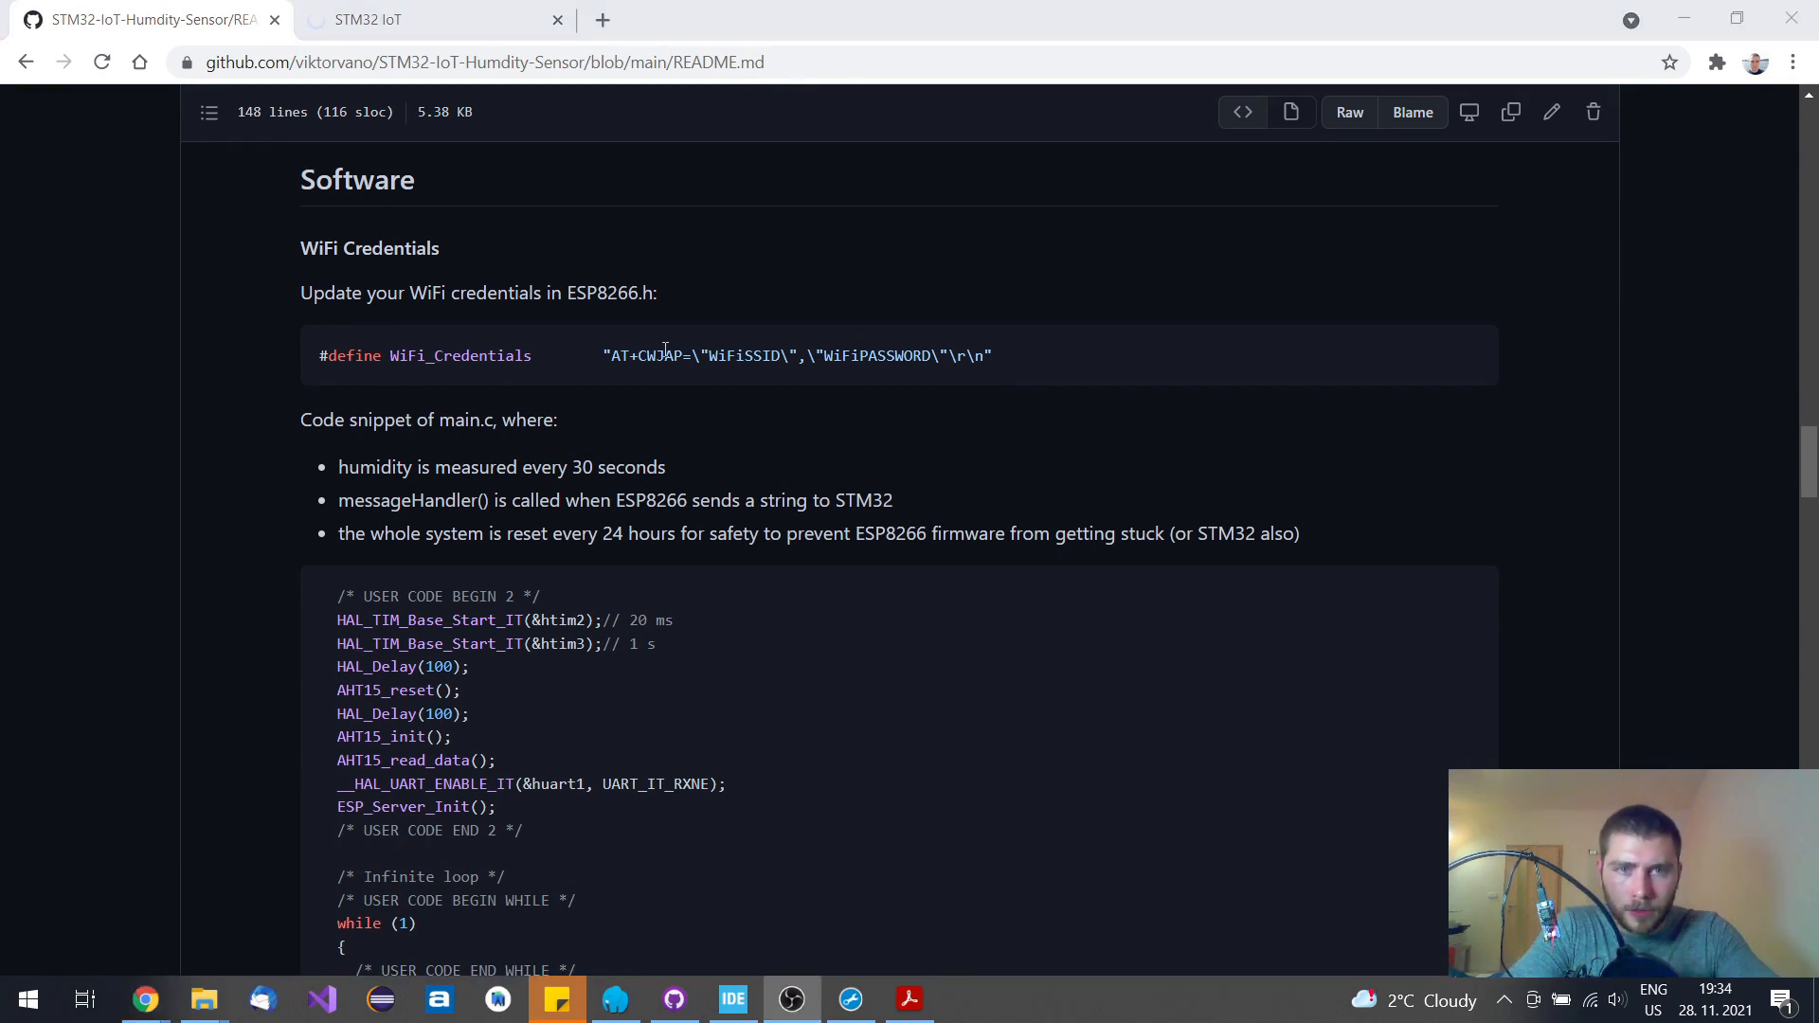
{"action": "double_click", "coordinate": [744, 356]}
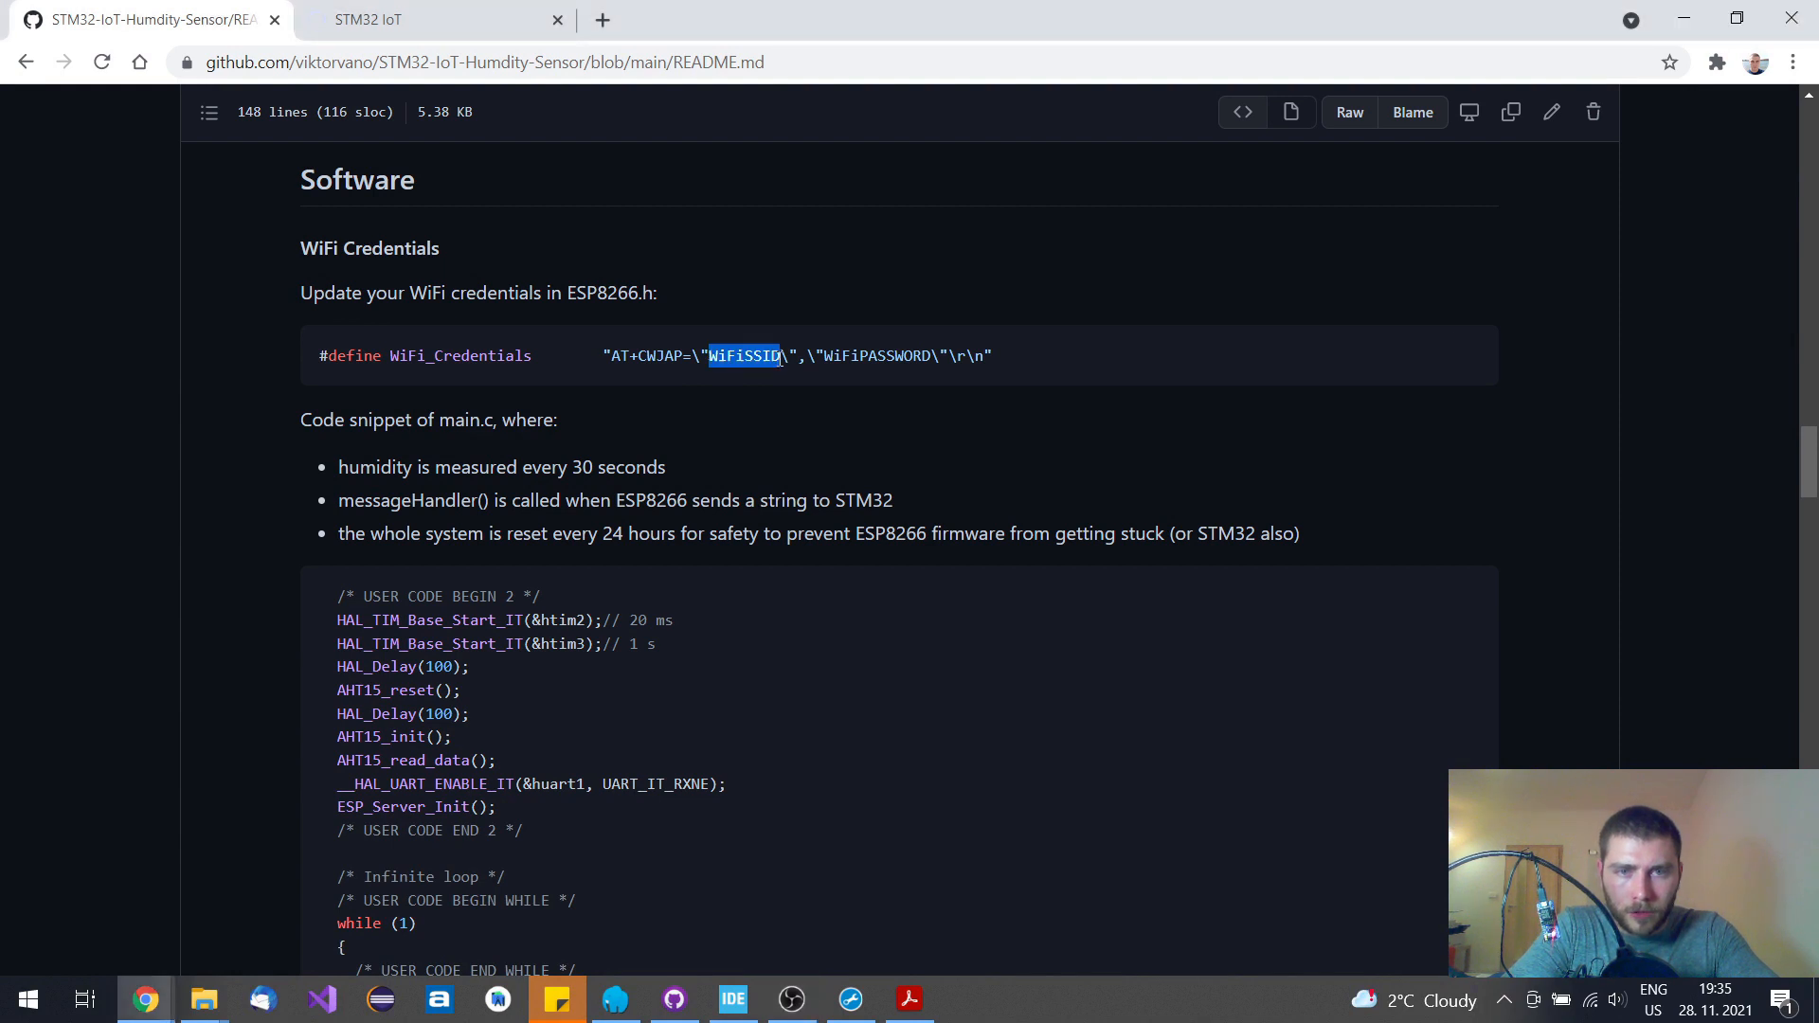
{"action": "mouse_move", "coordinate": [716, 348]}
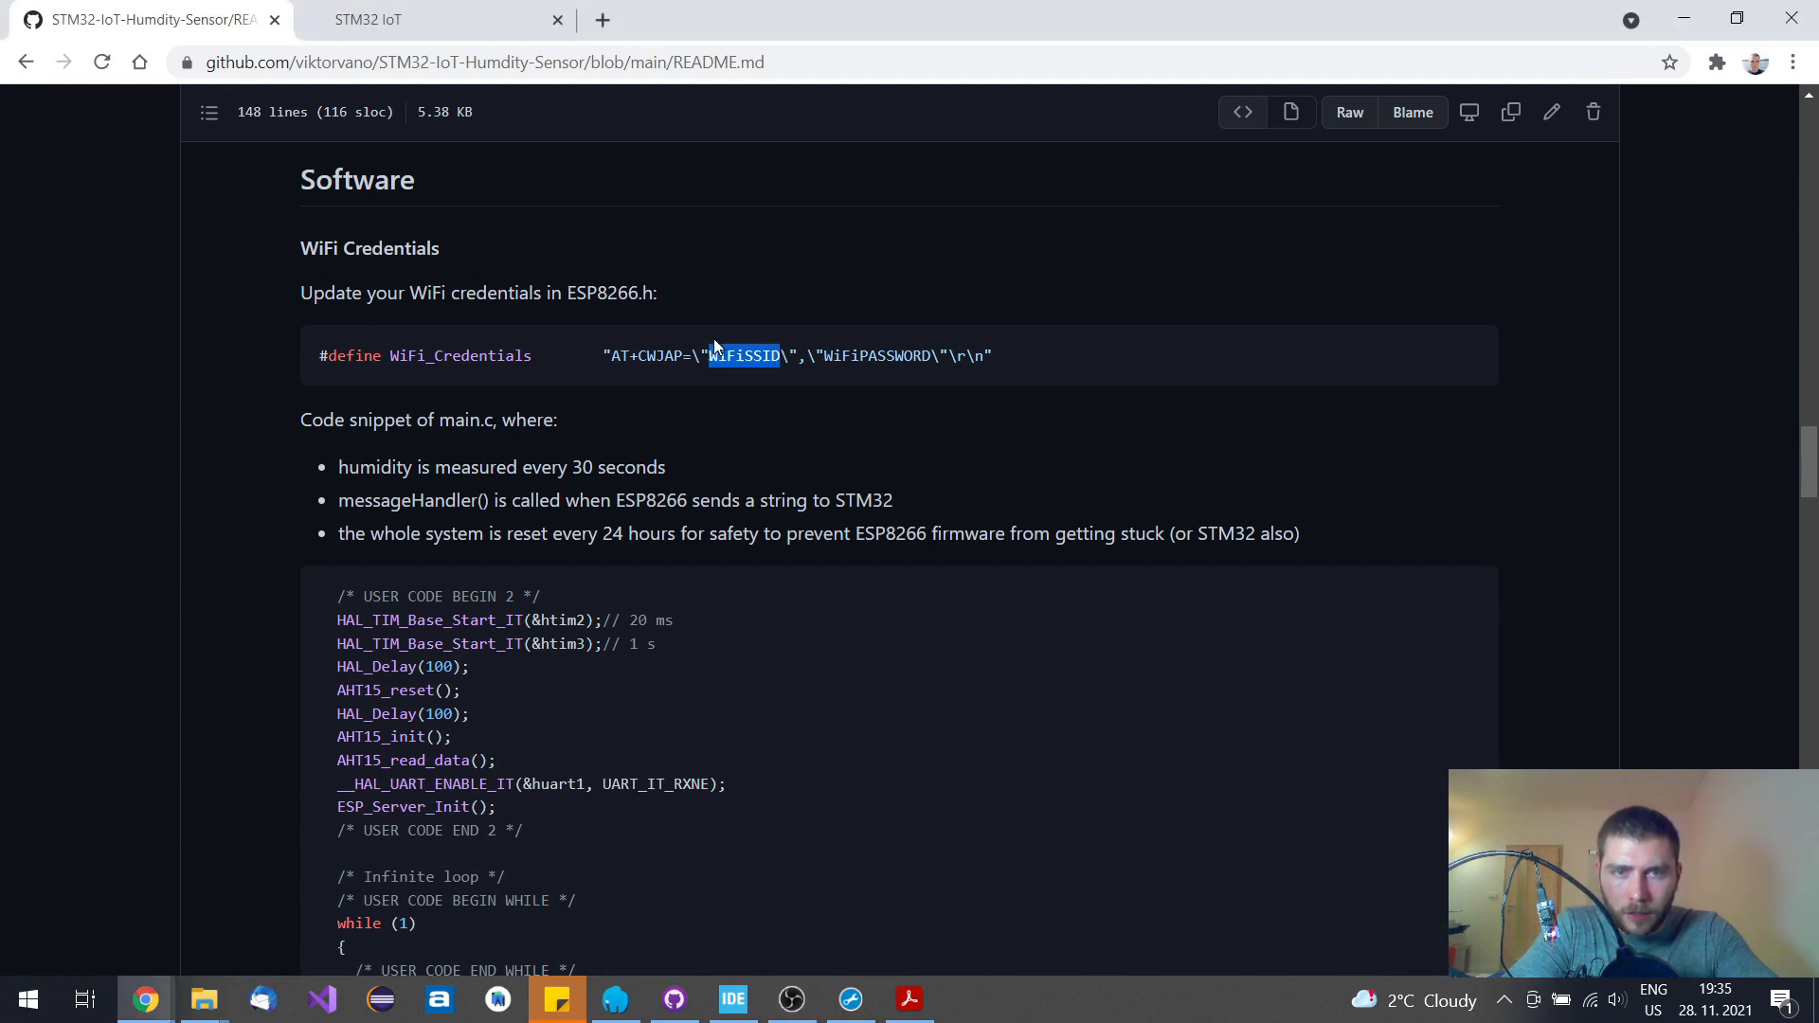
{"action": "mouse_move", "coordinate": [722, 370]}
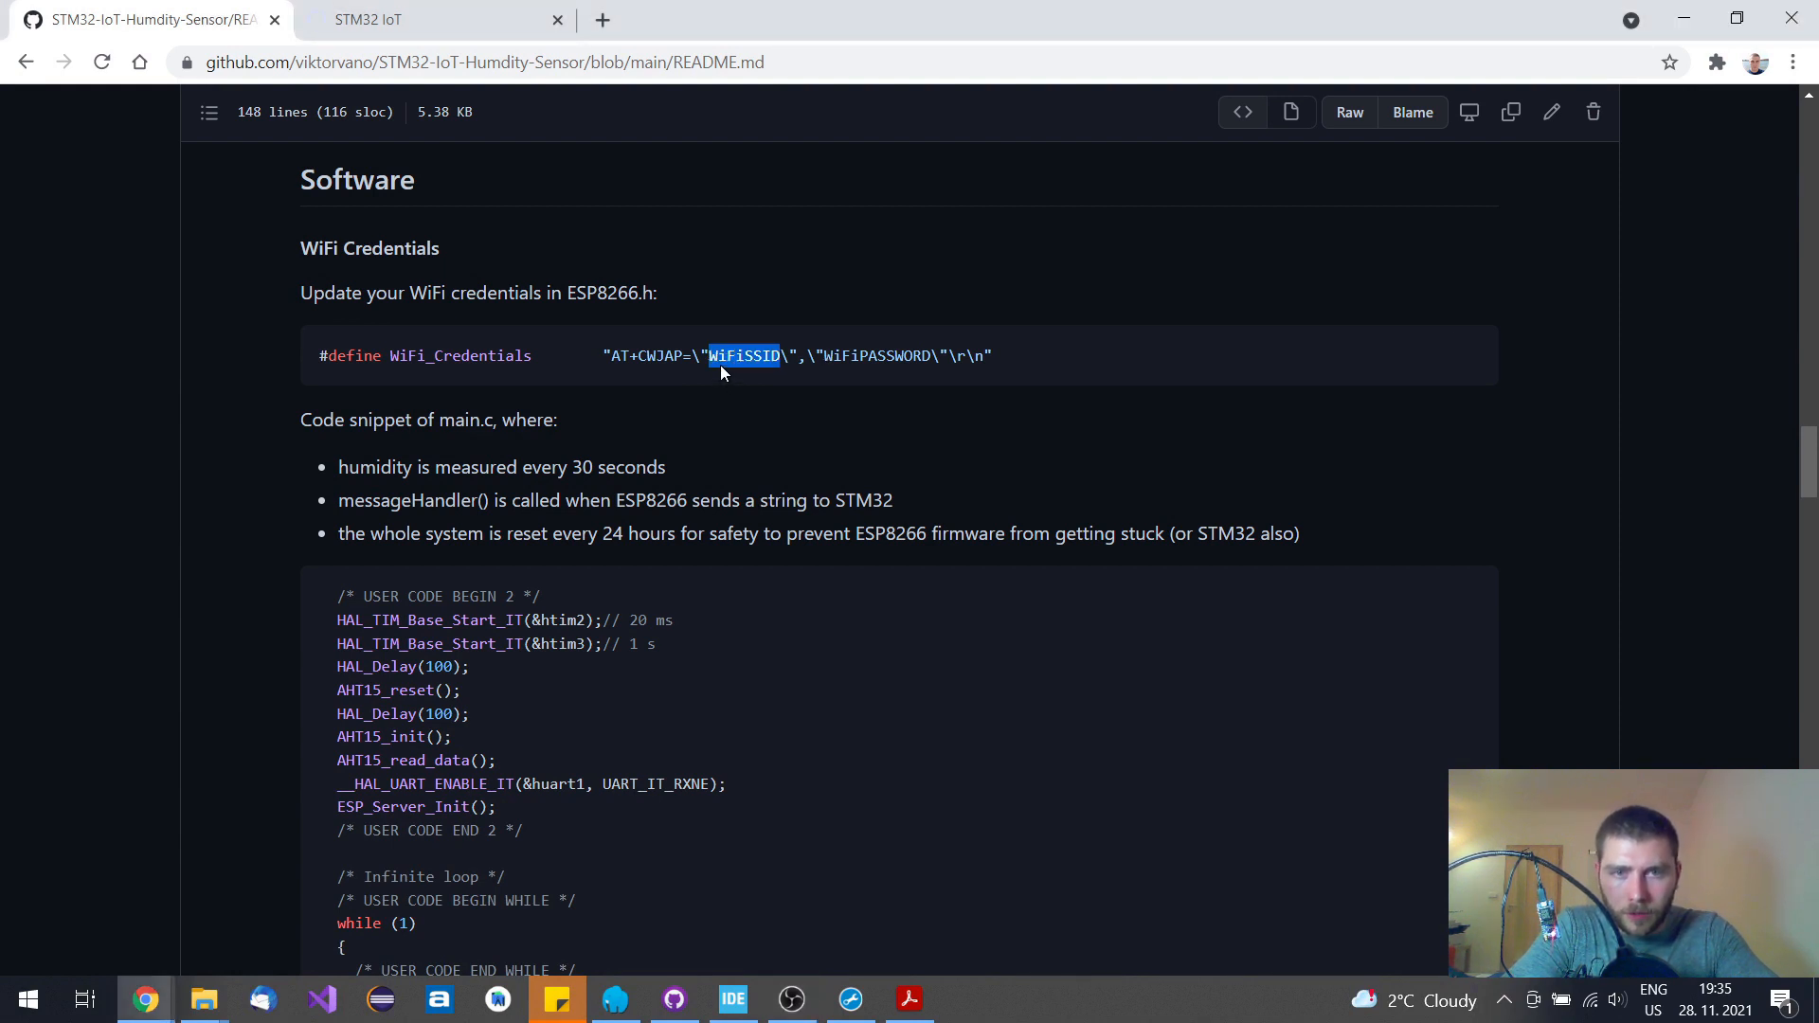
{"action": "mouse_move", "coordinate": [853, 347]}
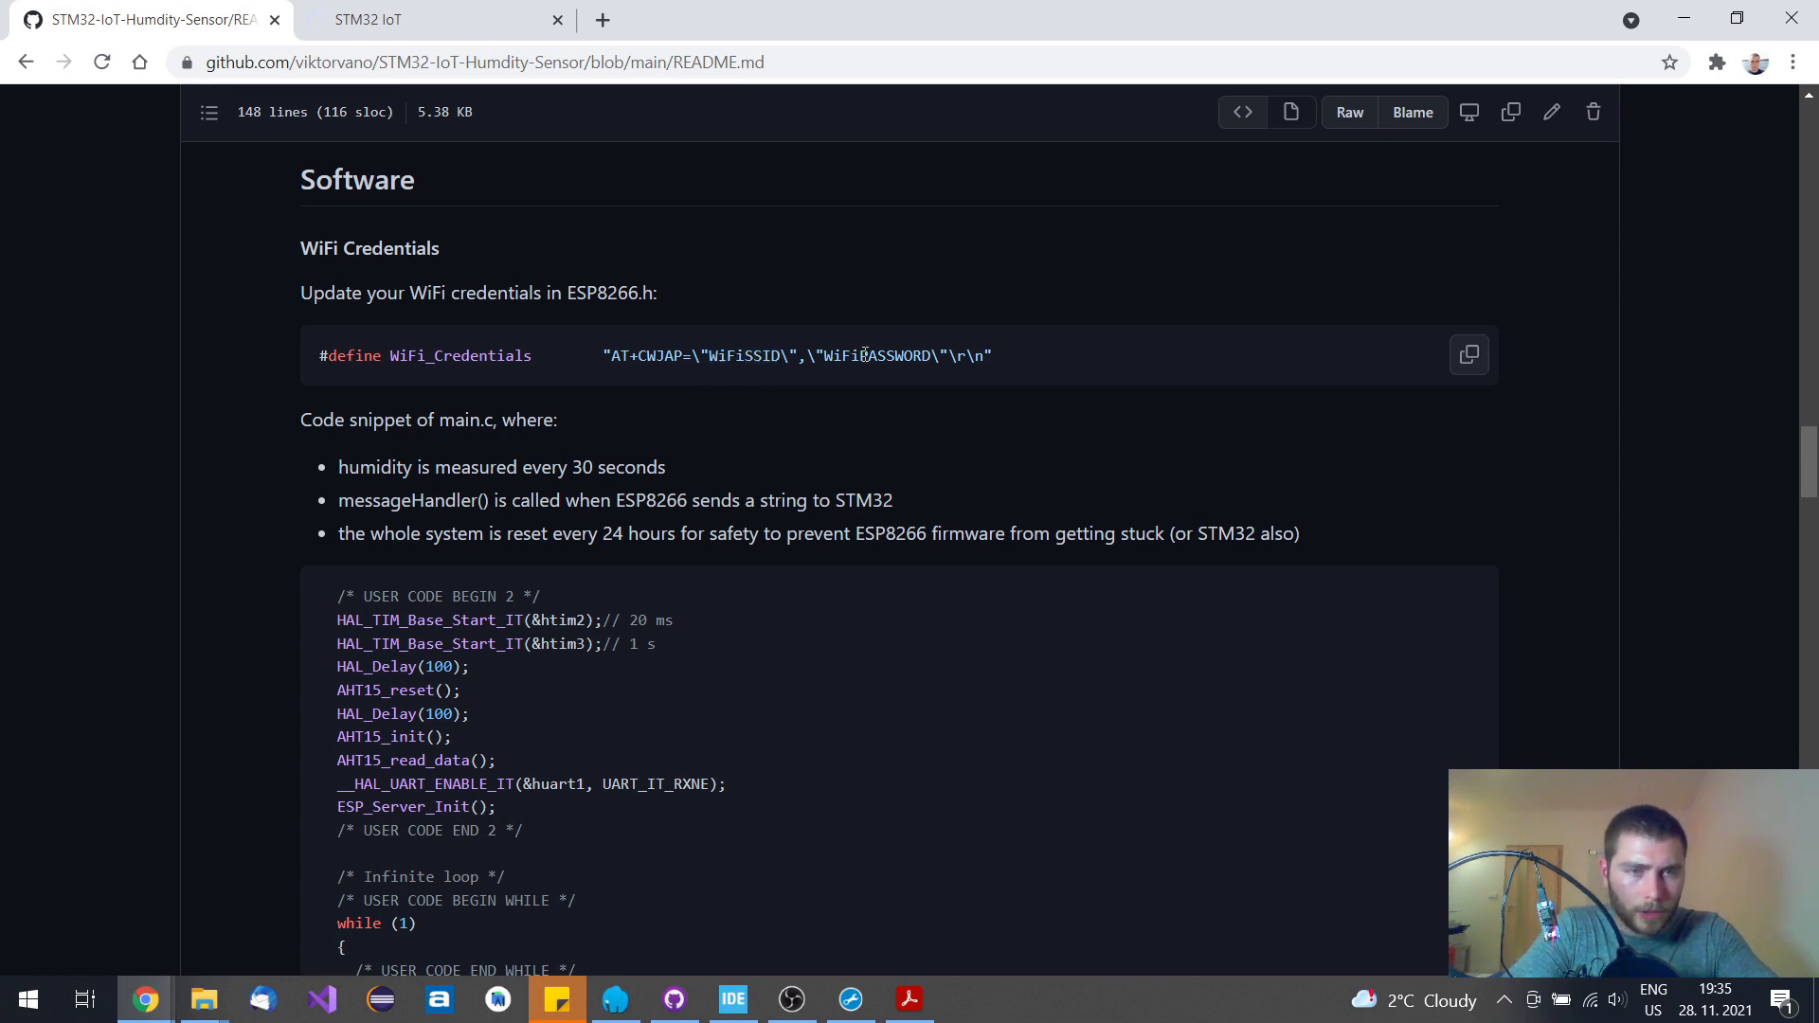
Review the main.c while(1) loop's message handler and 24-hour reset blocks, then reach the ESP8266.c snippet
{"action": "scroll", "scroll_direction": "down", "scroll_amount": 3}
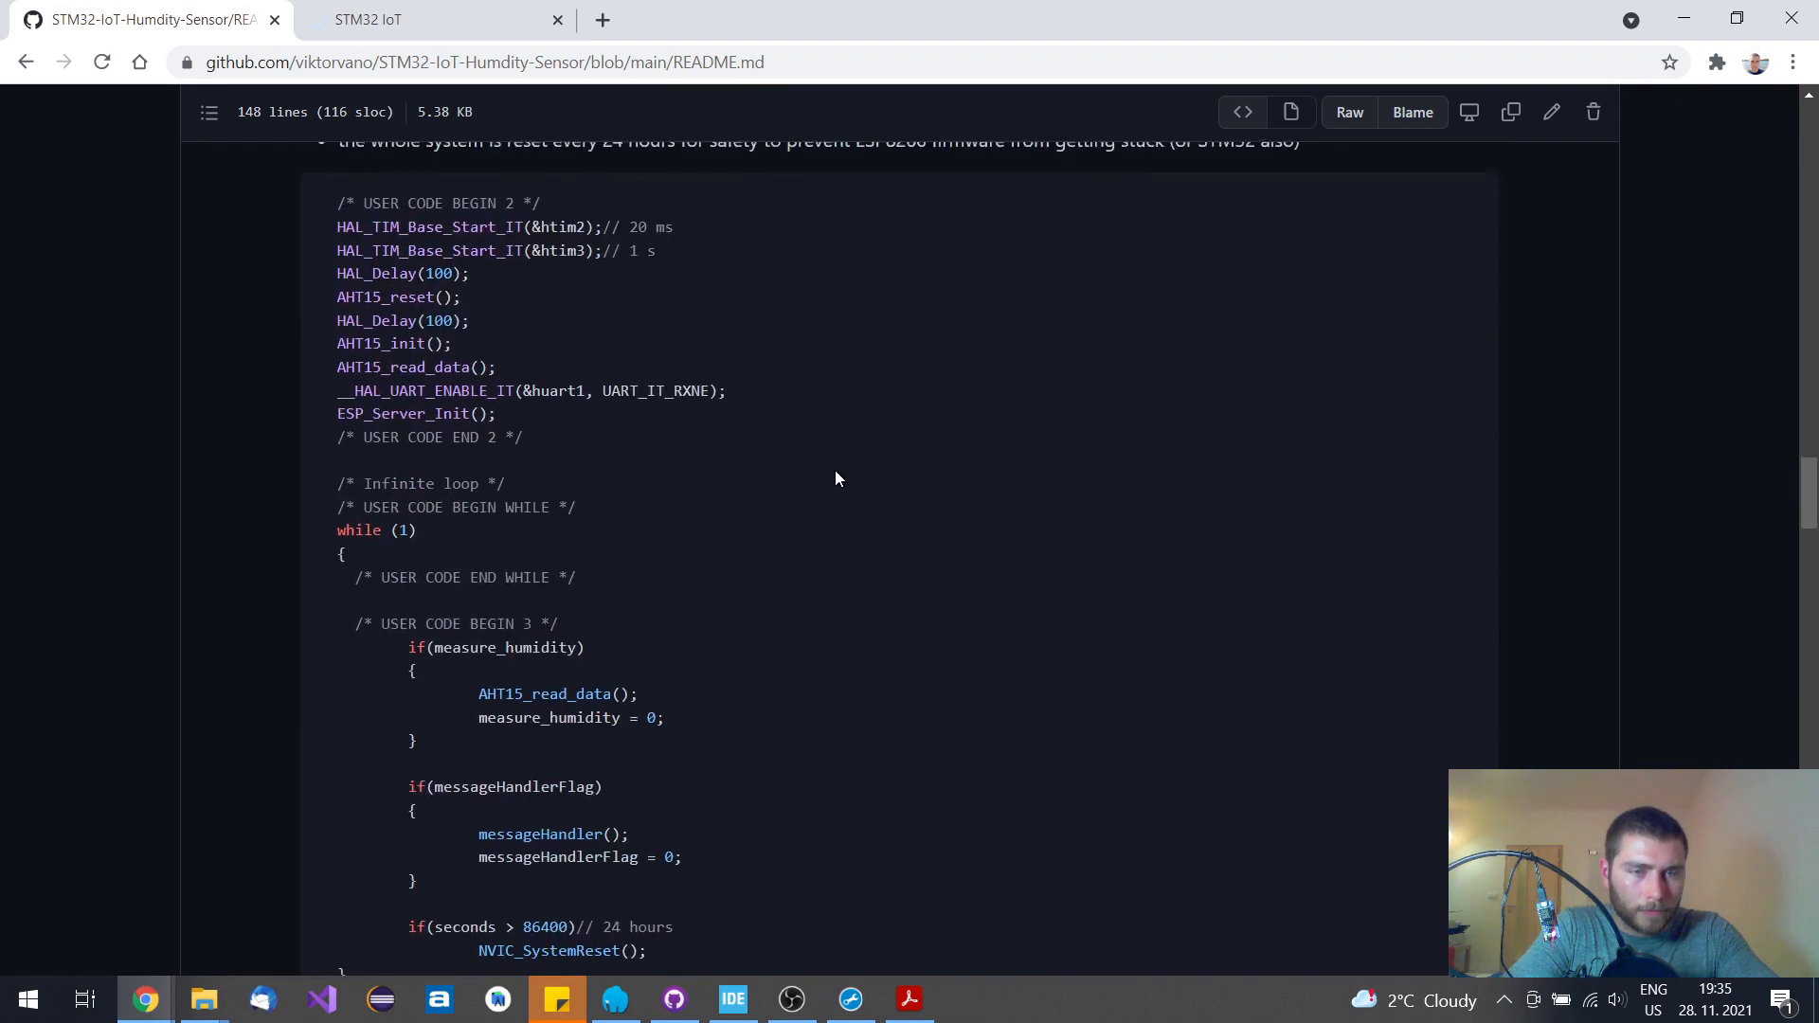
{"action": "scroll", "scroll_direction": "down", "scroll_amount": 3}
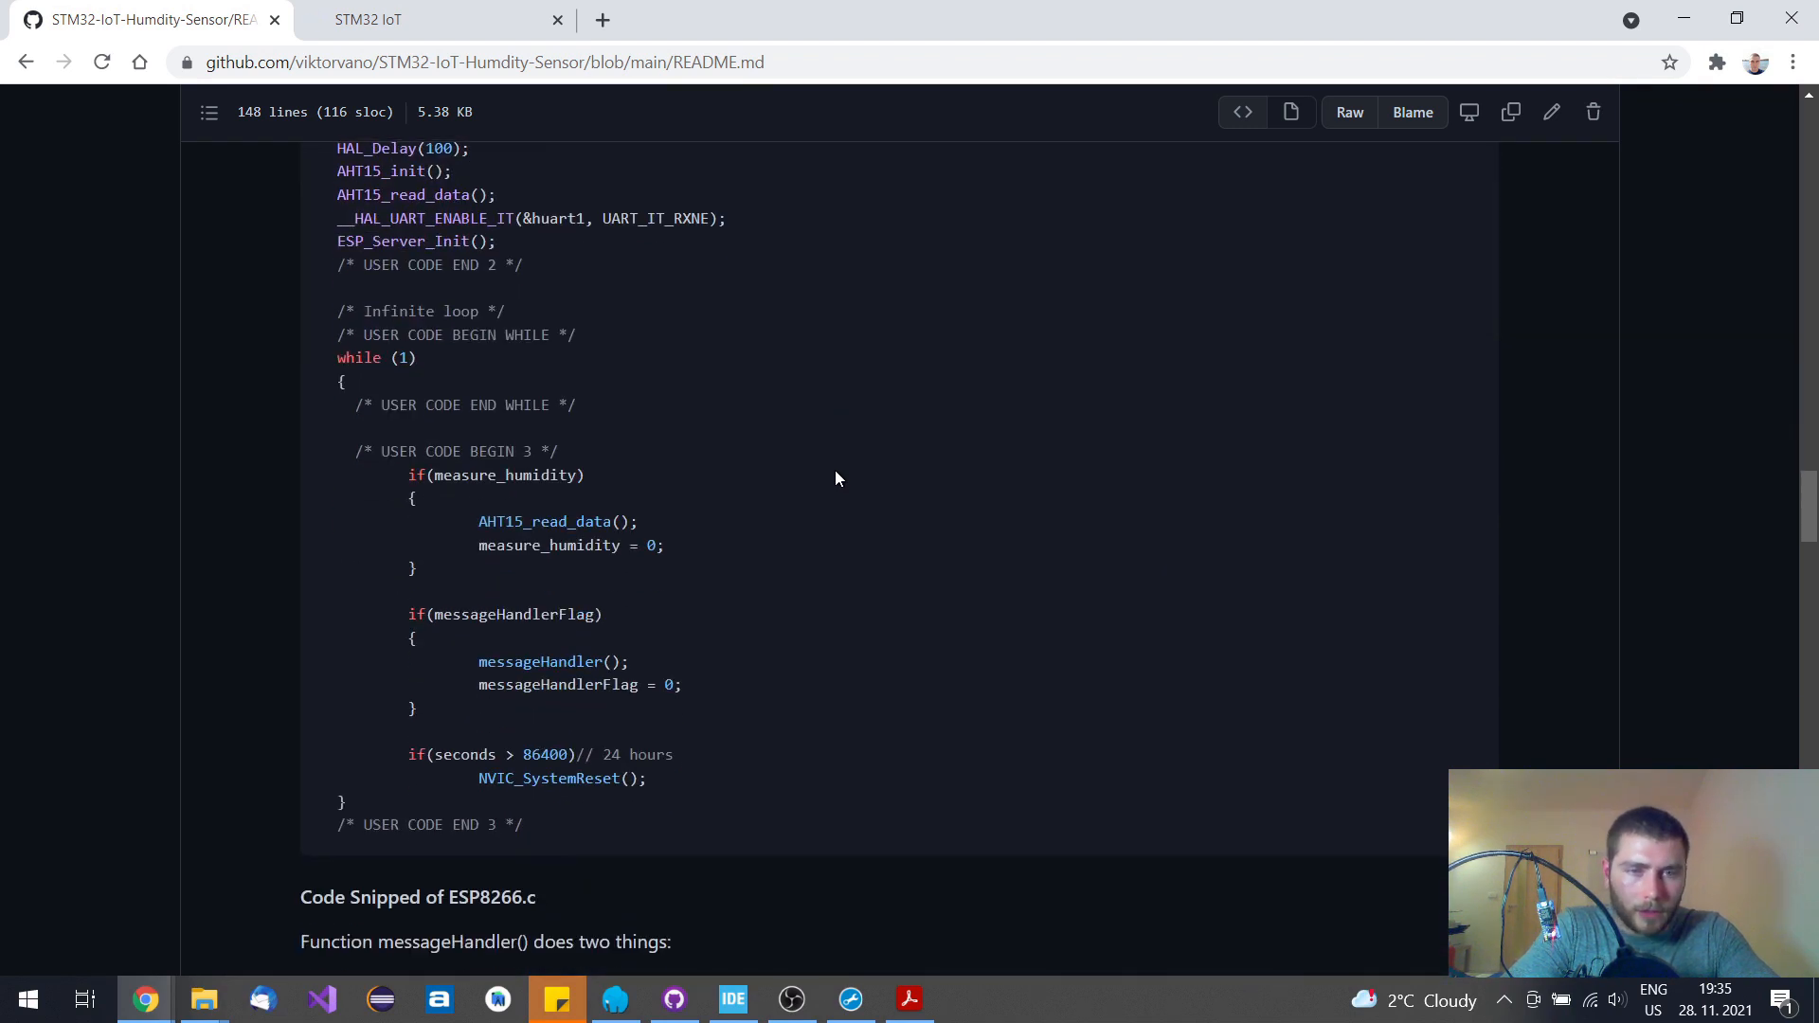
{"action": "scroll", "scroll_direction": "up", "scroll_amount": 3}
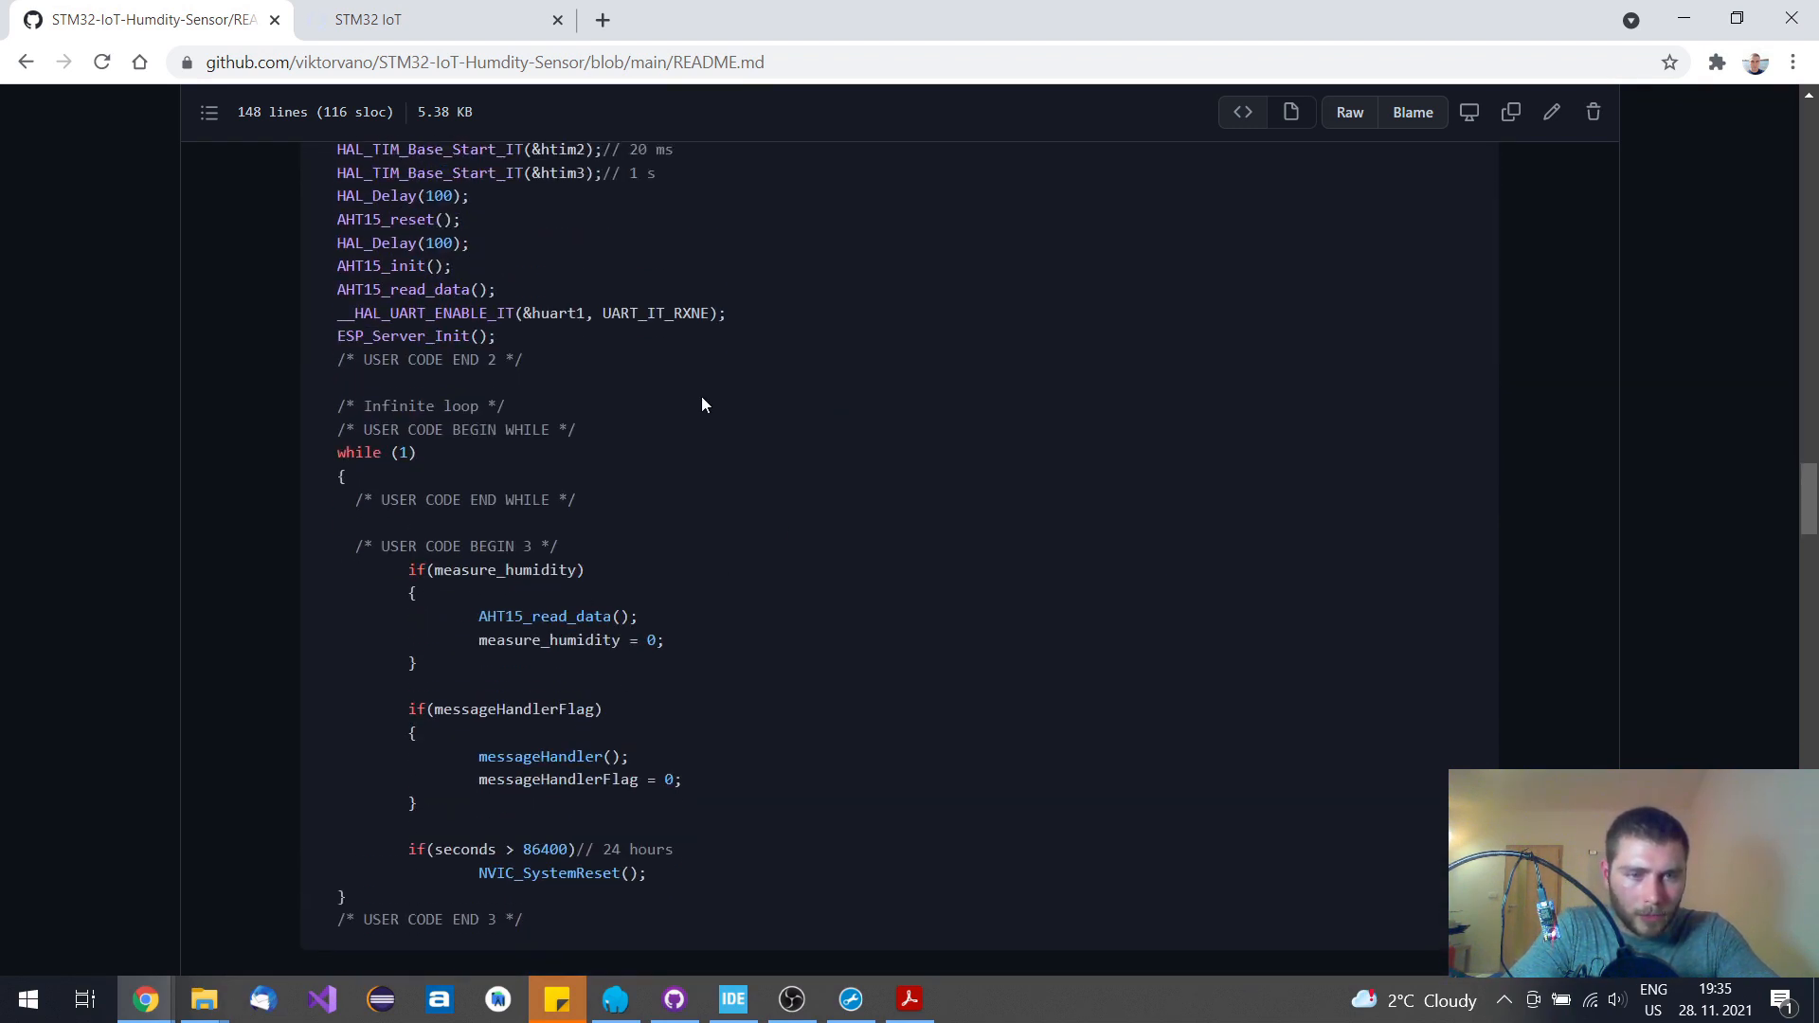
{"action": "mouse_move", "coordinate": [485, 667]}
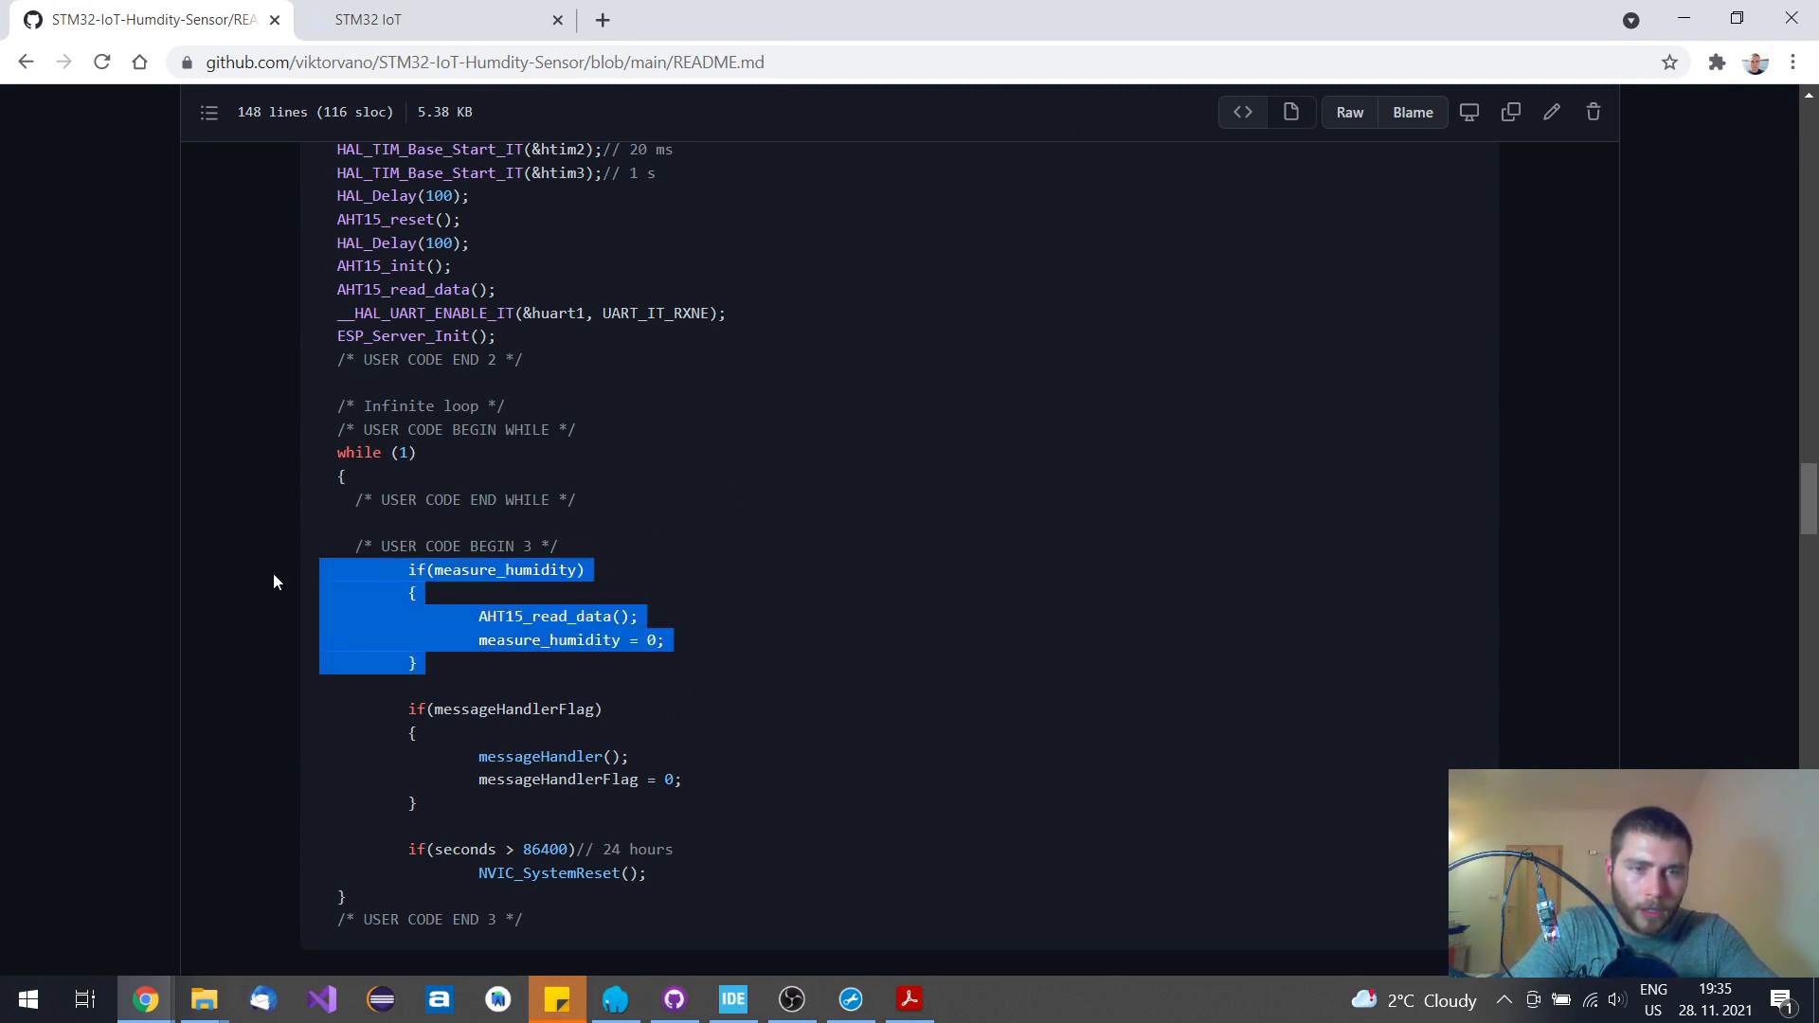
{"action": "mouse_move", "coordinate": [435, 595]}
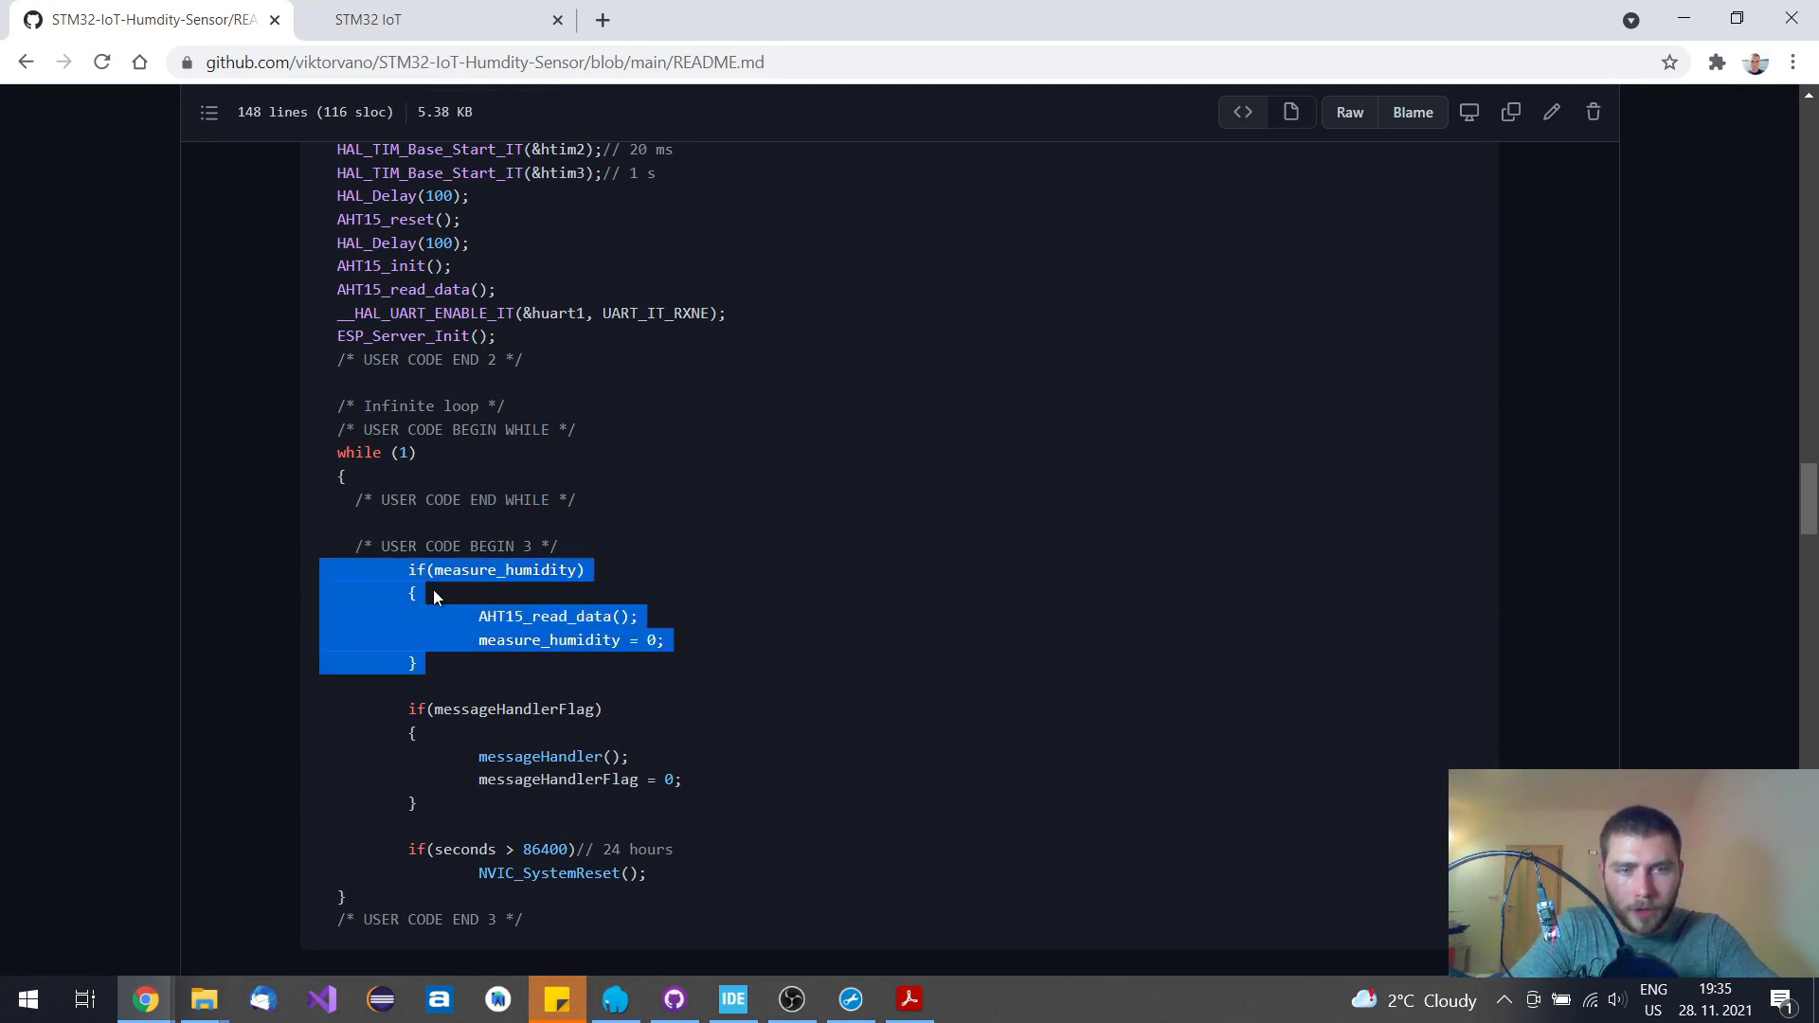
{"action": "mouse_move", "coordinate": [552, 592]}
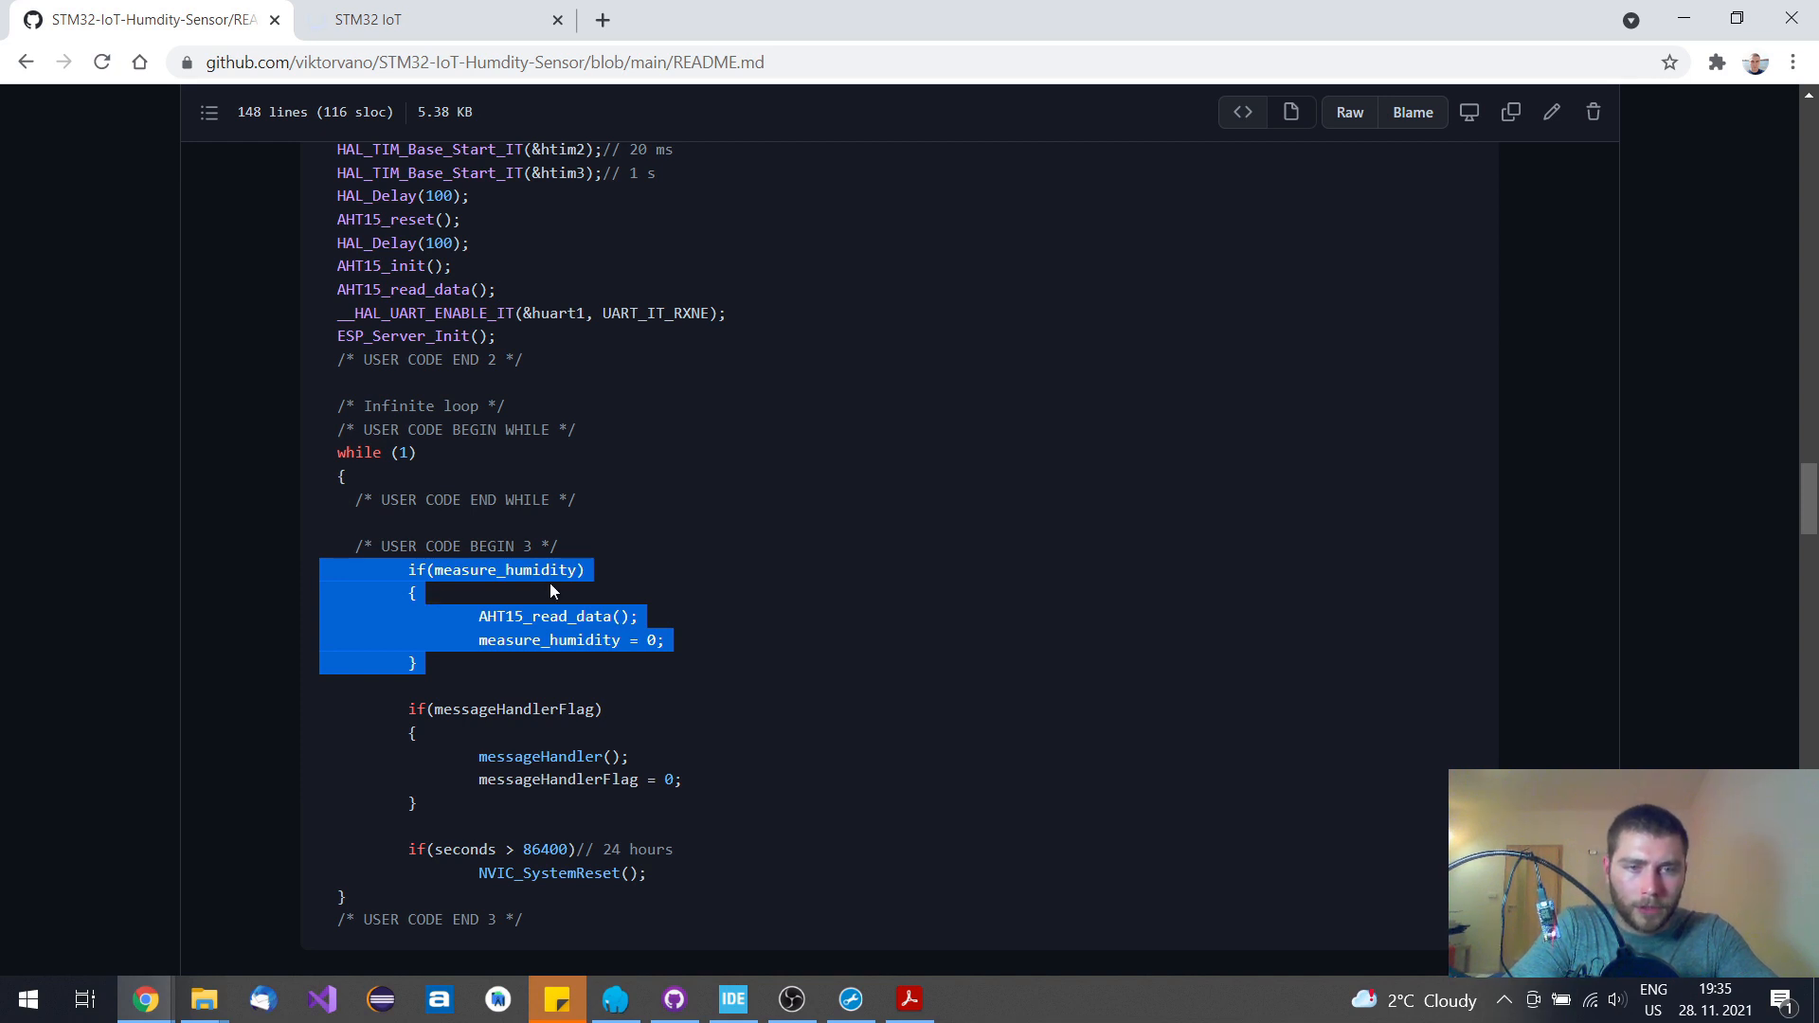
{"action": "mouse_move", "coordinate": [546, 620]}
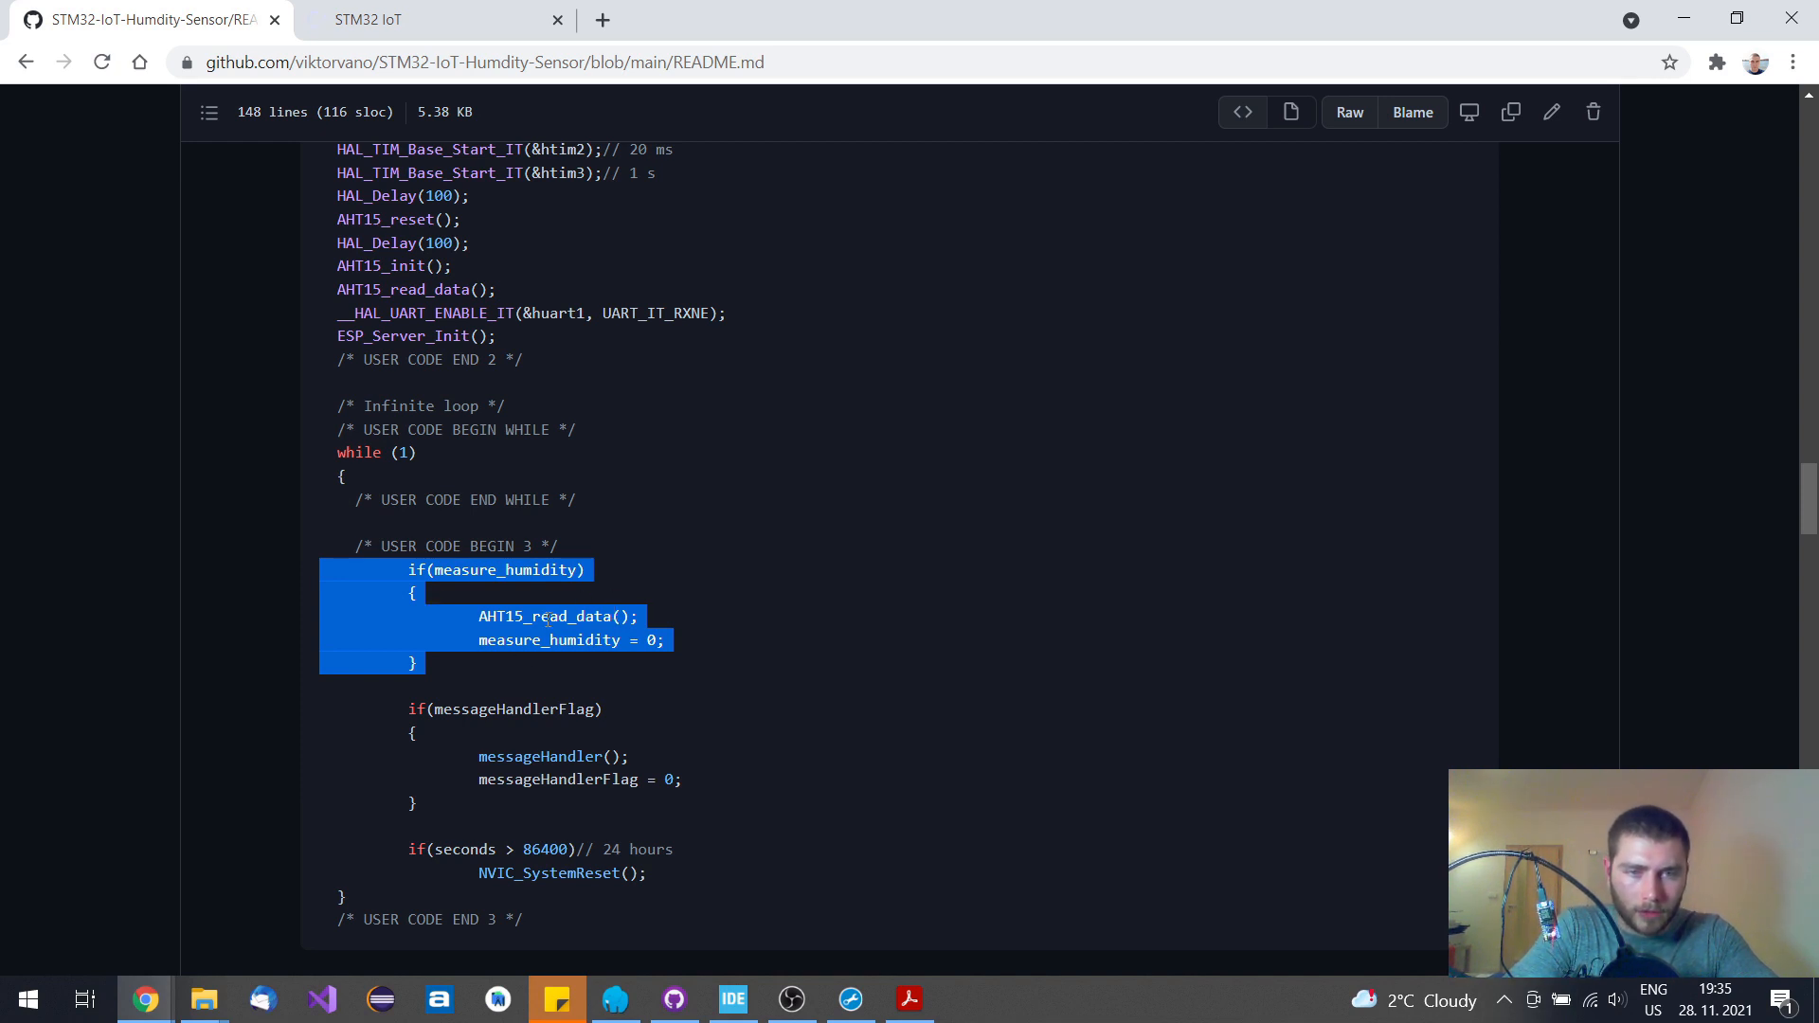
{"action": "mouse_move", "coordinate": [800, 639]}
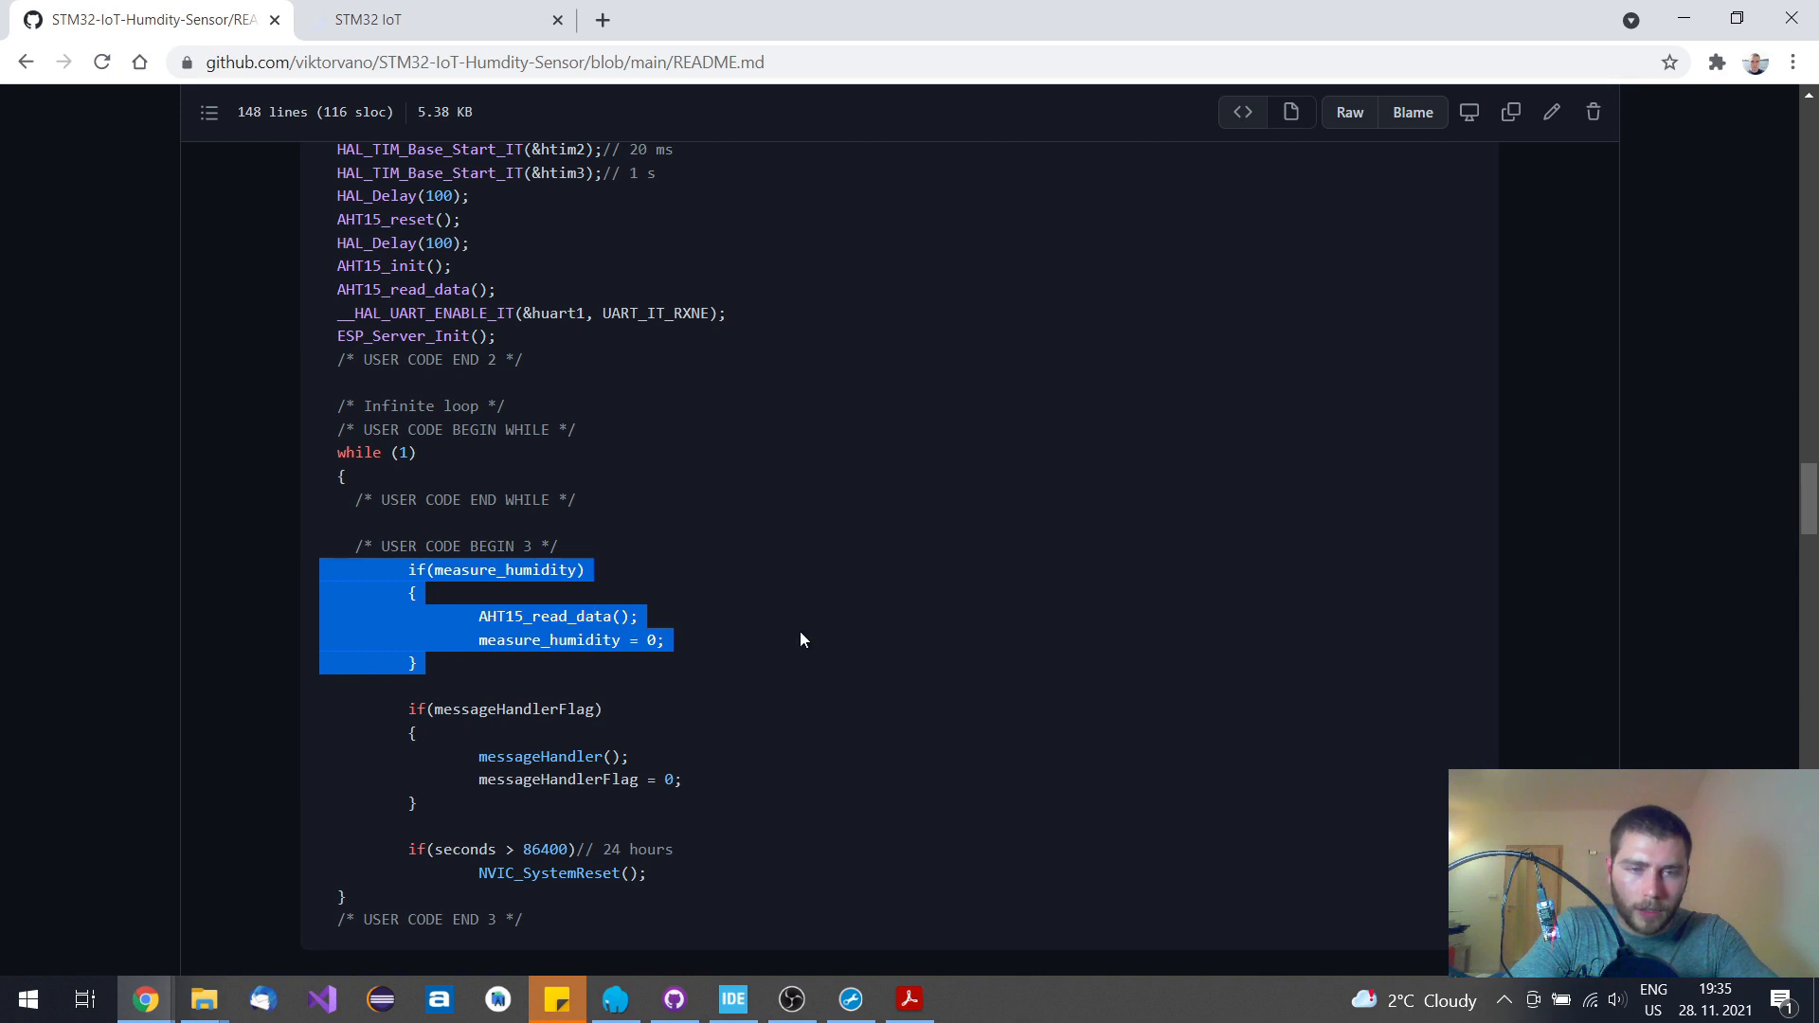
{"action": "scroll", "scroll_direction": "down", "scroll_amount": 3}
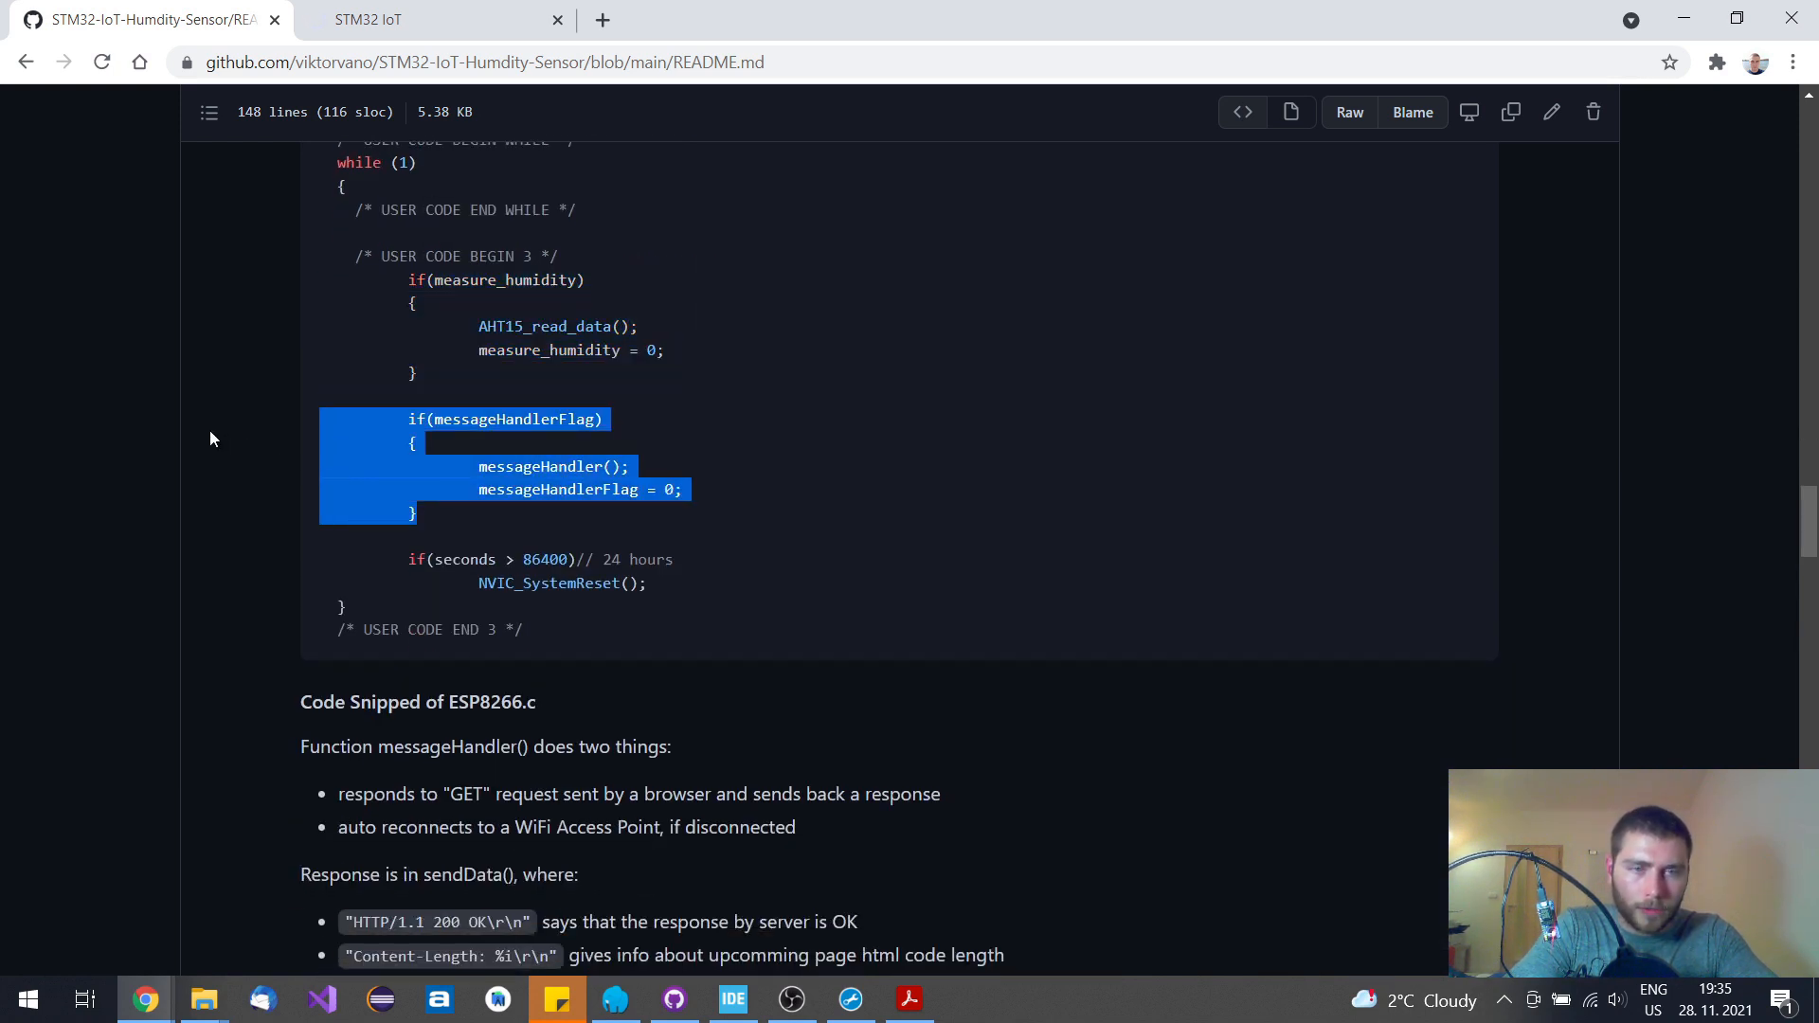
{"action": "mouse_move", "coordinate": [520, 436]}
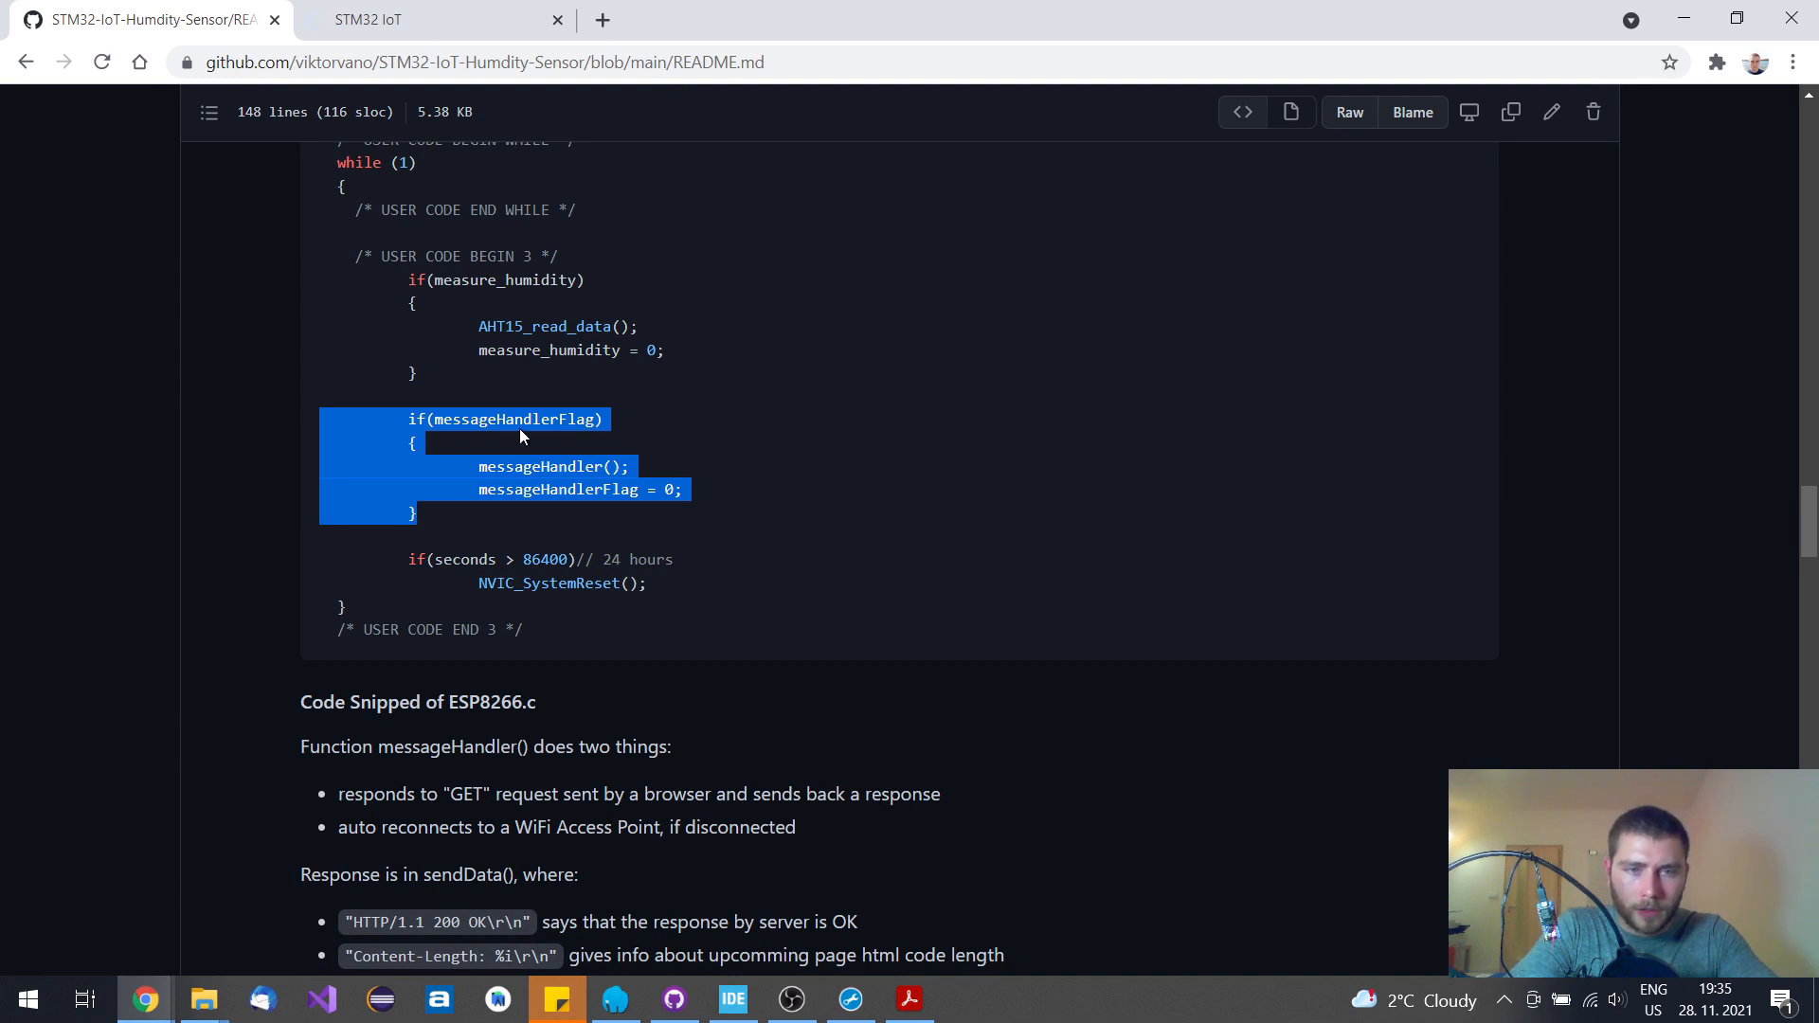
{"action": "left_click", "coordinate": [580, 558]}
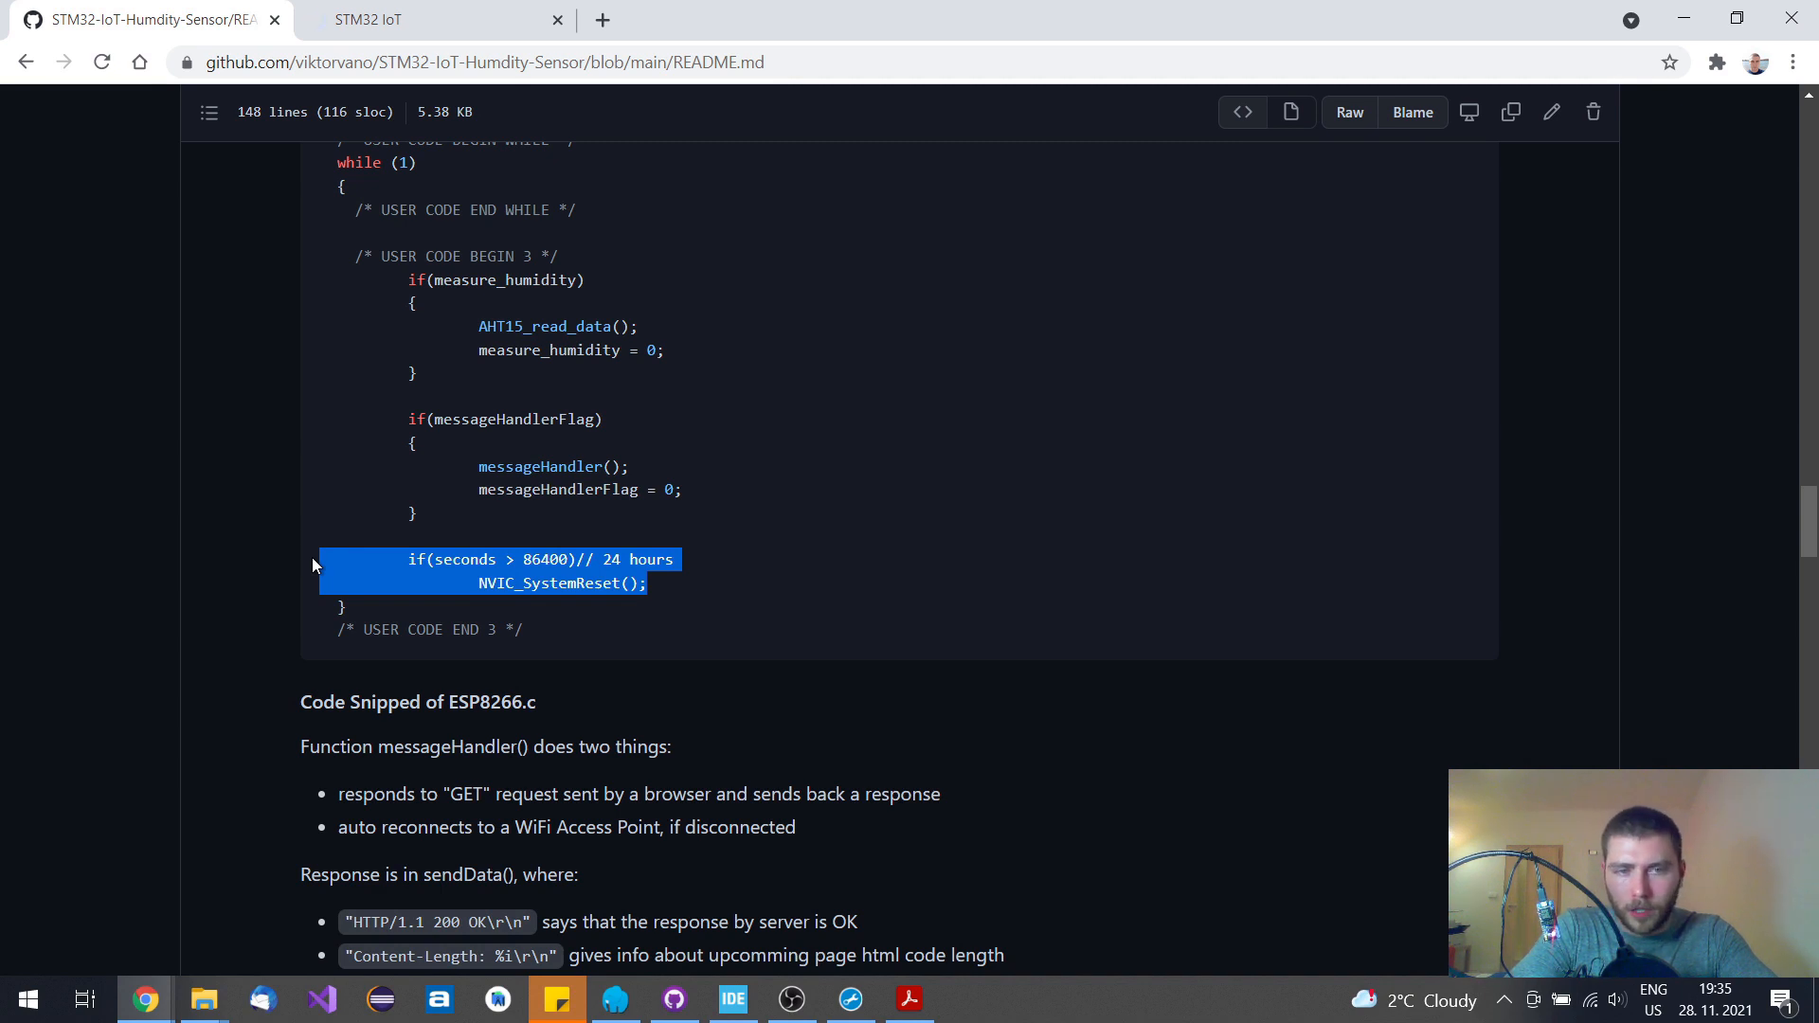
{"action": "left_click", "coordinate": [677, 585]}
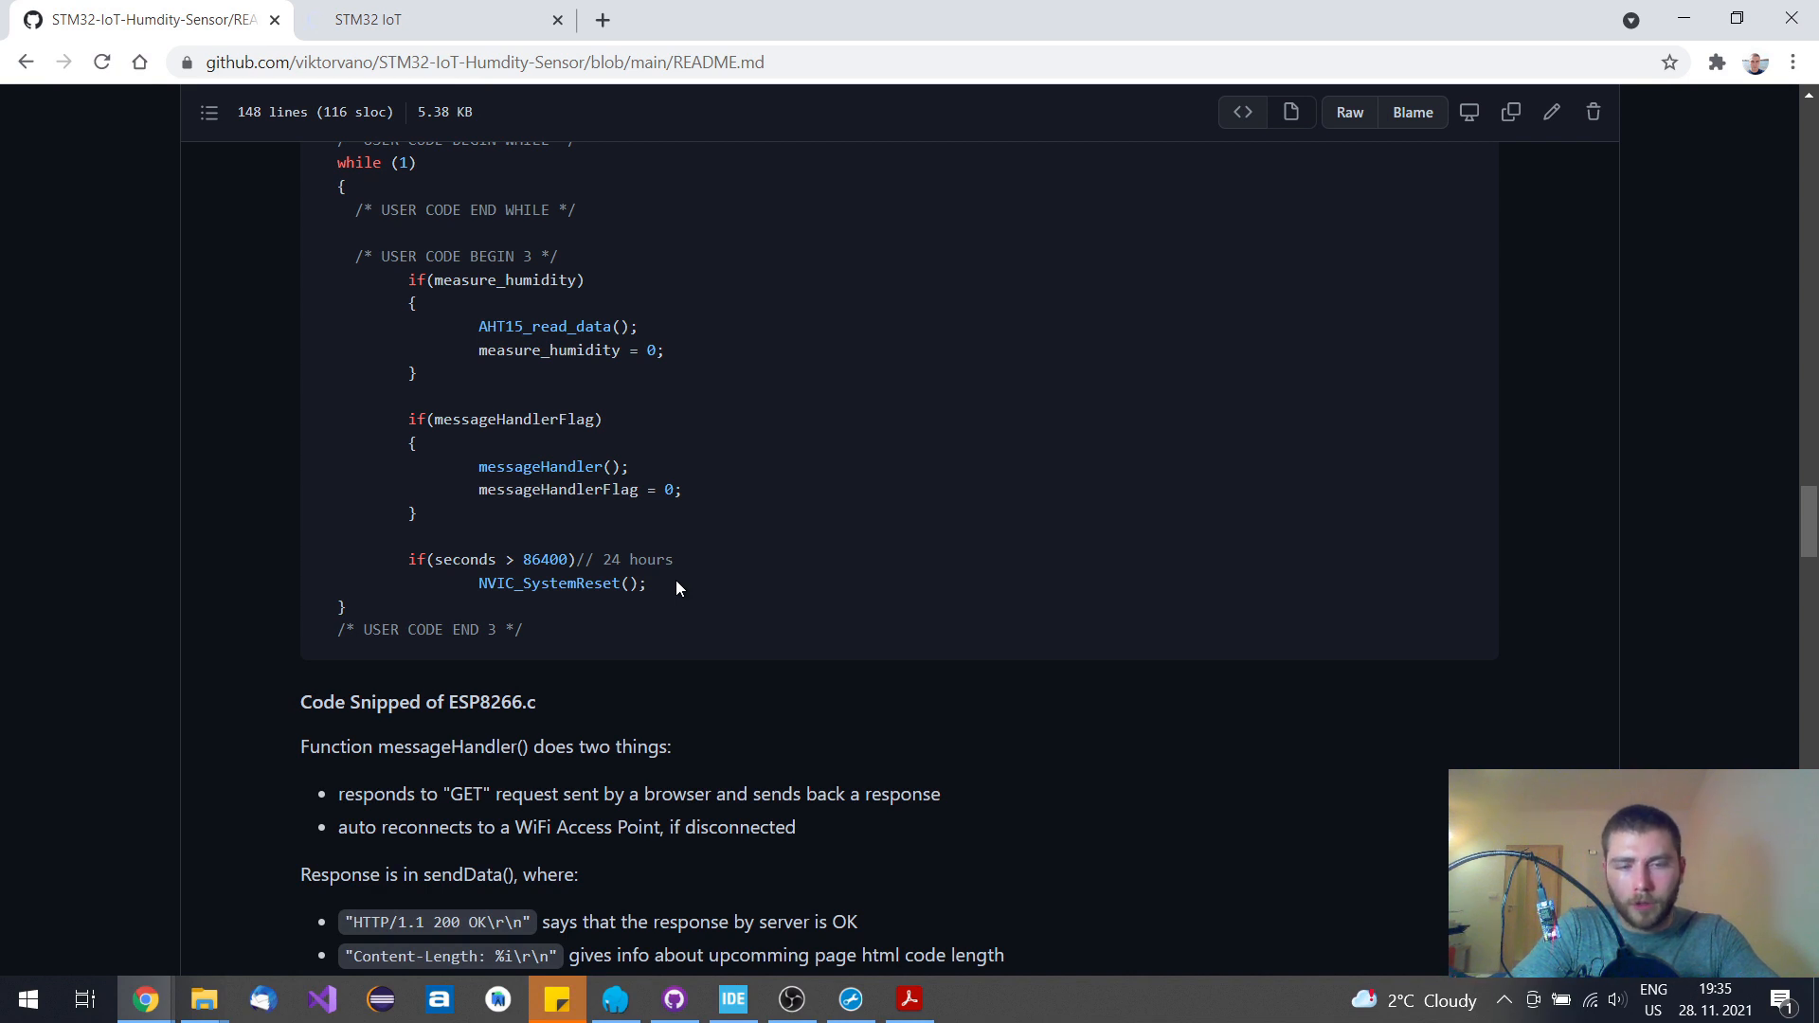
{"action": "mouse_move", "coordinate": [687, 580]}
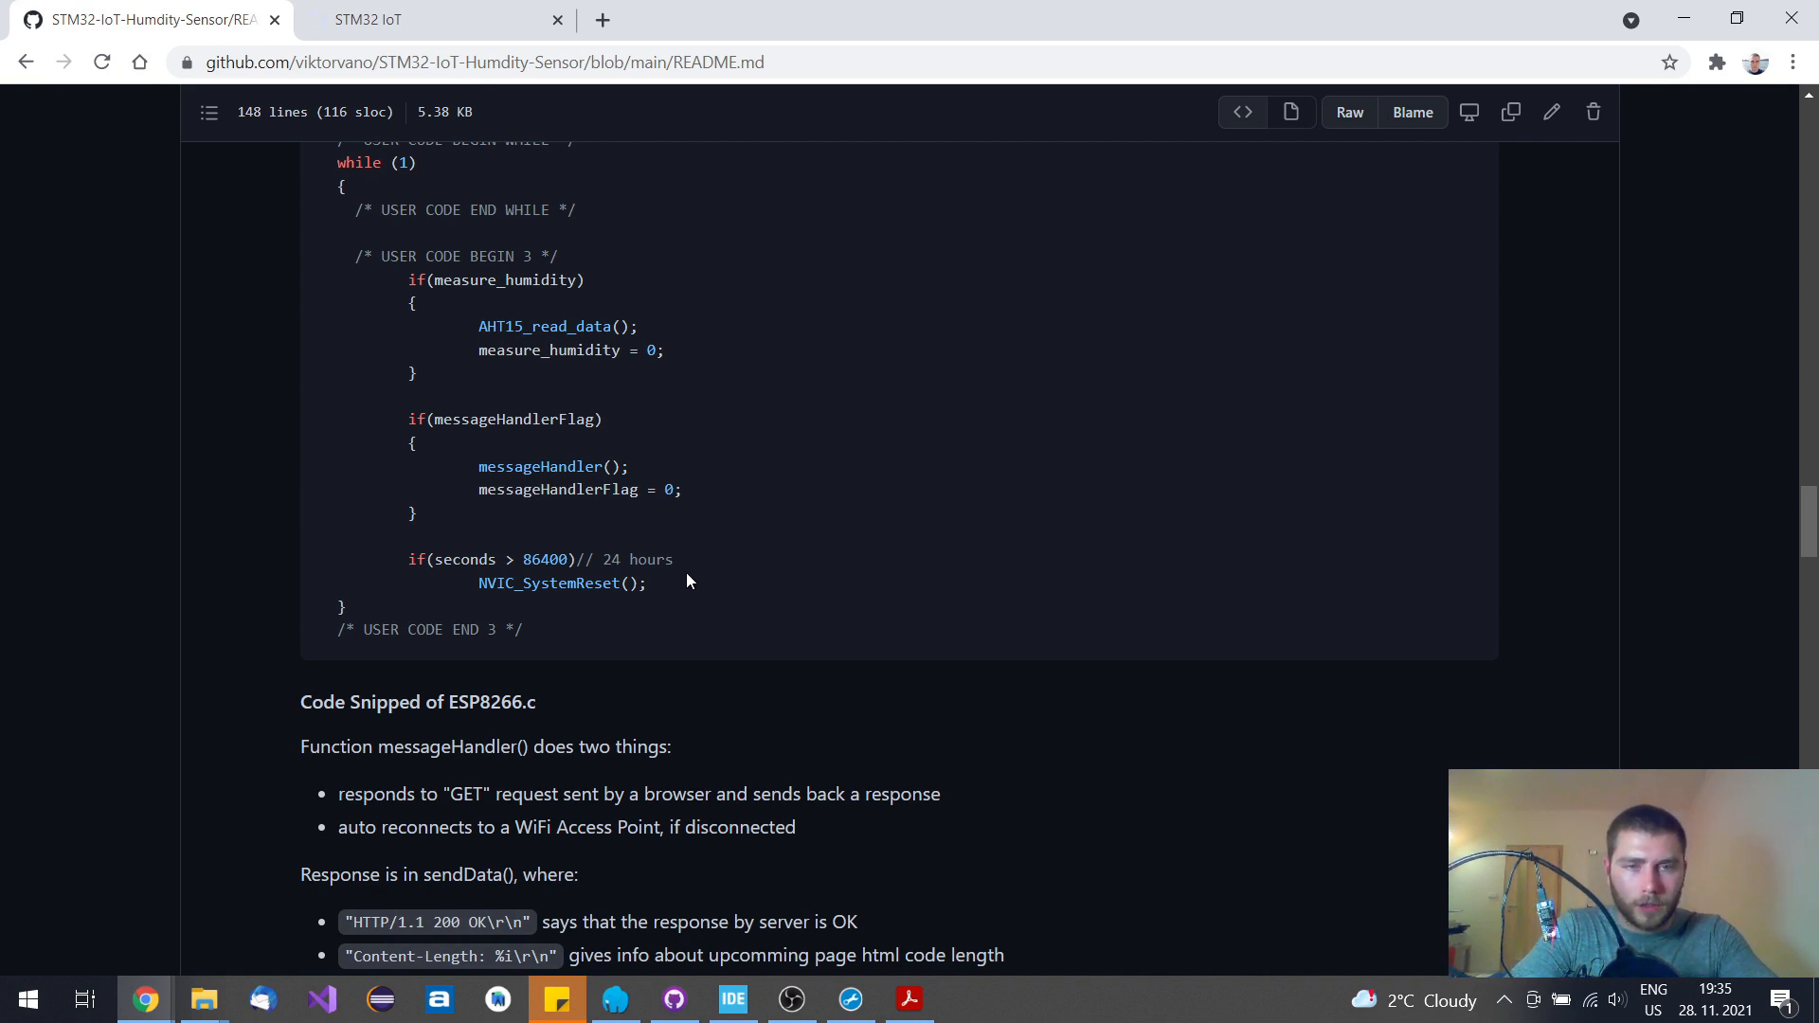
{"action": "mouse_move", "coordinate": [353, 614]}
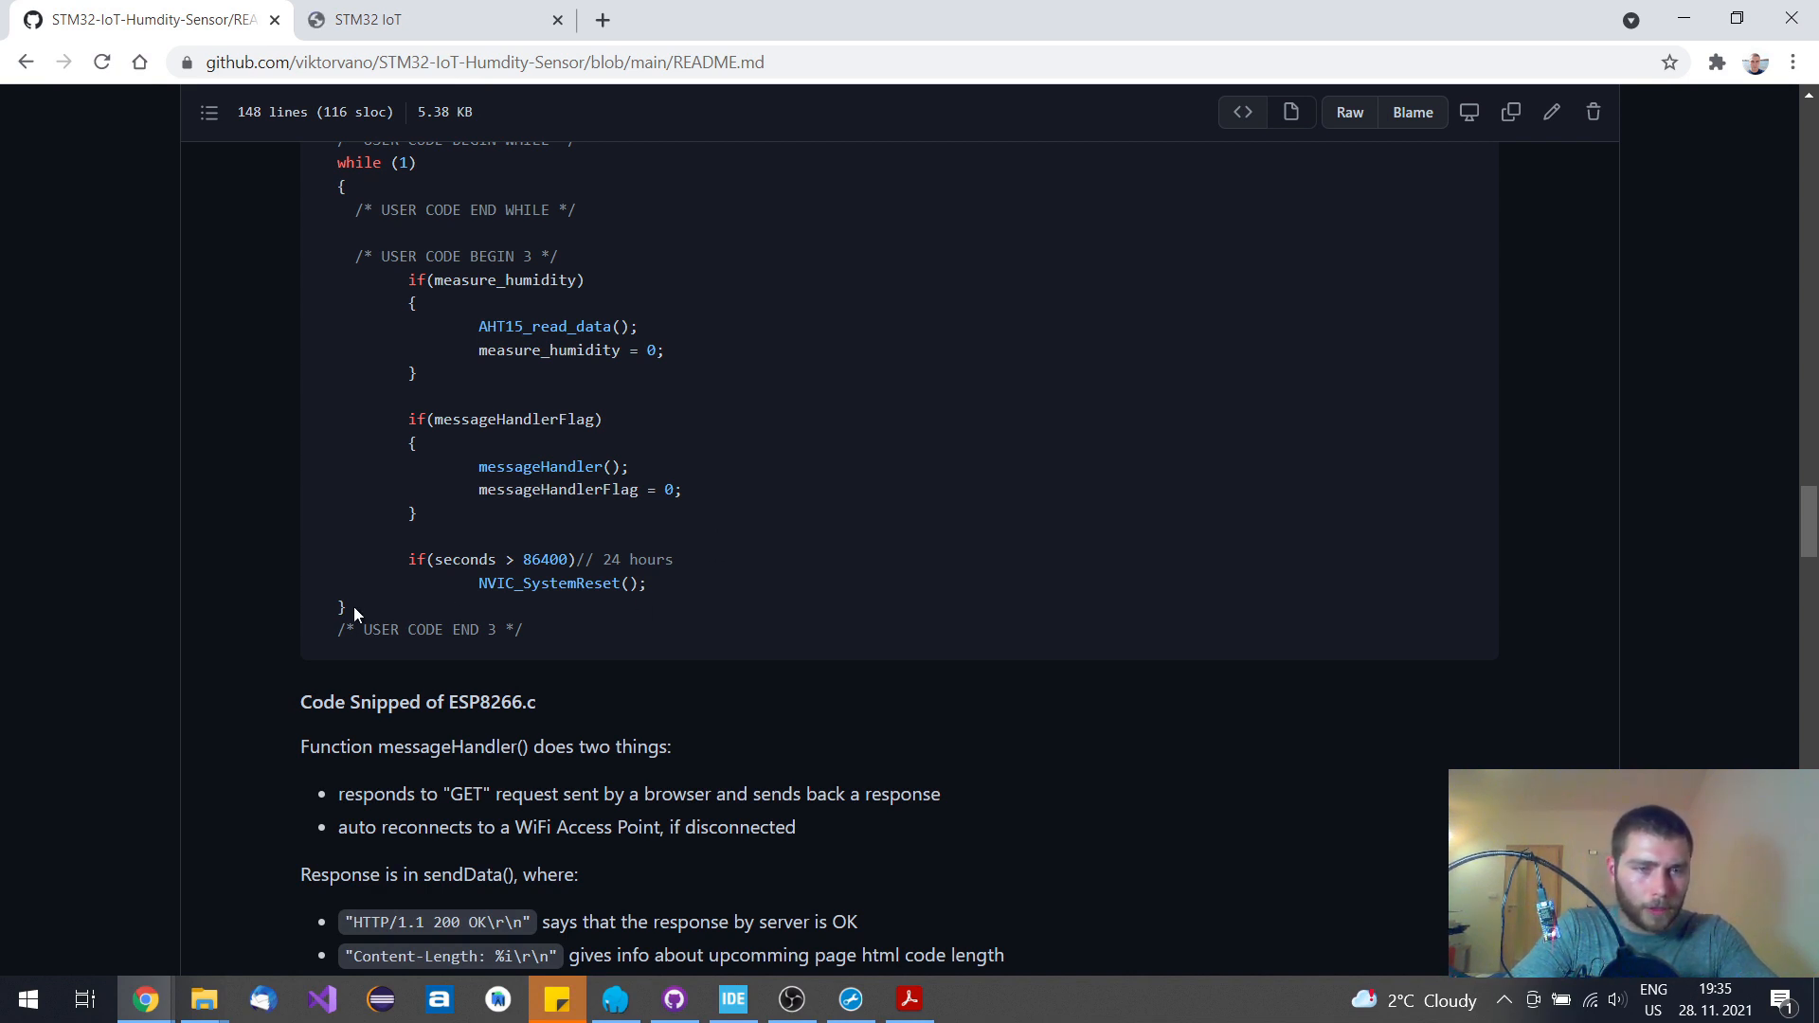
{"action": "mouse_move", "coordinate": [469, 414]}
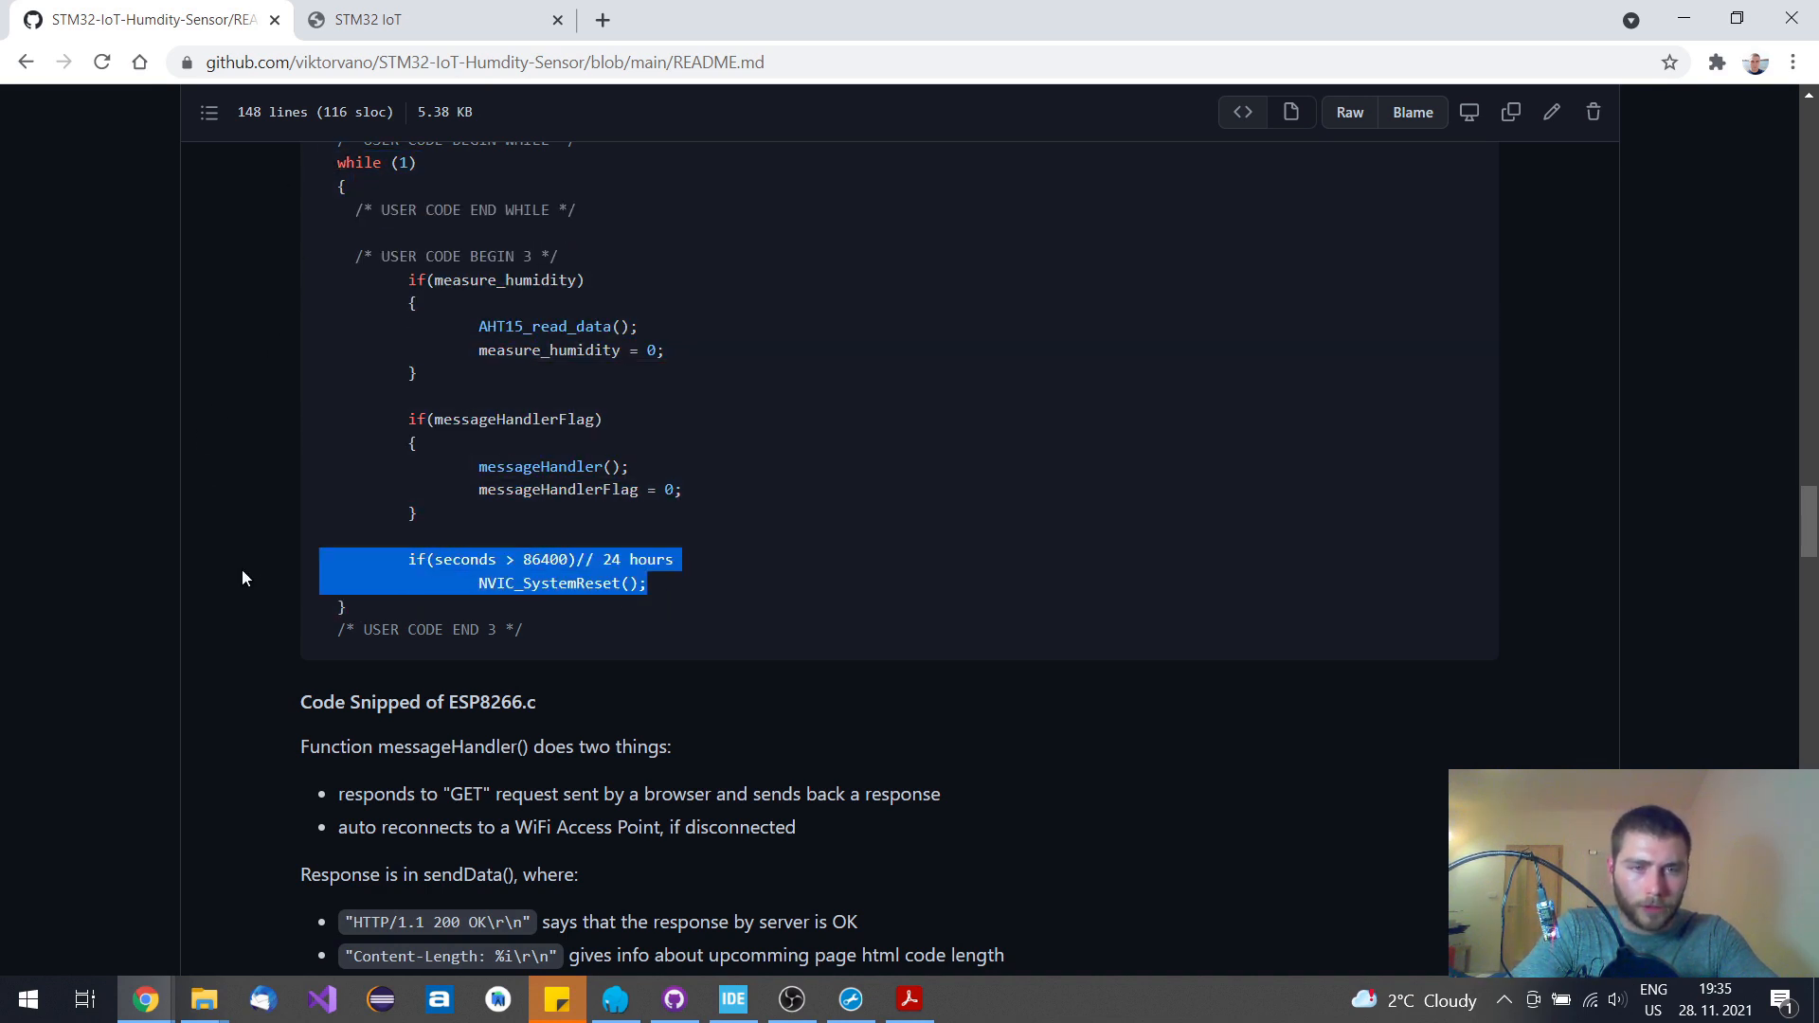
{"action": "scroll", "scroll_direction": "down", "scroll_amount": 3}
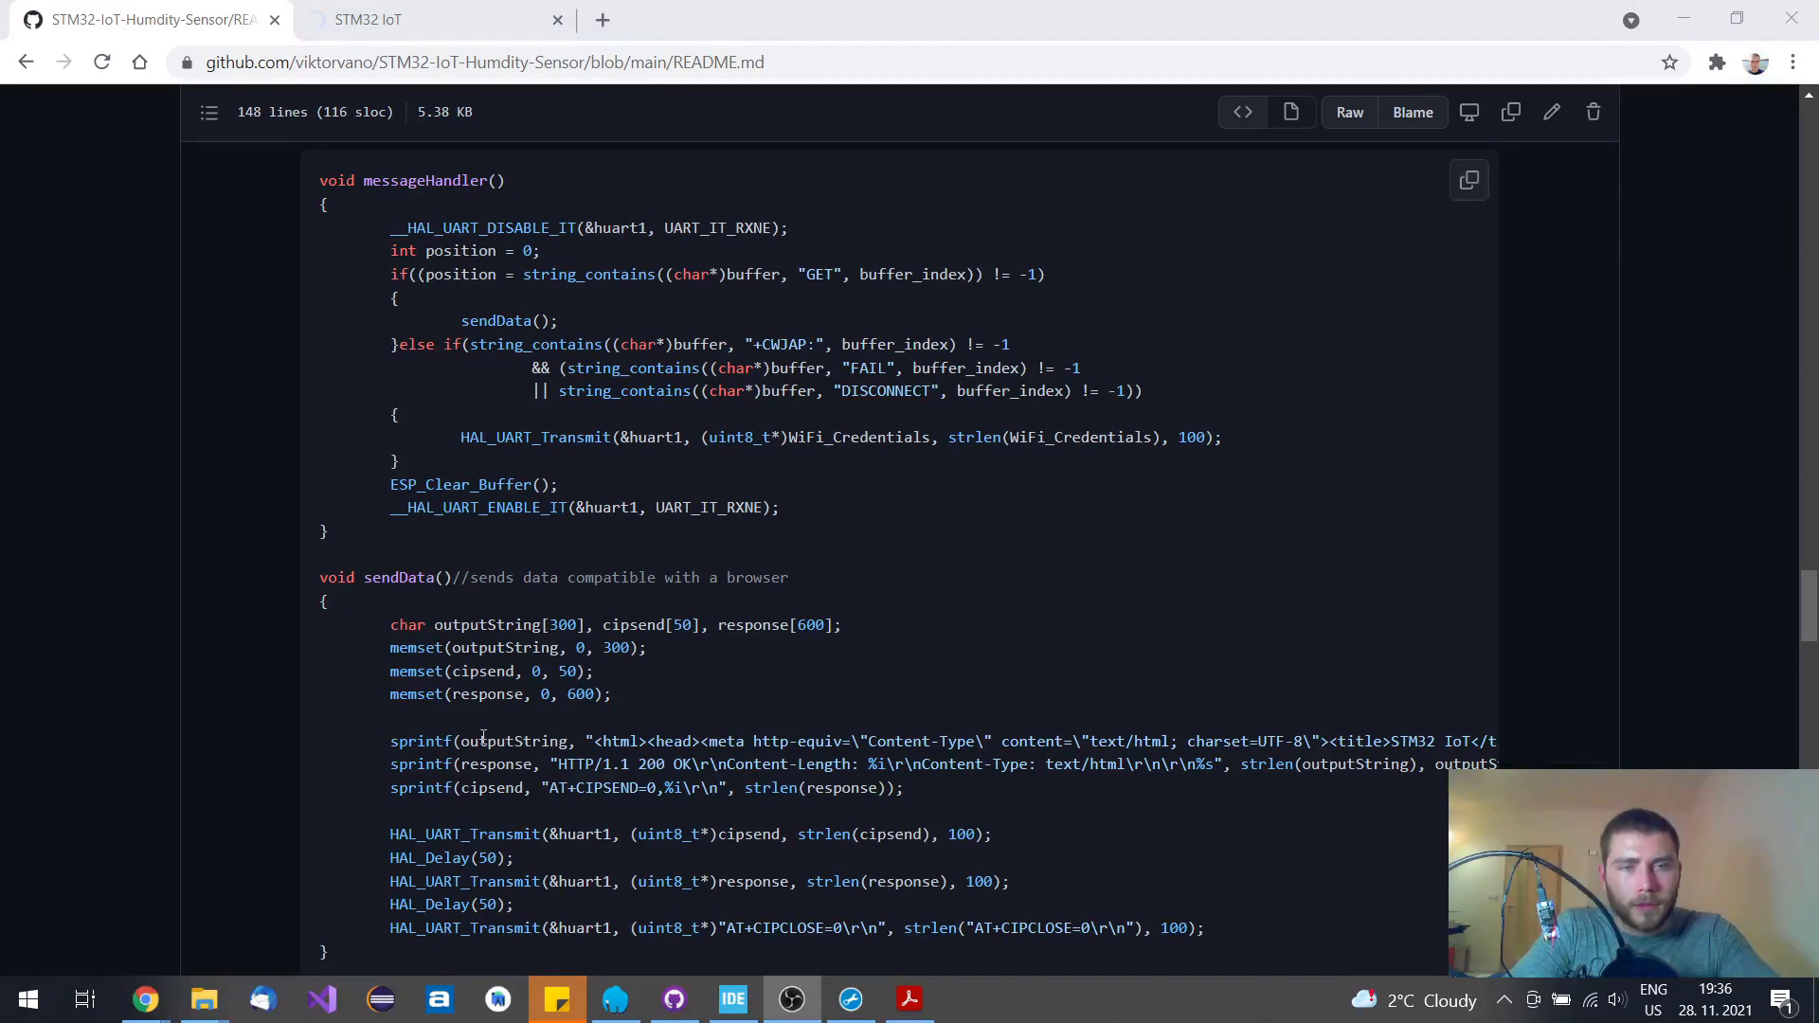
{"action": "mouse_move", "coordinate": [484, 292]}
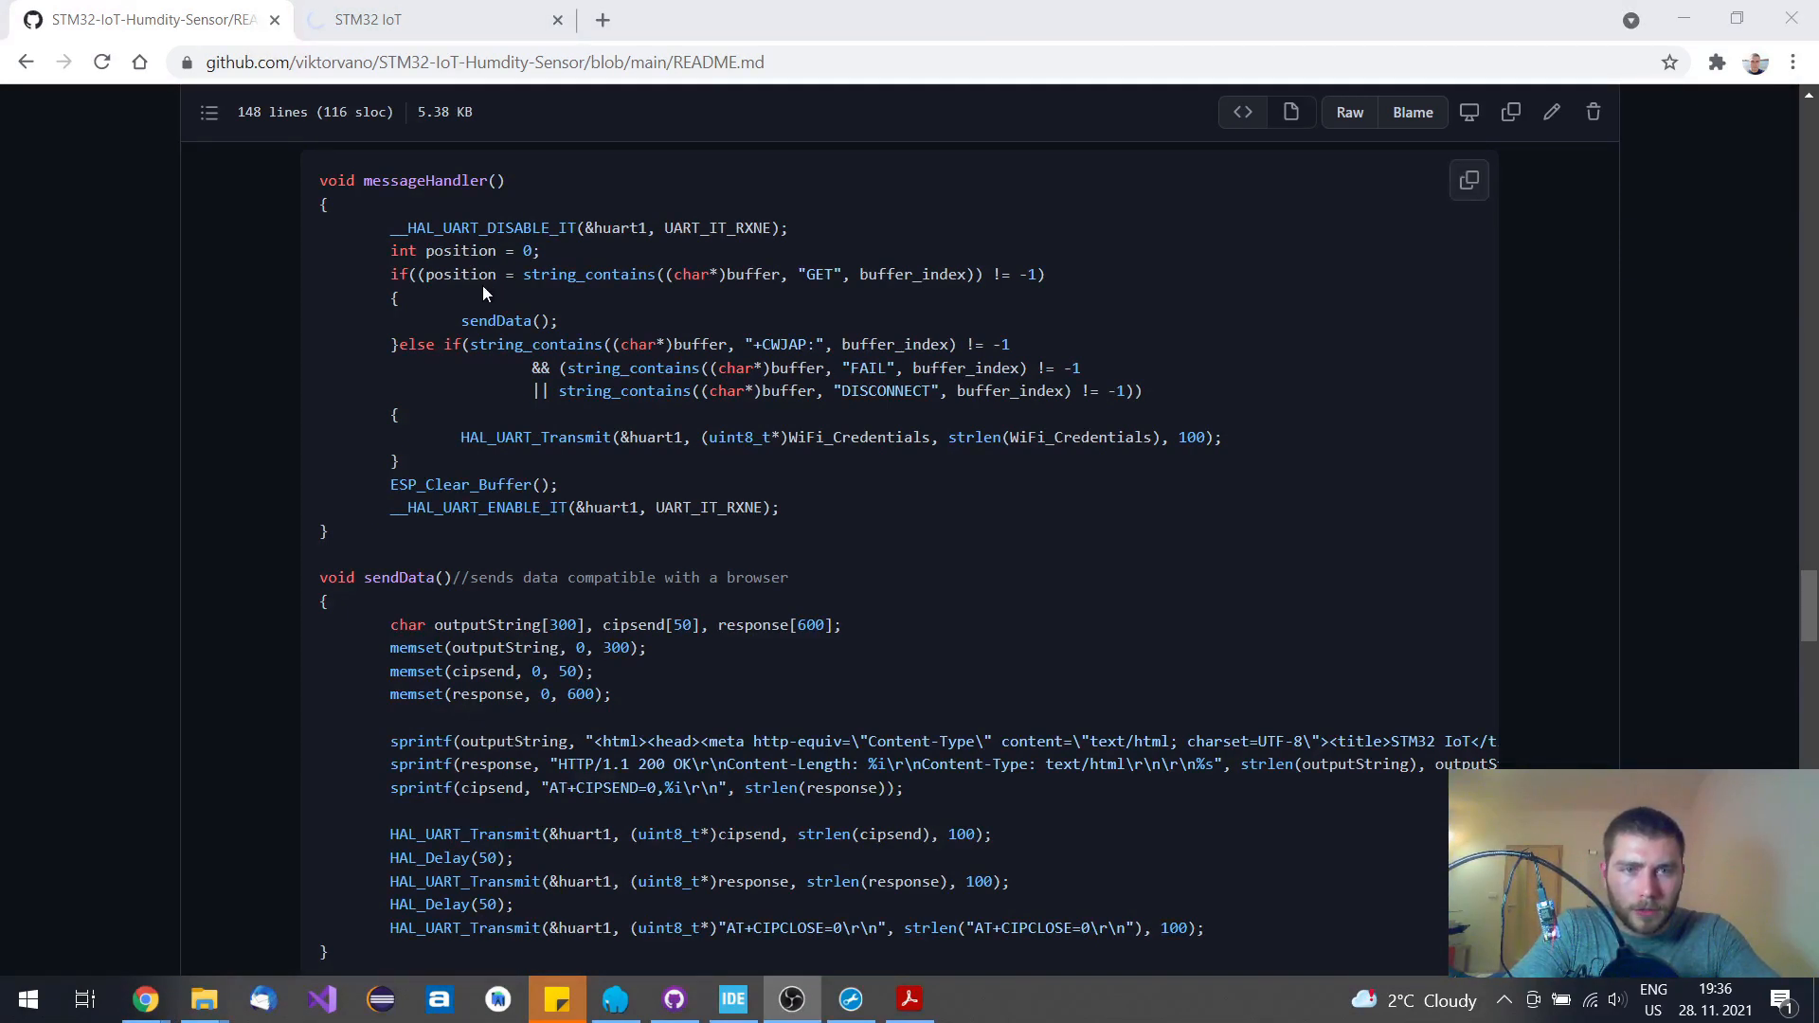
{"action": "mouse_move", "coordinate": [805, 273]}
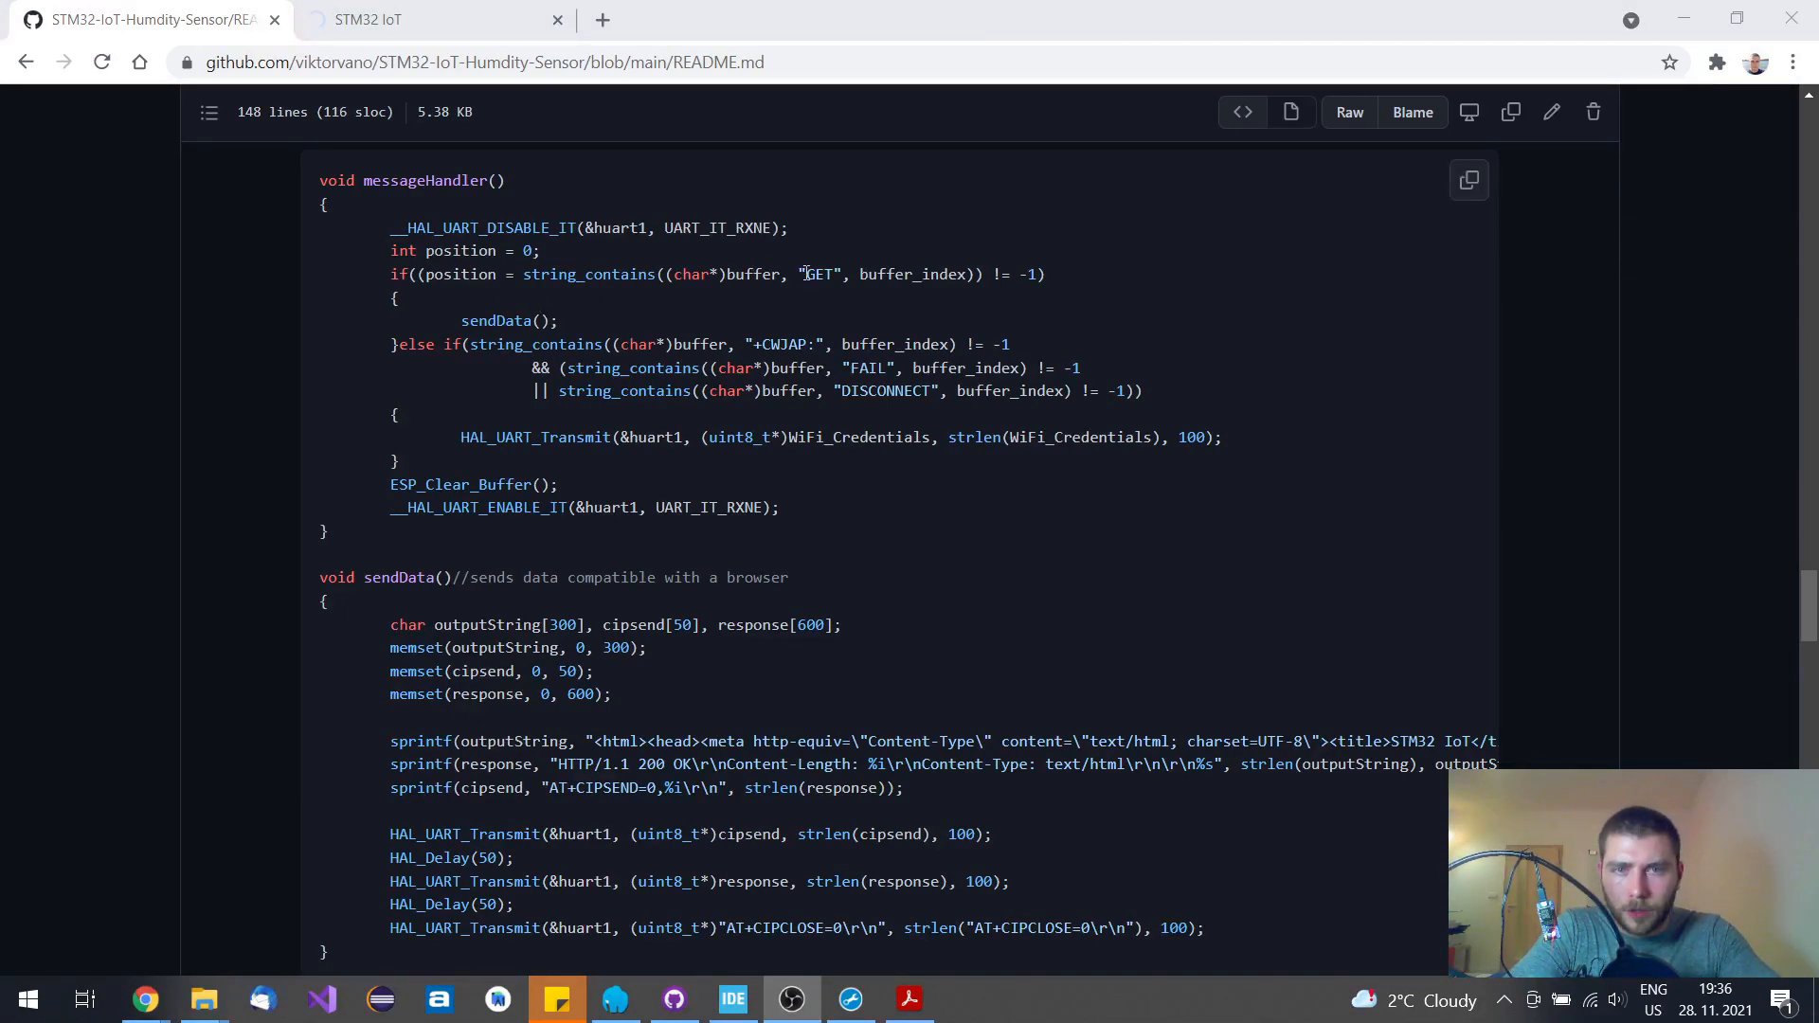
{"action": "double_click", "coordinate": [818, 274]}
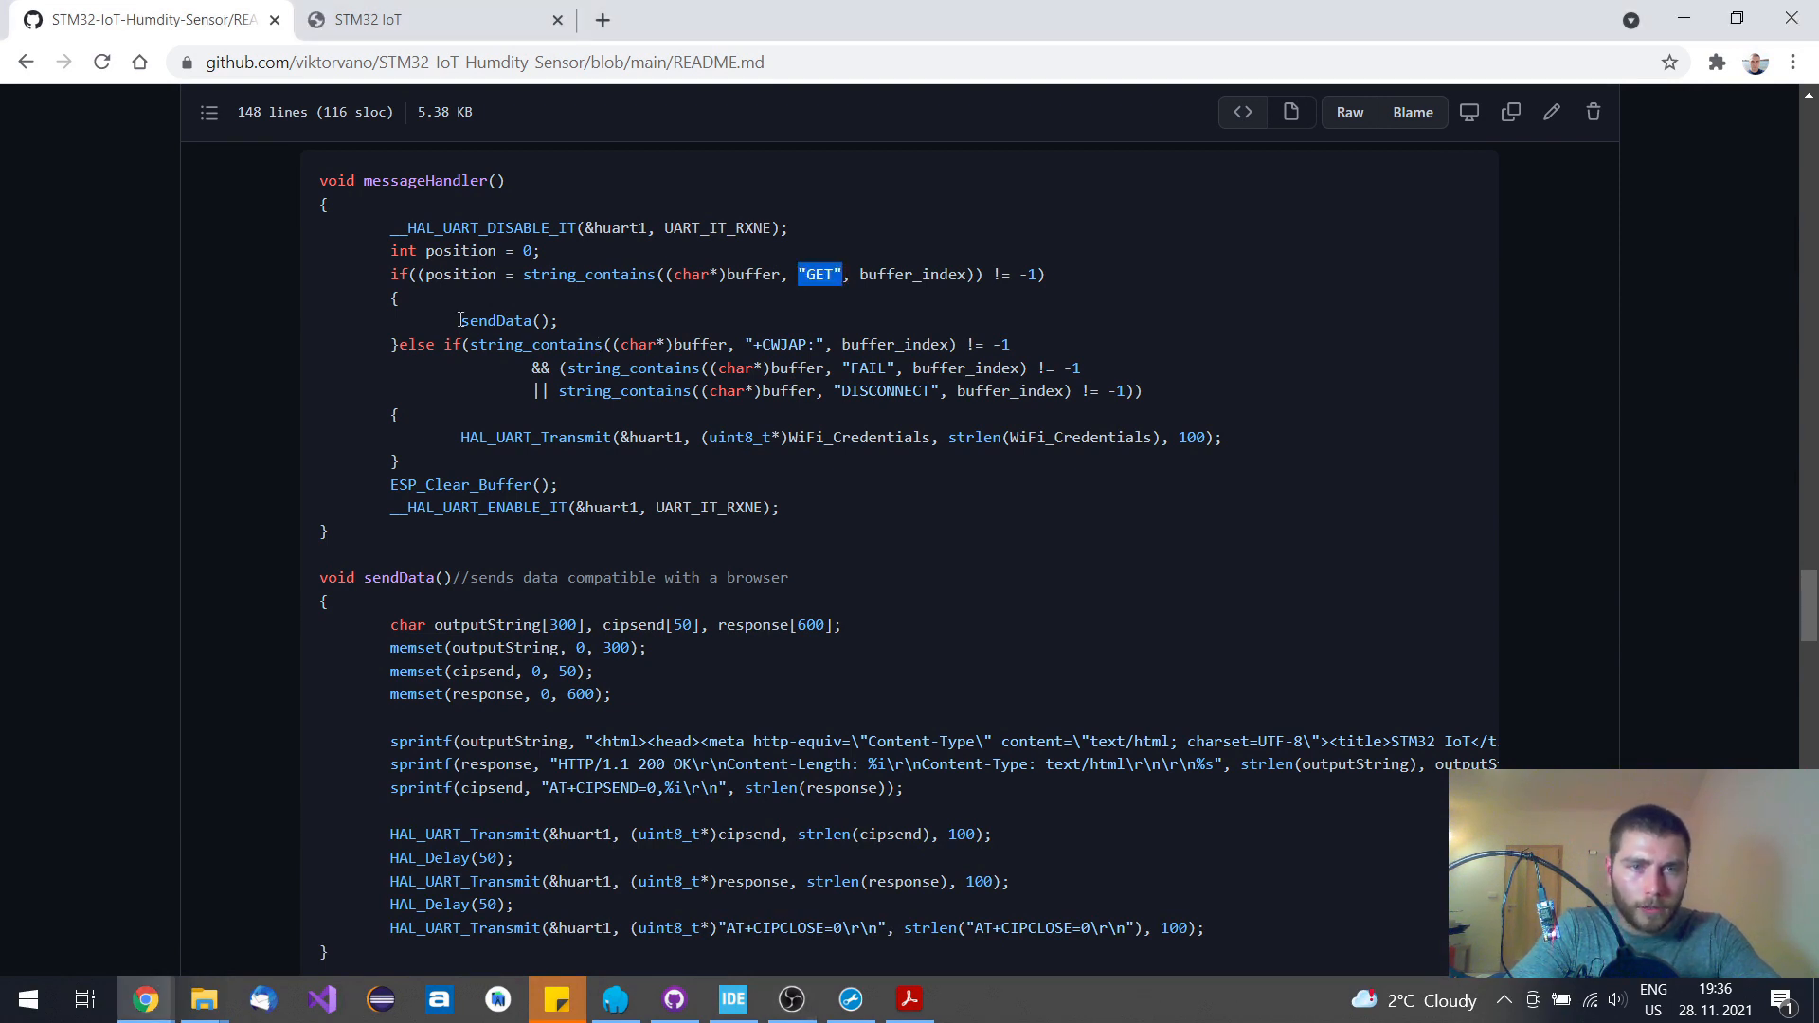
{"action": "double_click", "coordinate": [496, 320]}
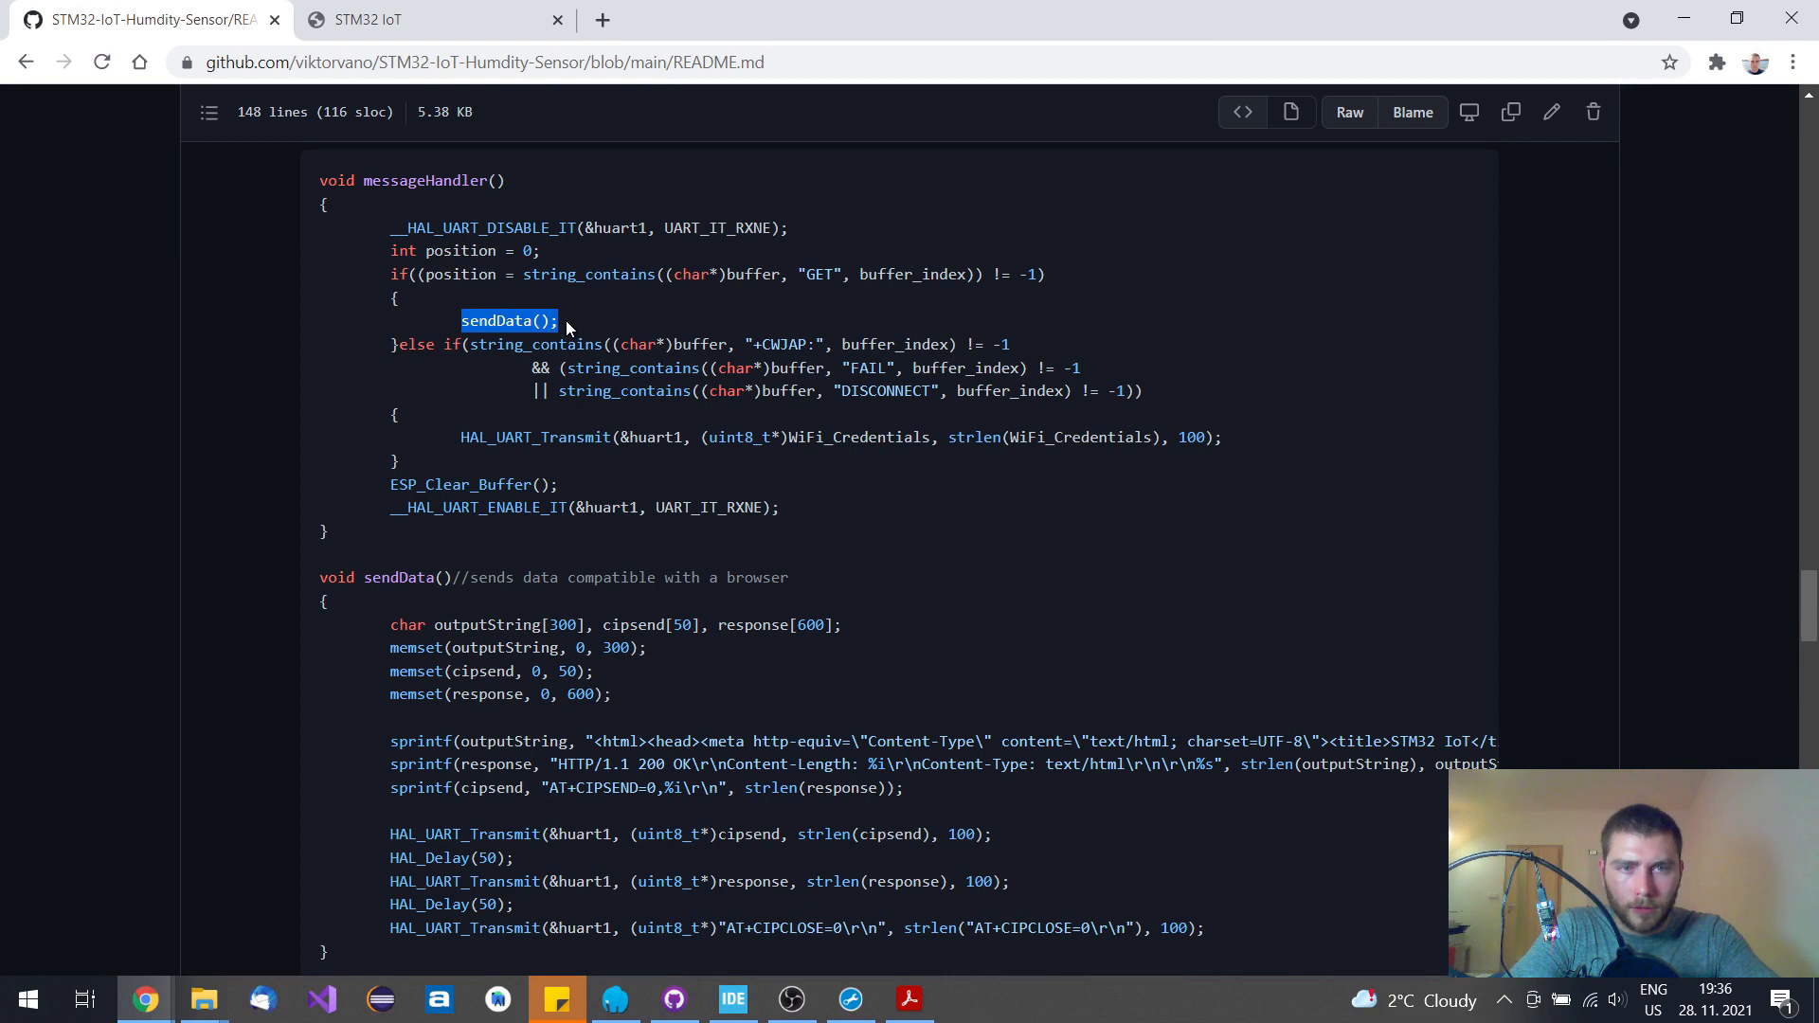
{"action": "mouse_move", "coordinate": [500, 929]}
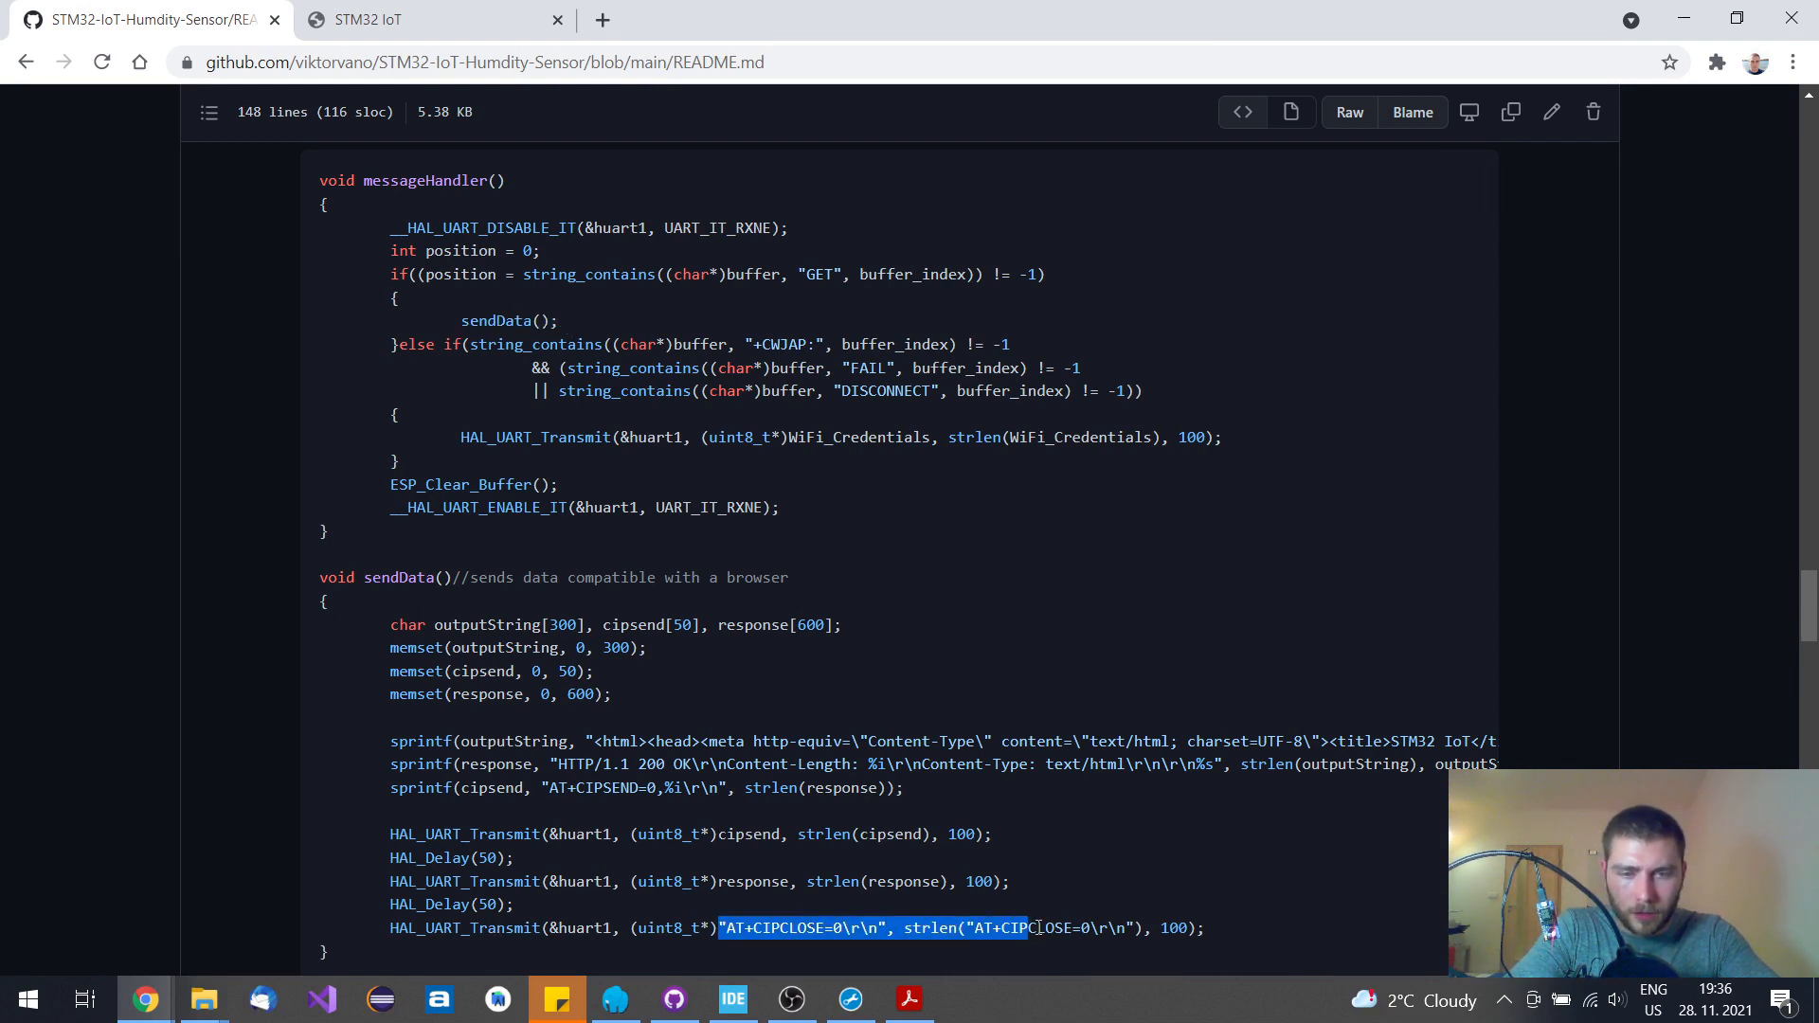
{"action": "left_click", "coordinate": [1099, 909]}
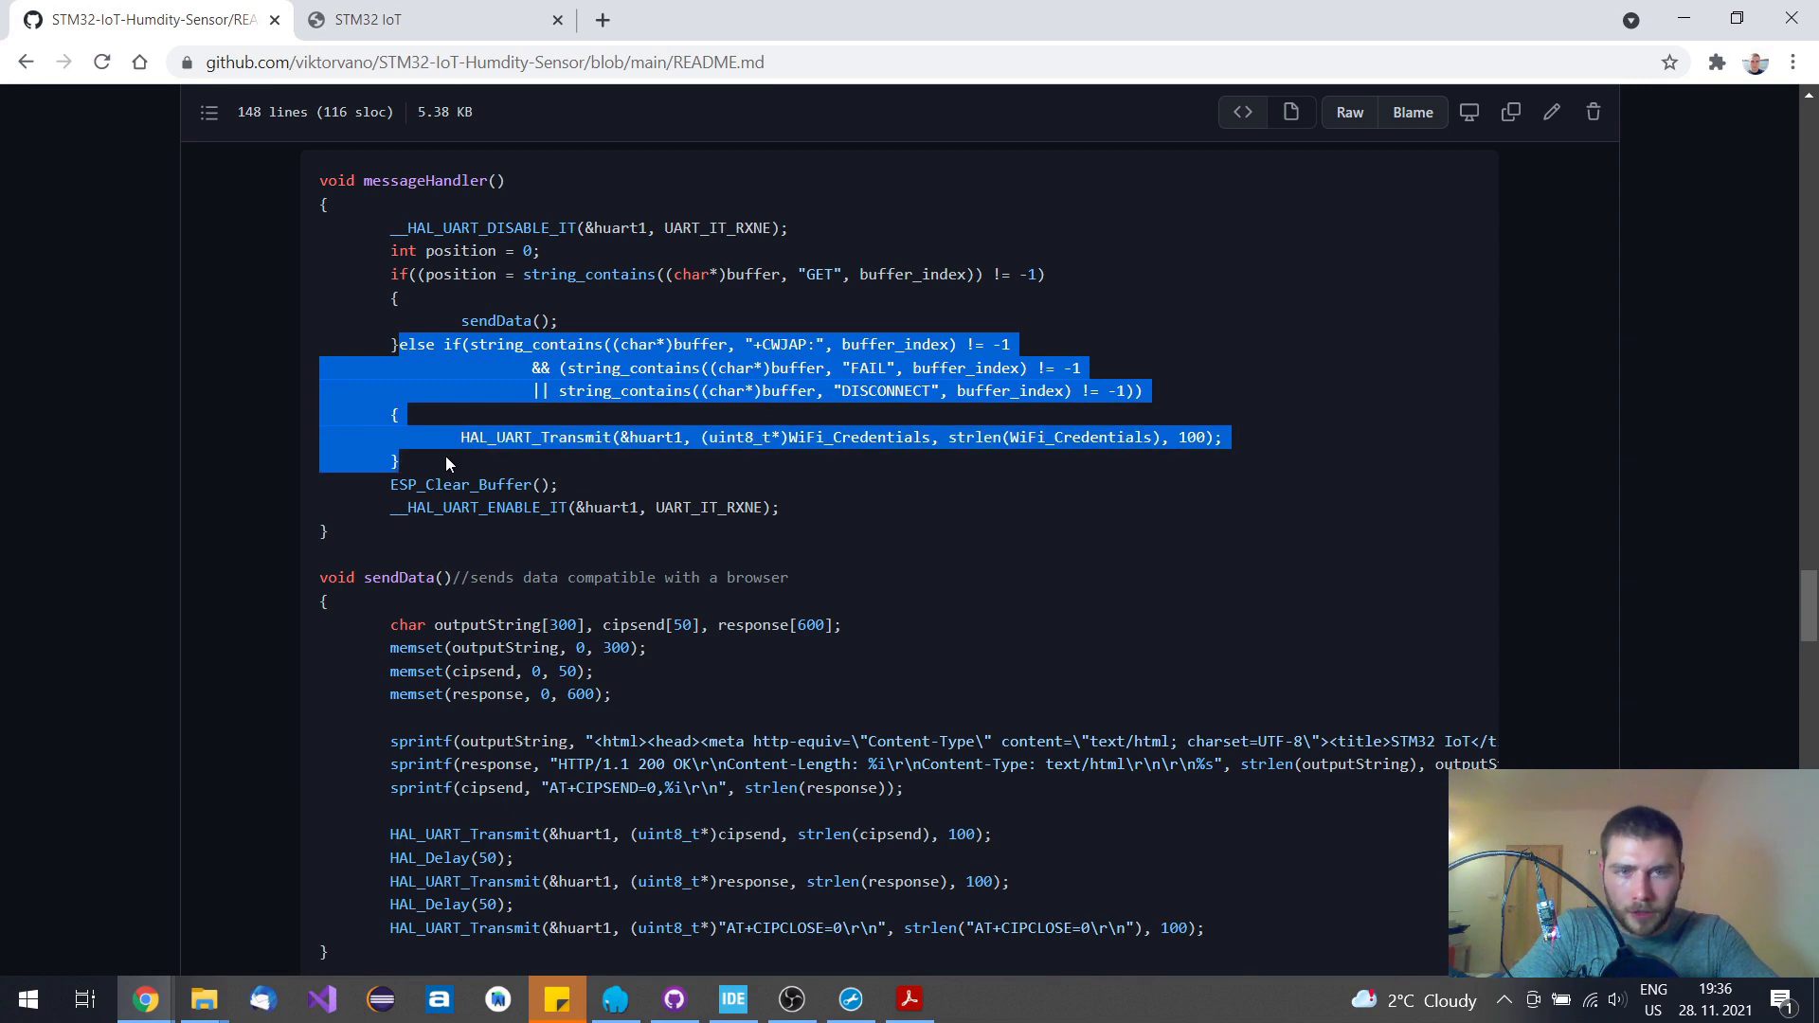
{"action": "left_click", "coordinate": [798, 343]}
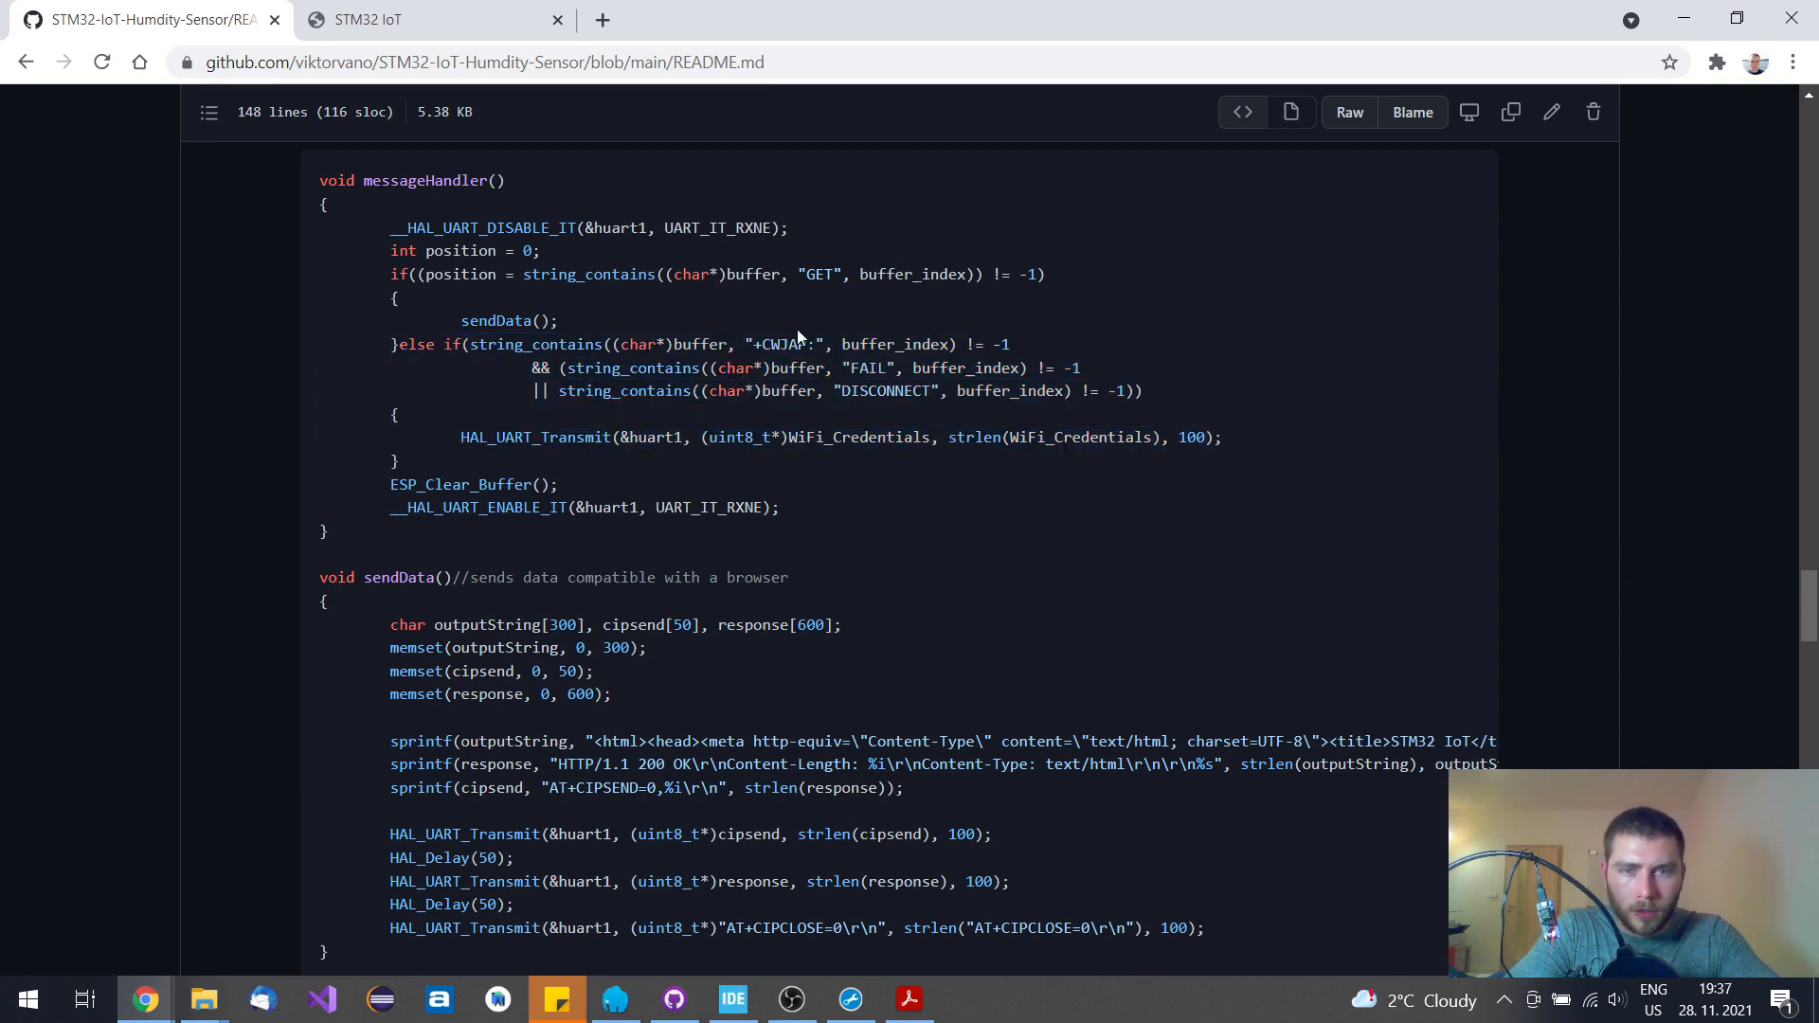
{"action": "double_click", "coordinate": [867, 368]}
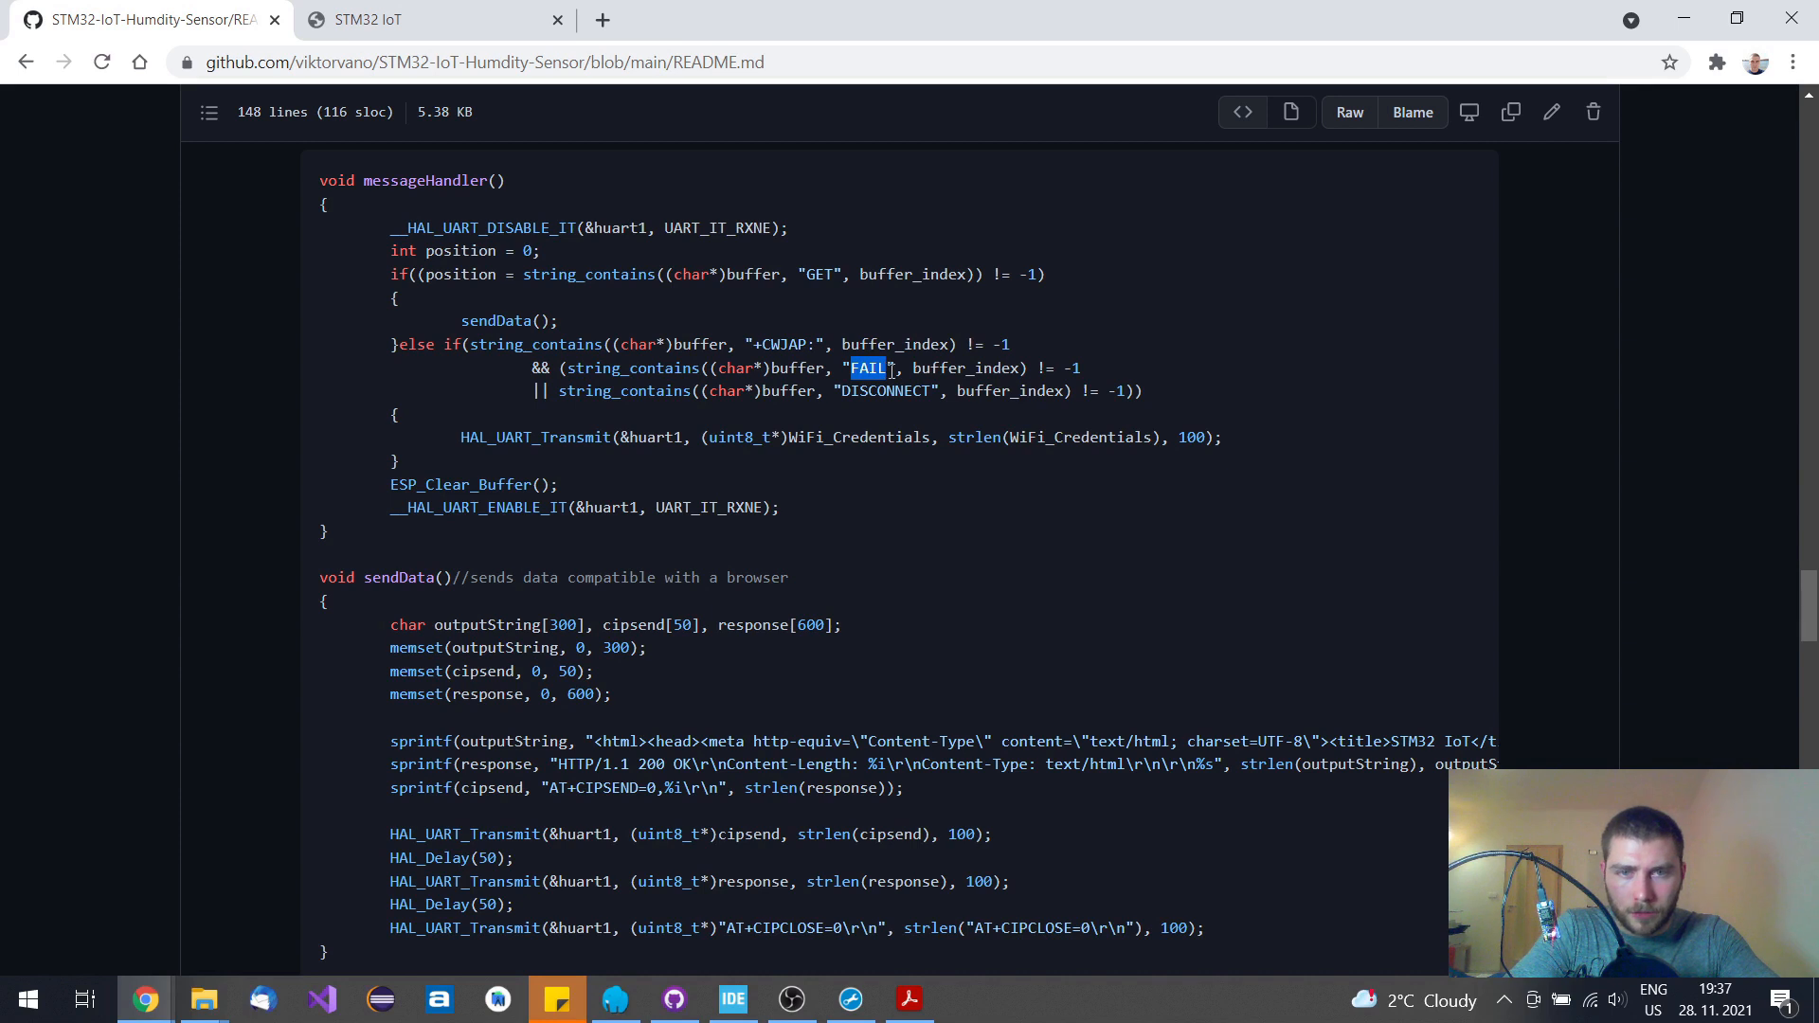
{"action": "double_click", "coordinate": [884, 391]}
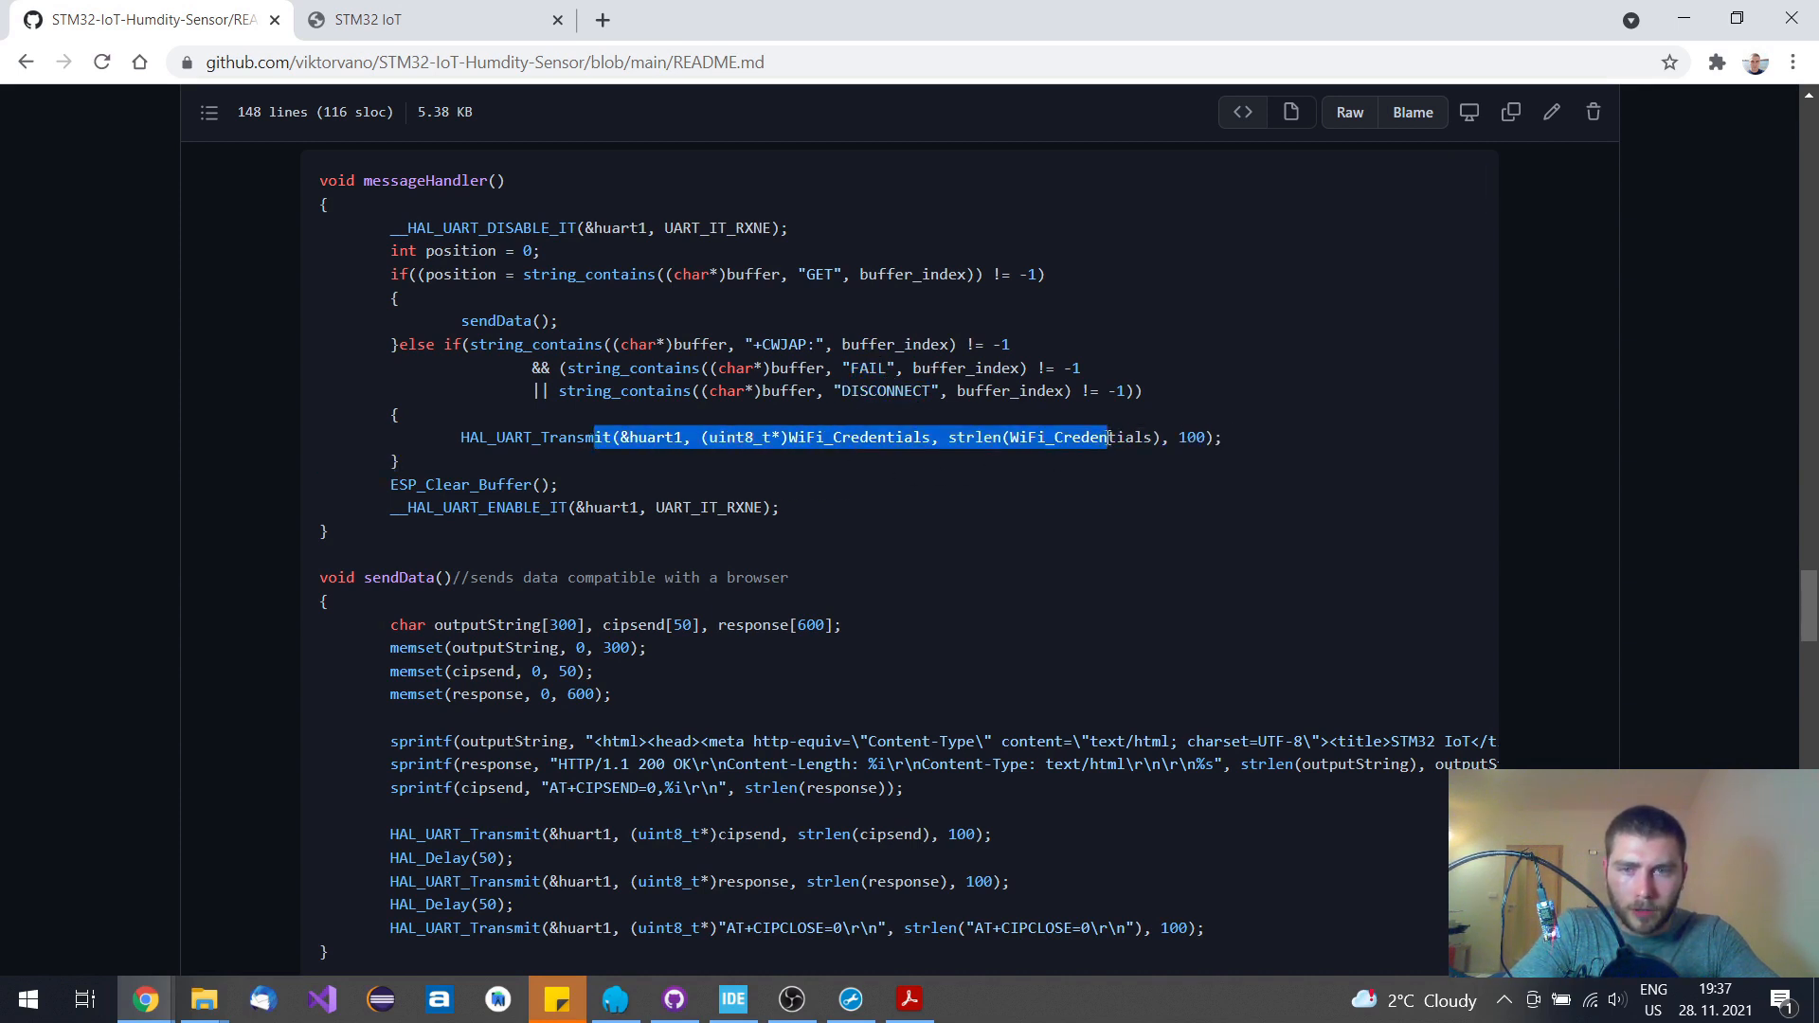
{"action": "scroll", "scroll_direction": "down", "scroll_amount": 3}
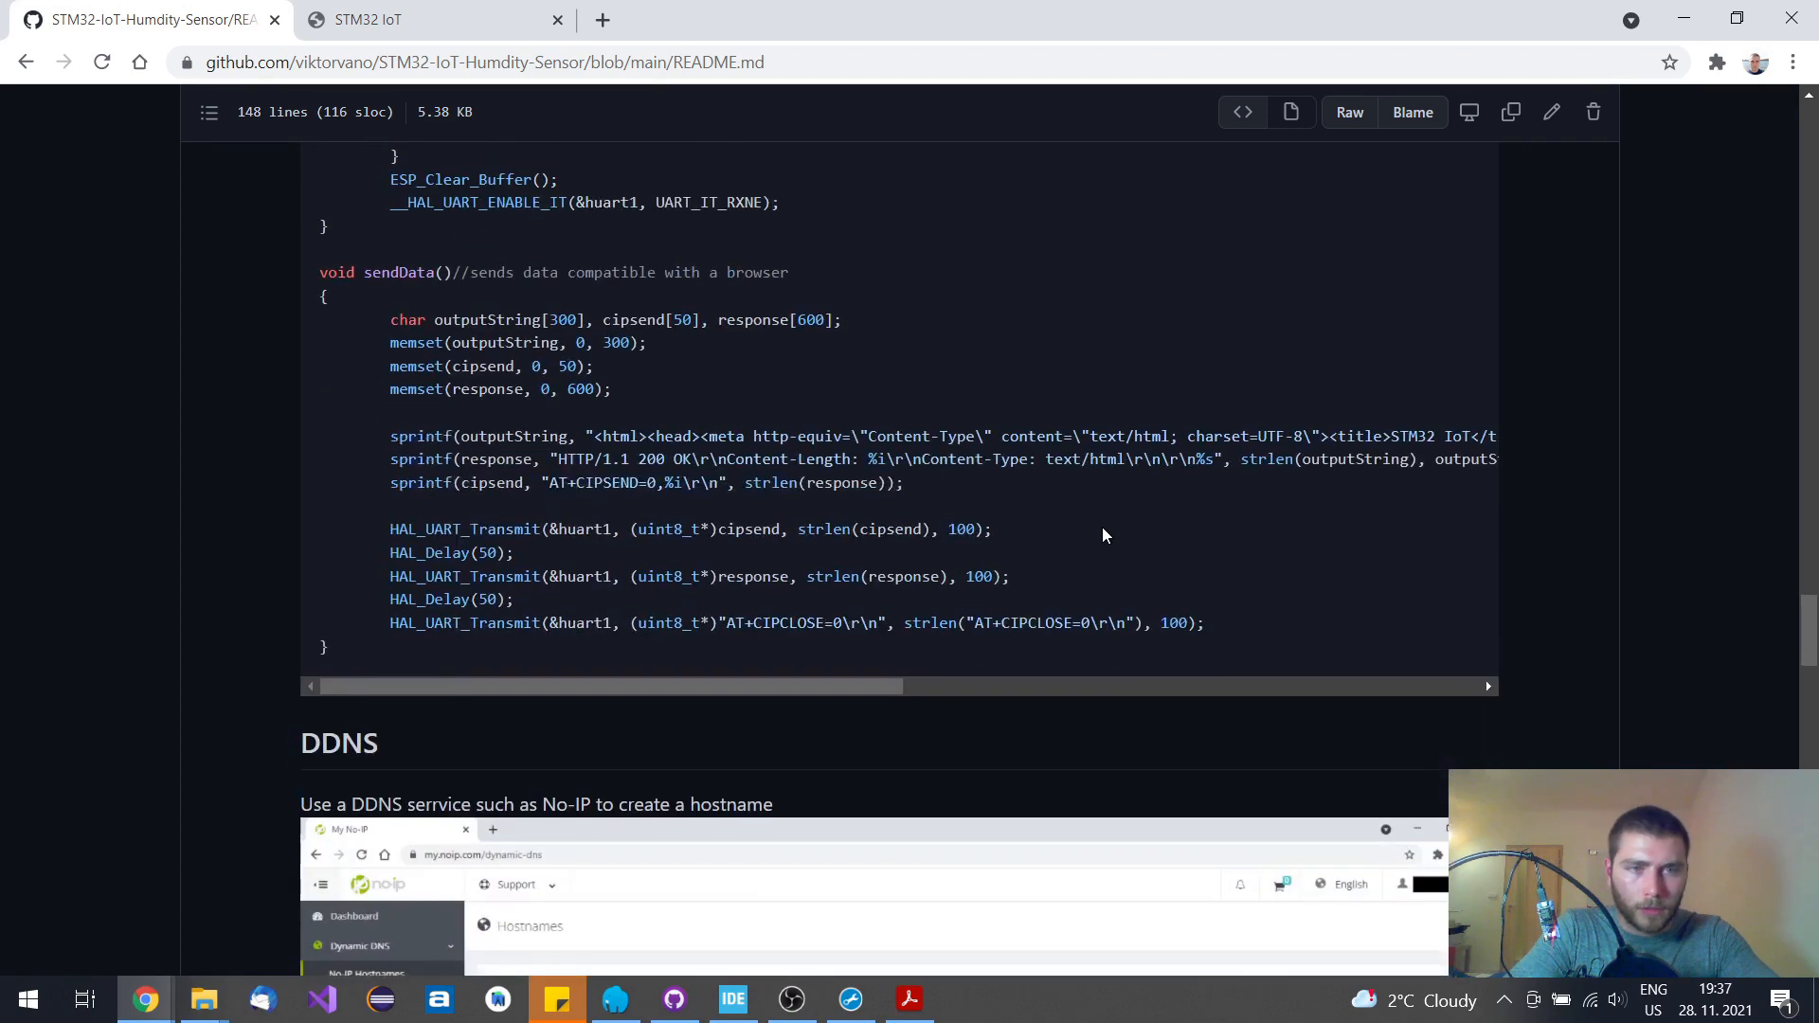
{"action": "scroll", "scroll_direction": "down", "scroll_amount": 3}
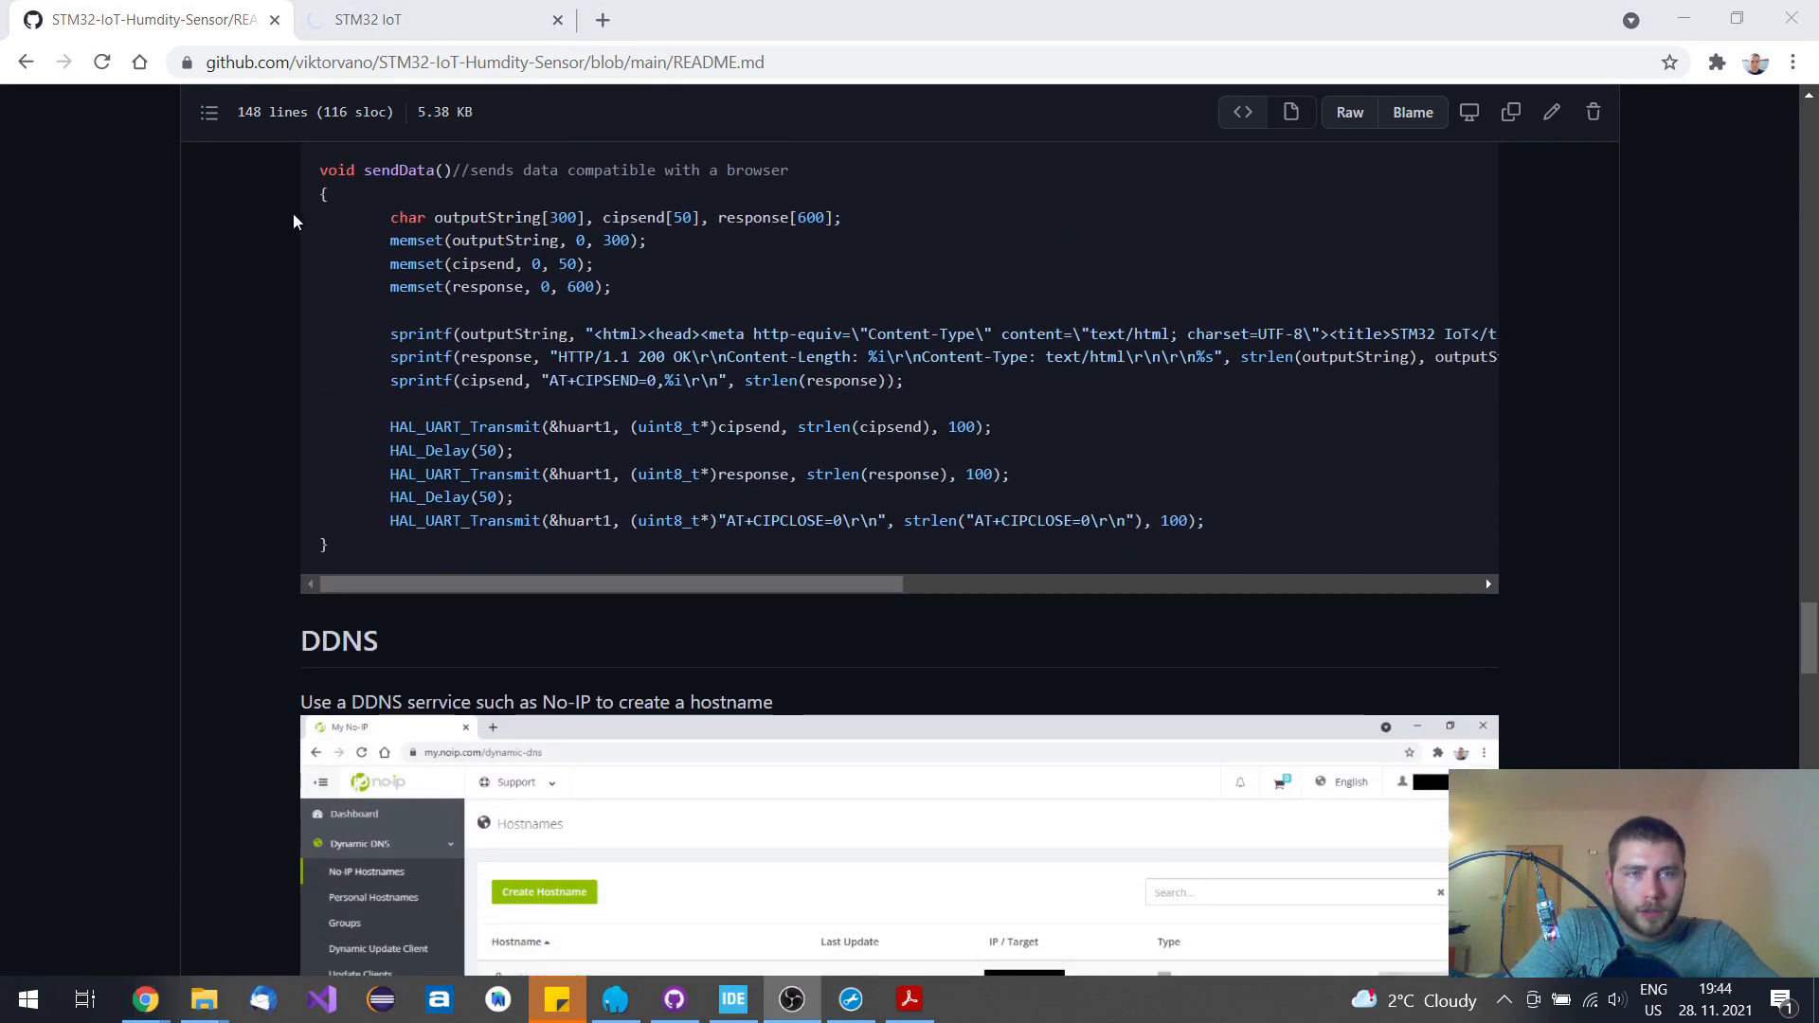
{"action": "mouse_move", "coordinate": [668, 293]}
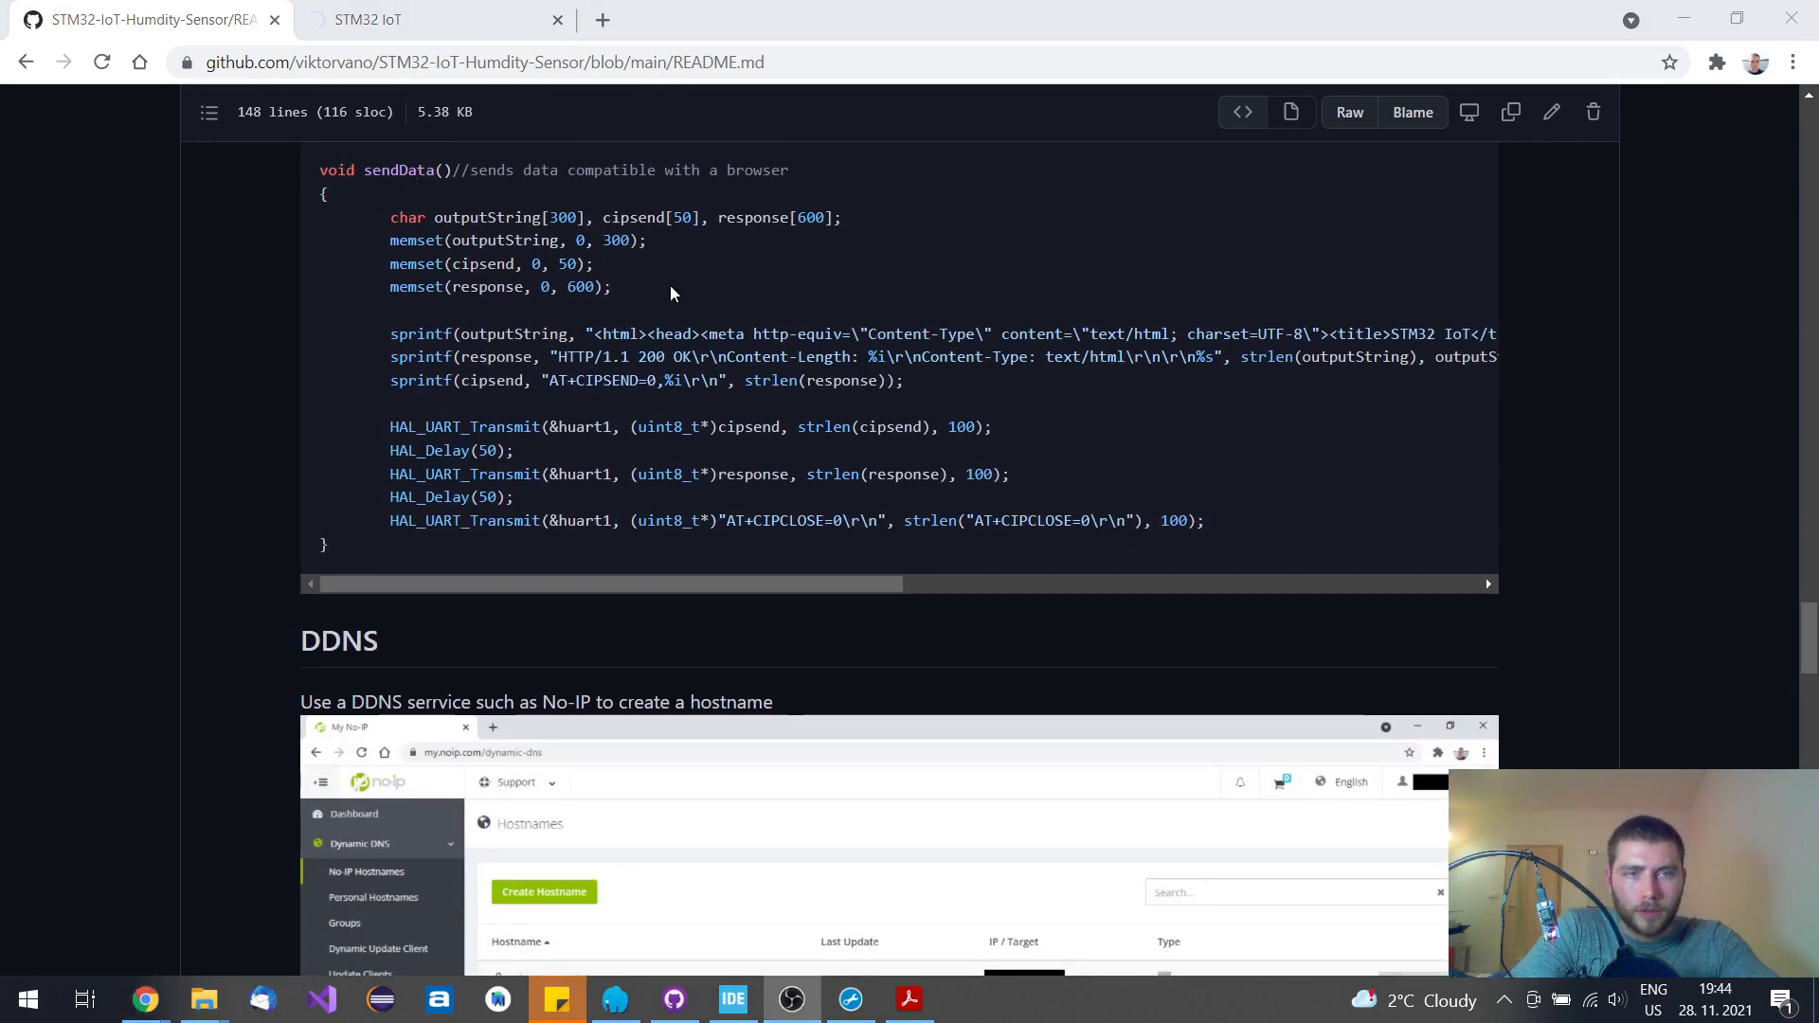
{"action": "mouse_move", "coordinate": [898, 337]}
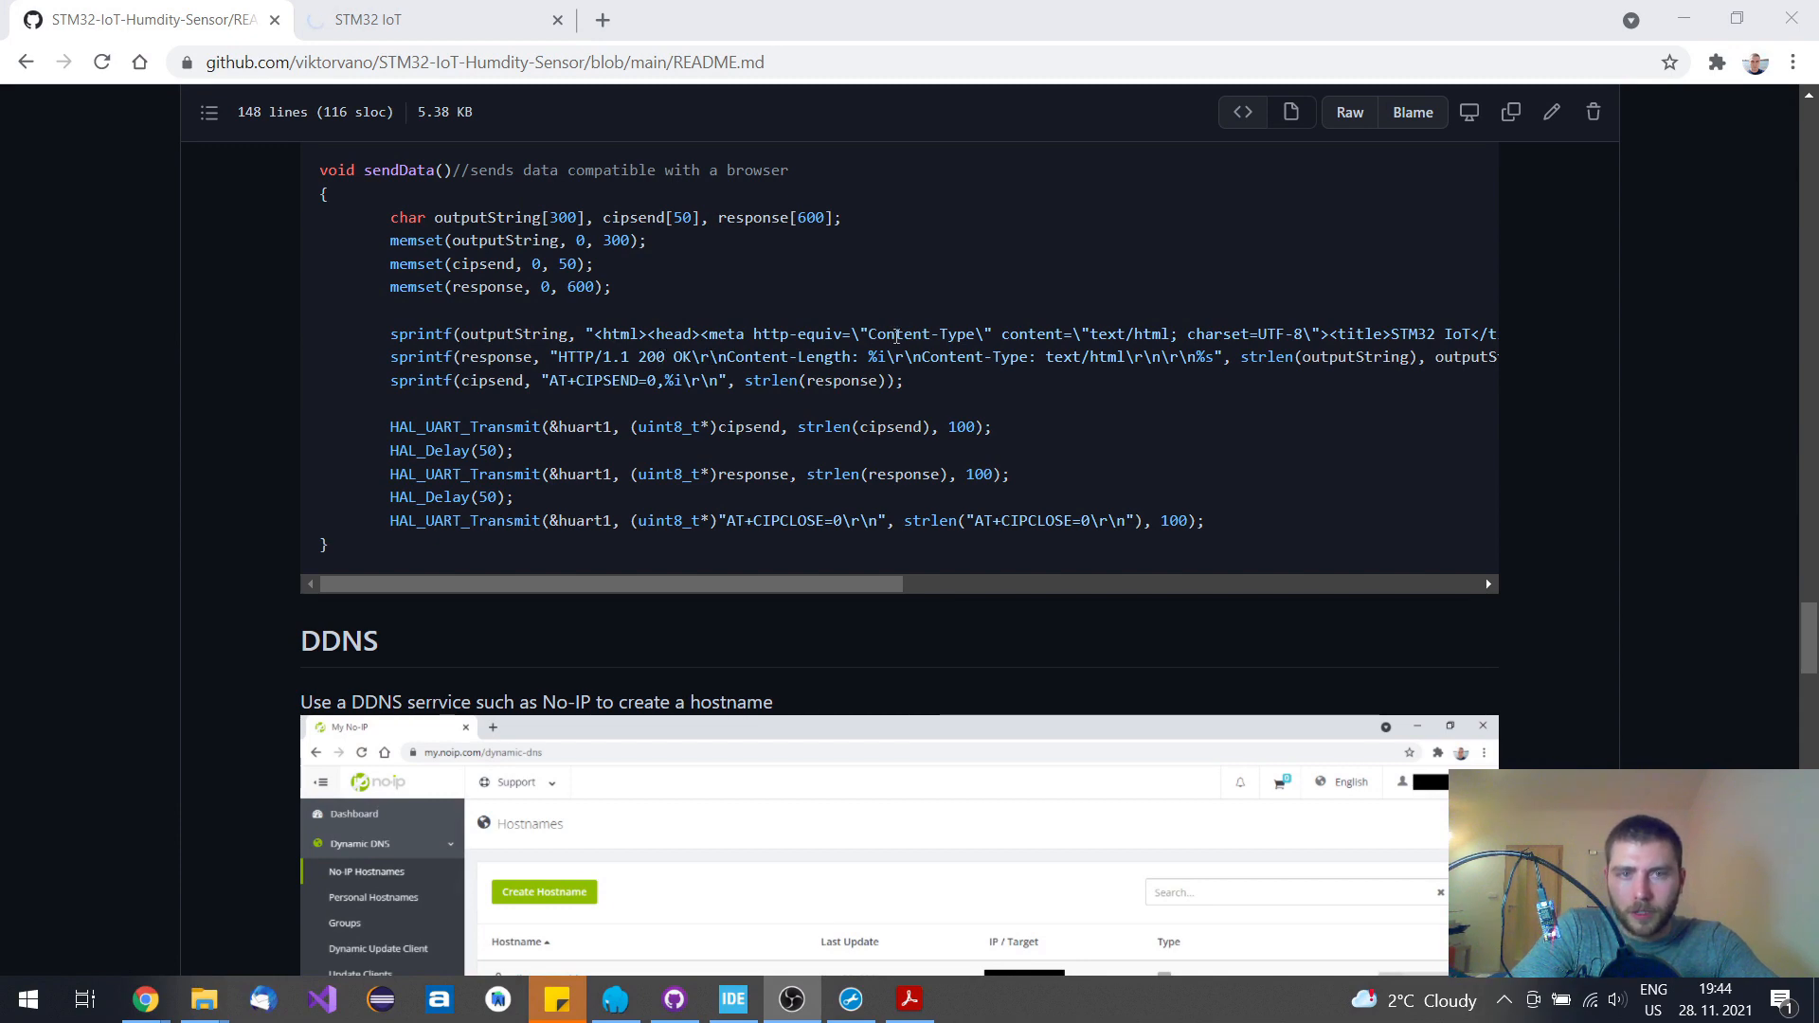
{"action": "scroll", "scroll_direction": "up", "scroll_amount": 3}
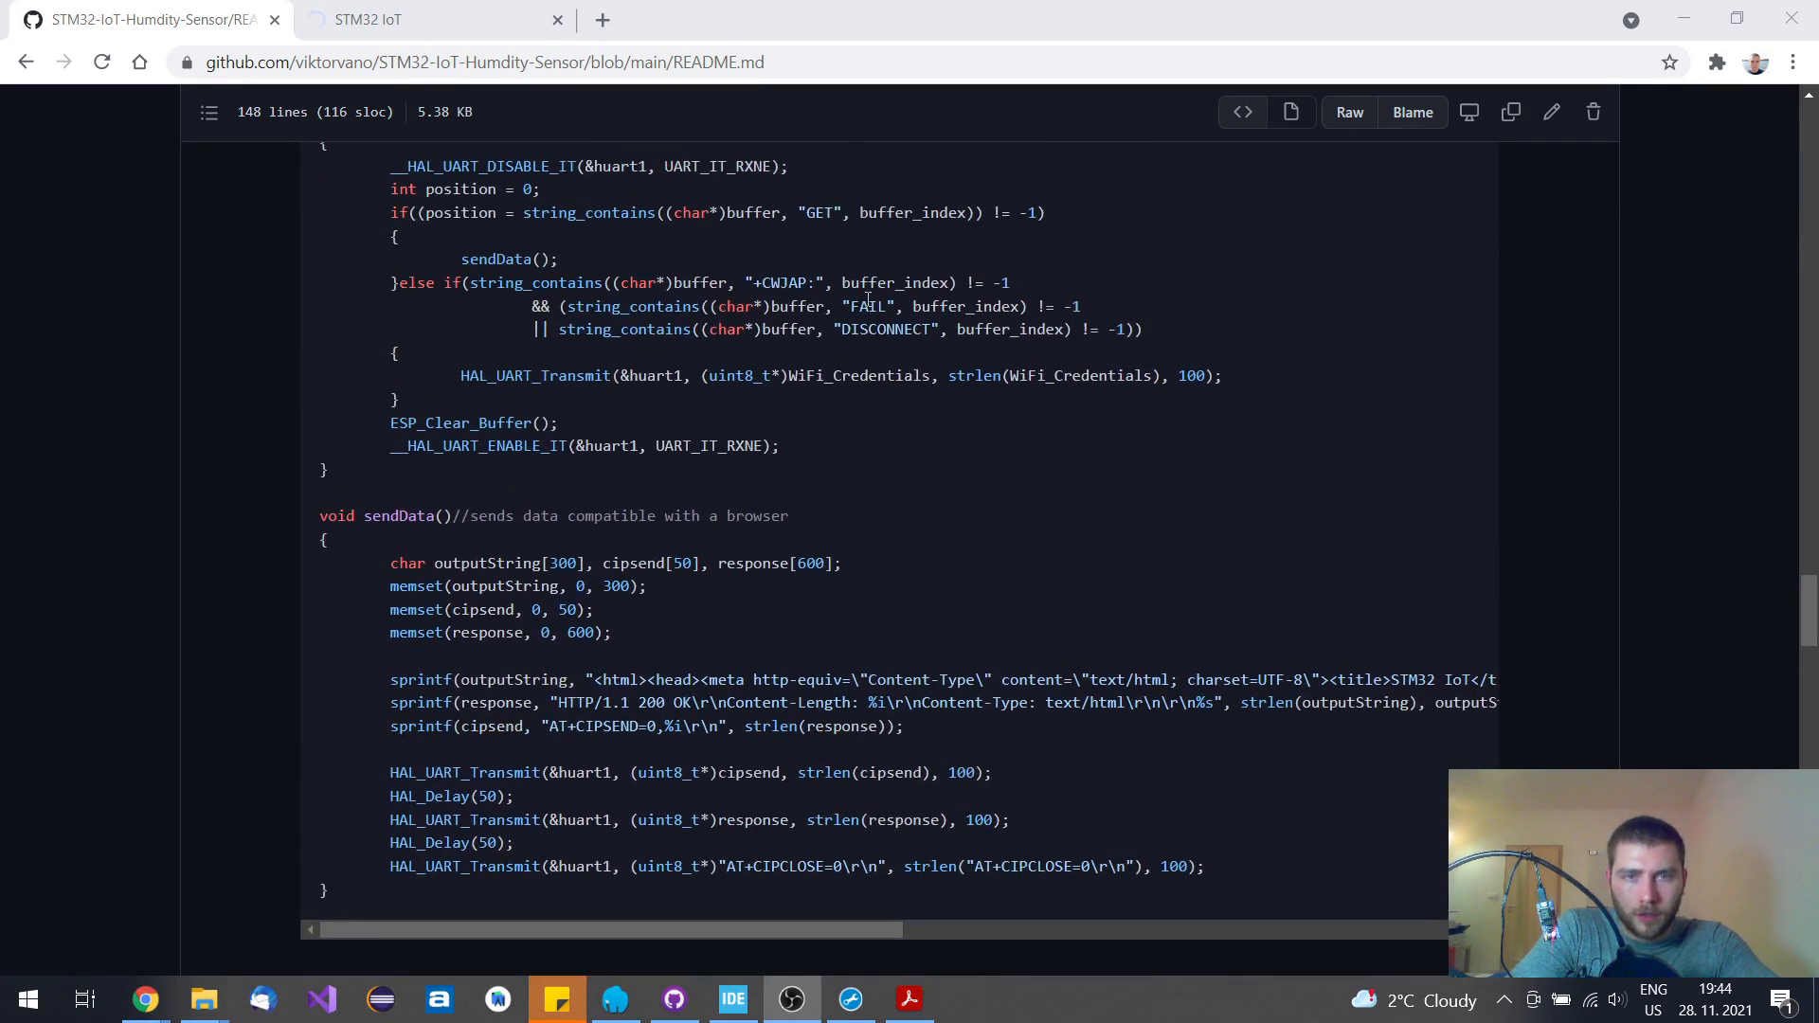
{"action": "double_click", "coordinate": [818, 212]}
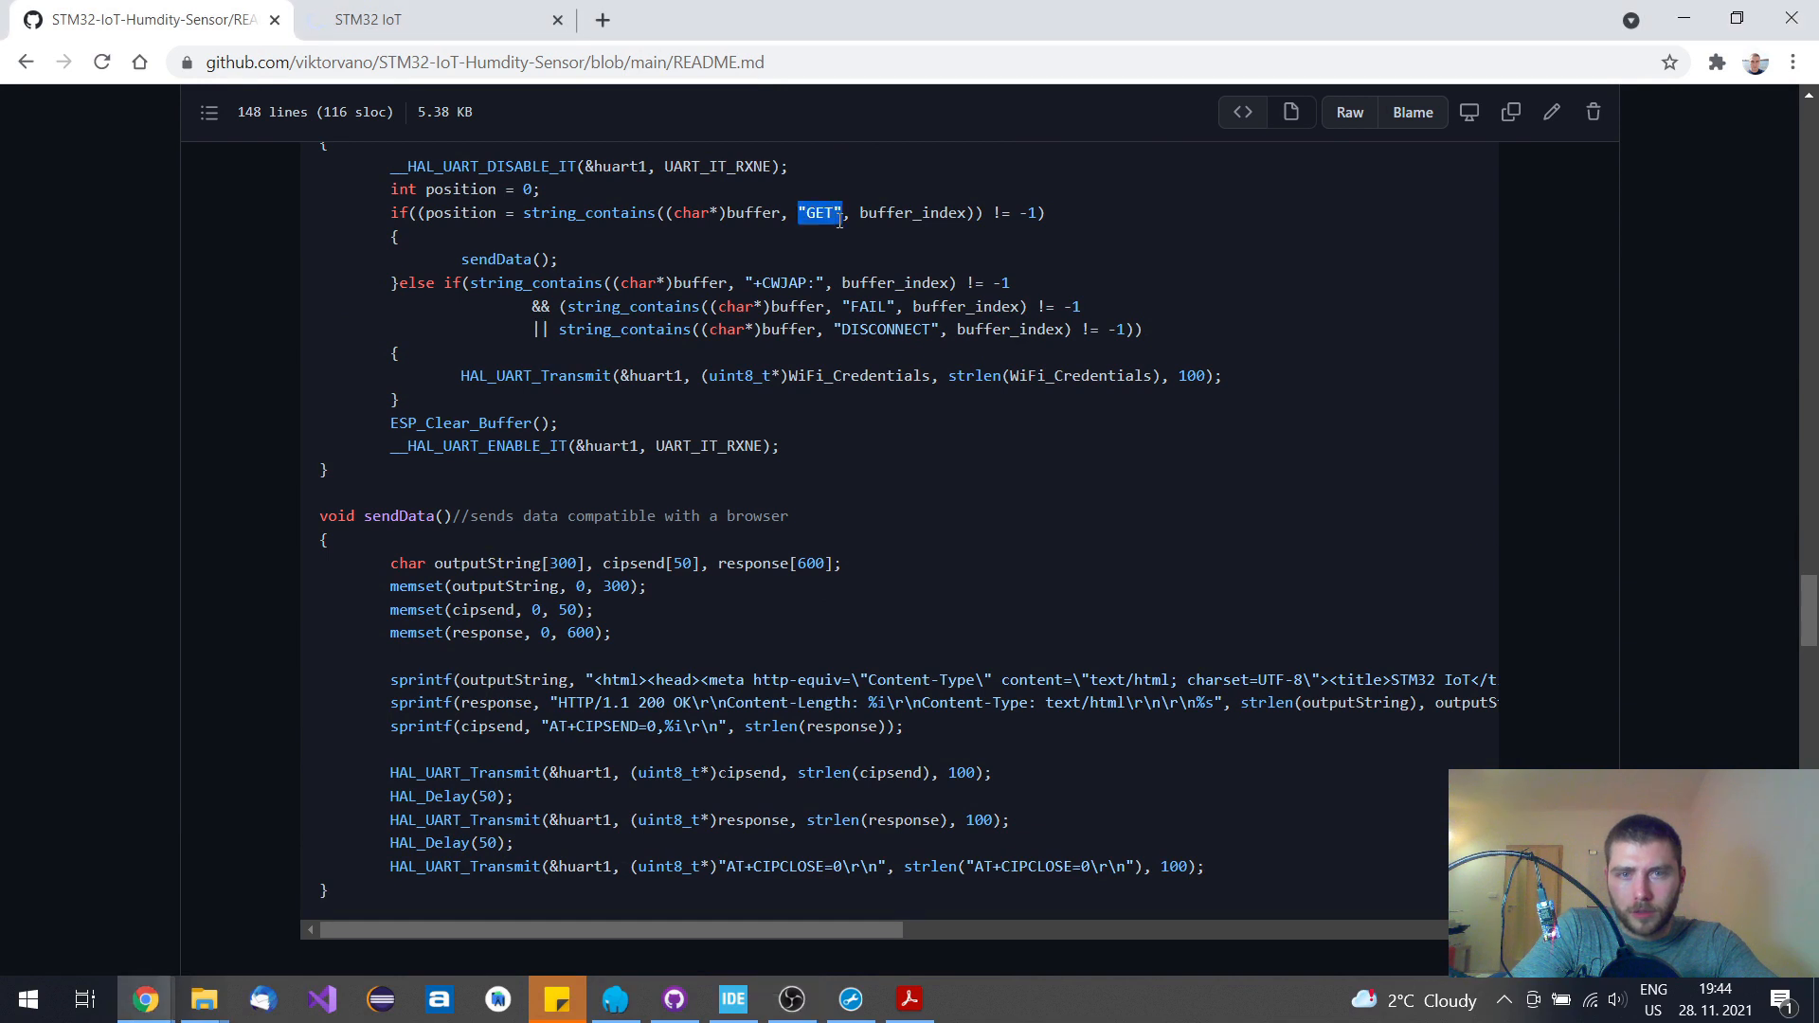
{"action": "mouse_move", "coordinate": [690, 360]}
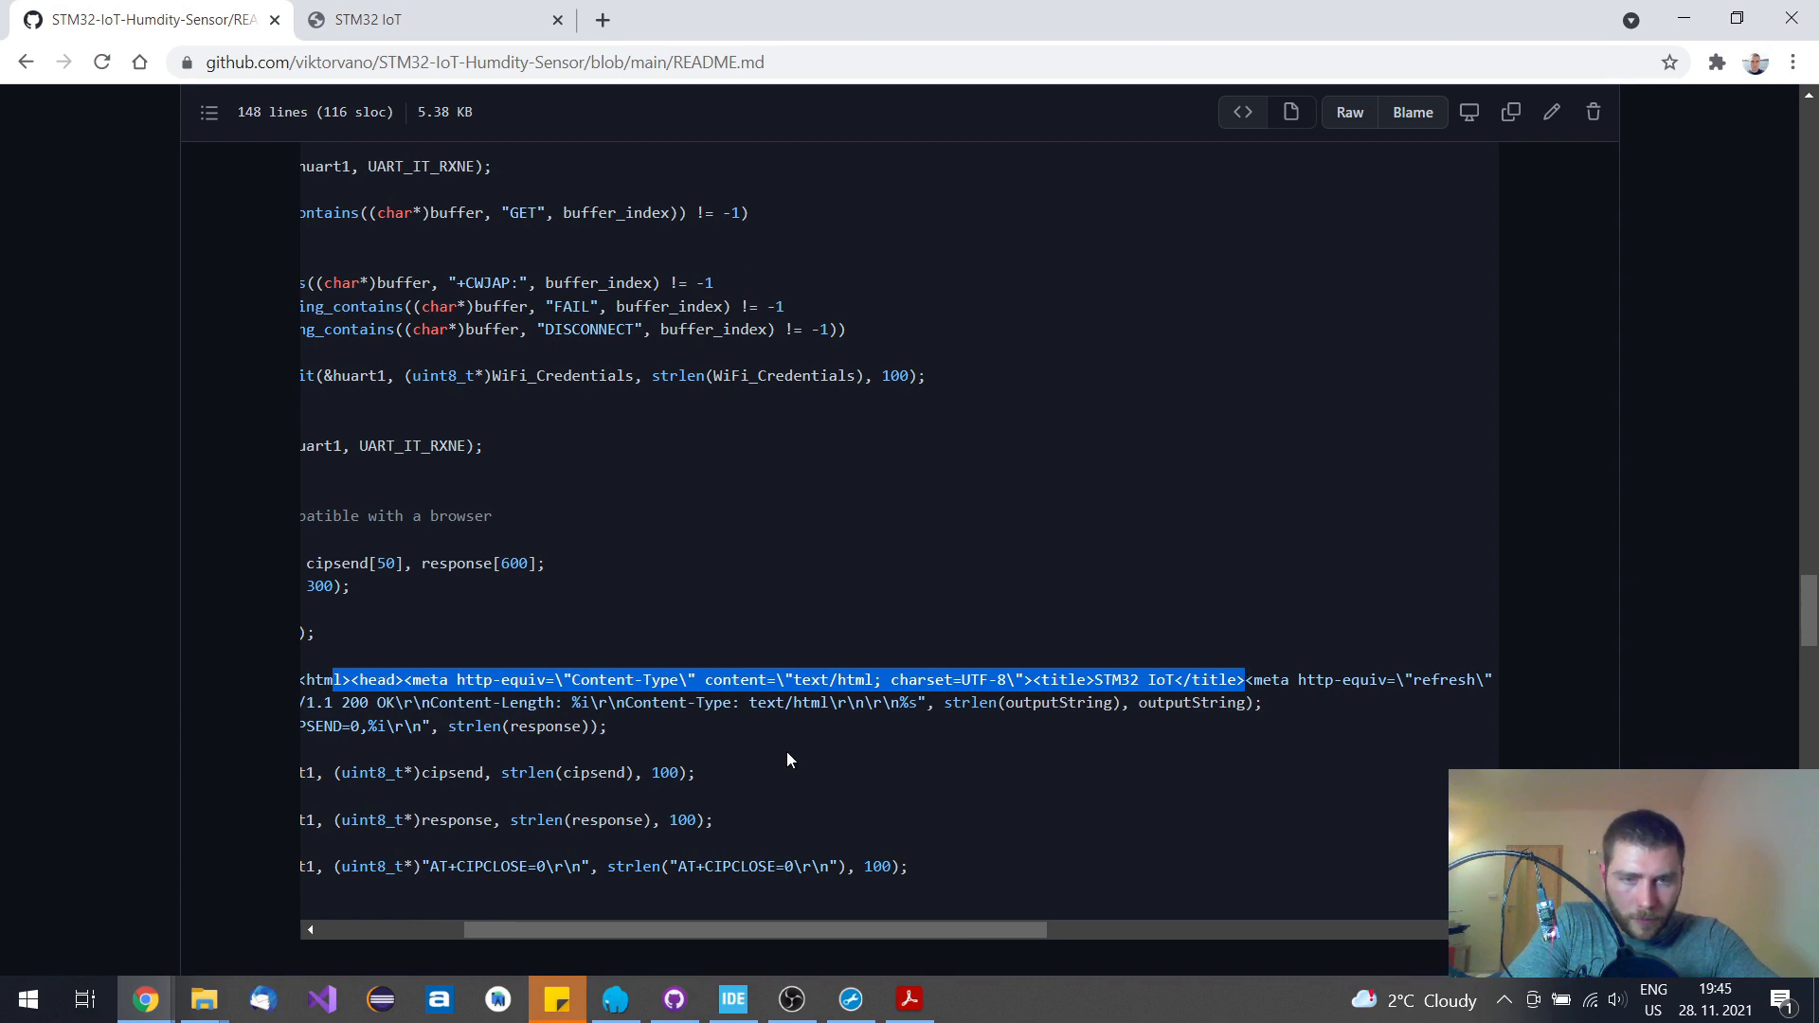
{"action": "left_click", "coordinate": [621, 702]}
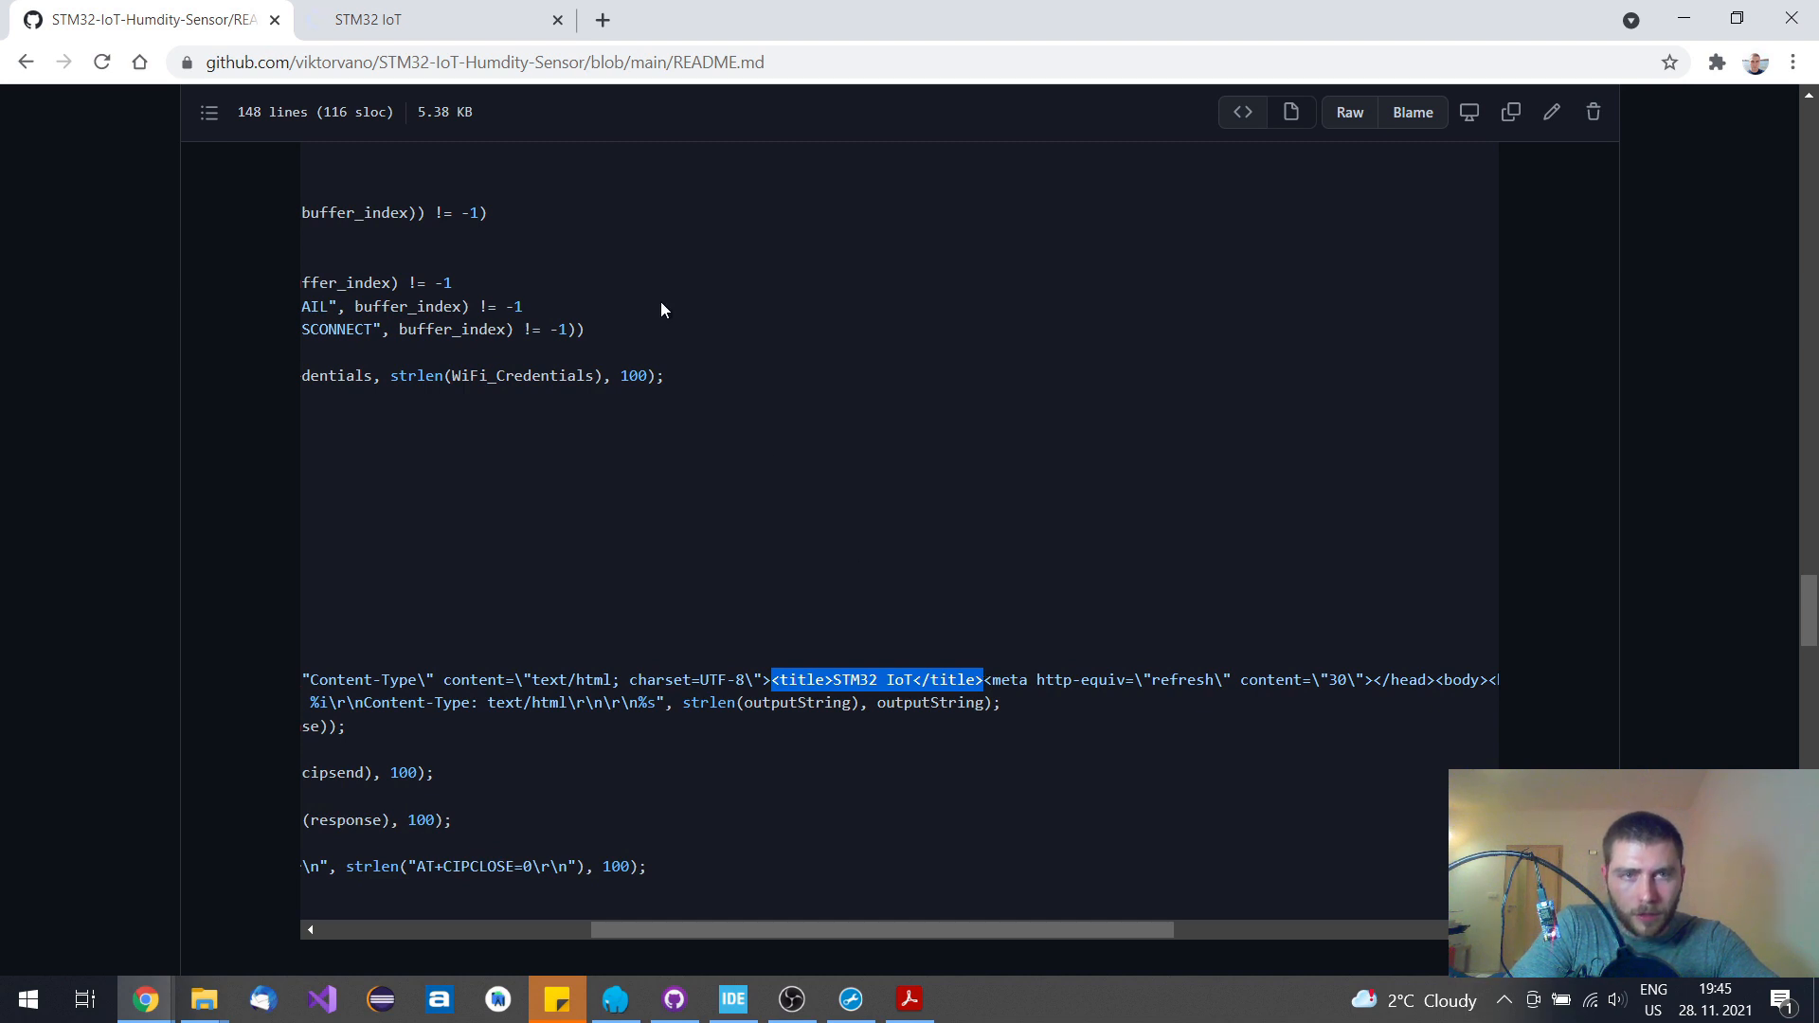
{"action": "left_click", "coordinate": [394, 20]}
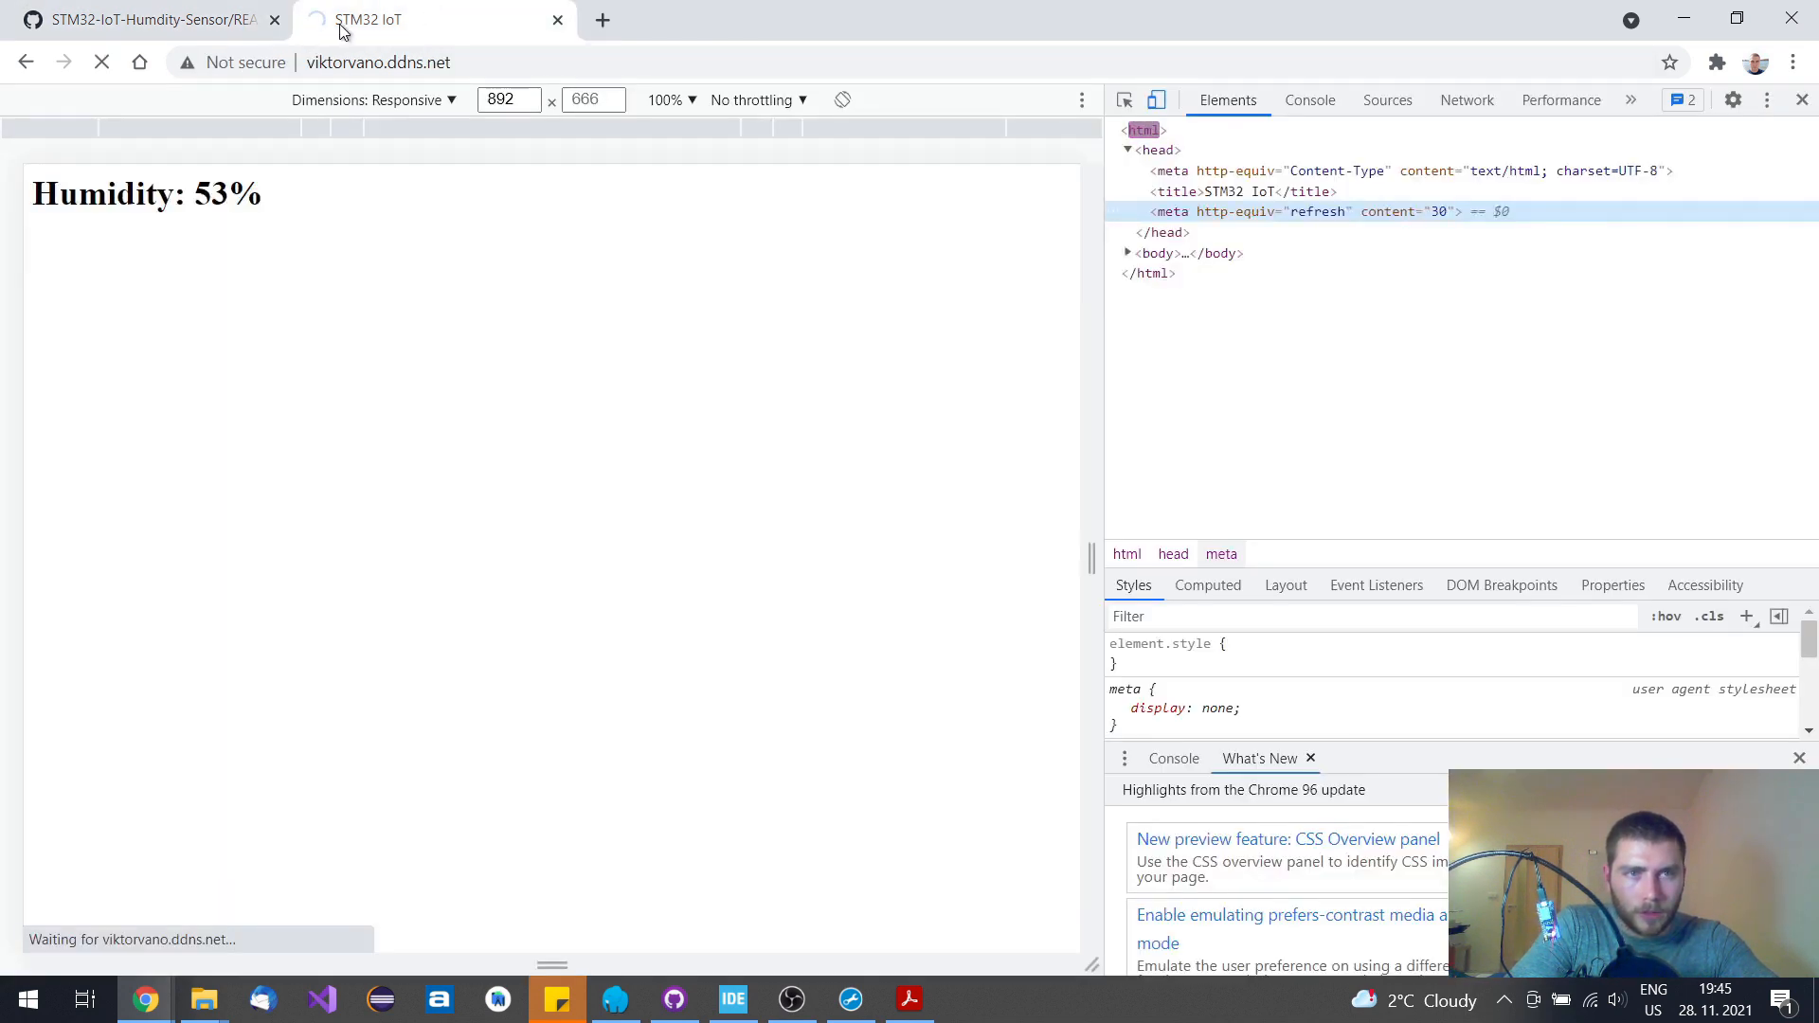
{"action": "mouse_move", "coordinate": [372, 20]}
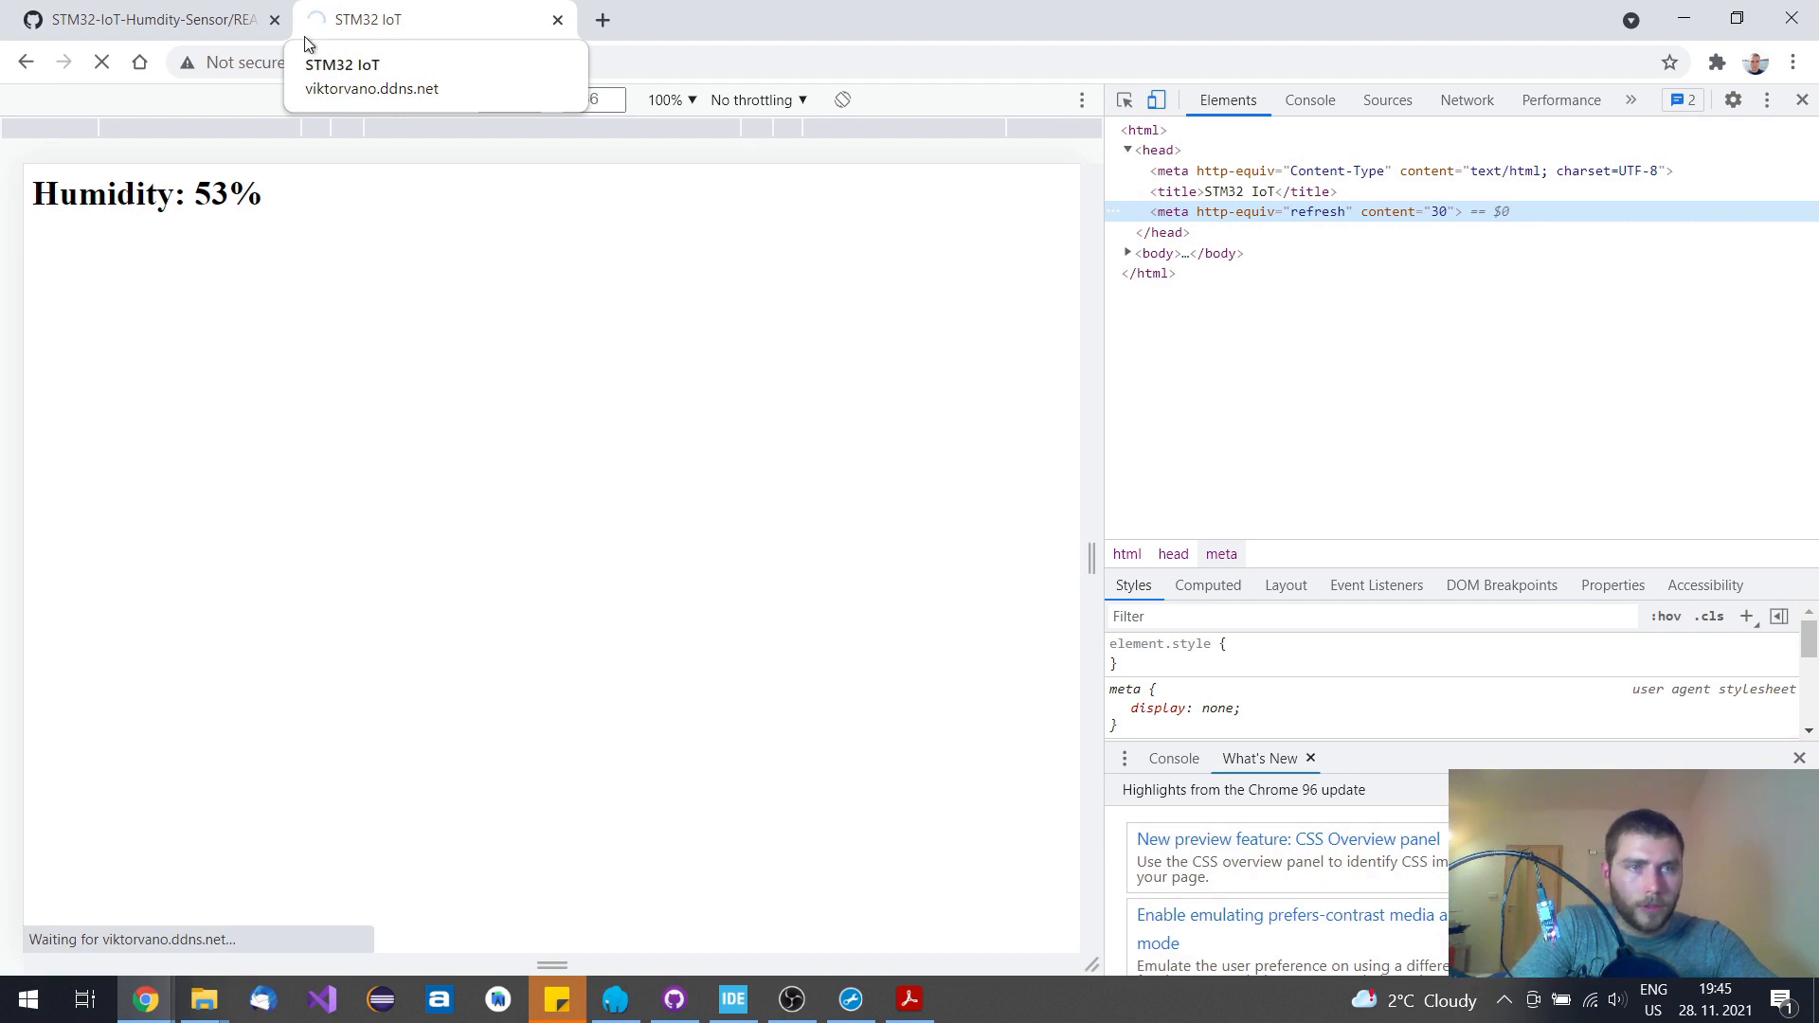
{"action": "left_click", "coordinate": [145, 20]}
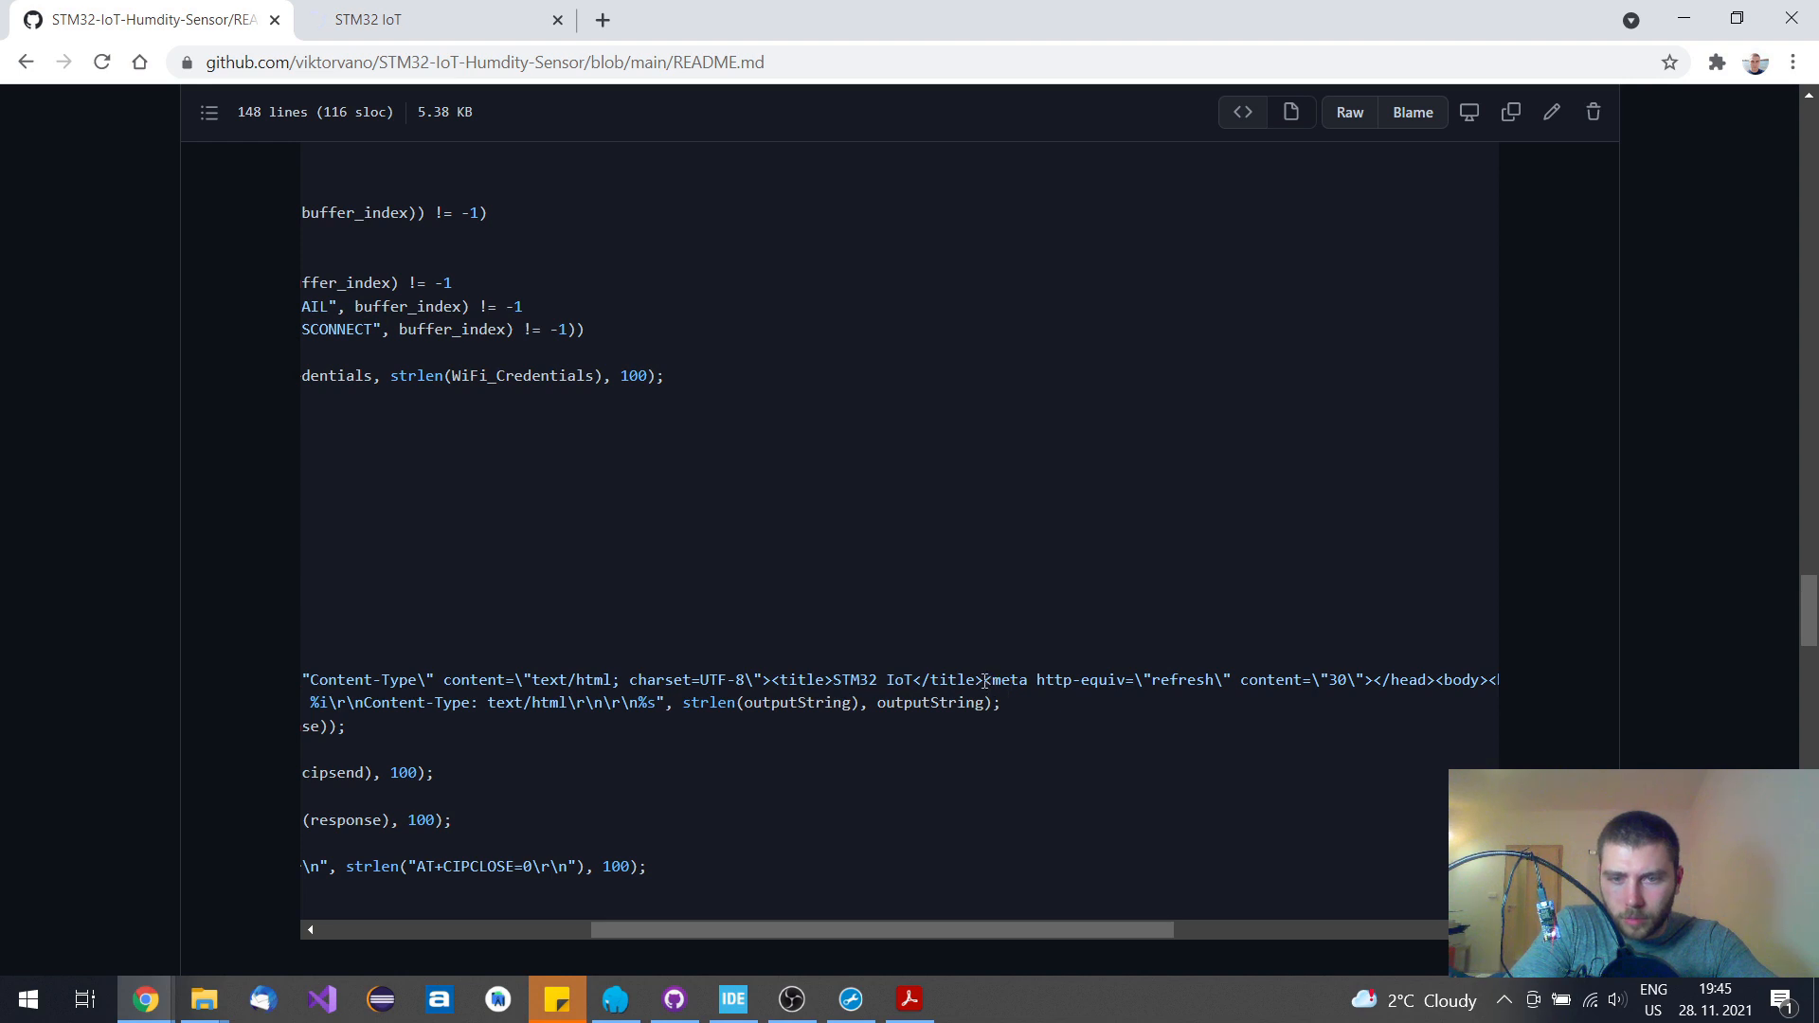
{"action": "double_click", "coordinate": [1175, 681]}
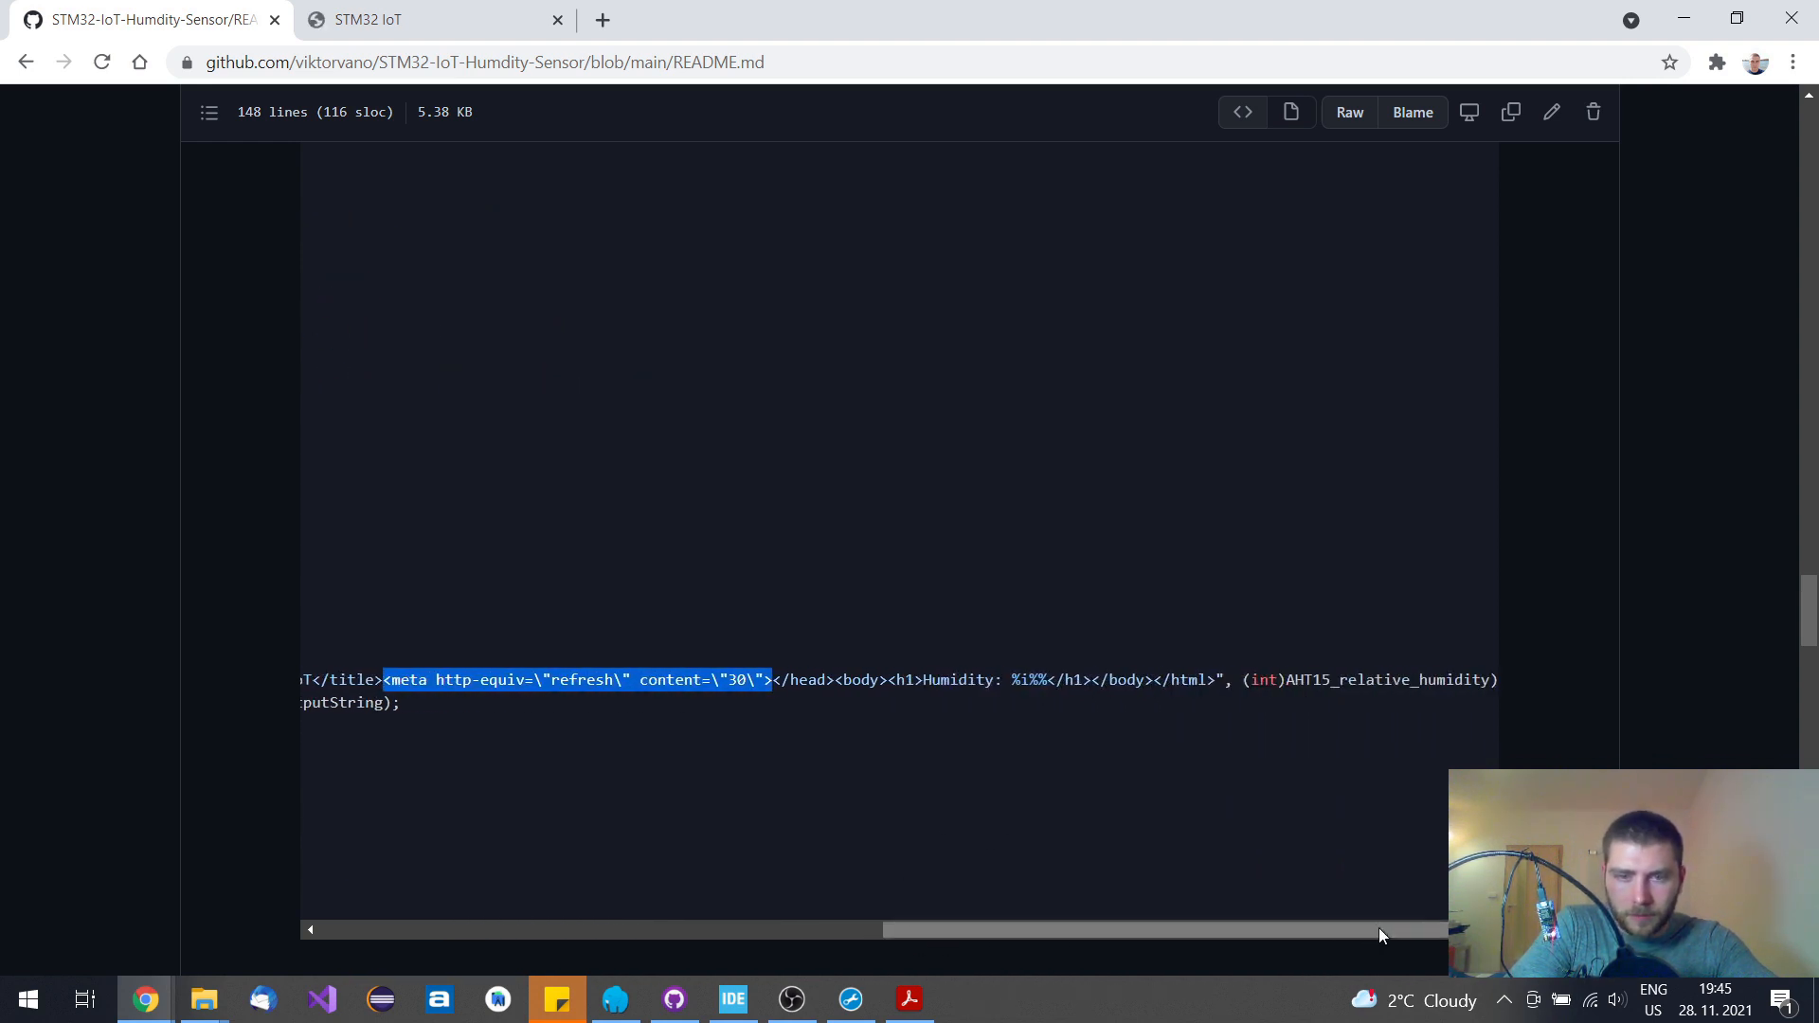
{"action": "left_click", "coordinate": [859, 681]}
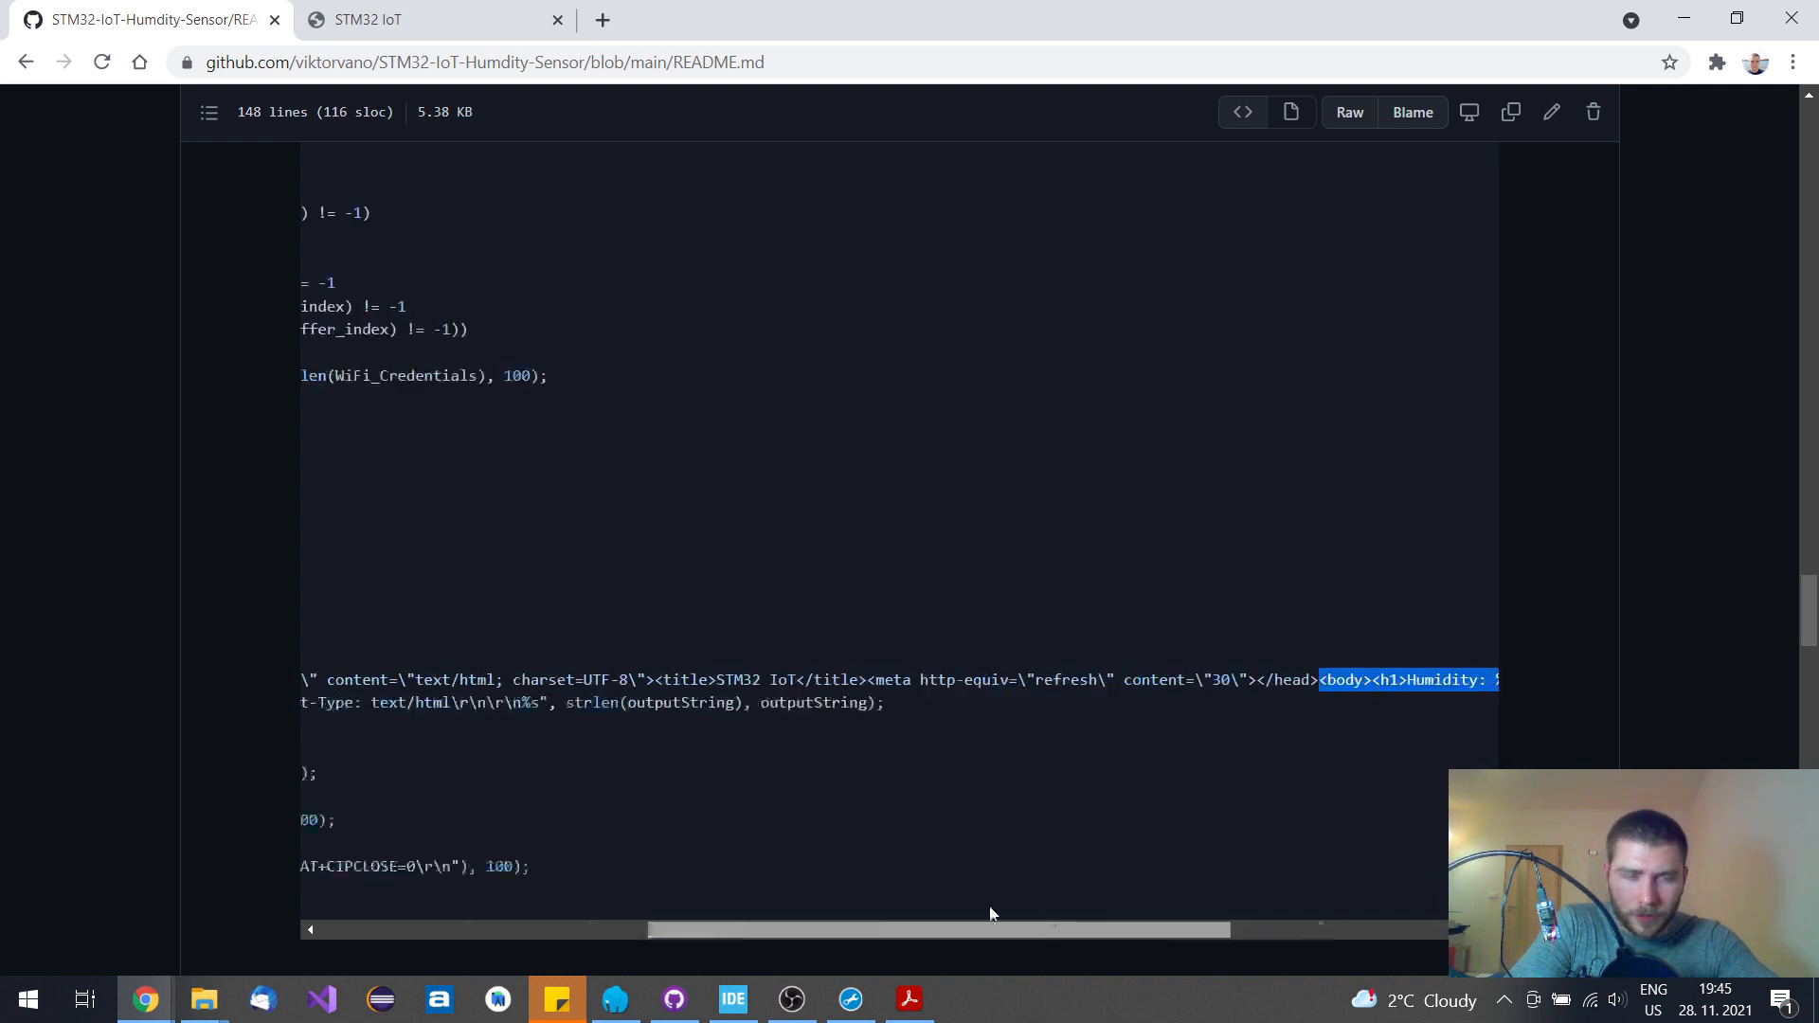
{"action": "left_click", "coordinate": [365, 20]}
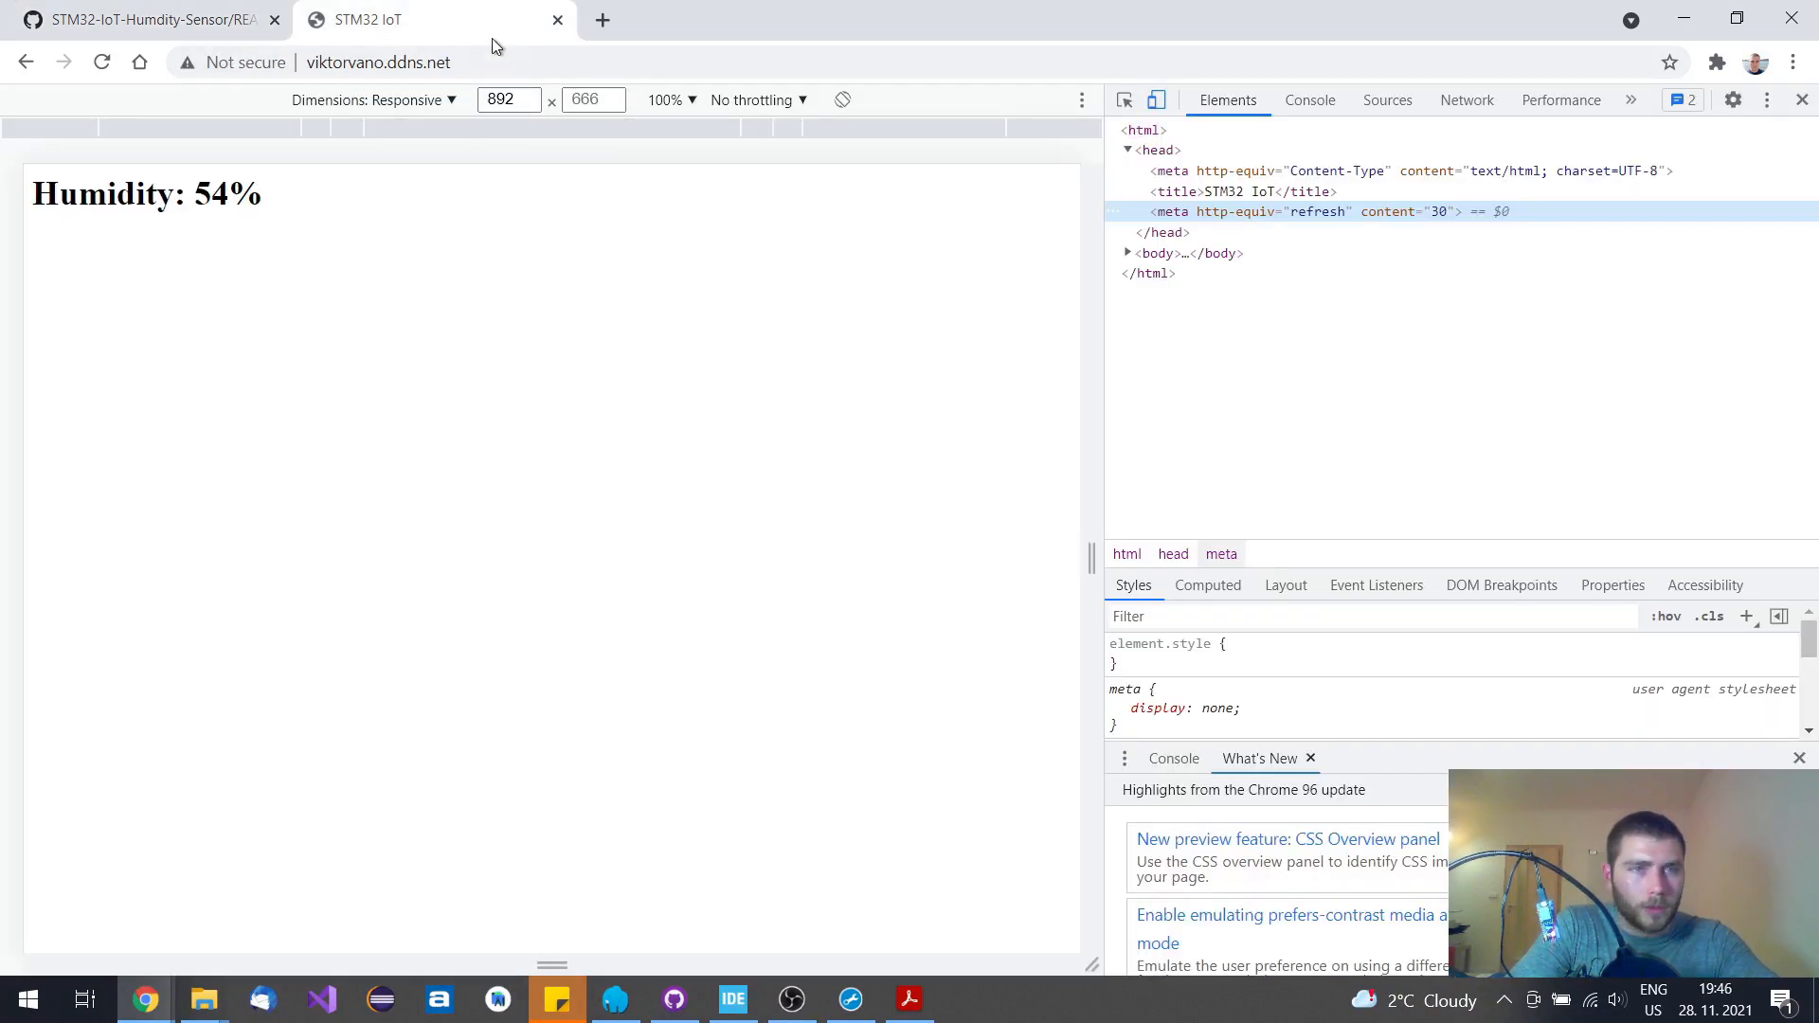
{"action": "left_click", "coordinate": [145, 20]}
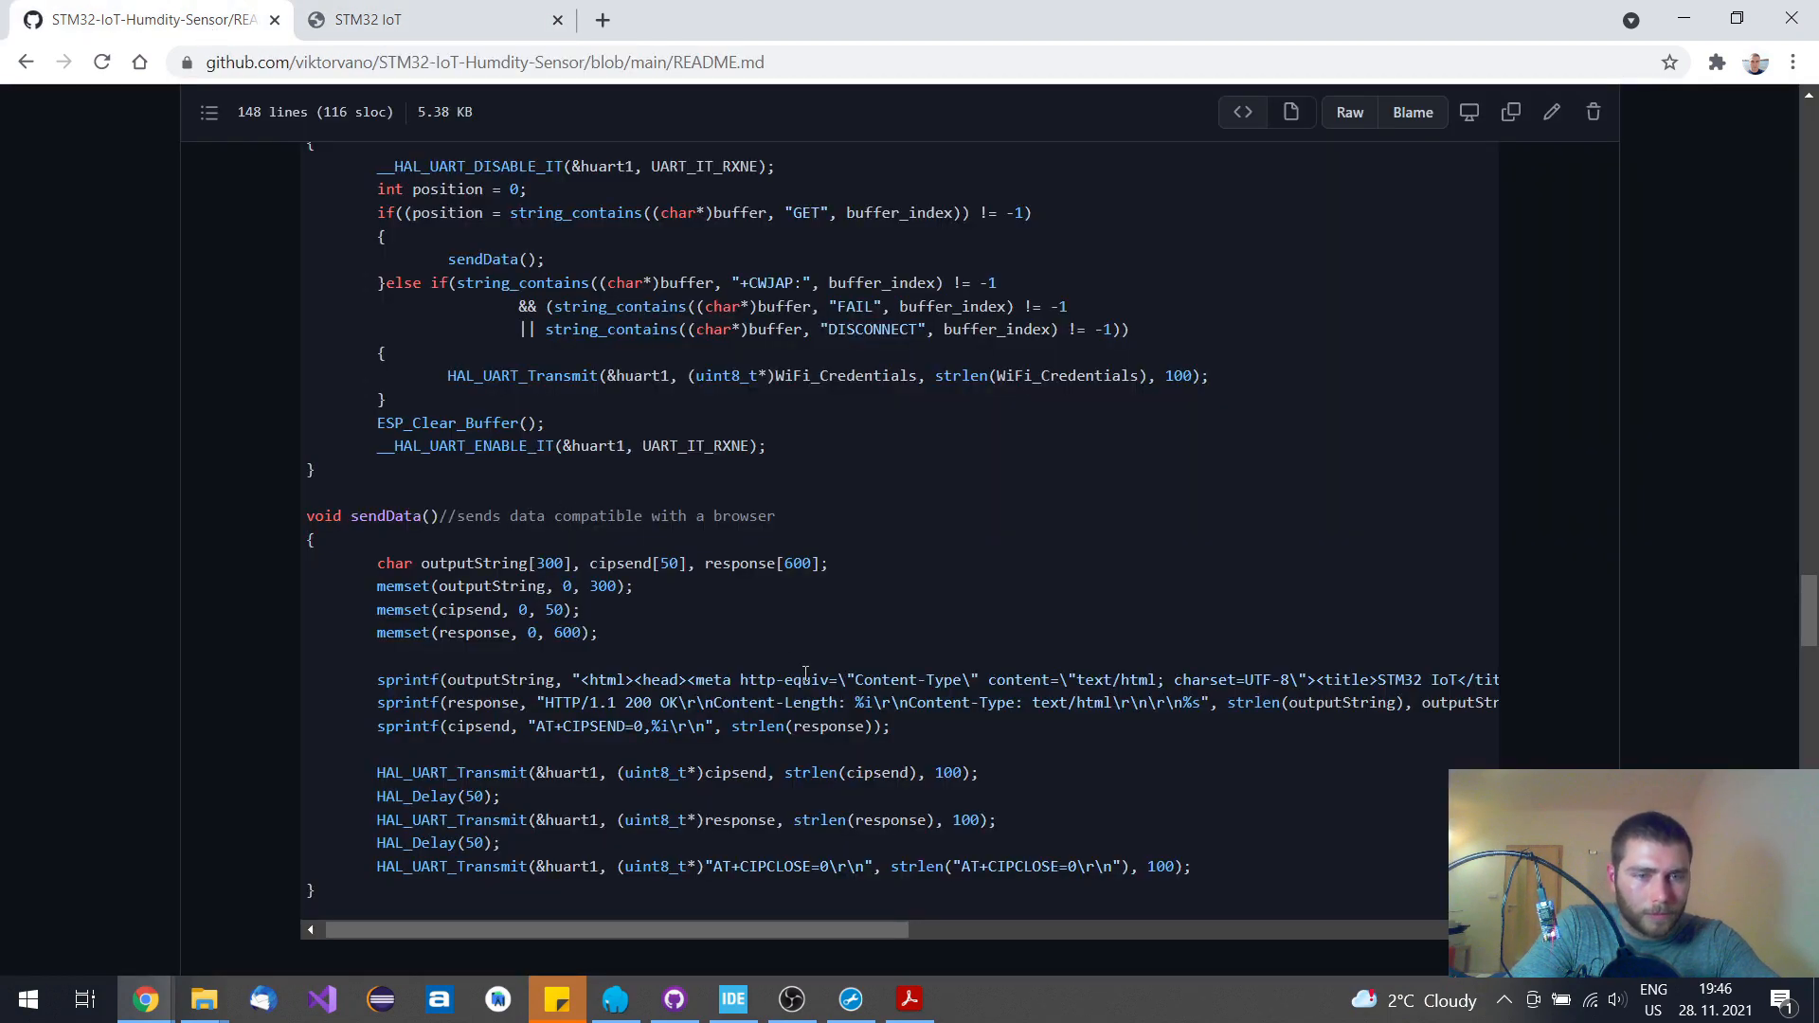
{"action": "mouse_move", "coordinate": [244, 632]}
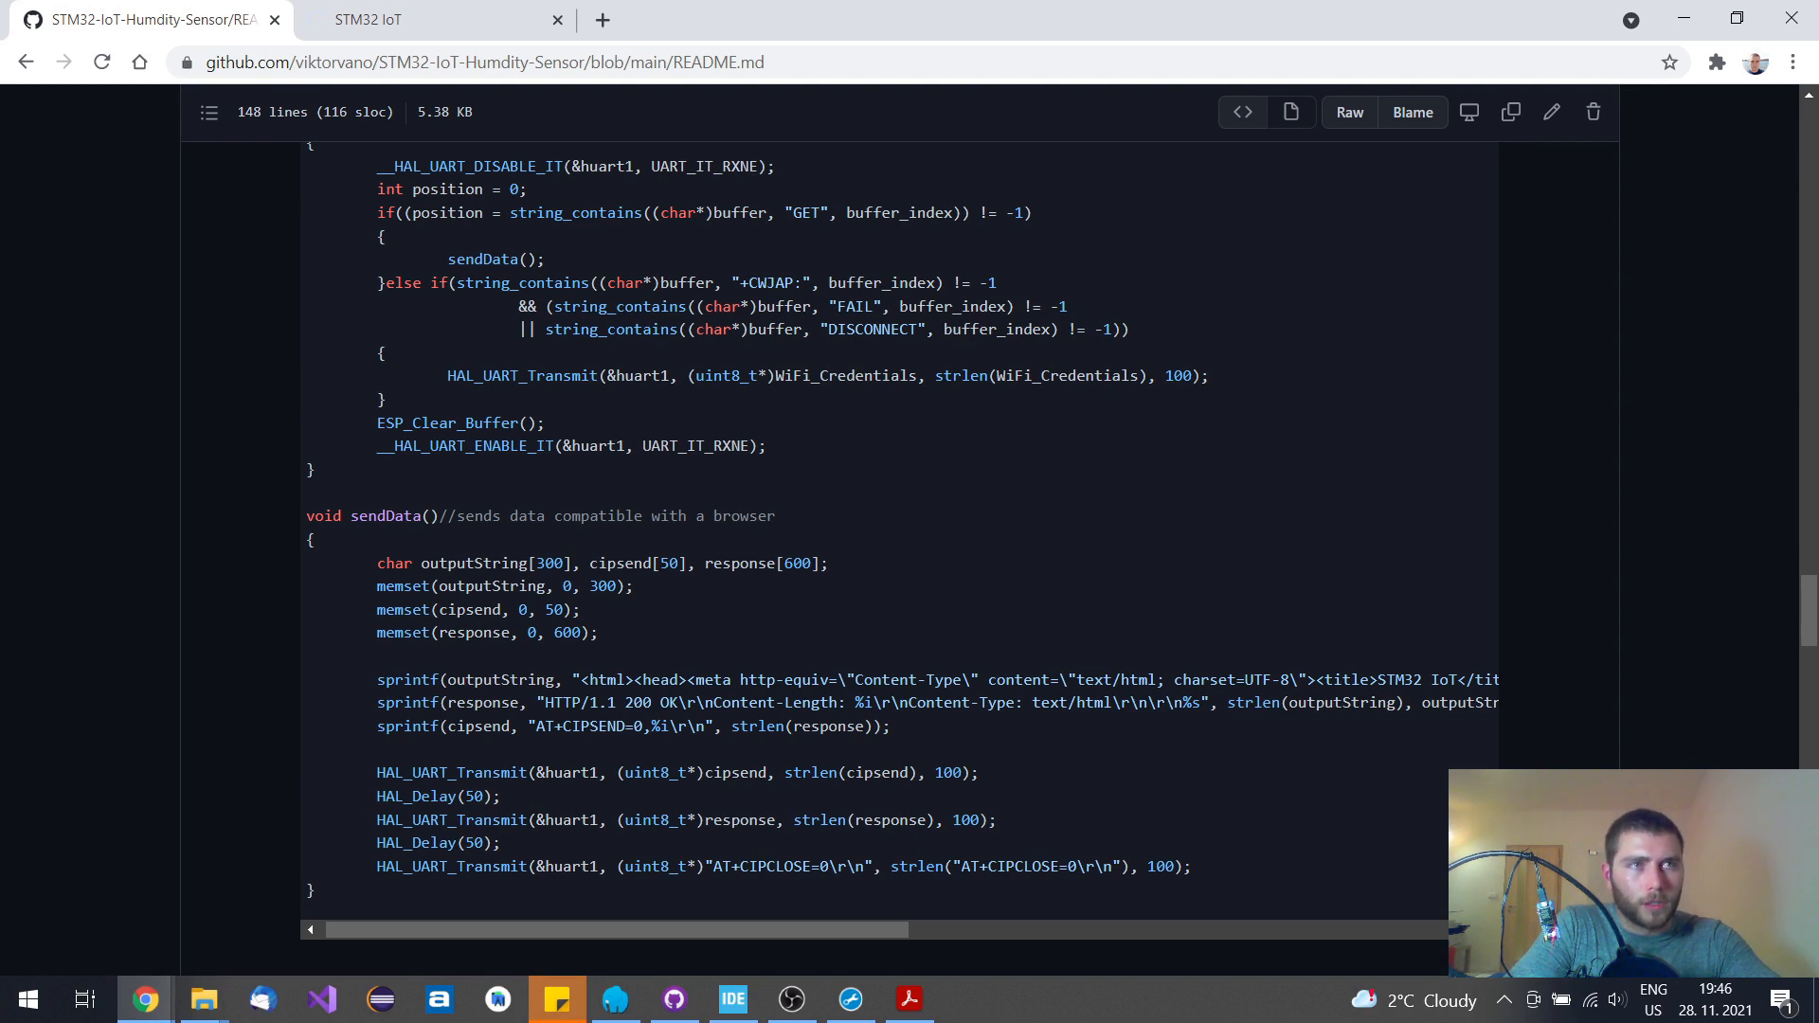
{"action": "scroll", "scroll_direction": "down", "scroll_amount": 3}
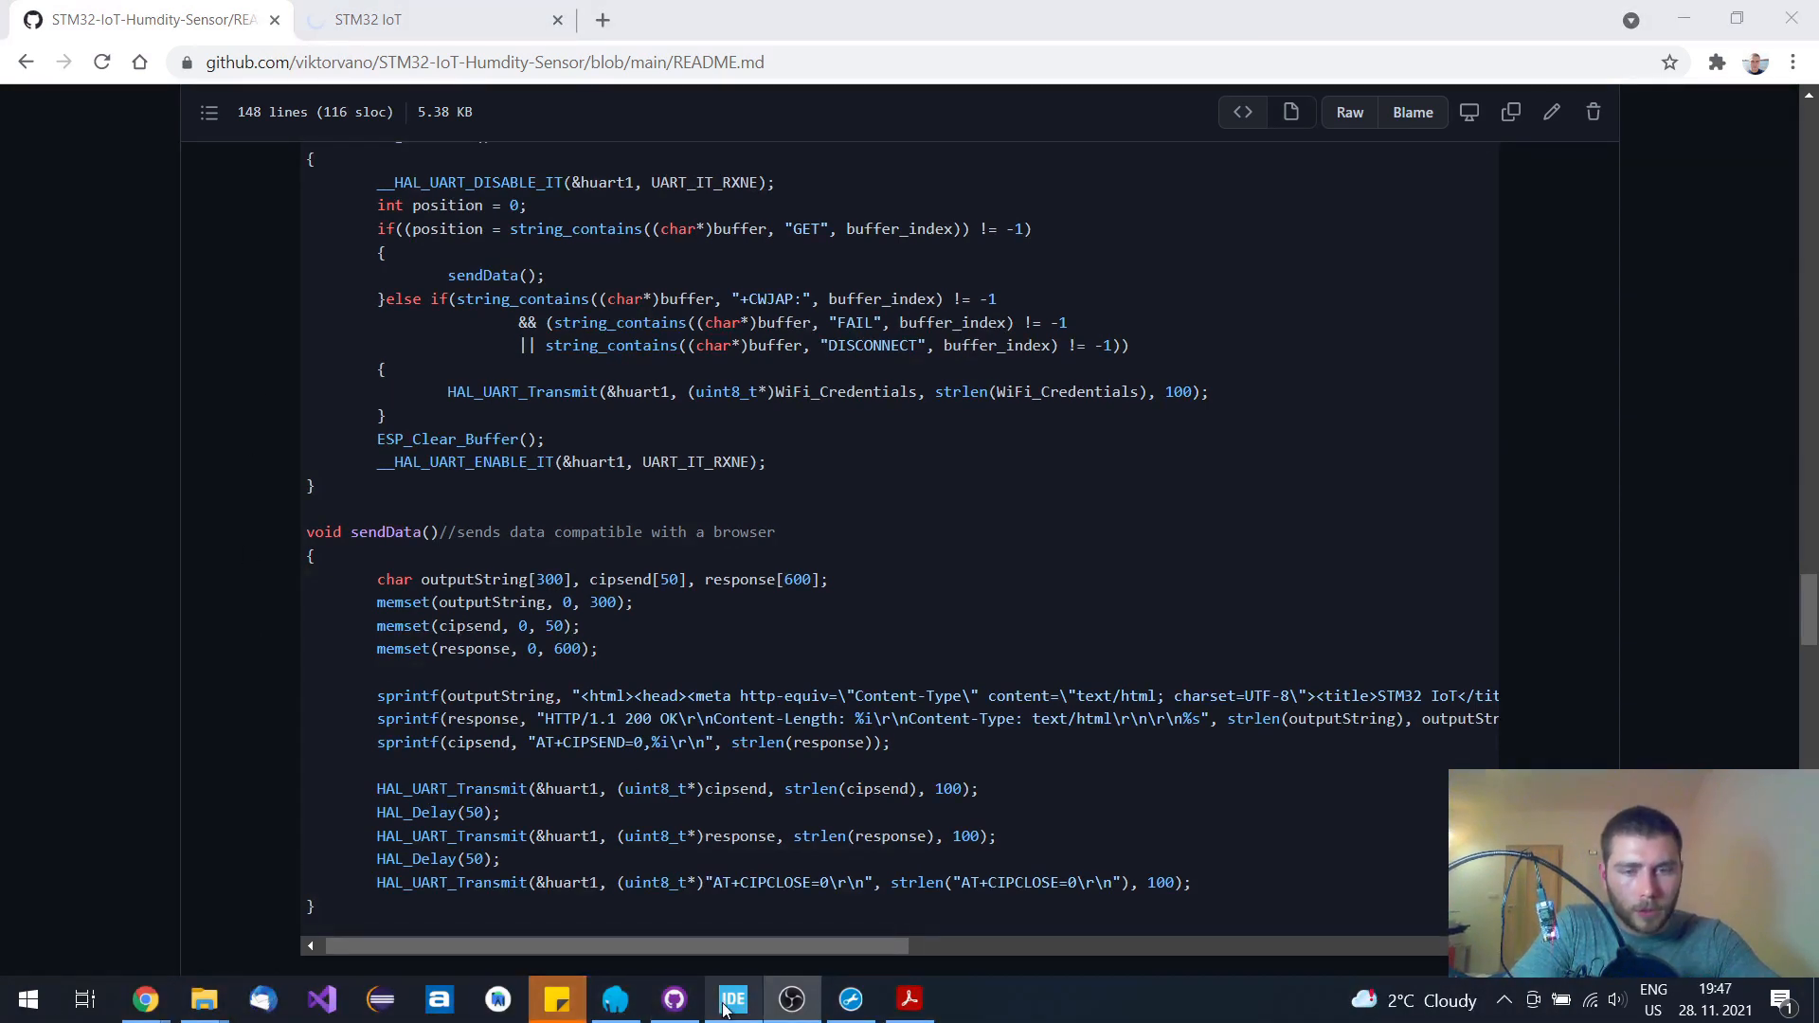
Bring up STM32CubeIDE and highlight the TIM3 handler's 1-second tick and every-30-seconds measure condition
{"action": "left_click", "coordinate": [732, 999]}
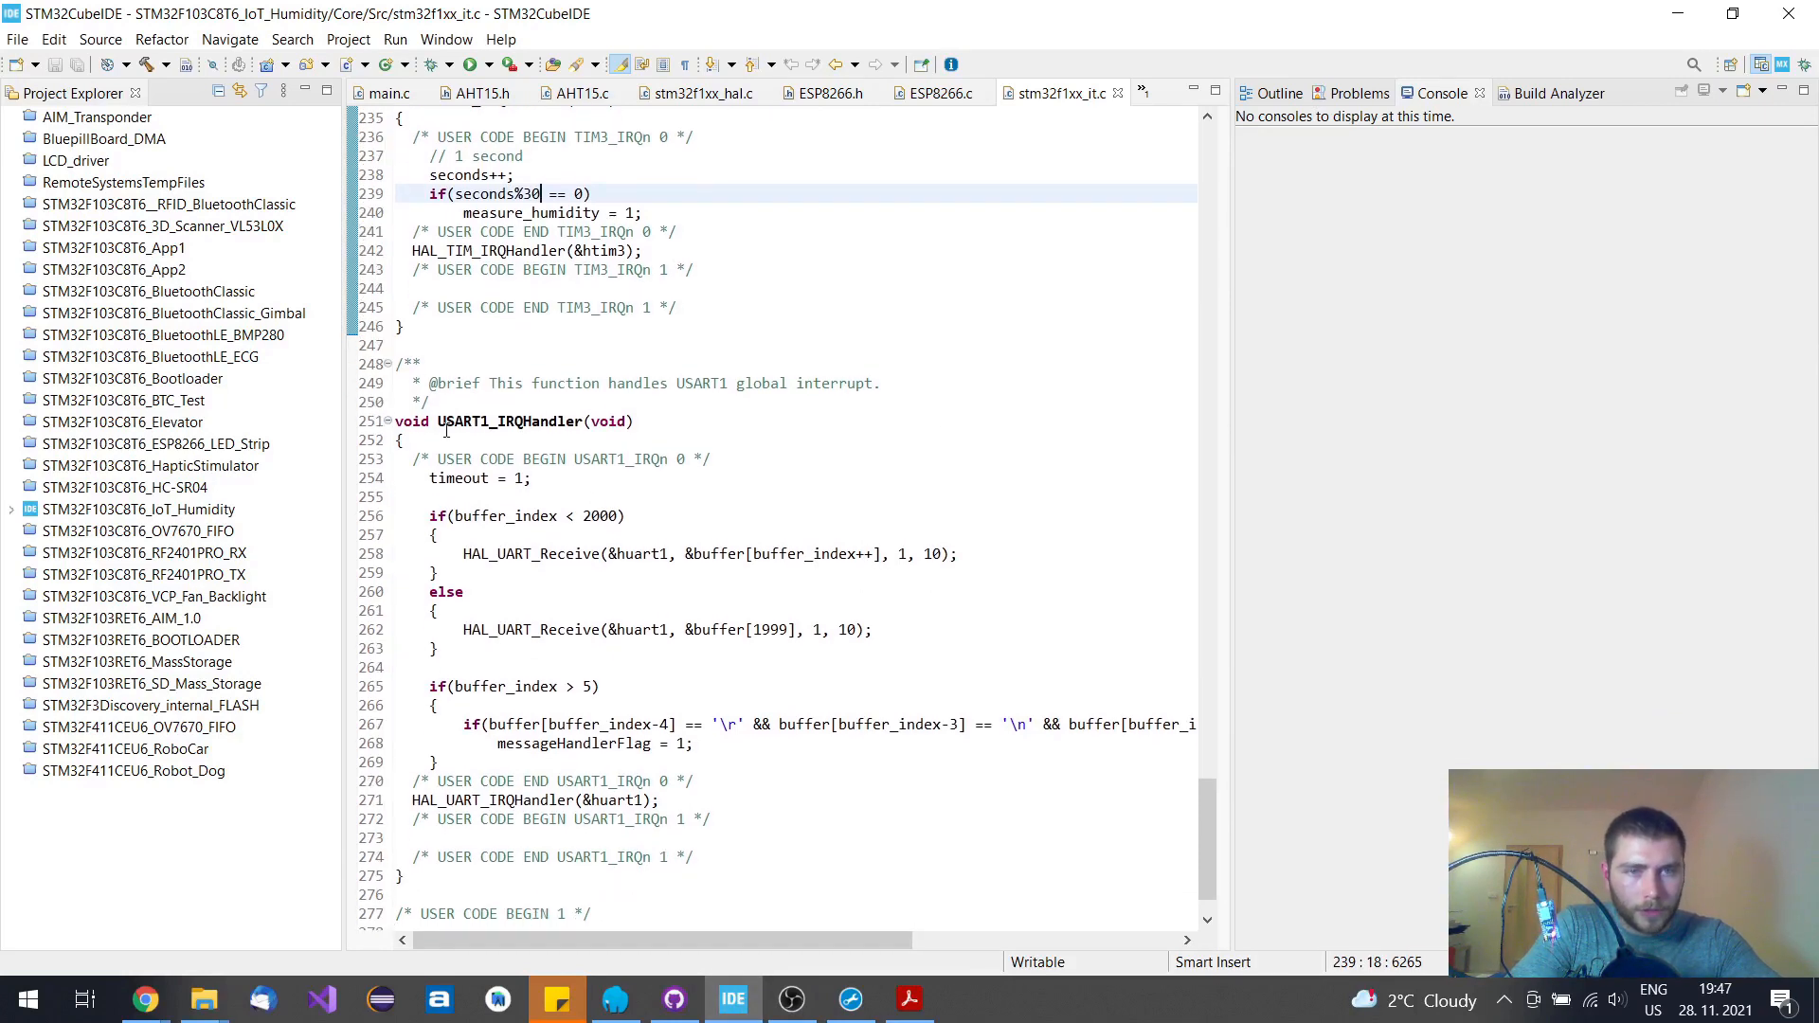
{"action": "mouse_move", "coordinate": [570, 513]}
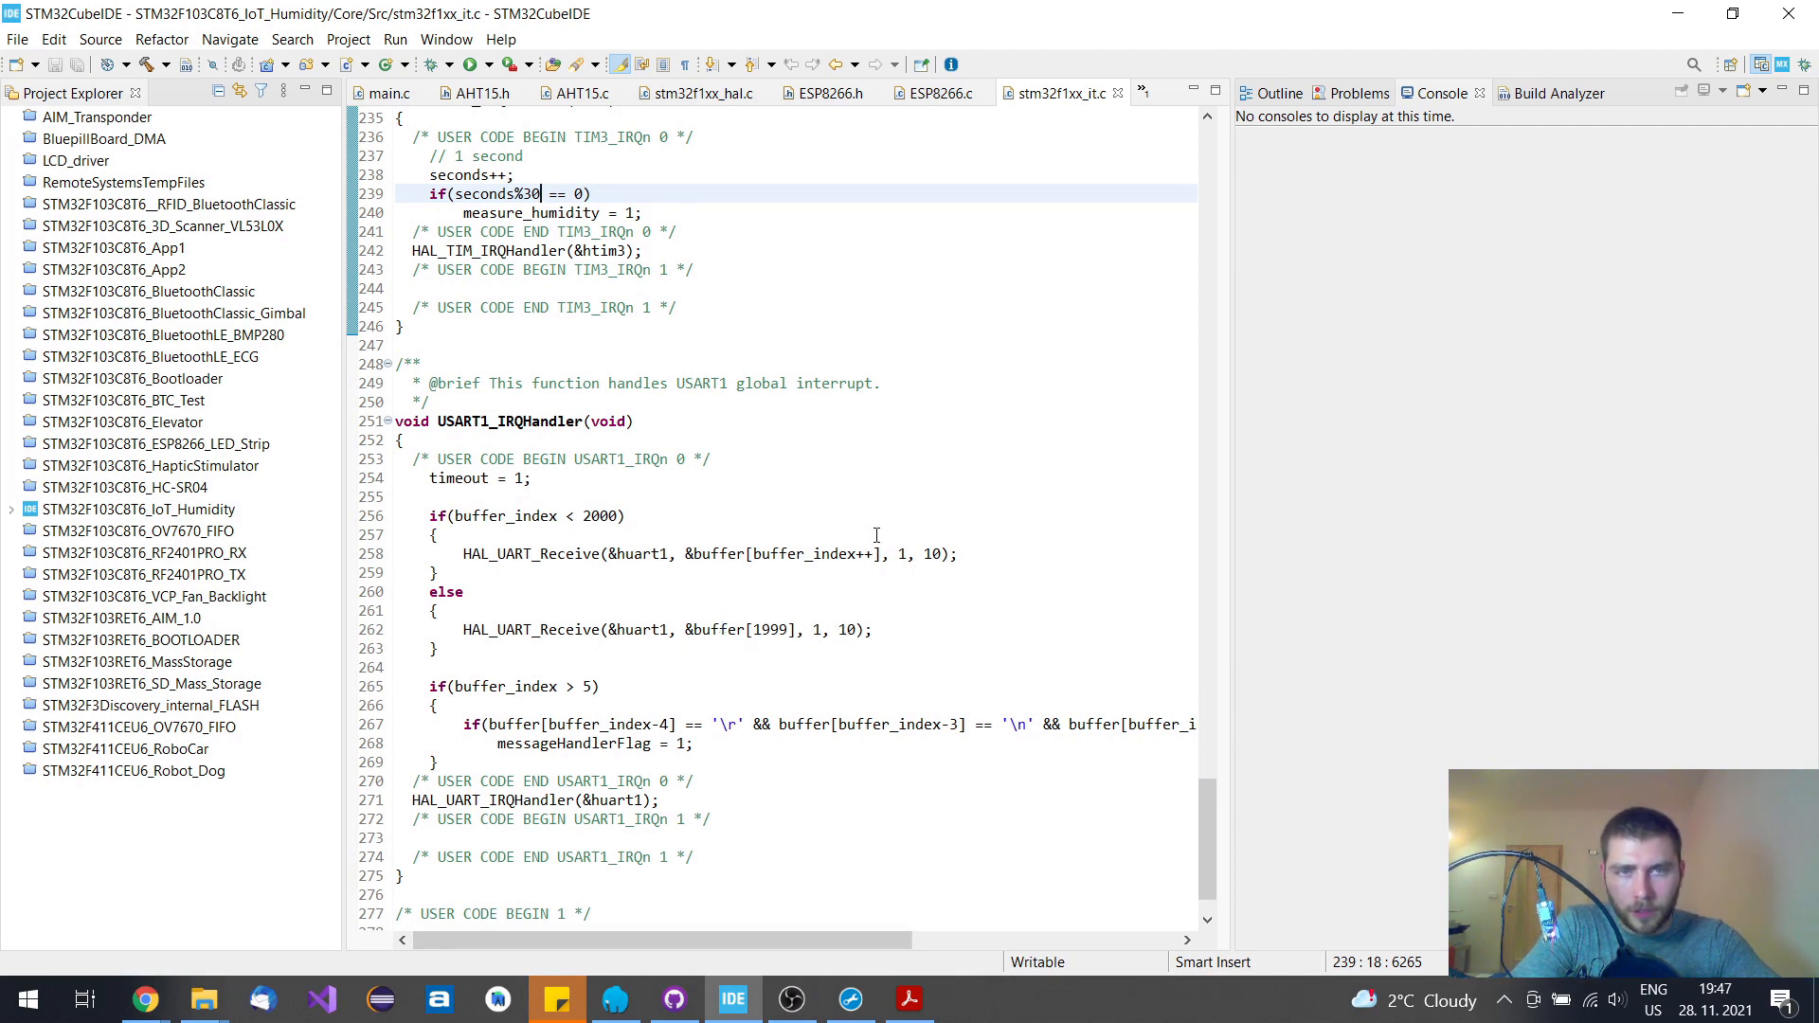
{"action": "scroll", "scroll_direction": "up", "scroll_amount": 3}
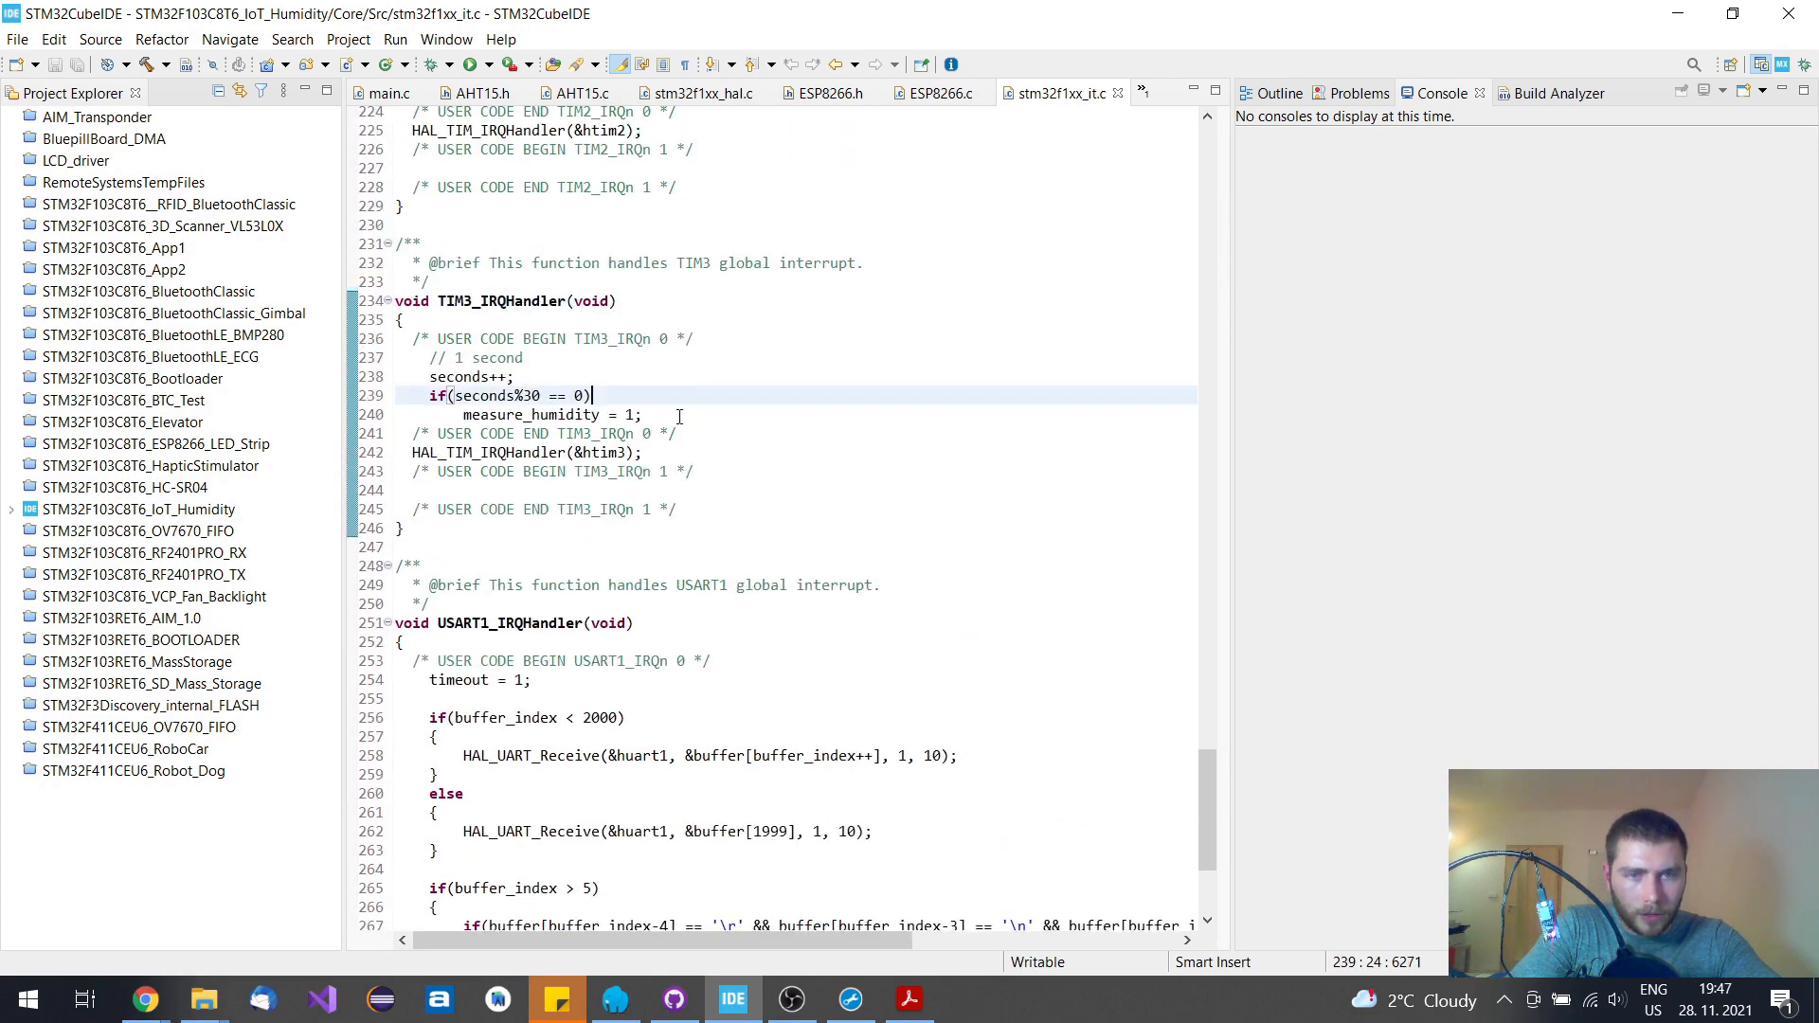
{"action": "left_click", "coordinate": [464, 357]}
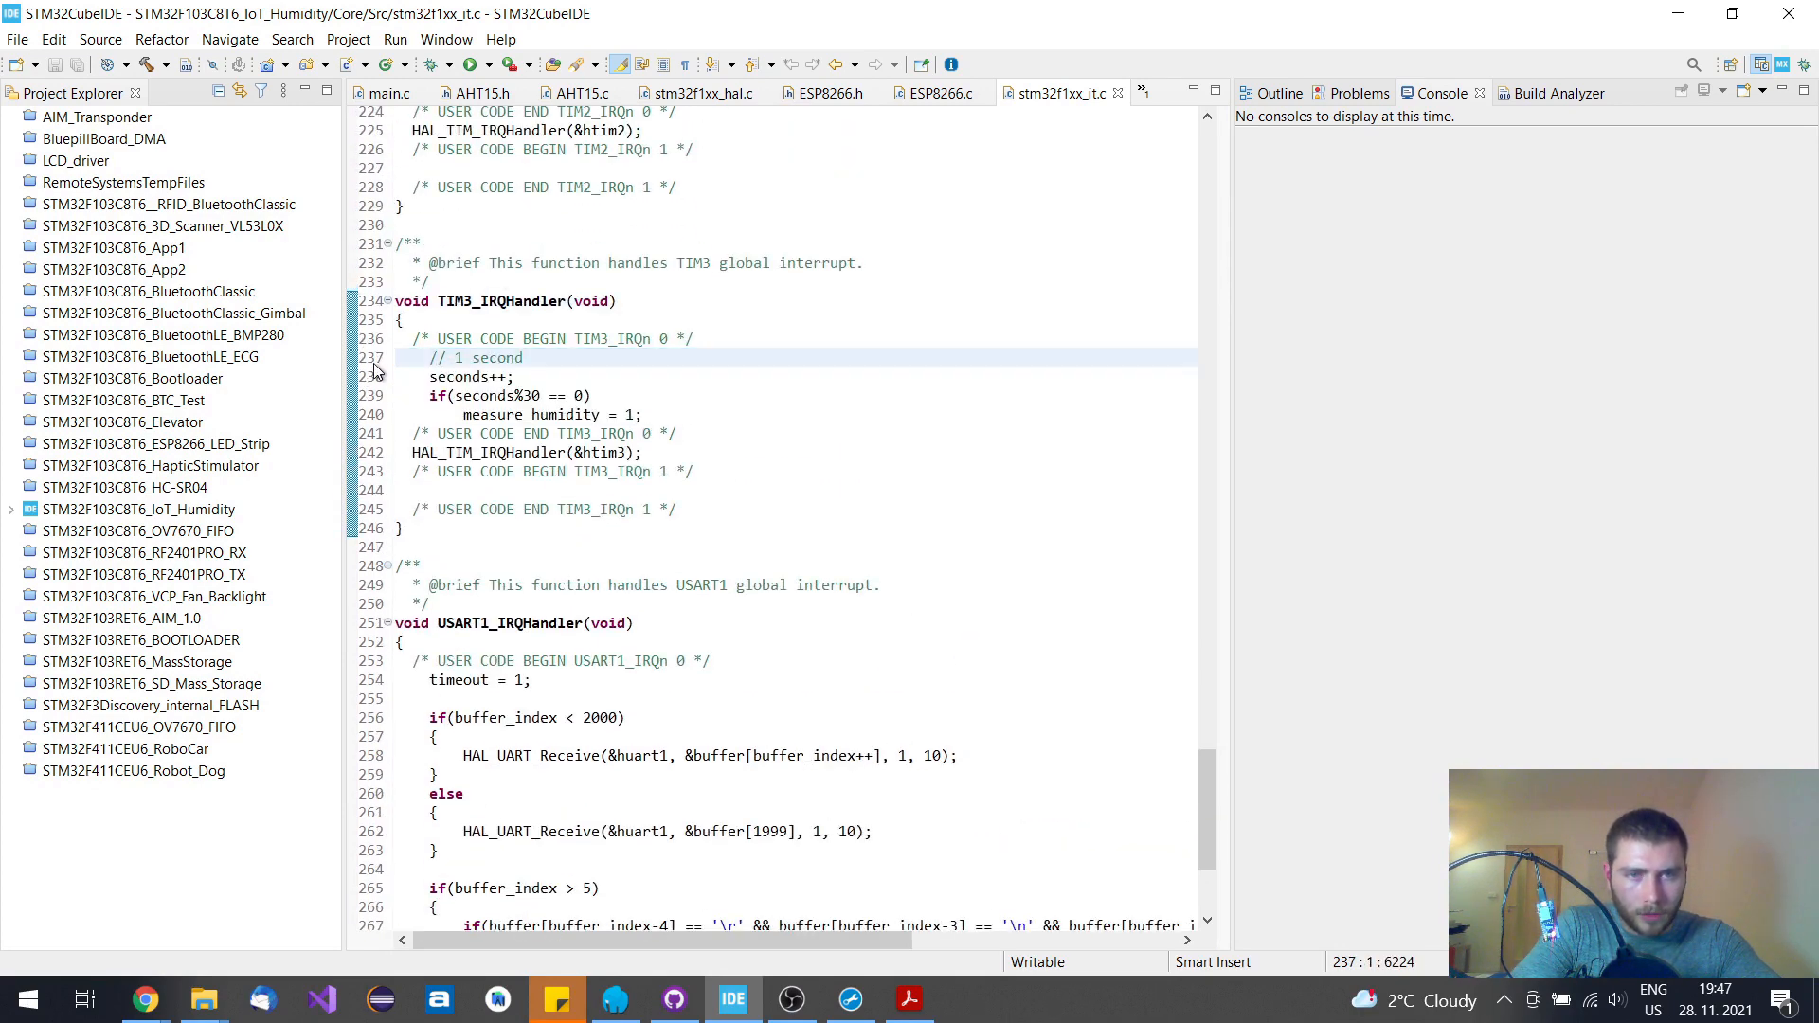
{"action": "left_click_drag", "start_coordinate": [429, 377], "coordinate": [644, 414]}
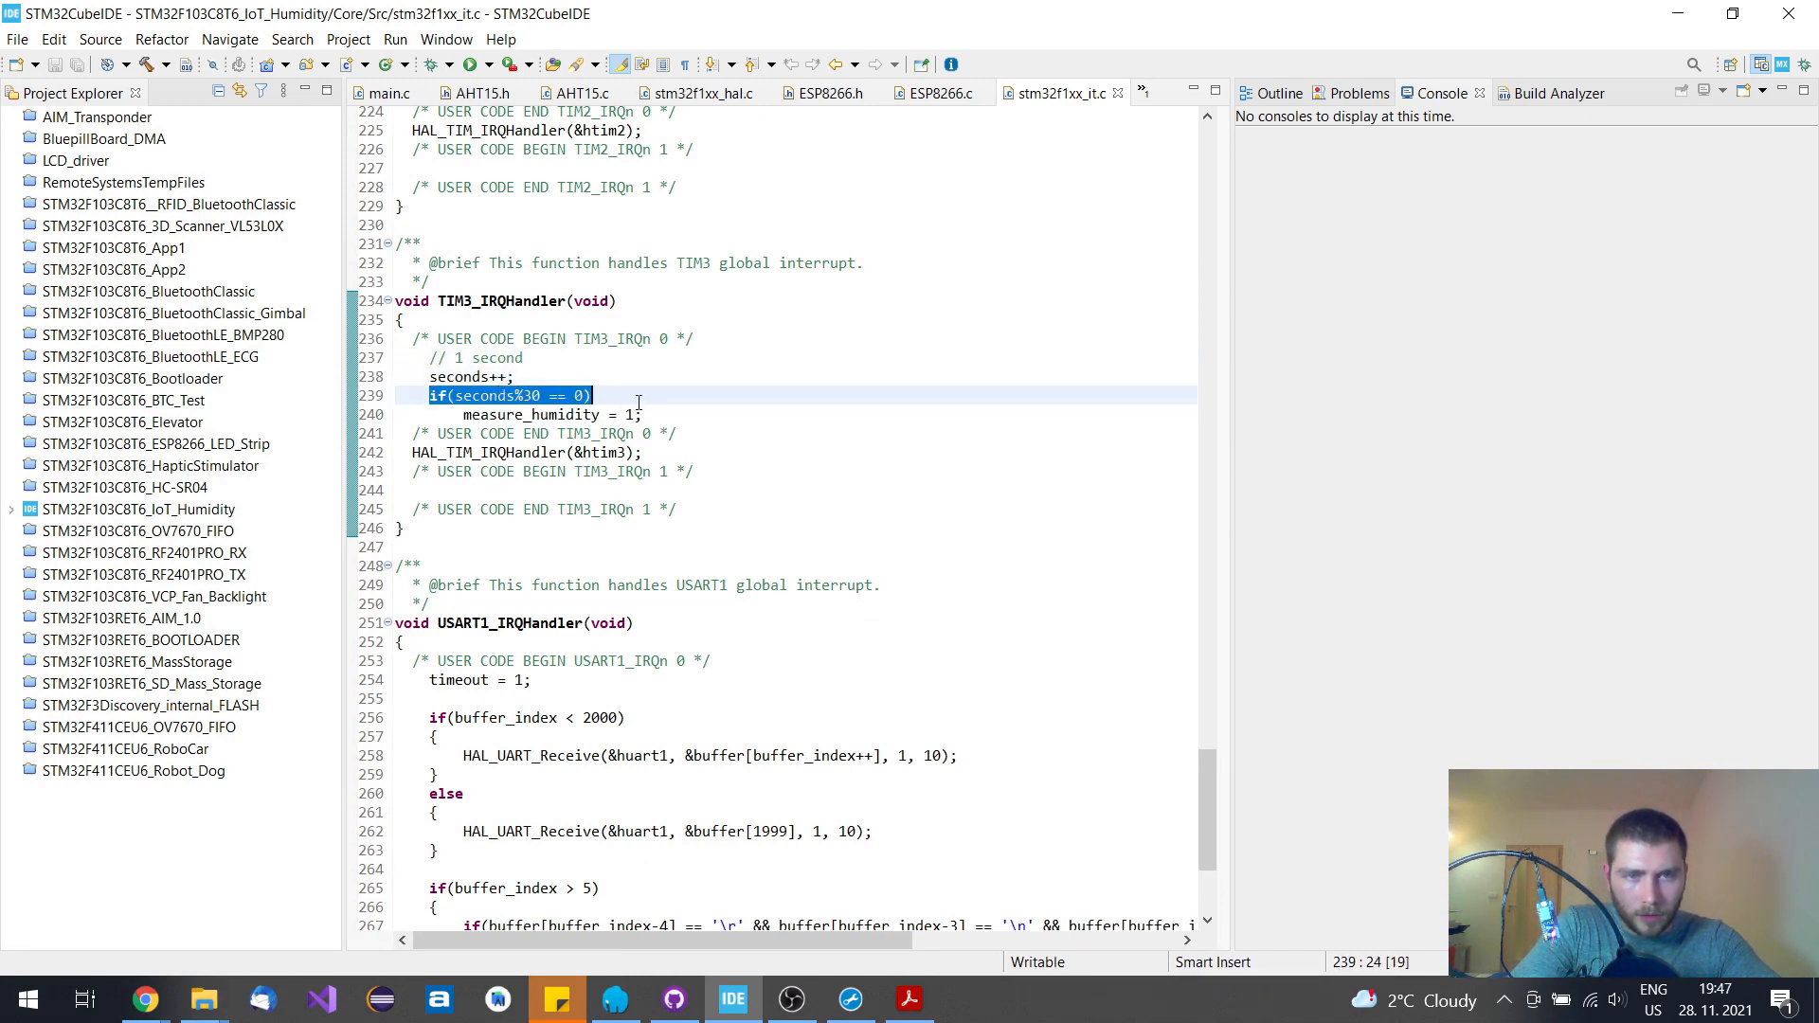
{"action": "left_click", "coordinate": [638, 396]}
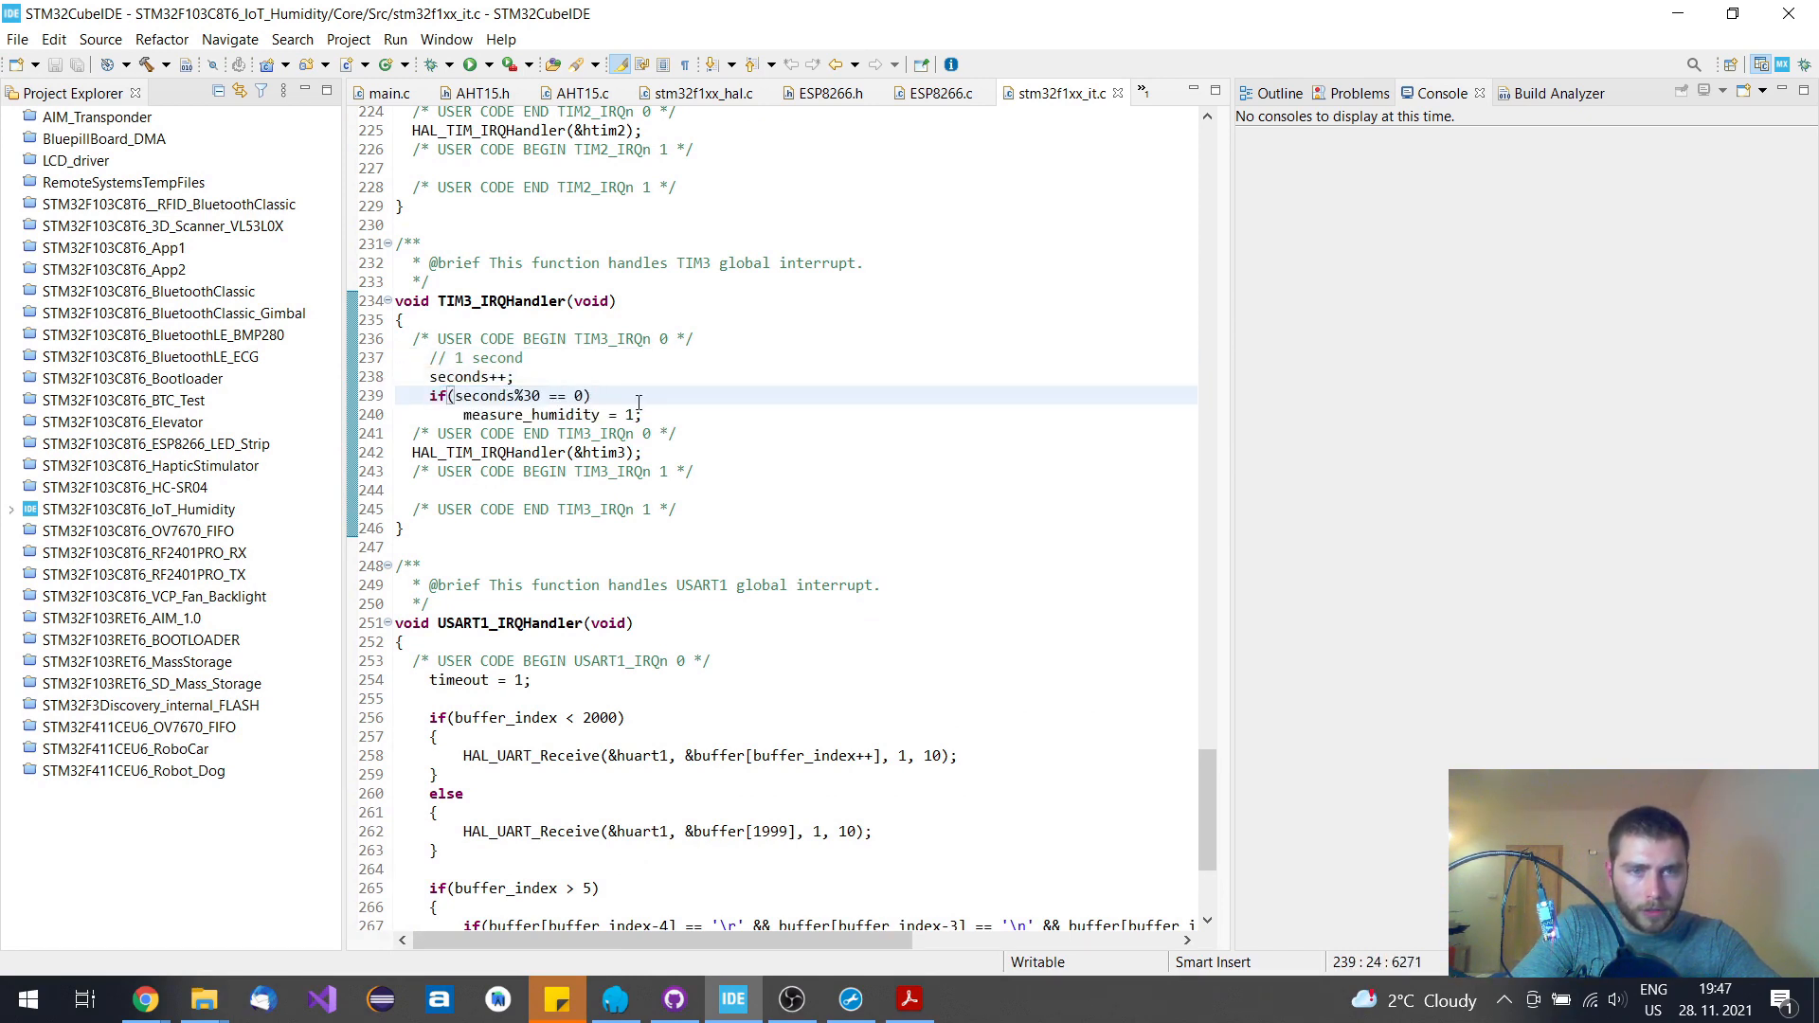
{"action": "double_click", "coordinate": [534, 414]}
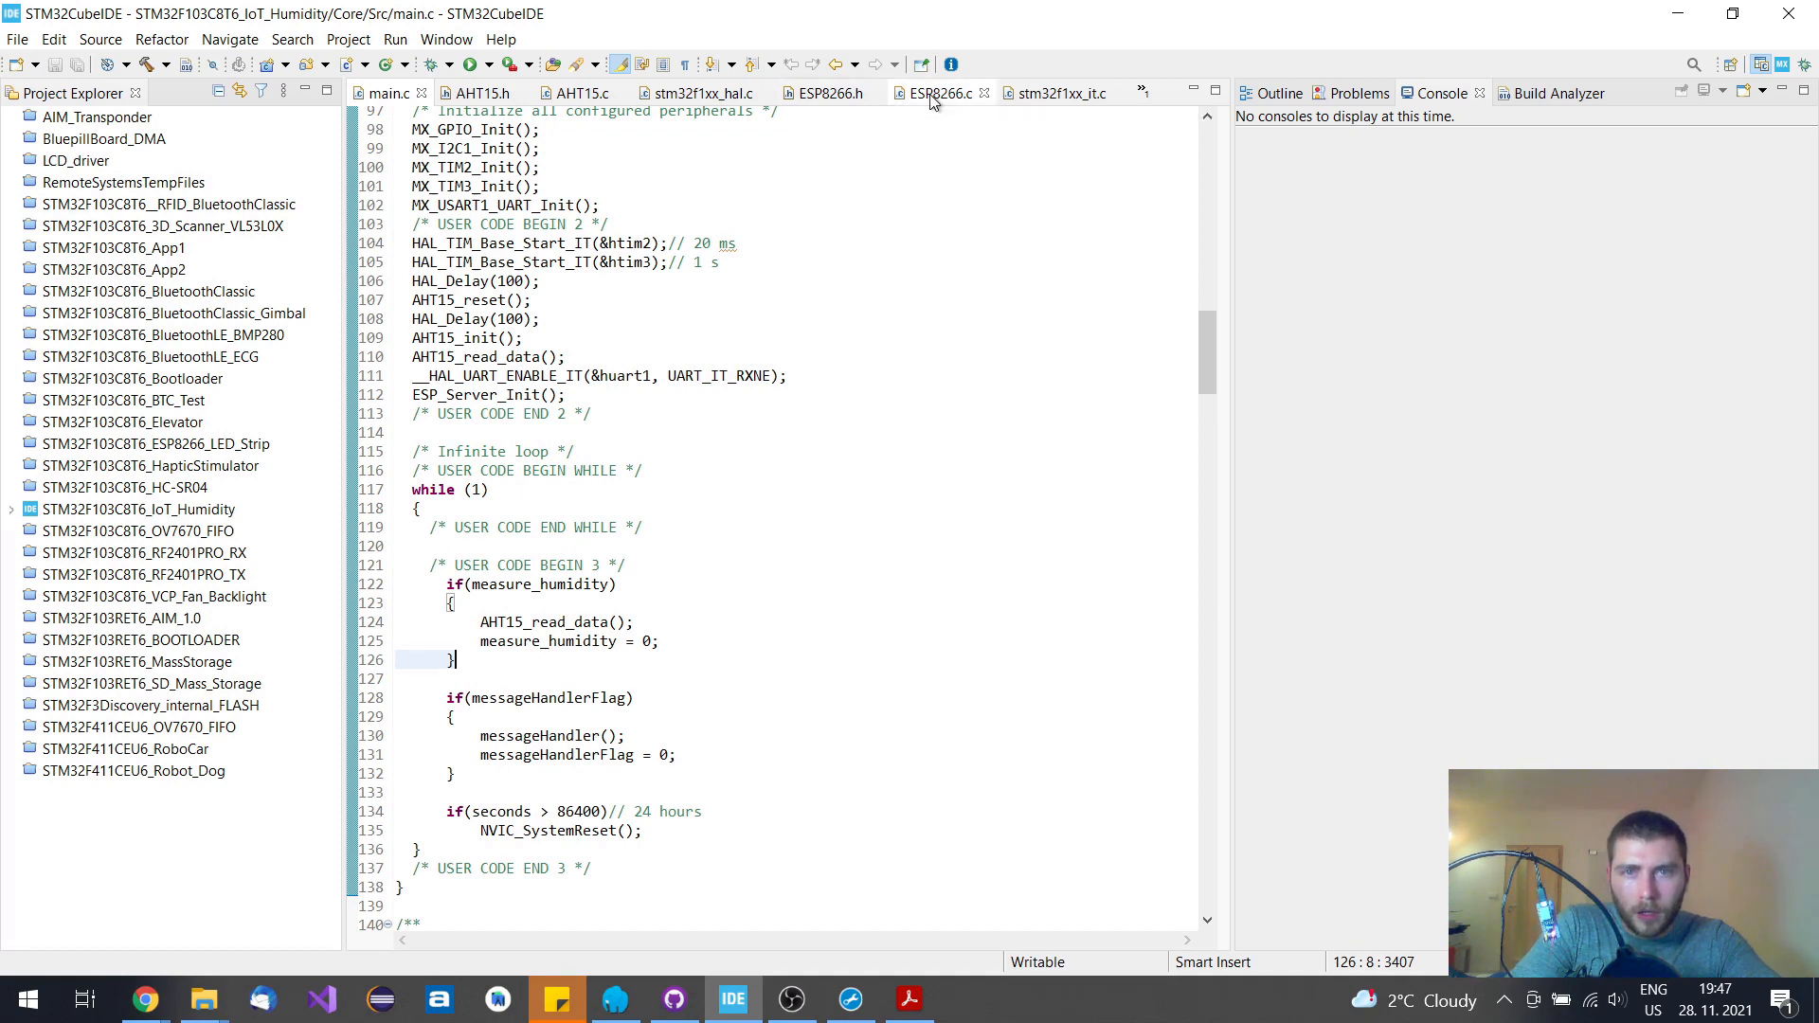
Review the USART1 handler setting messageHandlerFlag and compare with the 24-hour reset in main.c
{"action": "left_click", "coordinate": [1055, 92]}
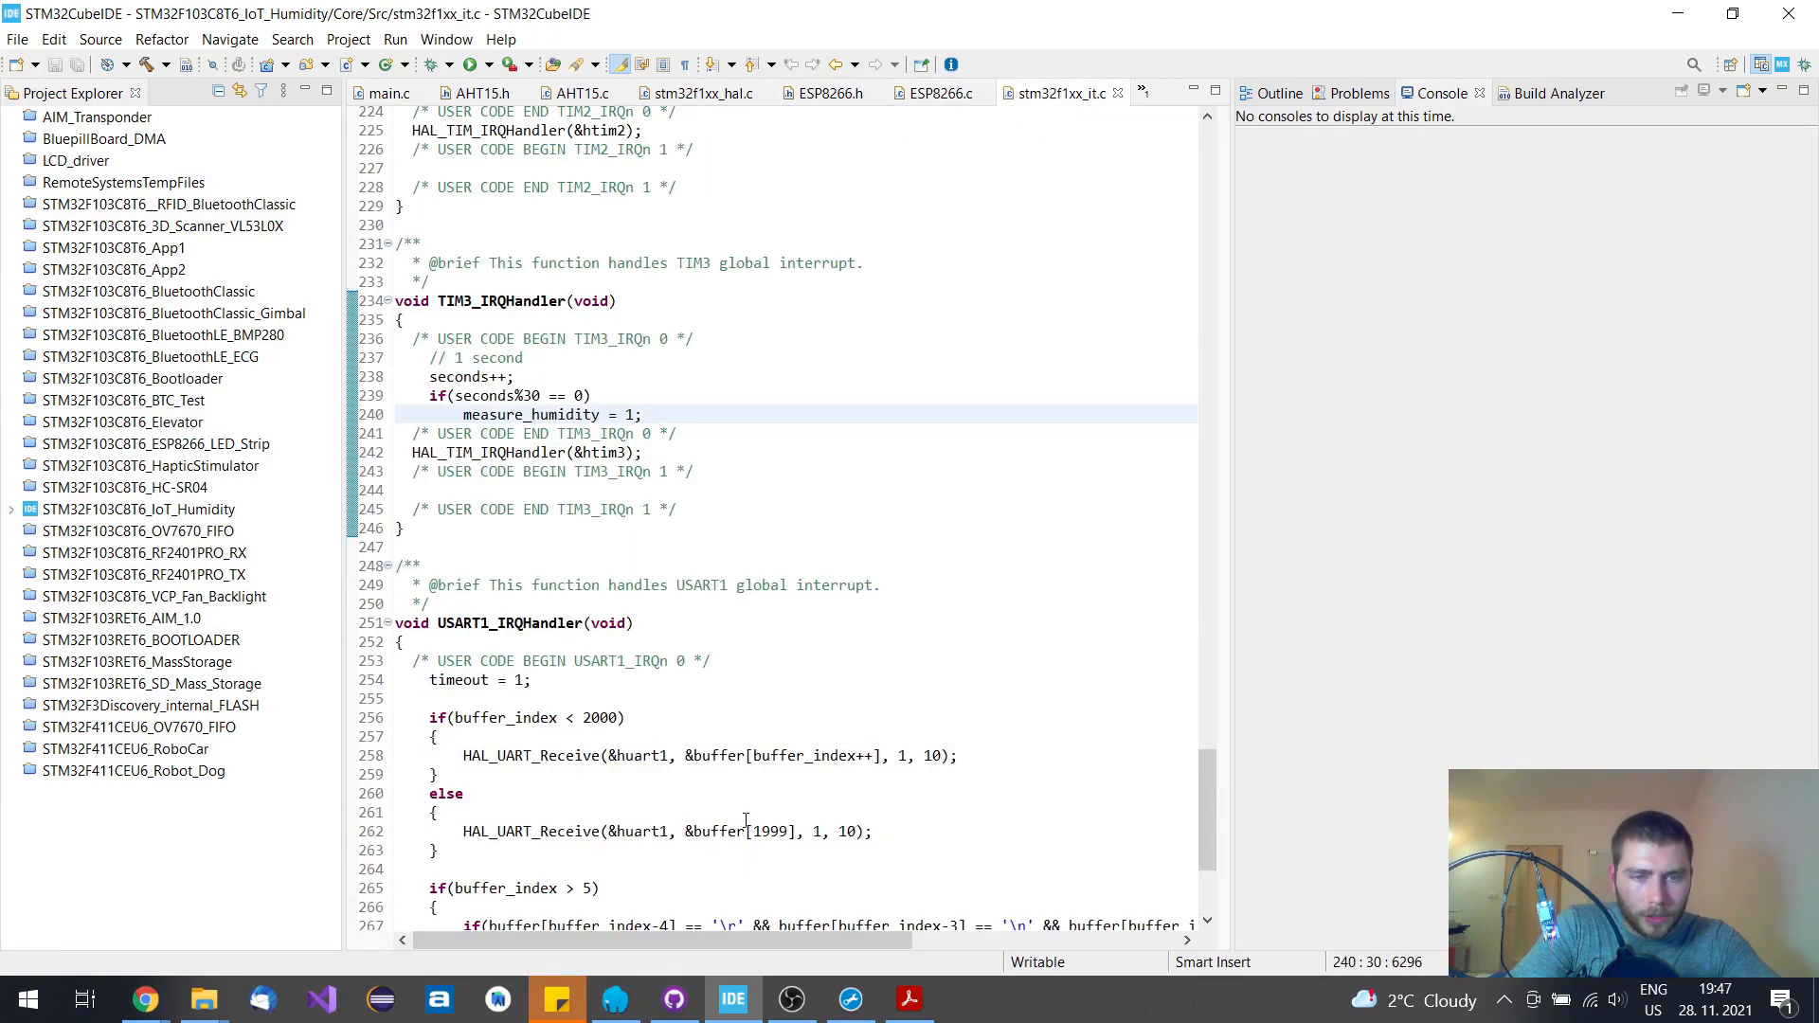
{"action": "scroll", "scroll_direction": "down", "scroll_amount": 3}
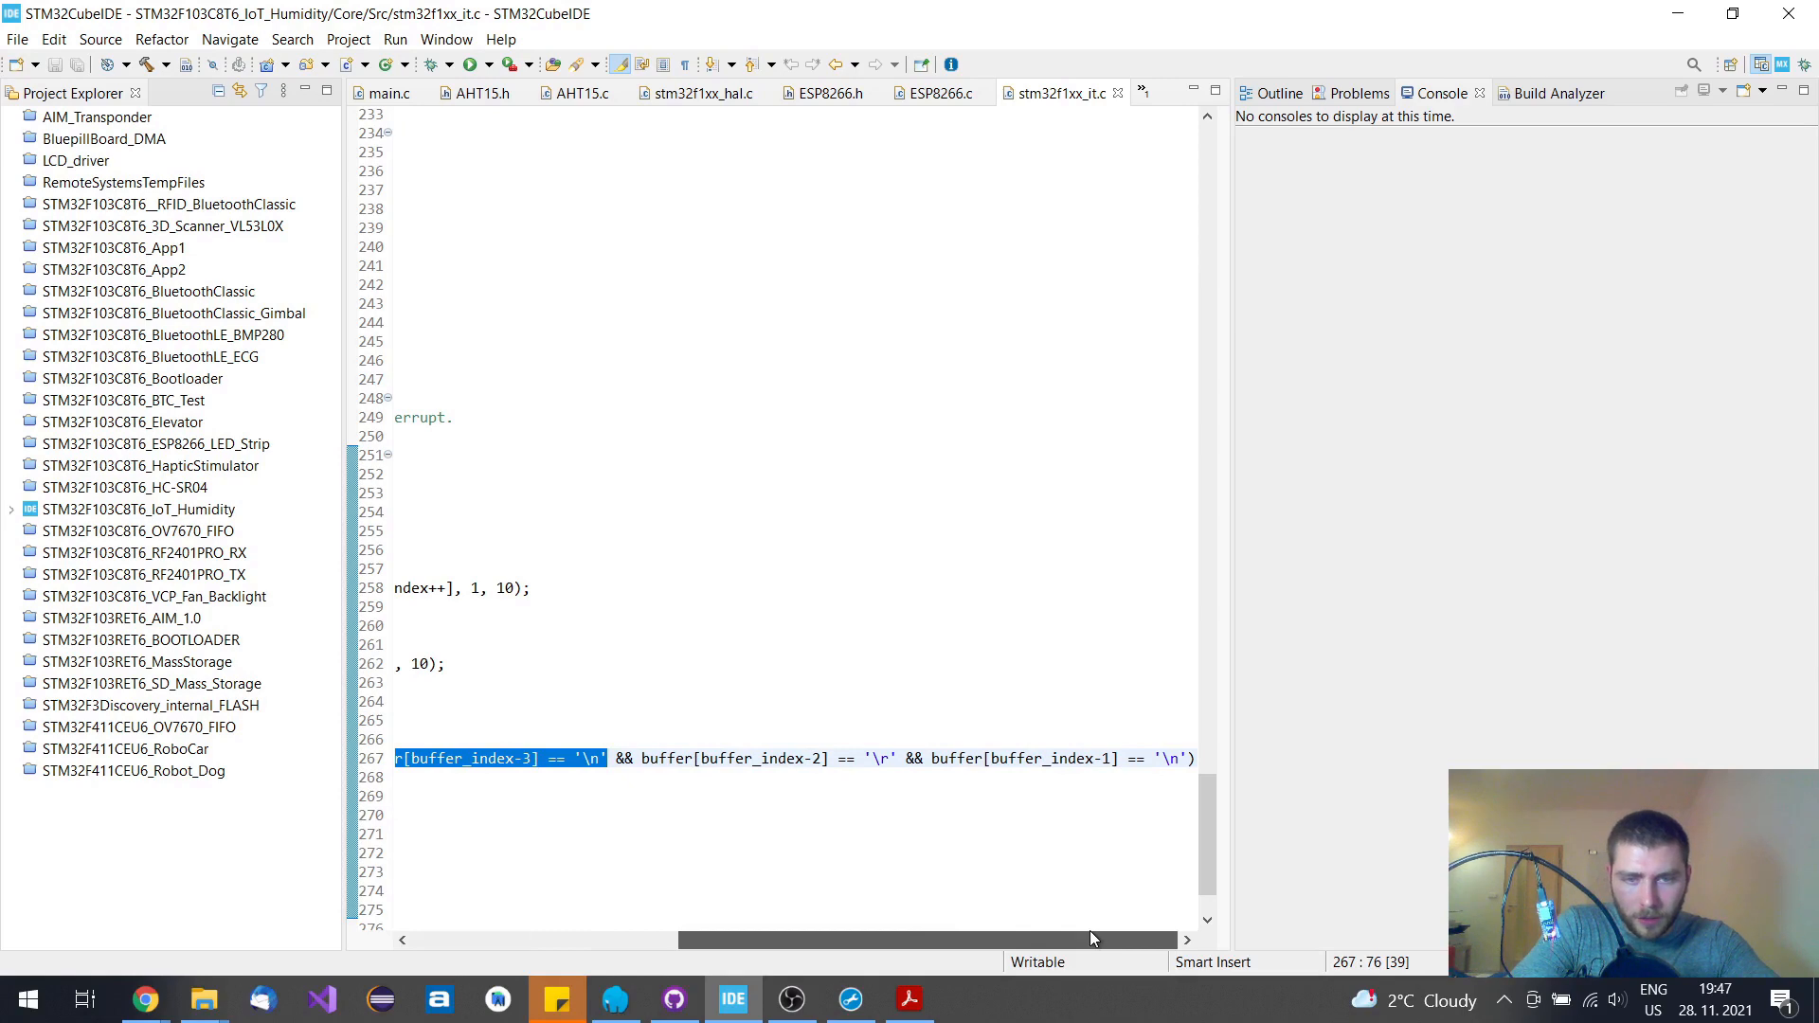
{"action": "scroll", "scroll_direction": "left", "scroll_amount": 3}
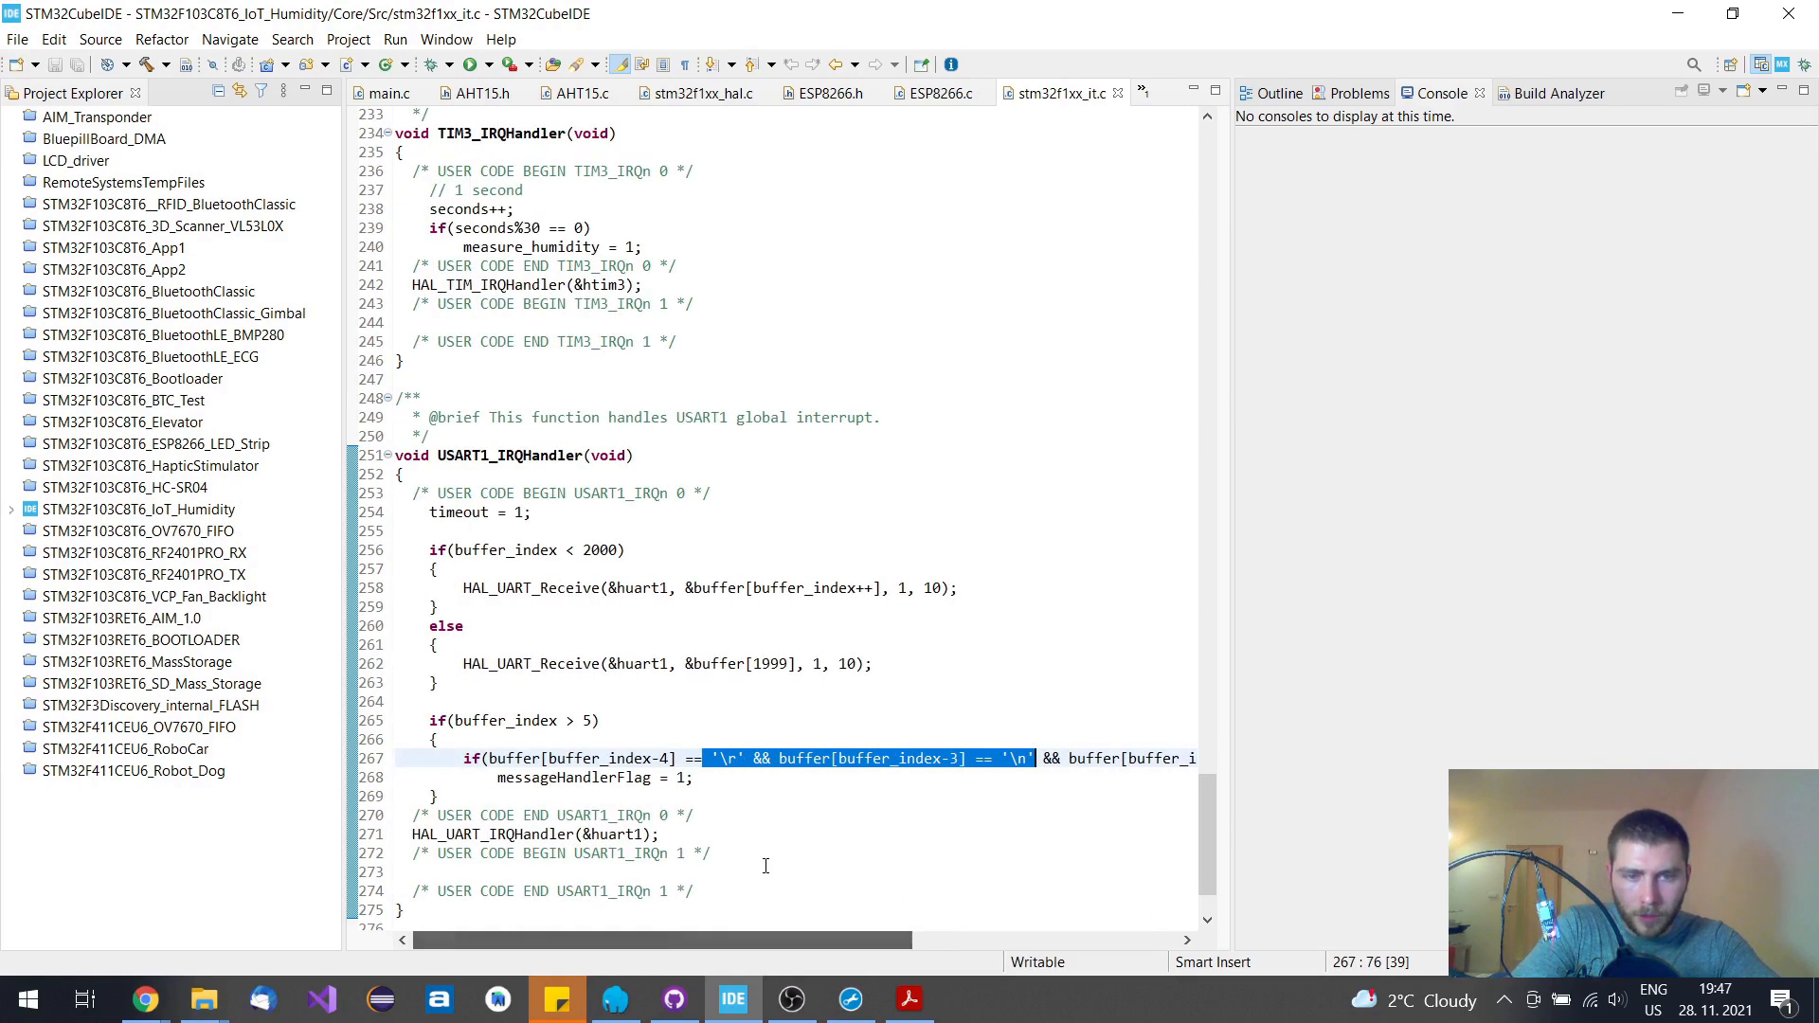
{"action": "left_click", "coordinate": [496, 777]}
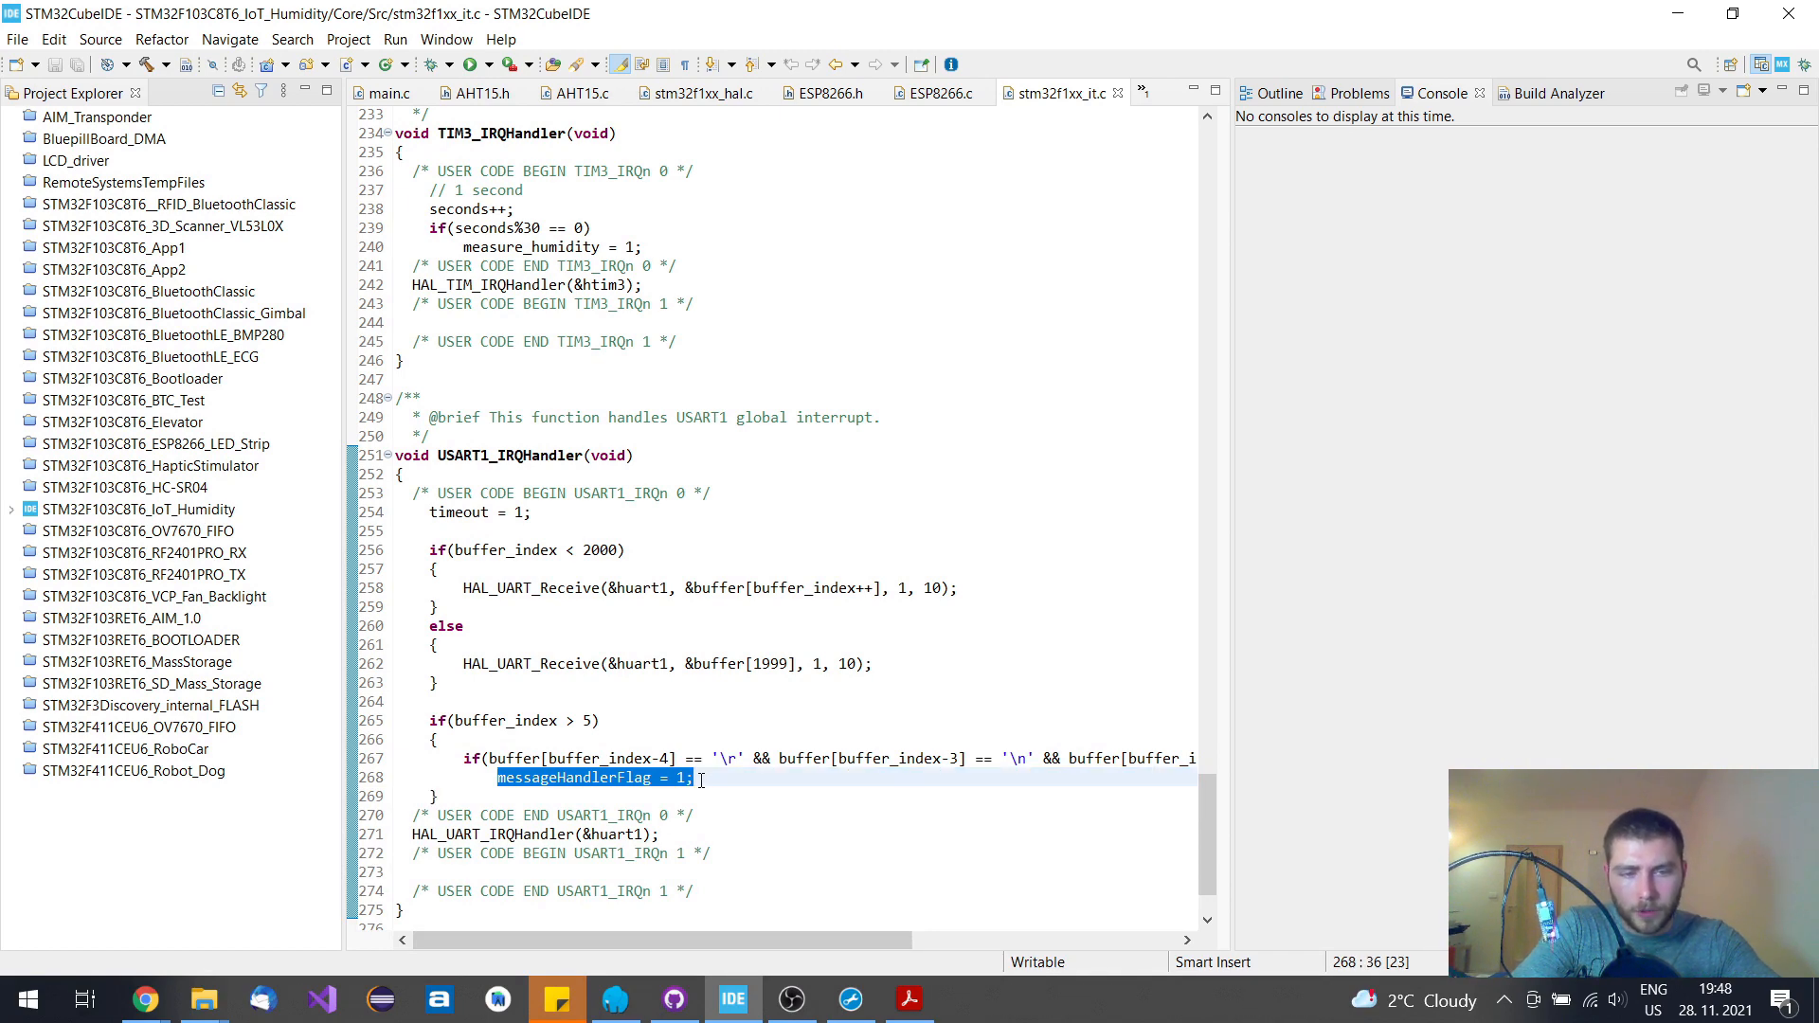
{"action": "mouse_move", "coordinate": [557, 554]}
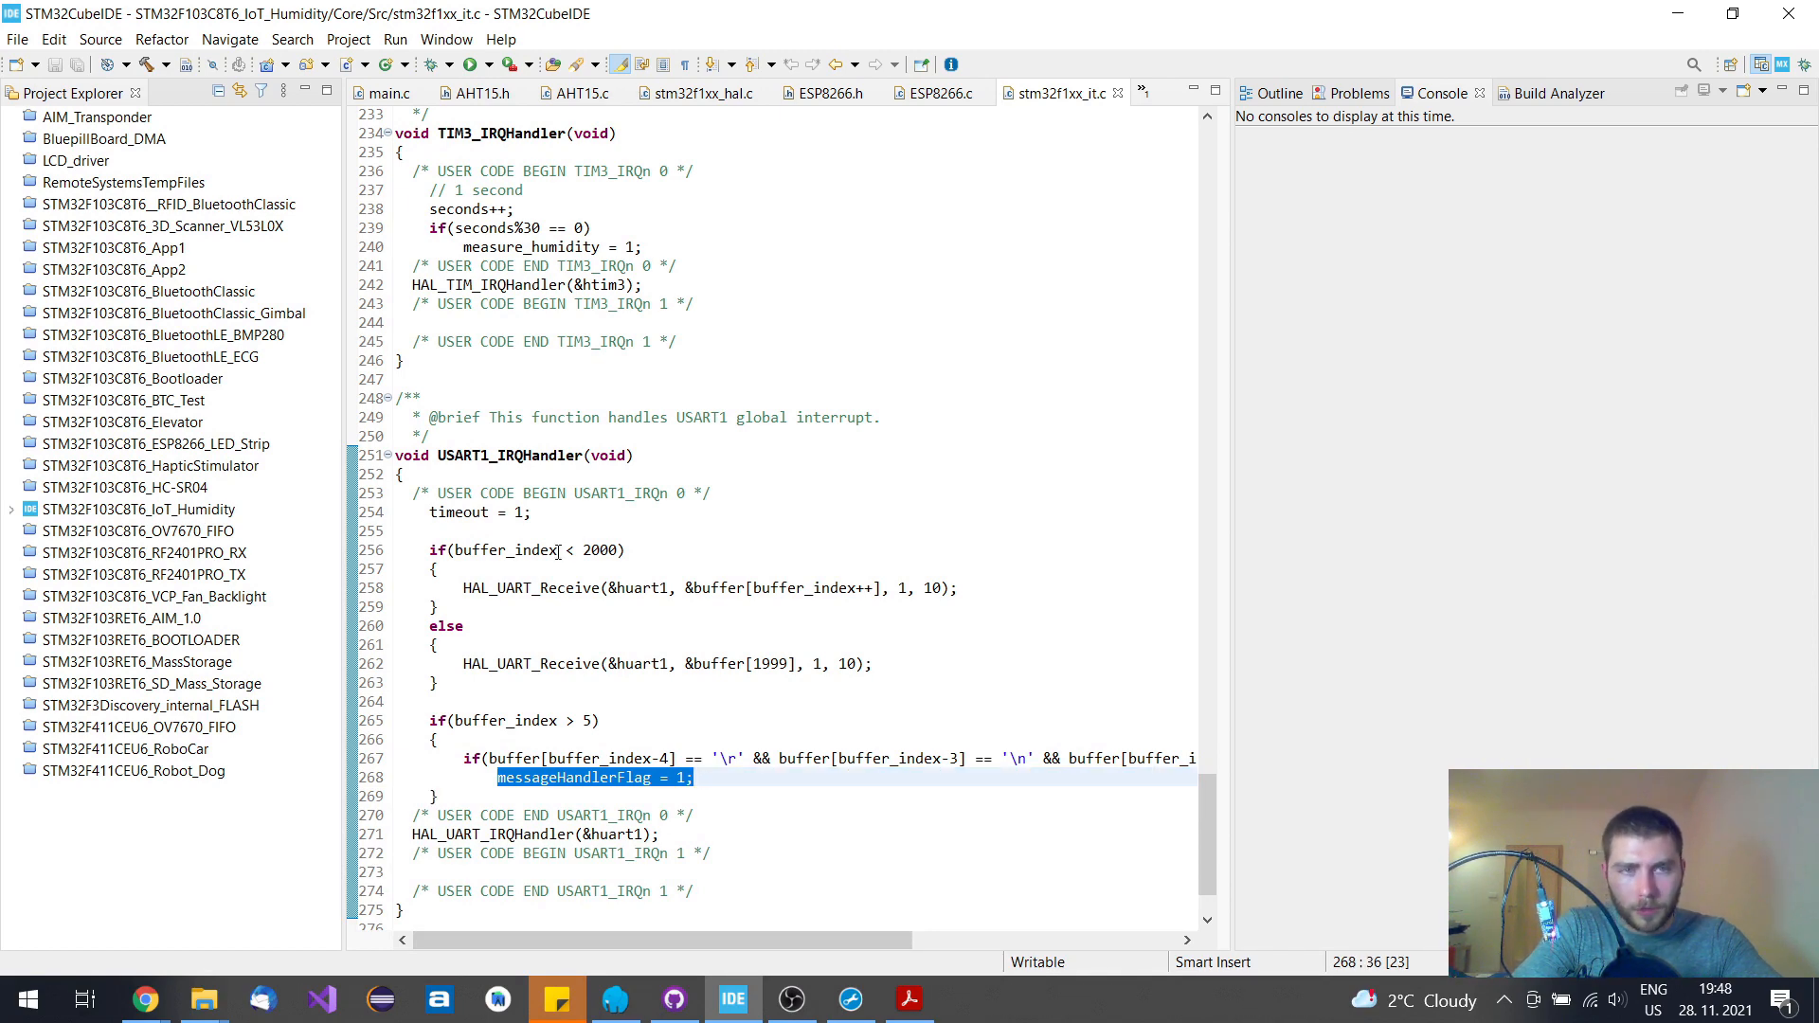
{"action": "left_click", "coordinate": [387, 93]}
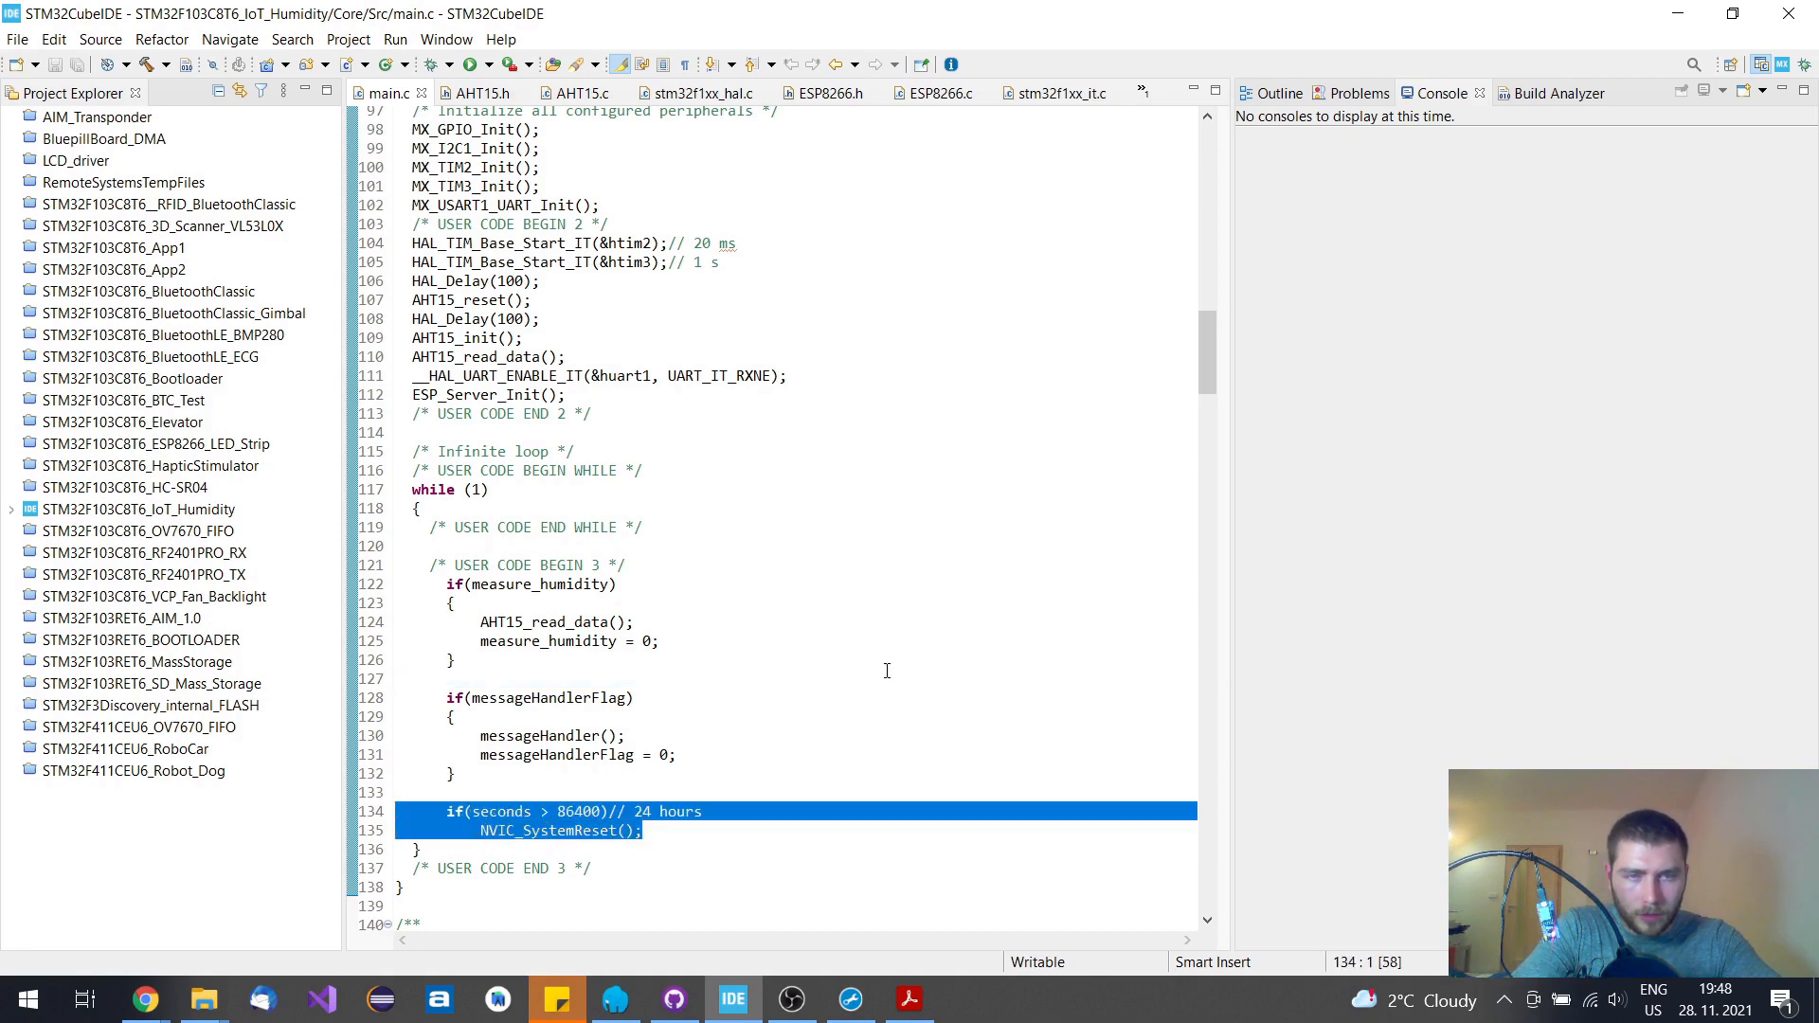
{"action": "left_click", "coordinate": [1055, 93]}
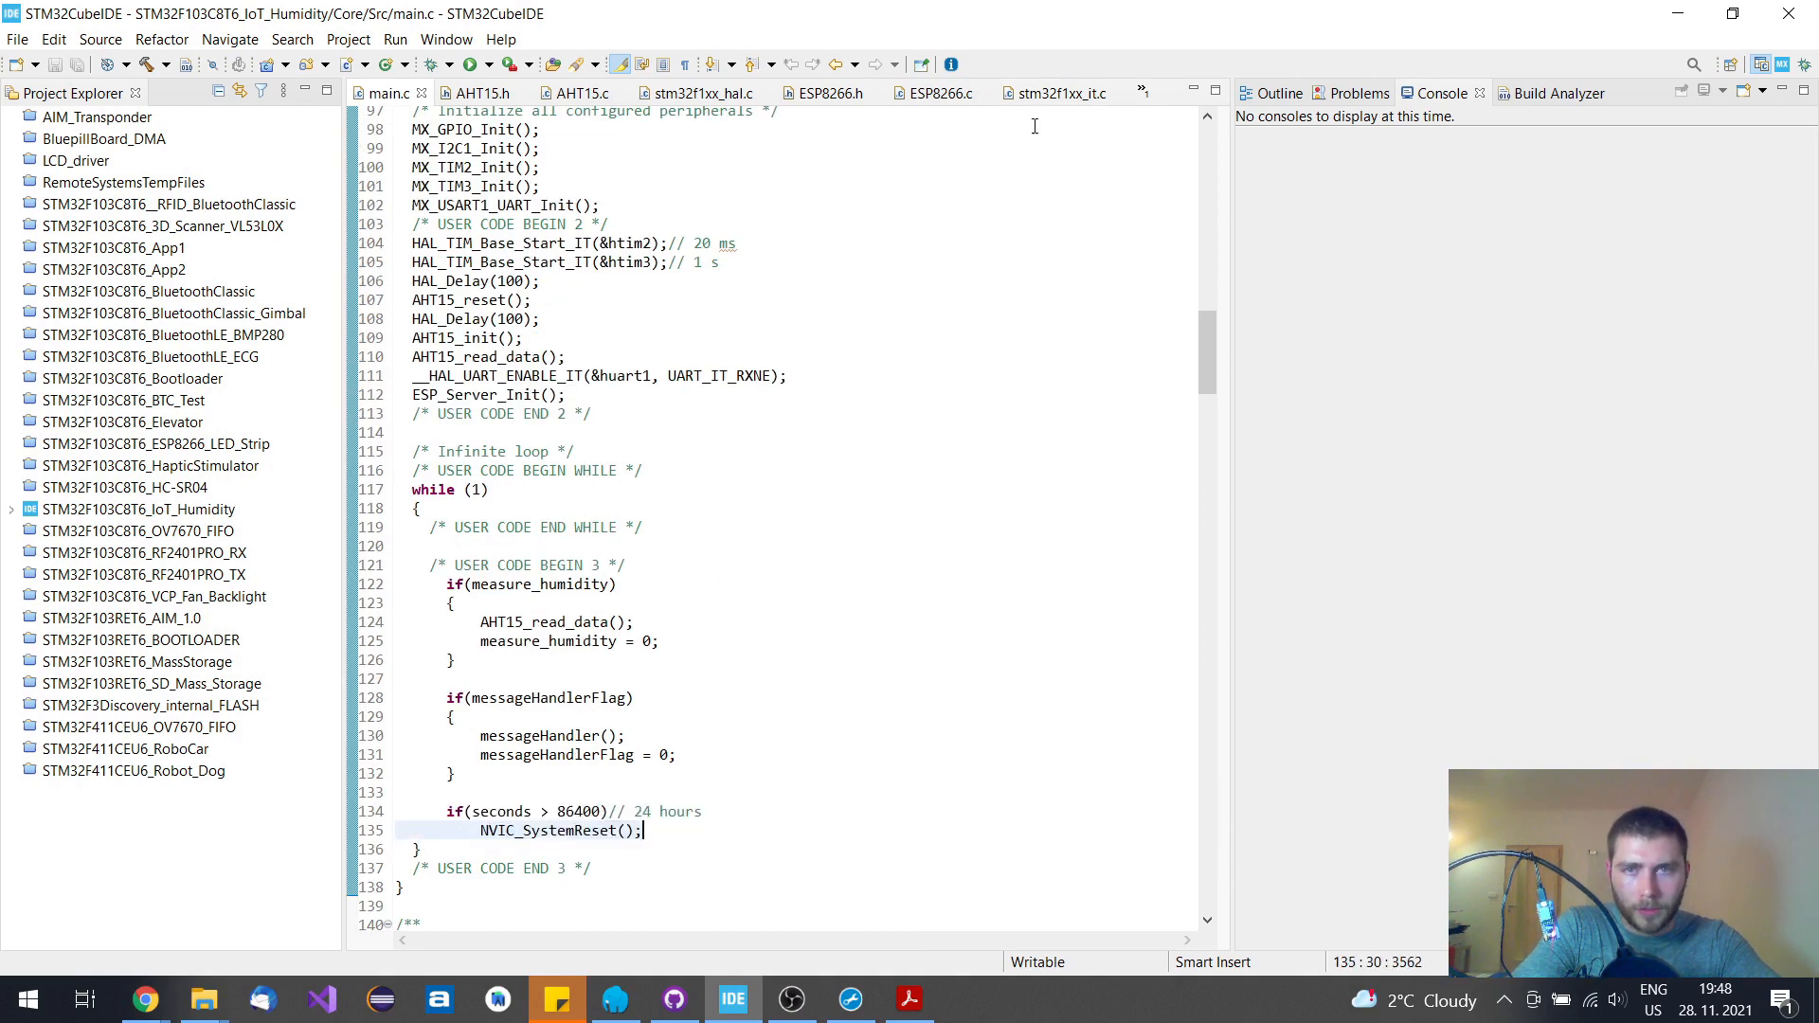
{"action": "left_click", "coordinate": [1057, 93]}
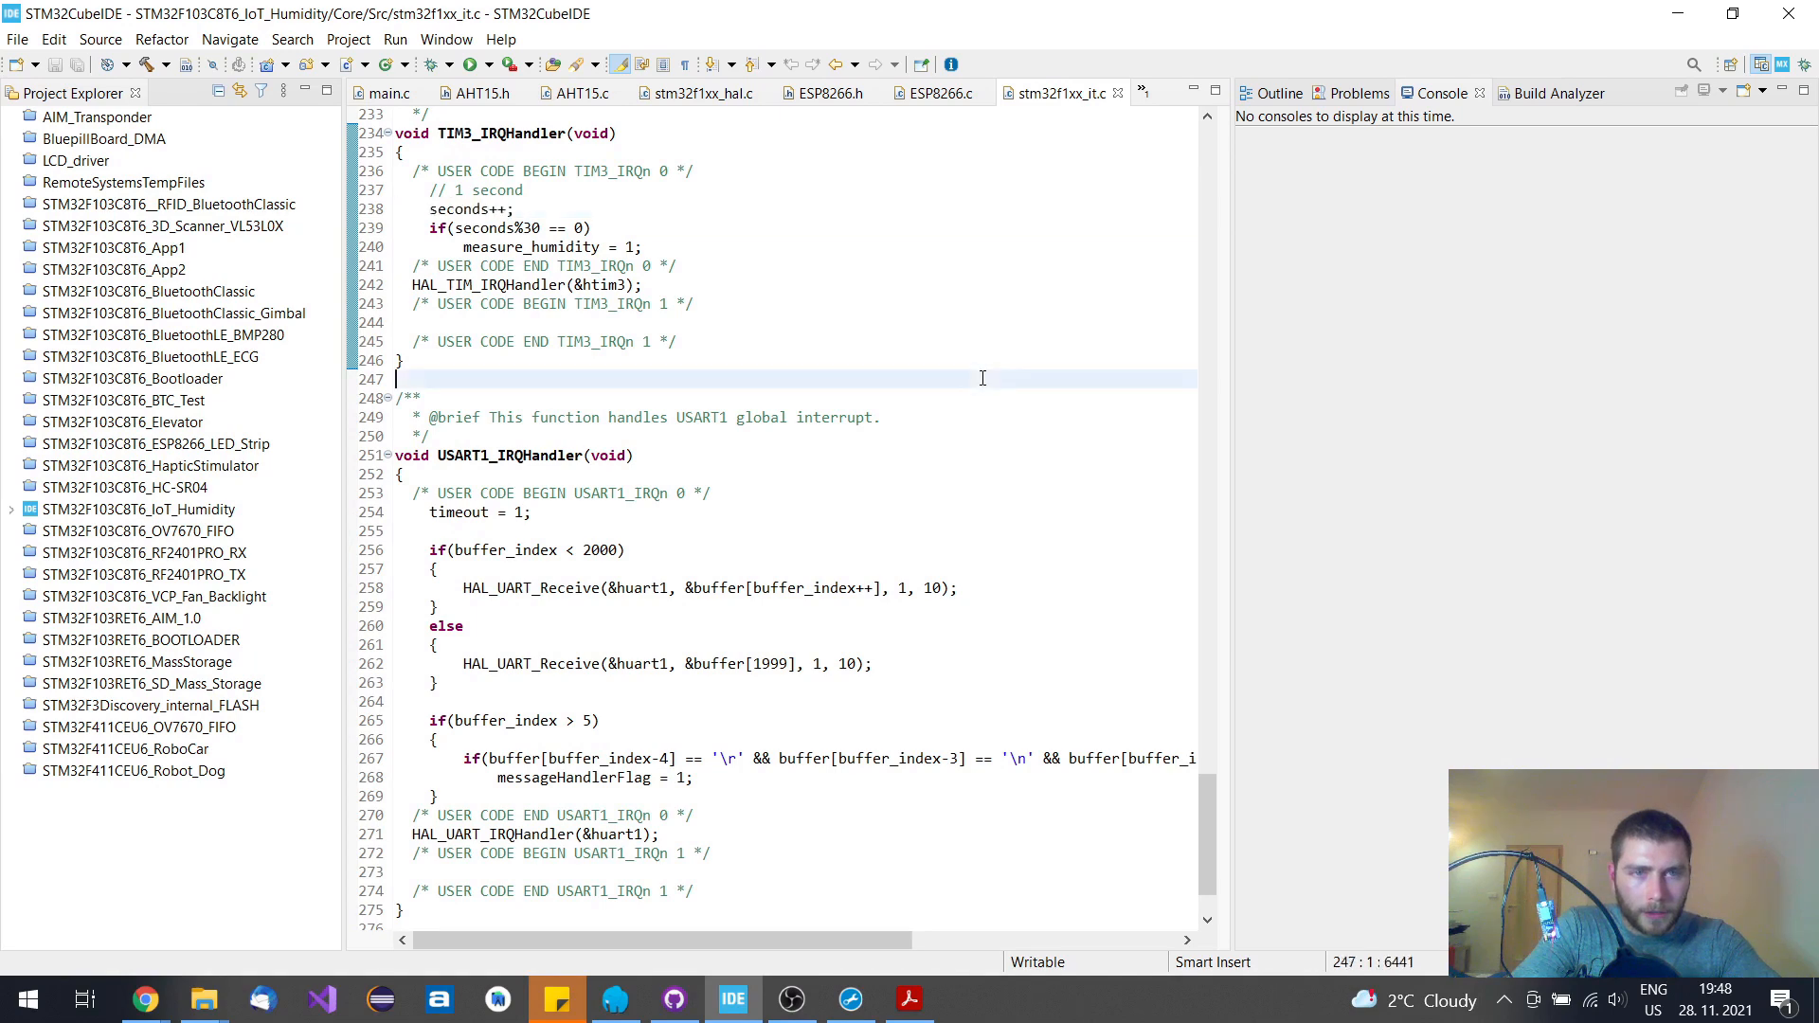
Highlight where TIM2_IRQHandler sets the timeout flag, then show the main.c loop again
{"action": "scroll", "scroll_direction": "up", "scroll_amount": 3}
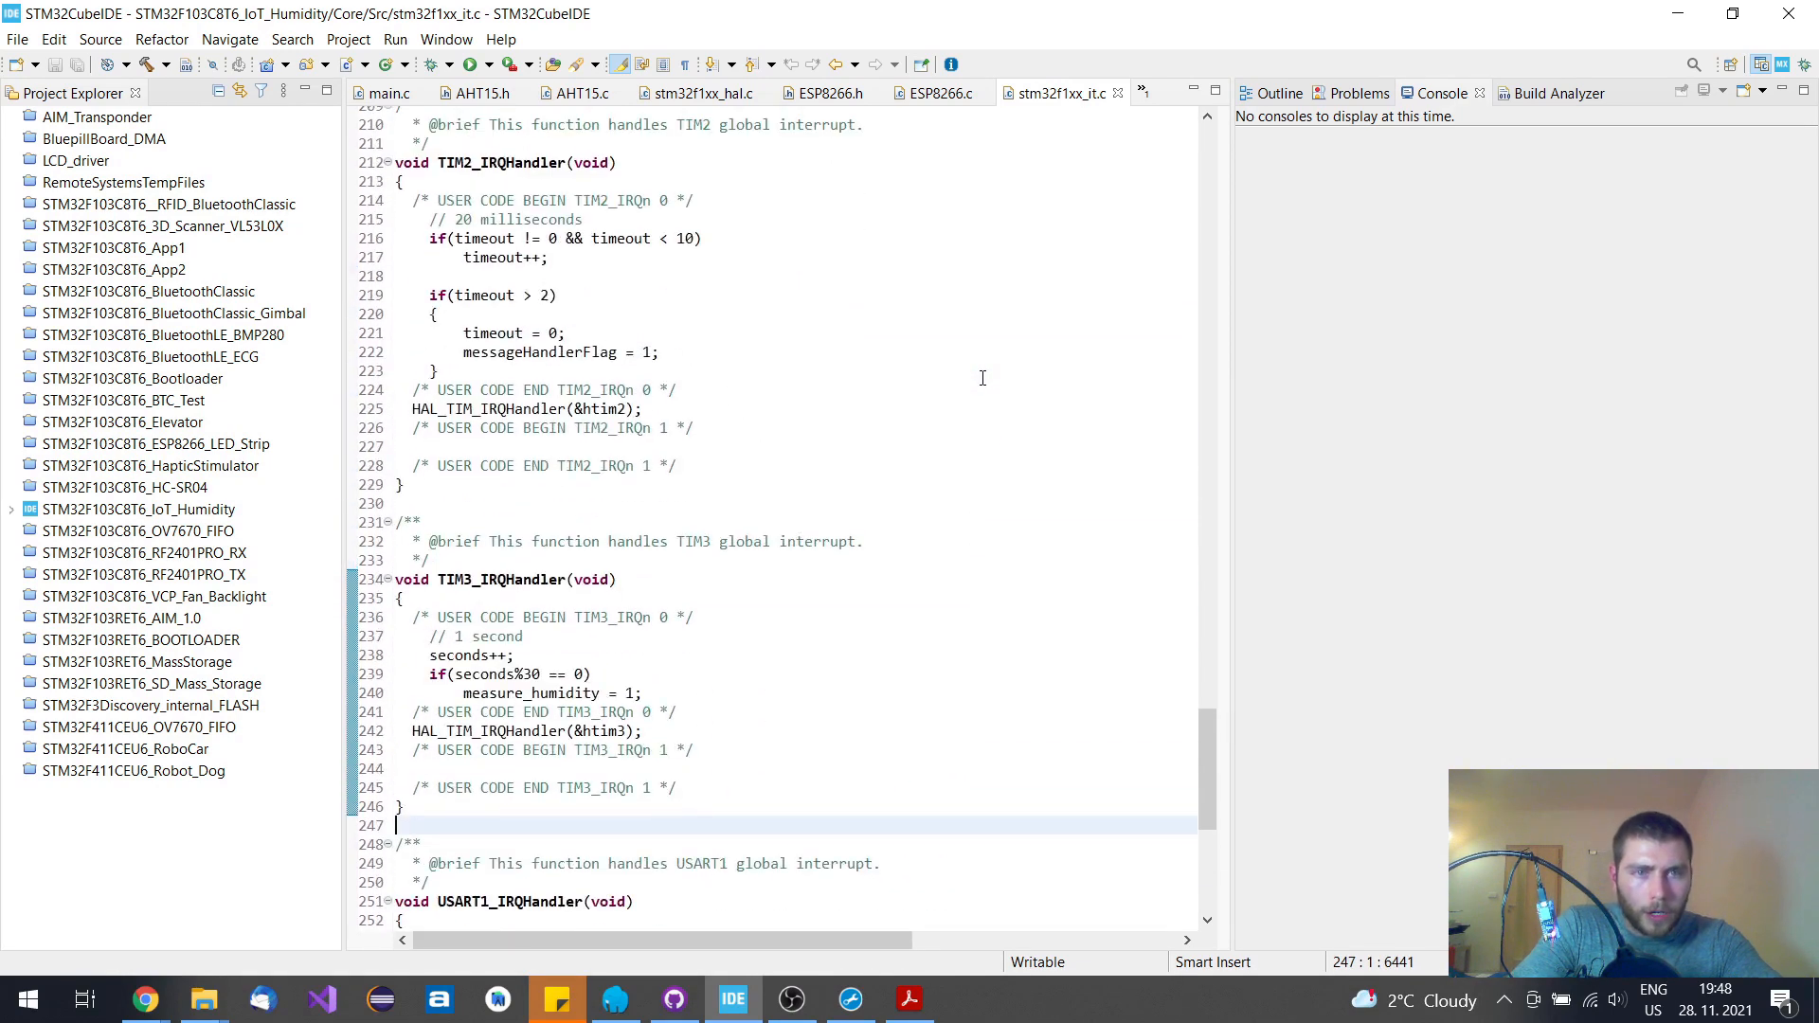
{"action": "mouse_move", "coordinate": [482, 373]}
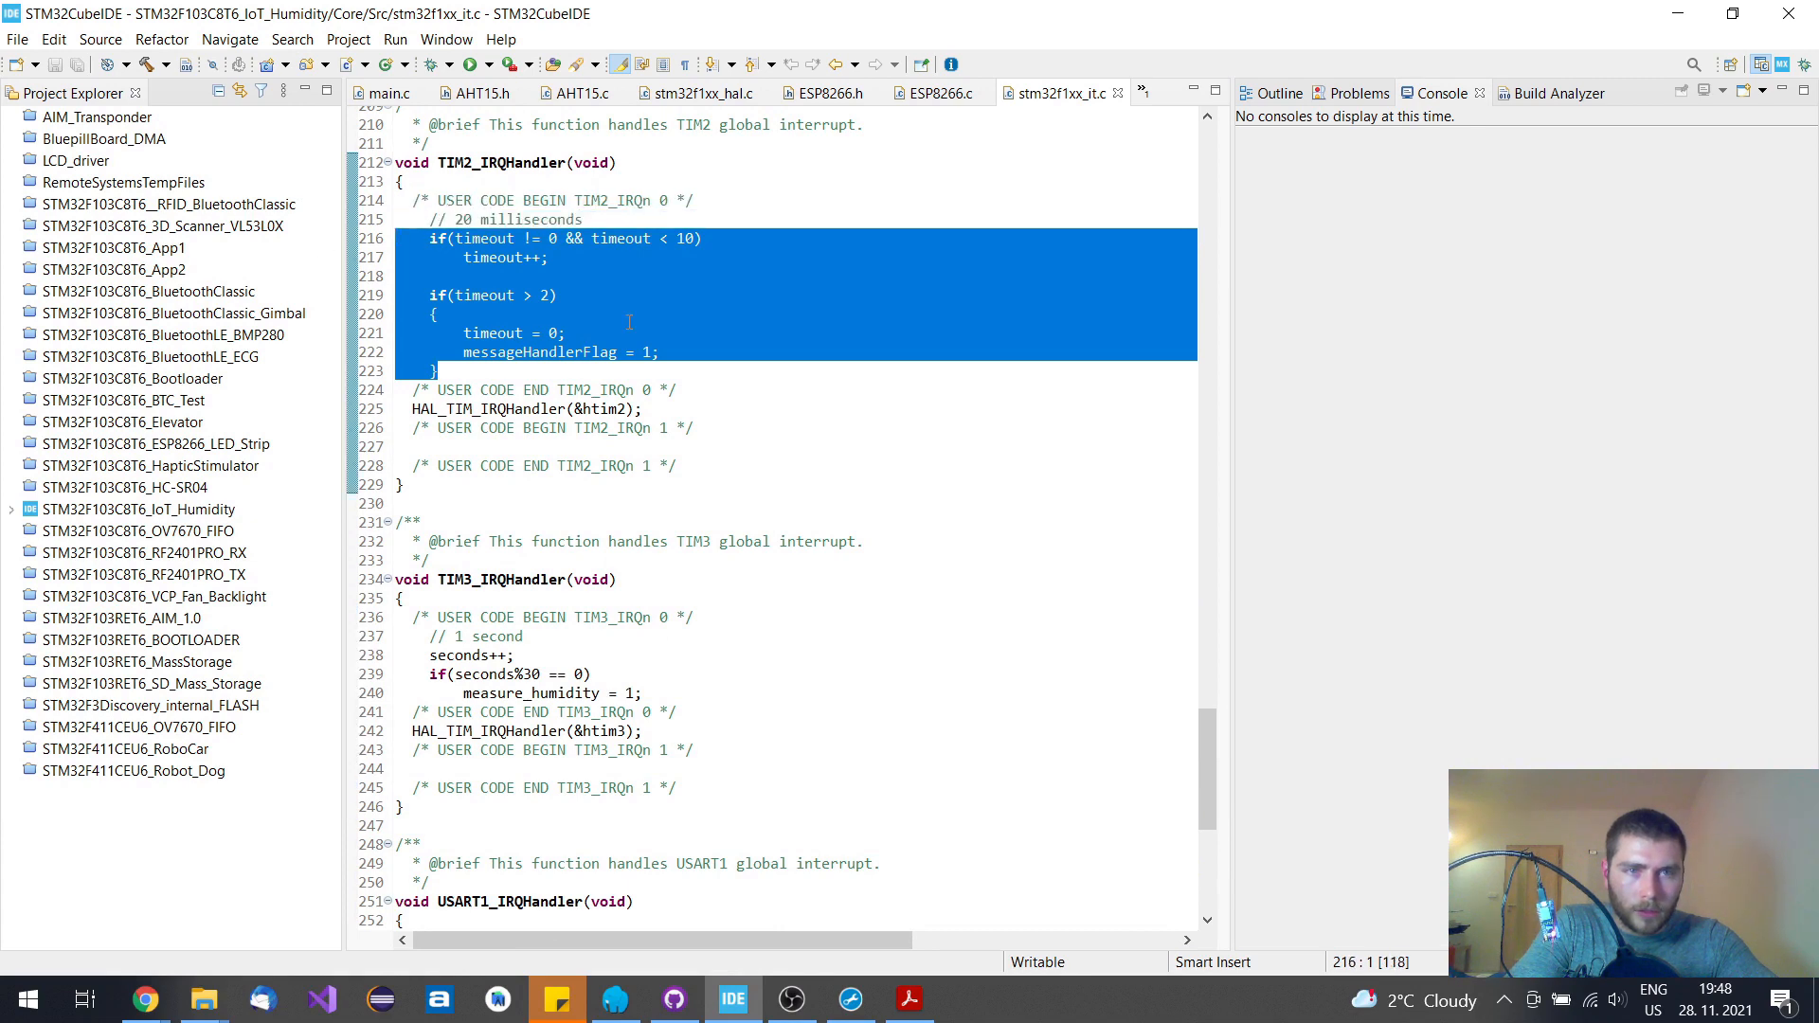
{"action": "scroll", "scroll_direction": "down", "scroll_amount": 3}
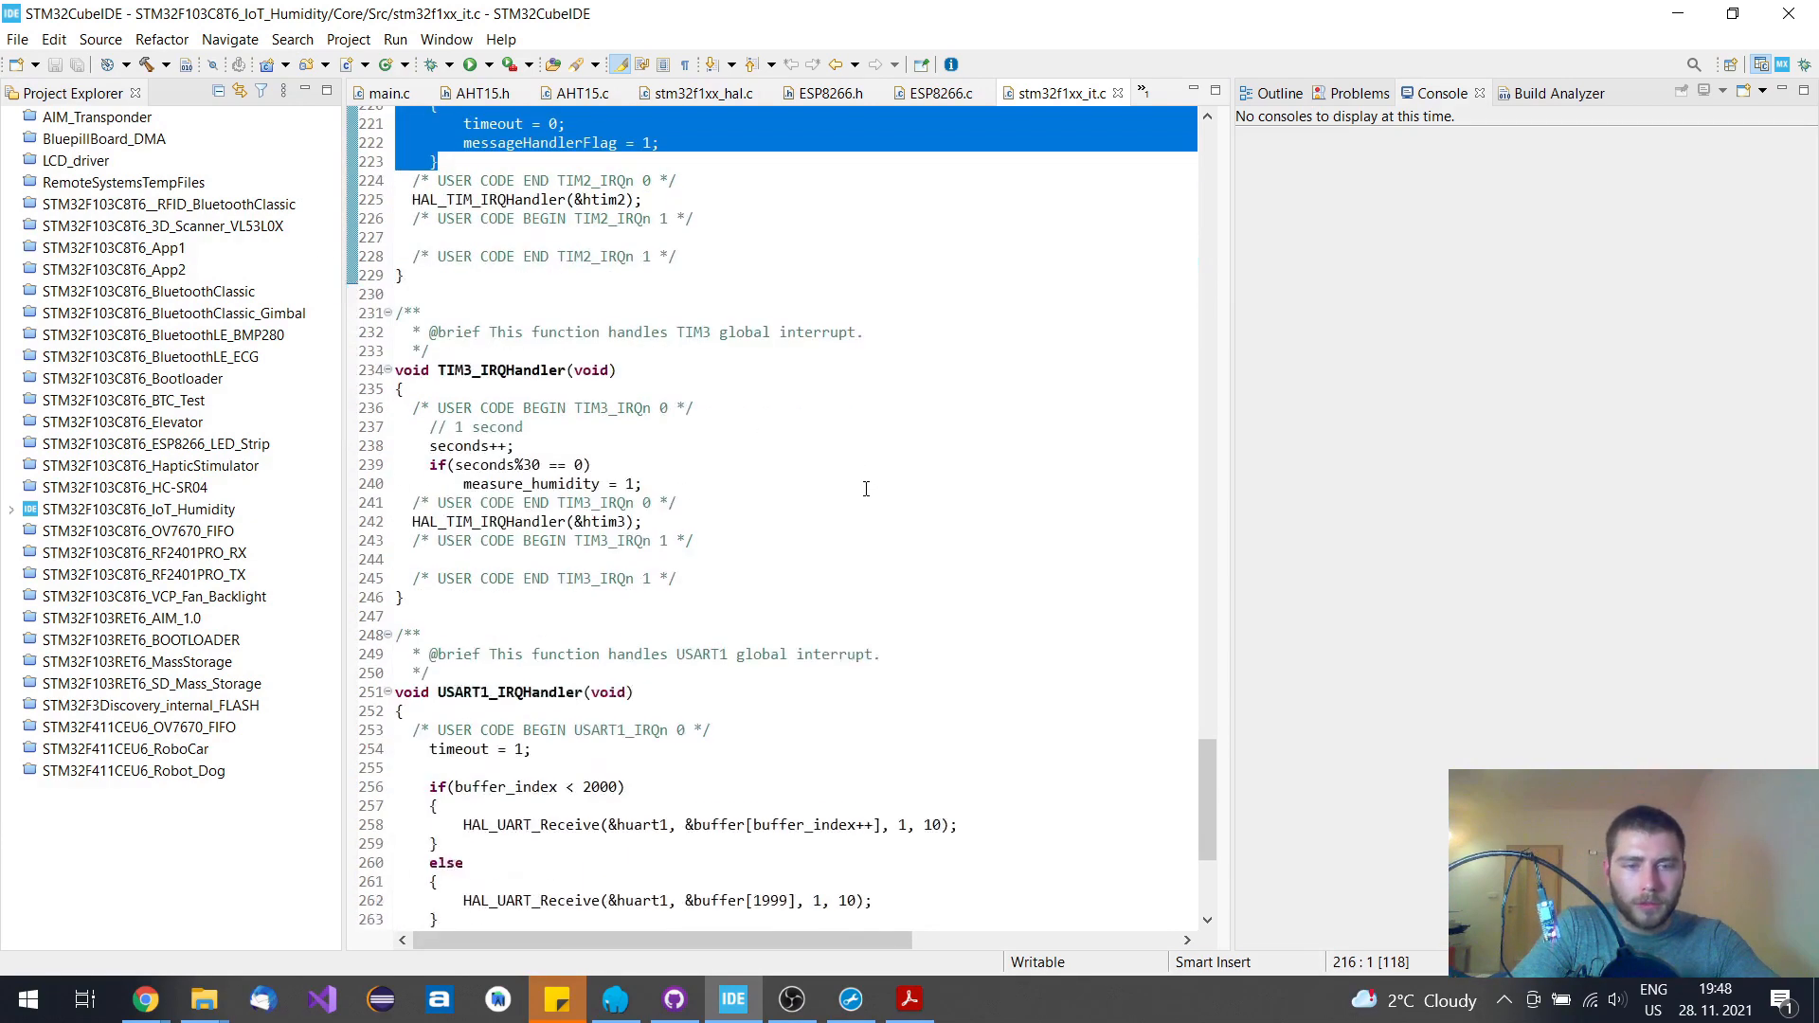
{"action": "scroll", "scroll_direction": "down", "scroll_amount": 3}
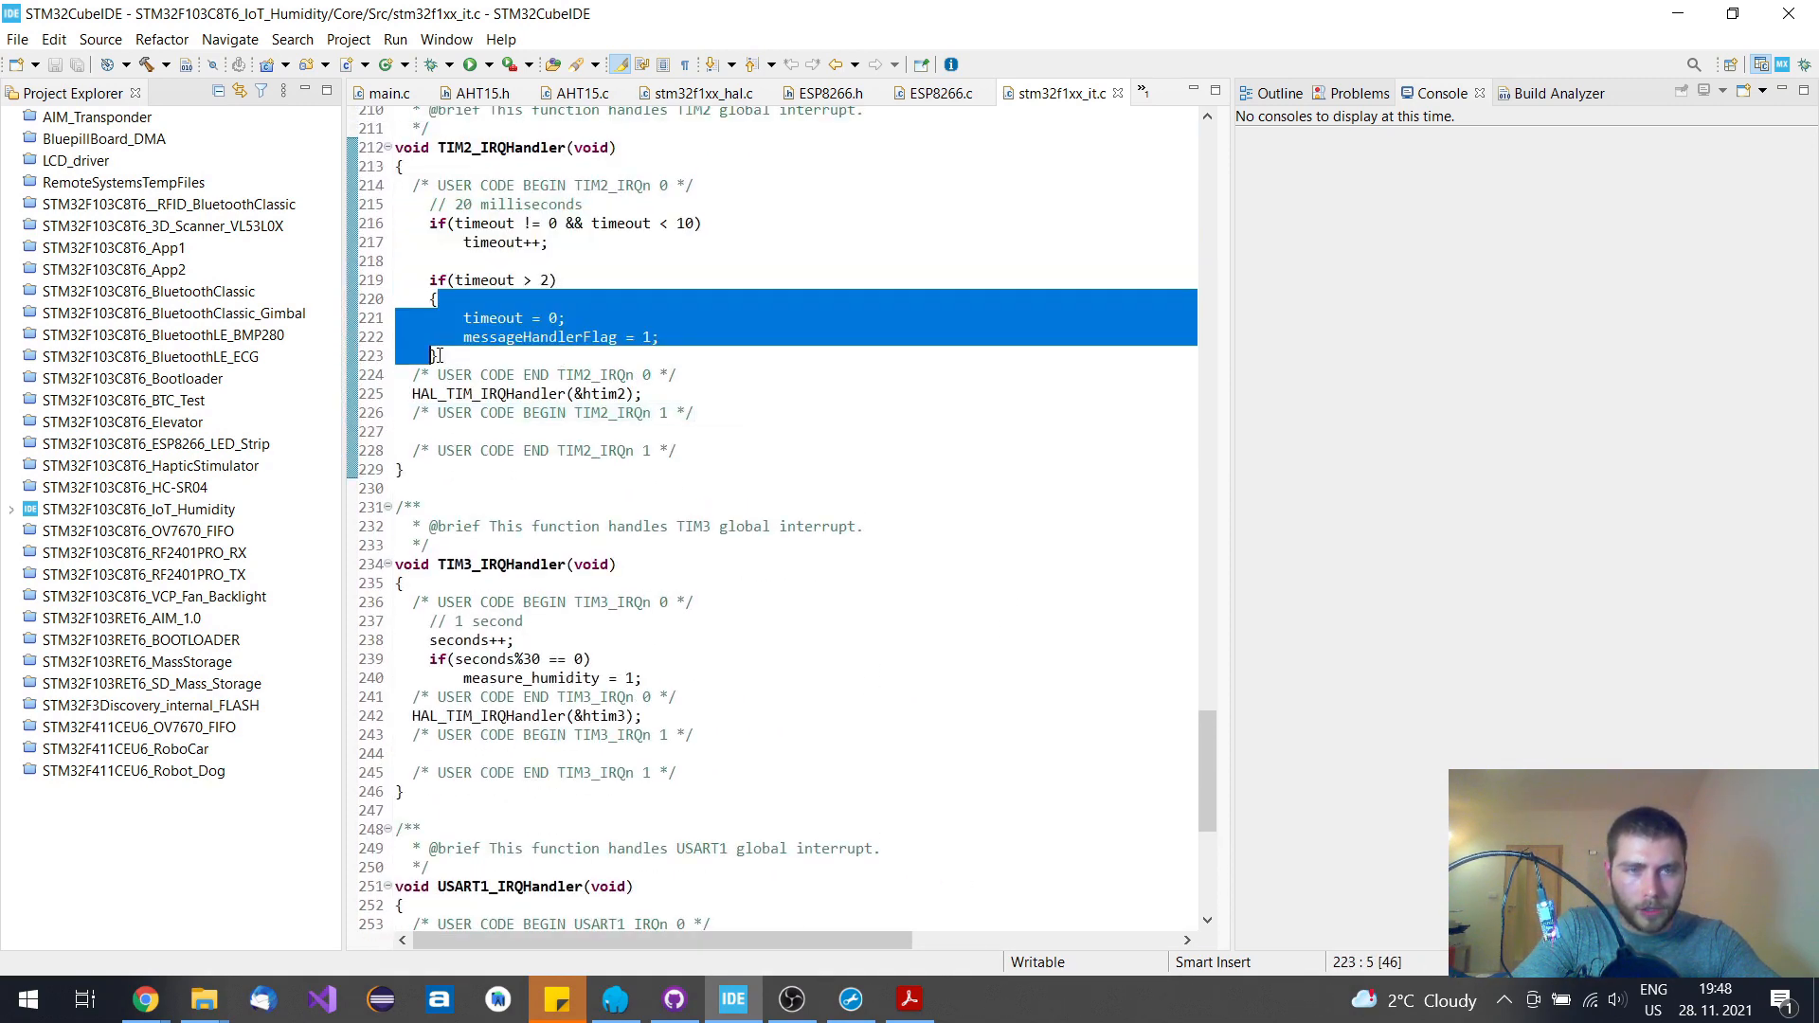
{"action": "left_click", "coordinate": [464, 338]}
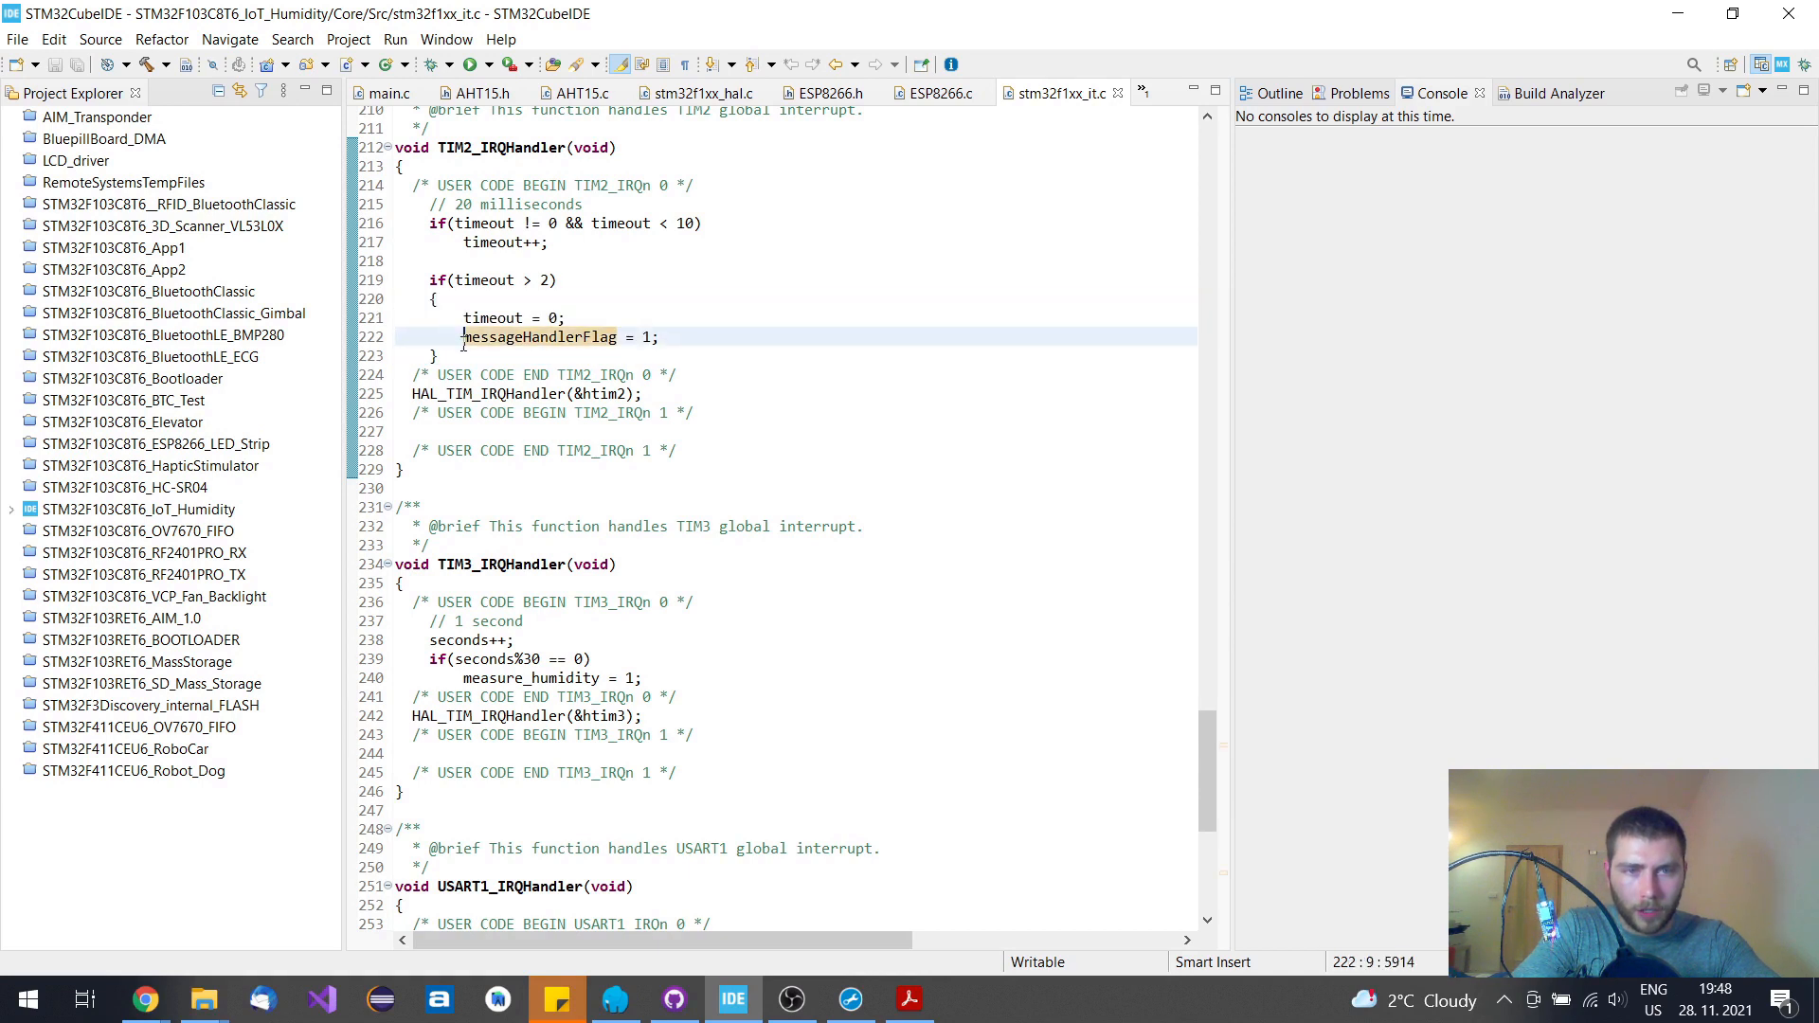
{"action": "left_click", "coordinate": [692, 260]}
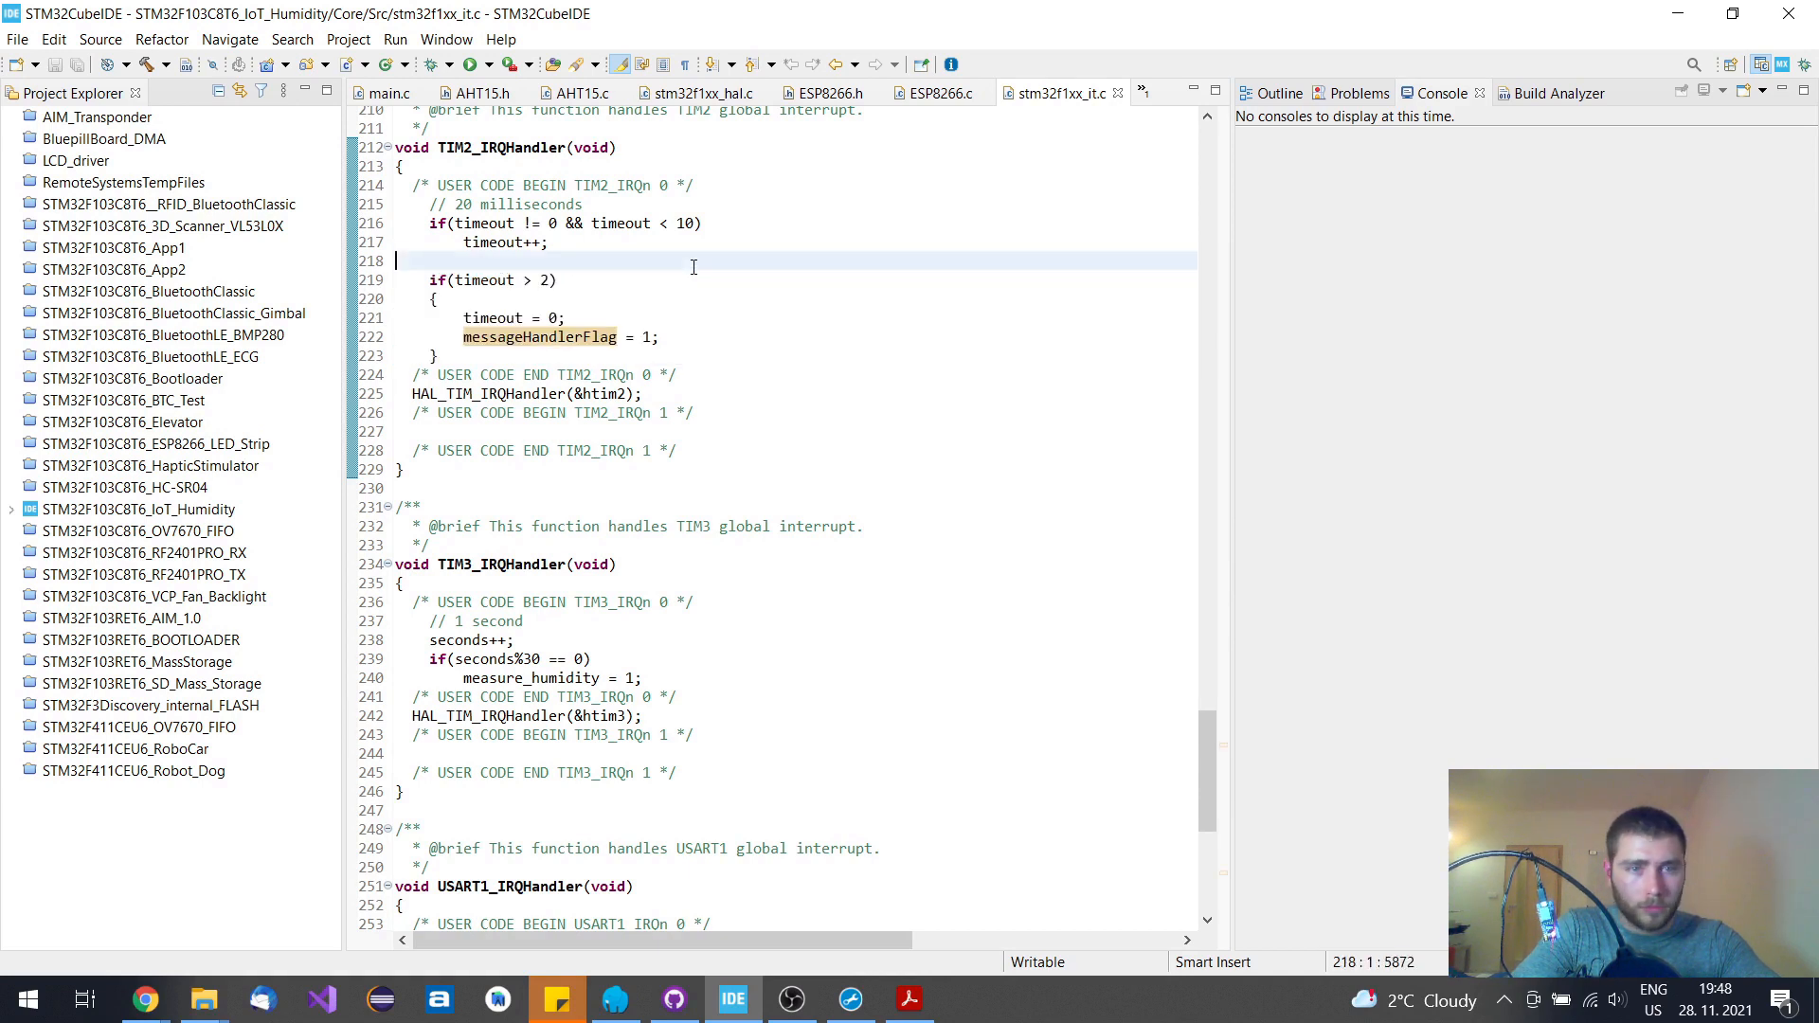
{"action": "left_click", "coordinate": [386, 93]}
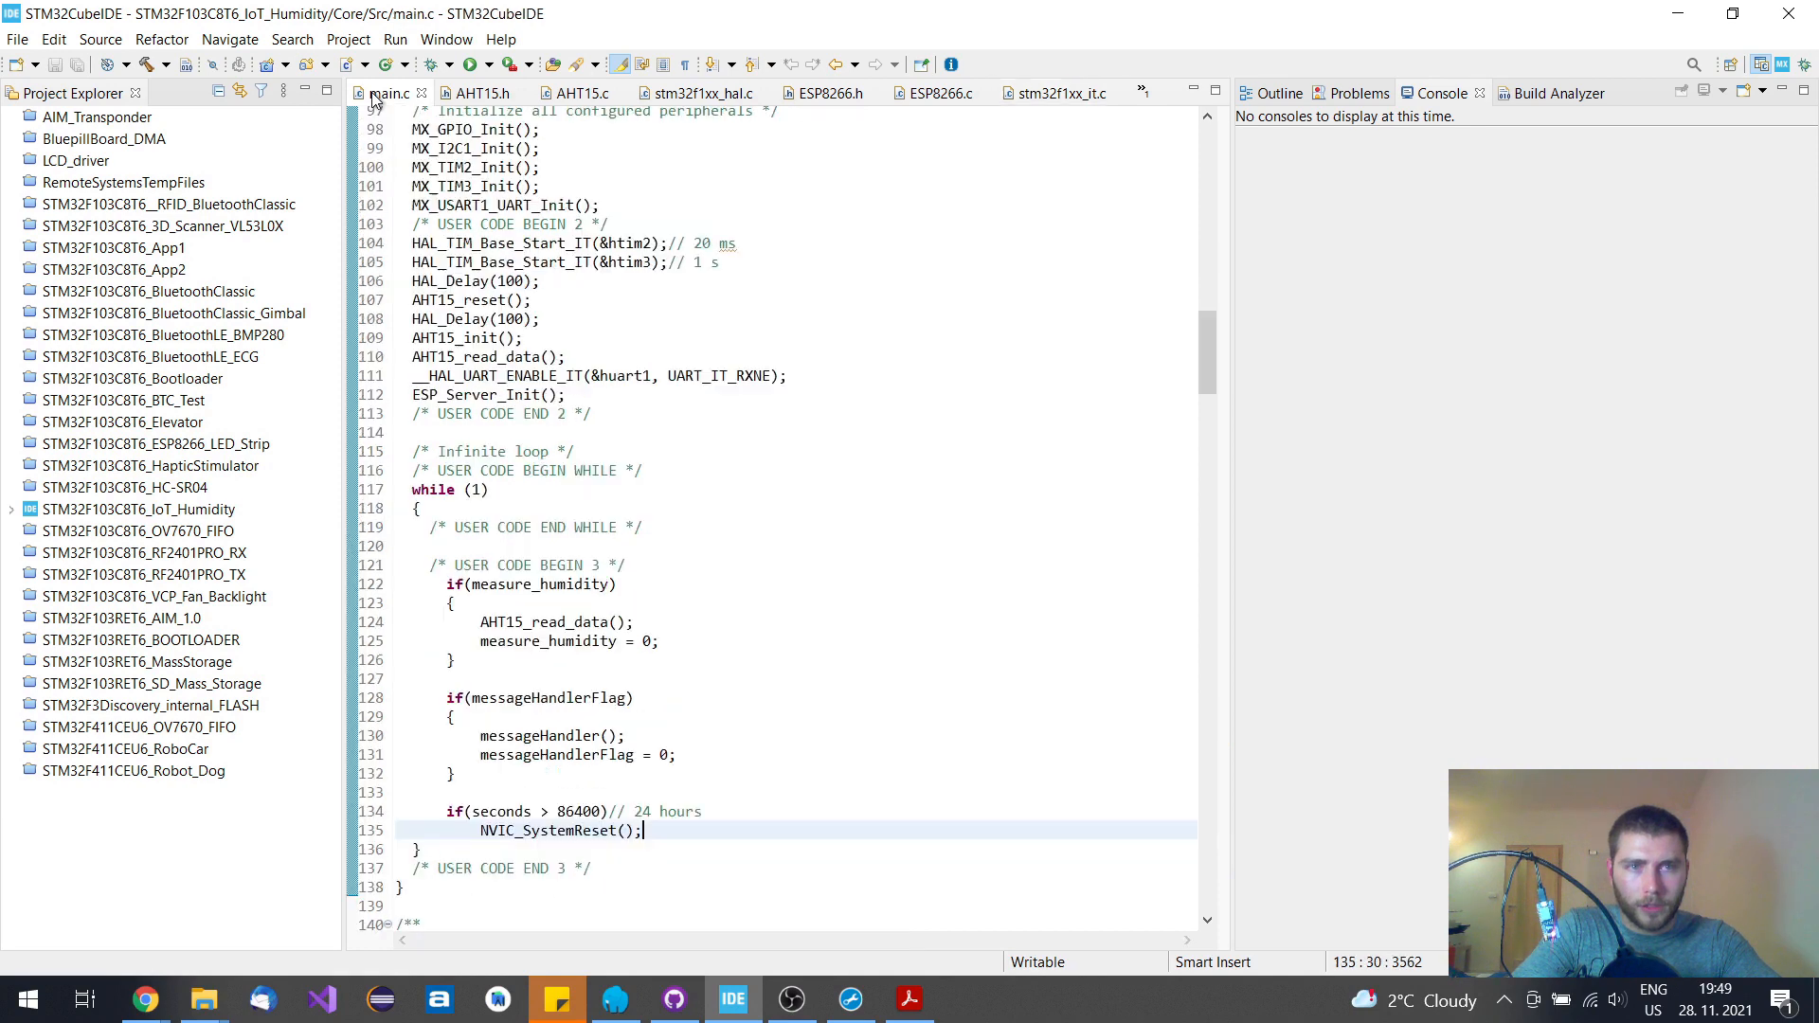
{"action": "mouse_move", "coordinate": [951, 348]}
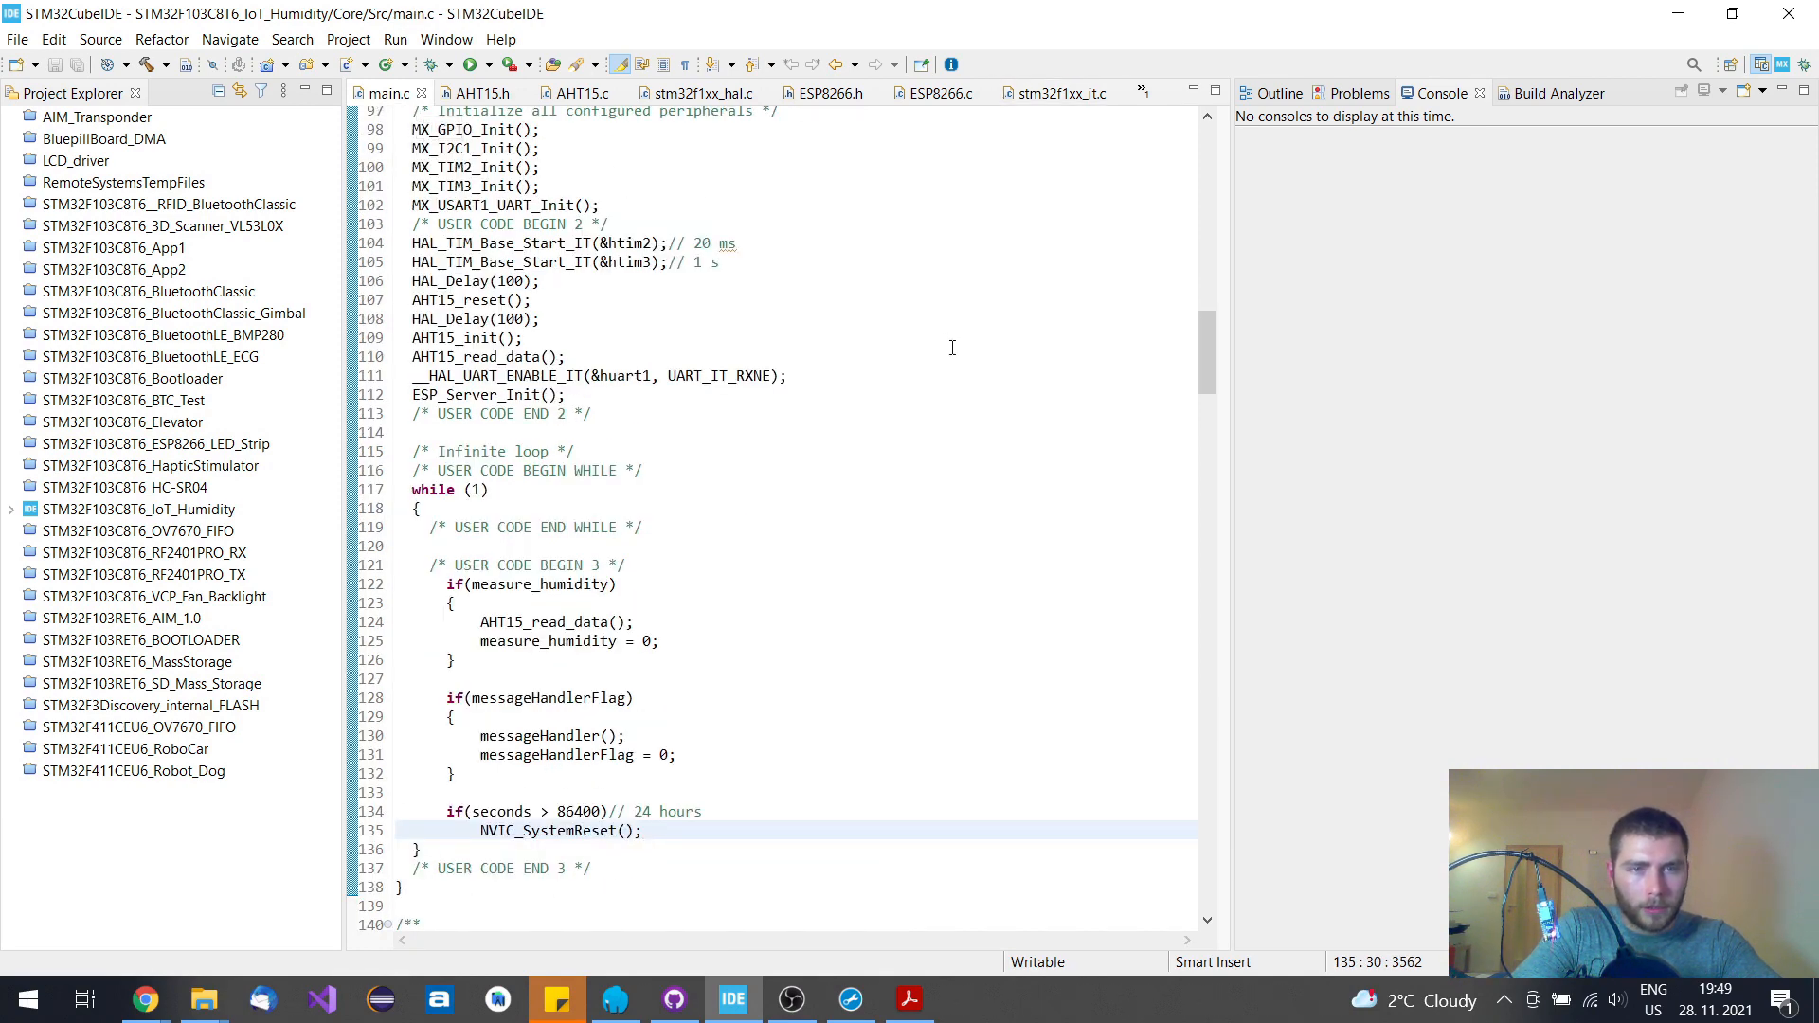
Show the AHT15 and ESP8266 includes in main.c, the measure_humidity extern in AHT15.h, and AHT15.c
{"action": "scroll", "scroll_direction": "up", "scroll_amount": 3}
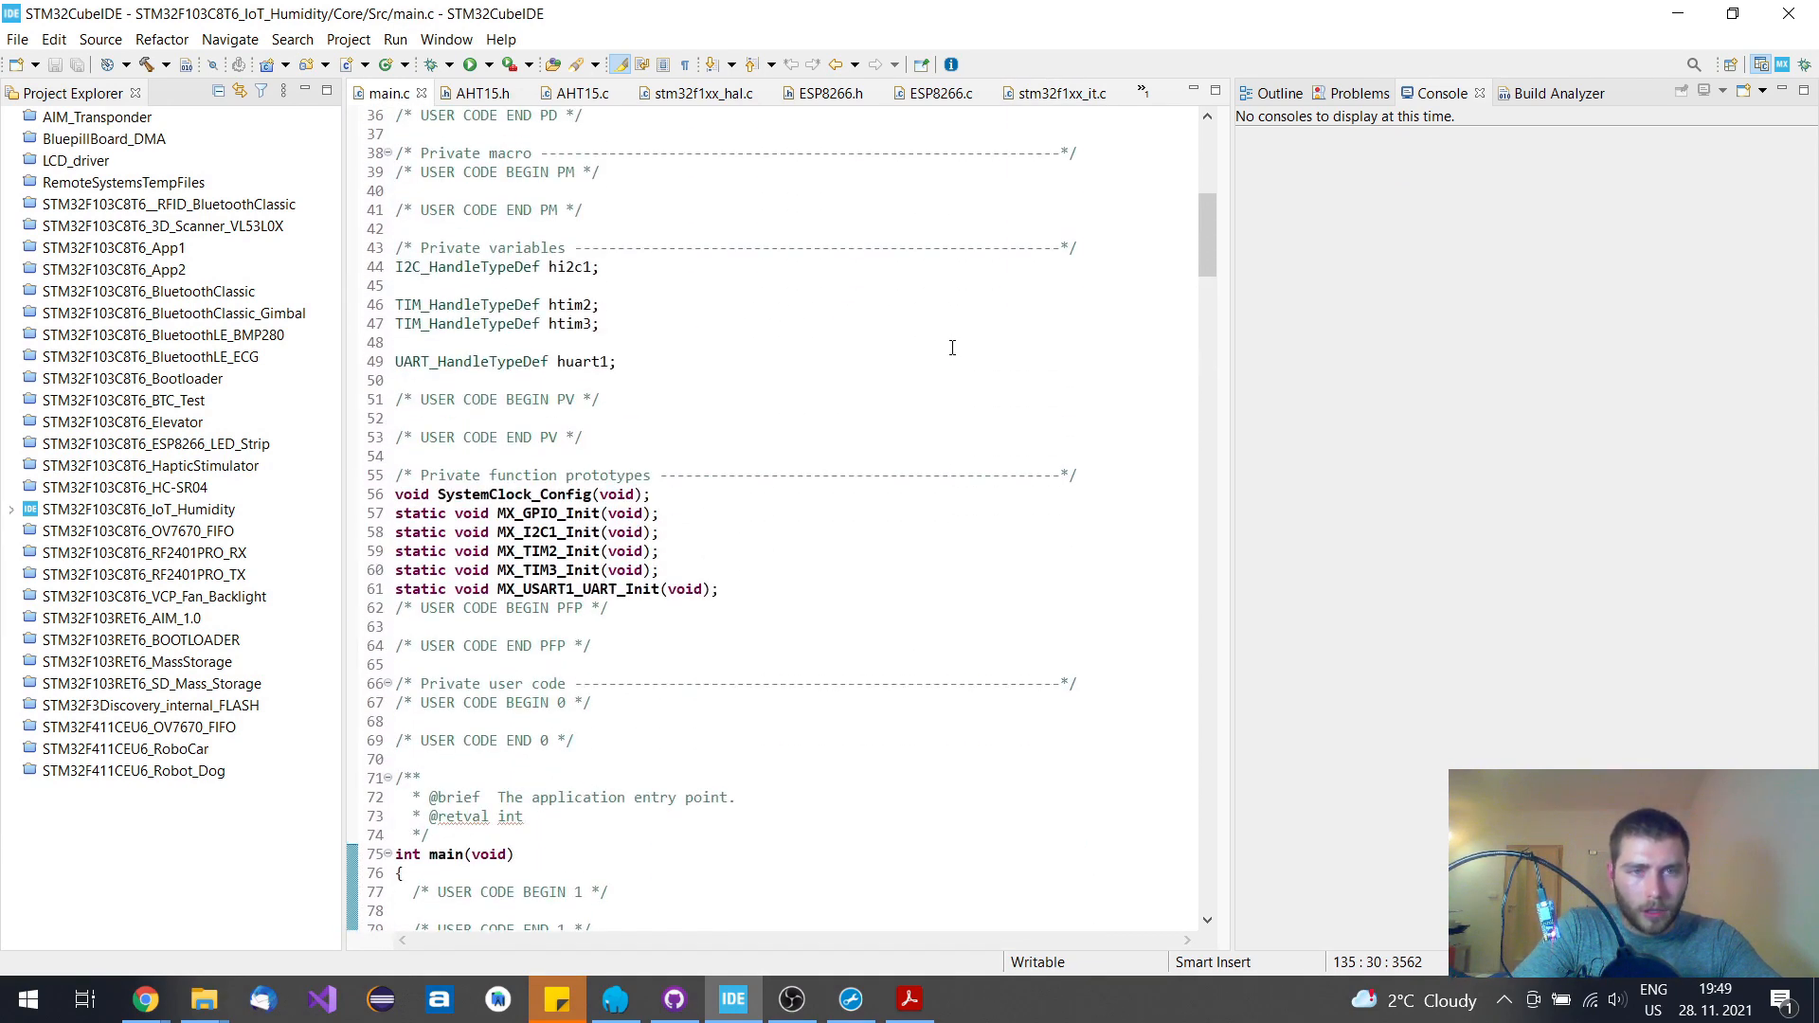
{"action": "scroll", "scroll_direction": "up", "scroll_amount": 3}
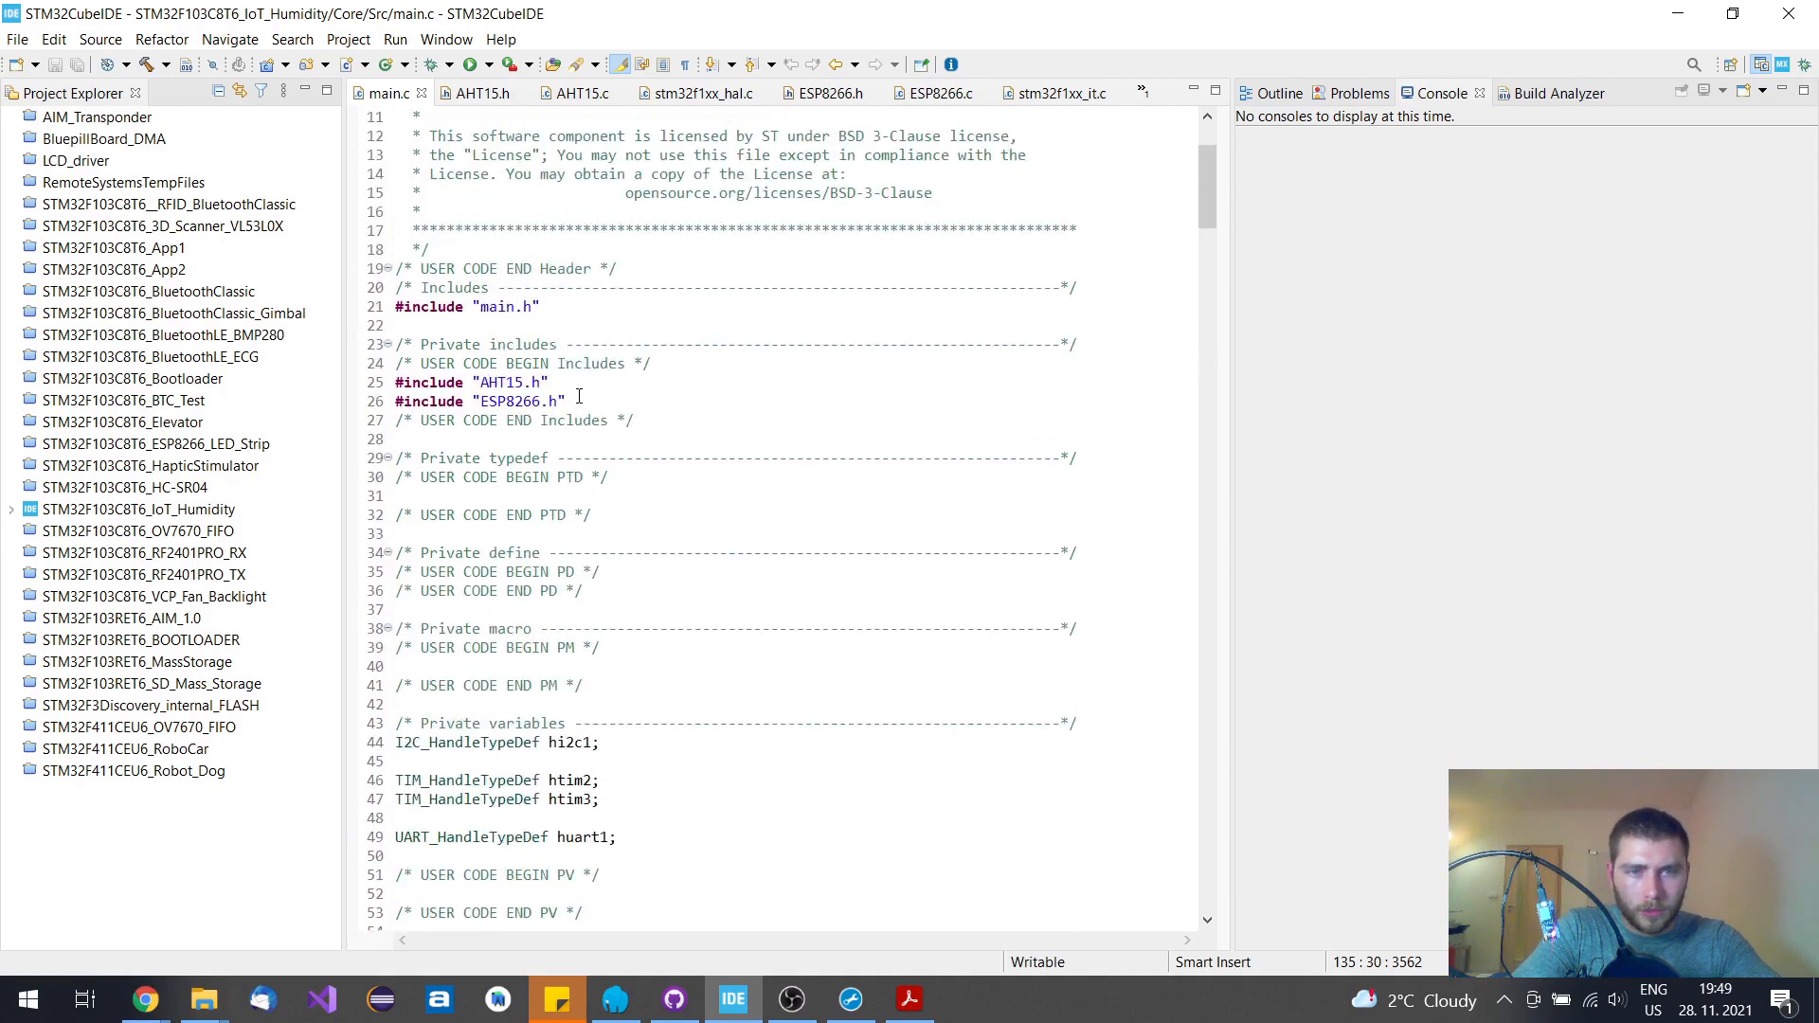
{"action": "left_click", "coordinate": [396, 382]}
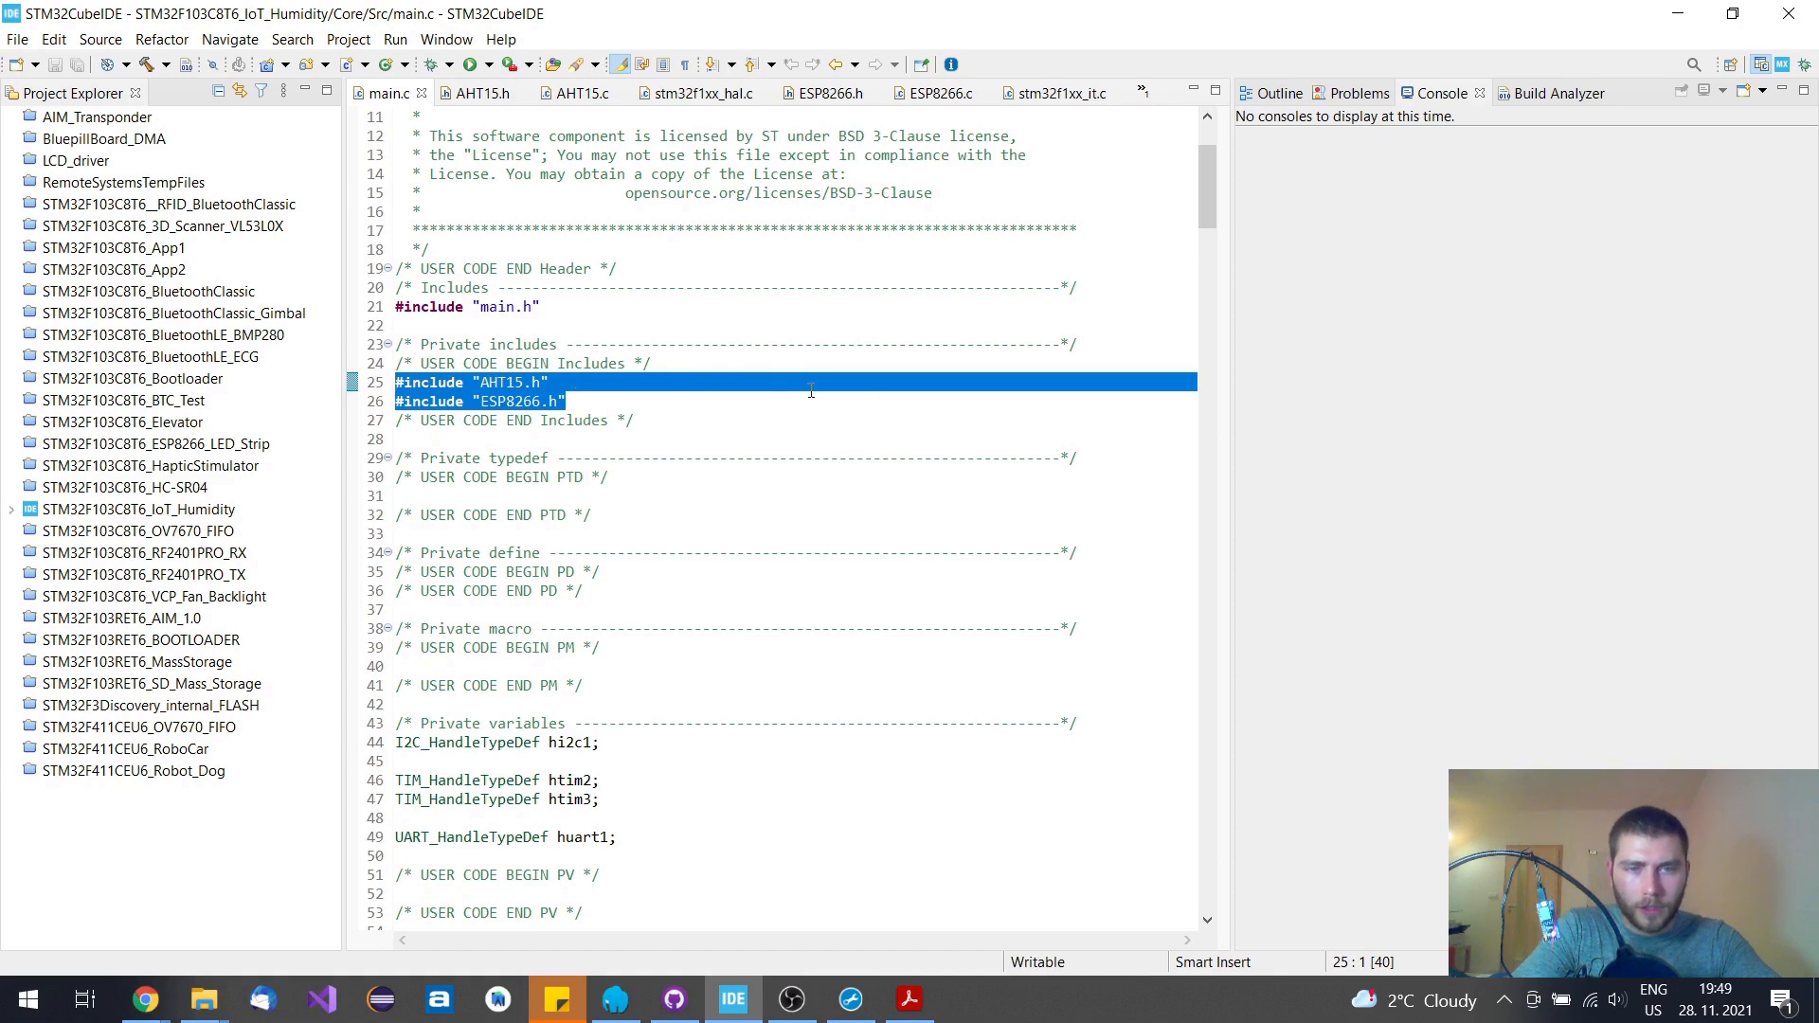
{"action": "left_click", "coordinate": [476, 93]}
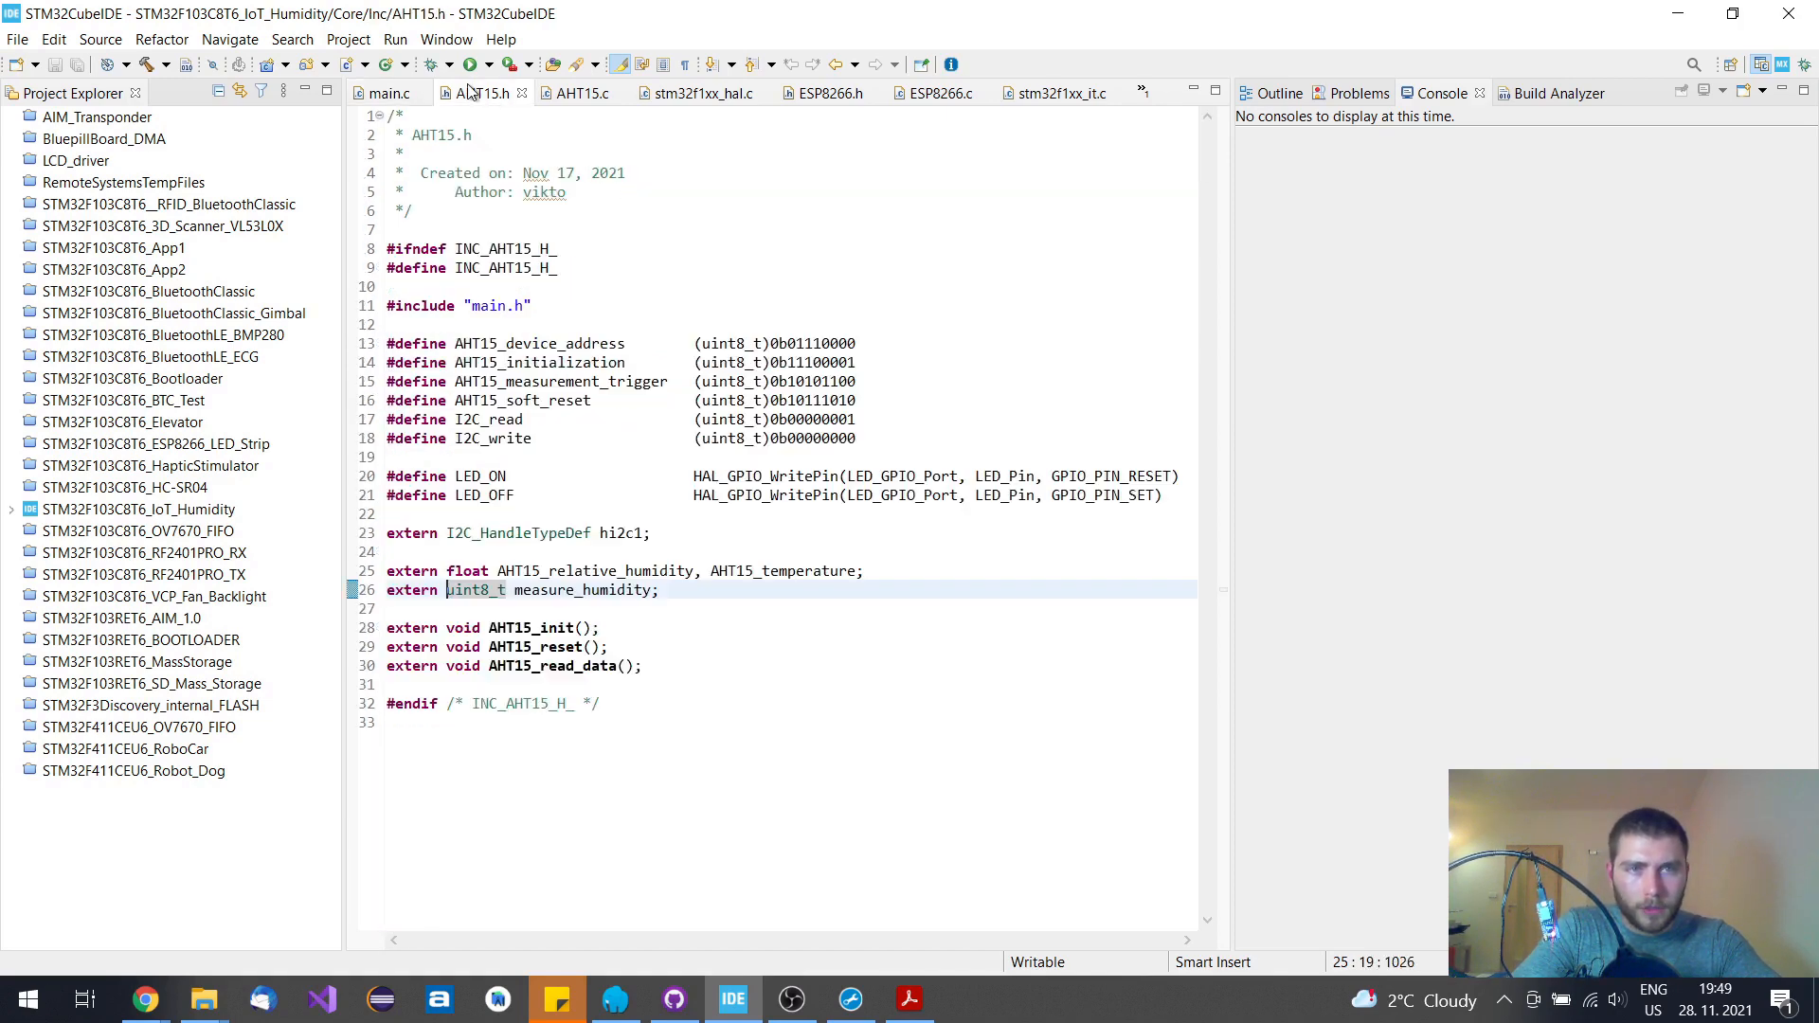
{"action": "left_click", "coordinate": [445, 589]}
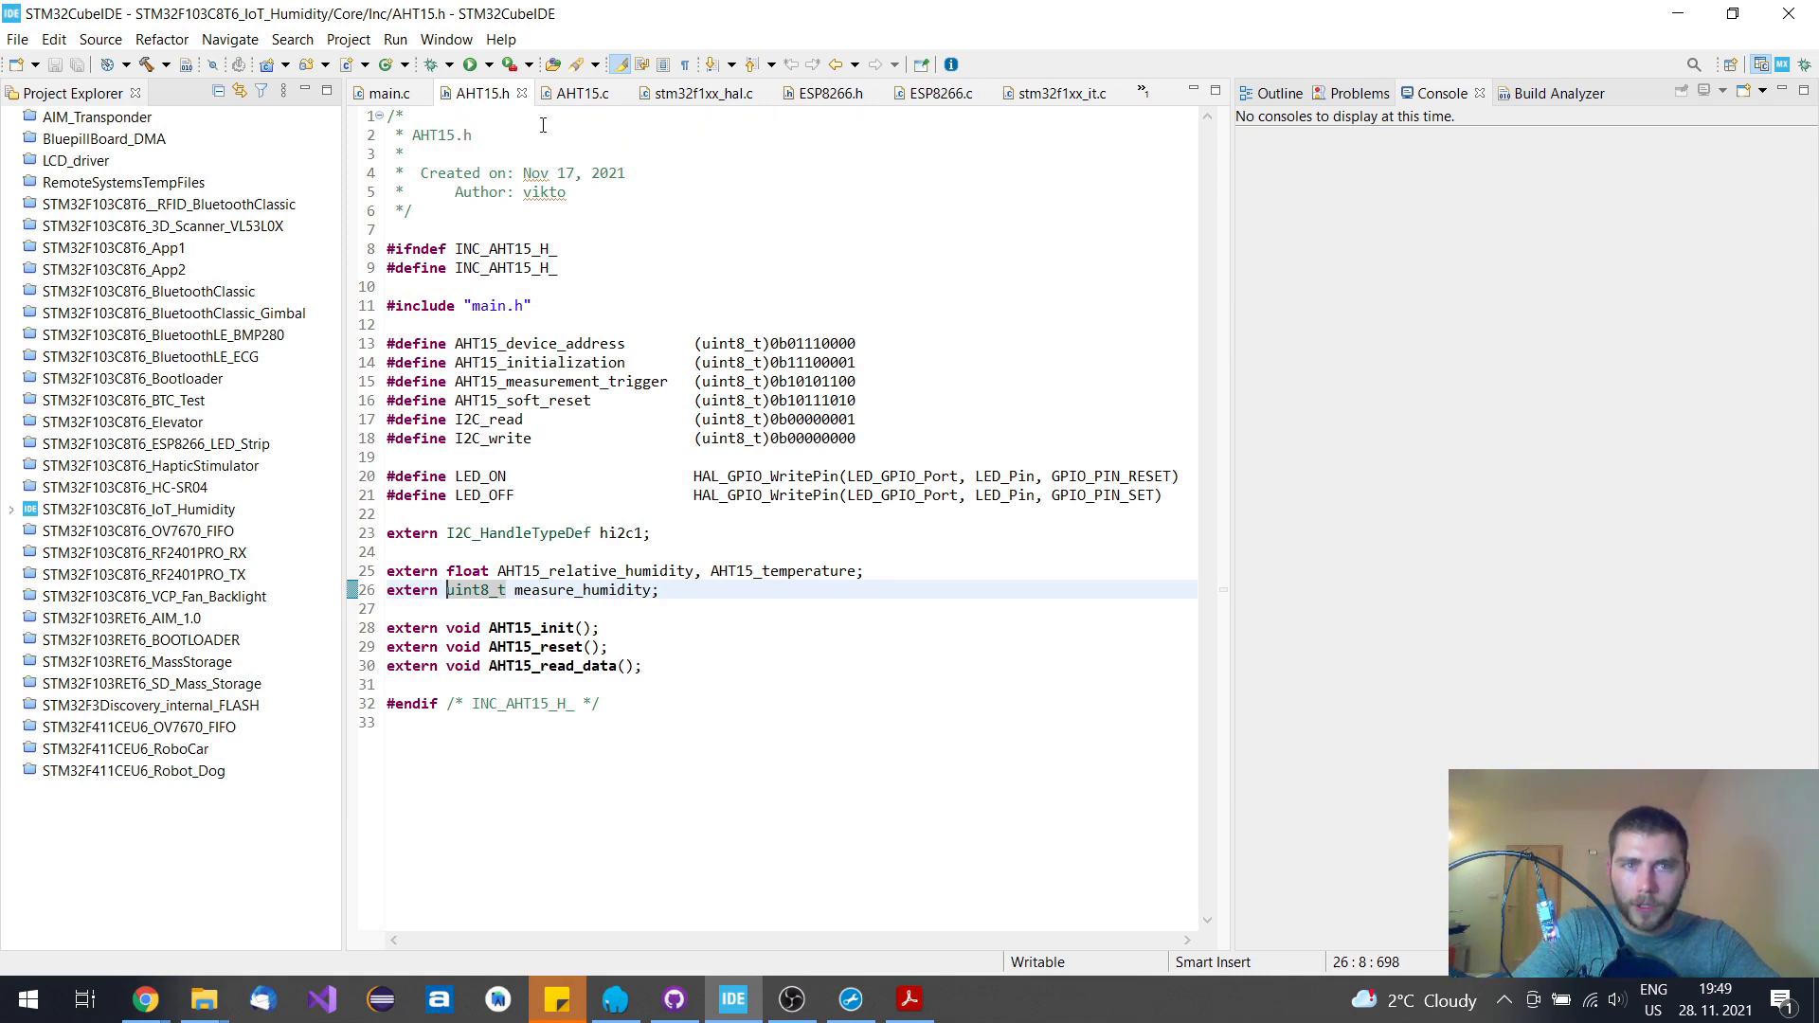
{"action": "left_click", "coordinate": [577, 93]}
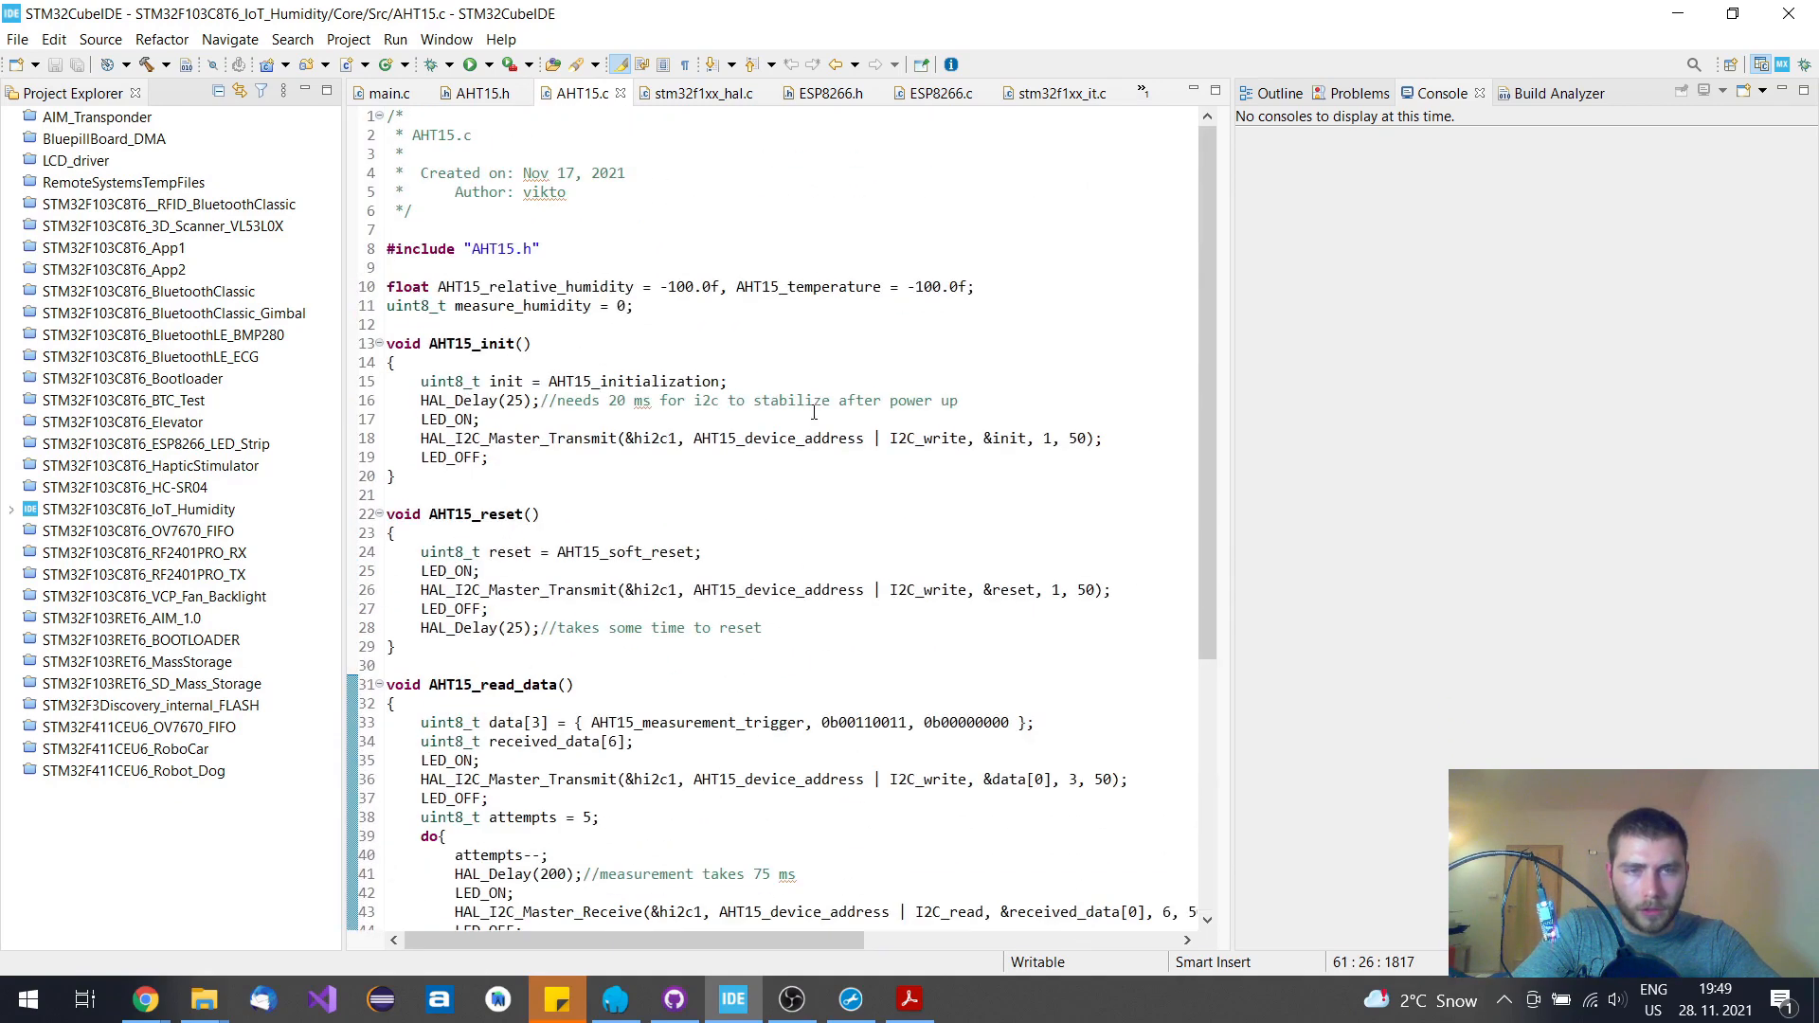
Review the ESP8266.h header declarations, then bring up the ESP8266.c driver source
{"action": "left_click", "coordinate": [827, 92]}
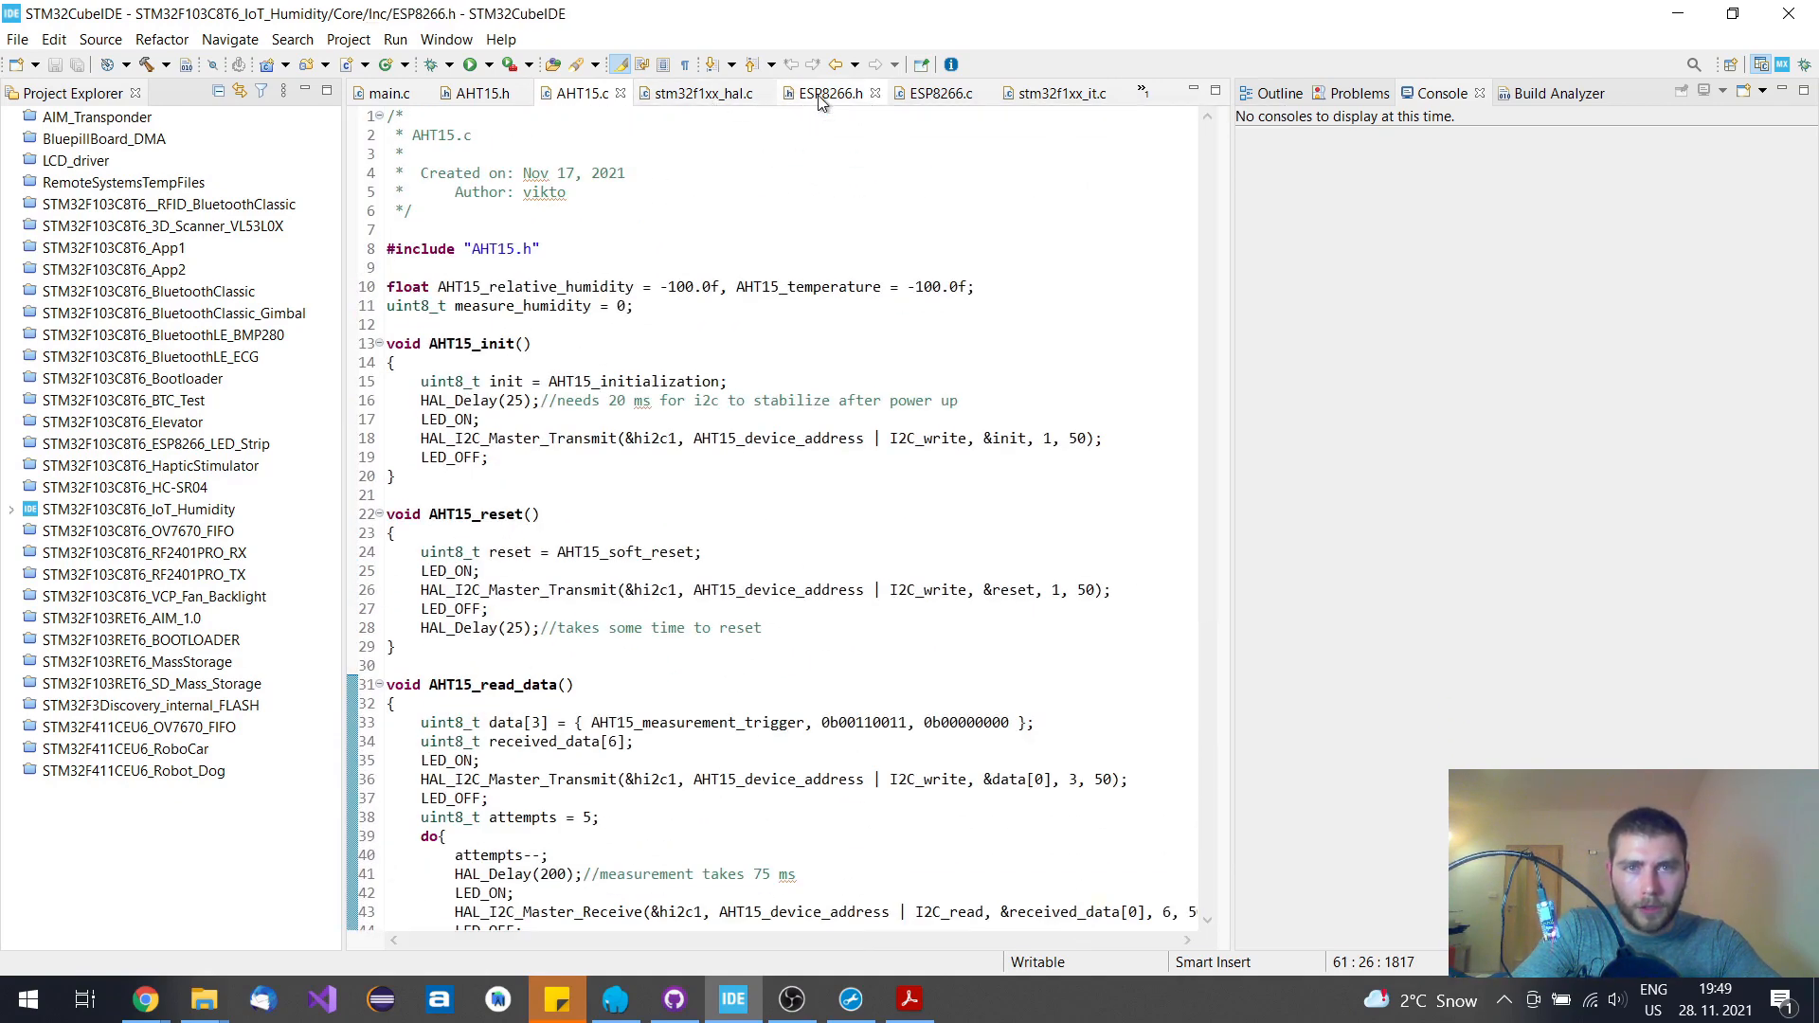
{"action": "left_click", "coordinate": [833, 93]}
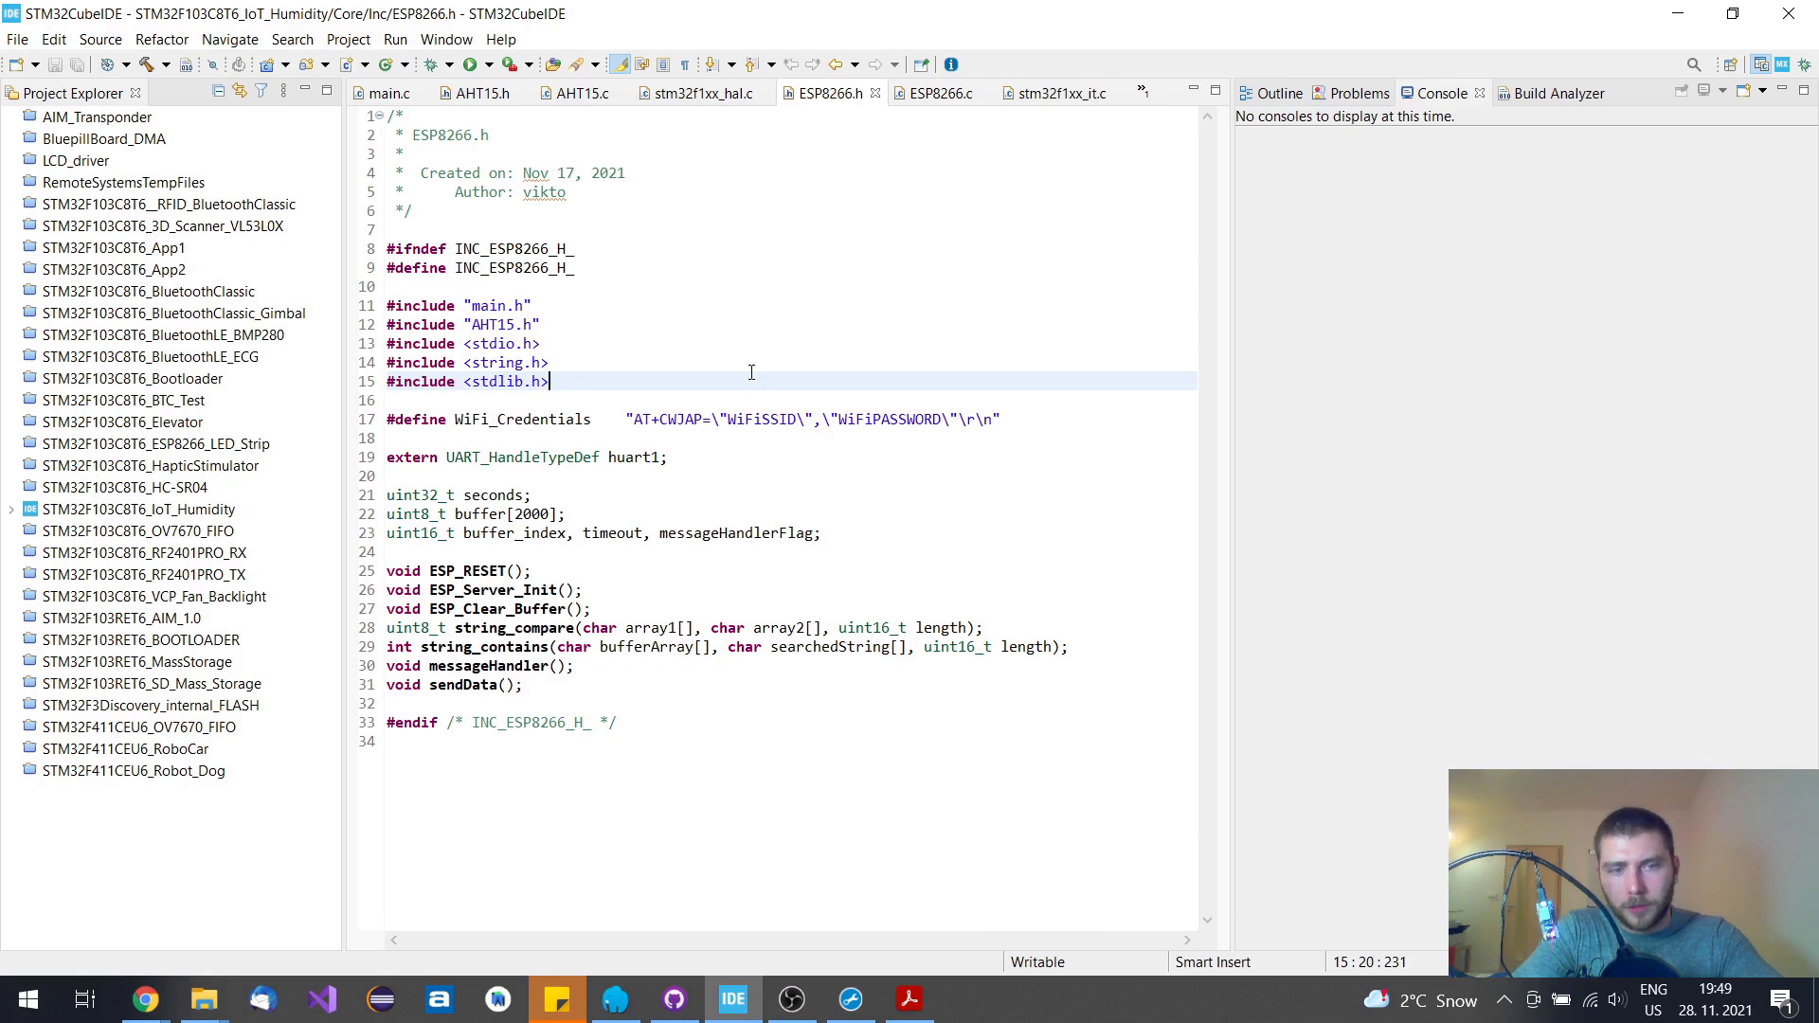
{"action": "mouse_move", "coordinate": [588, 686]}
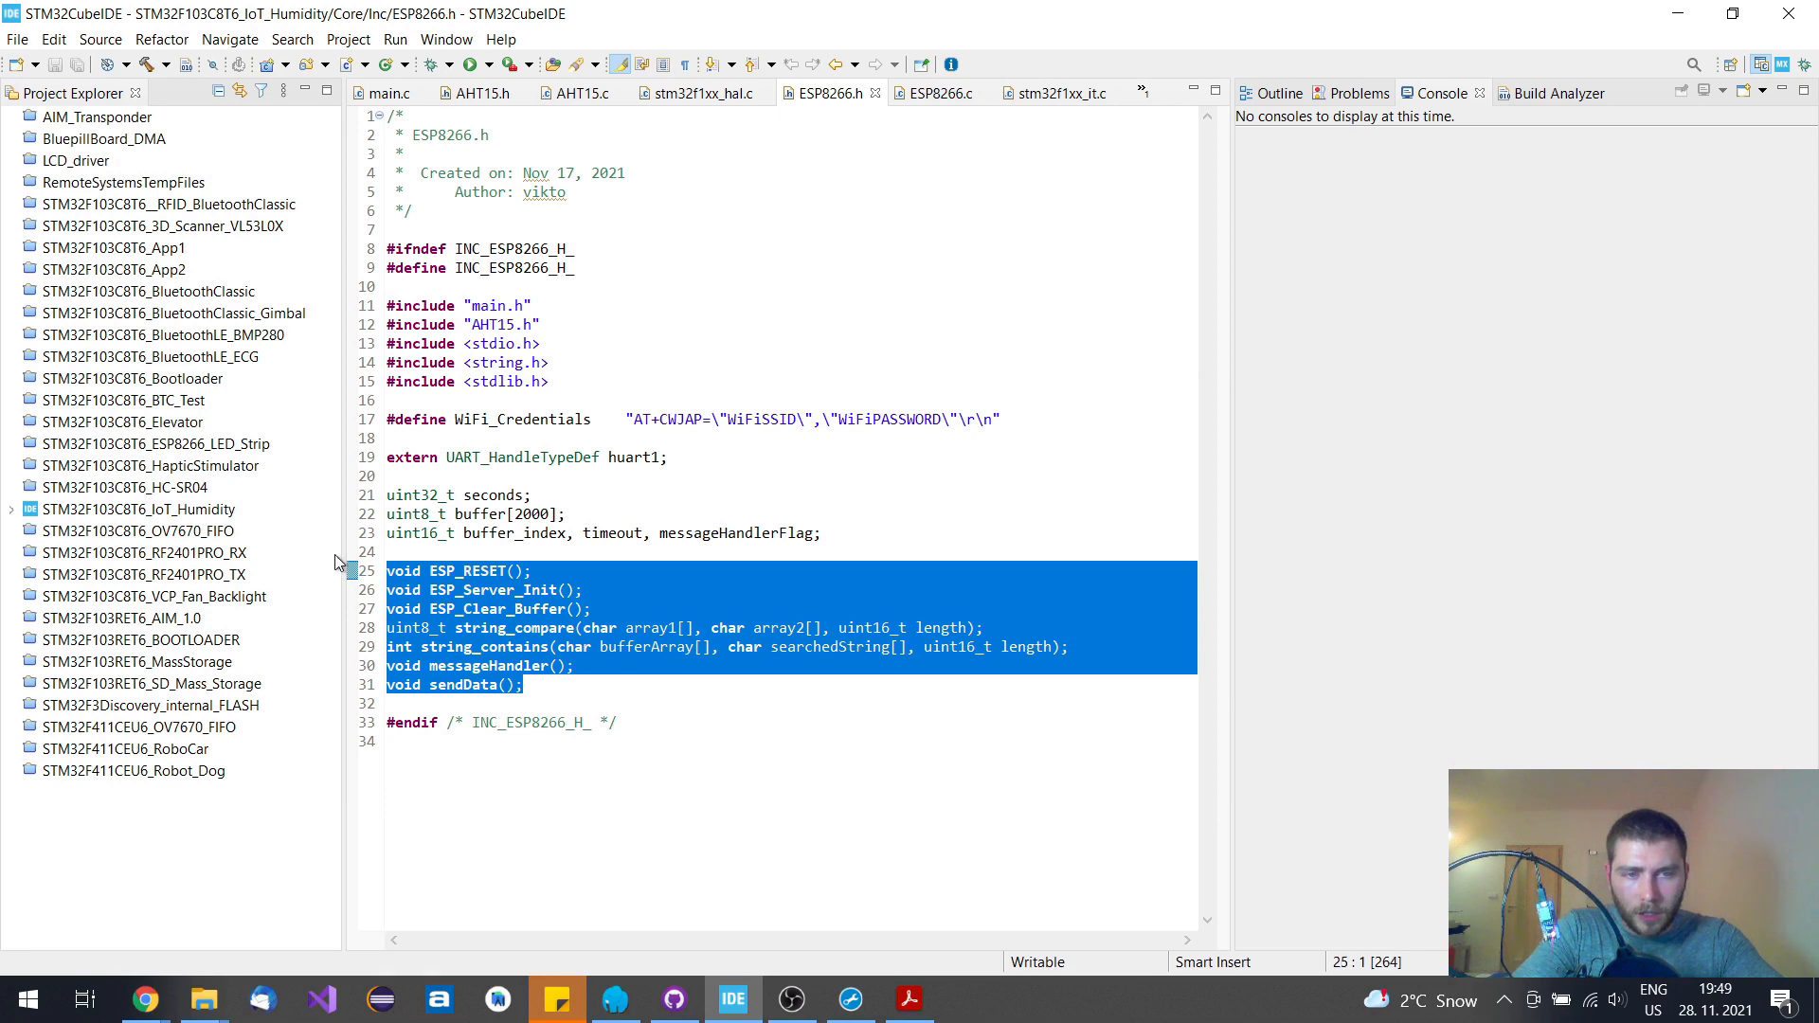
{"action": "left_click", "coordinate": [739, 589]}
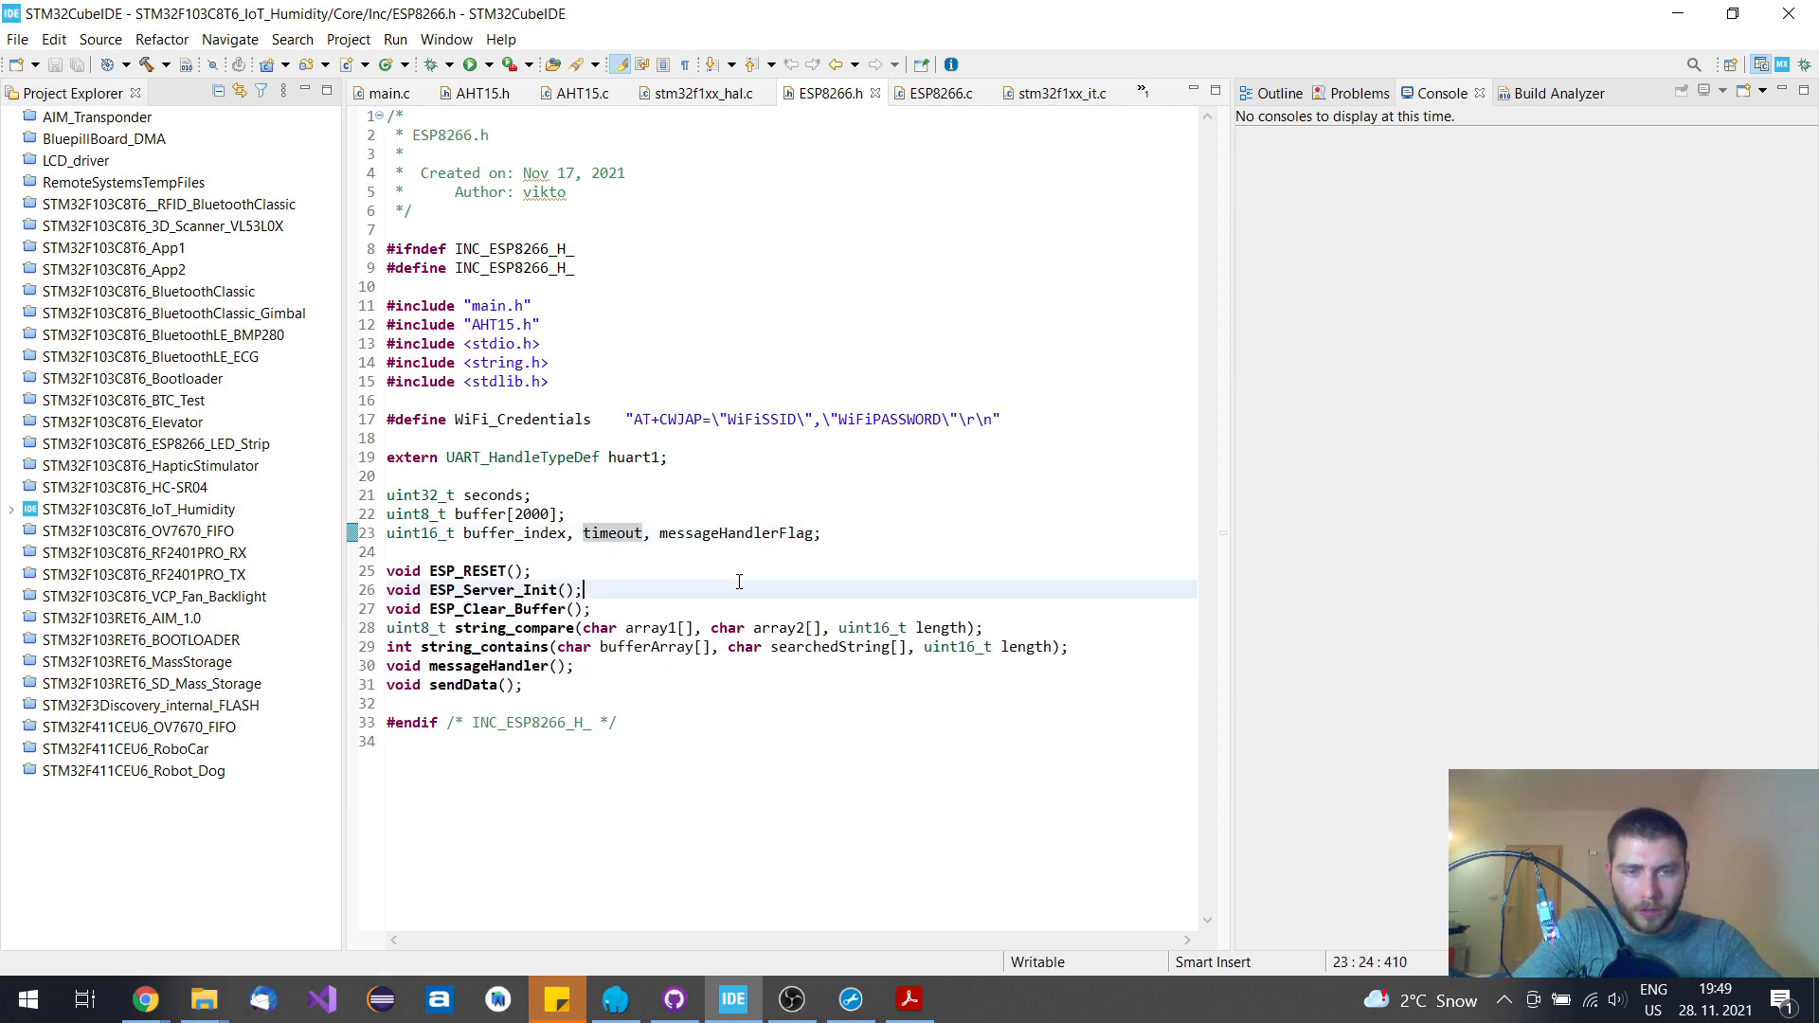
{"action": "left_click", "coordinate": [934, 93]}
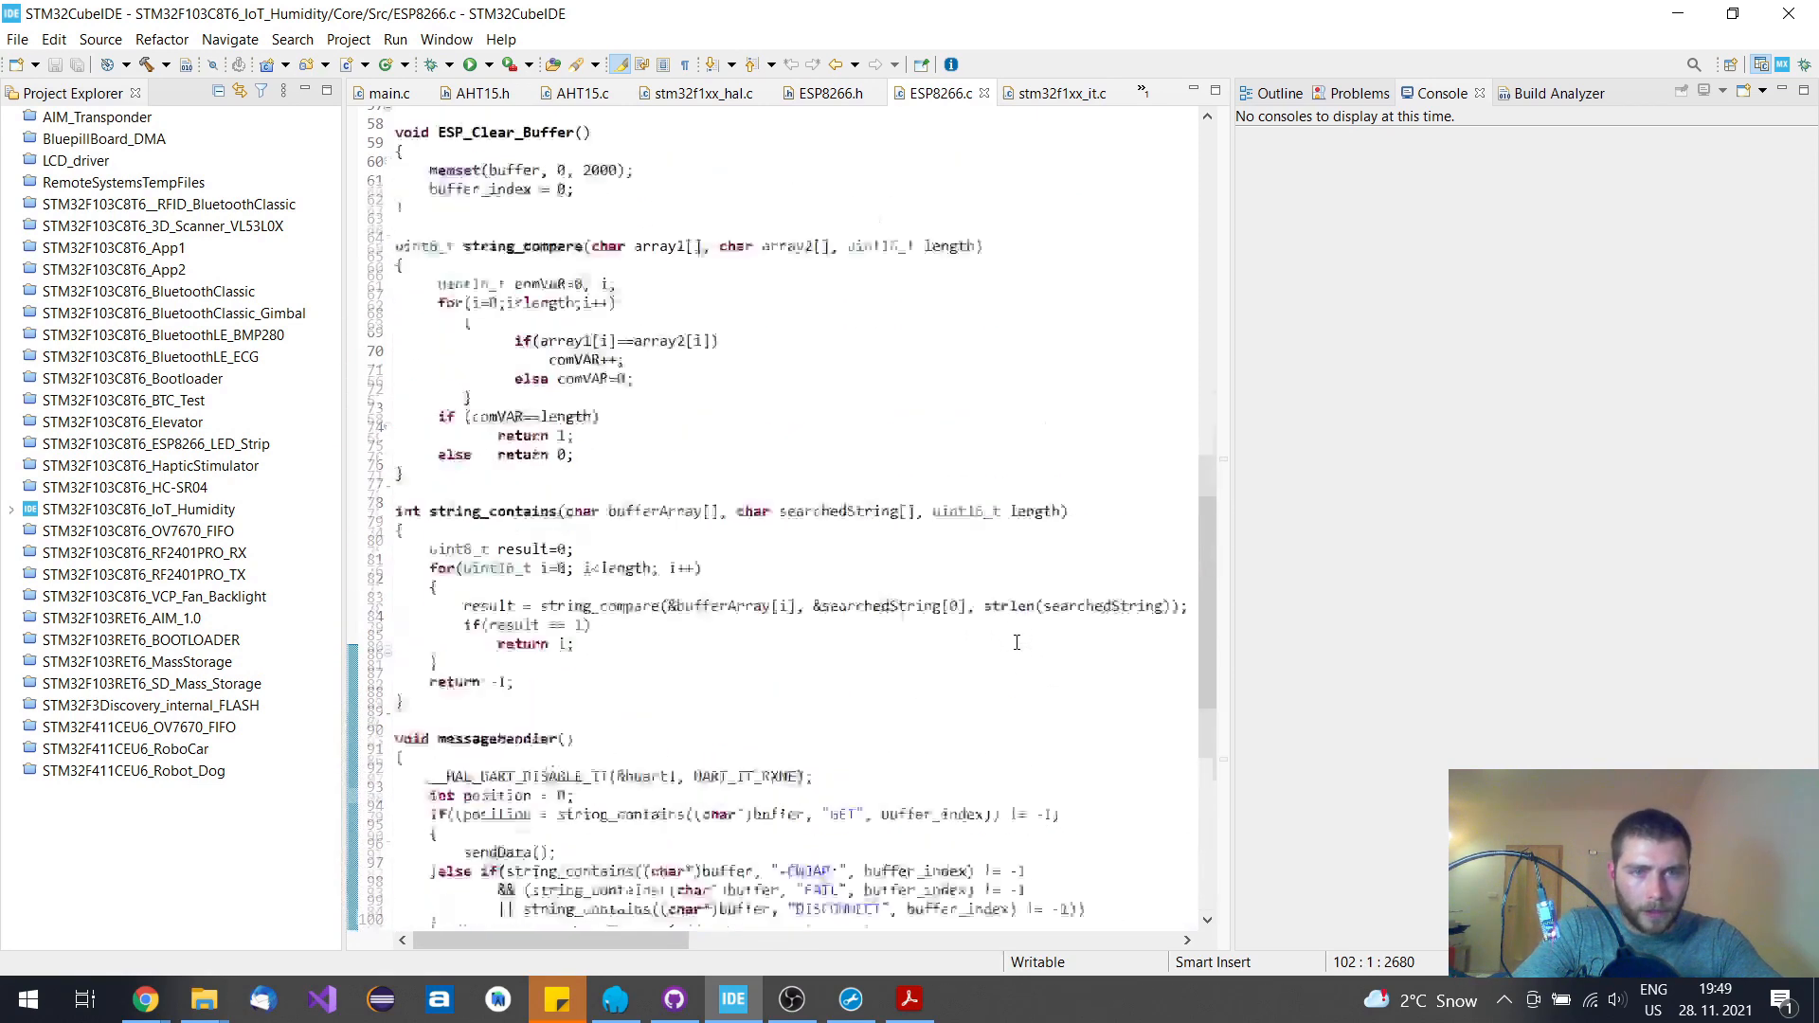
Scroll through ESP8266.c's server init, messageHandler and sendData, then return to AHT15.h
{"action": "scroll", "scroll_direction": "up", "scroll_amount": 3}
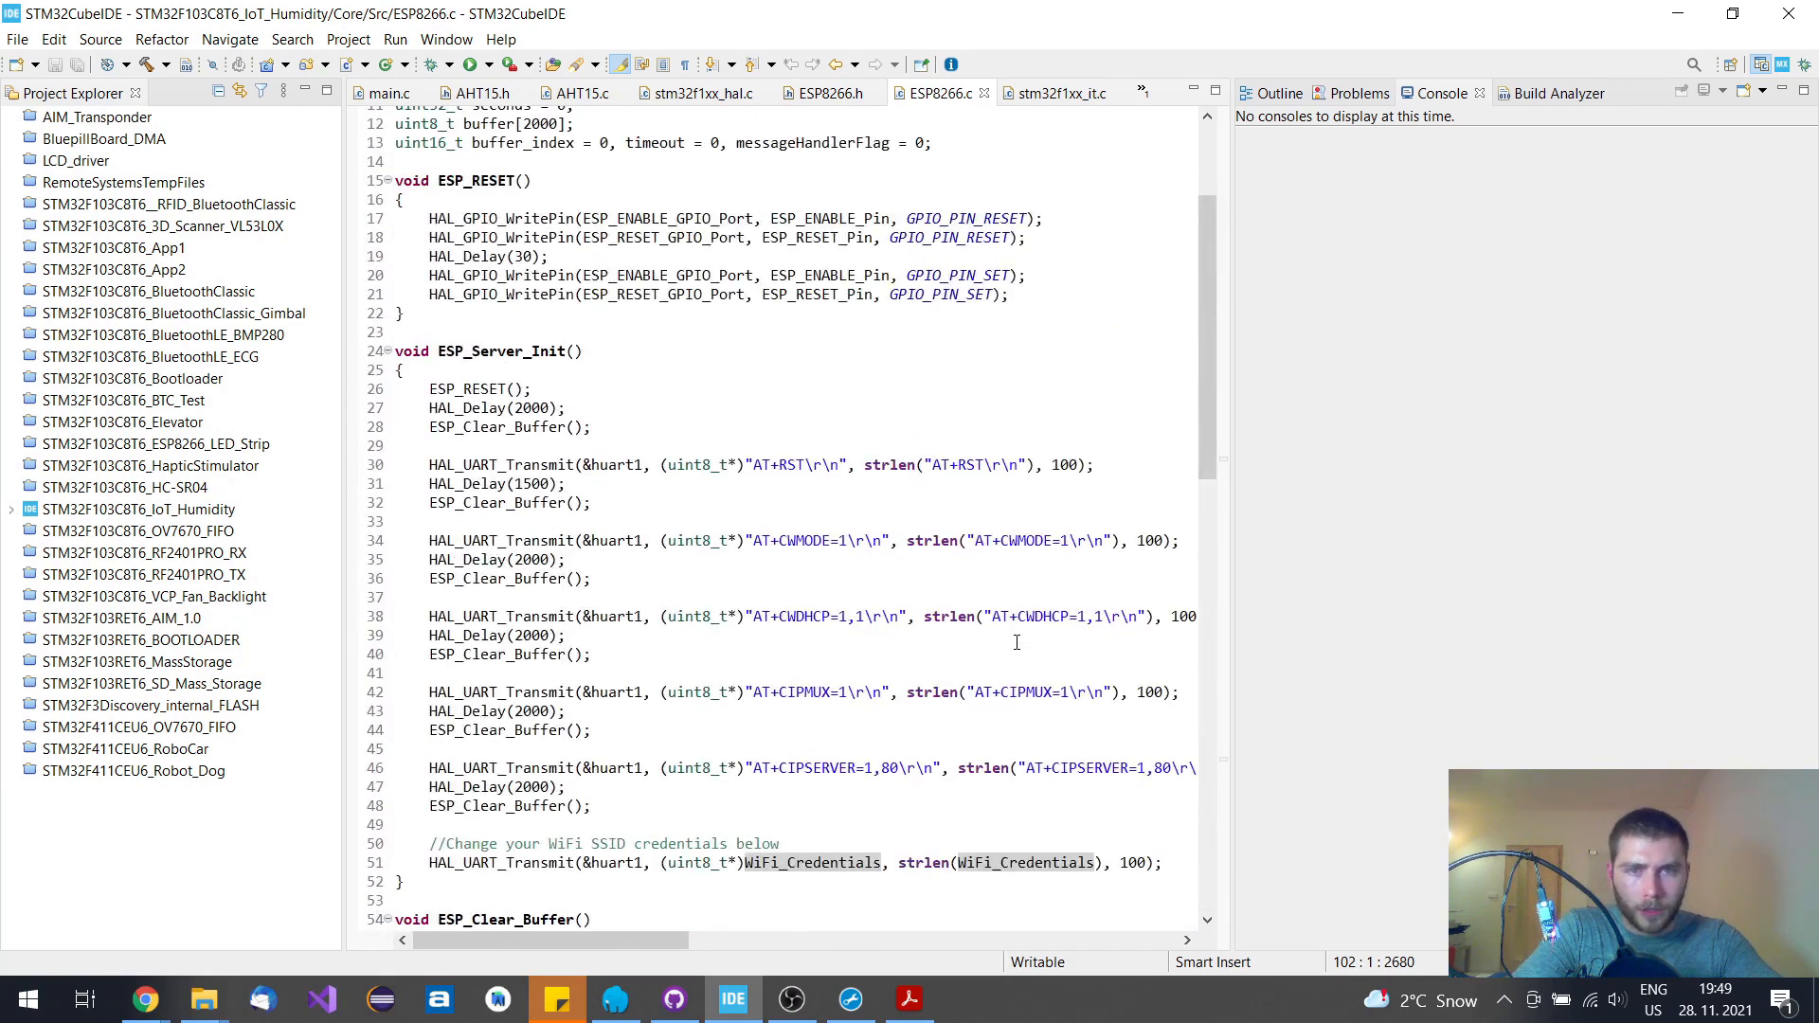
{"action": "scroll", "scroll_direction": "down", "scroll_amount": 3}
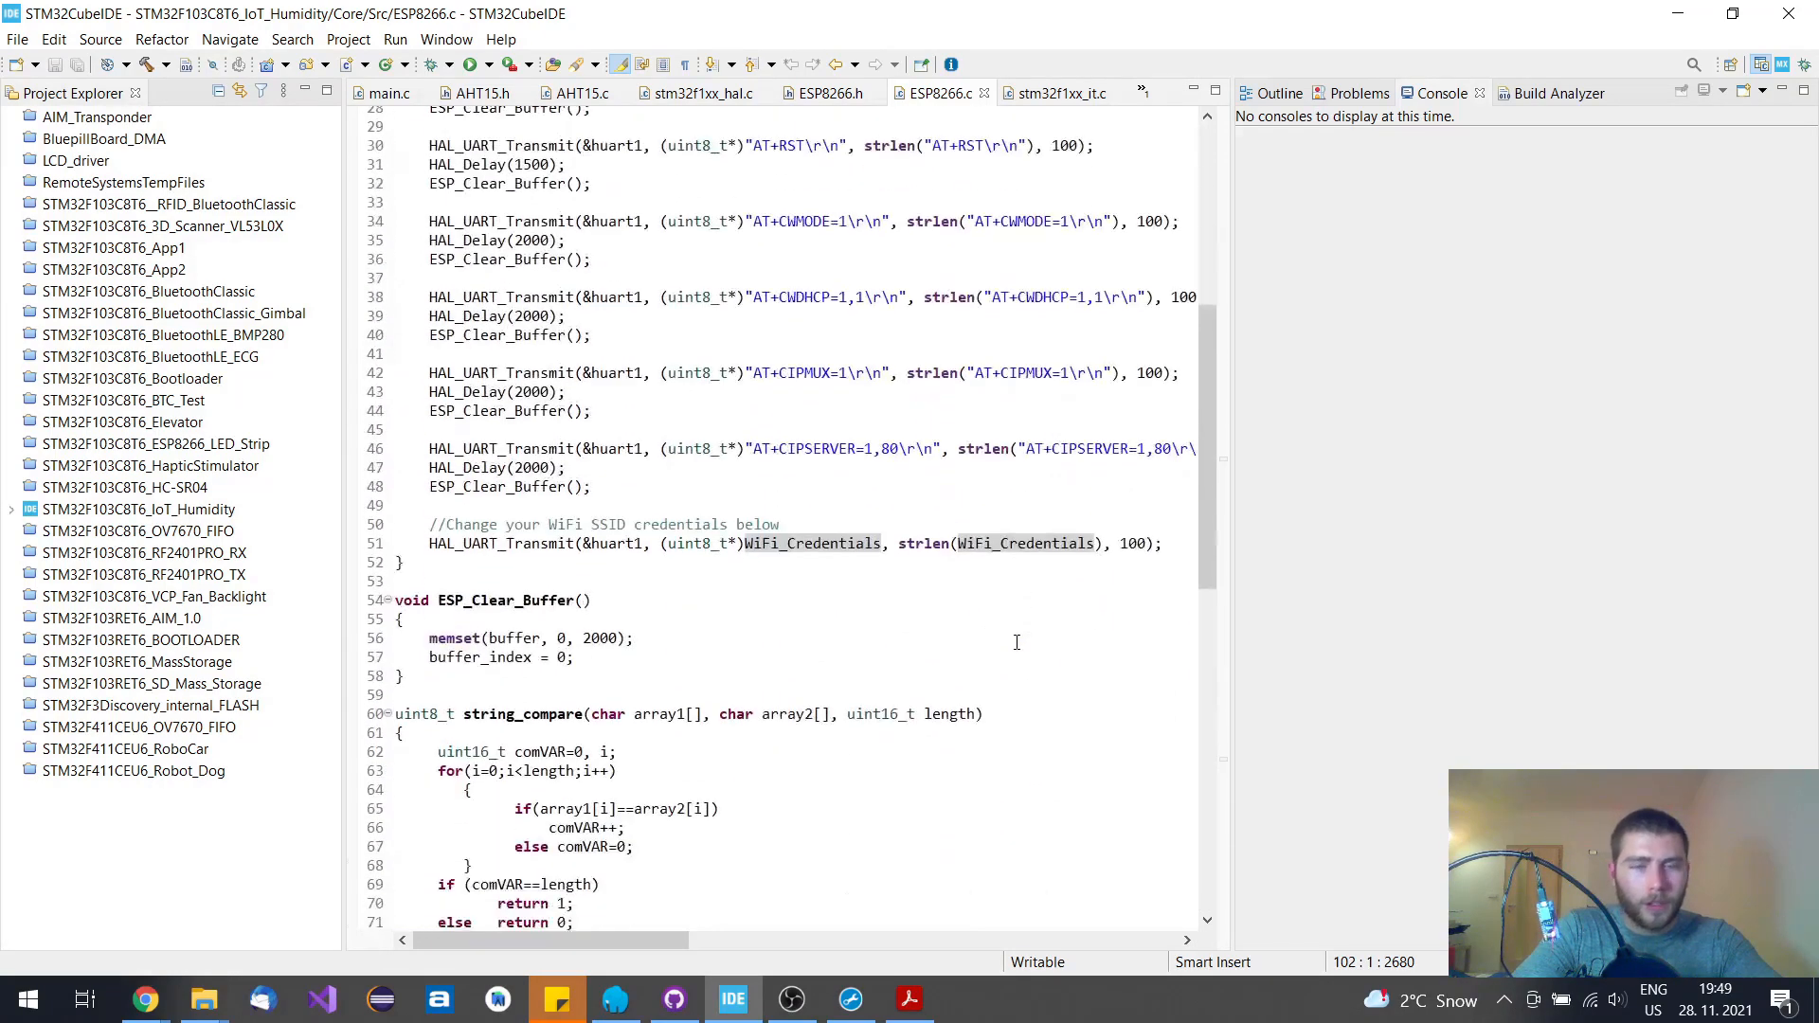
{"action": "scroll", "scroll_direction": "down", "scroll_amount": 3}
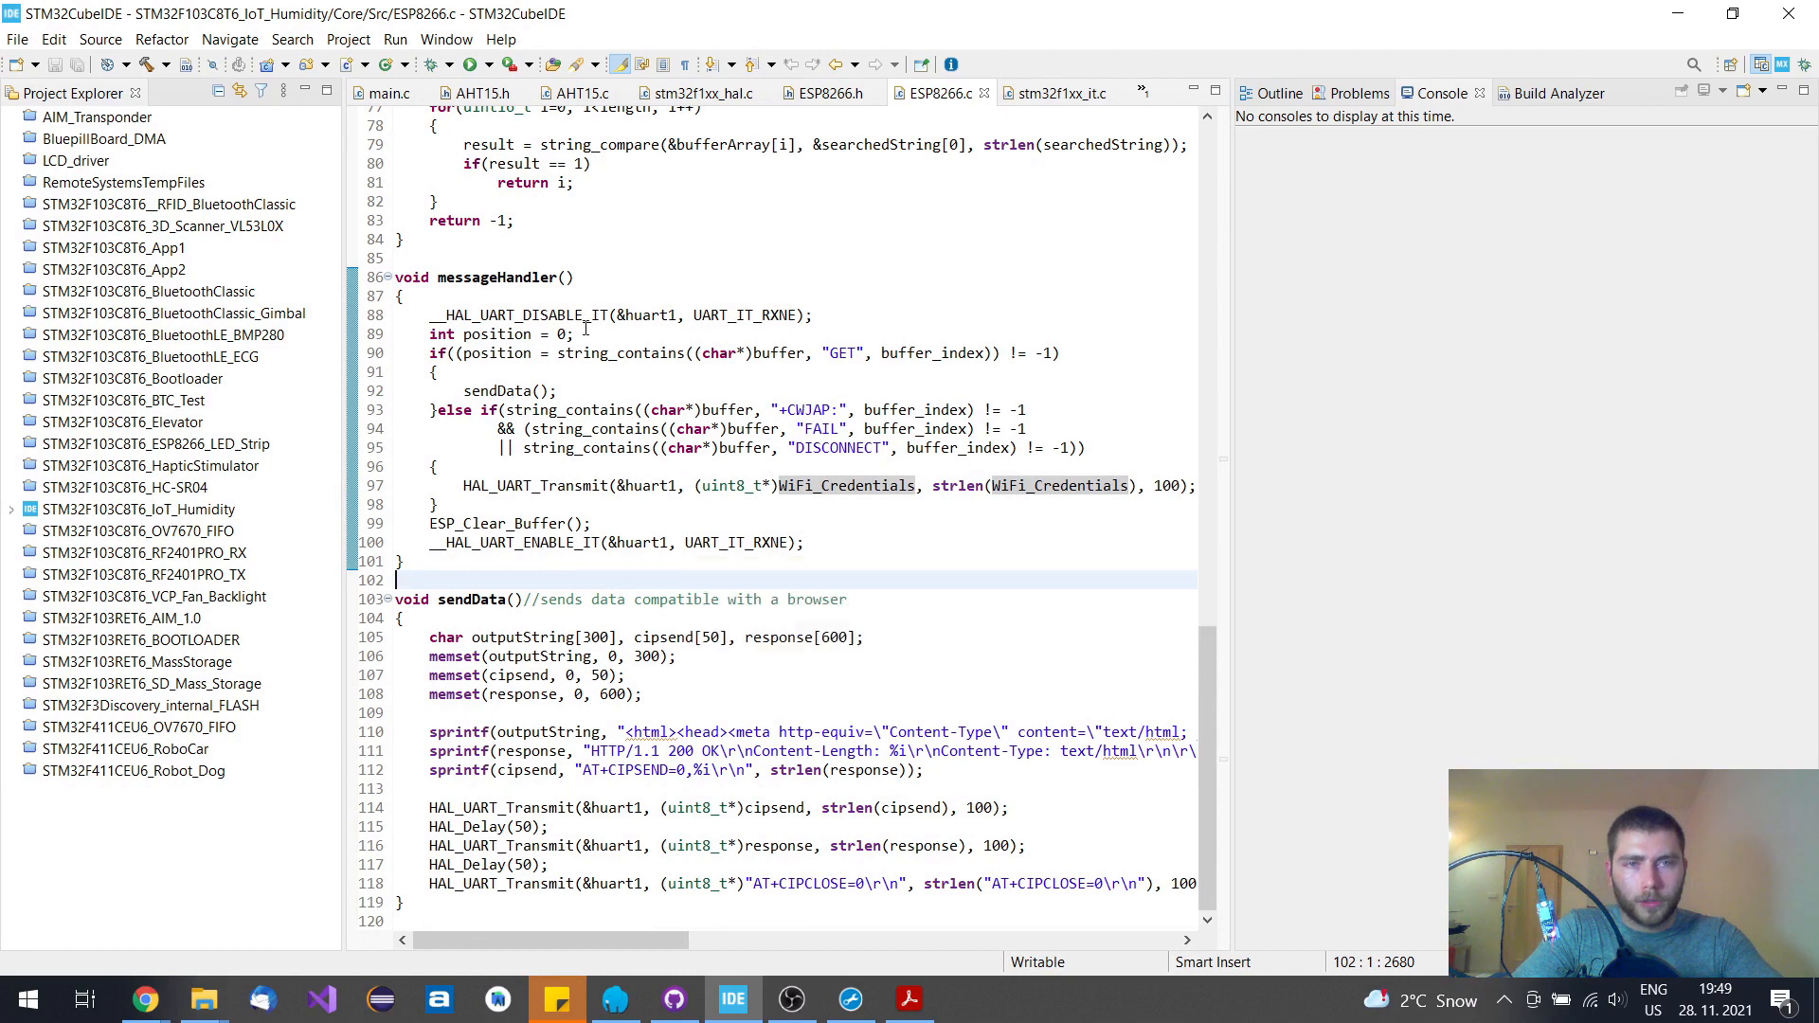
{"action": "left_click", "coordinate": [480, 92]}
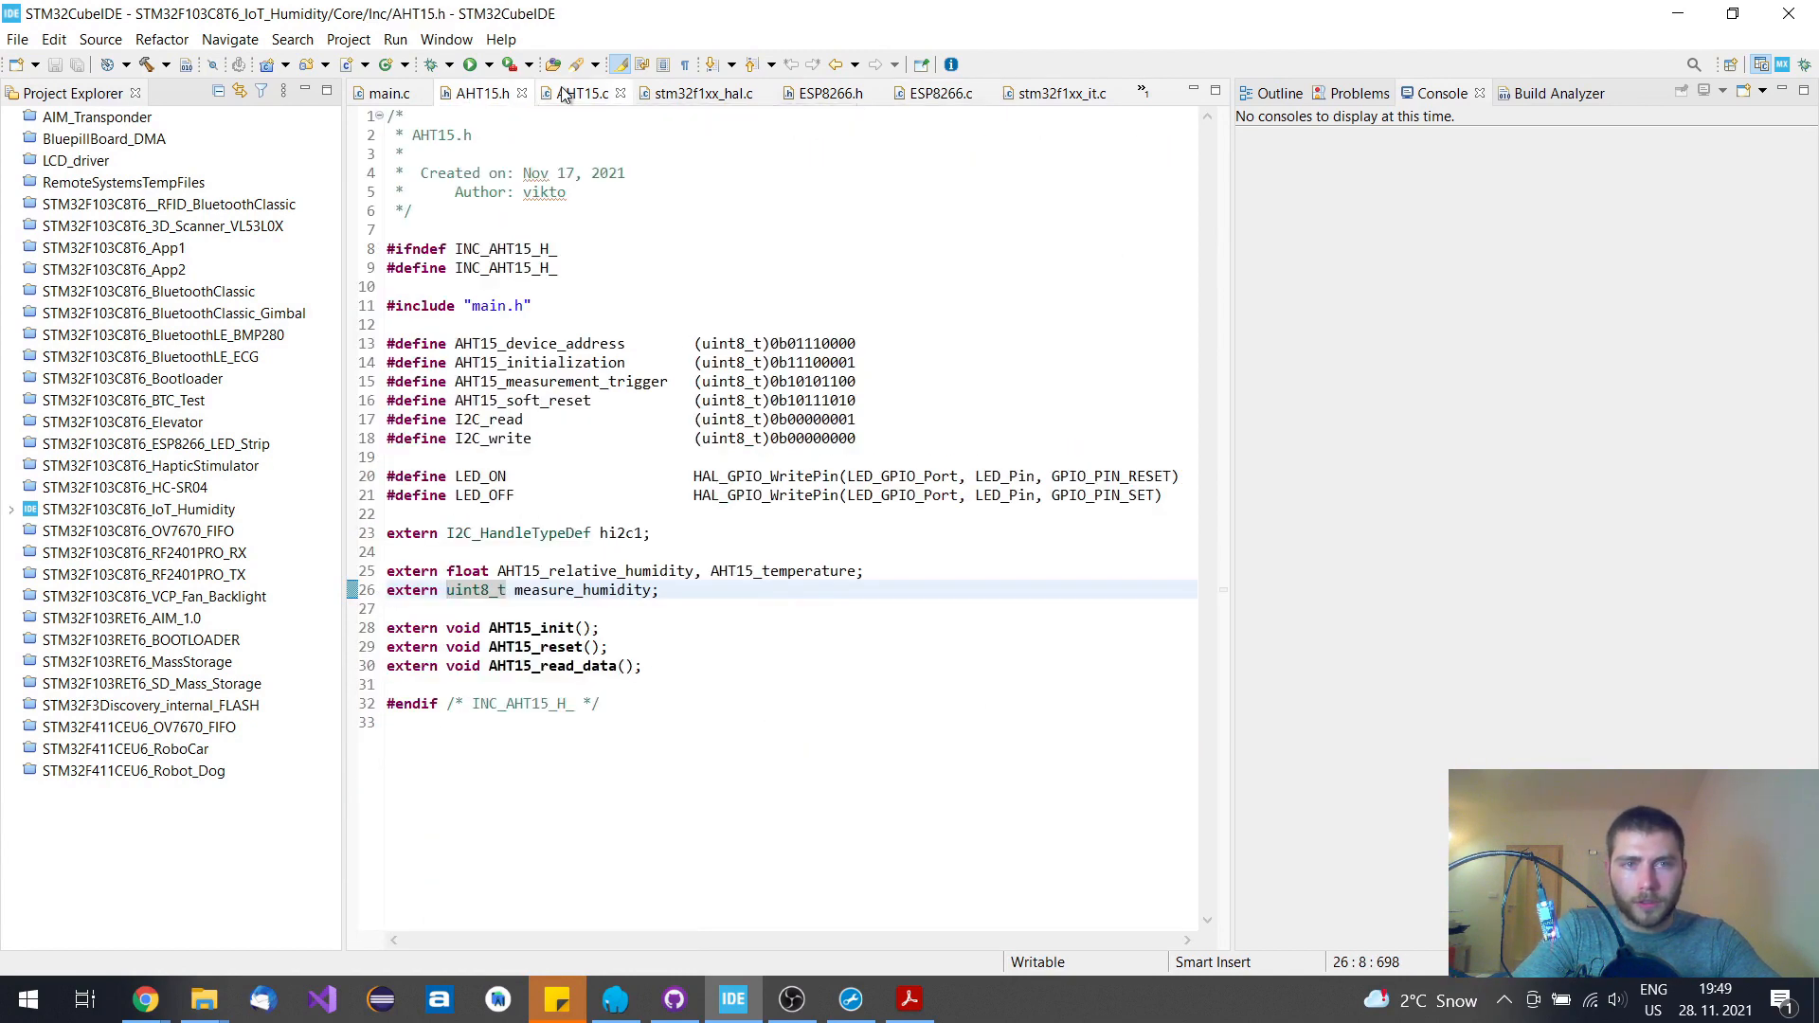
Review AHT15.c and AHT15.h, revisit sendData in ESP8266.c, then switch back to the README in Chrome
{"action": "left_click", "coordinate": [577, 93]}
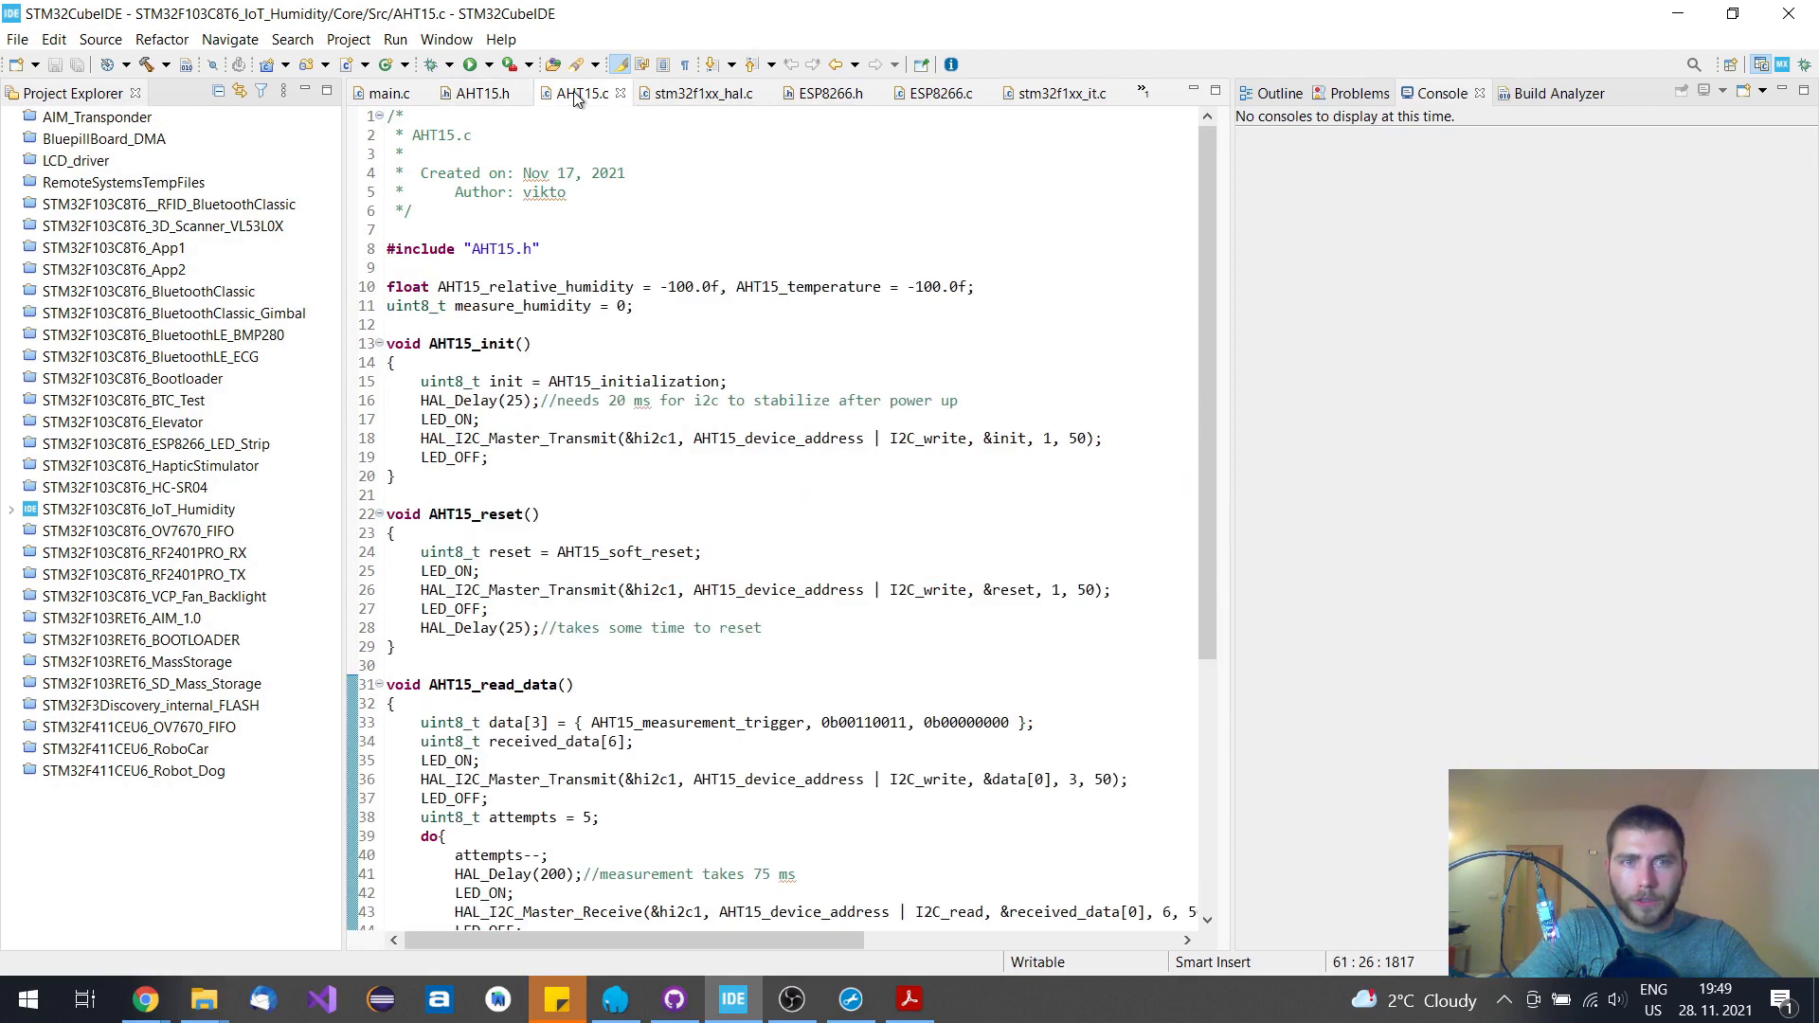
{"action": "mouse_move", "coordinate": [479, 93]}
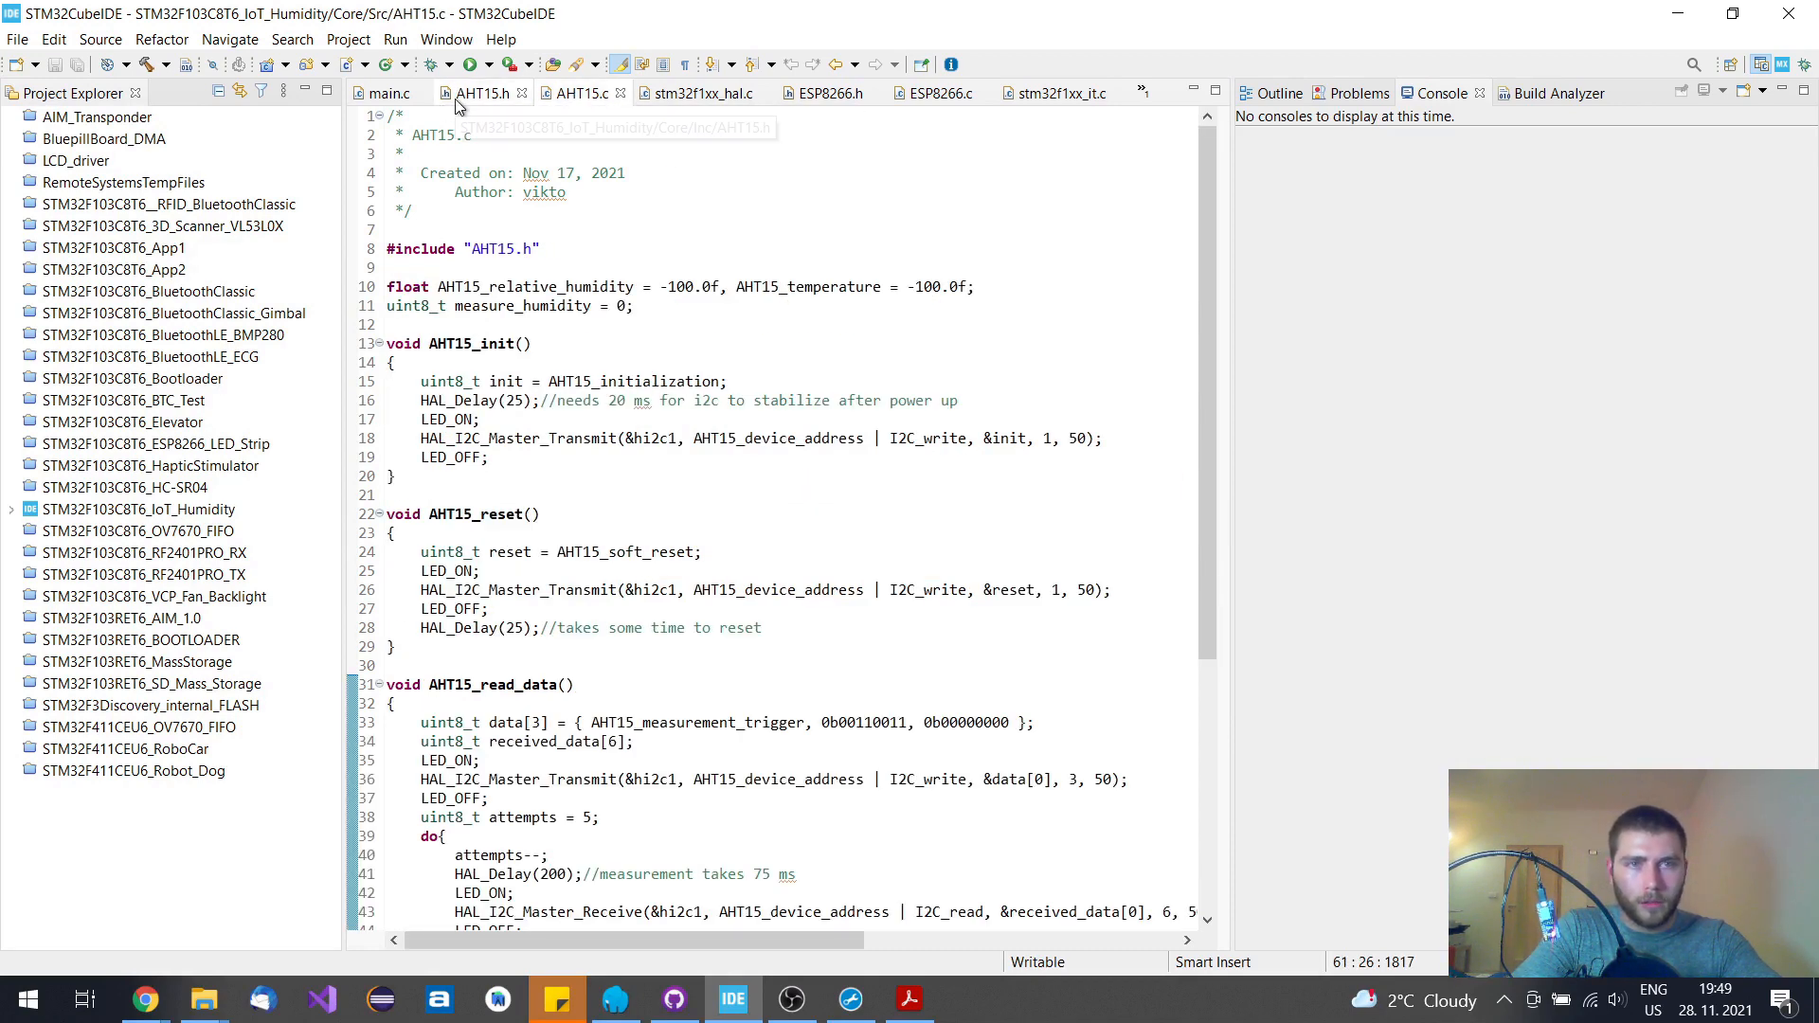
{"action": "left_click", "coordinate": [479, 92]}
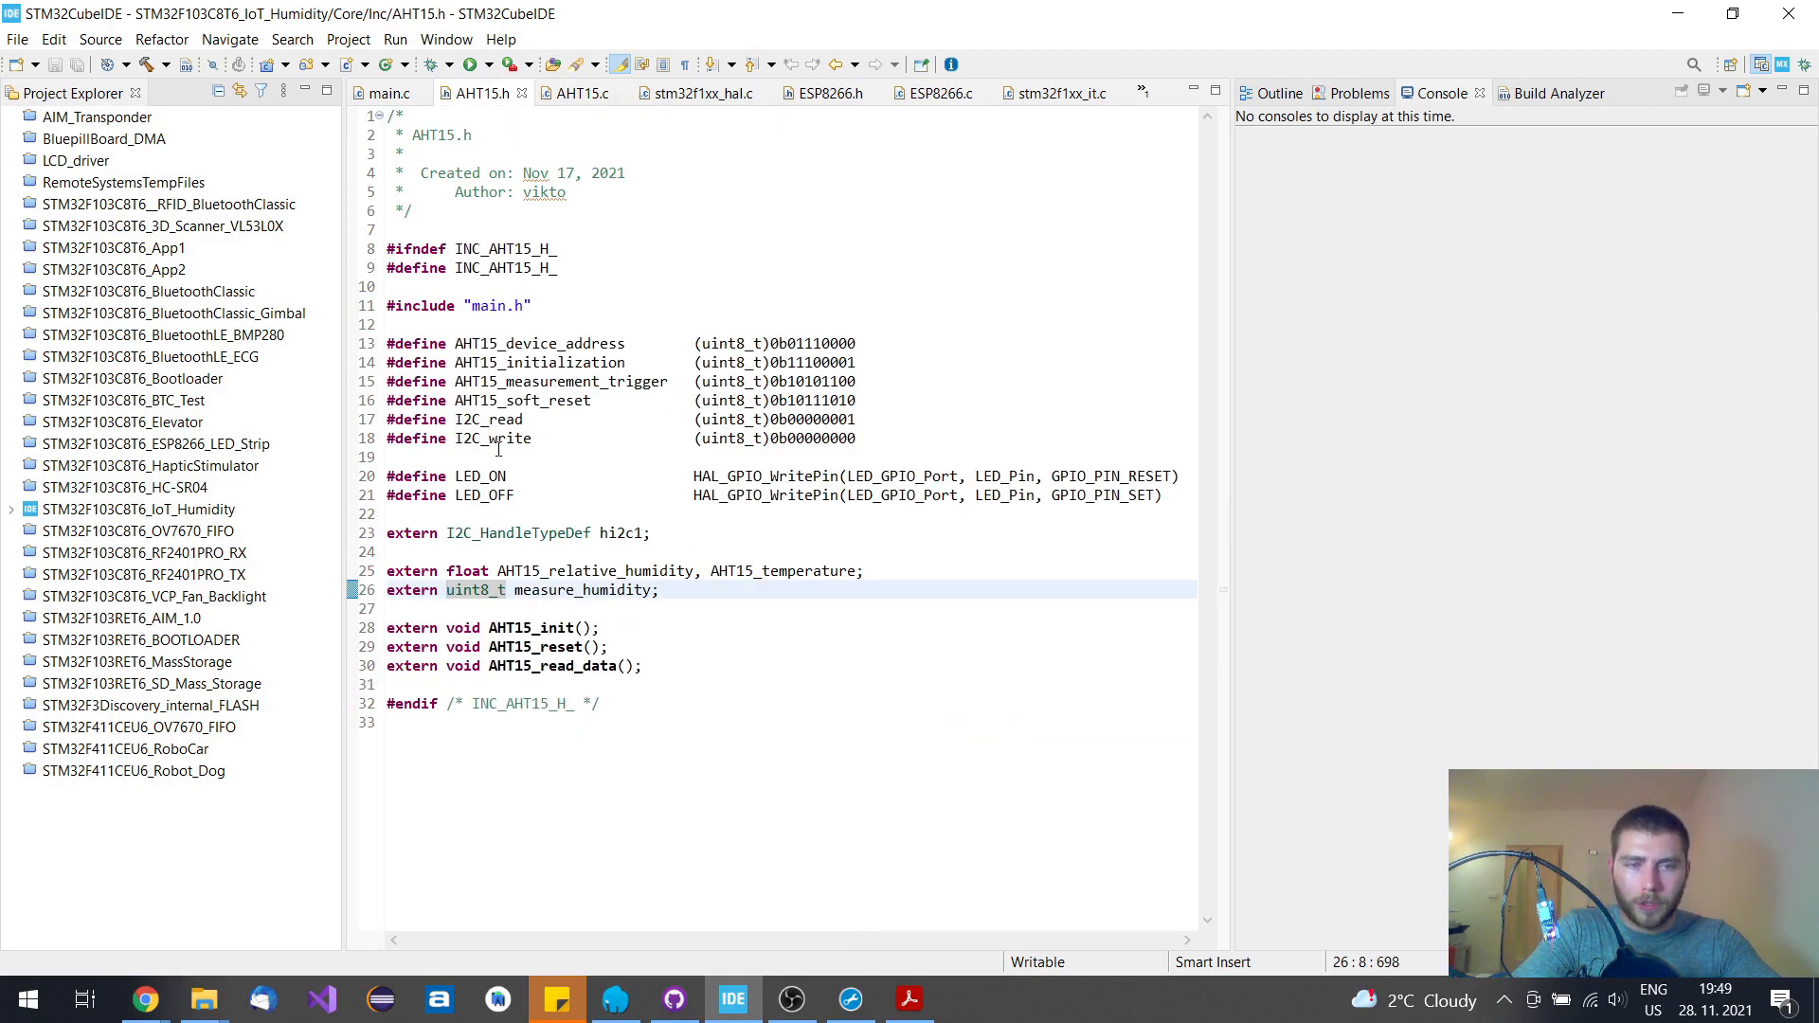
{"action": "mouse_move", "coordinate": [795, 295]}
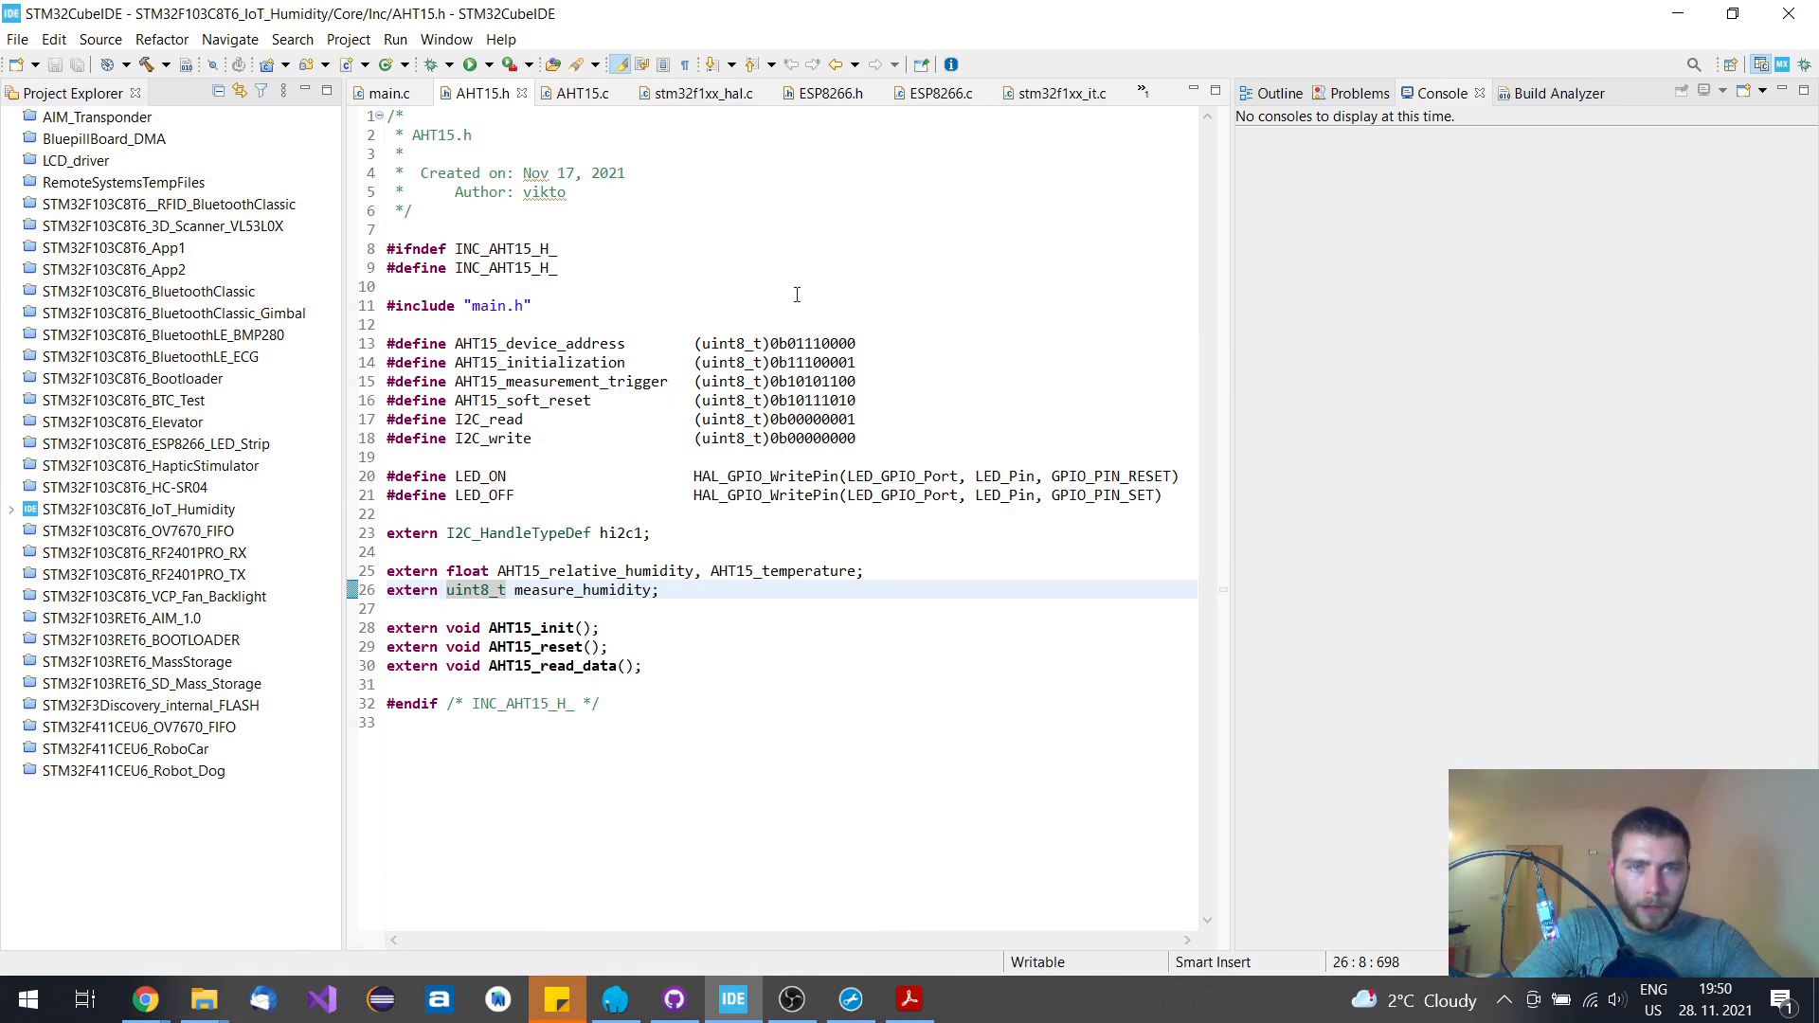
{"action": "left_click", "coordinate": [929, 93]}
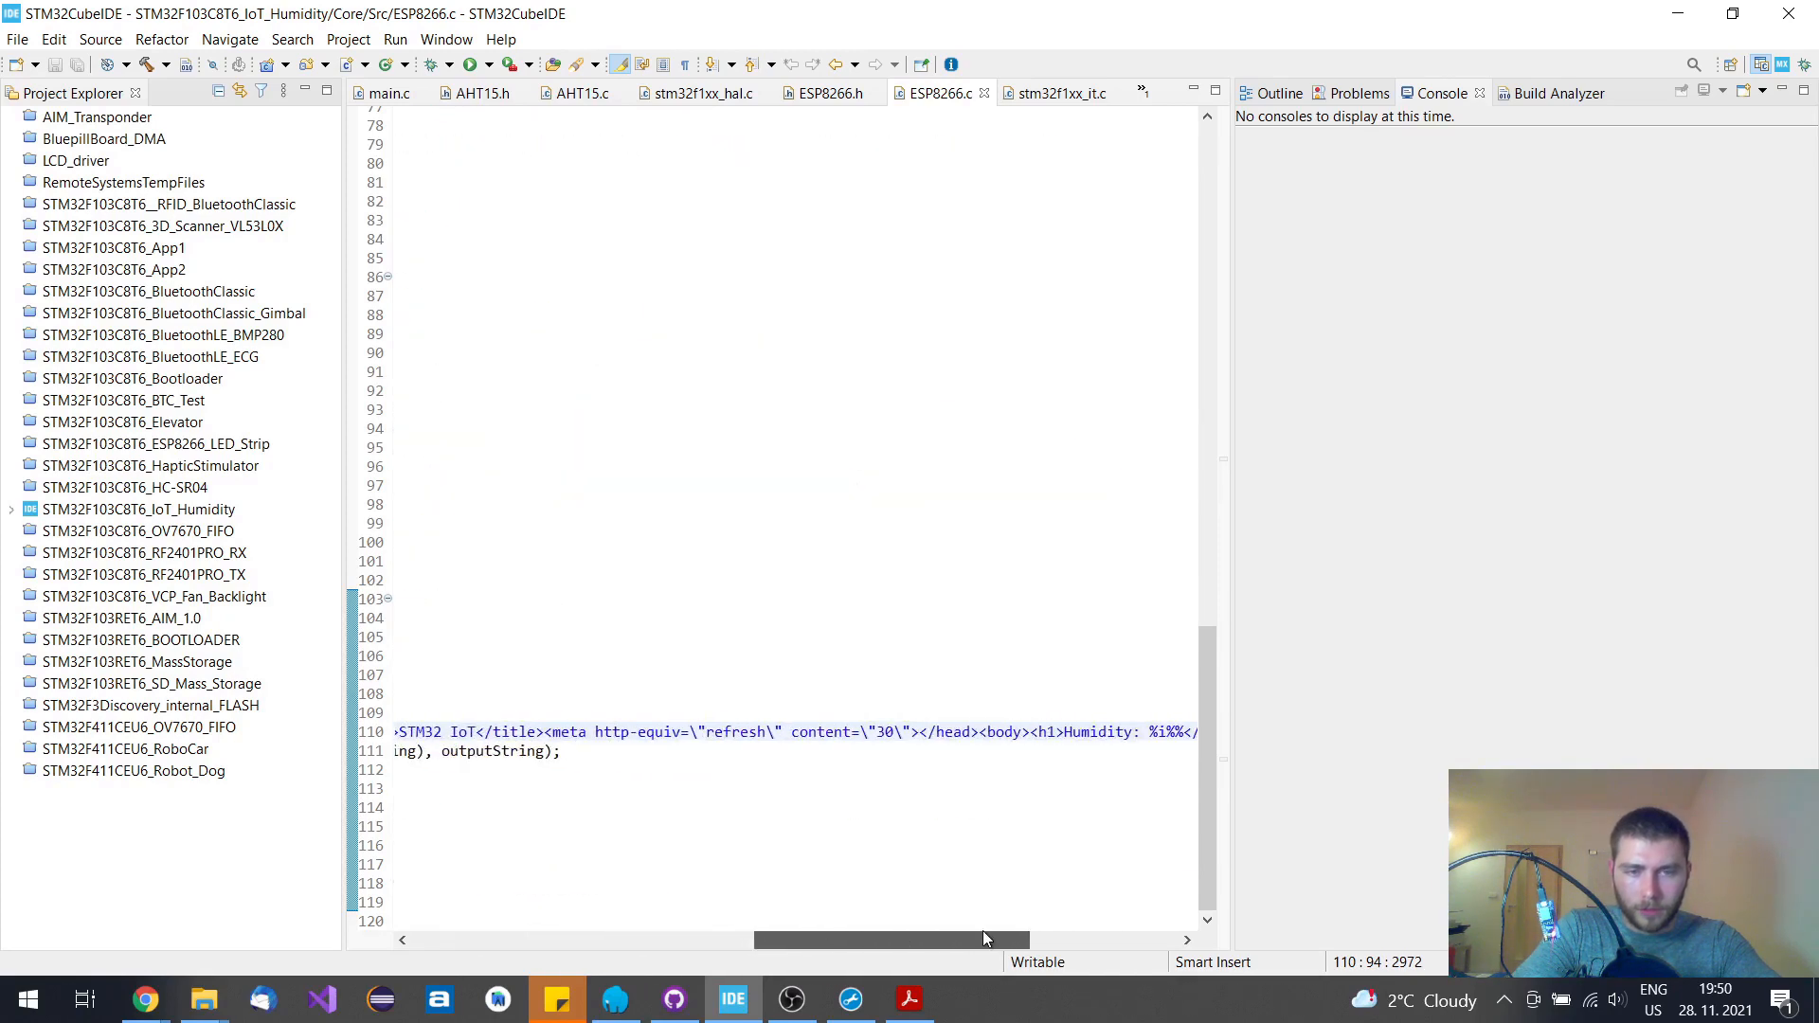
{"action": "scroll", "scroll_direction": "left", "scroll_amount": 3}
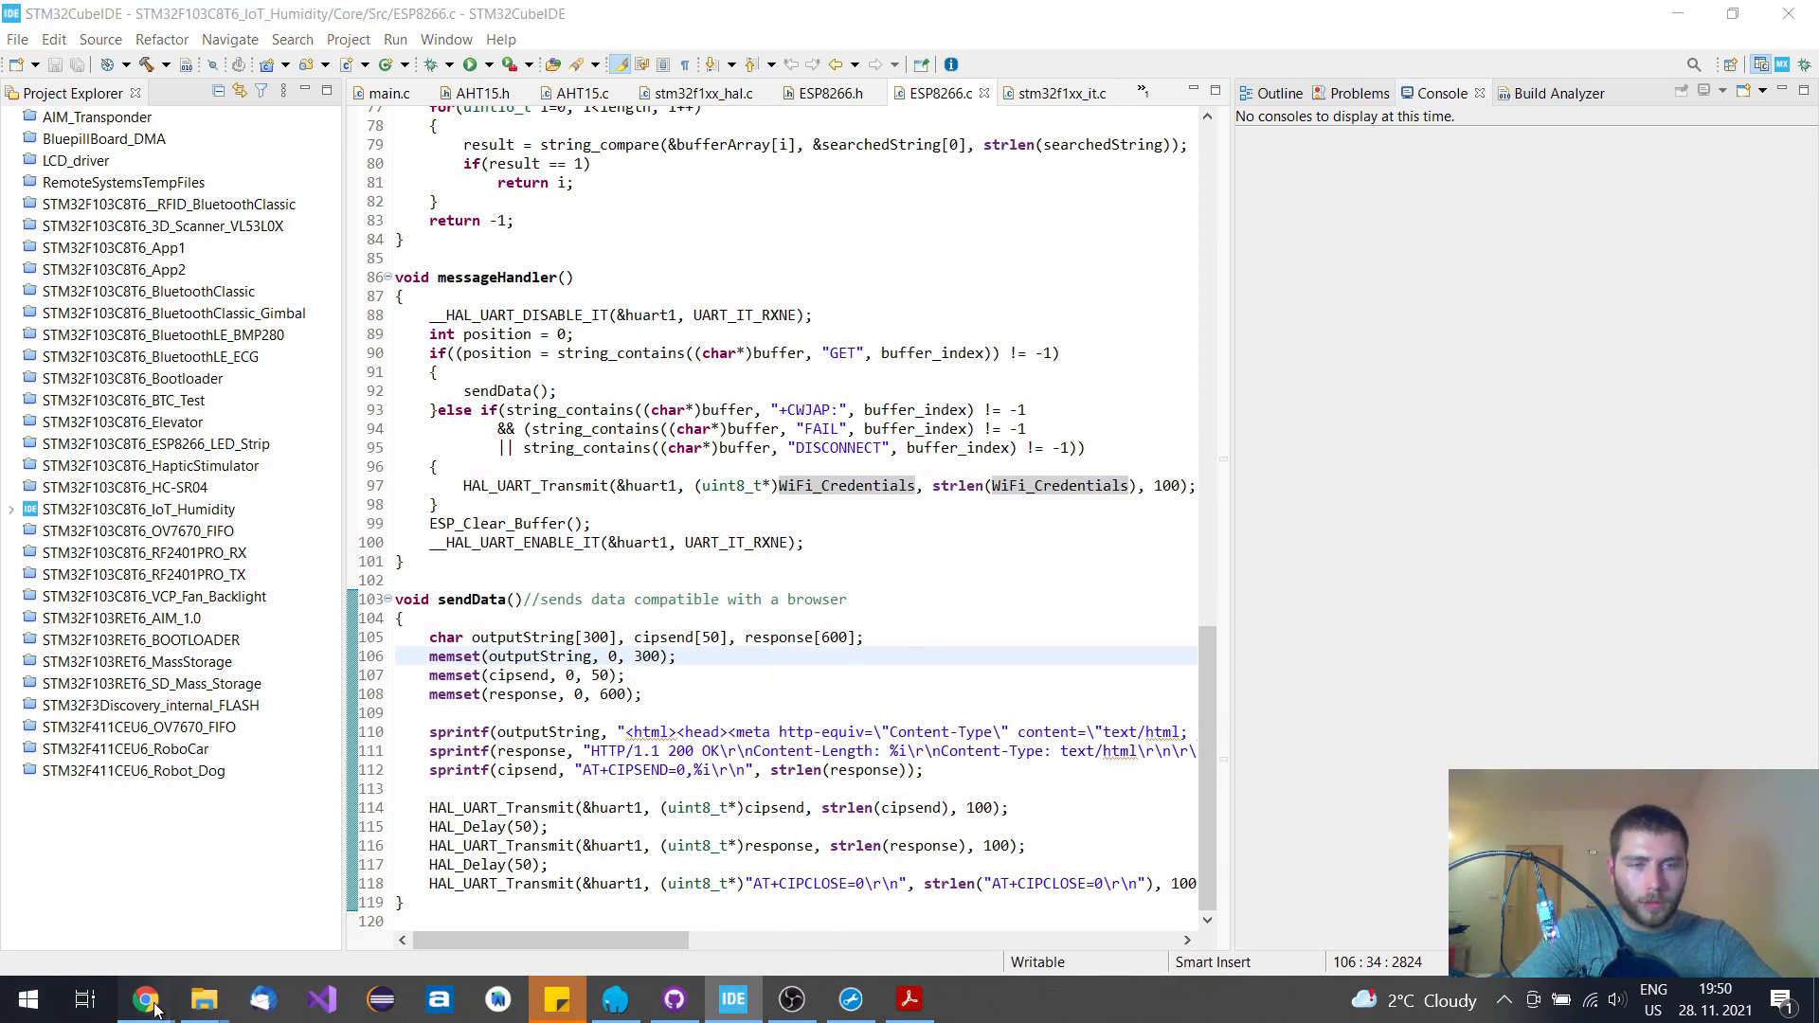
{"action": "left_click", "coordinate": [144, 998]}
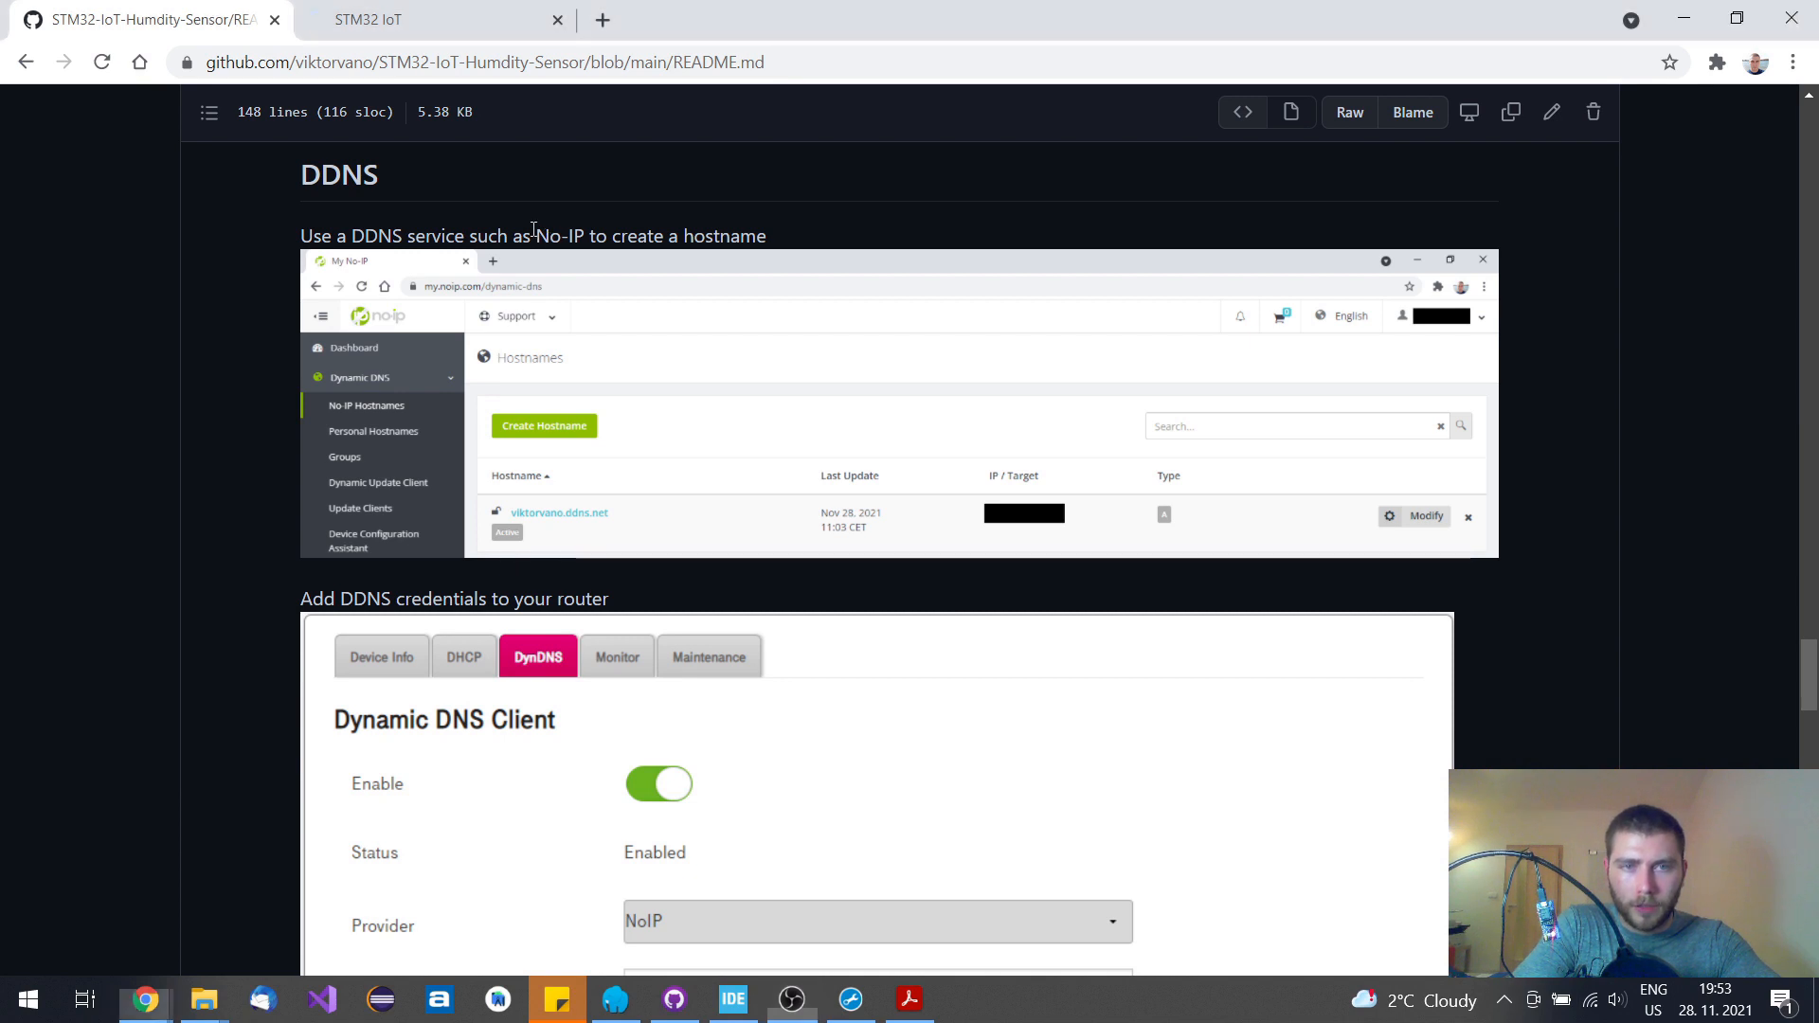
{"action": "mouse_move", "coordinate": [816, 227]}
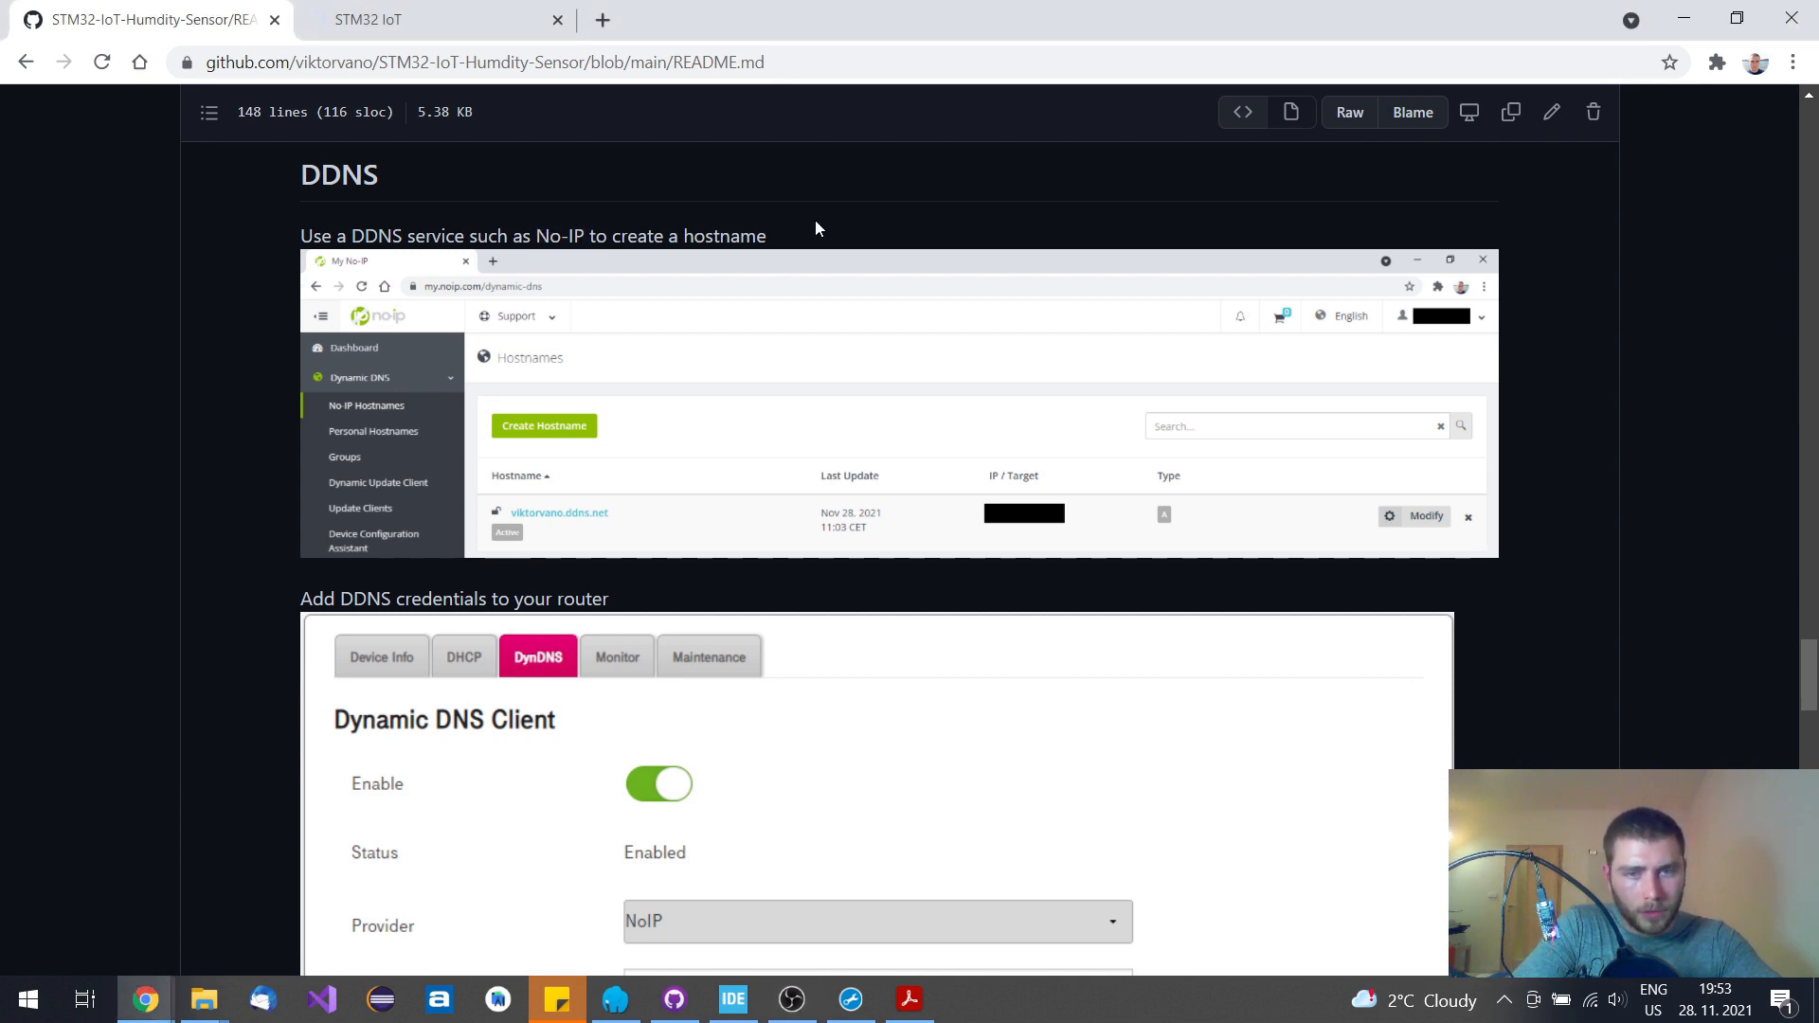
{"action": "mouse_move", "coordinate": [808, 386]}
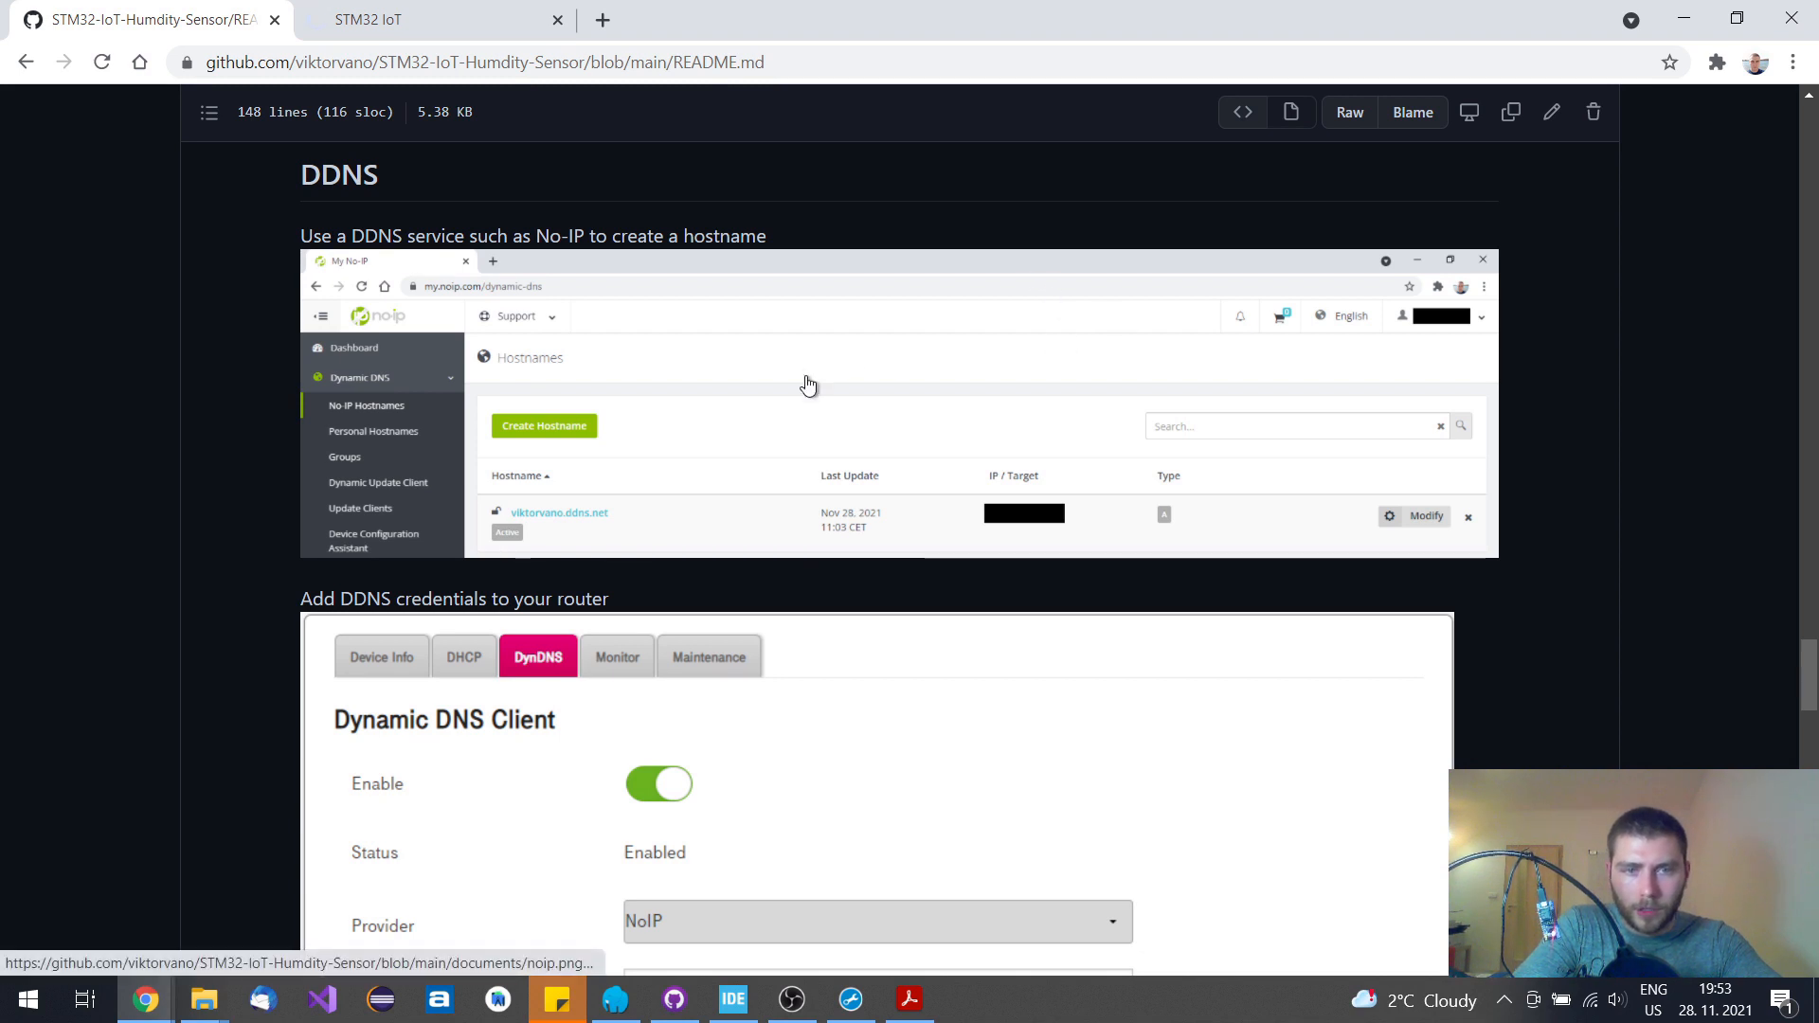
{"action": "mouse_move", "coordinate": [511, 419]}
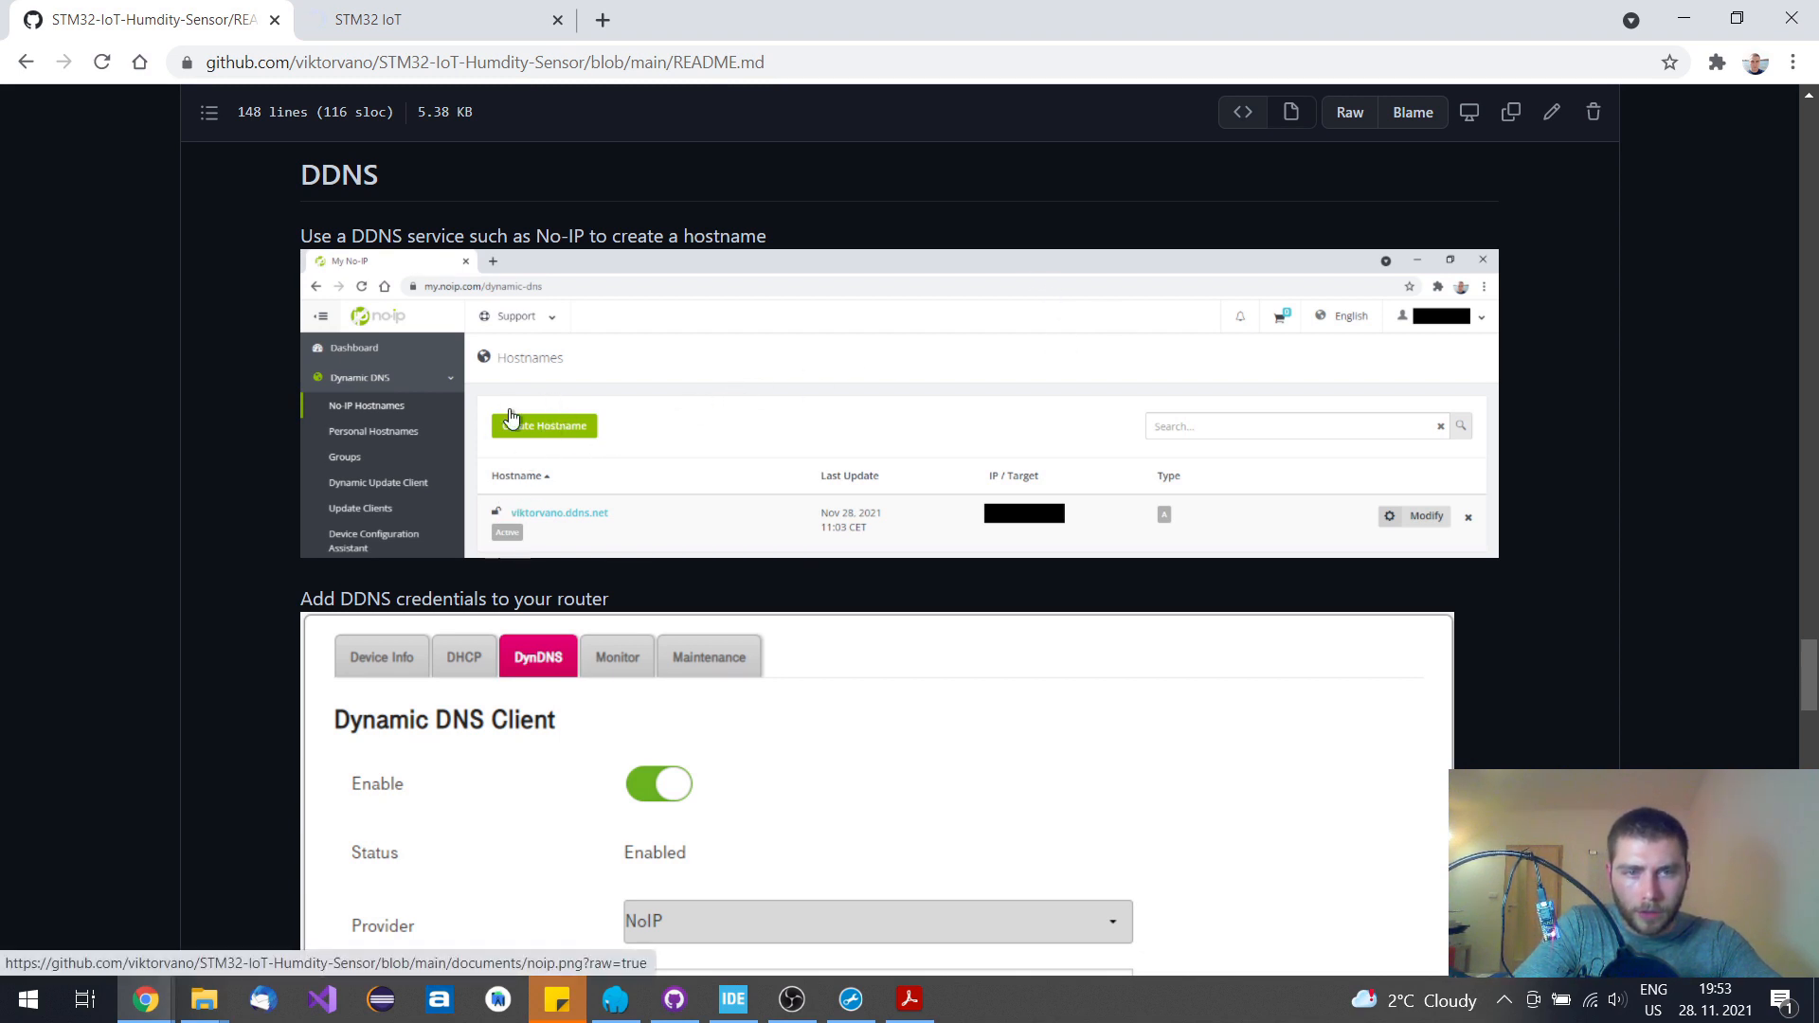
{"action": "mouse_move", "coordinate": [841, 611]}
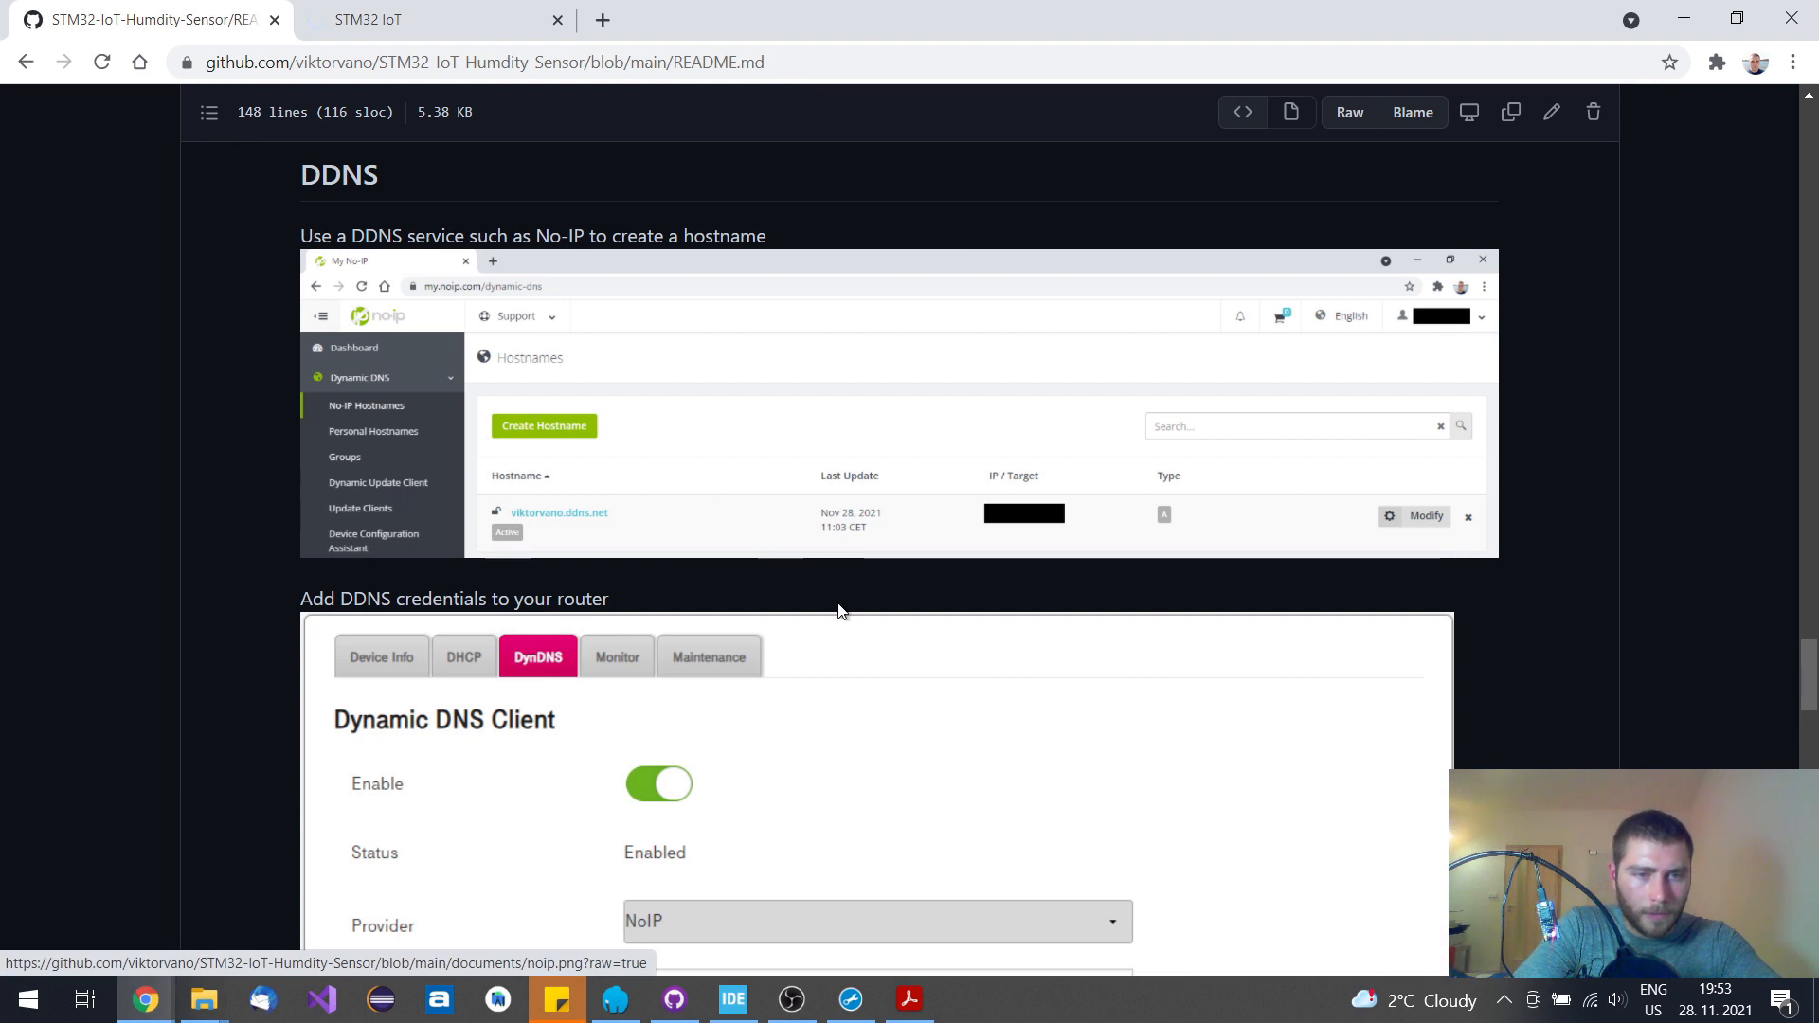
Scroll the README down through the No-IP hostname and router Dynamic DNS client settings
{"action": "scroll", "scroll_direction": "down", "scroll_amount": 3}
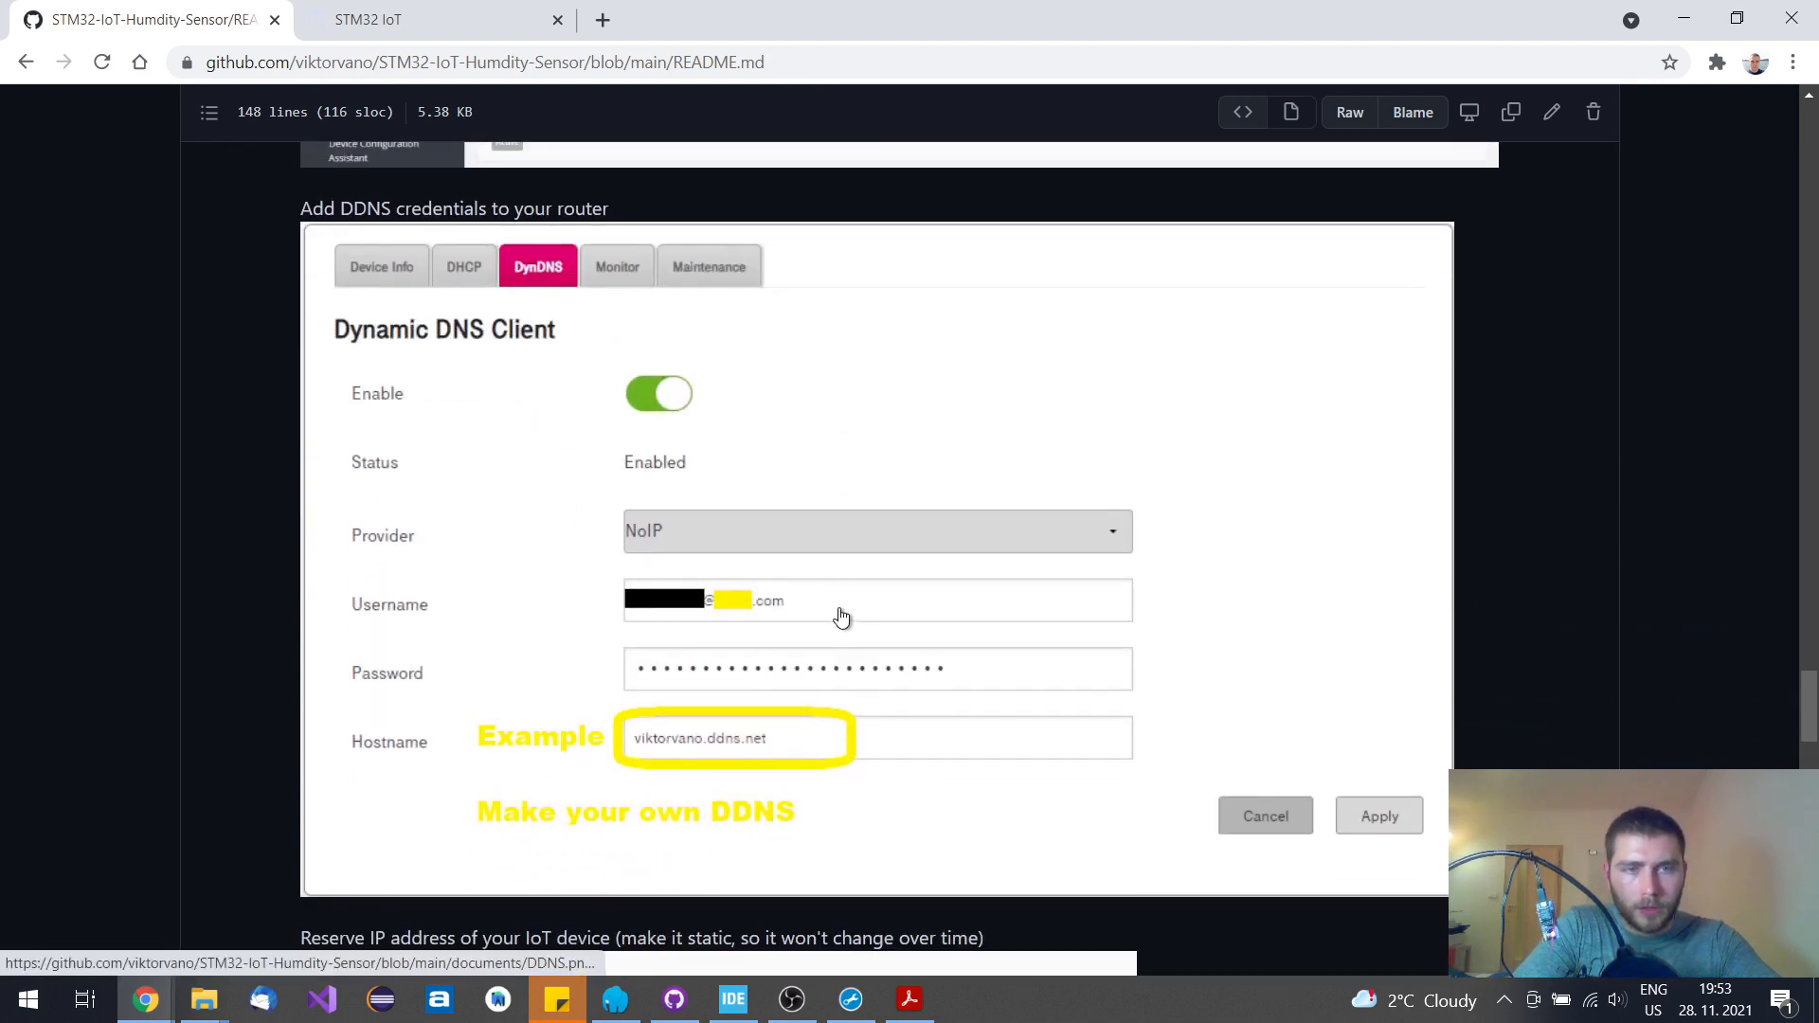
{"action": "scroll", "scroll_direction": "down", "scroll_amount": 3}
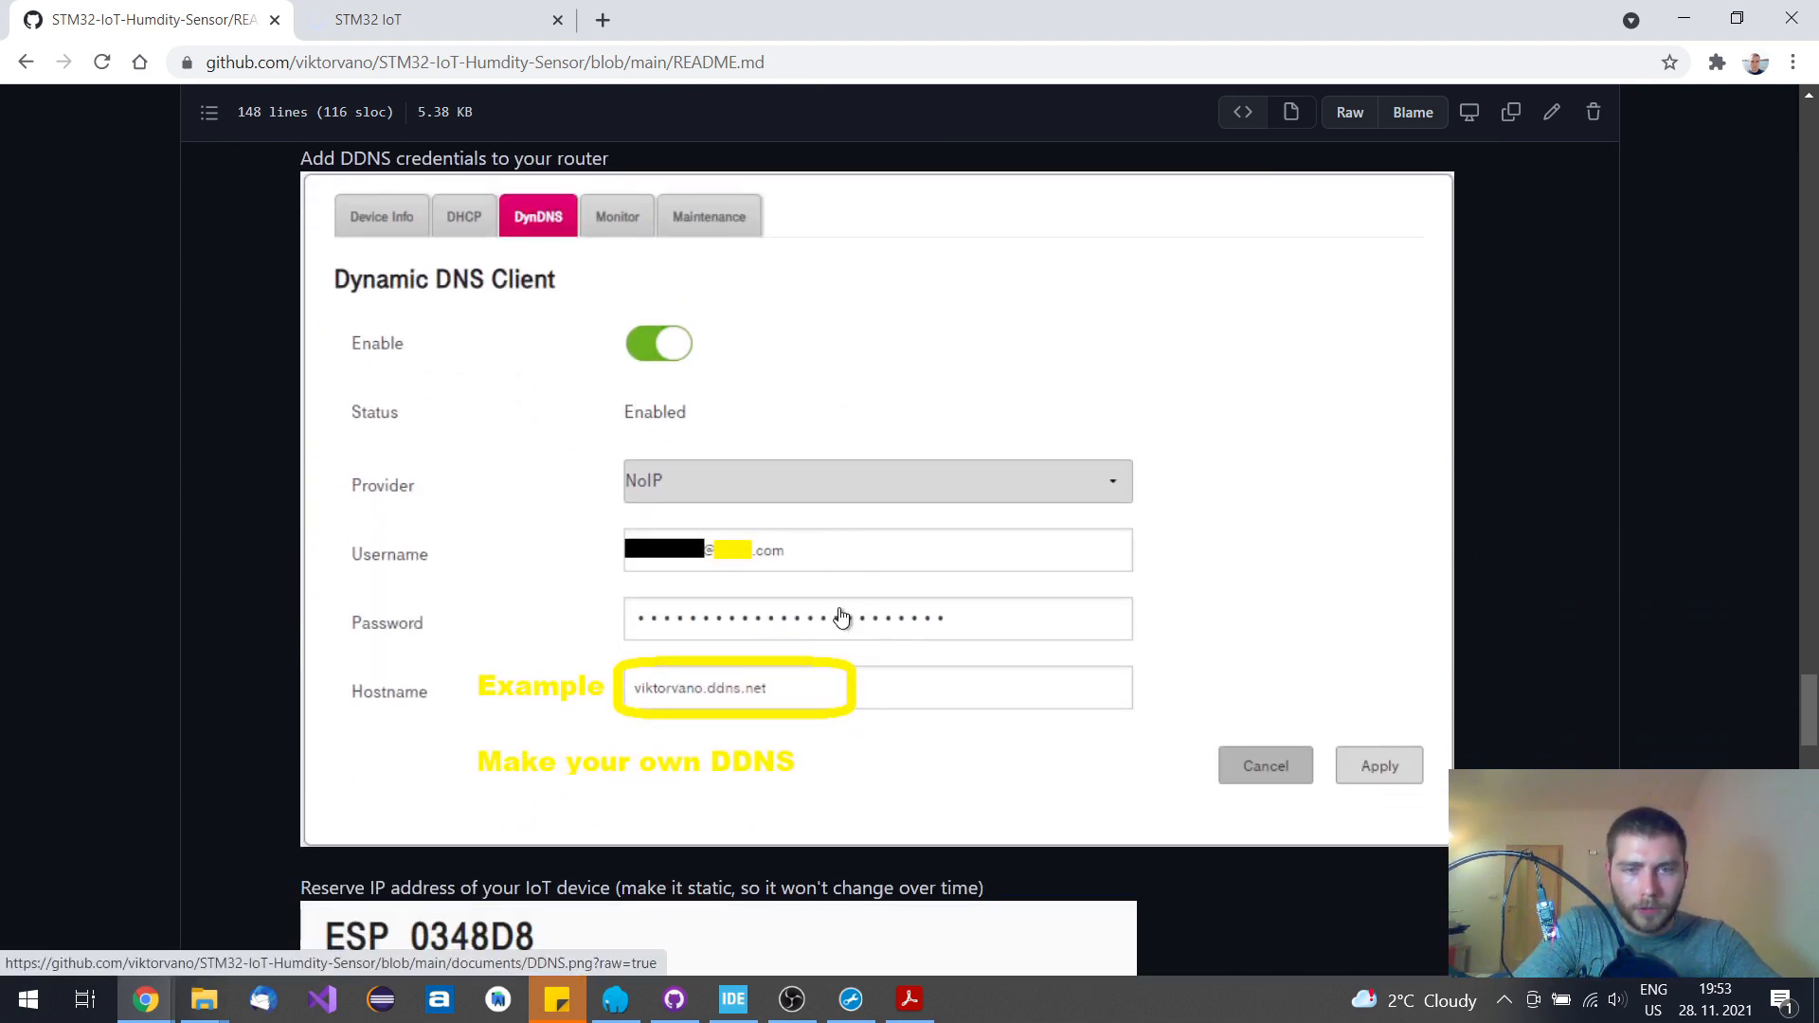
{"action": "mouse_move", "coordinate": [1044, 407]}
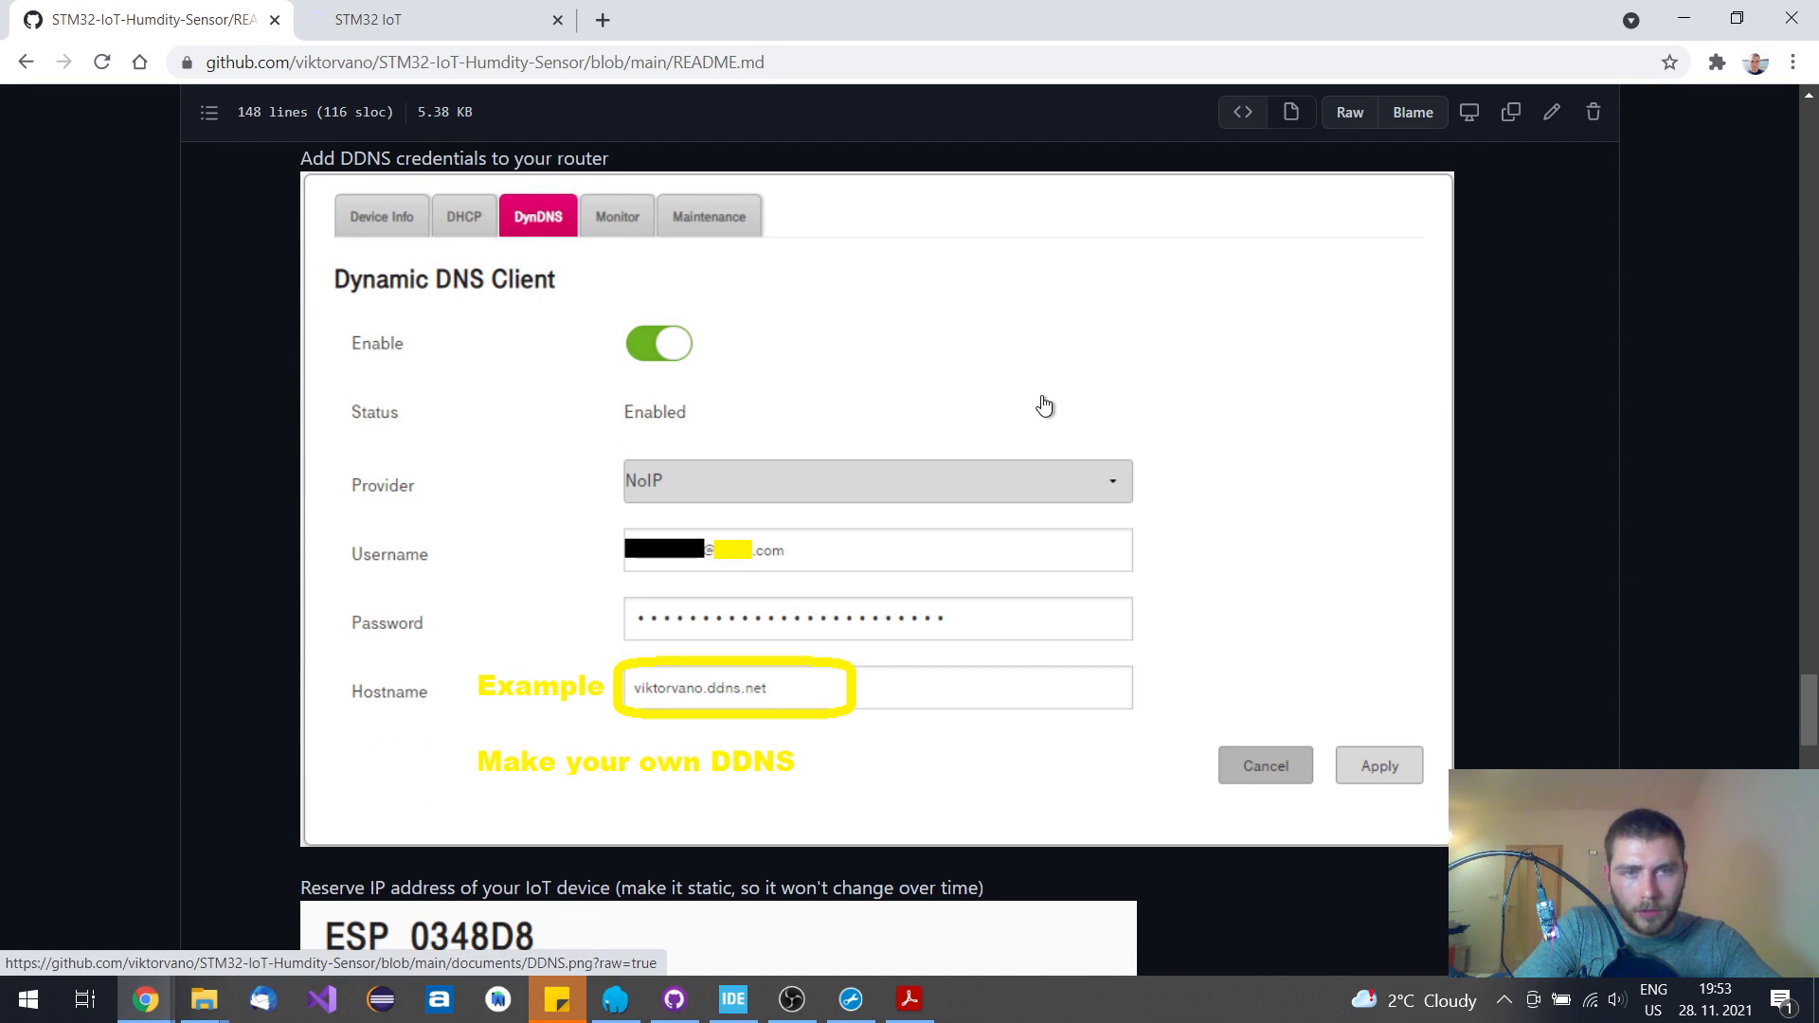
{"action": "mouse_move", "coordinate": [521, 236]}
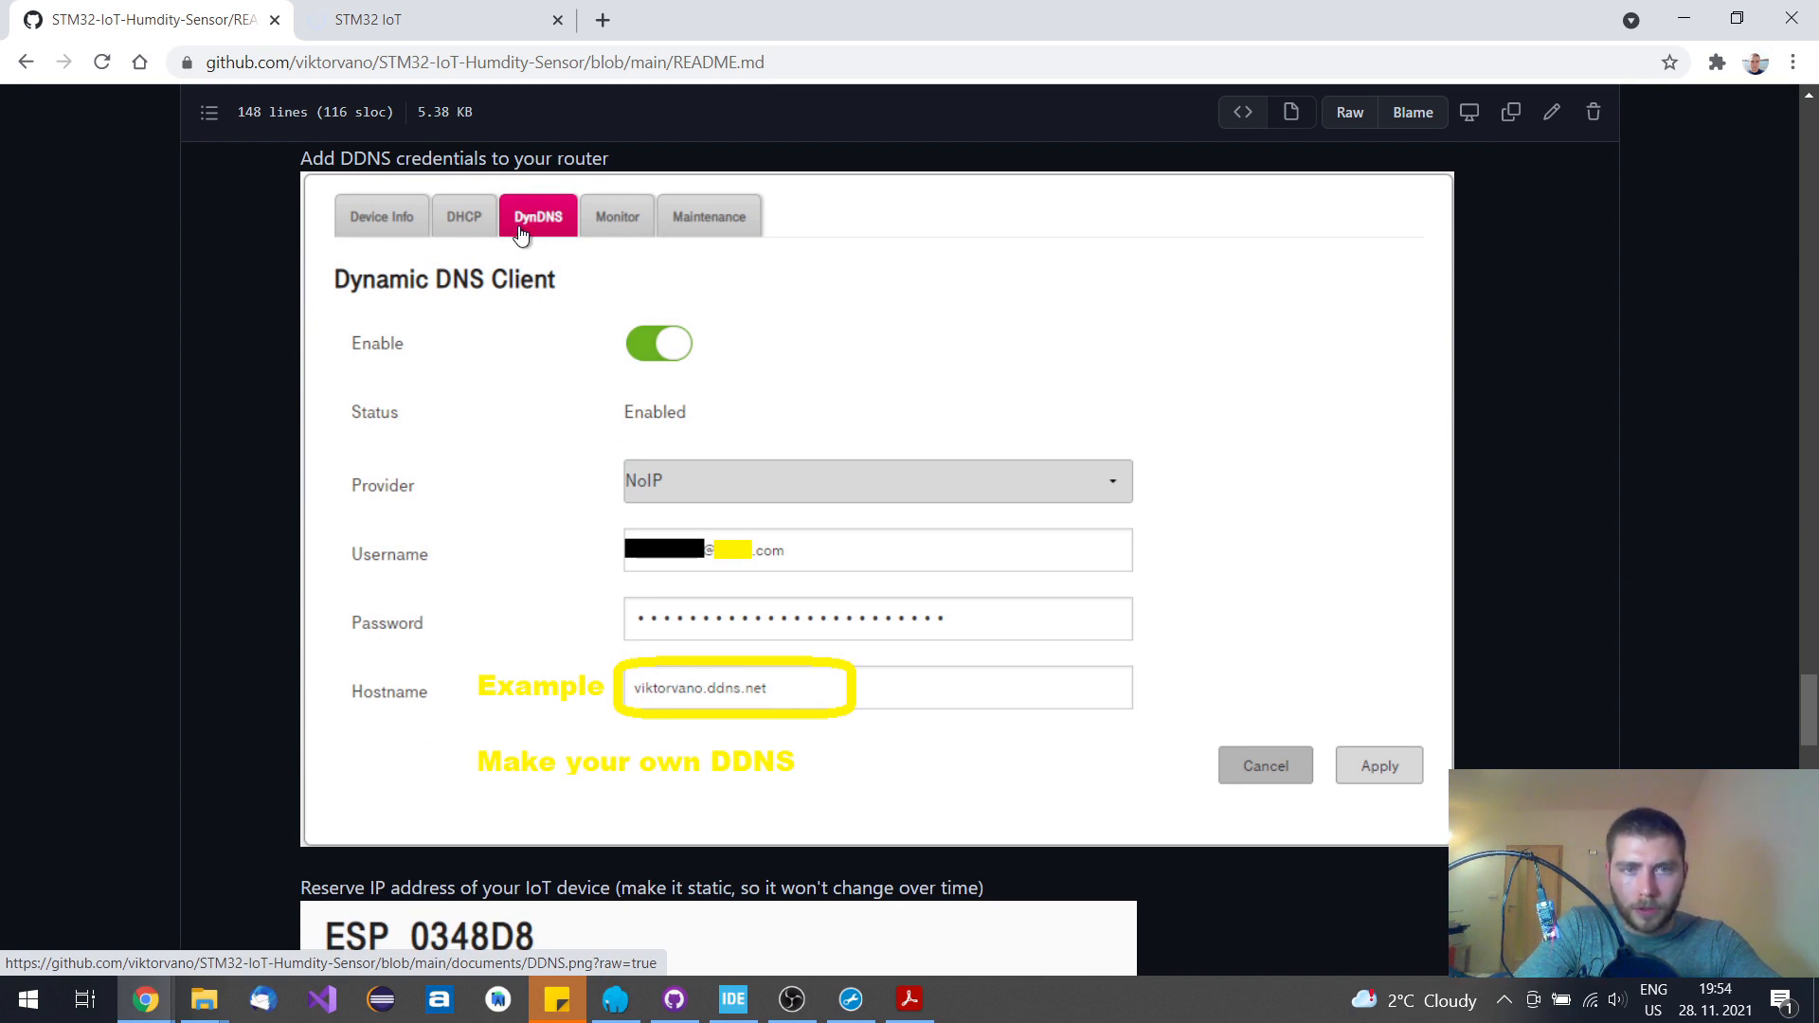
{"action": "mouse_move", "coordinate": [693, 315]}
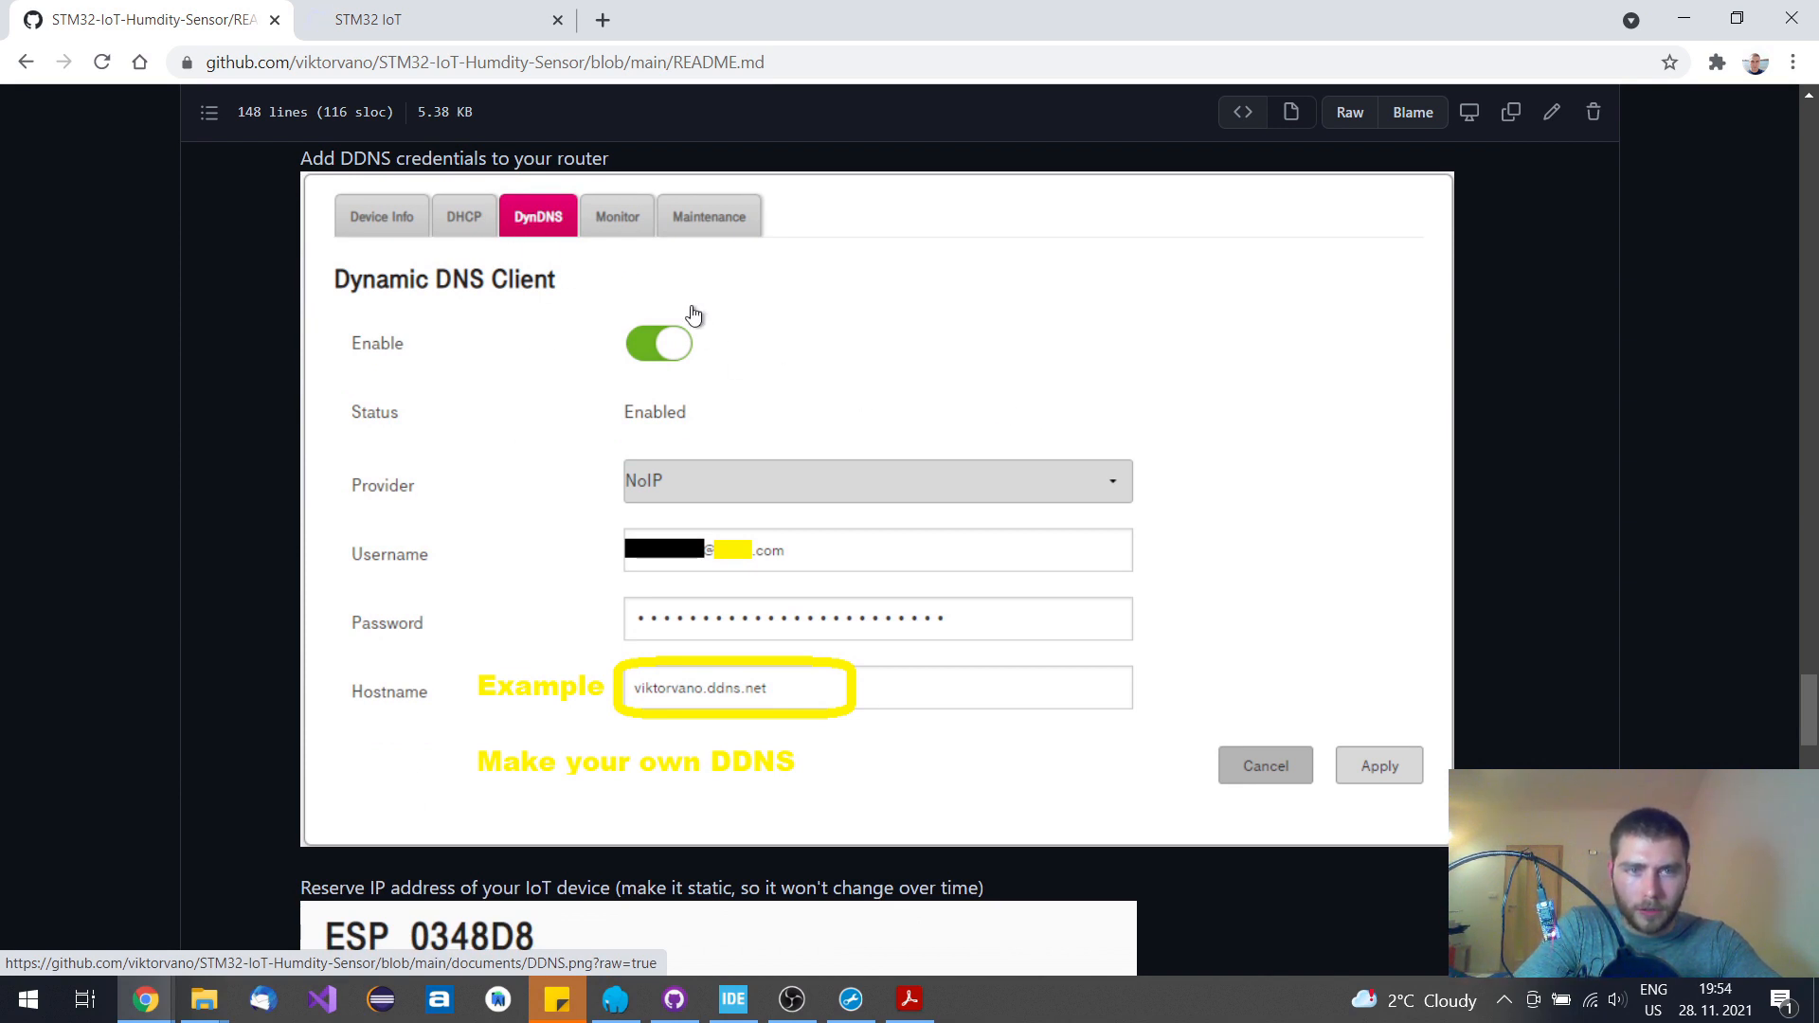
{"action": "mouse_move", "coordinate": [926, 322]}
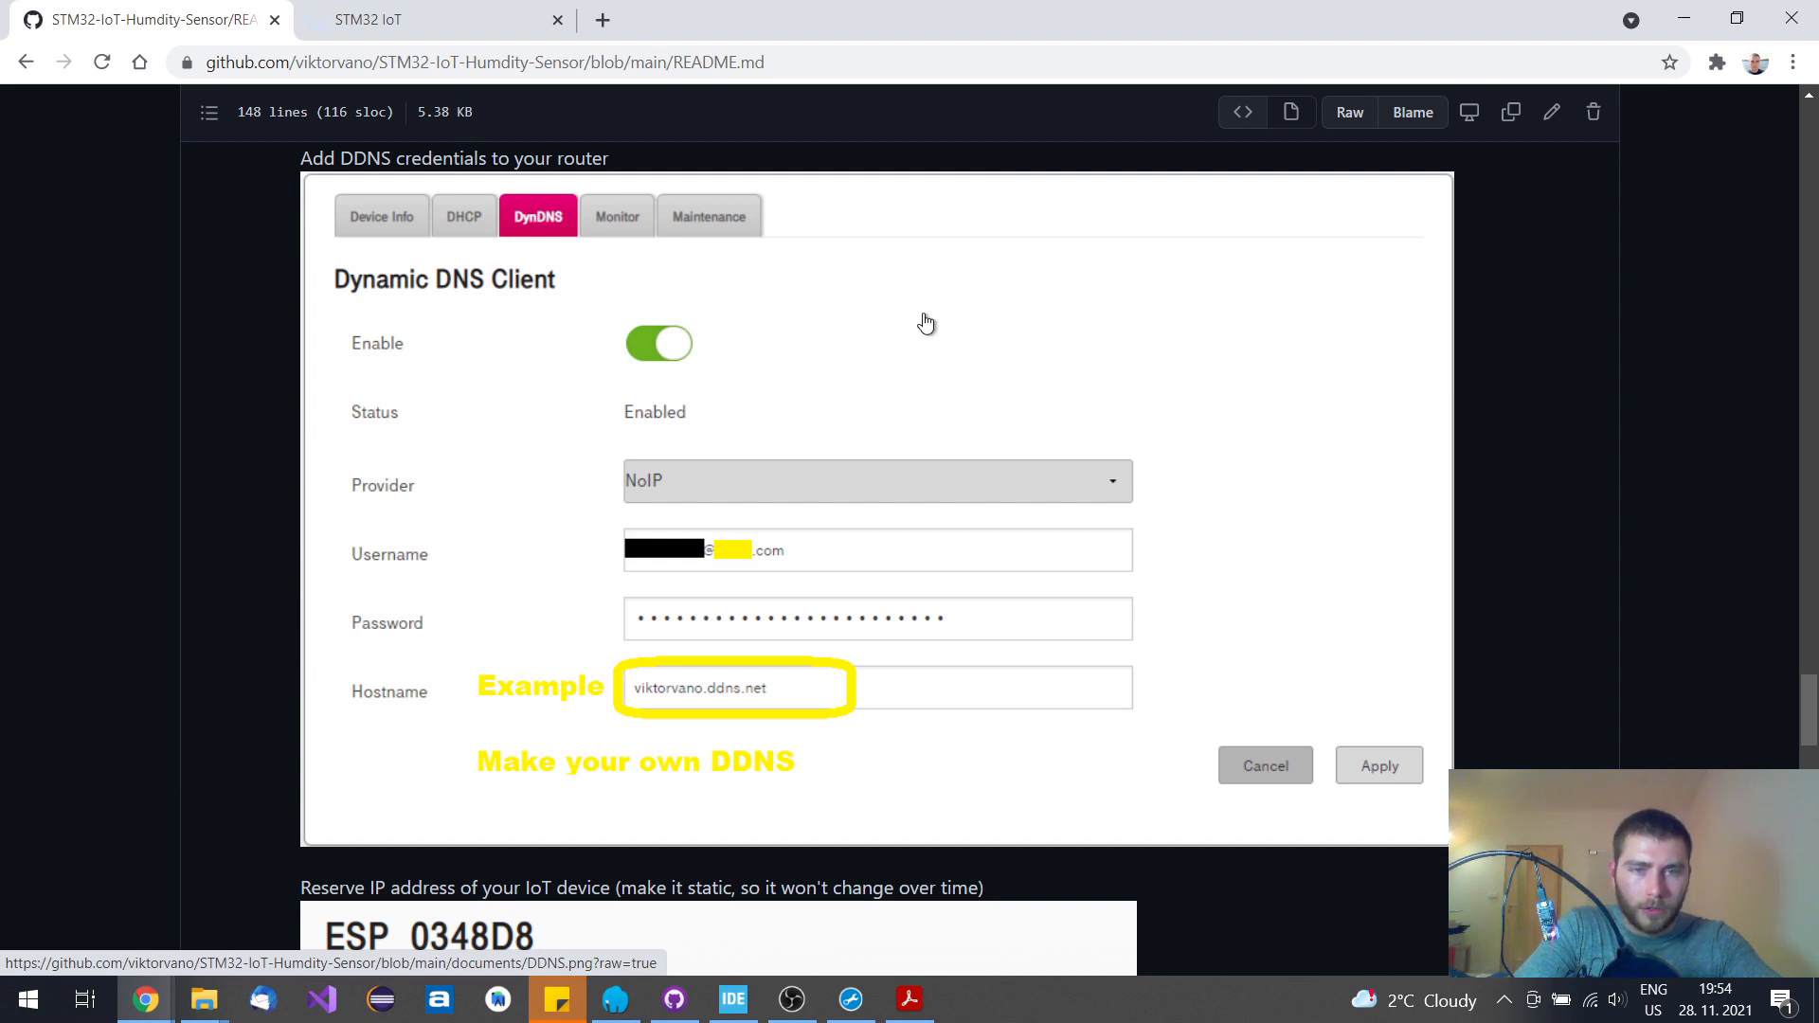
{"action": "mouse_move", "coordinate": [719, 605]}
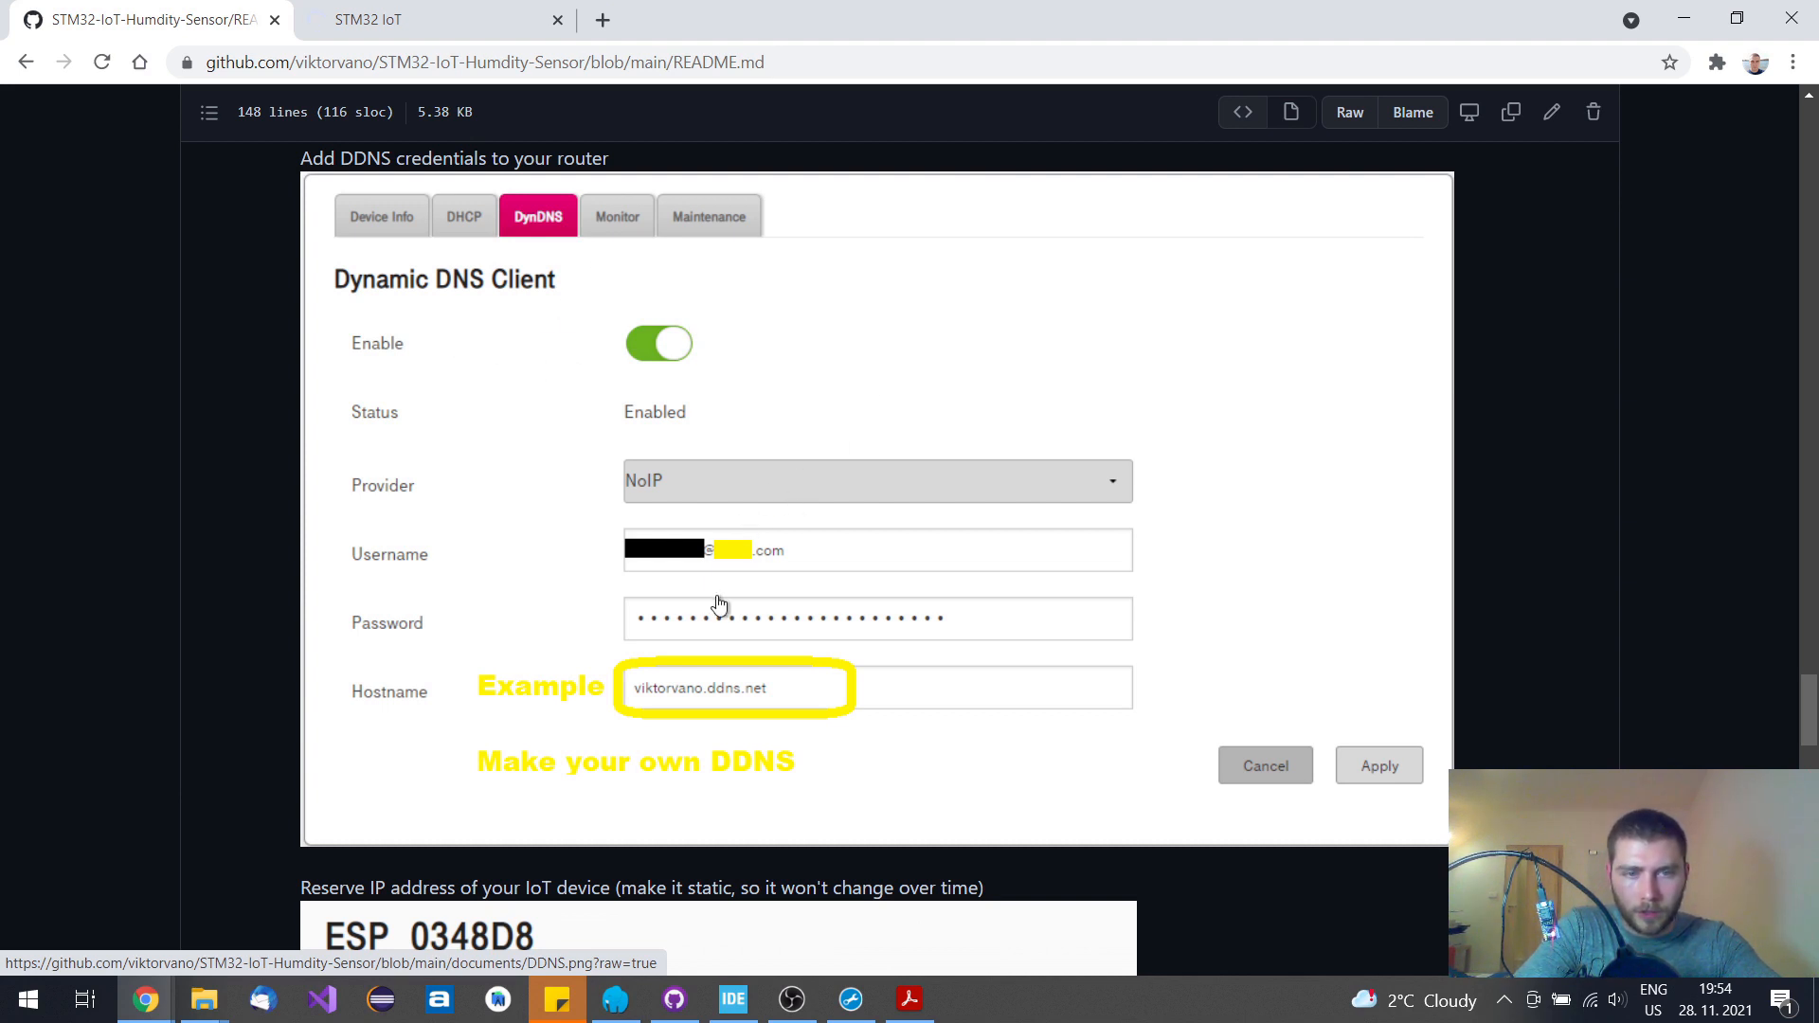
{"action": "mouse_move", "coordinate": [771, 599]}
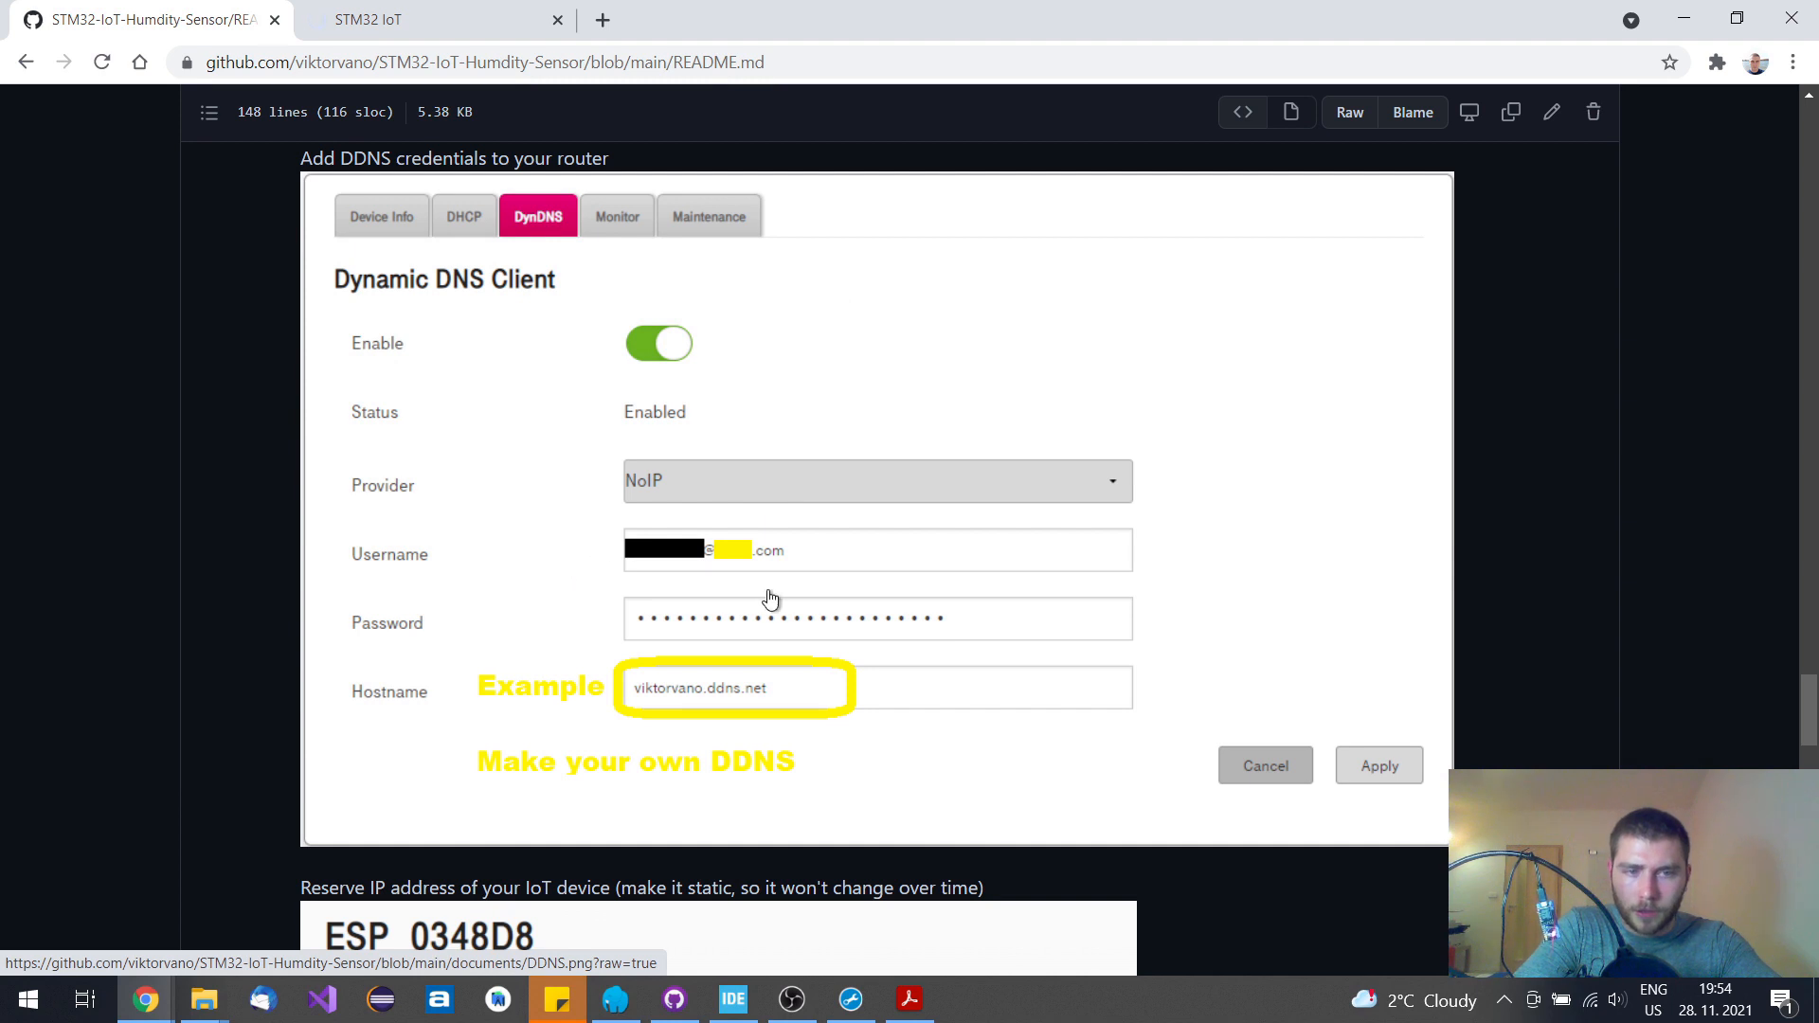
{"action": "mouse_move", "coordinate": [714, 476]}
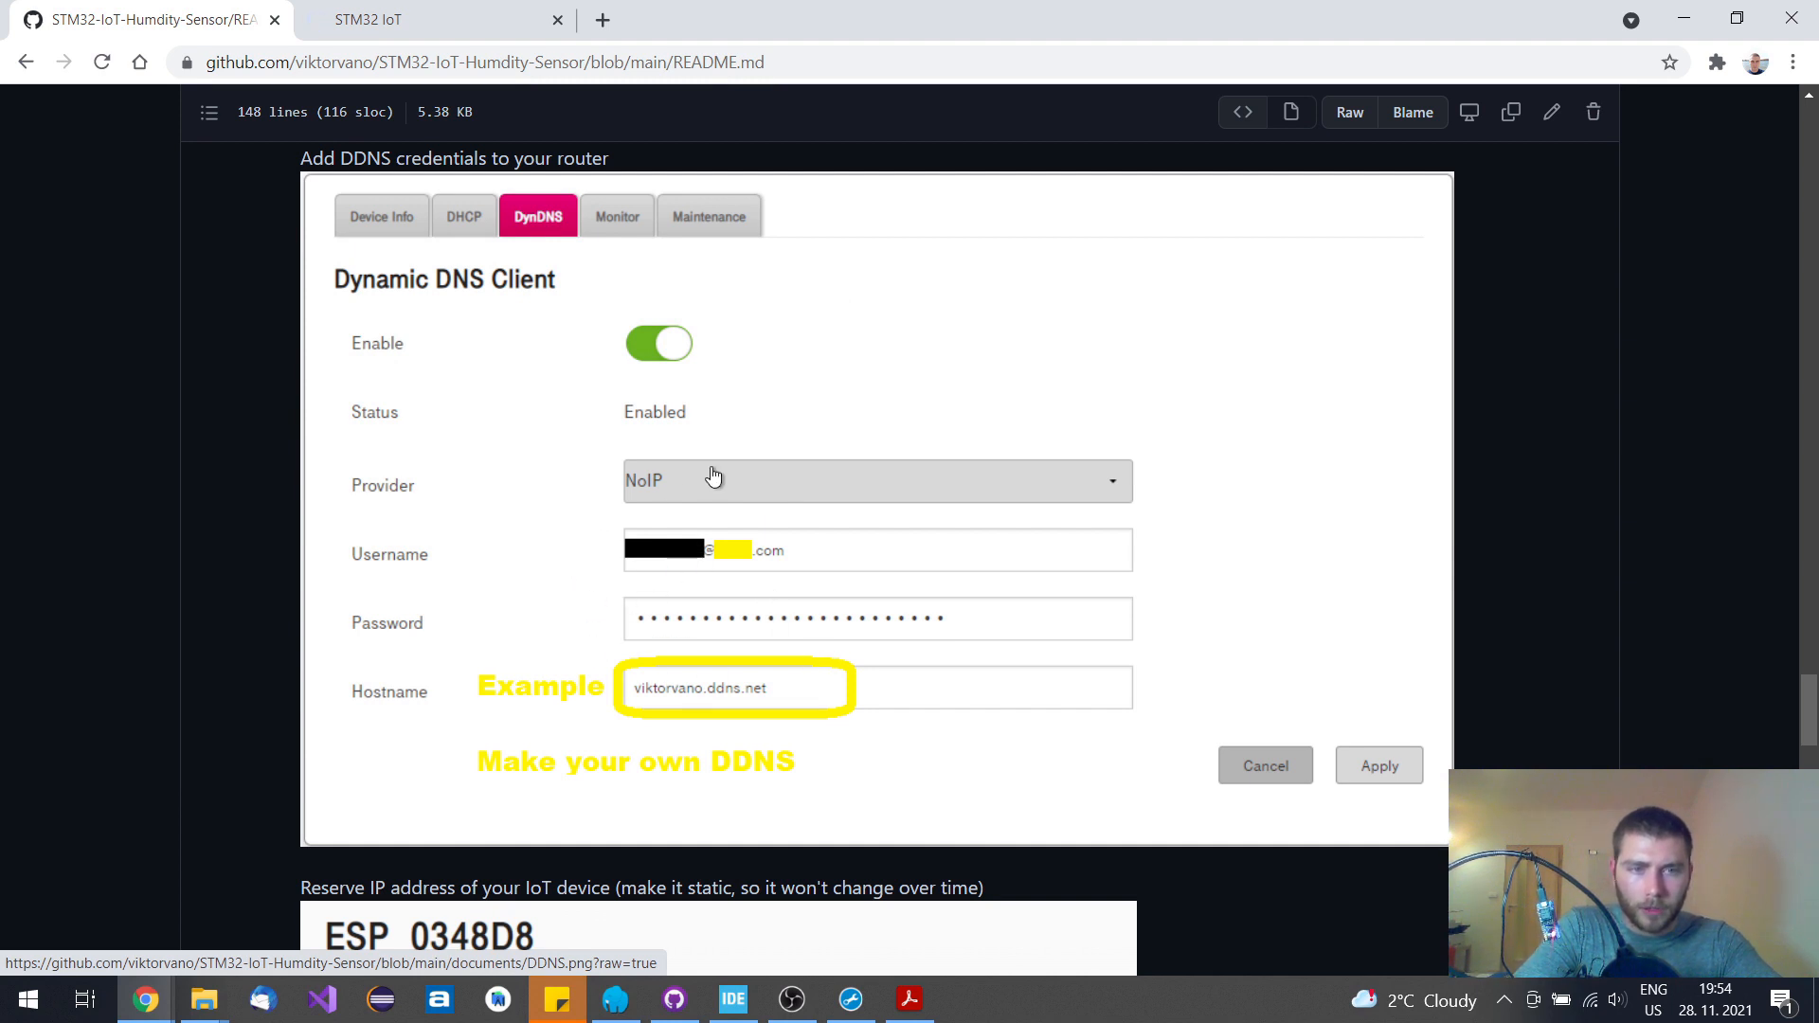
{"action": "mouse_move", "coordinate": [421, 485]}
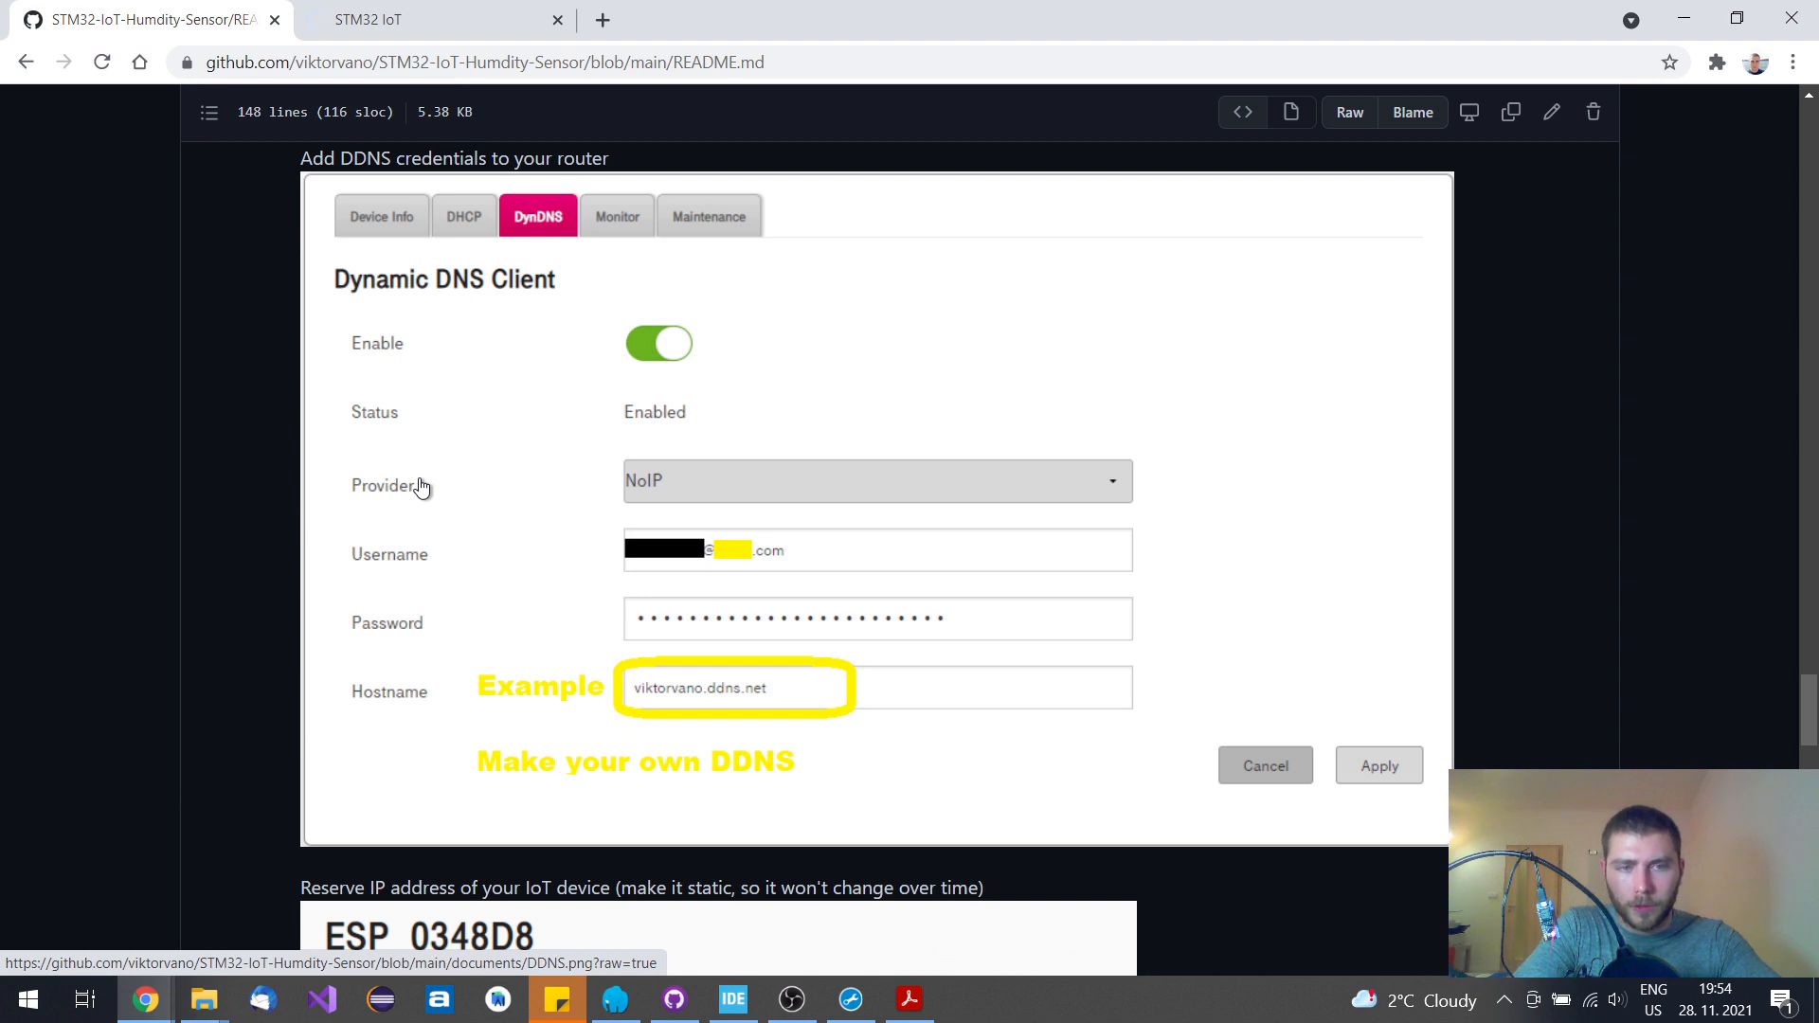
{"action": "mouse_move", "coordinate": [635, 681]}
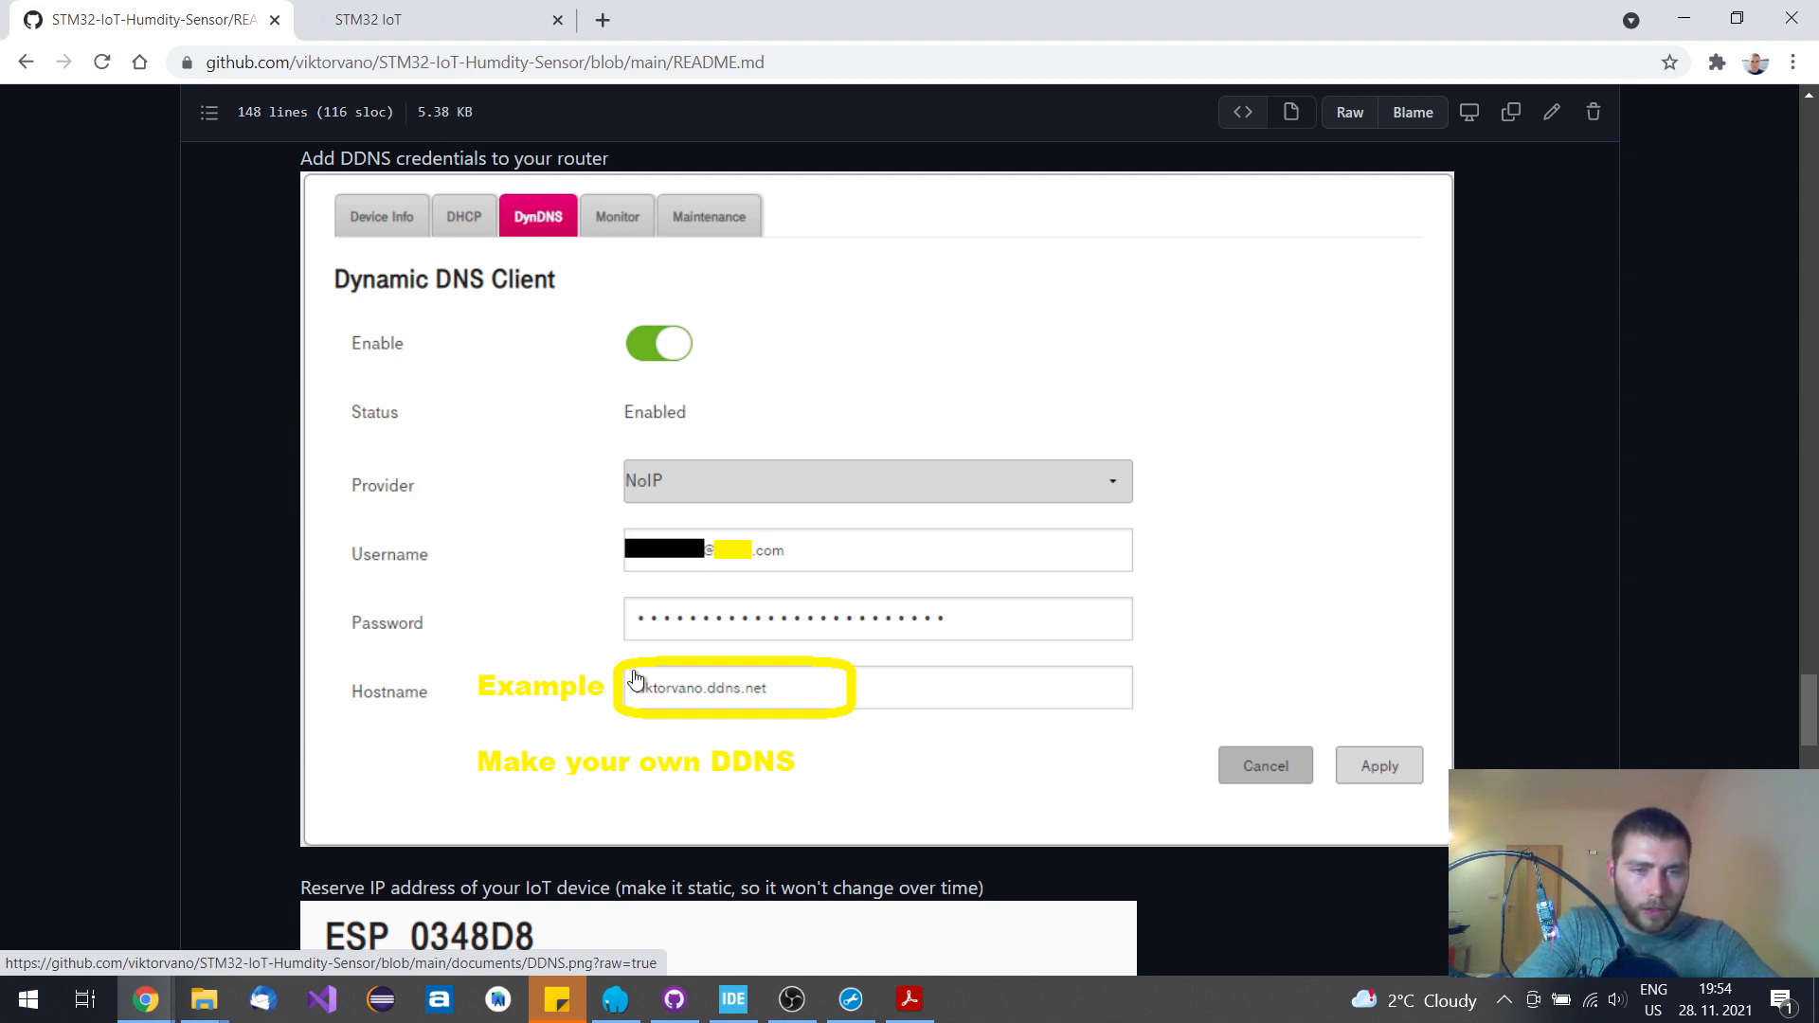
{"action": "scroll", "scroll_direction": "down", "scroll_amount": 3}
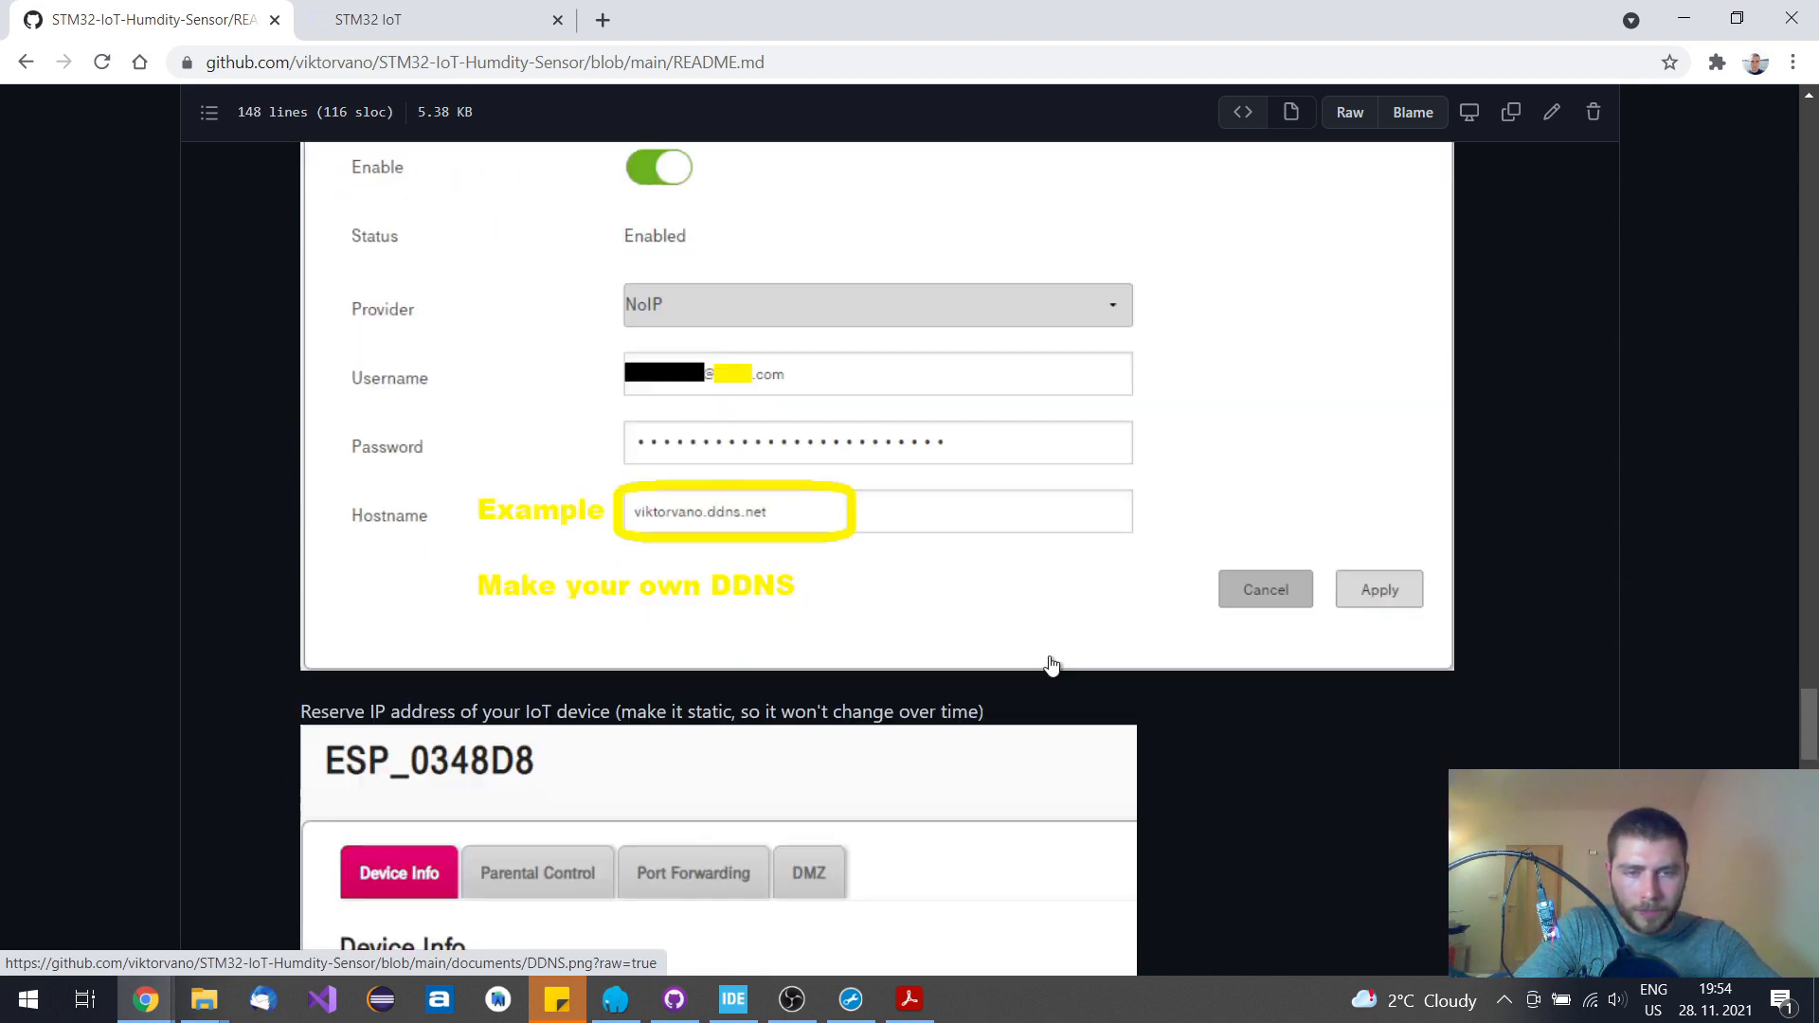
Scroll to the 'Reserve IP address of your IoT device' section showing 192.168.1.13
{"action": "scroll", "scroll_direction": "down", "scroll_amount": 3}
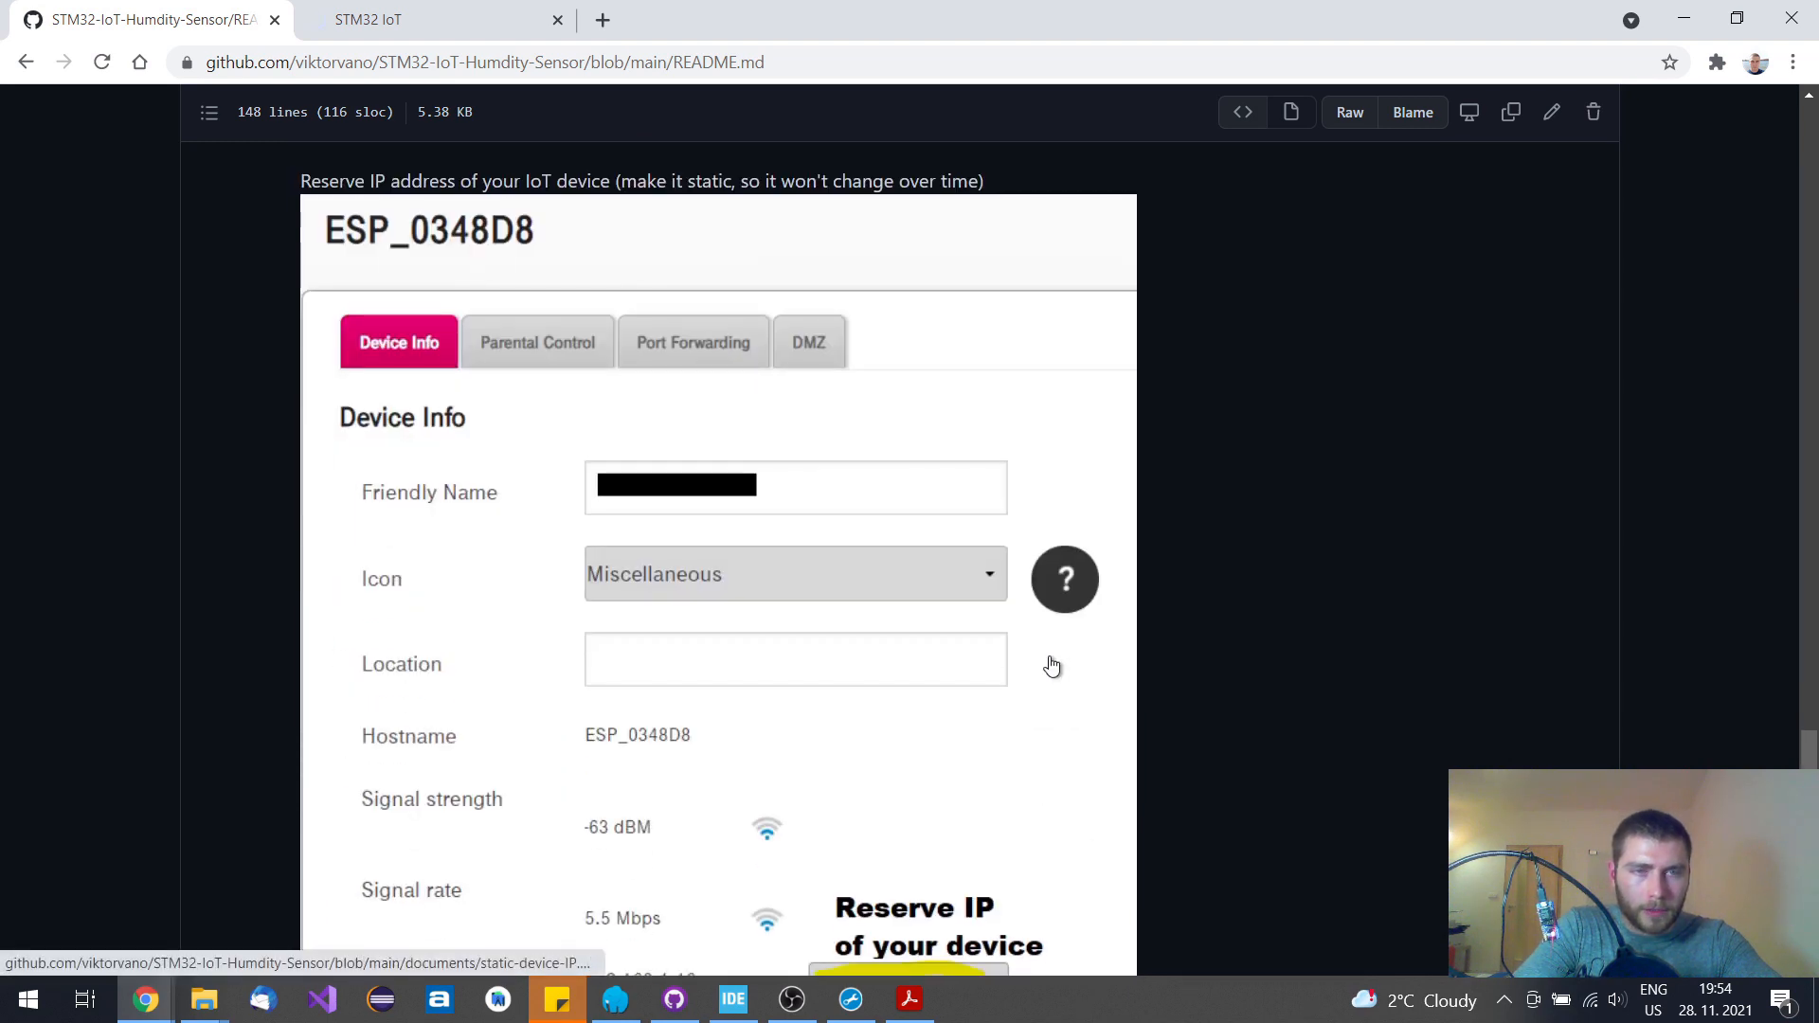
{"action": "mouse_move", "coordinate": [1302, 581]}
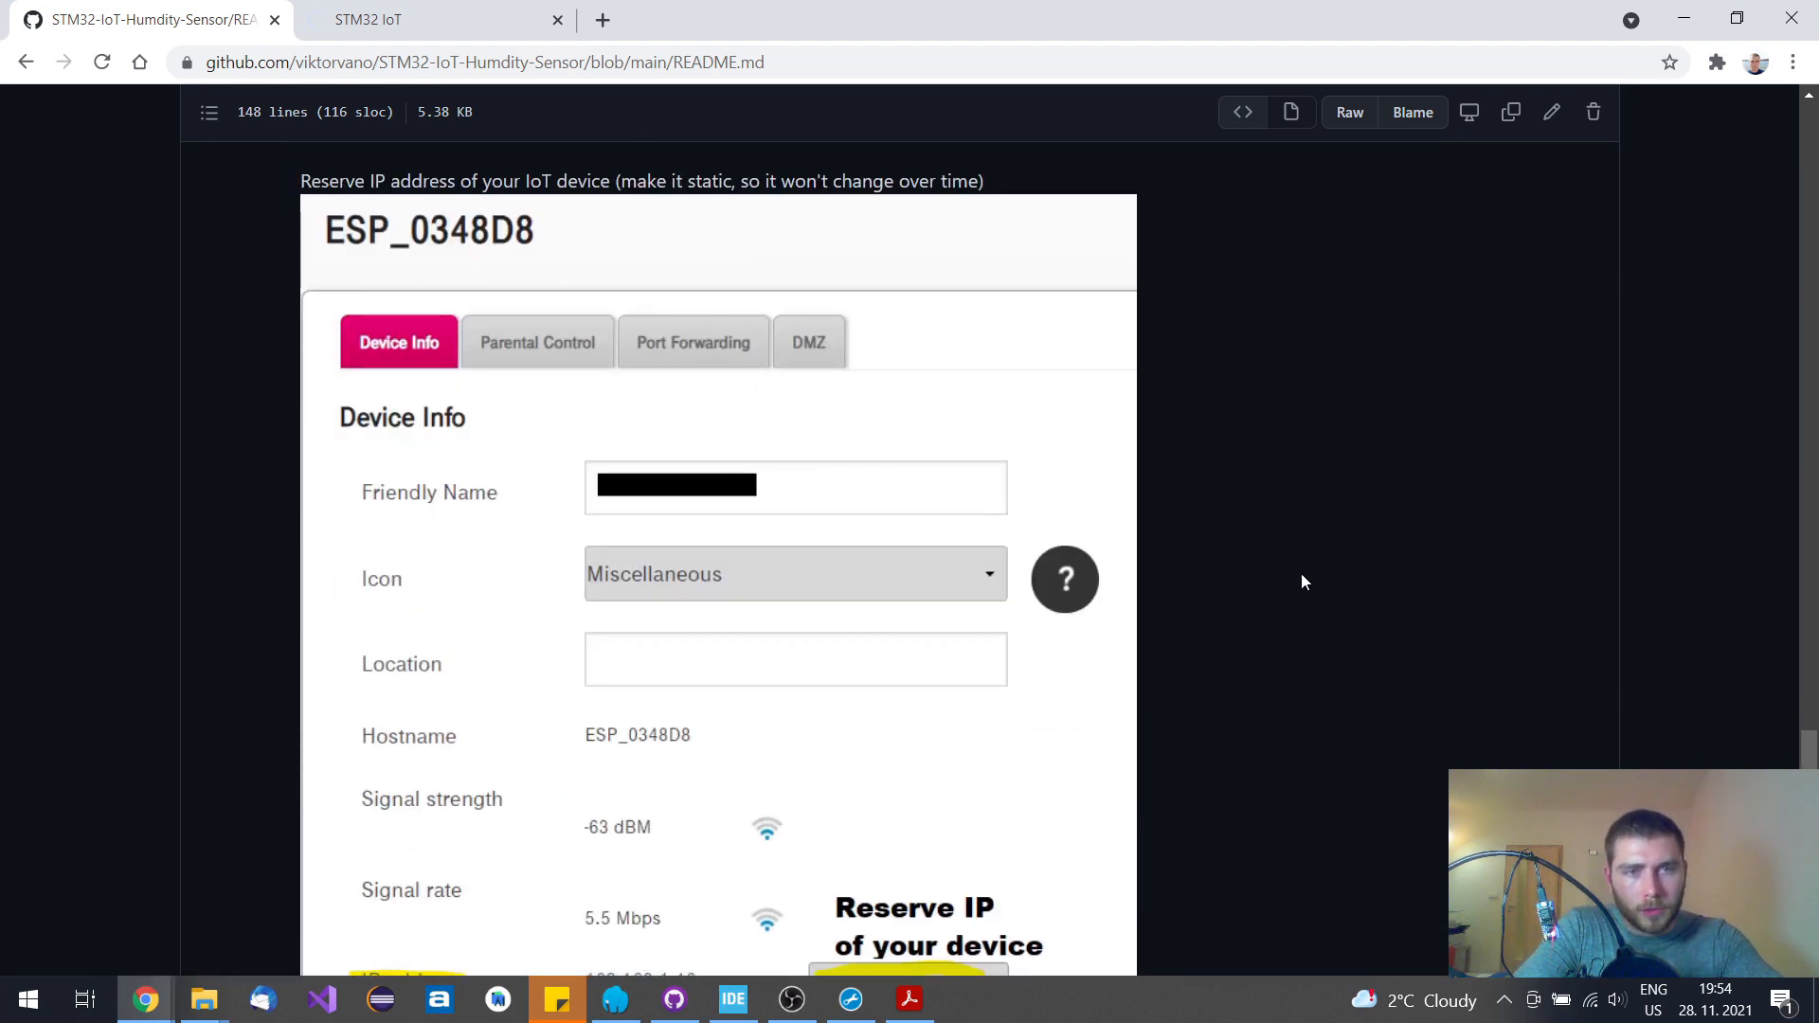
{"action": "scroll", "scroll_direction": "down", "scroll_amount": 3}
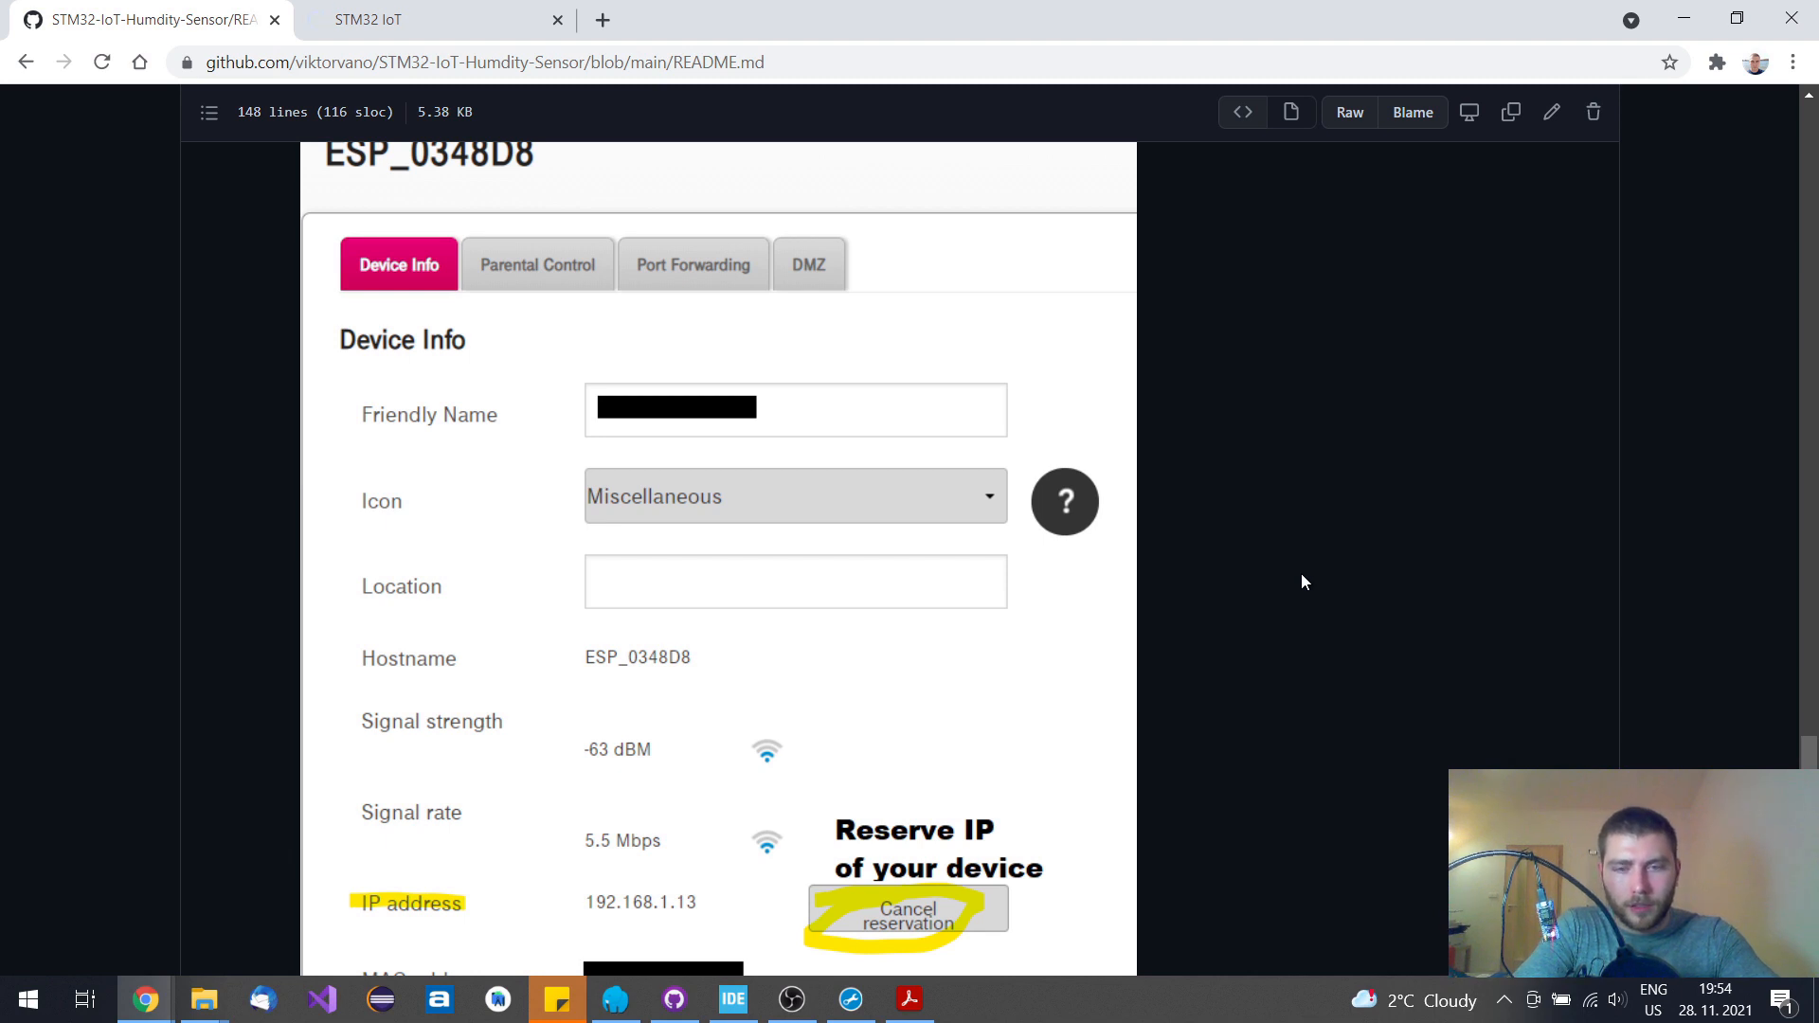
{"action": "mouse_move", "coordinate": [1365, 558]}
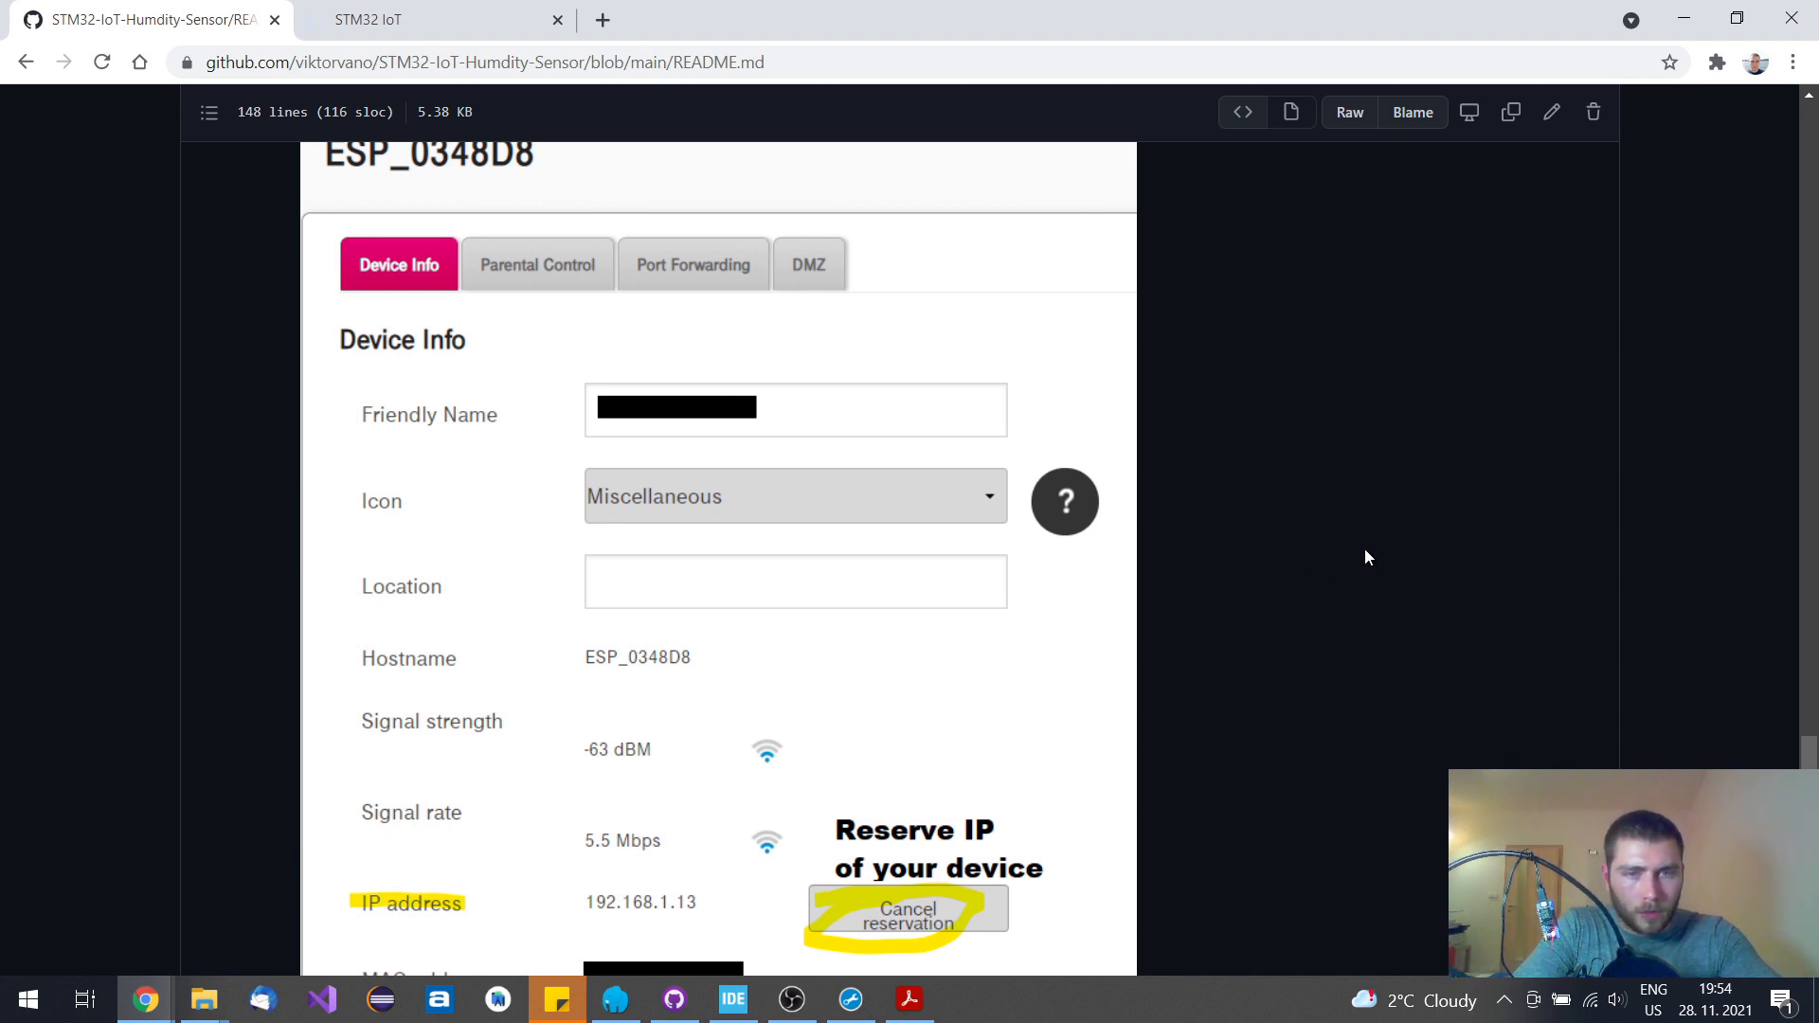
{"action": "scroll", "scroll_direction": "down", "scroll_amount": 3}
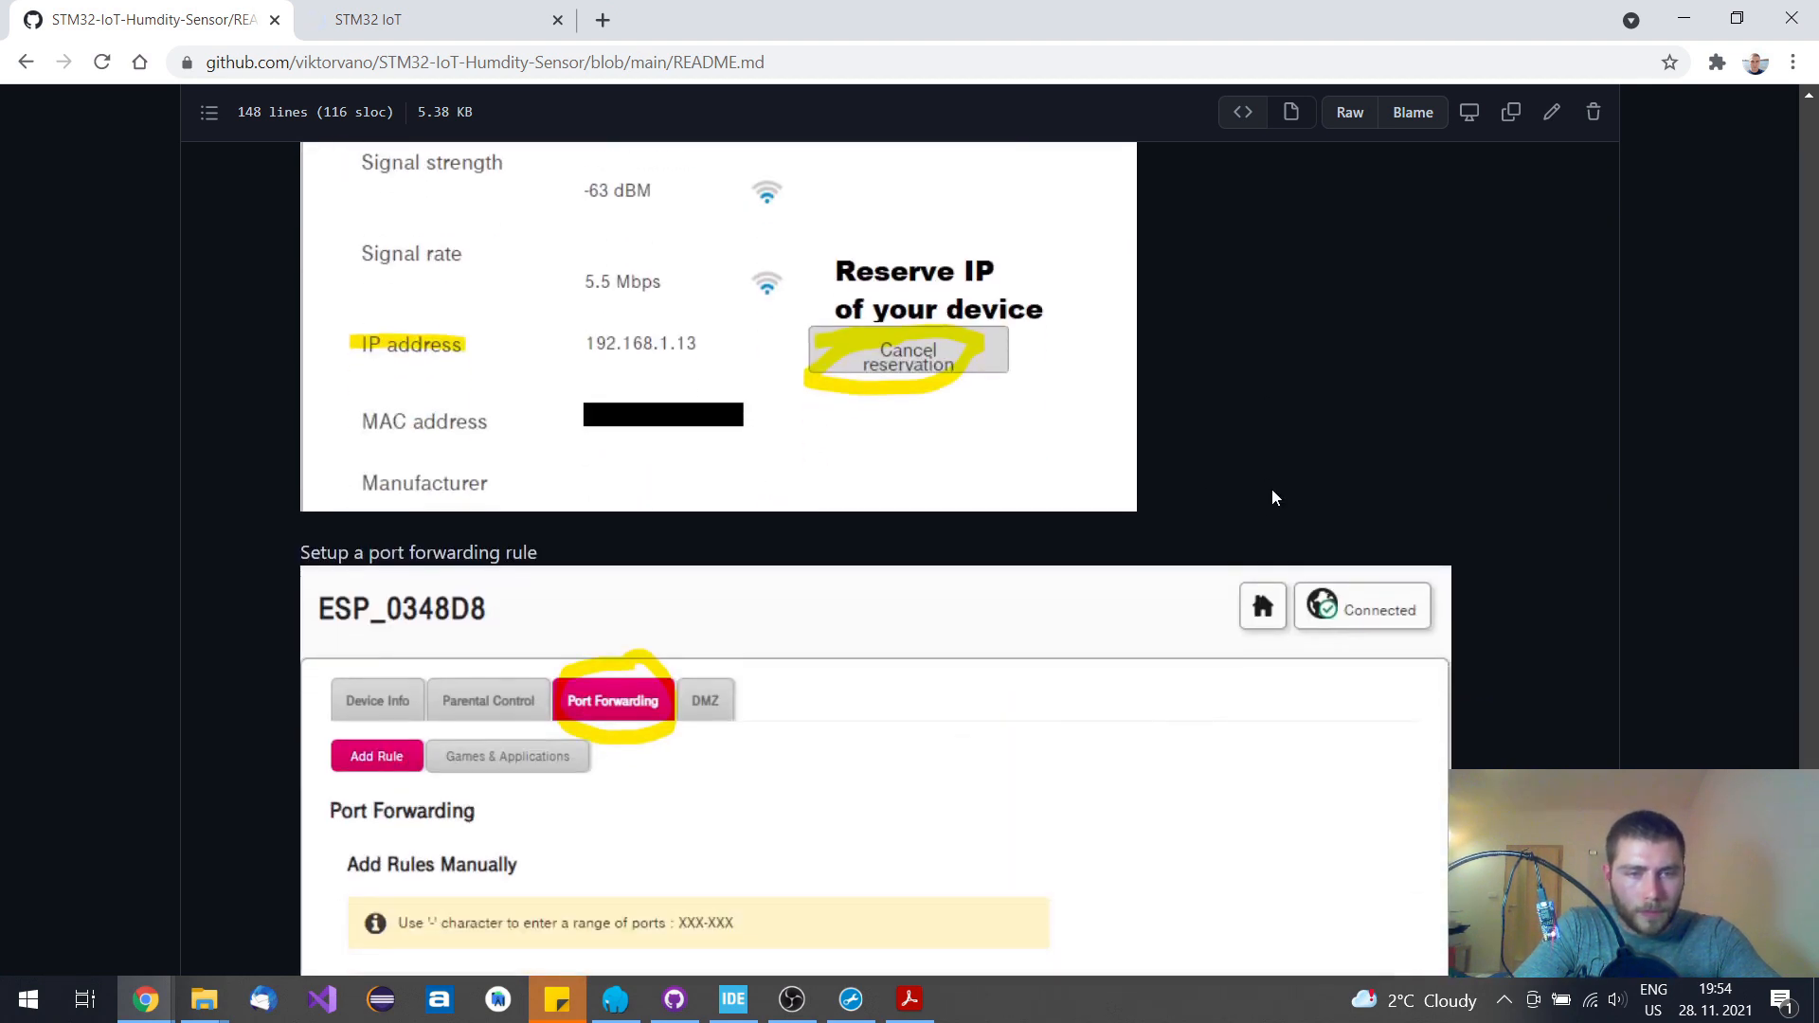
Scroll to the port forwarding rule table sending TCP port 80 to 192.168.1.13
{"action": "scroll", "scroll_direction": "down", "scroll_amount": 3}
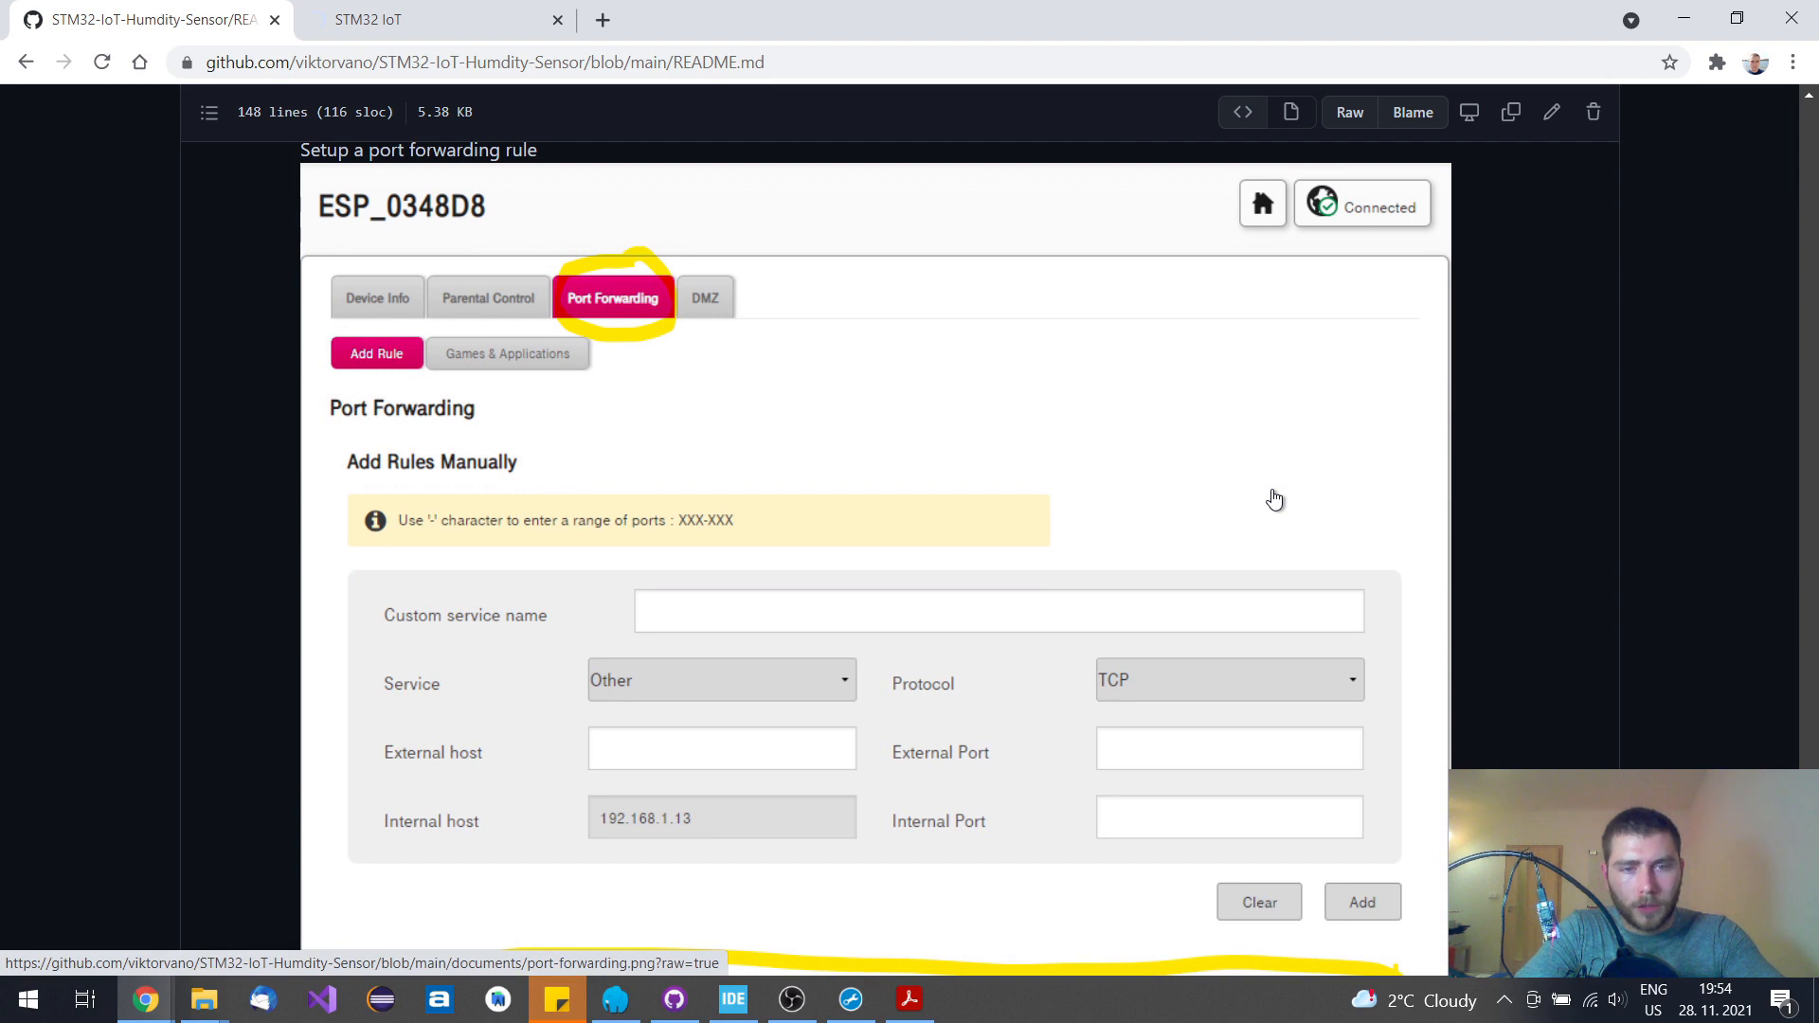
{"action": "mouse_move", "coordinate": [1499, 457]}
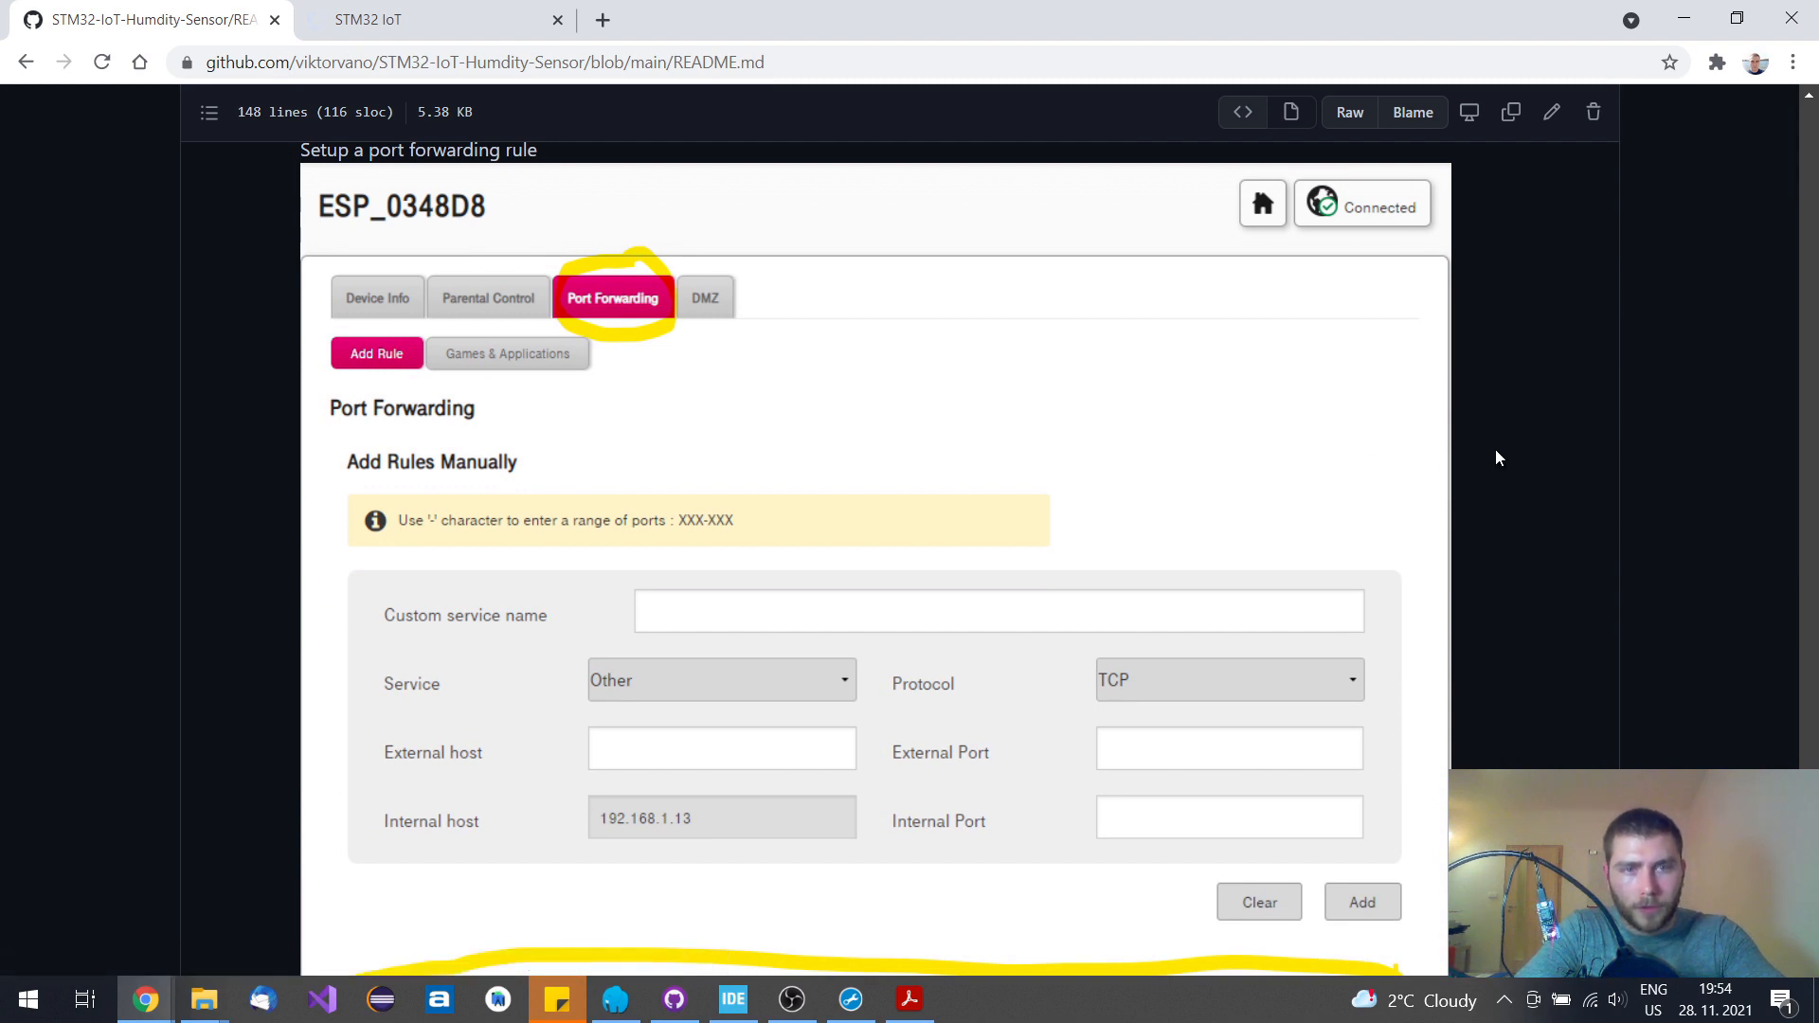
{"action": "scroll", "scroll_direction": "down", "scroll_amount": 3}
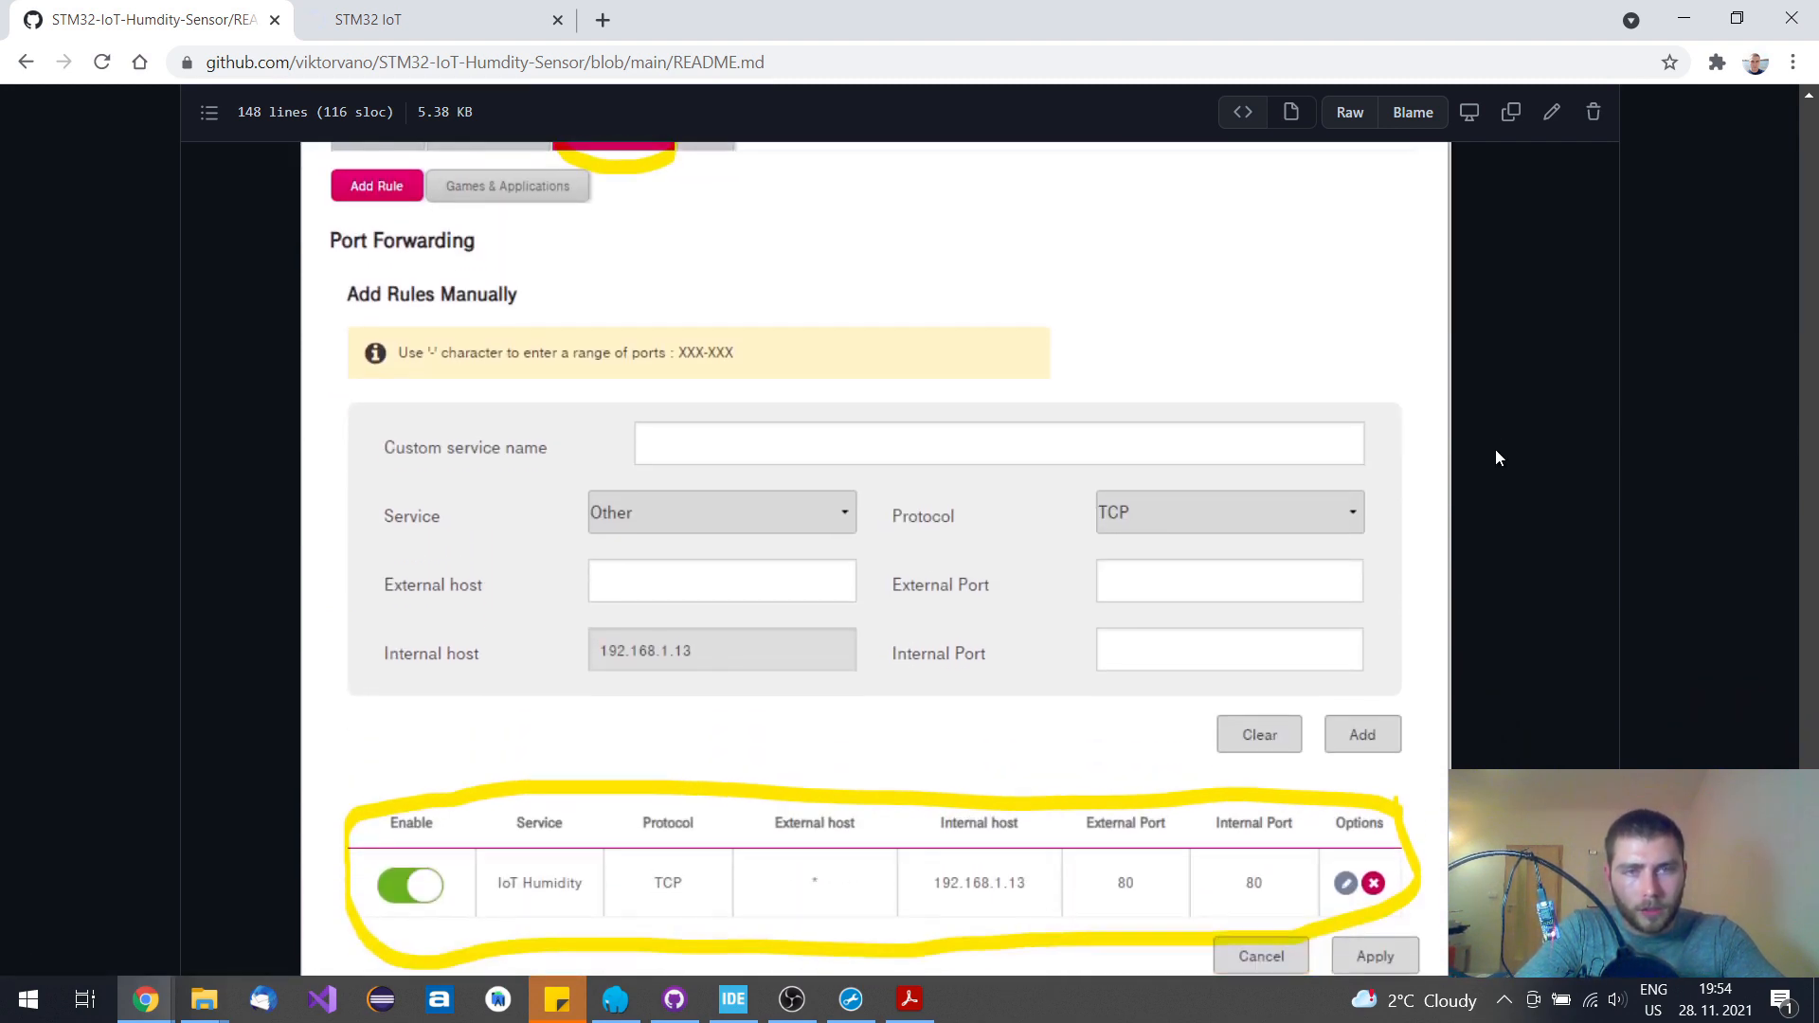
{"action": "scroll", "scroll_direction": "down", "scroll_amount": 3}
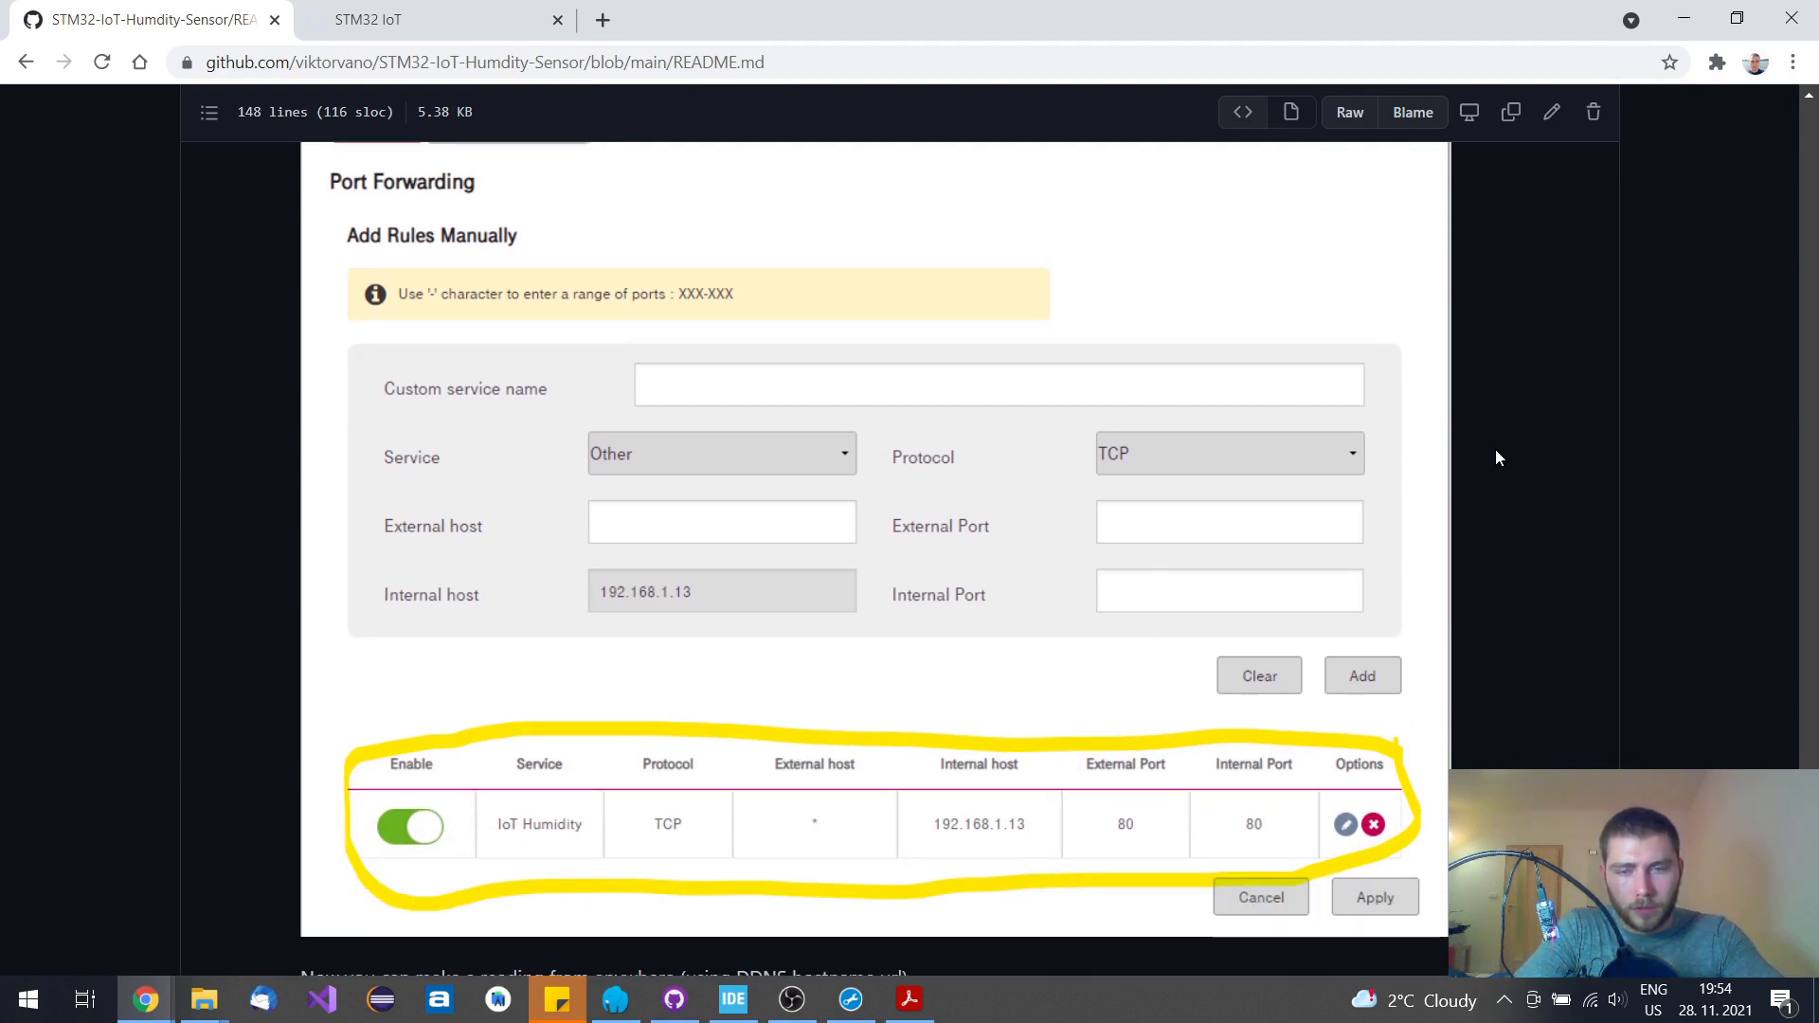
{"action": "mouse_move", "coordinate": [611, 743]}
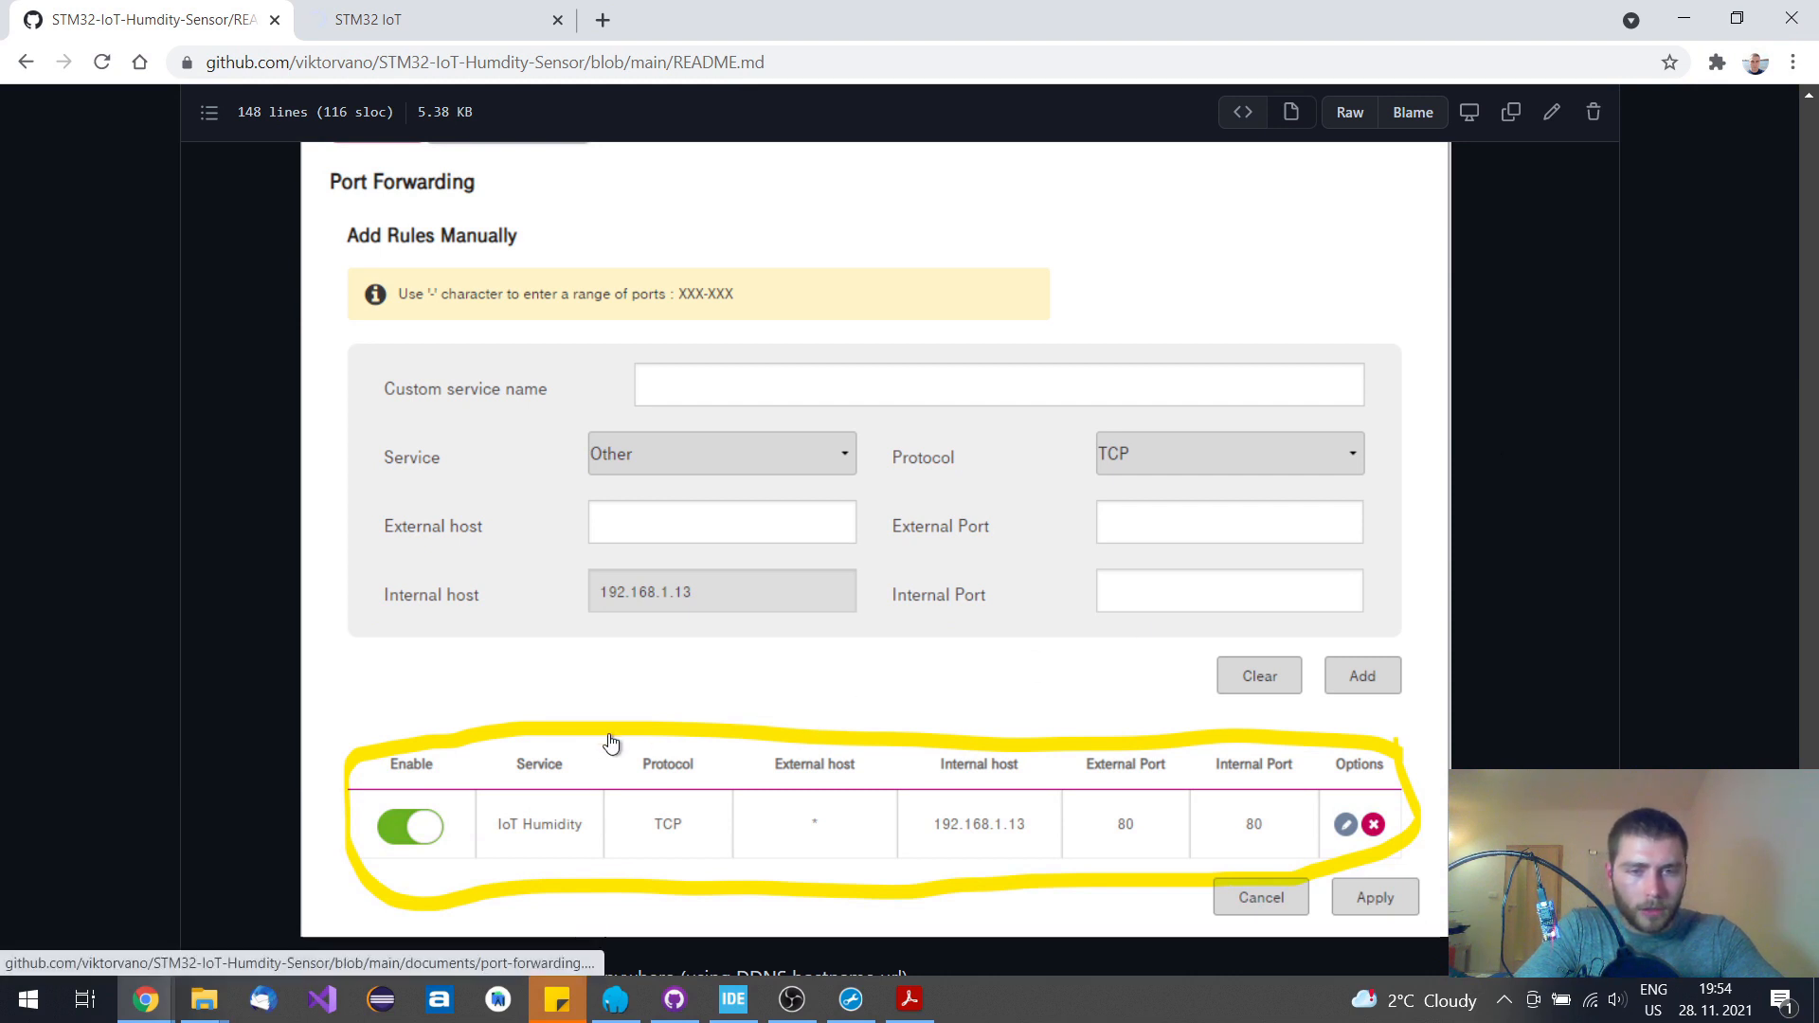
{"action": "mouse_move", "coordinate": [549, 737]}
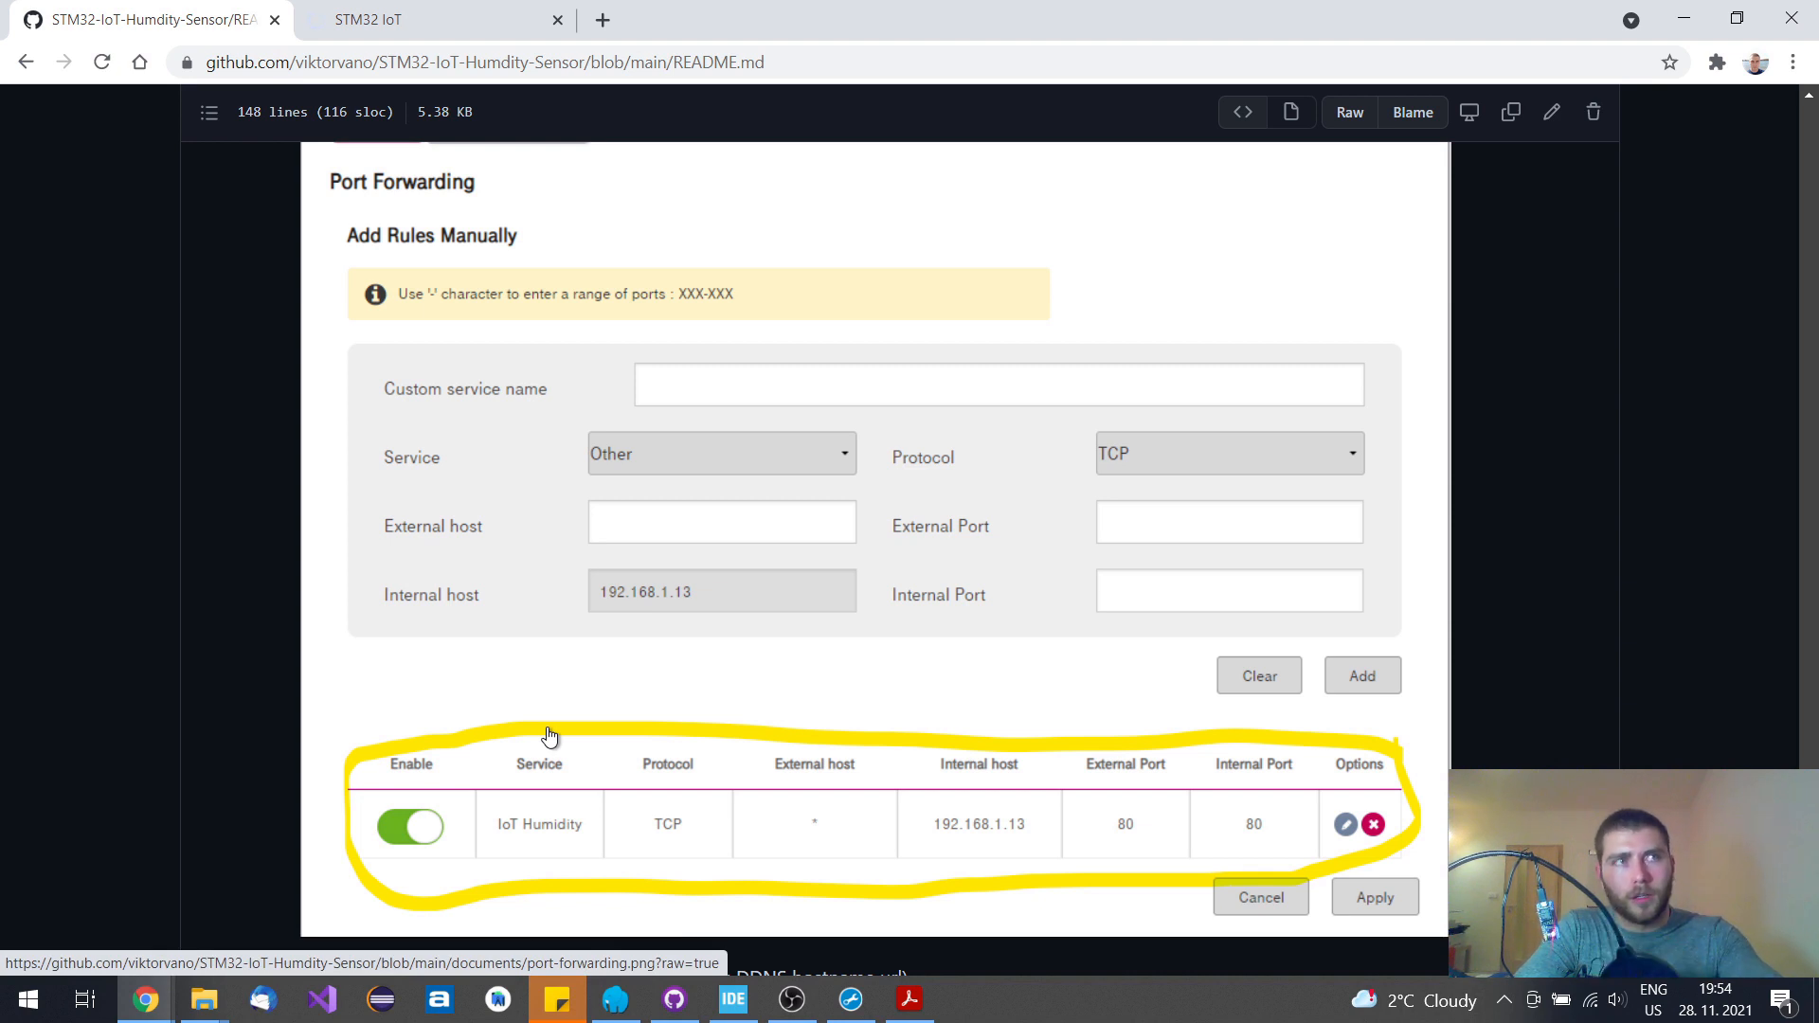
{"action": "mouse_move", "coordinate": [1112, 611]}
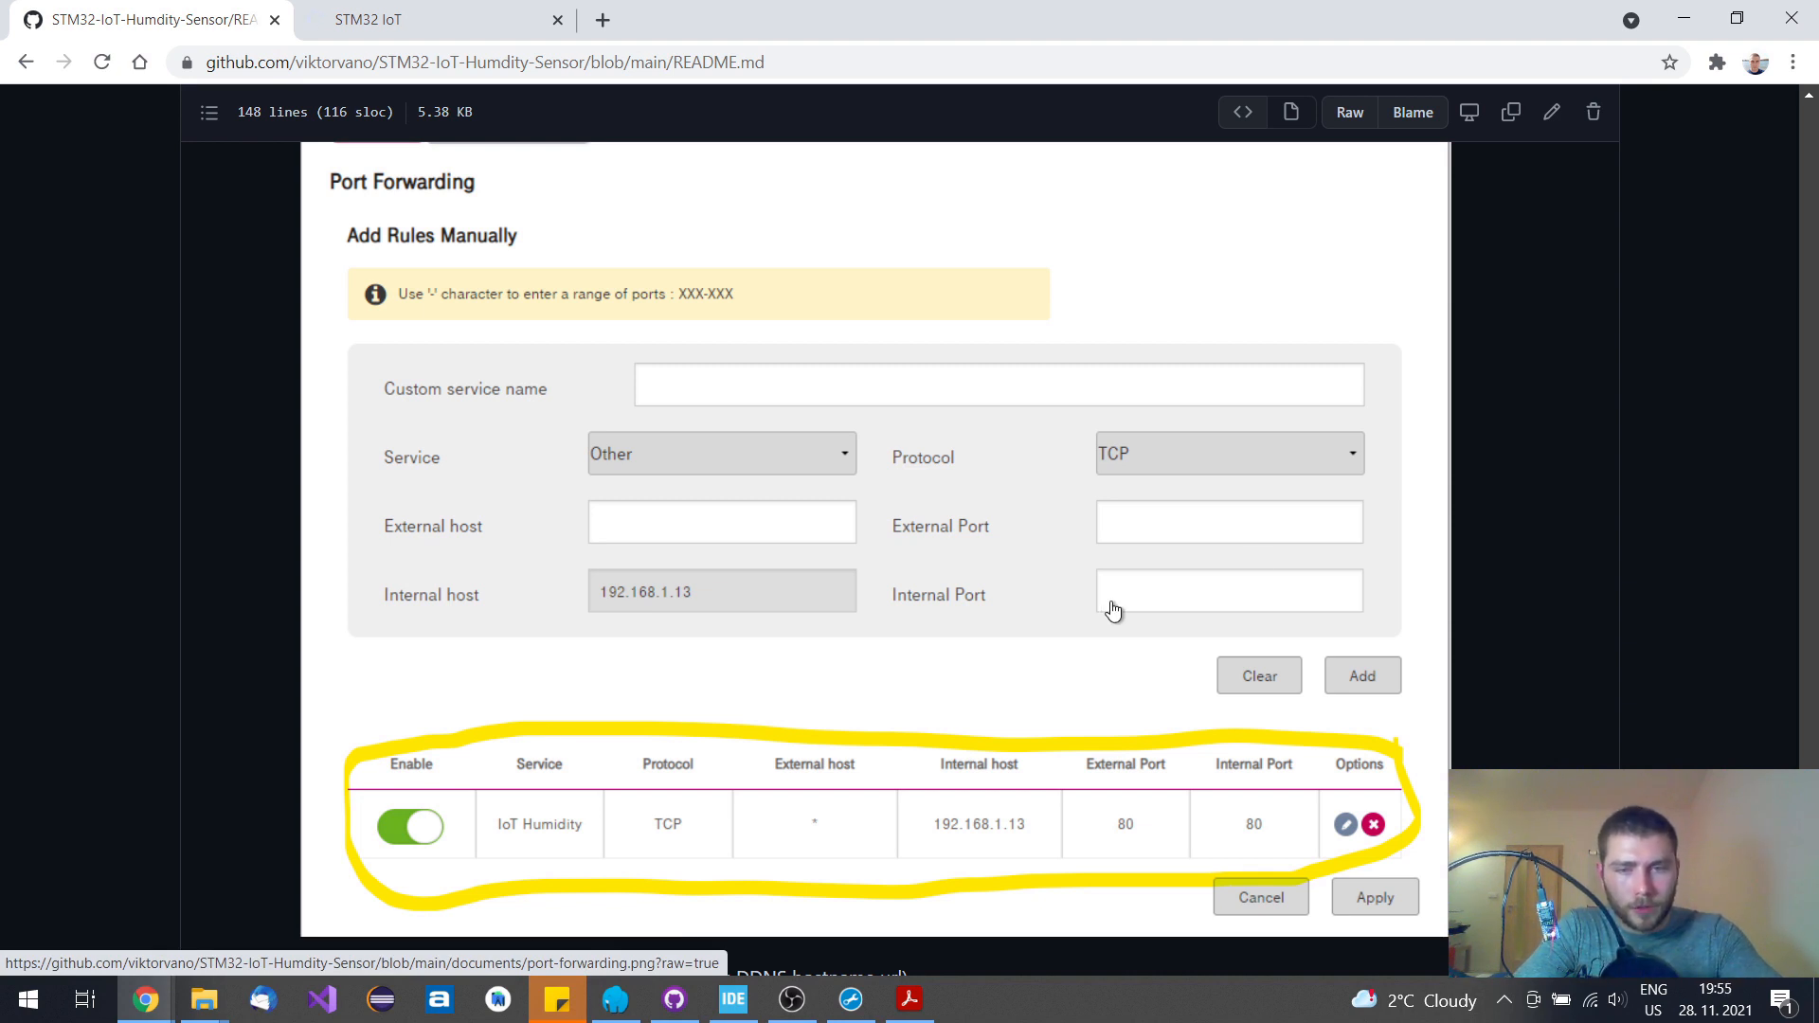
{"action": "mouse_move", "coordinate": [677, 848]}
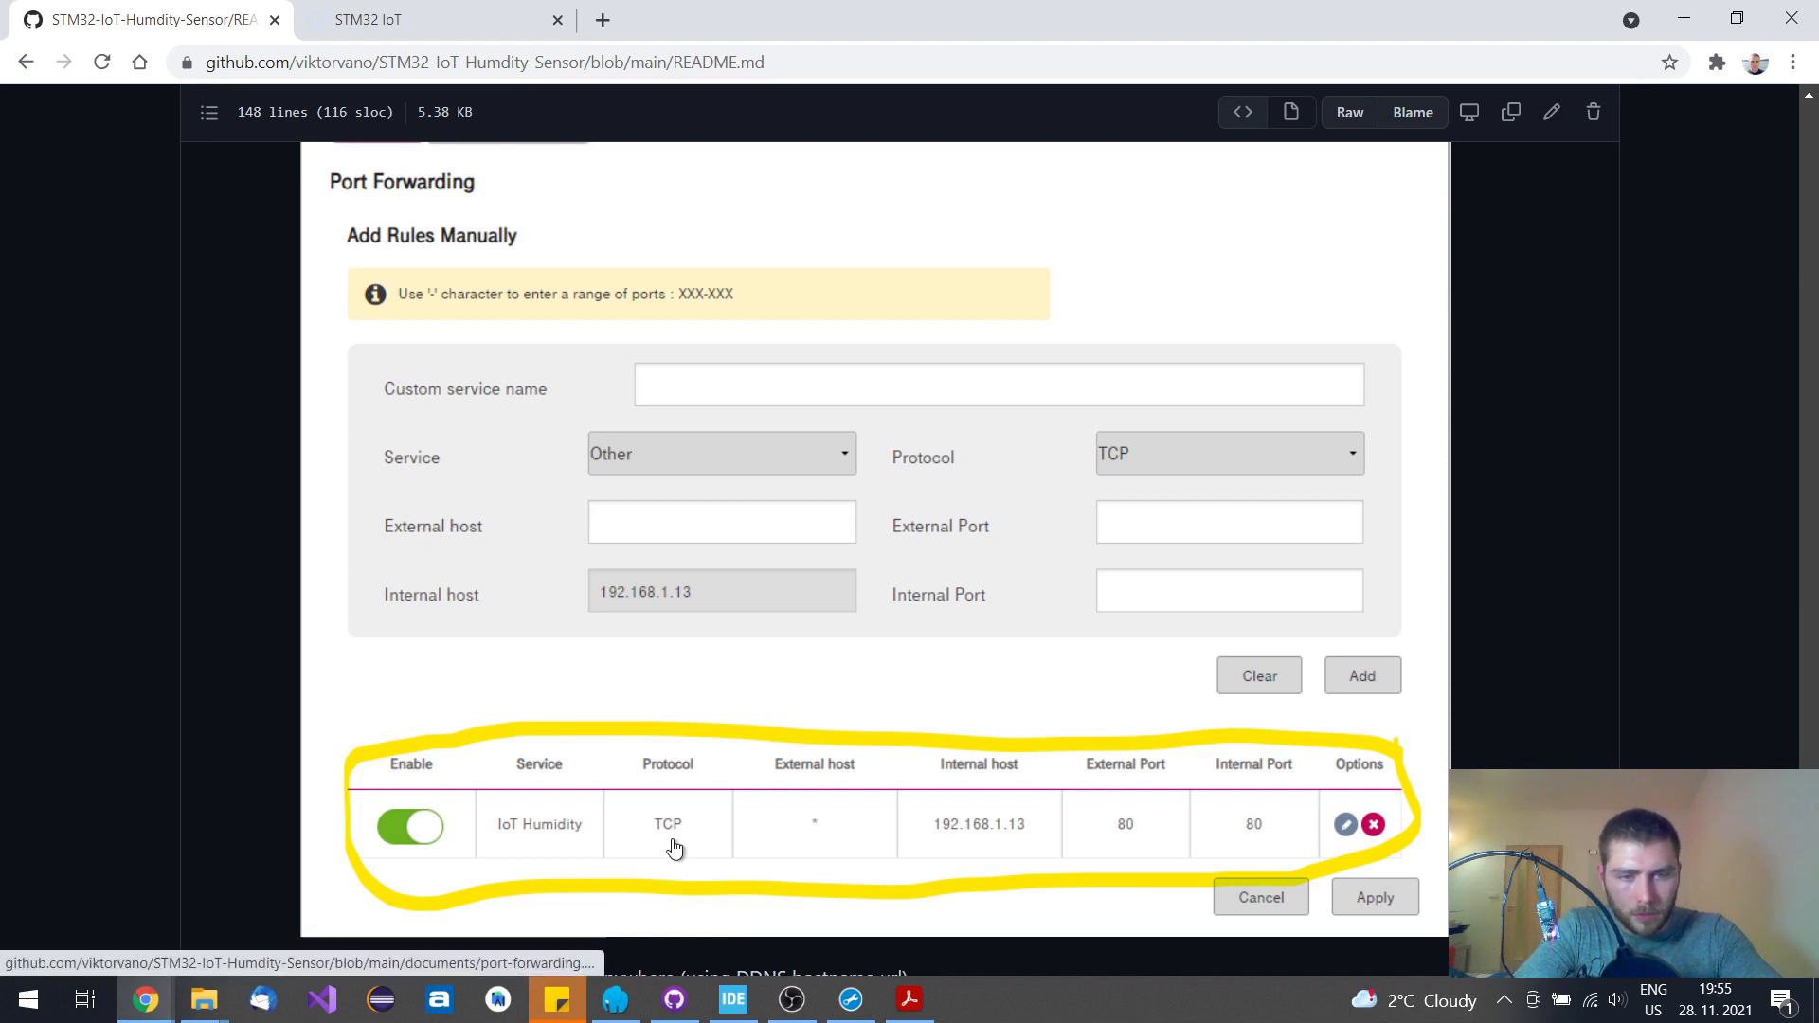
{"action": "mouse_move", "coordinate": [1476, 722]}
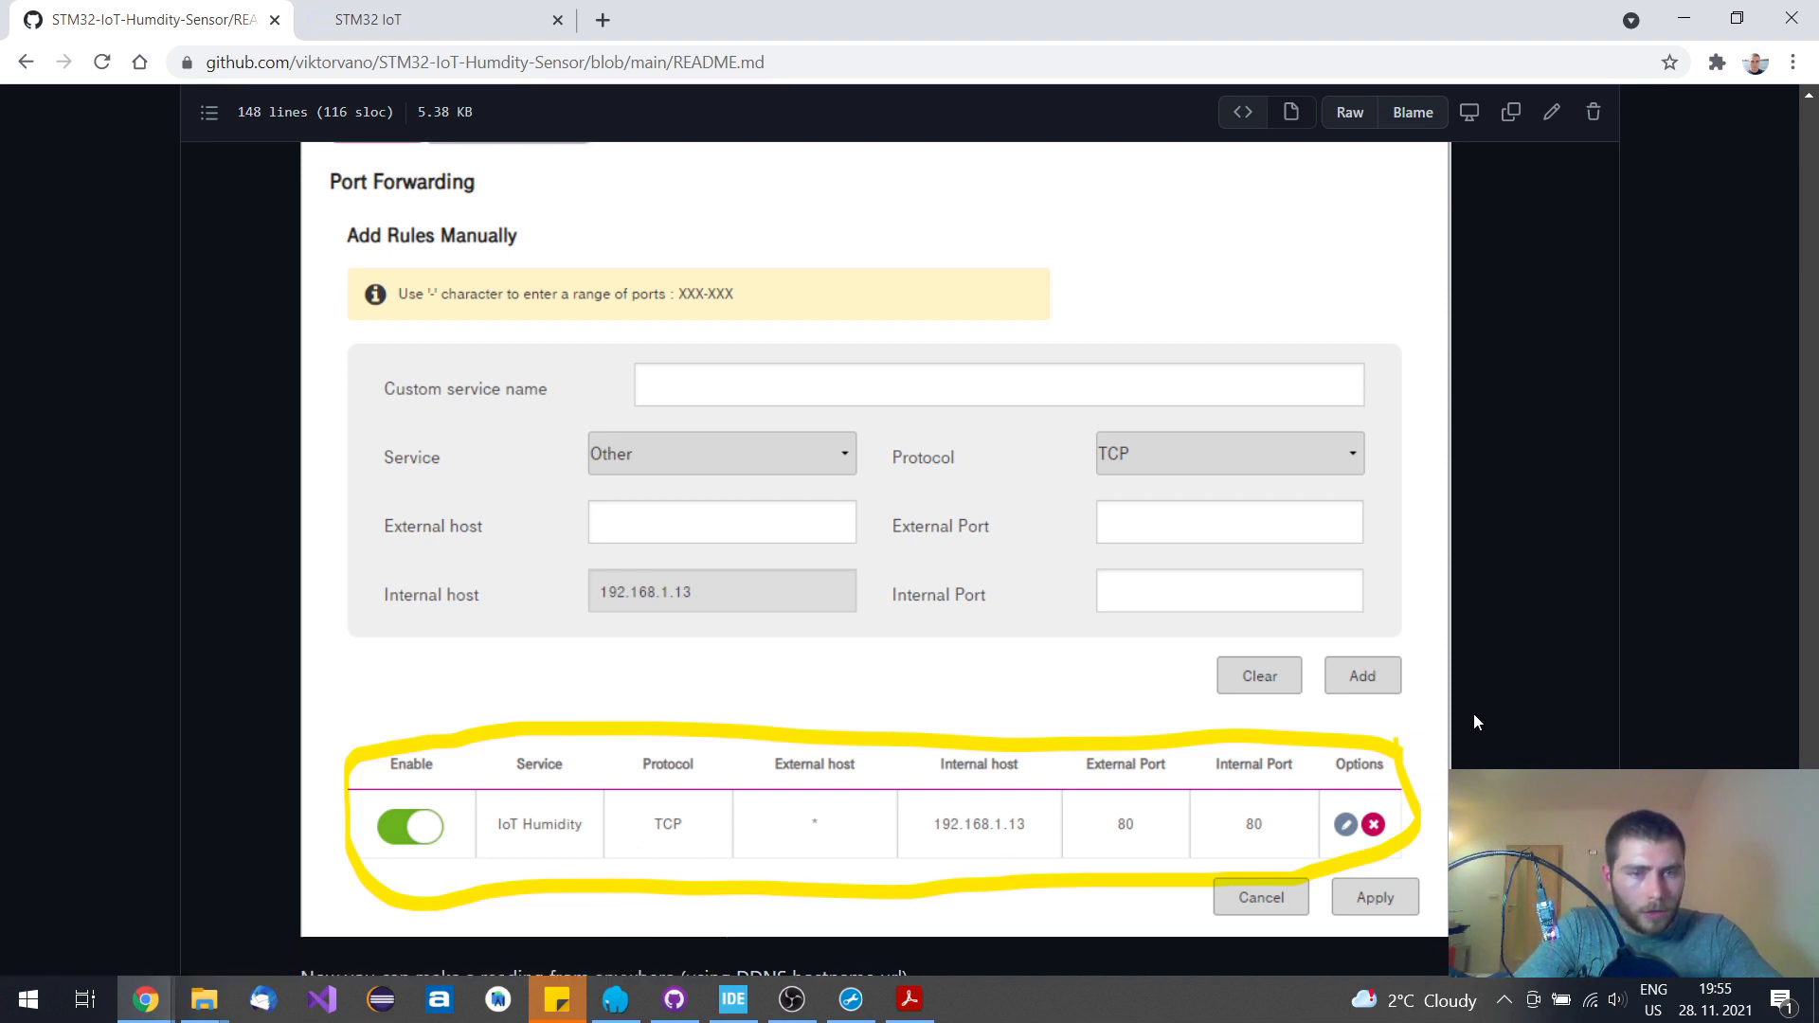
{"action": "scroll", "scroll_direction": "up", "scroll_amount": 3}
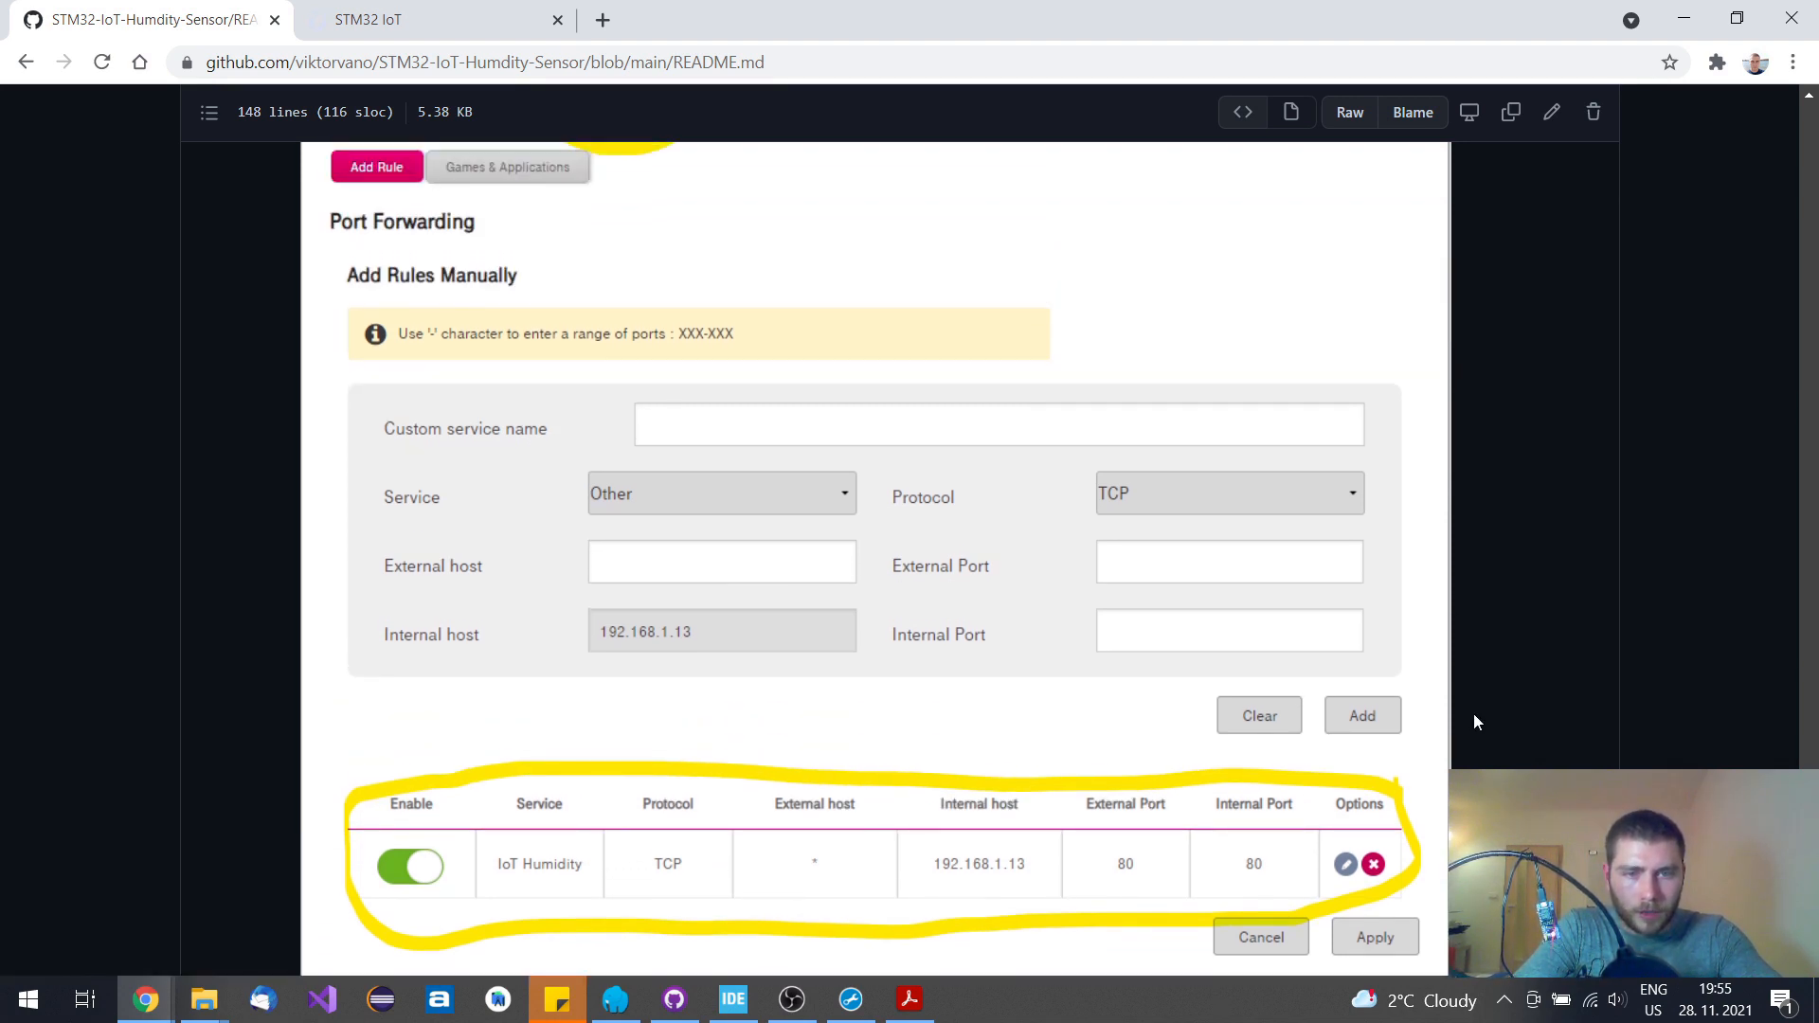
{"action": "scroll", "scroll_direction": "down", "scroll_amount": 3}
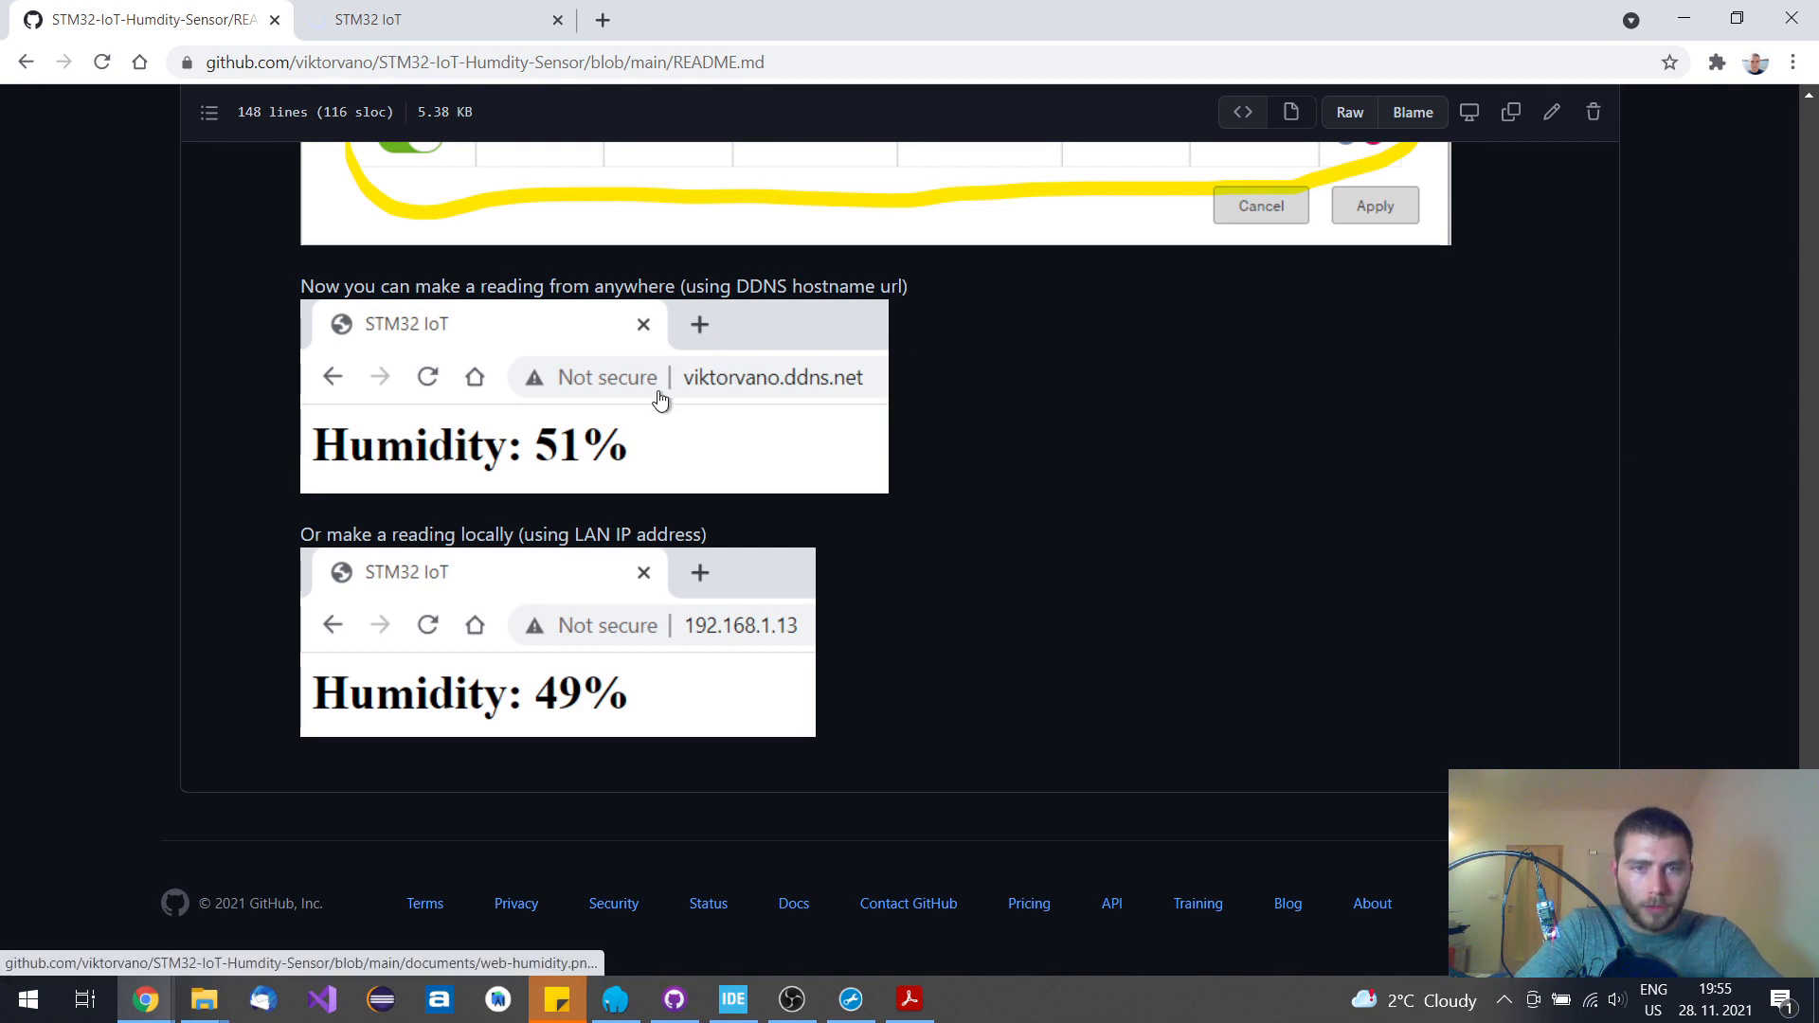
{"action": "mouse_move", "coordinate": [984, 428]}
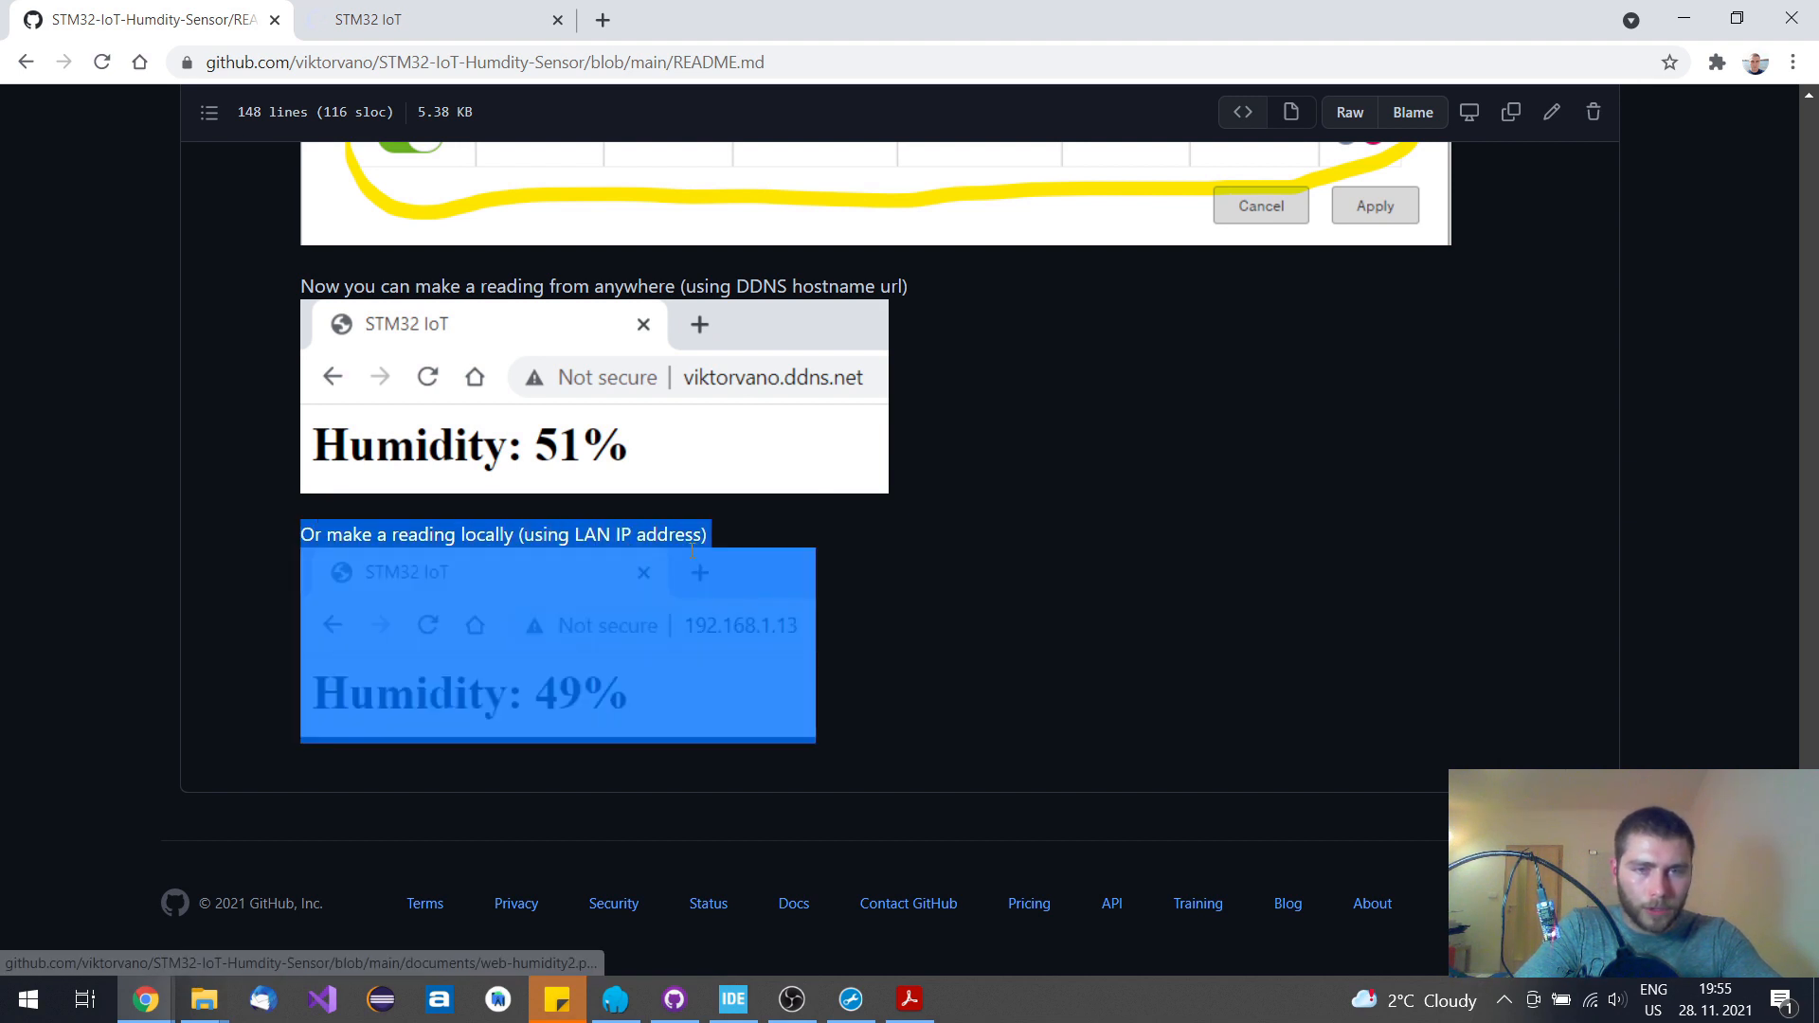
Clear the accidental text selection while viewing the final 51% remote and 49% local humidity screenshots
{"action": "left_click", "coordinate": [874, 567]}
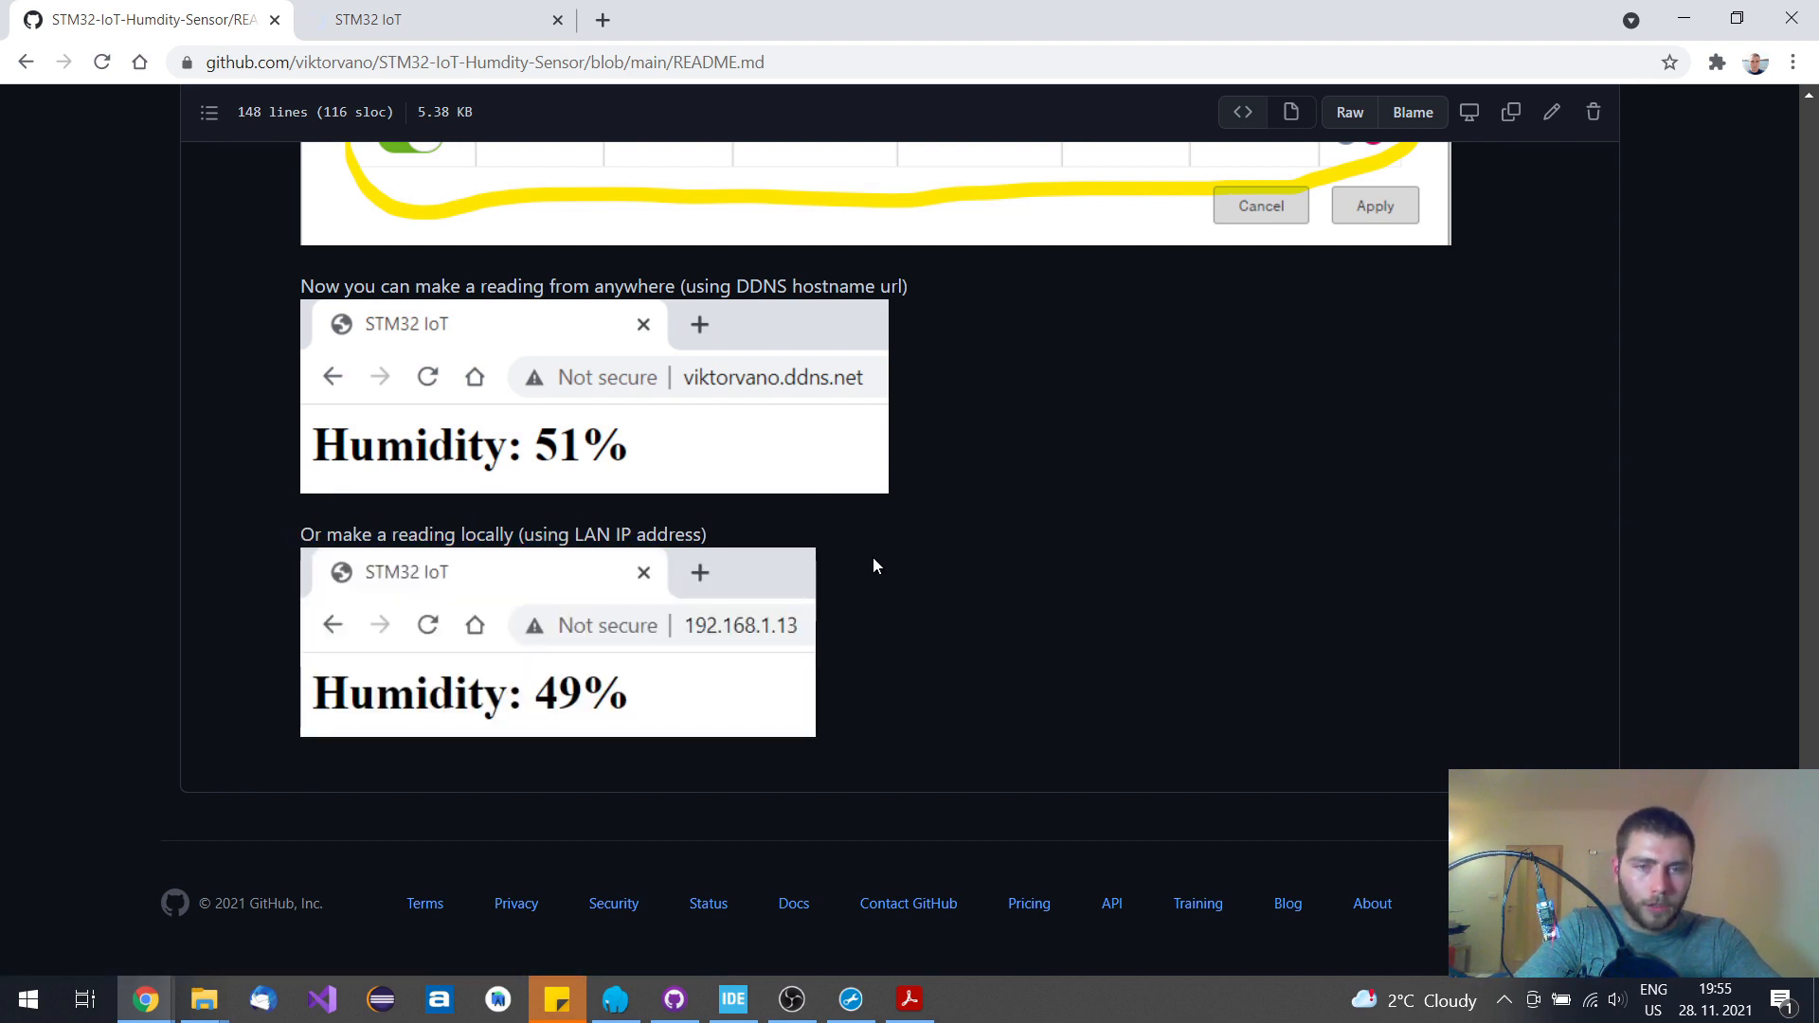
{"action": "mouse_move", "coordinate": [691, 625]}
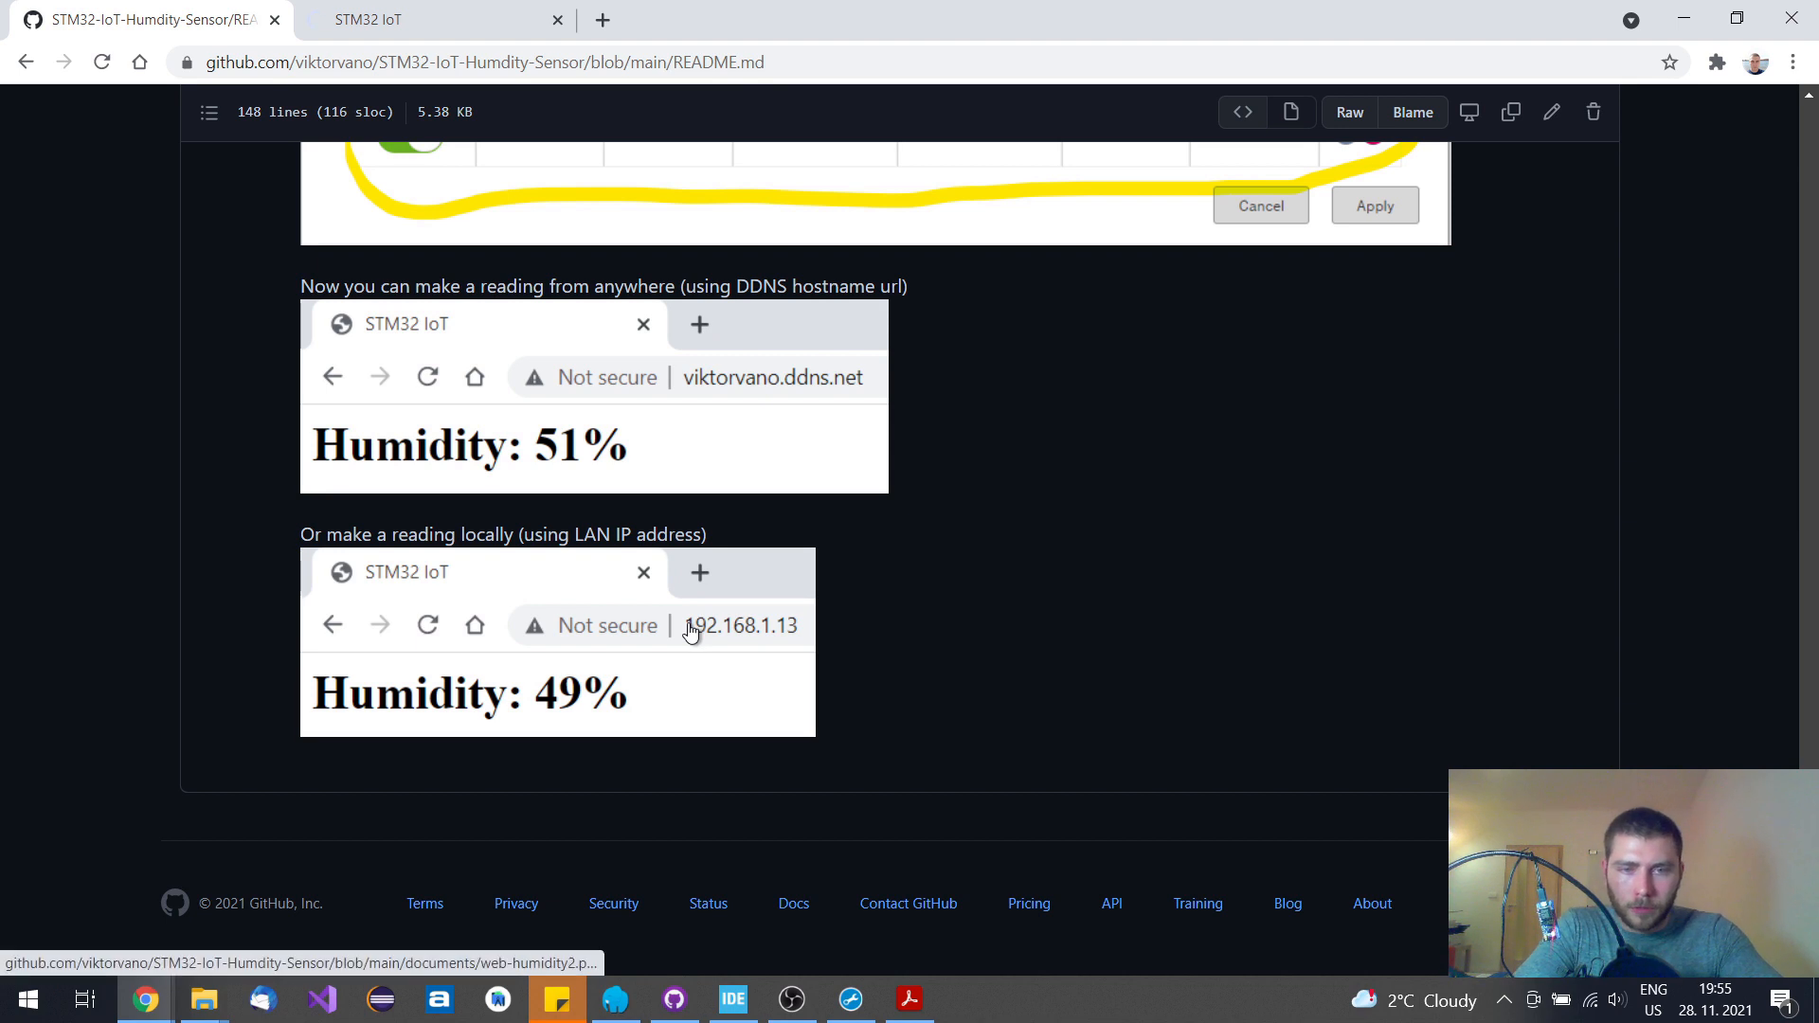
{"action": "mouse_move", "coordinate": [813, 637]}
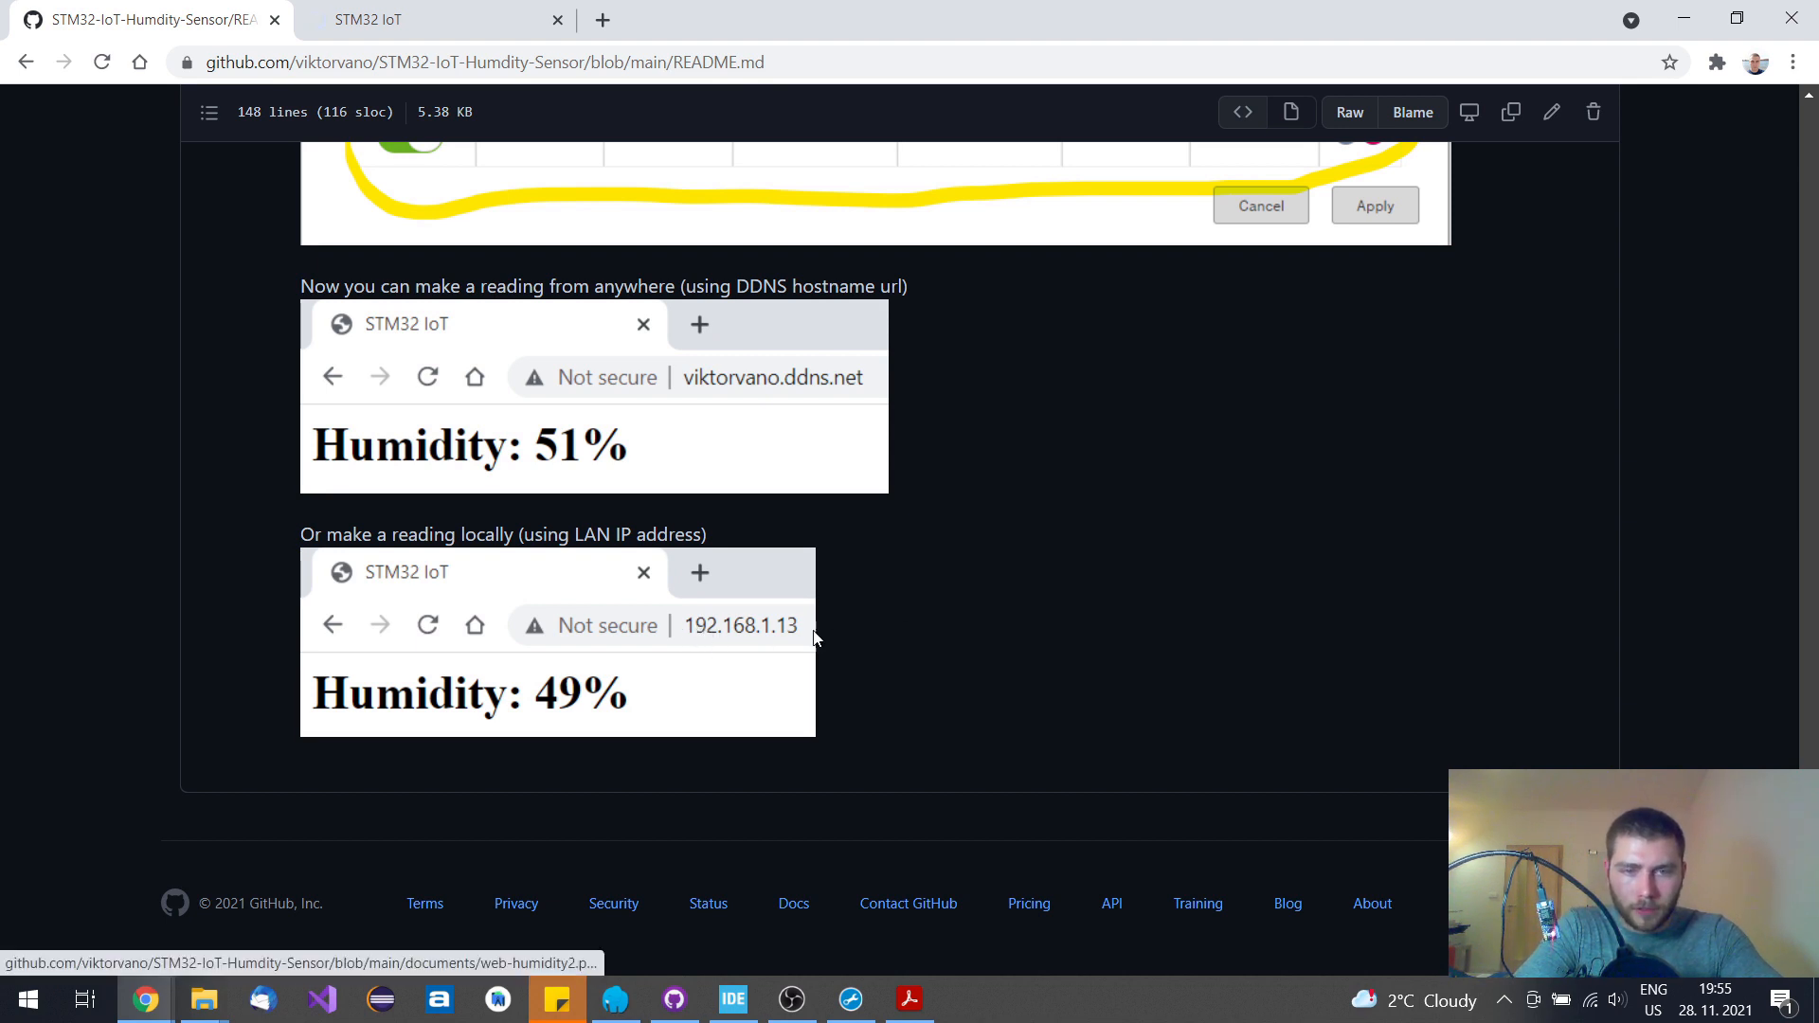
{"action": "mouse_move", "coordinate": [795, 635]}
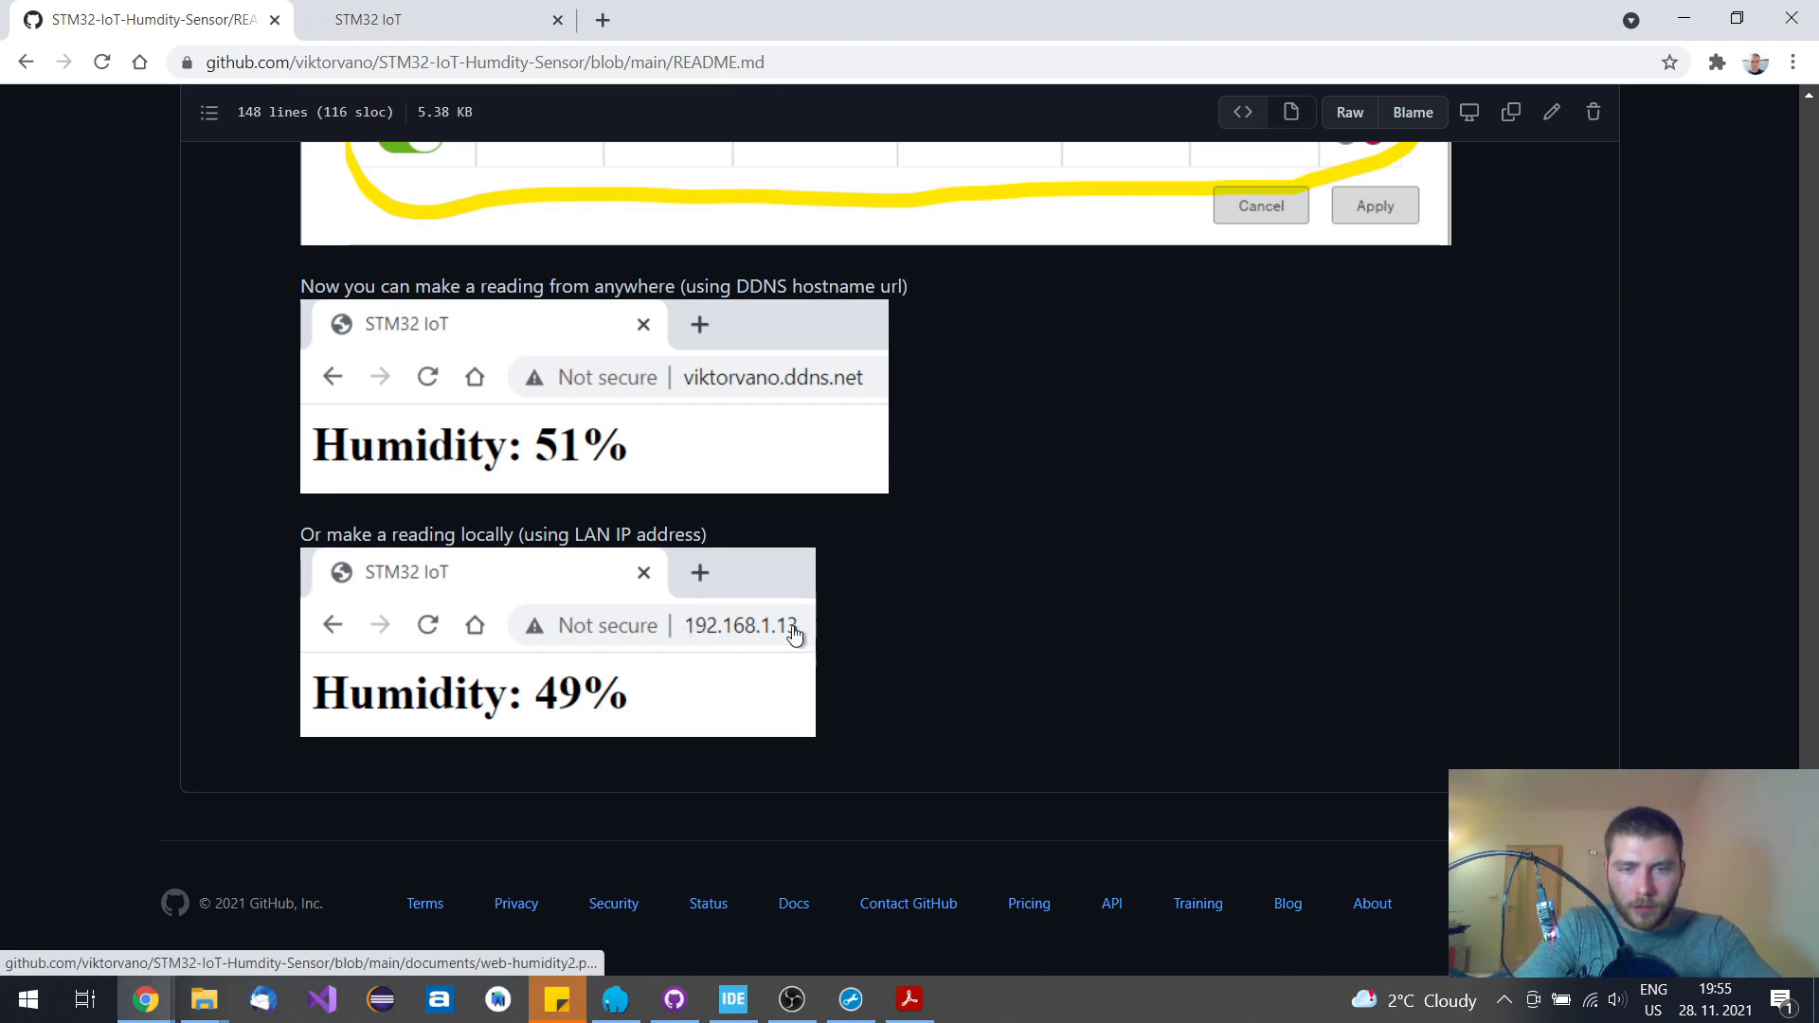
{"action": "mouse_move", "coordinate": [981, 636]}
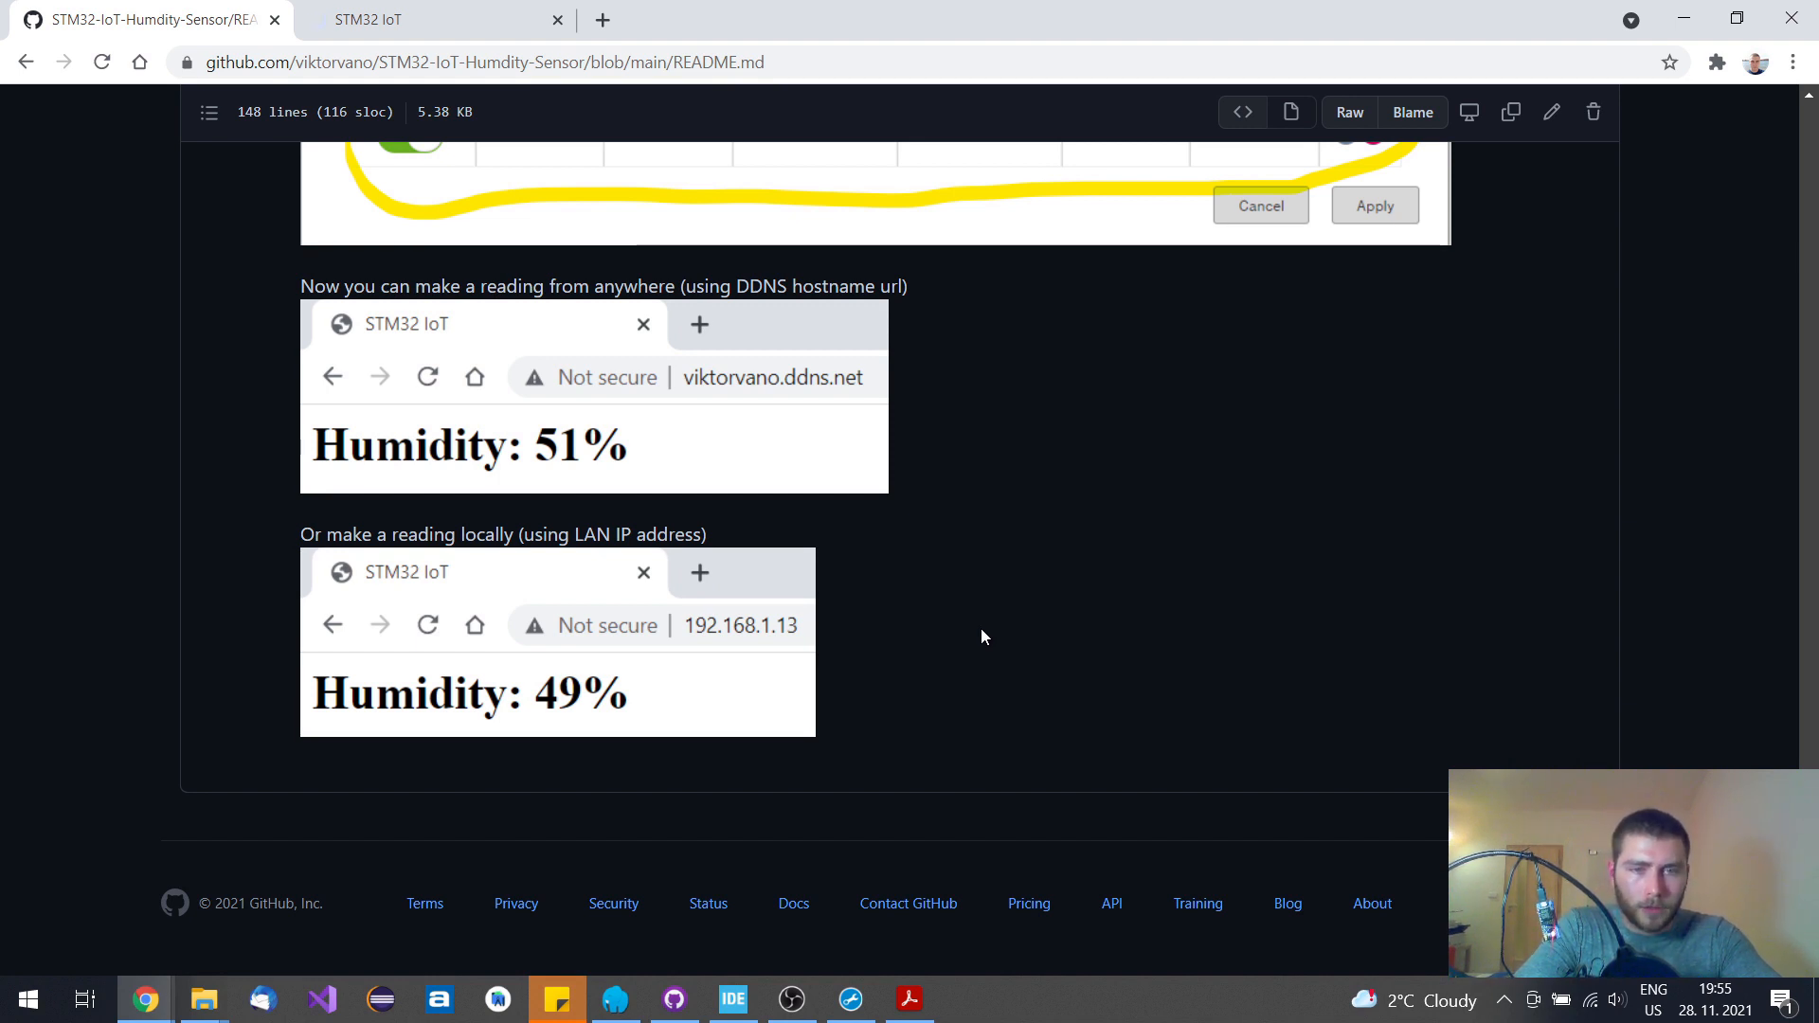
{"action": "mouse_move", "coordinate": [1123, 609]}
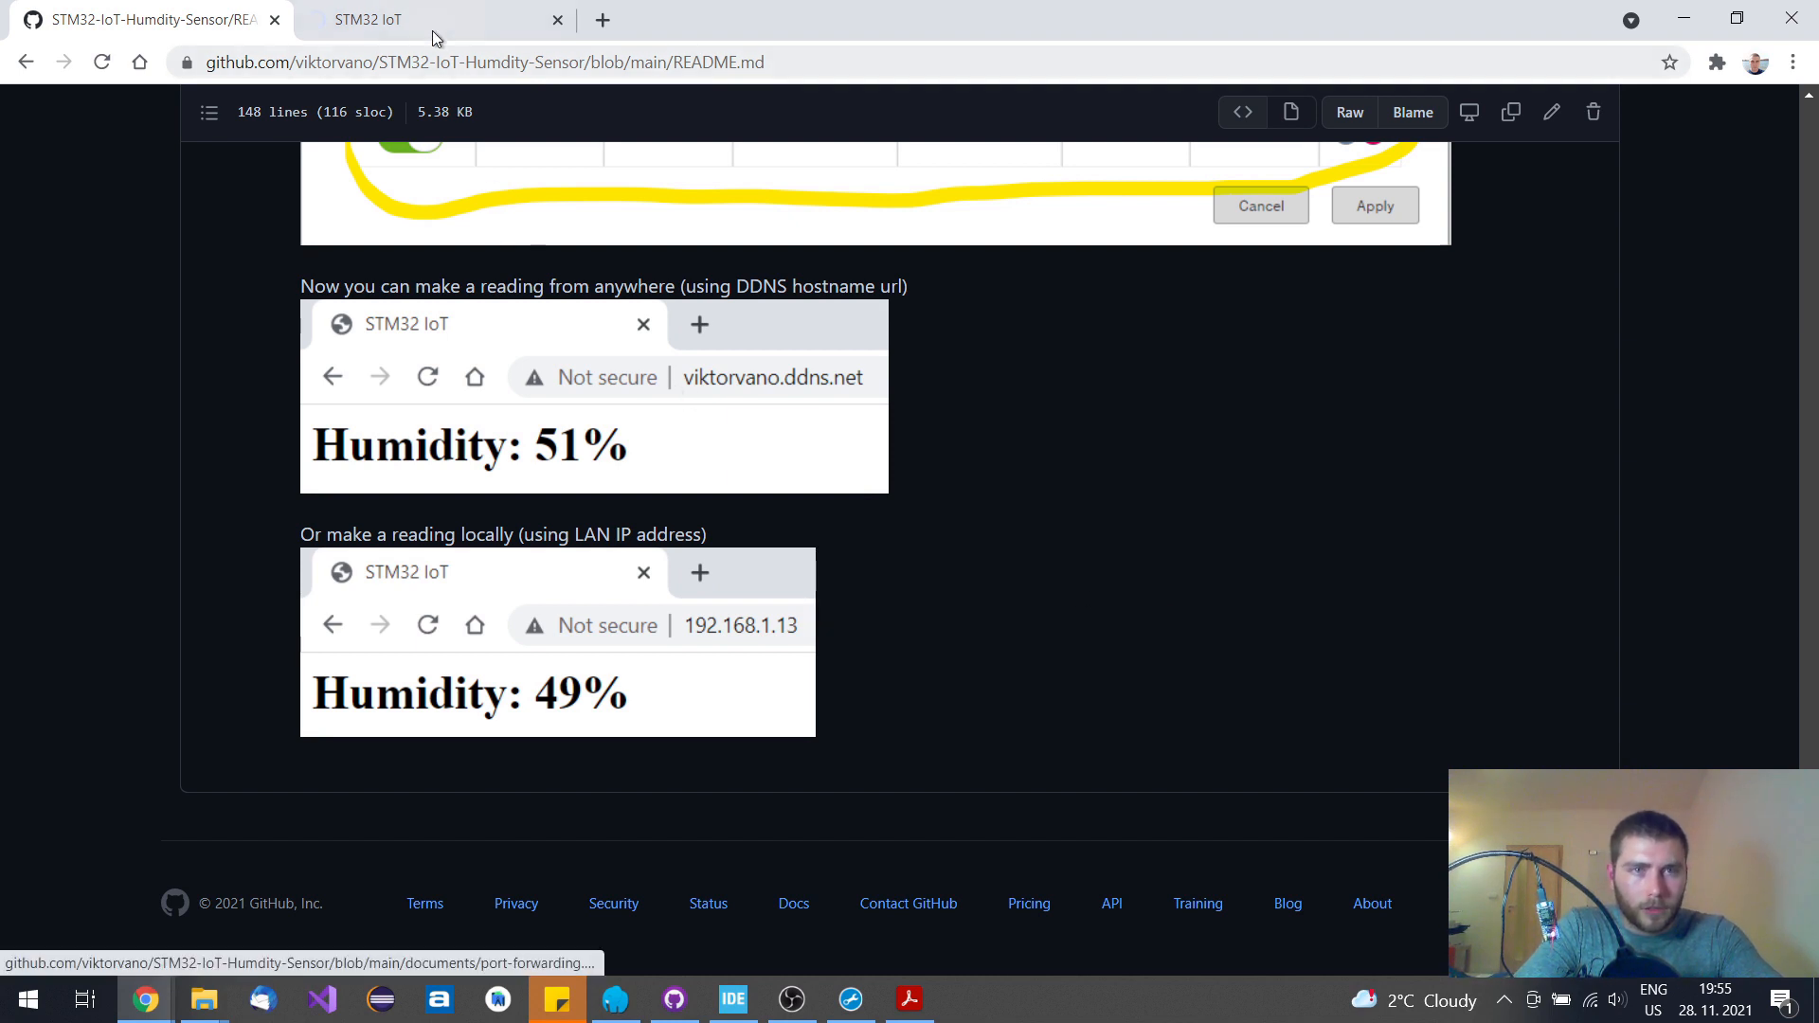
{"action": "left_click", "coordinate": [383, 20]}
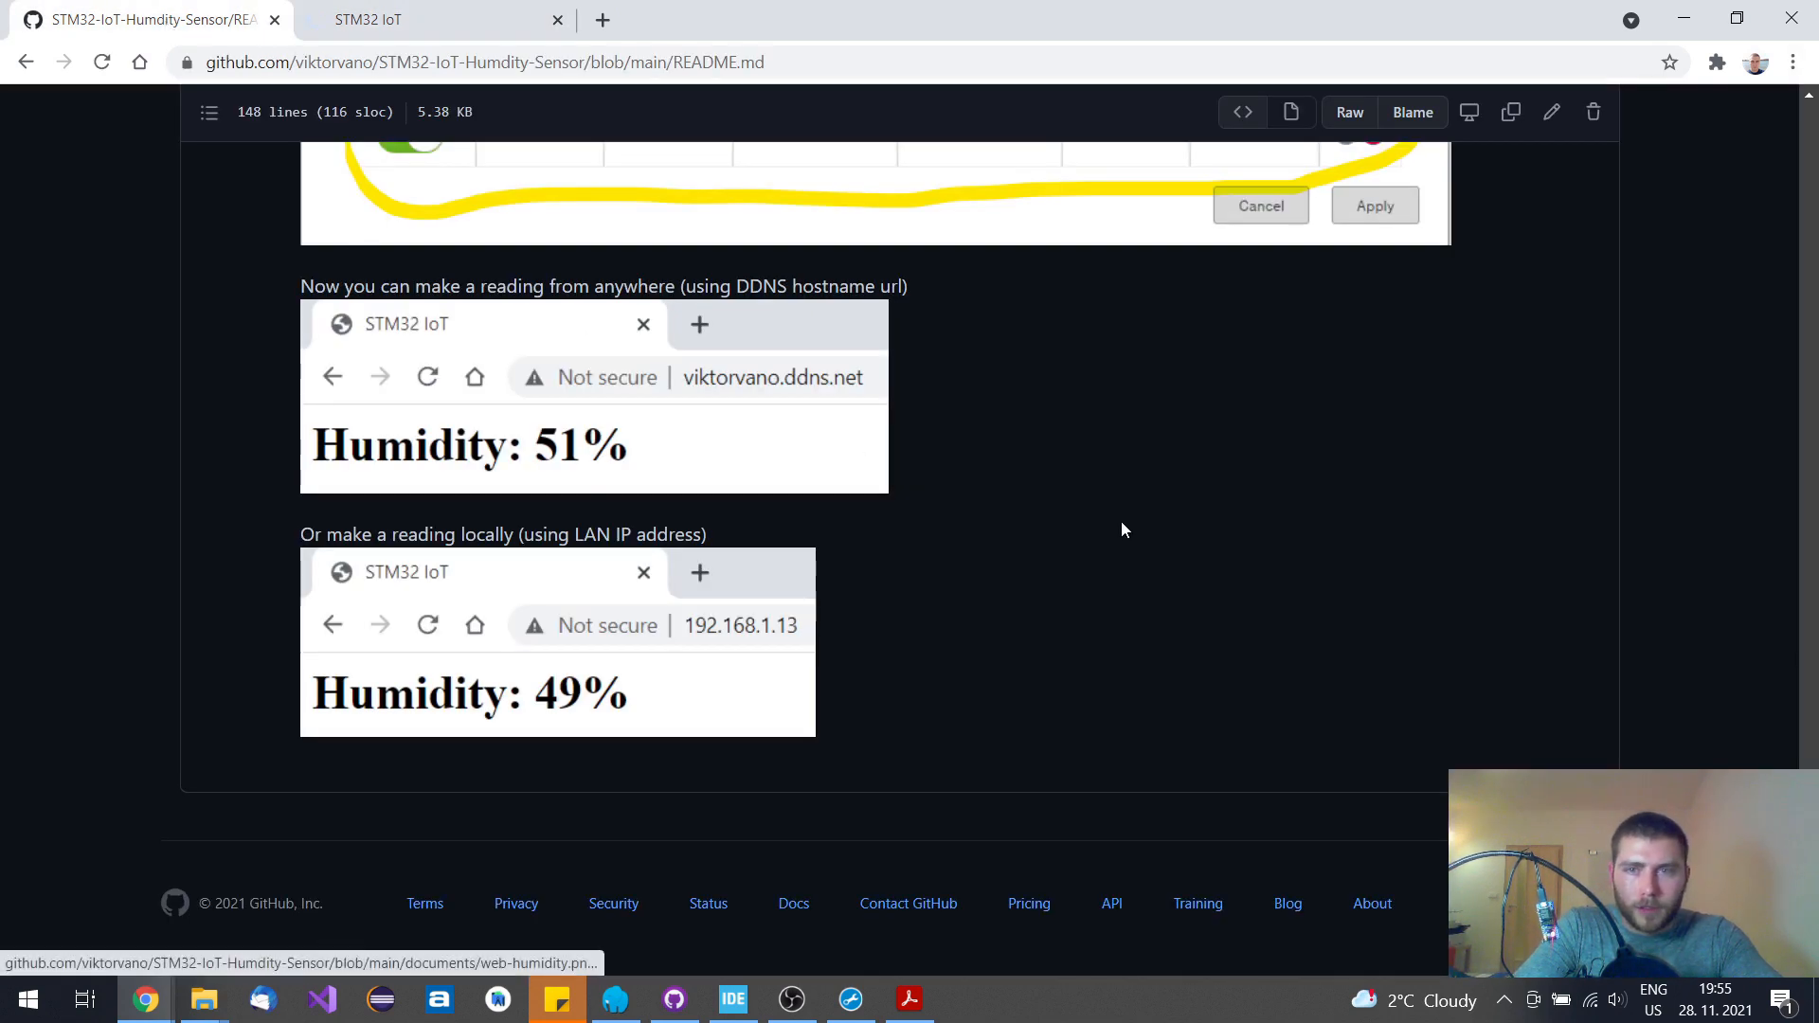
Scroll back to the README top with the STM32-IoT-Humdity-Sensor title and ESP8266 12F boot modes table
{"action": "scroll", "scroll_direction": "up", "scroll_amount": 3}
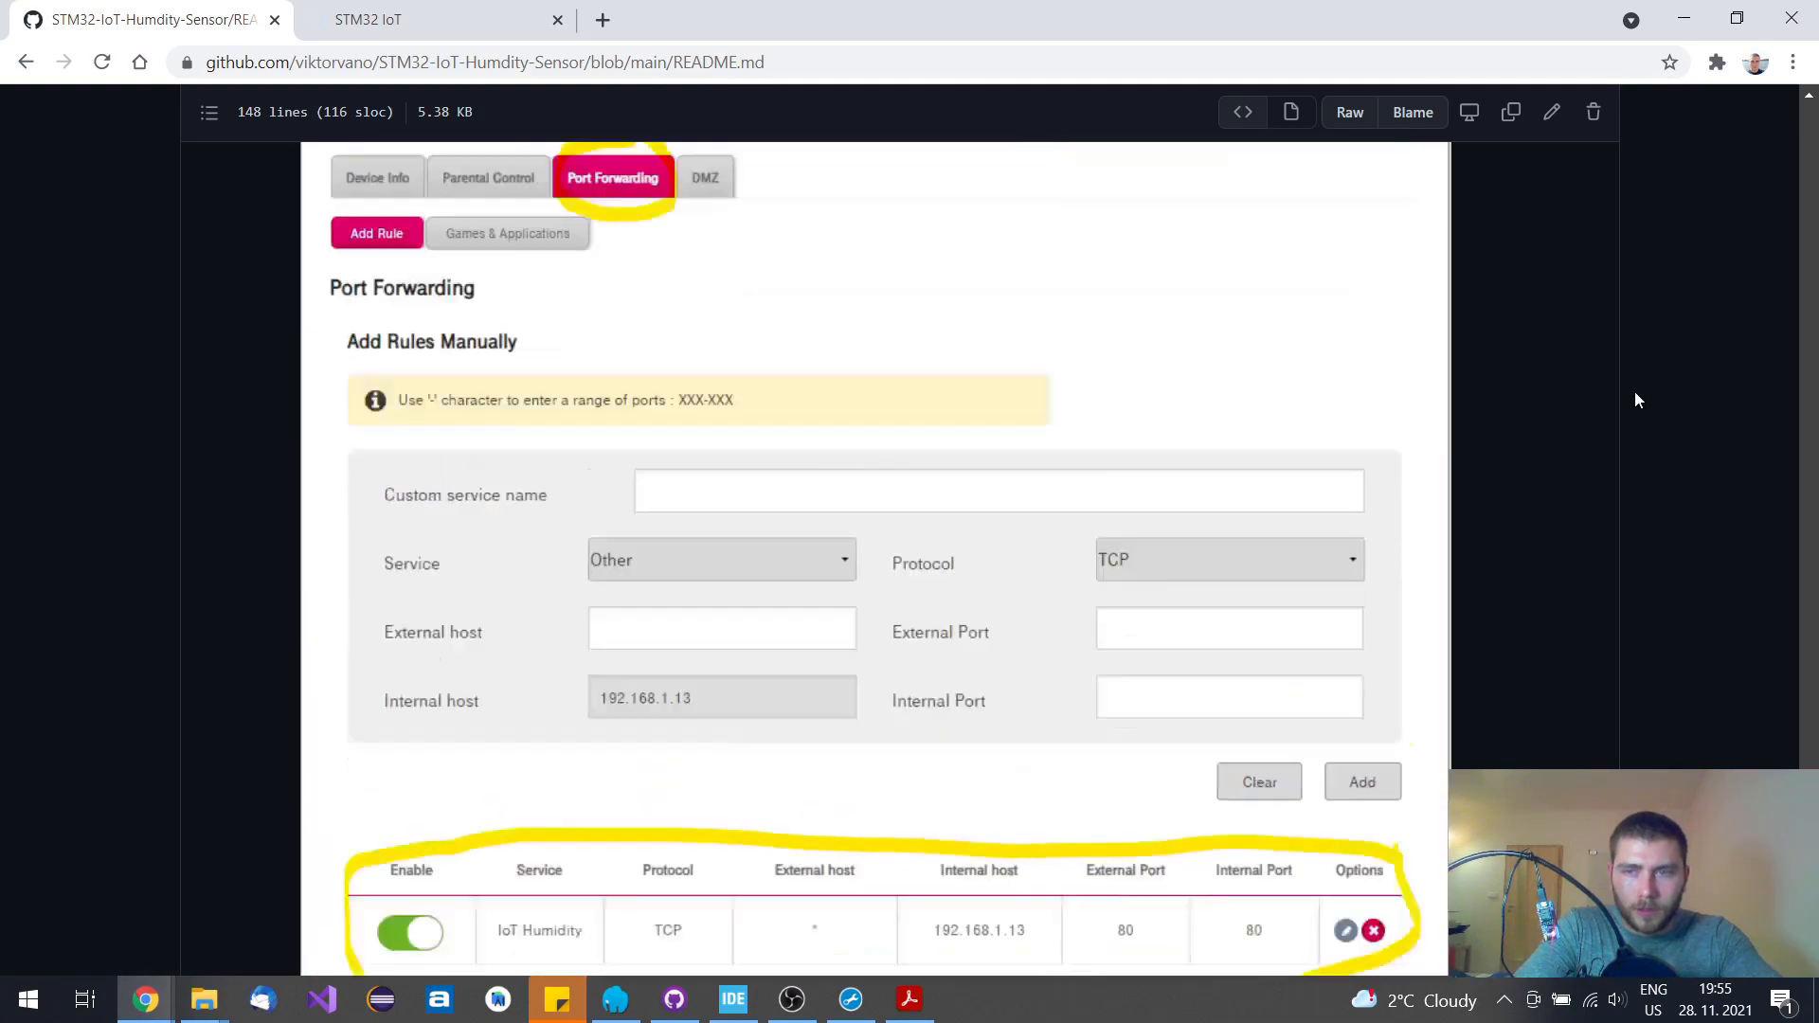
{"action": "scroll", "scroll_direction": "up", "scroll_amount": 3}
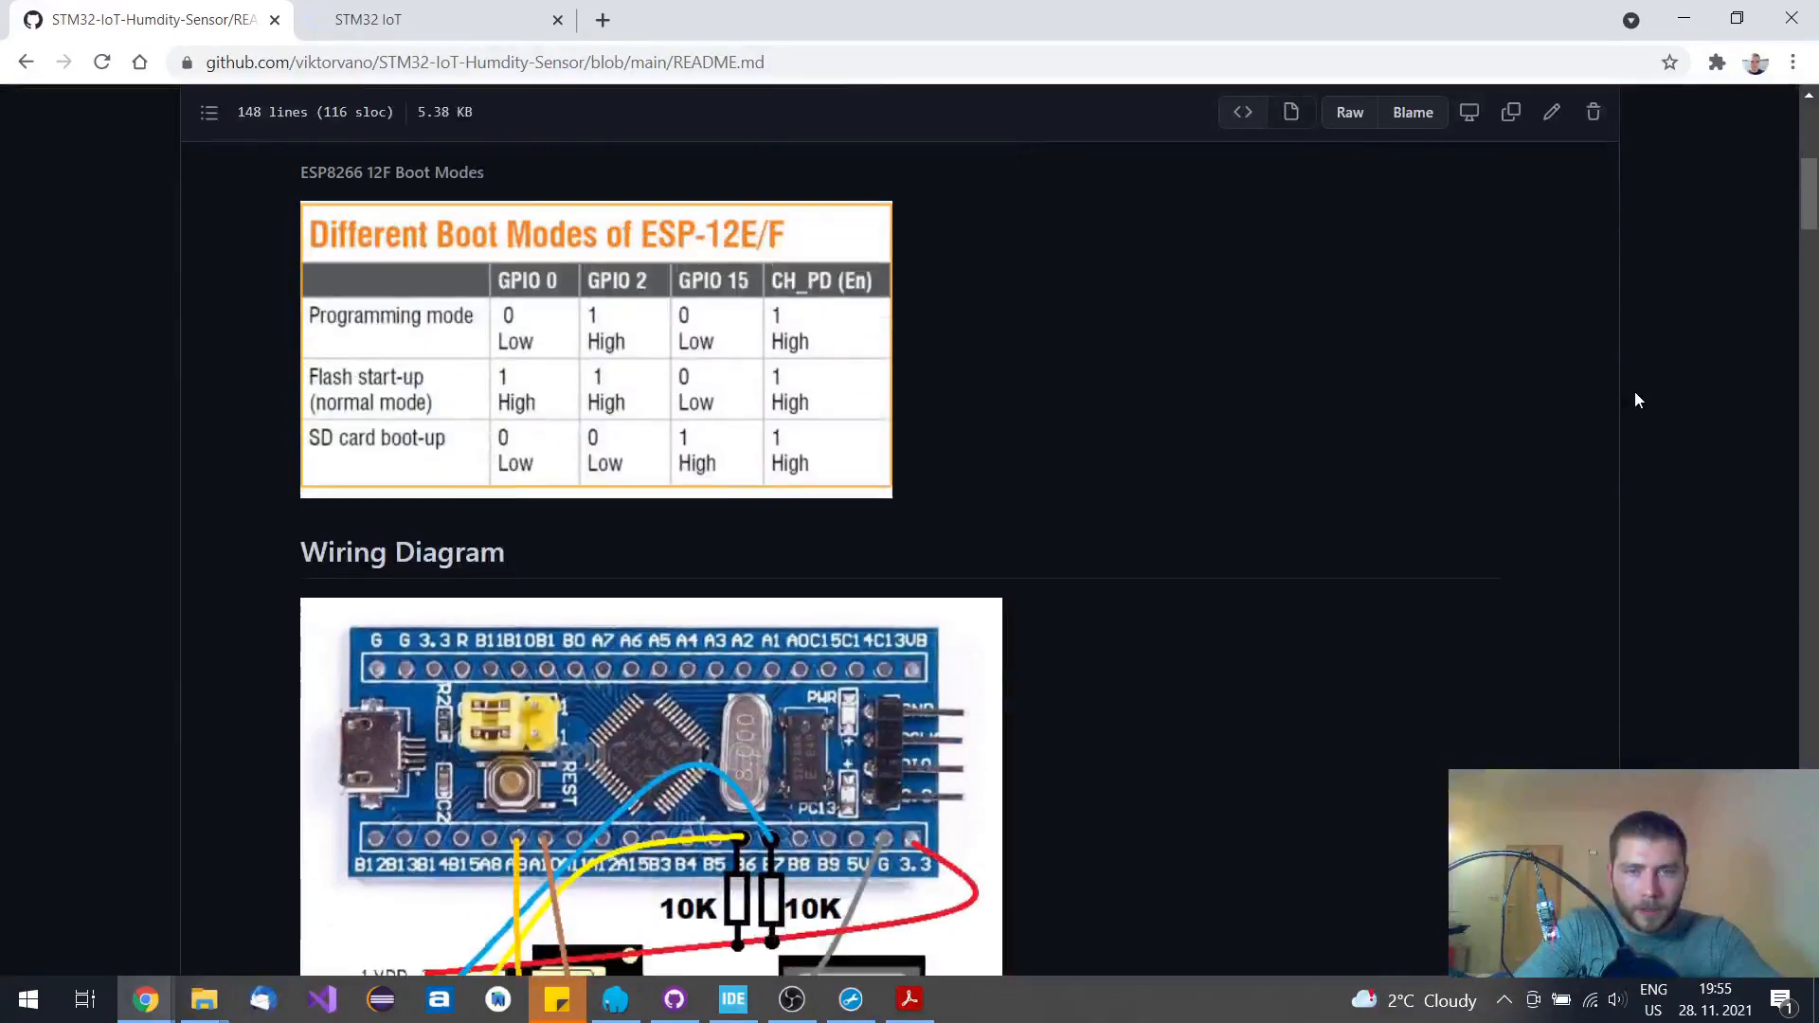
{"action": "scroll", "scroll_direction": "up", "scroll_amount": 3}
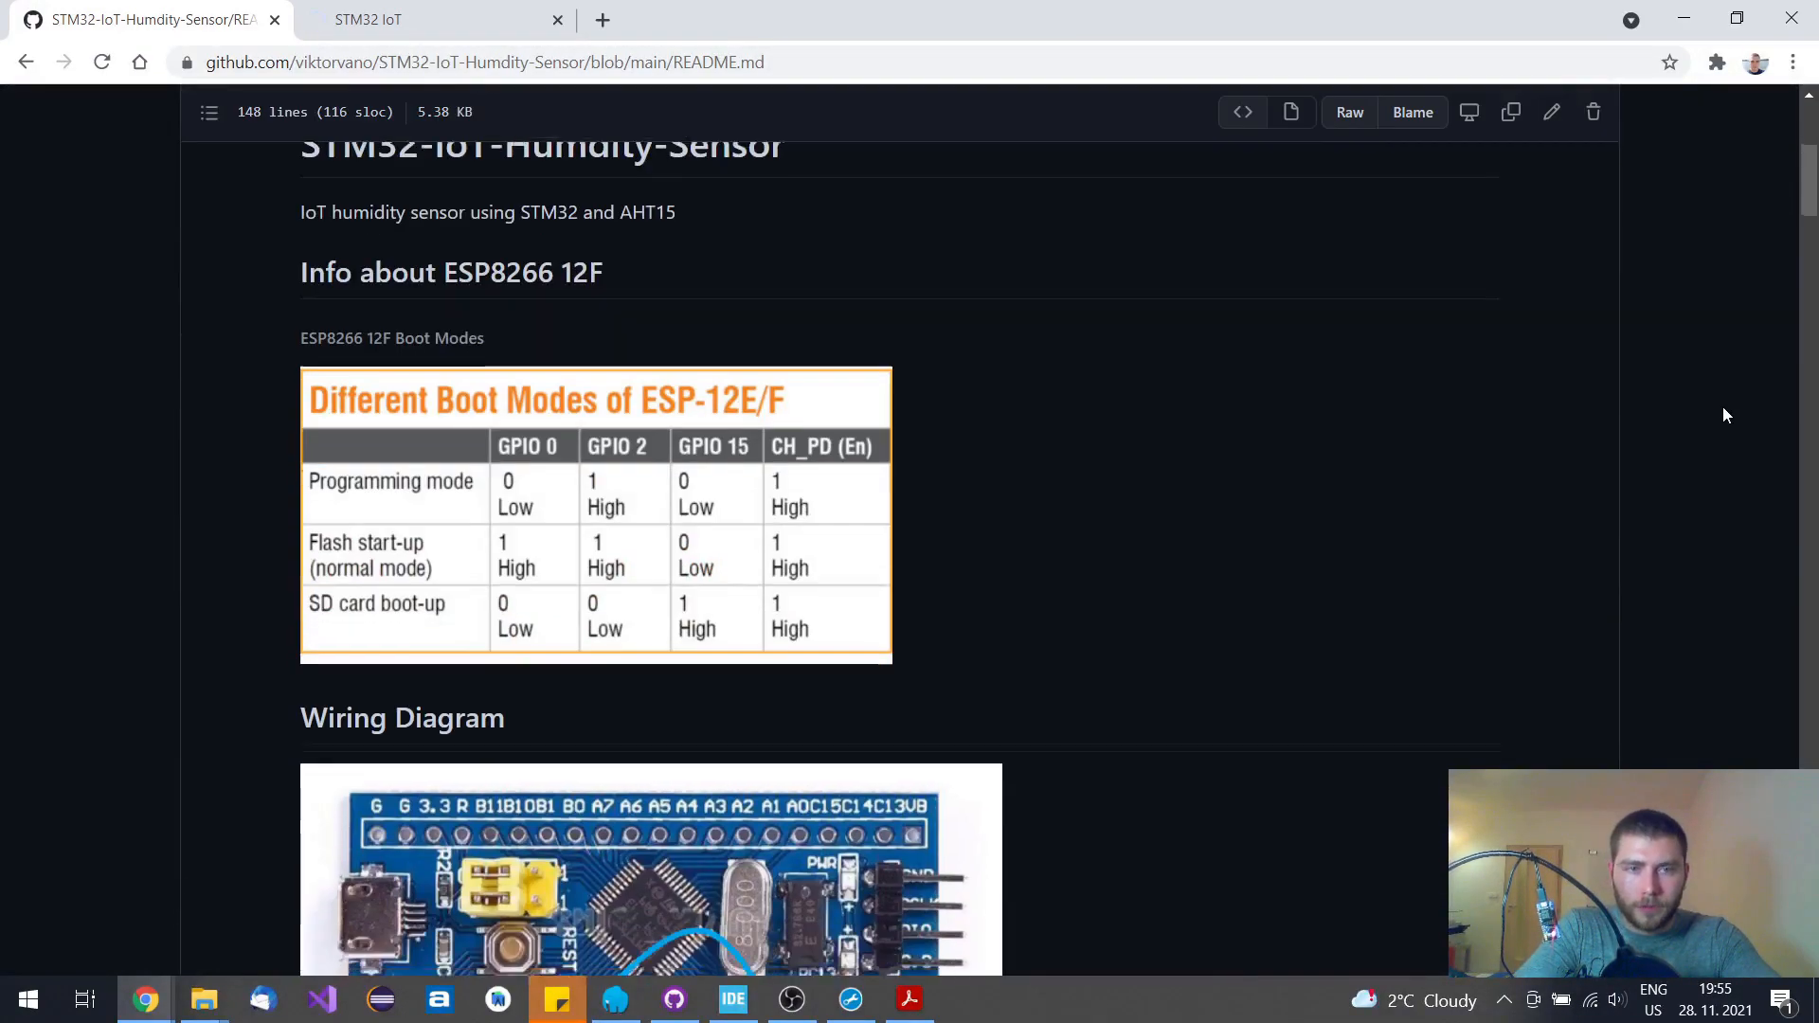
{"action": "scroll", "scroll_direction": "up", "scroll_amount": 3}
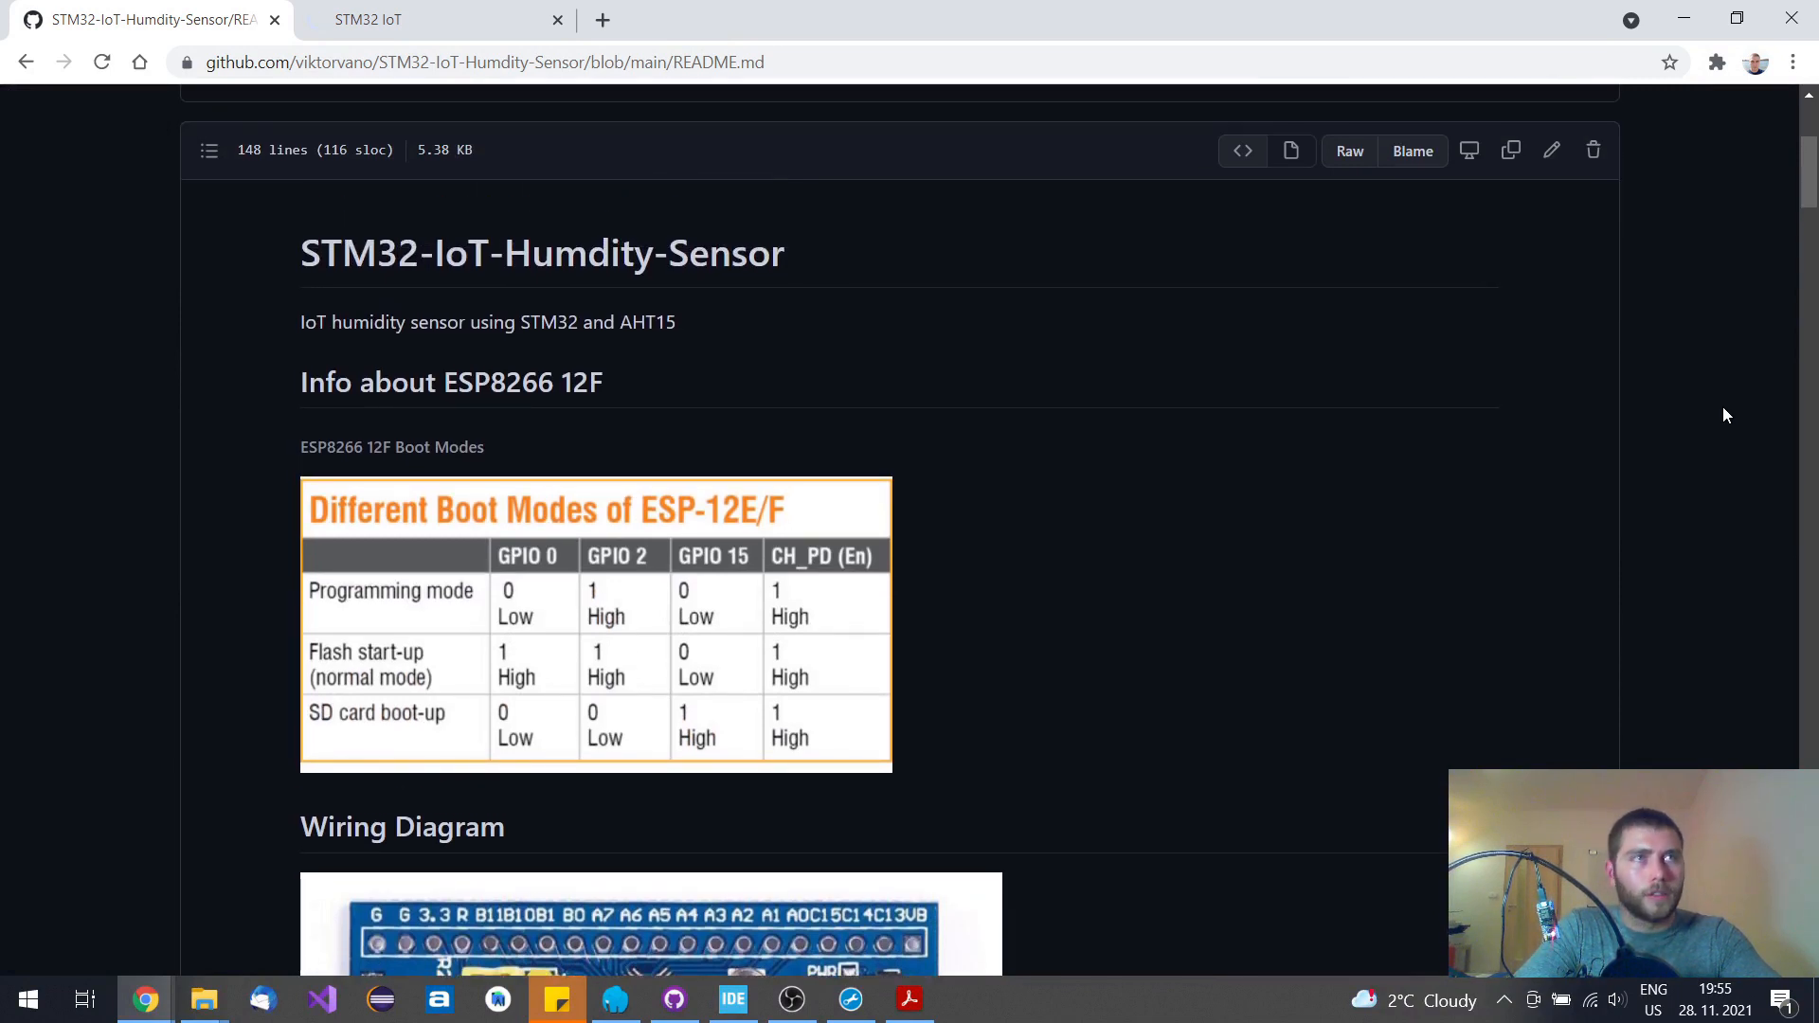